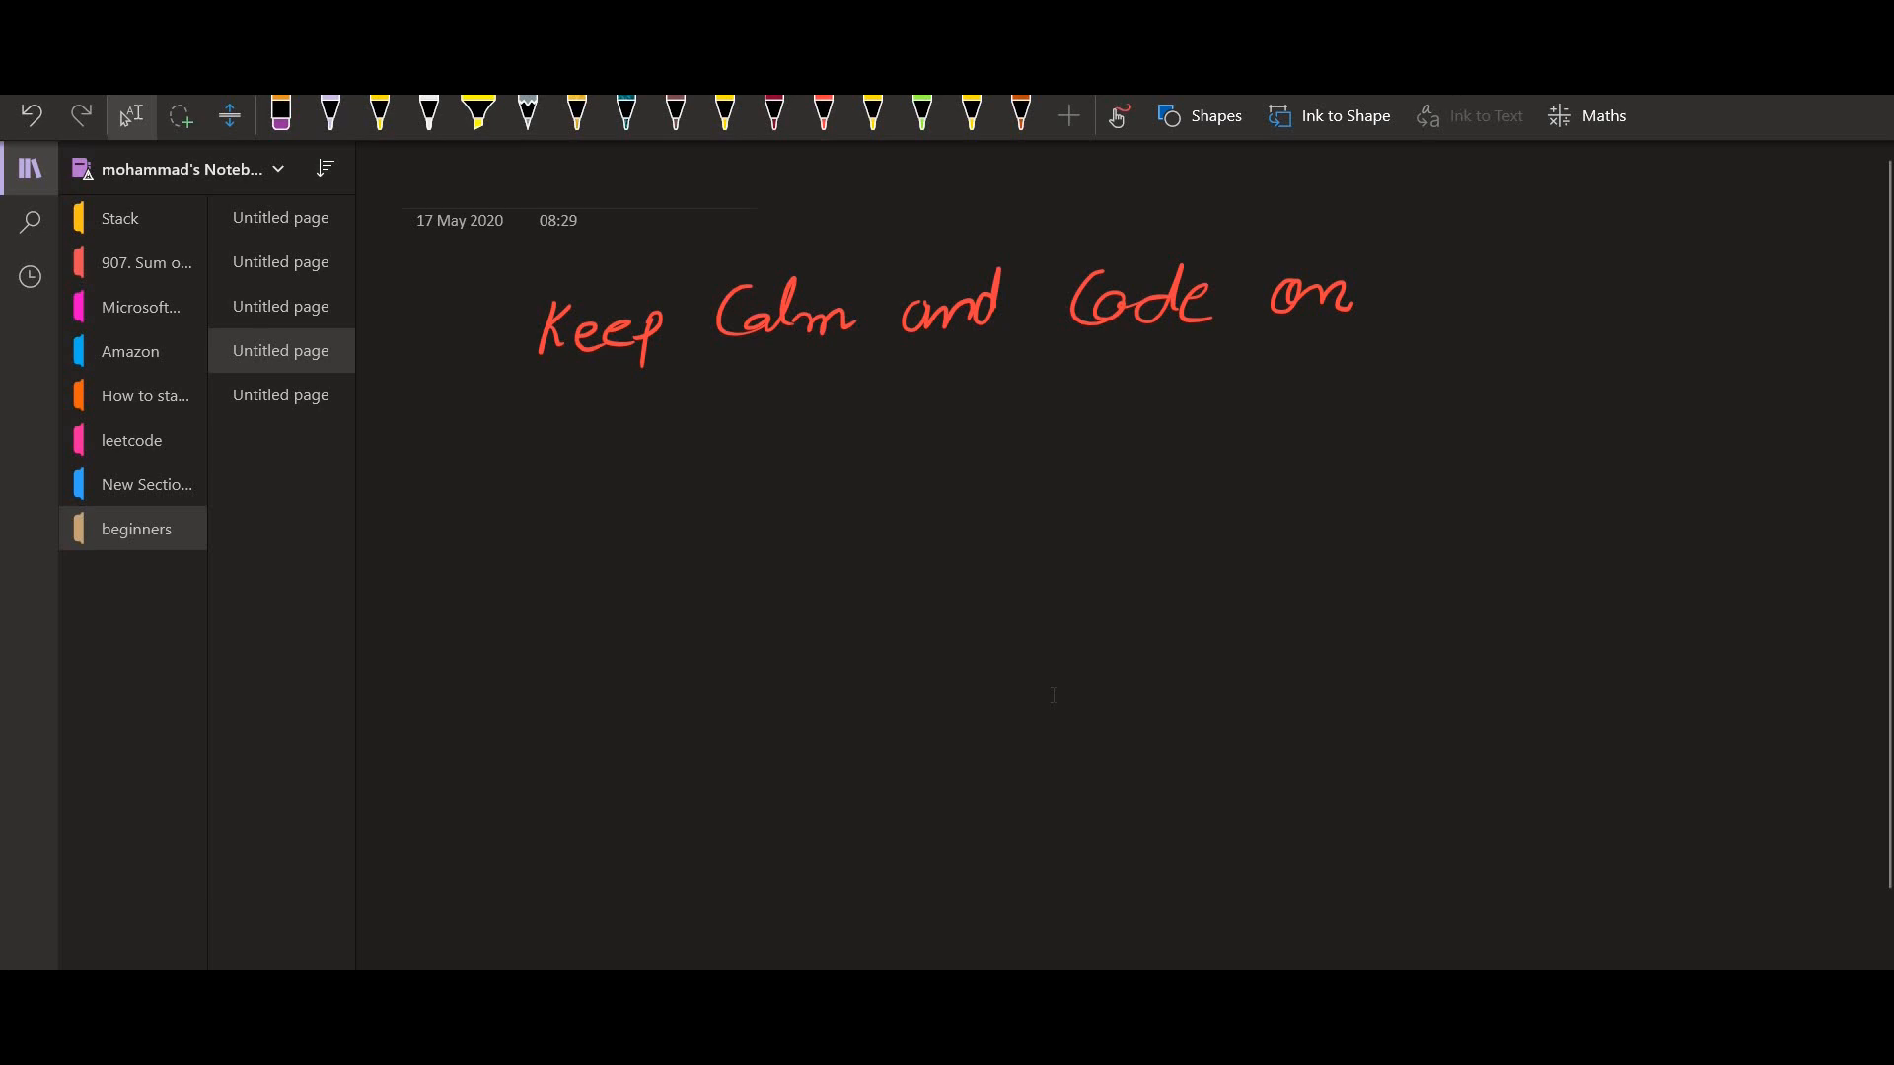
- With the yellow pen, add quotation marks around each word of 'Keep Calm and Code on' and underline them
left_click(972, 114)
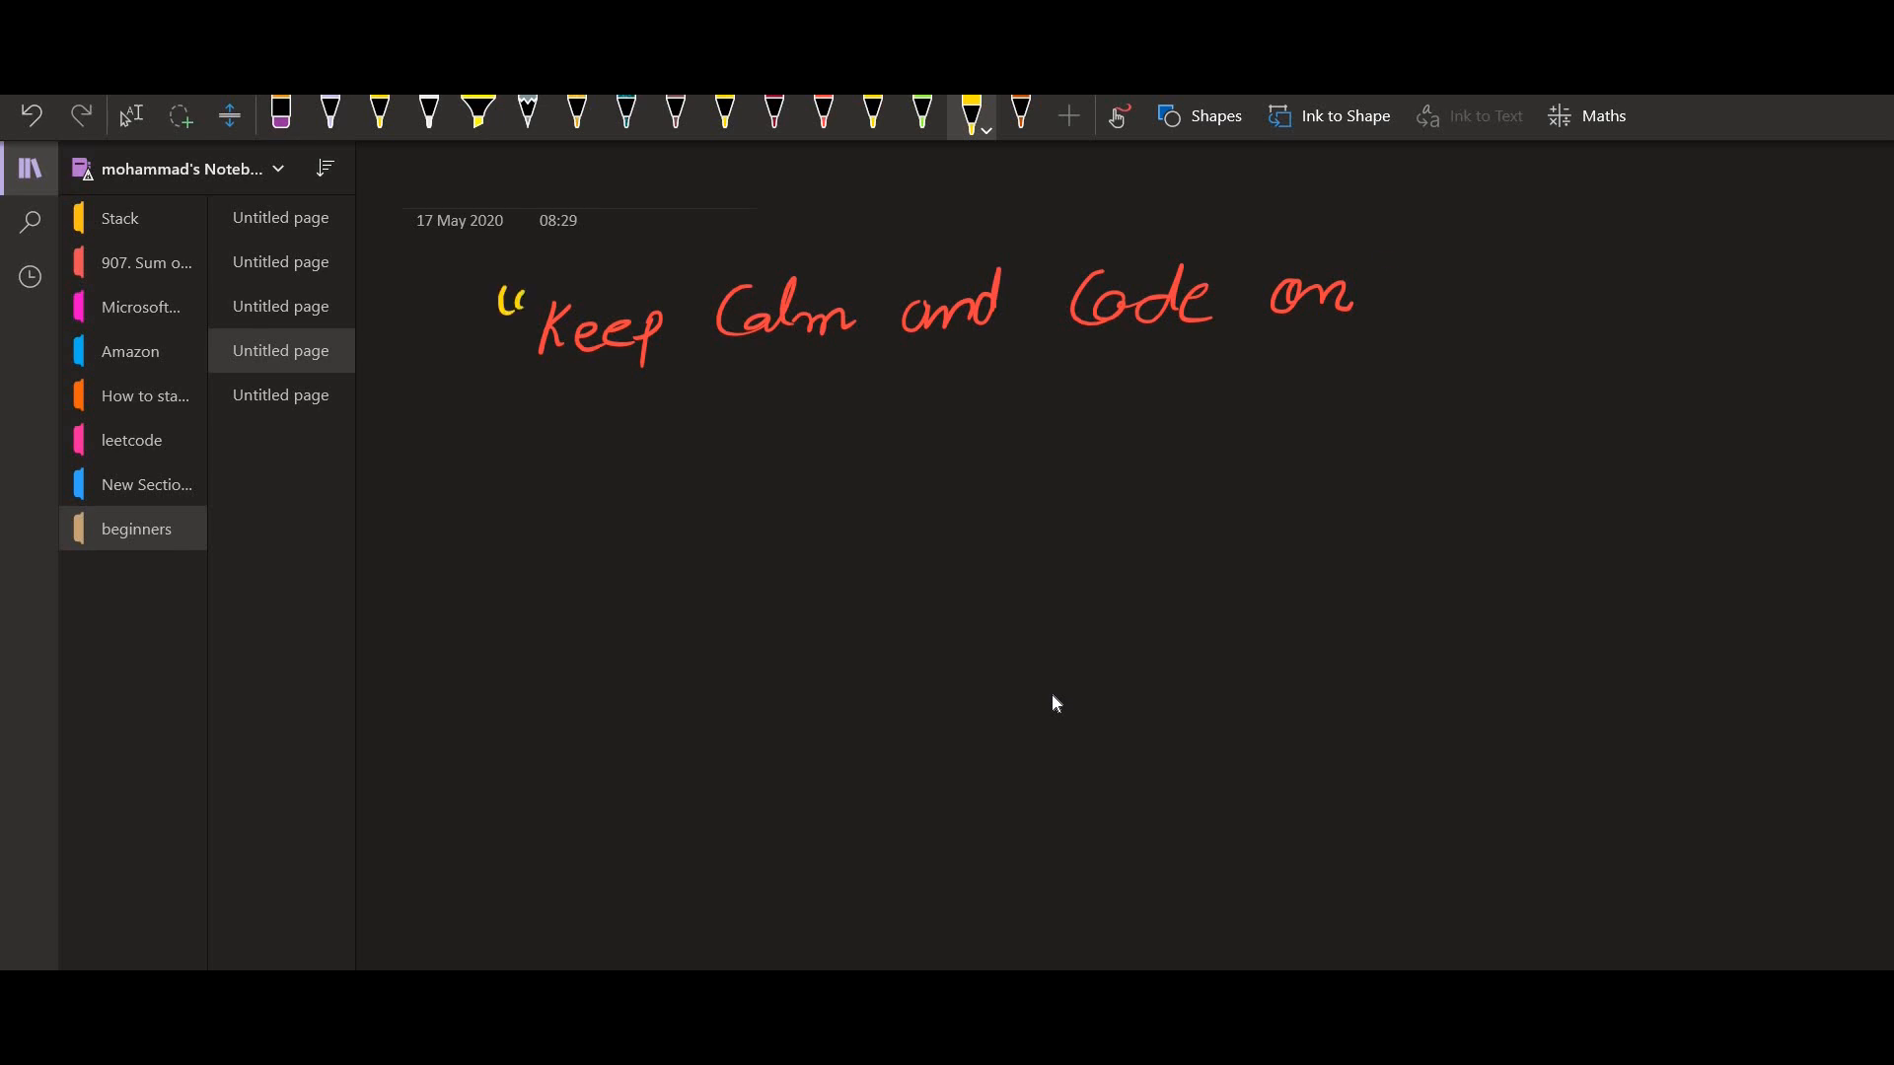
left_click_drag(1383, 254, 1414, 284)
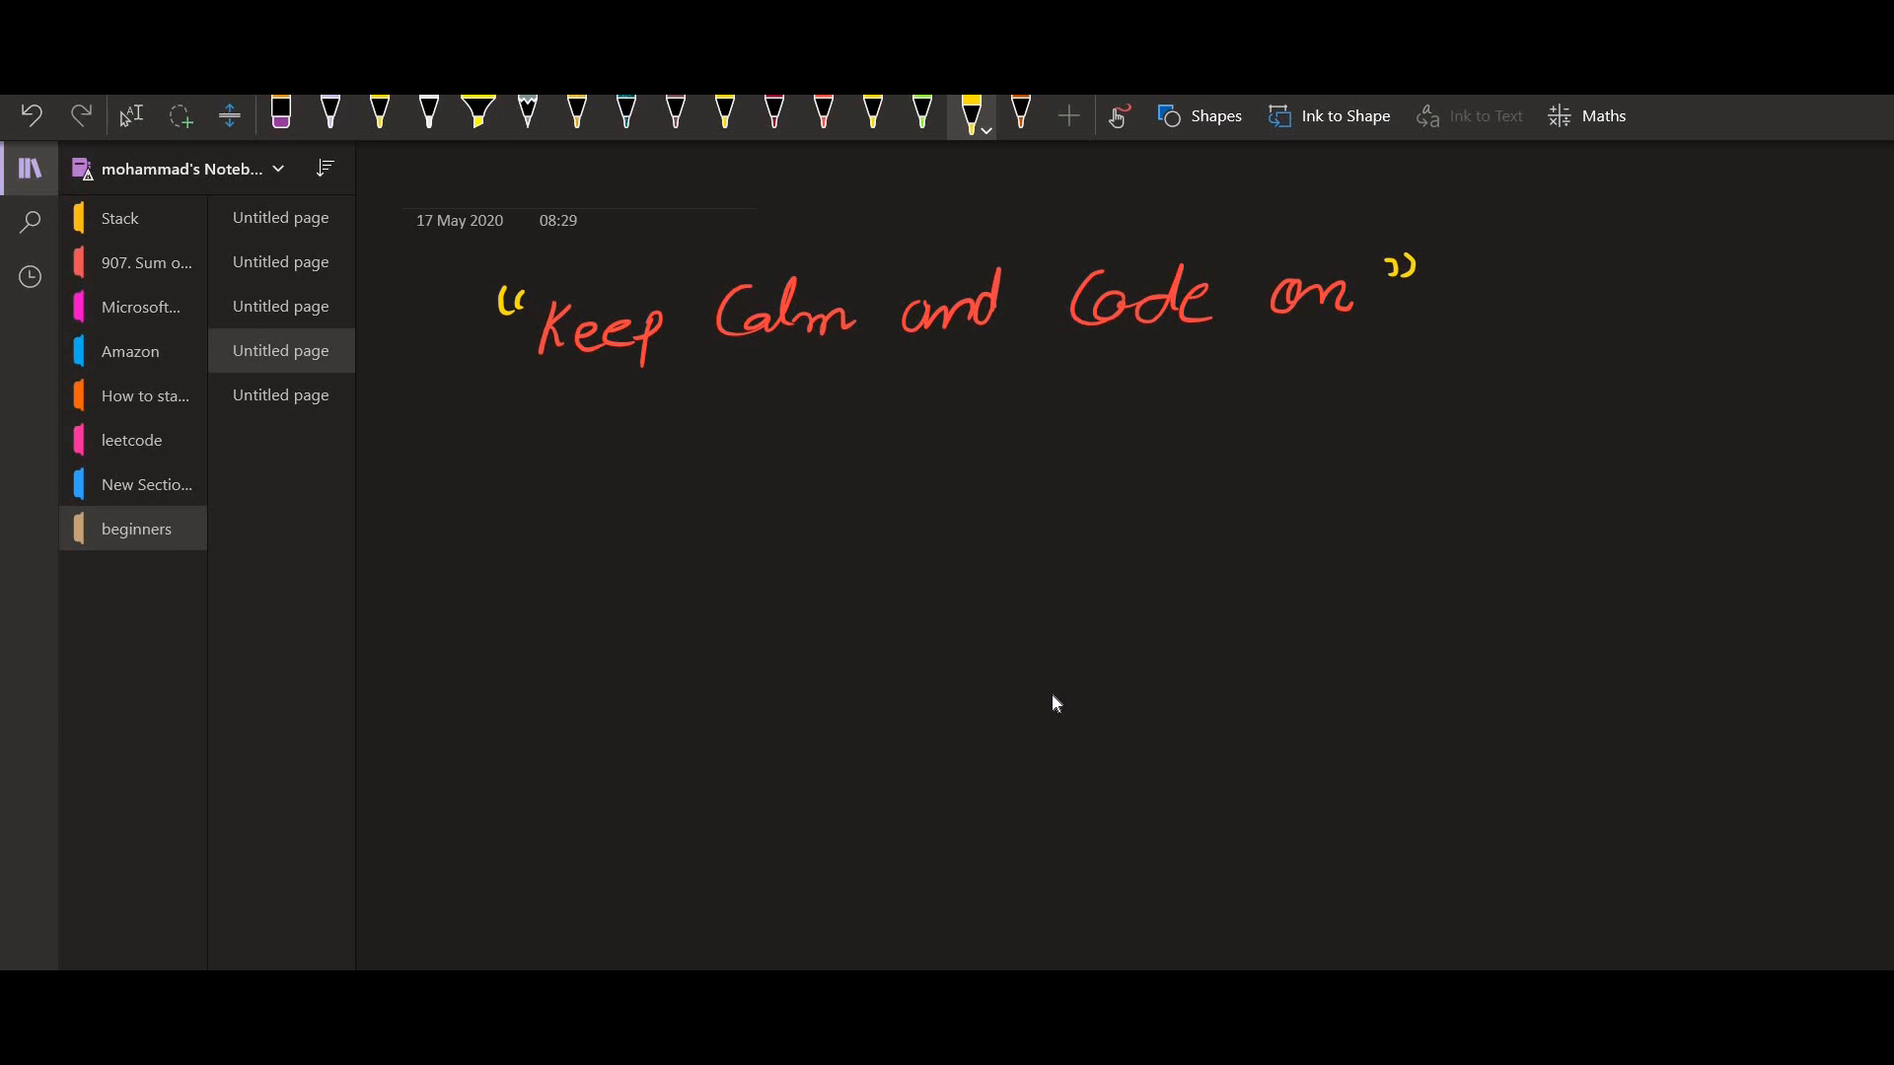
left_click_drag(541, 372, 635, 362)
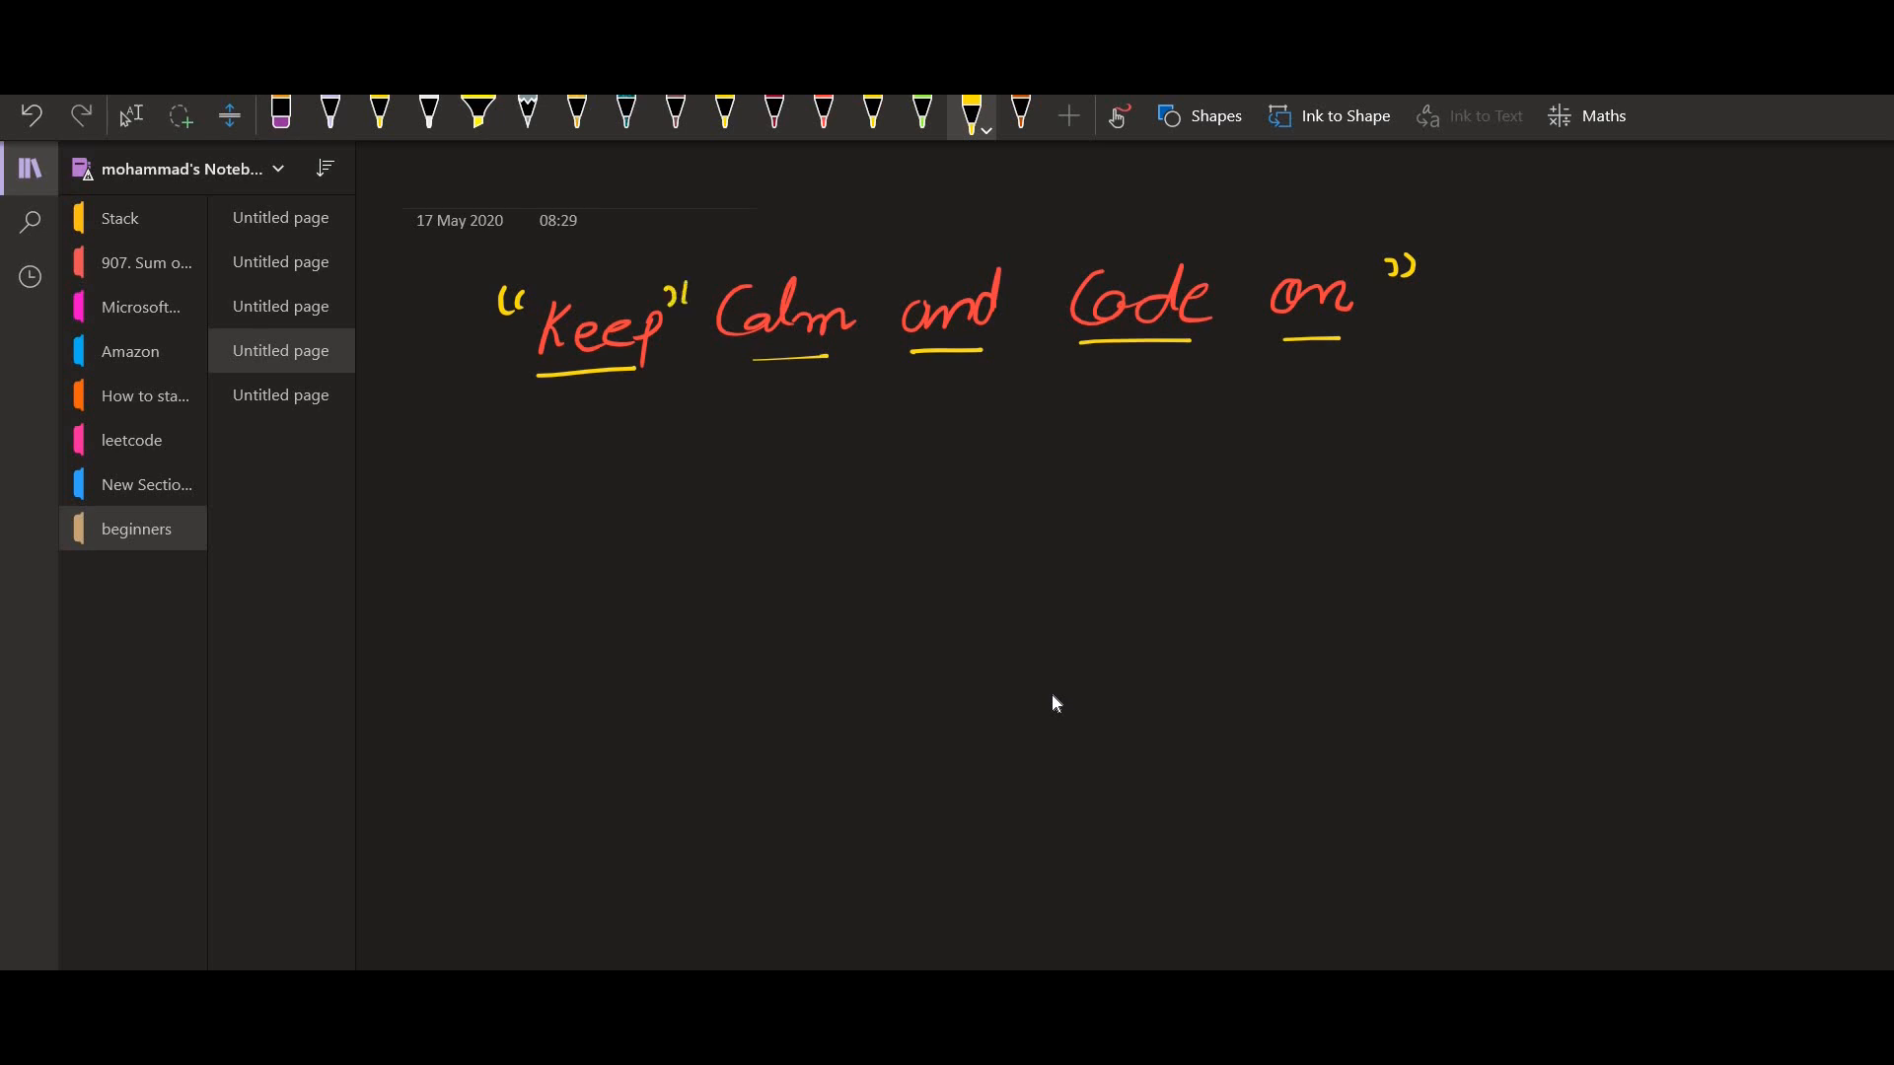
left_click_drag(712, 272, 894, 290)
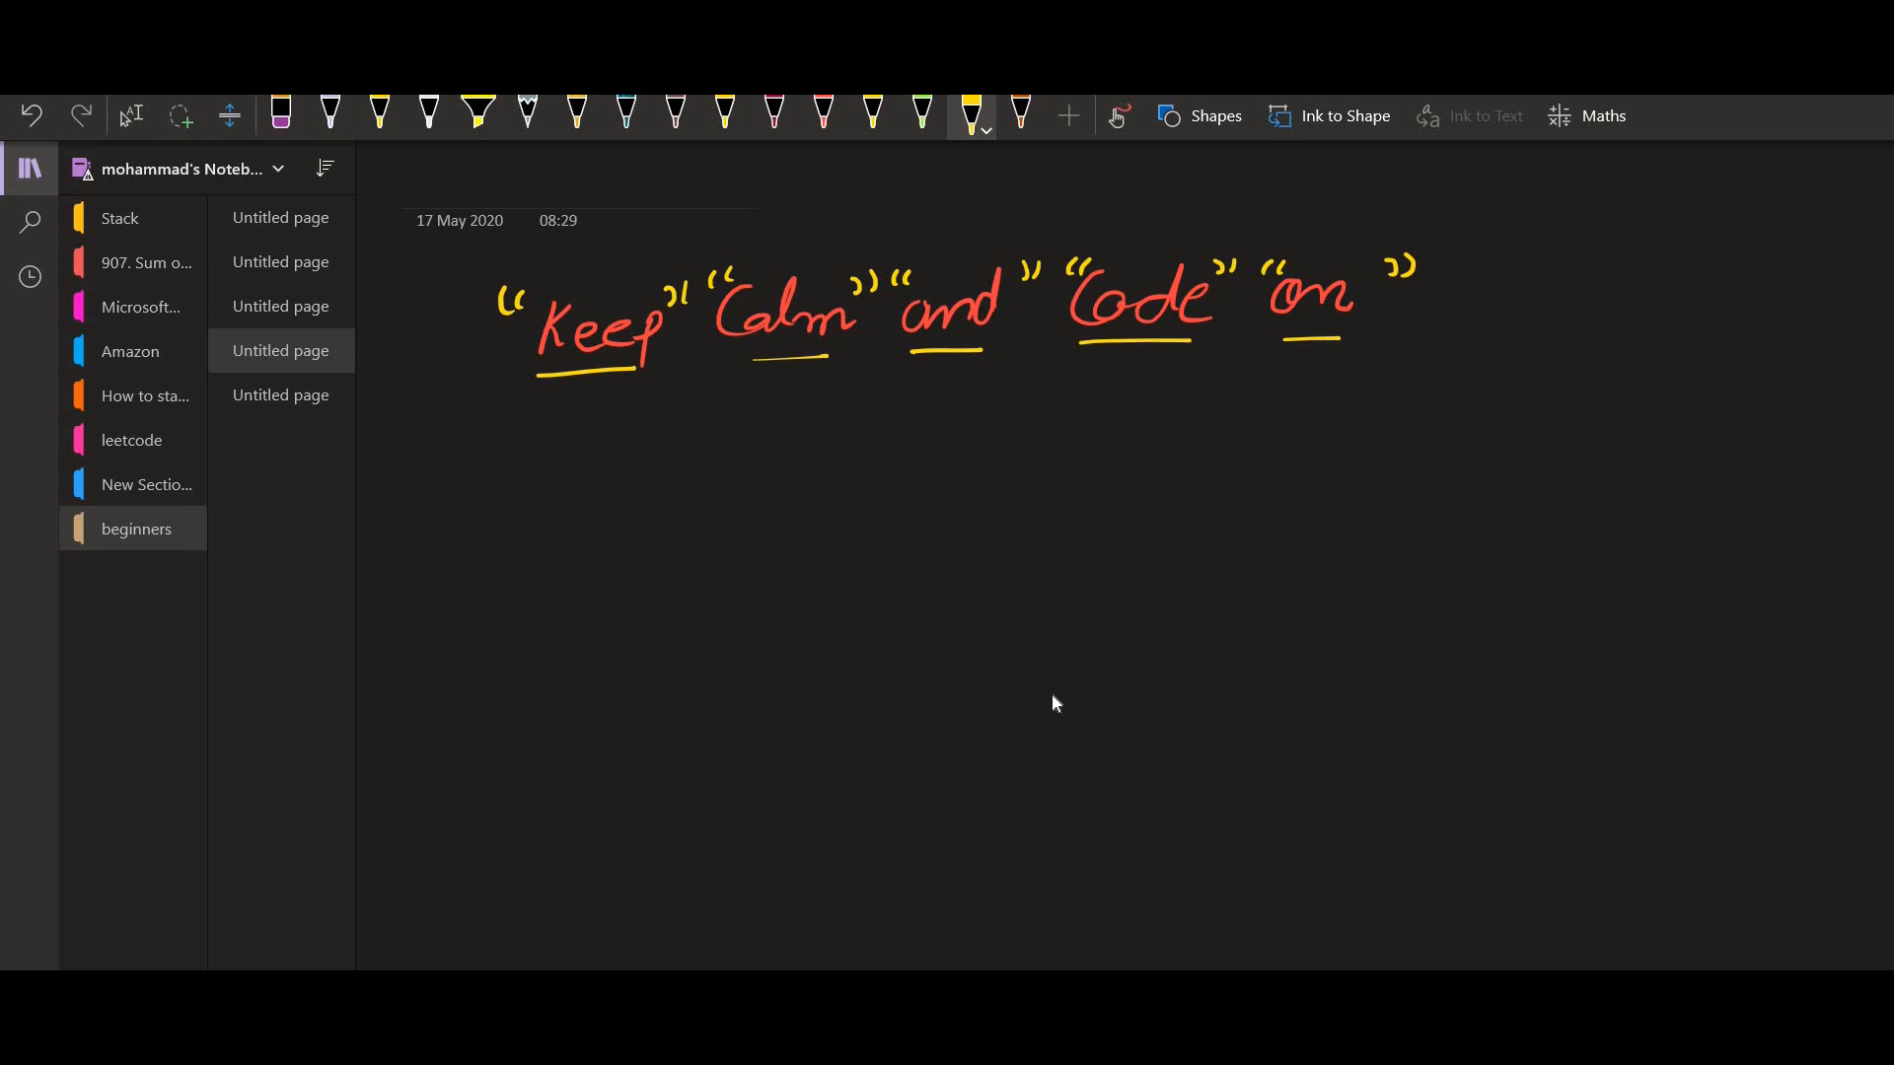
- Number the words 0–4 and note '1) length' and '2) Index' below the sentence
left_click_drag(586, 416, 610, 458)
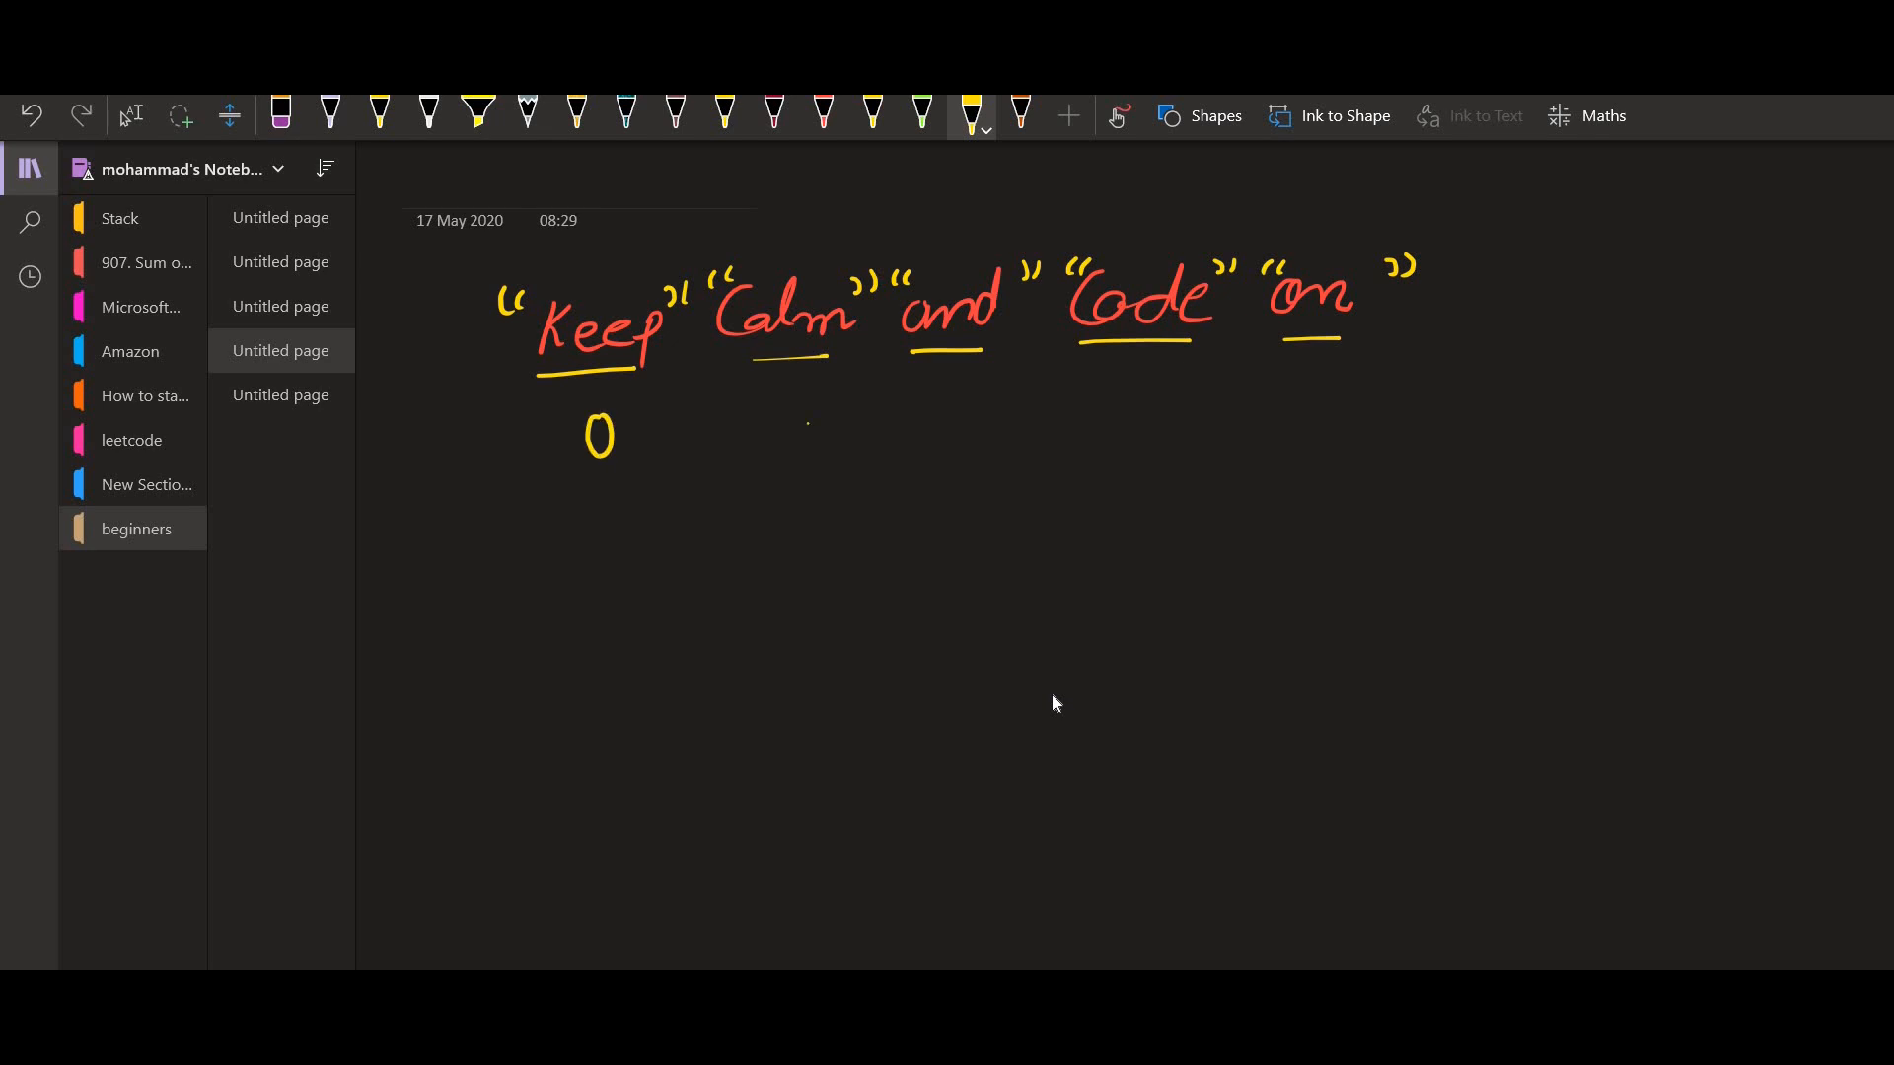
left_click_drag(797, 446, 1147, 411)
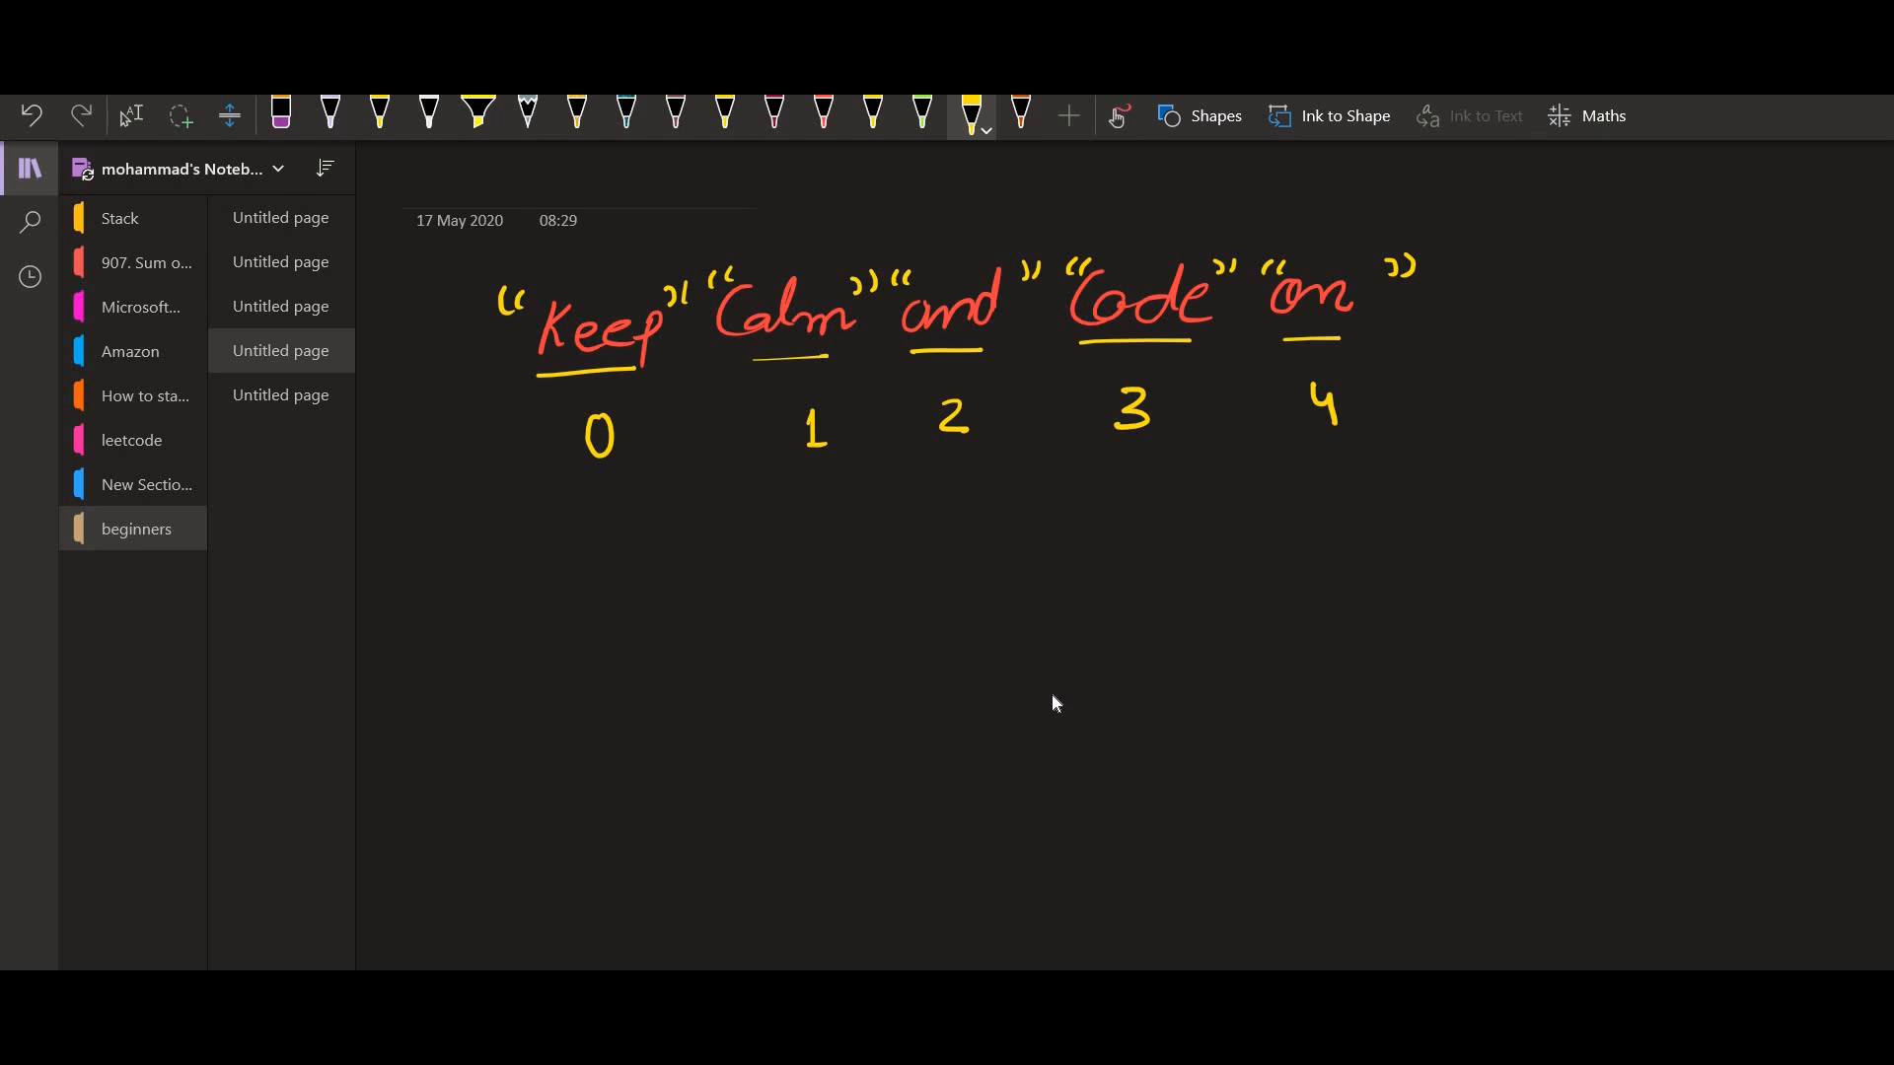
left_click_drag(629, 543, 797, 603)
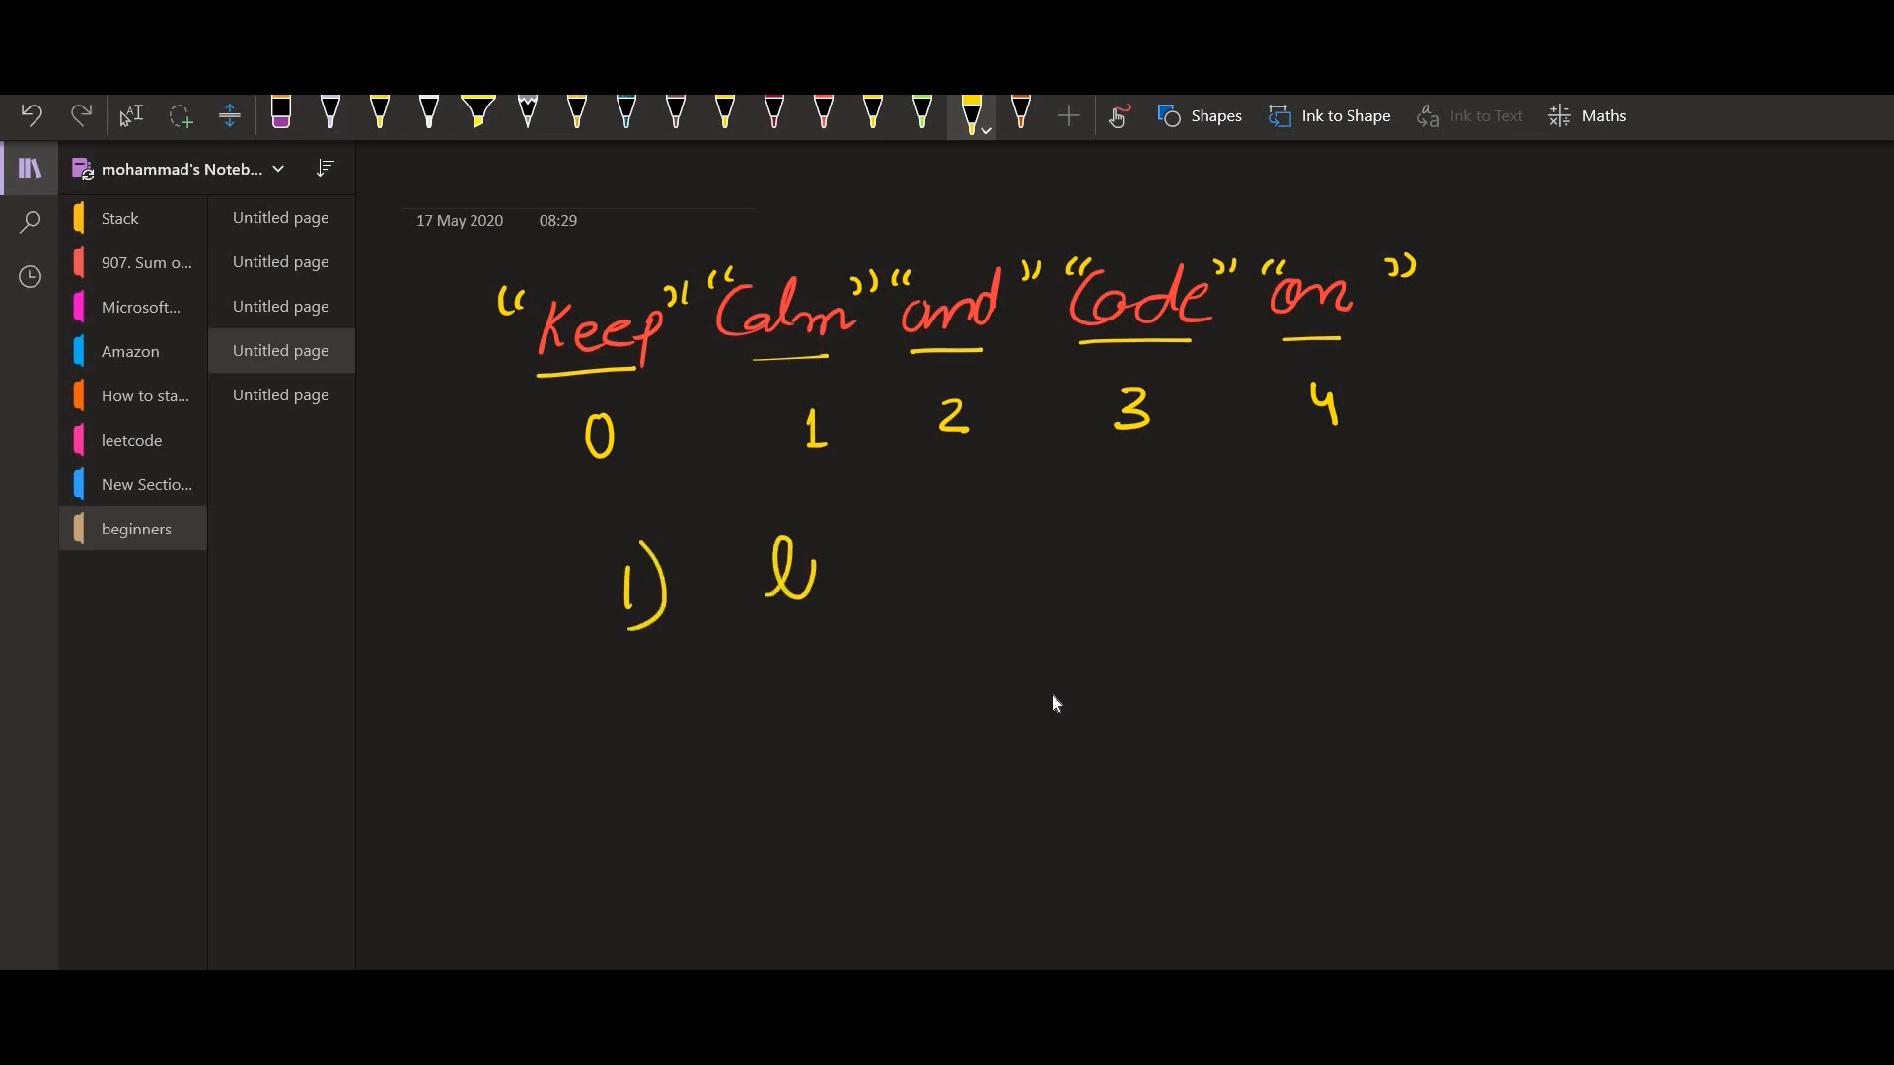
left_click_drag(791, 592, 967, 580)
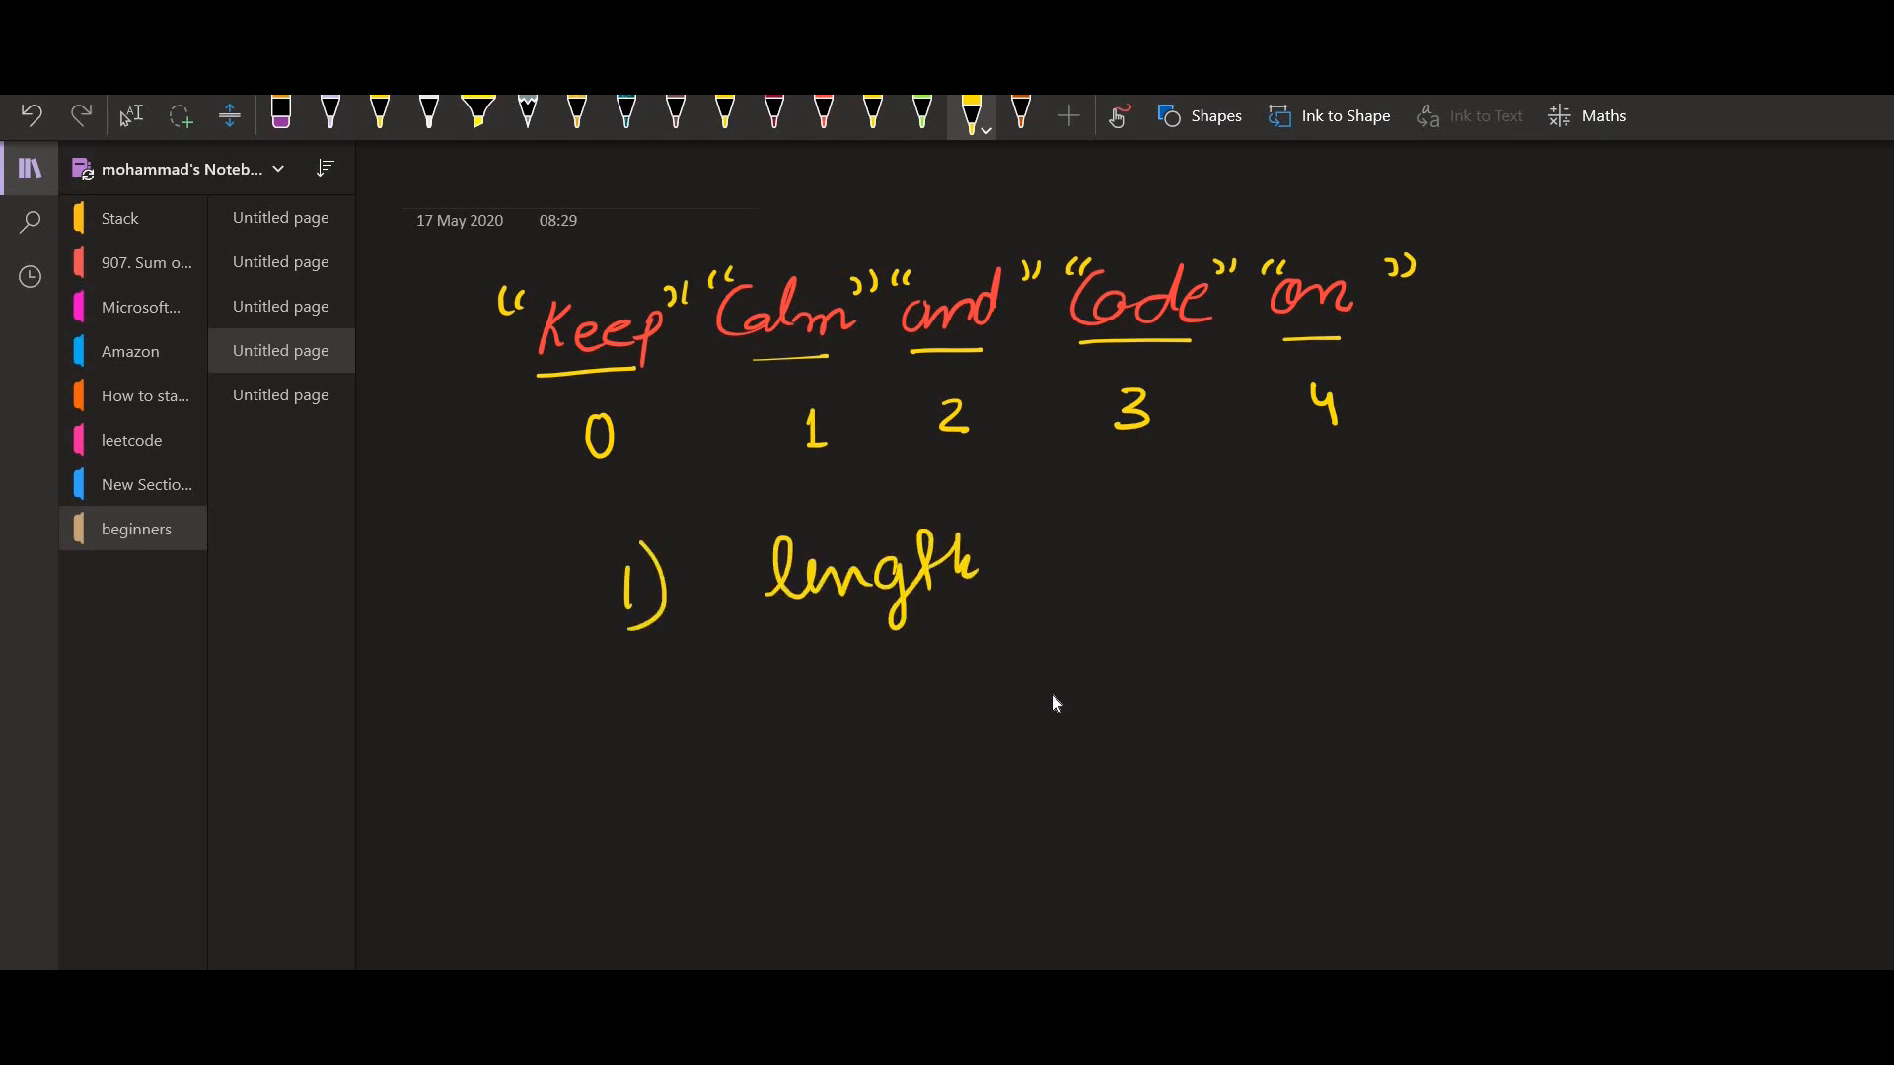
left_click_drag(640, 725, 882, 737)
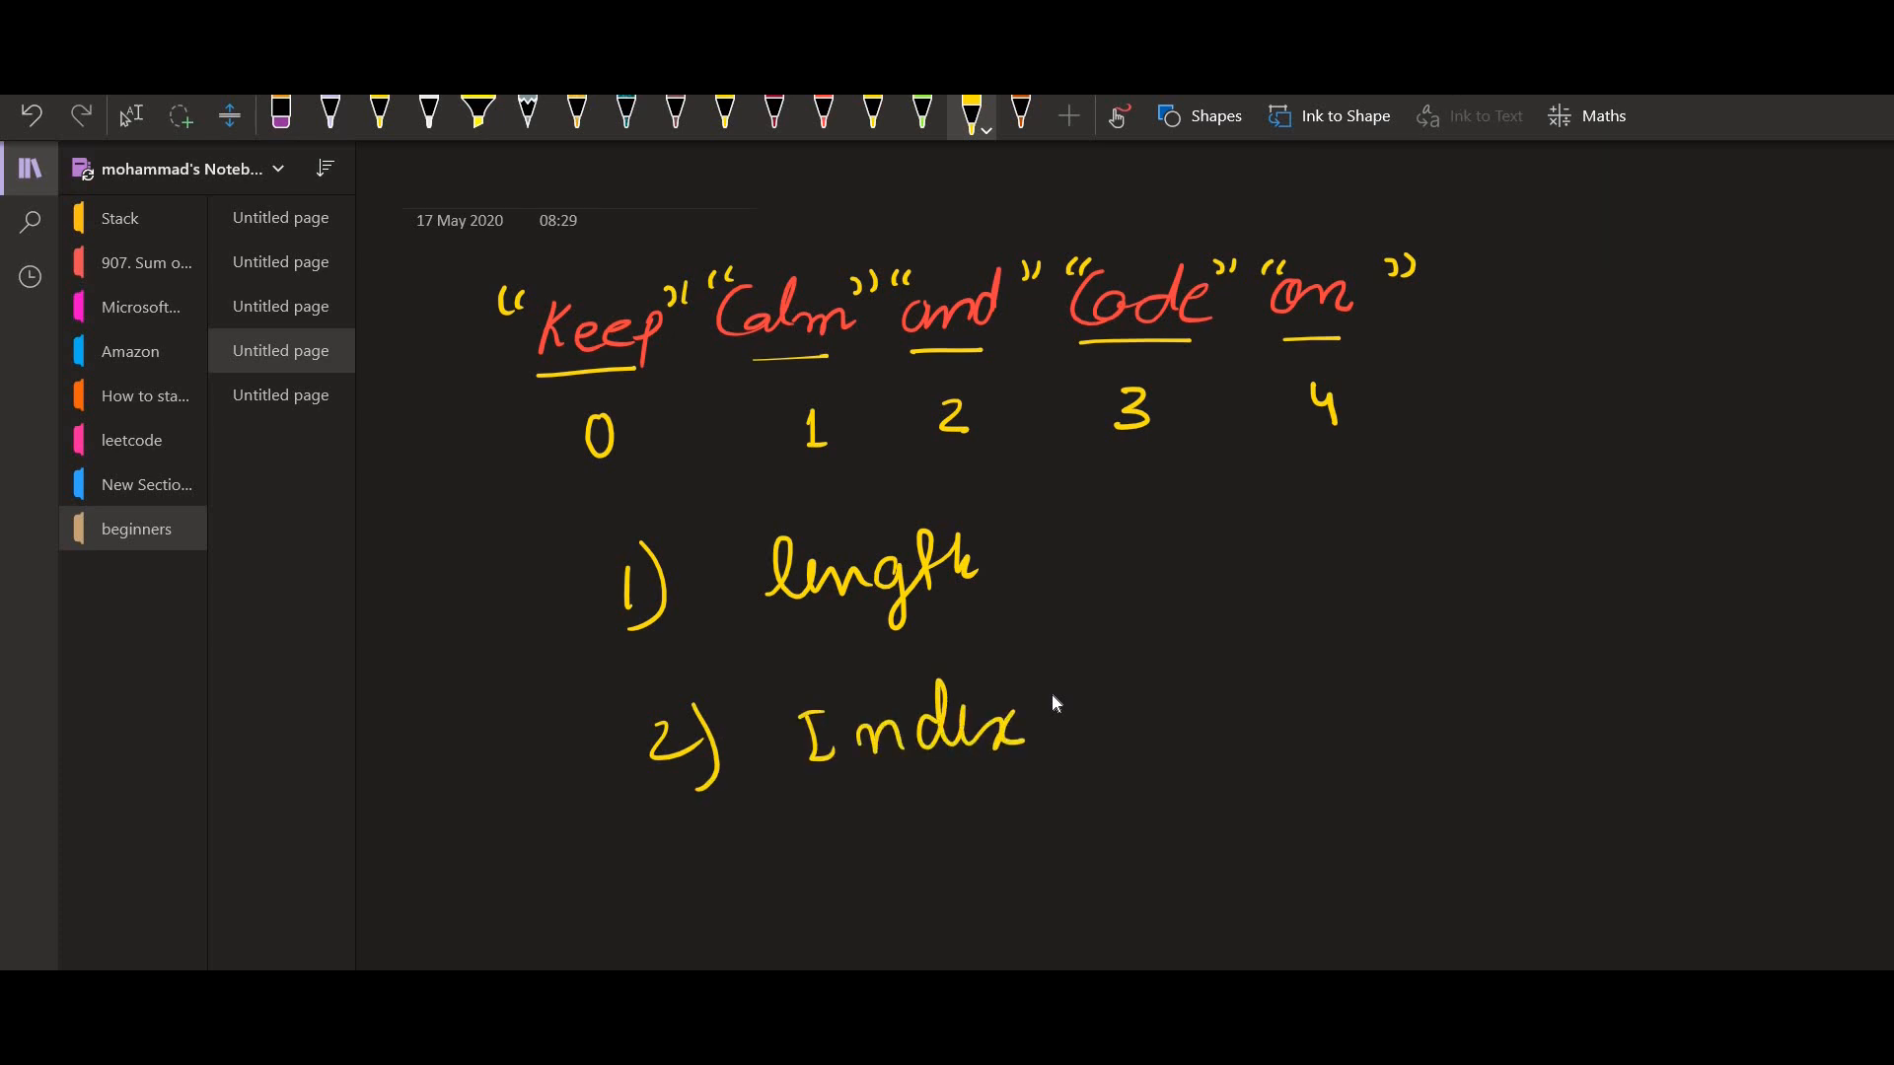
- Draw arrows from each index to its word and write the length/index pair notation
left_click_drag(604, 393, 634, 447)
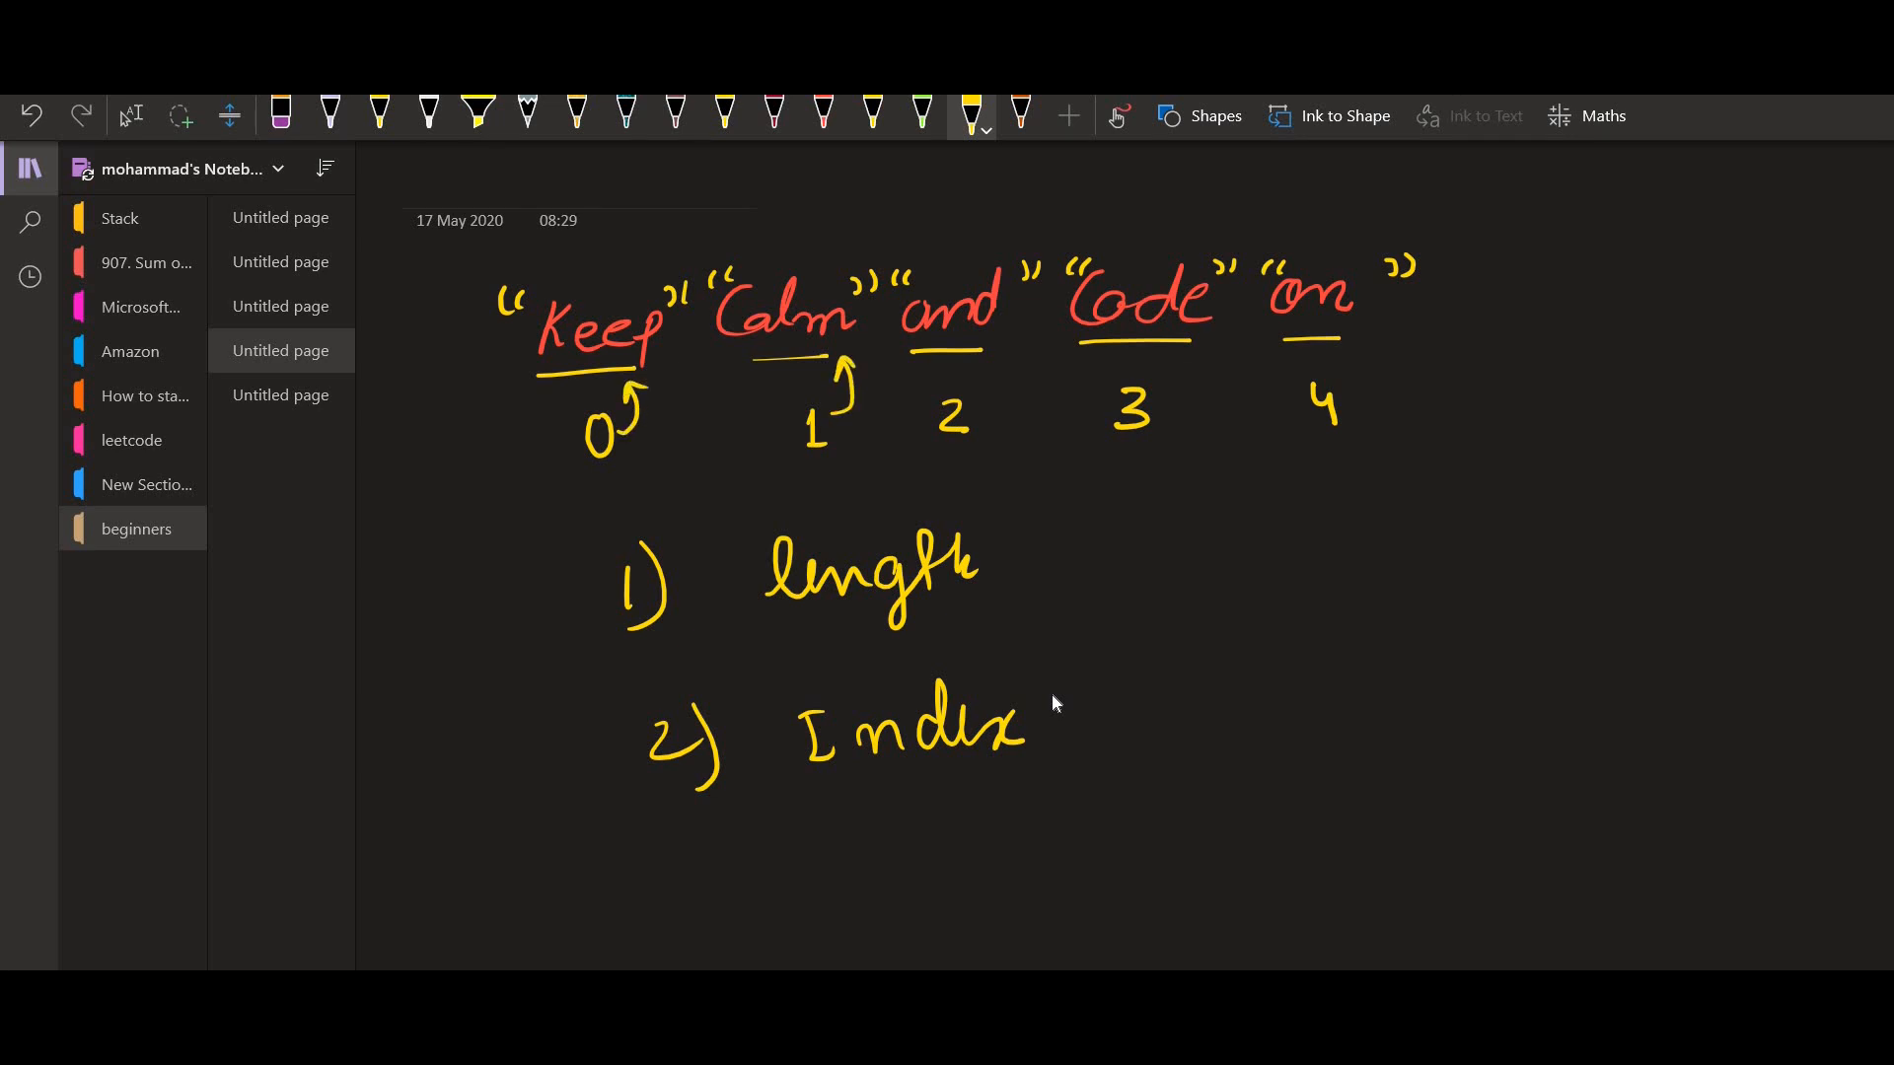
left_click_drag(942, 411, 984, 362)
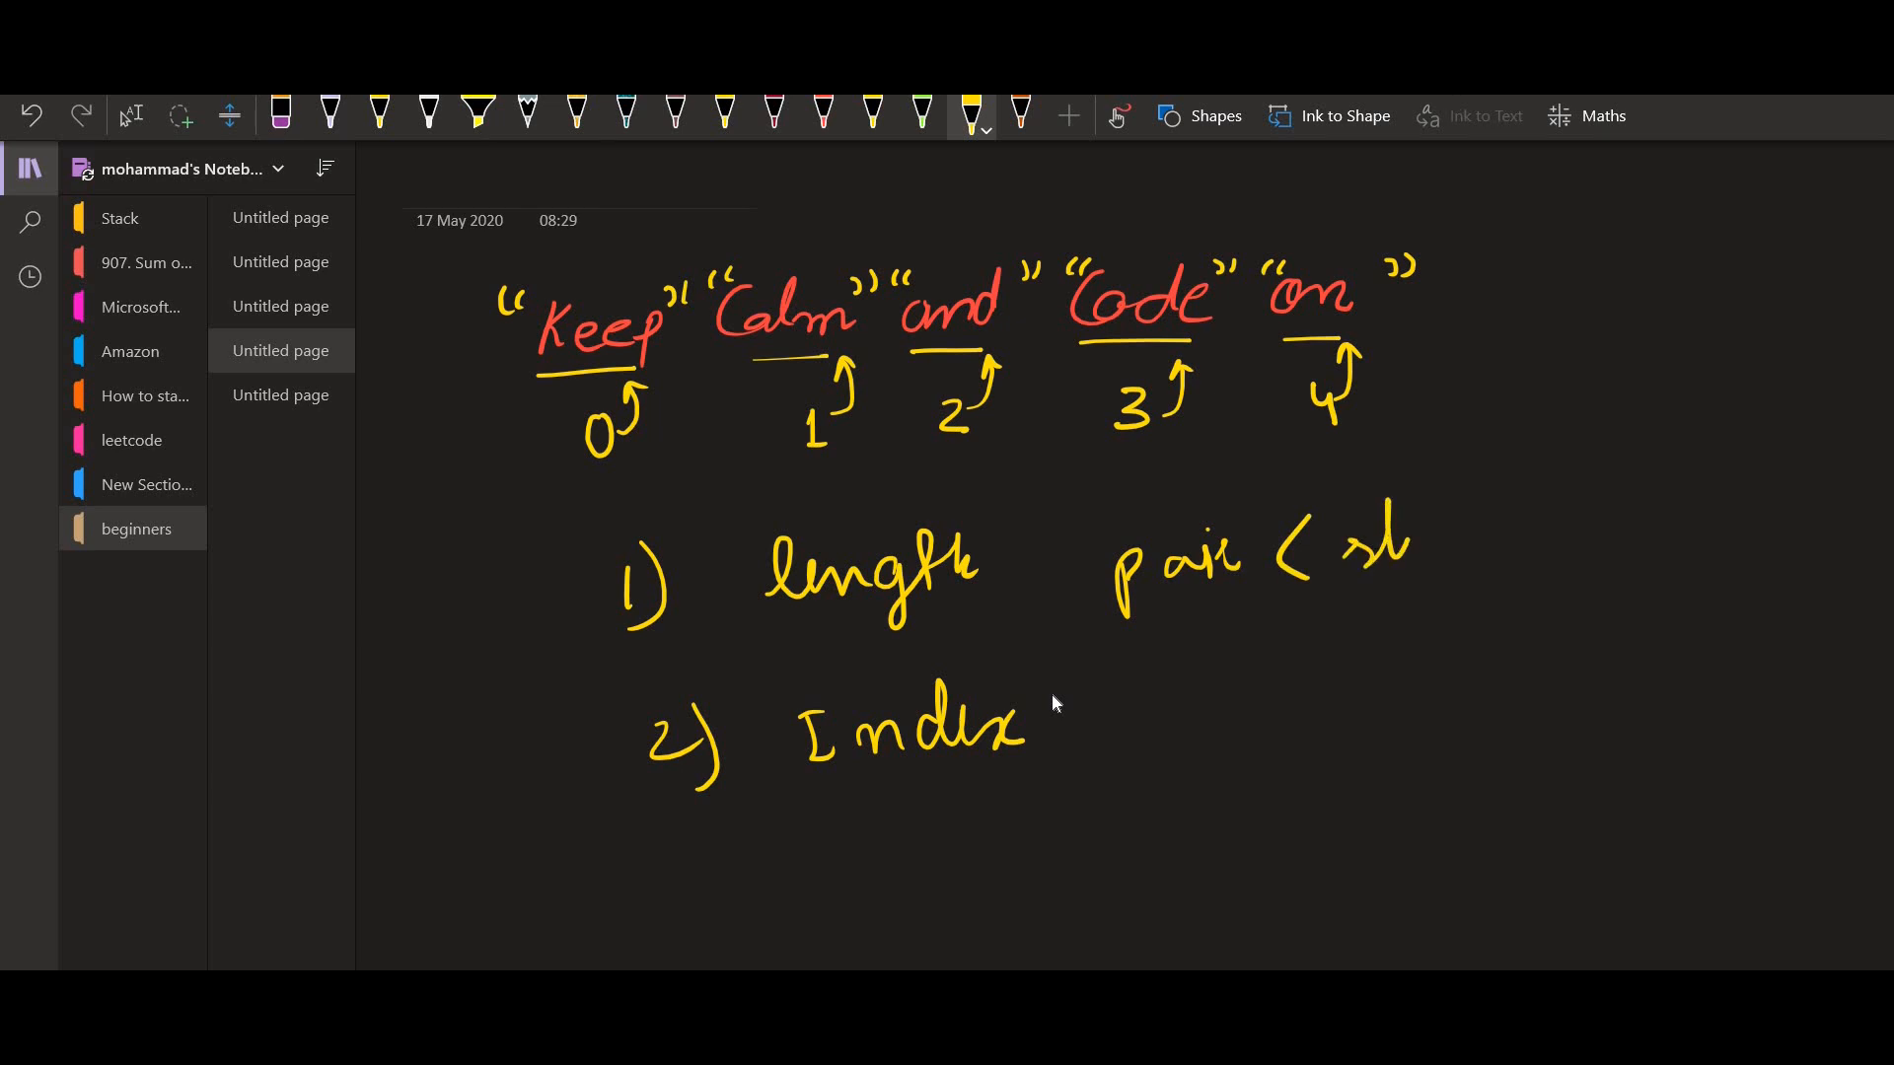
left_click_drag(1352, 544, 1559, 555)
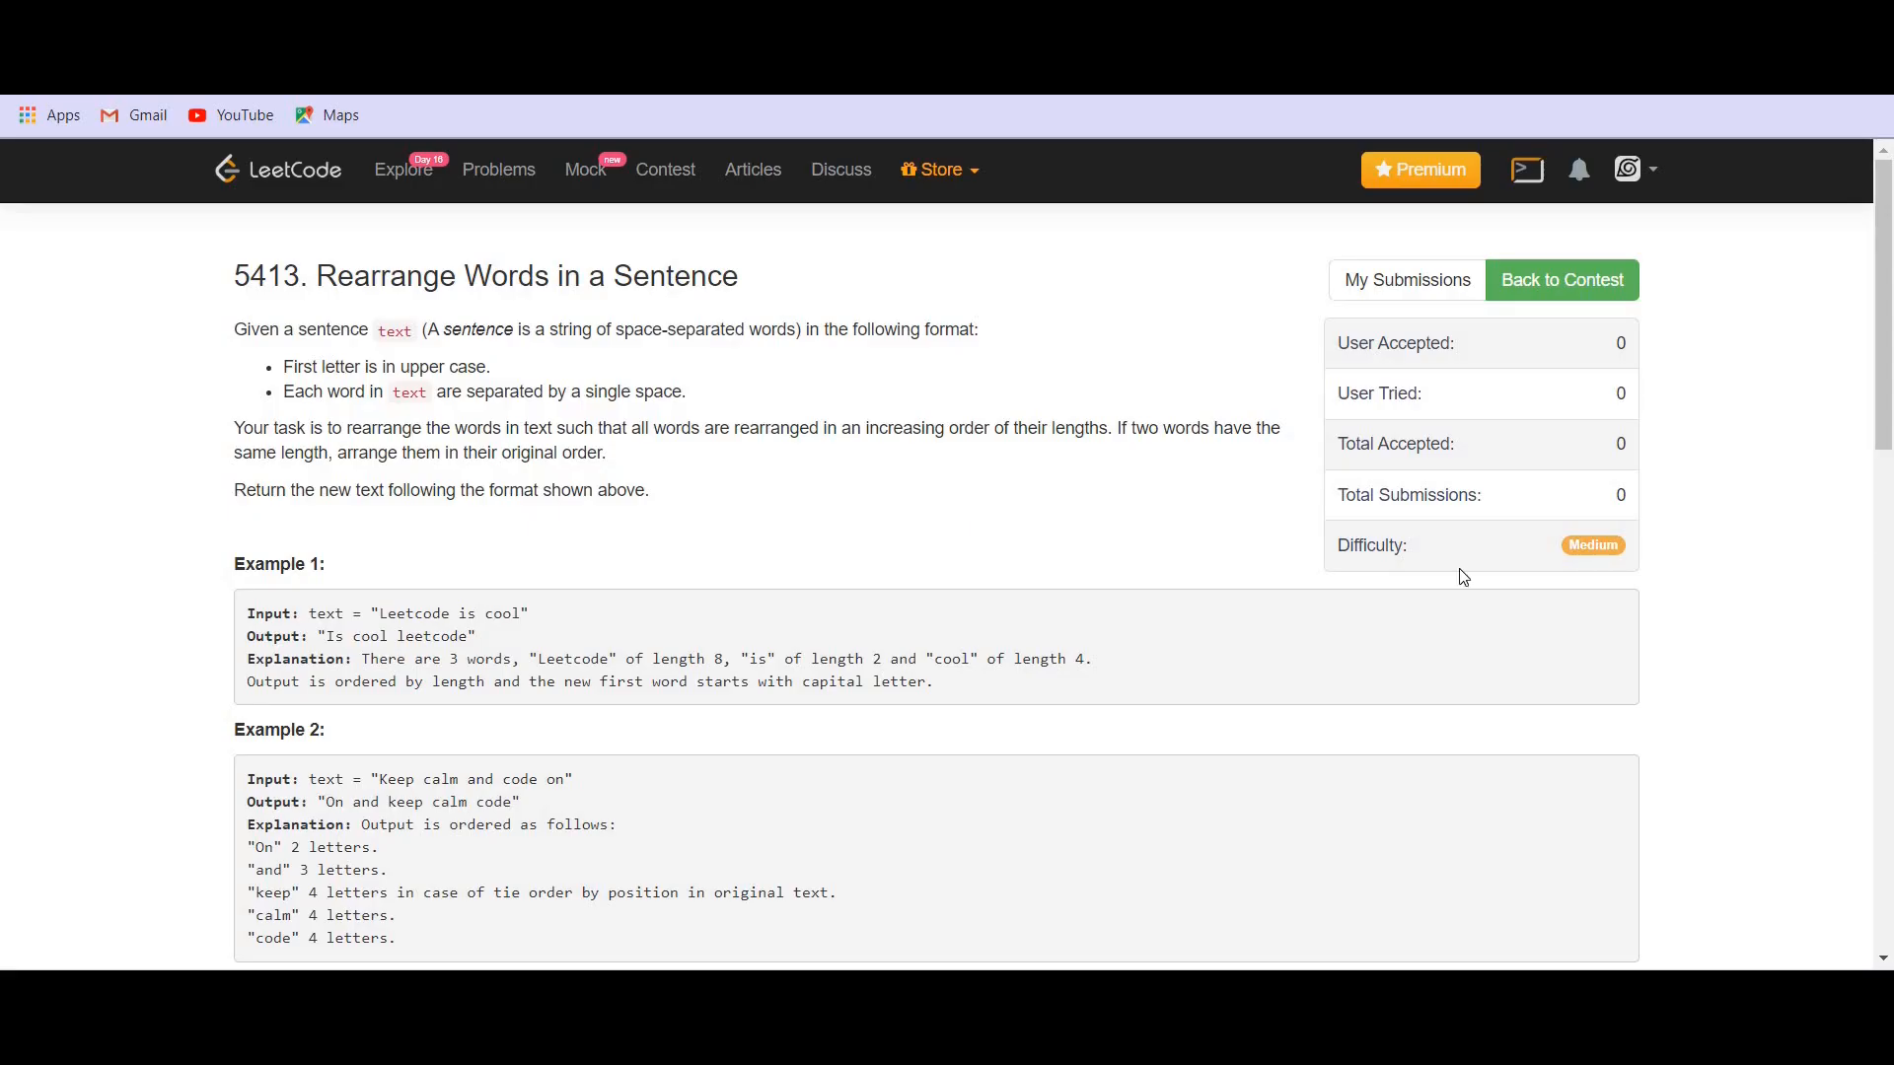
- Declare vector<pair<string,int>>v; at the start of arrangeWords
scroll("down", 3)
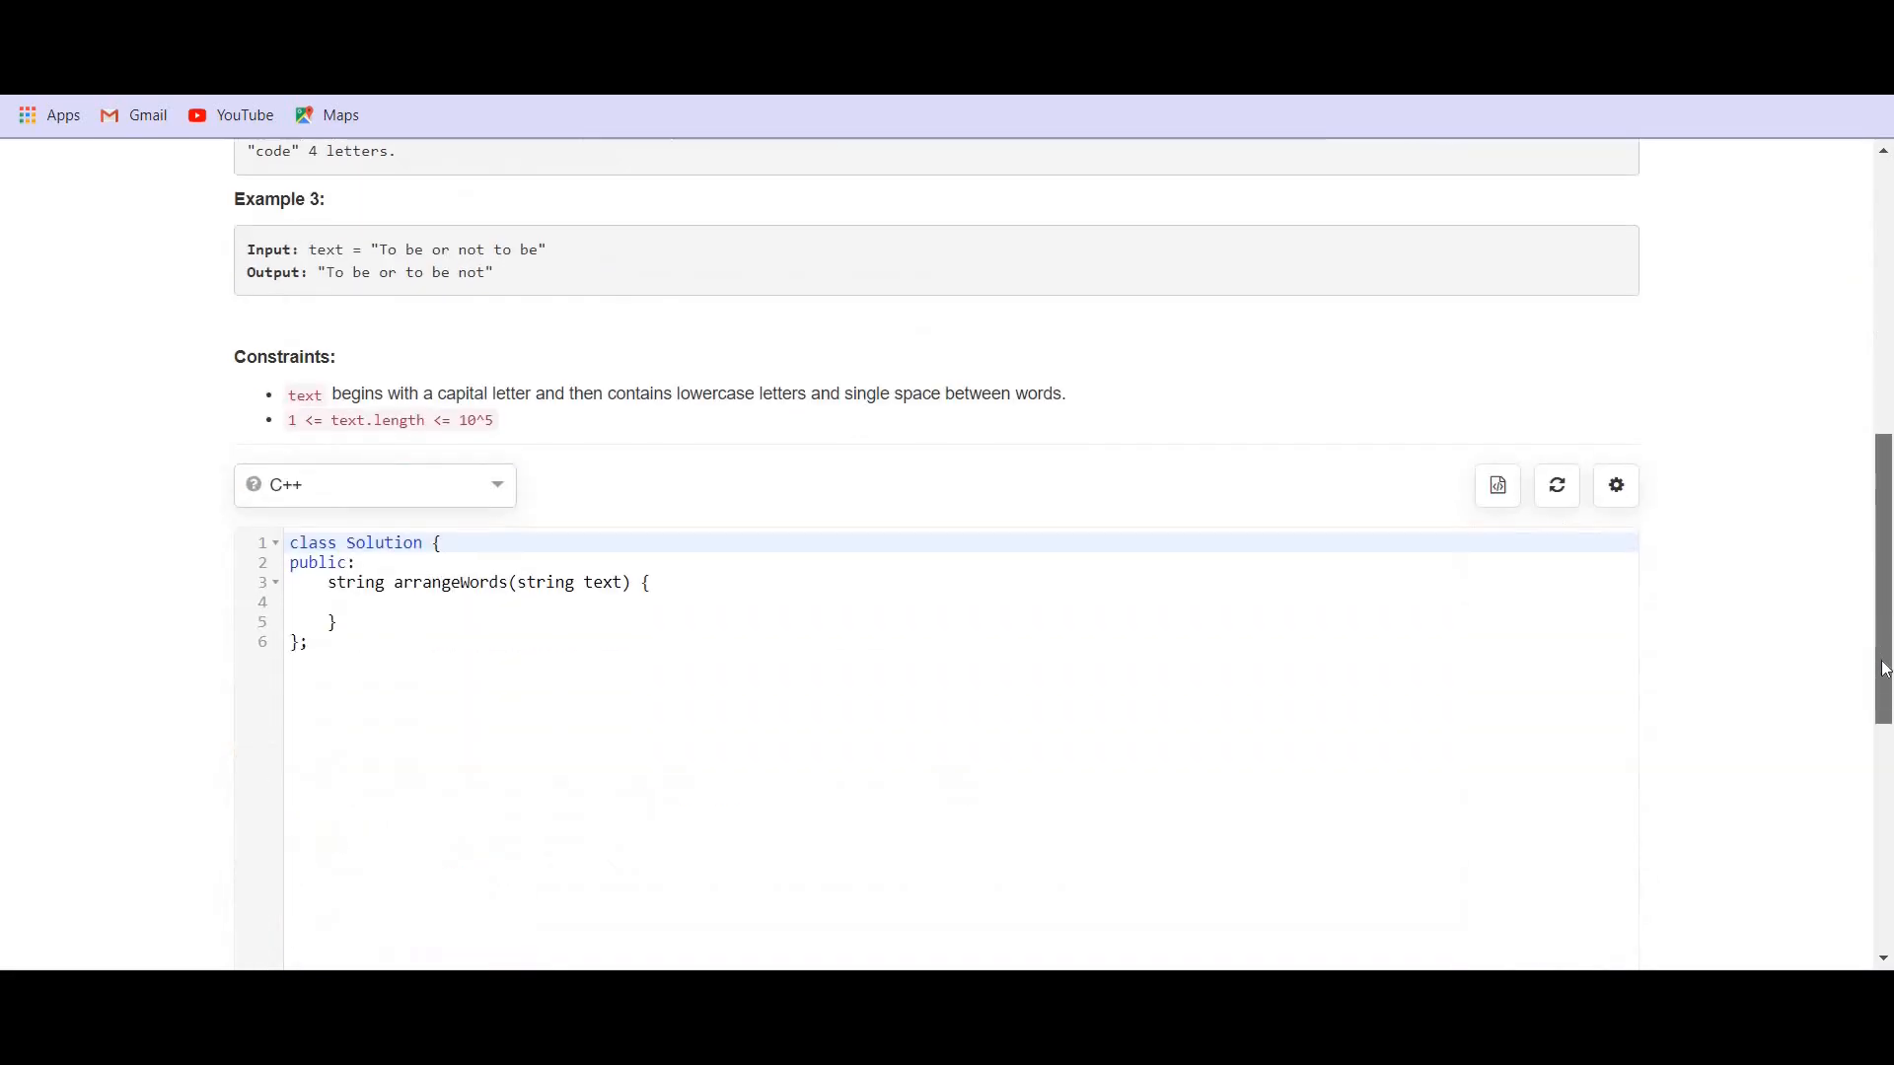
scroll("down", 3)
type("vector")
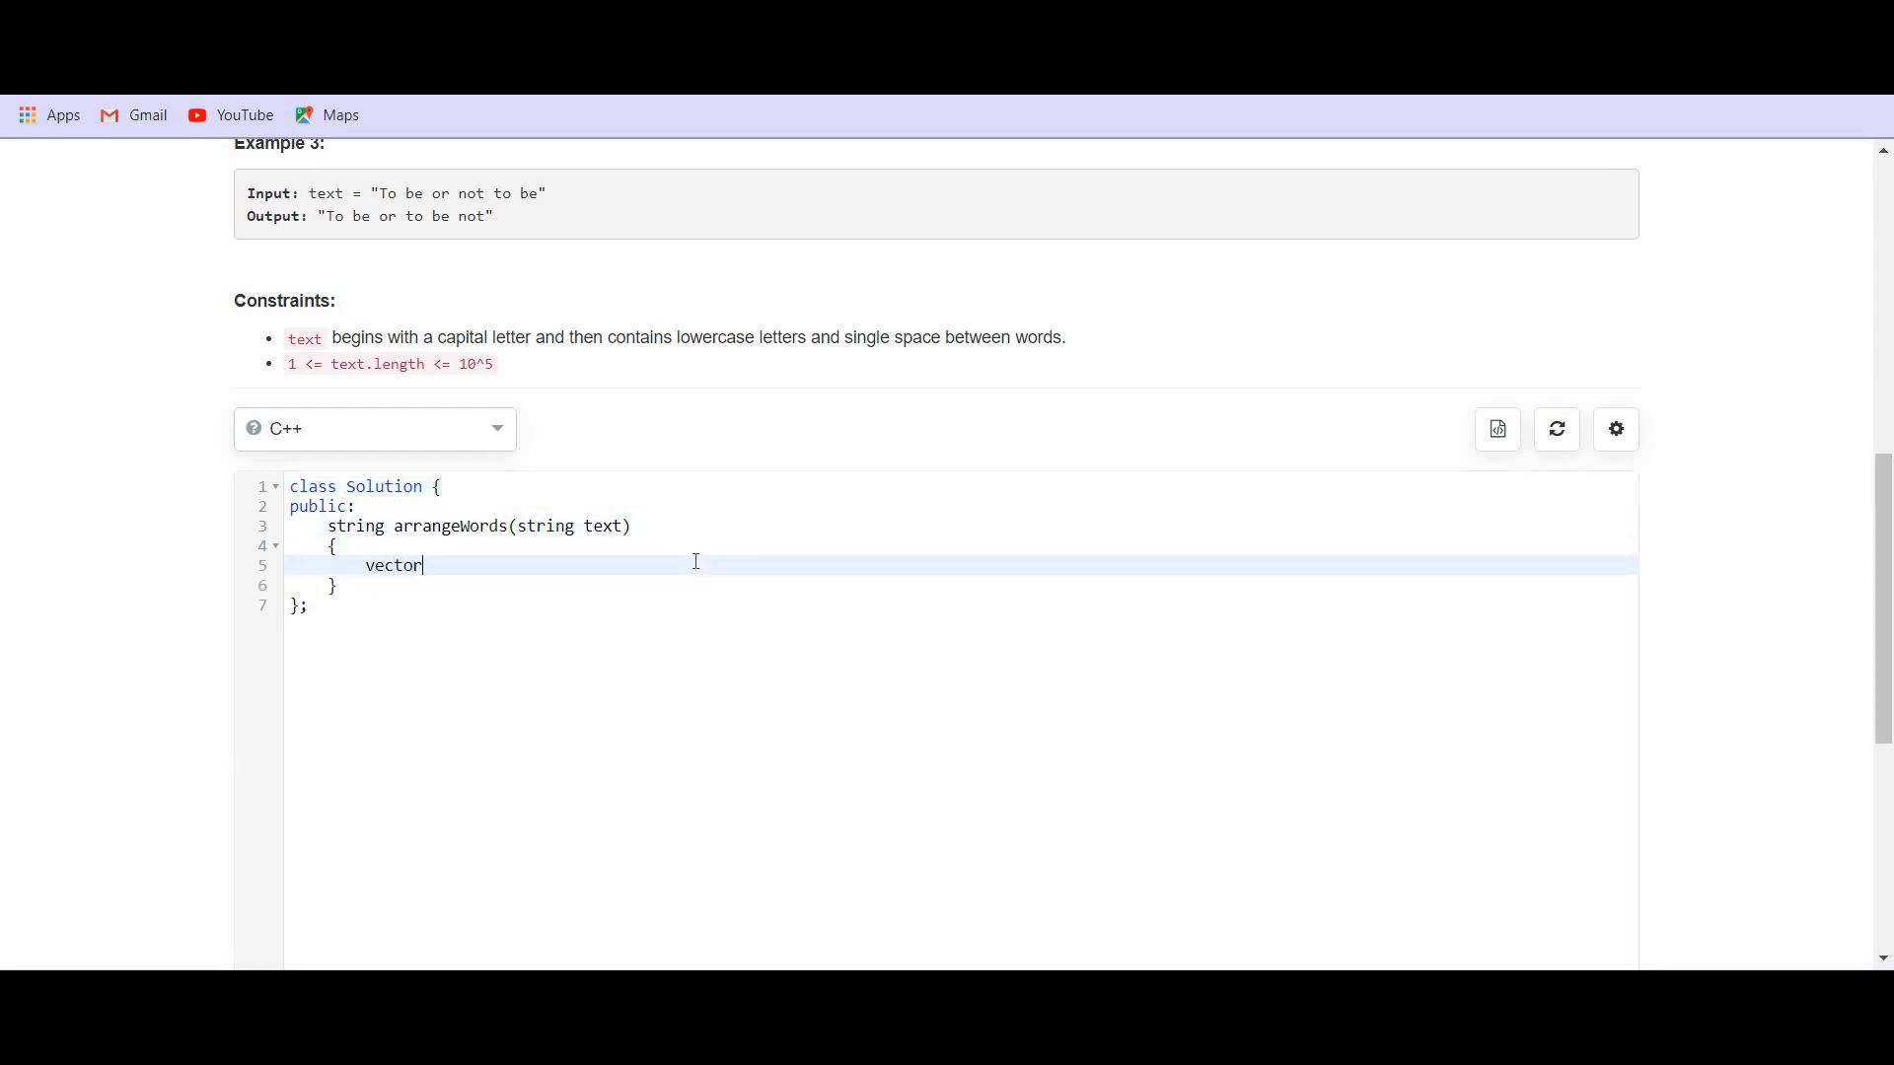
type("<pai")
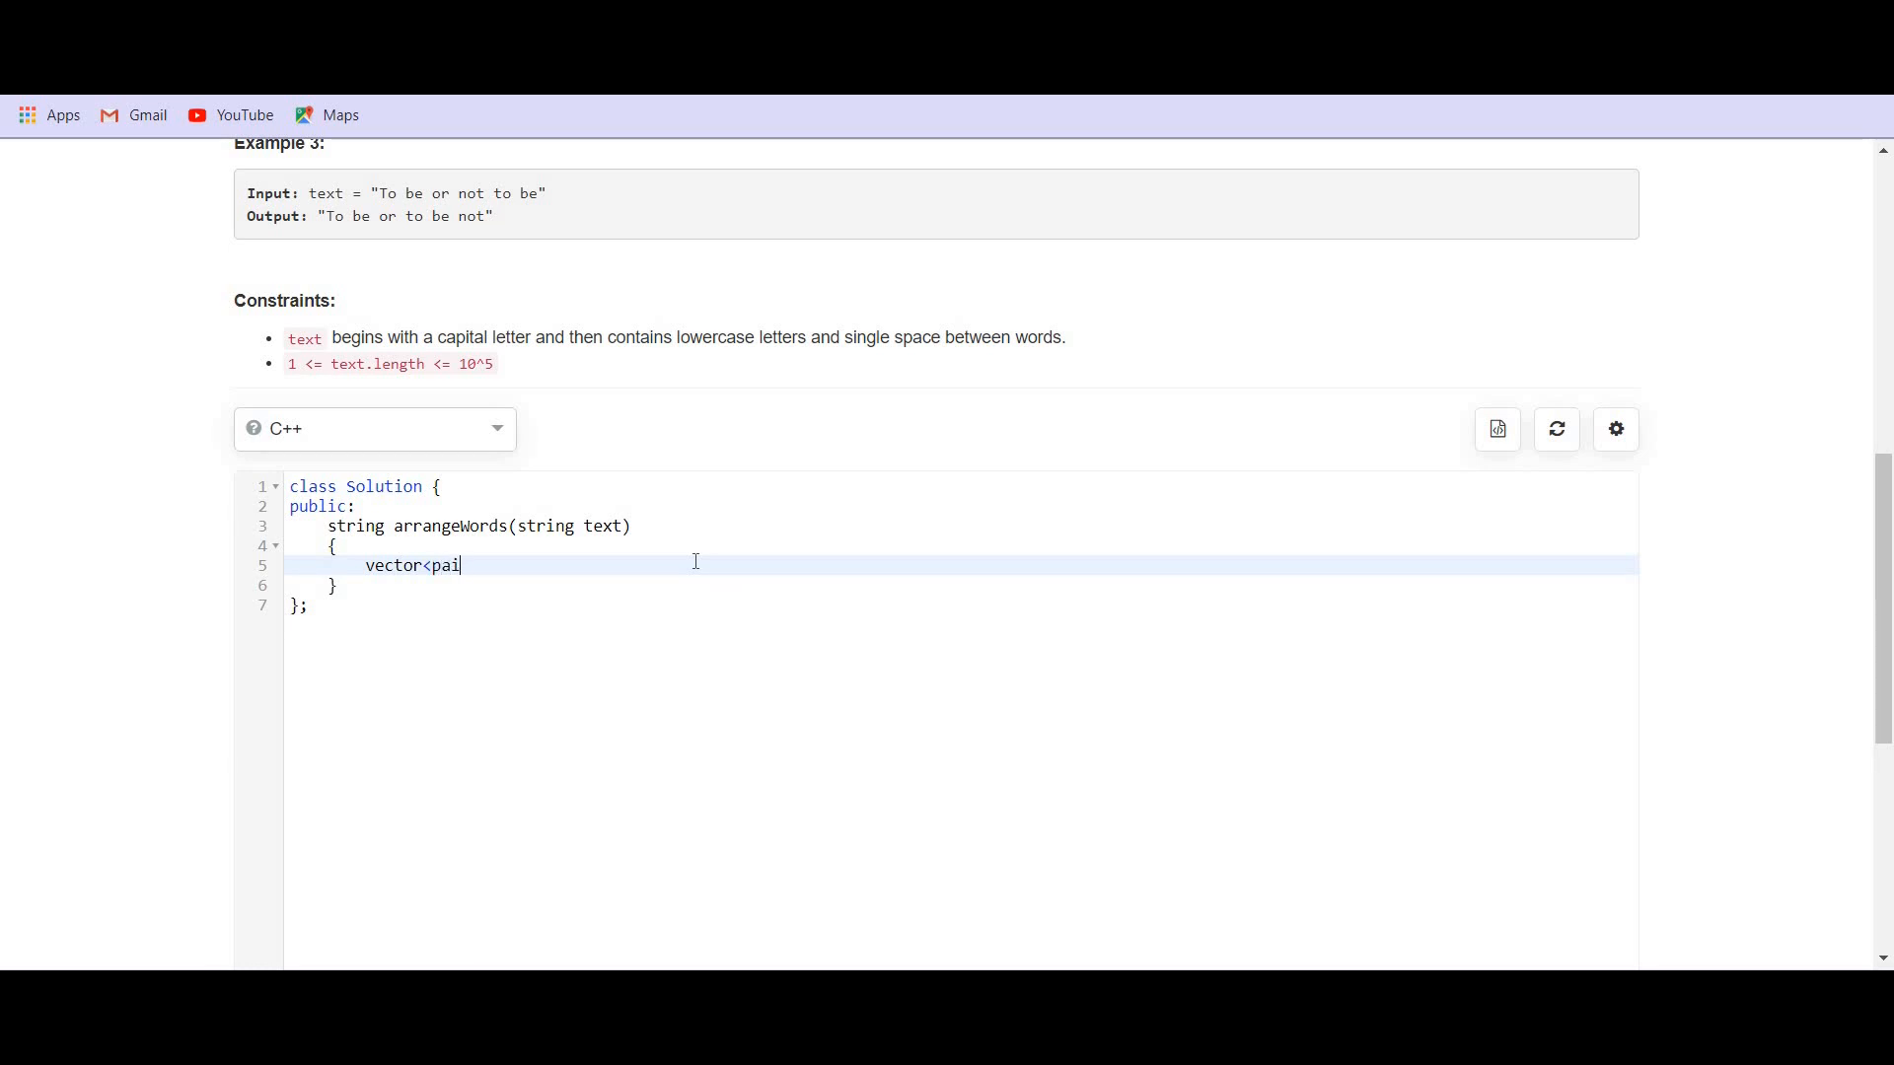
type("r<string")
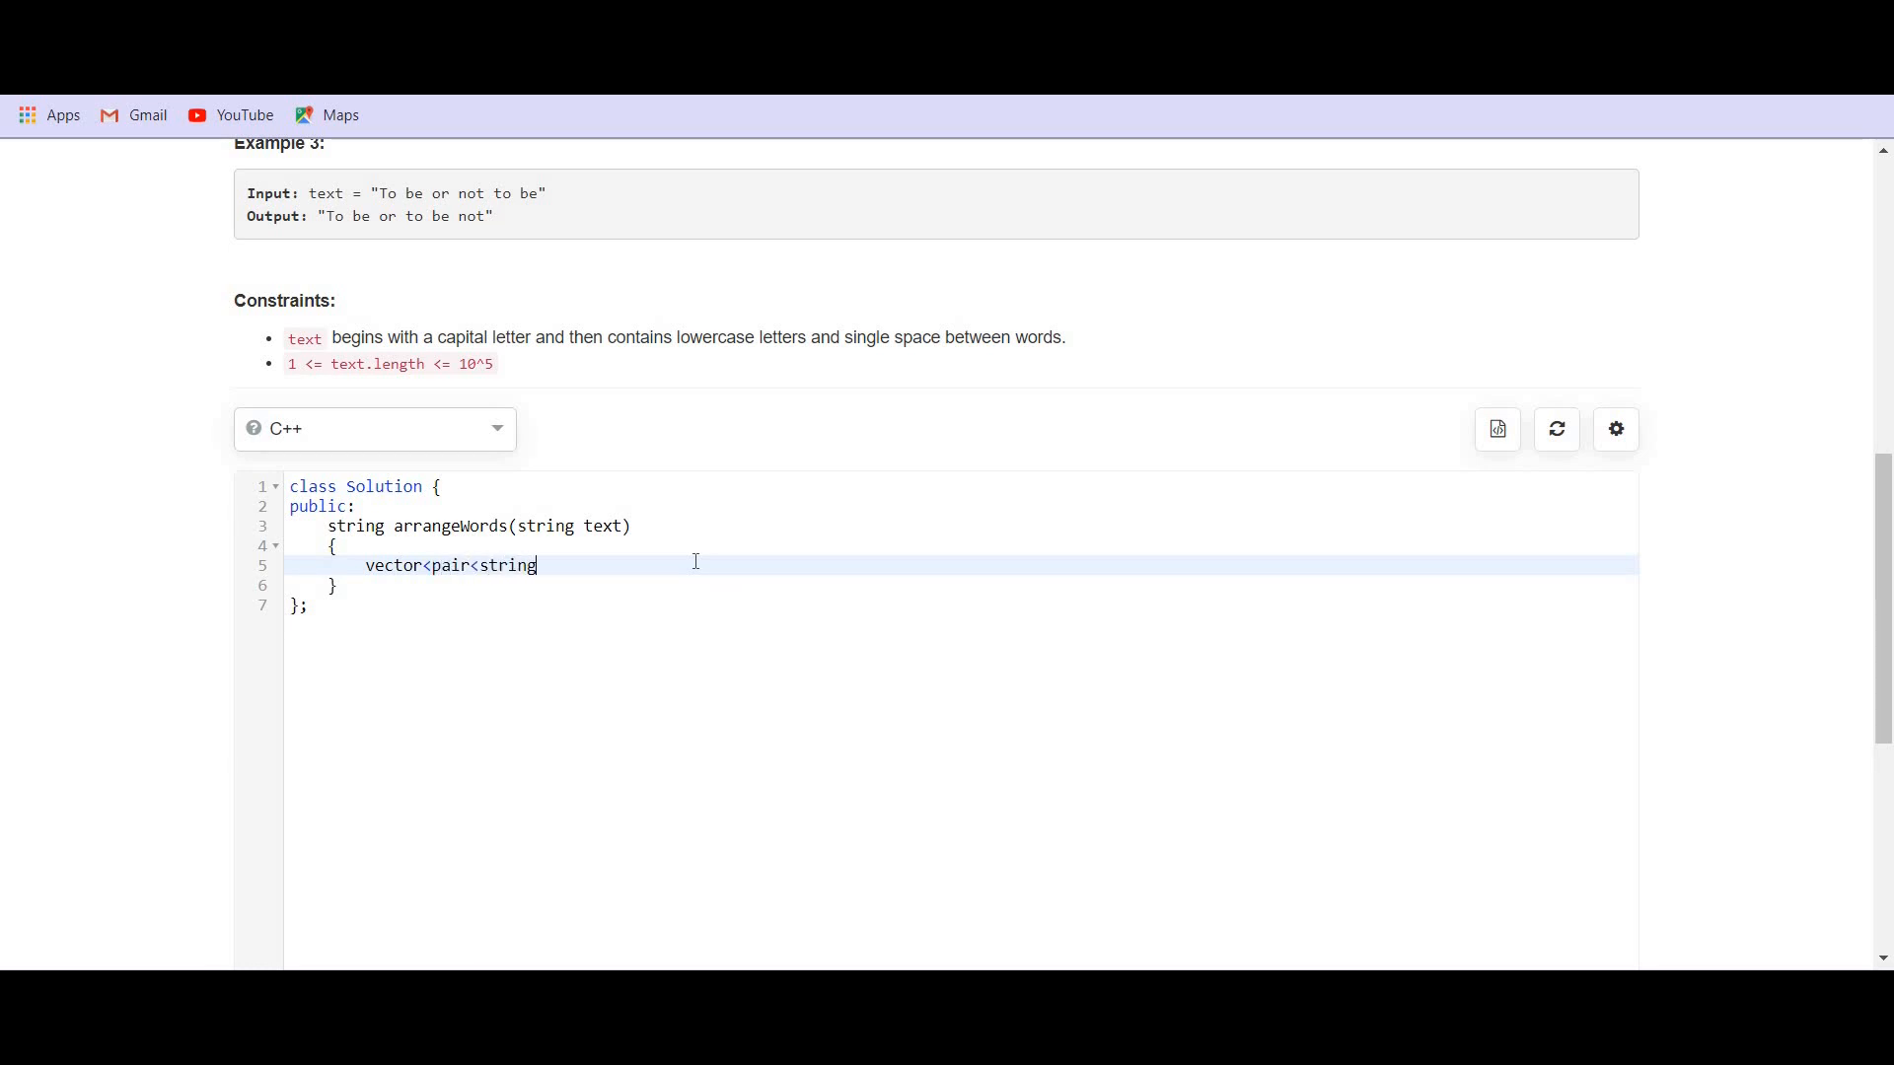
type(",int>")
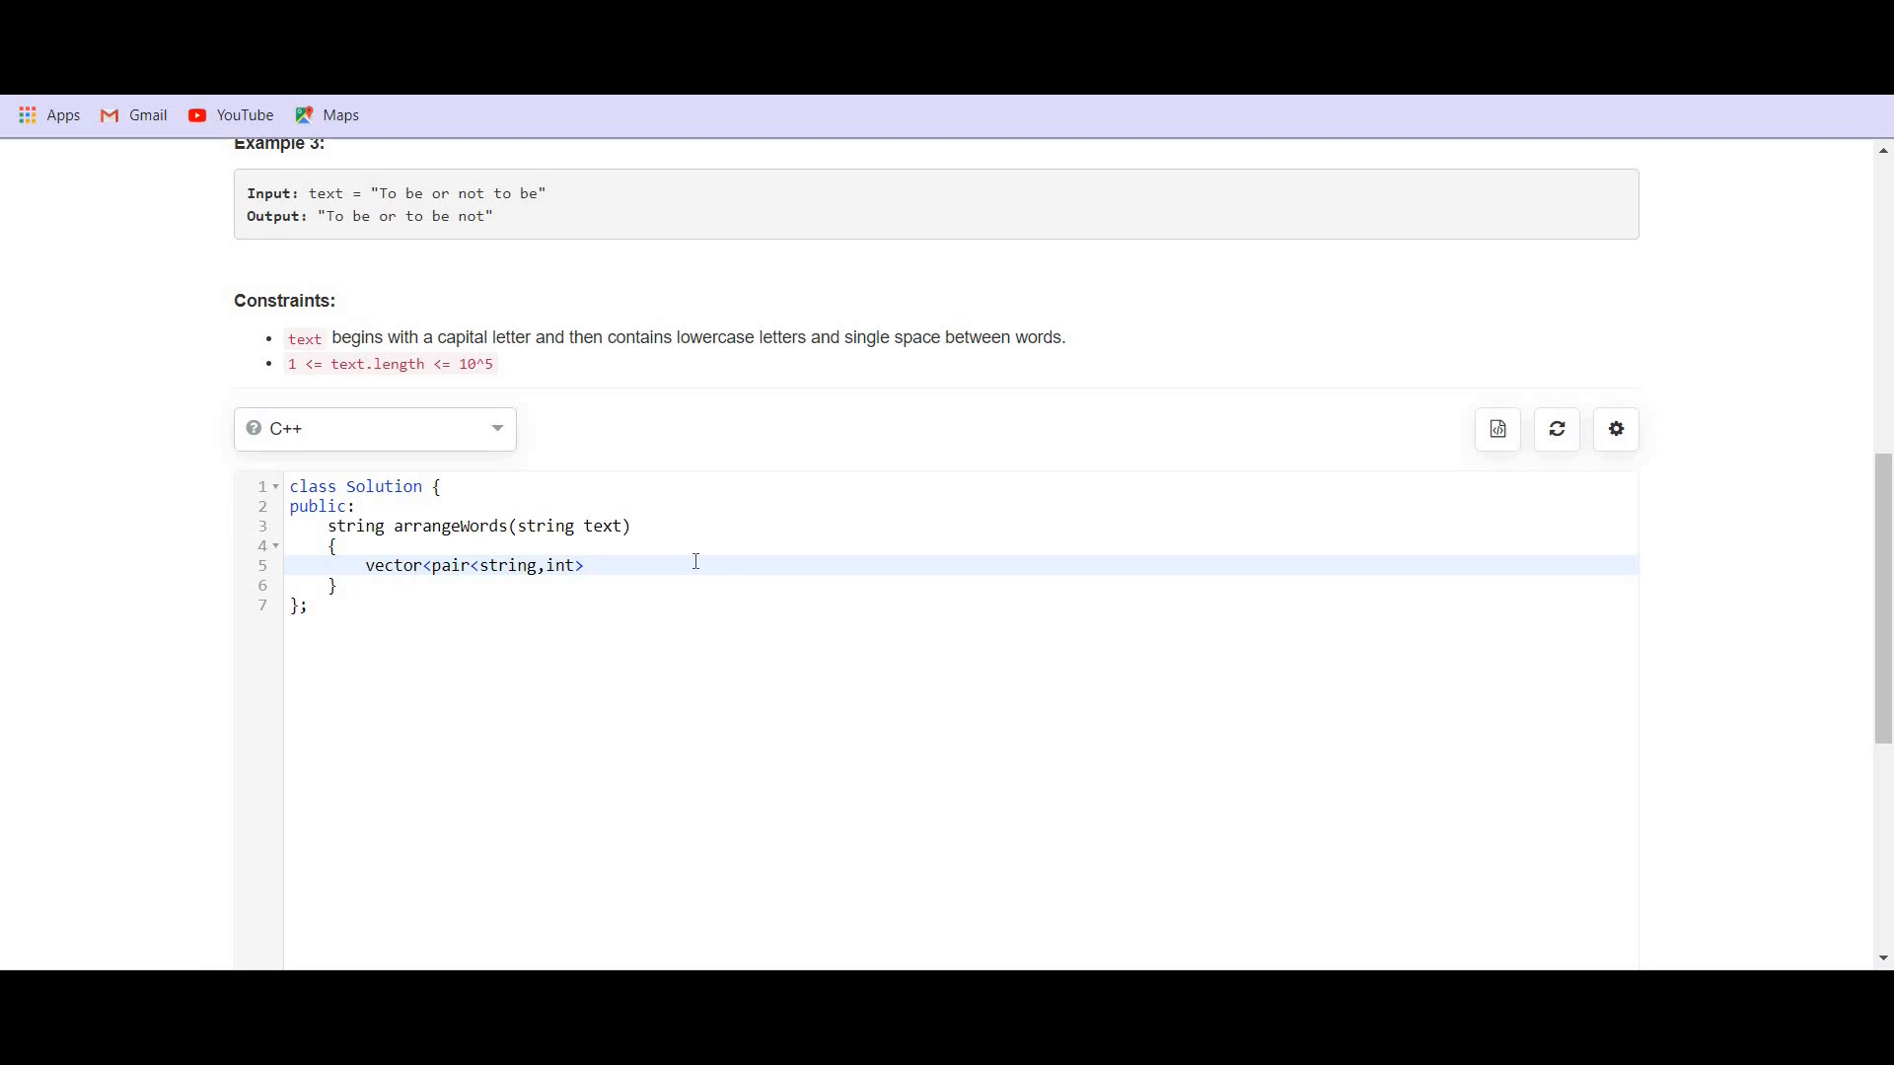
type(">")
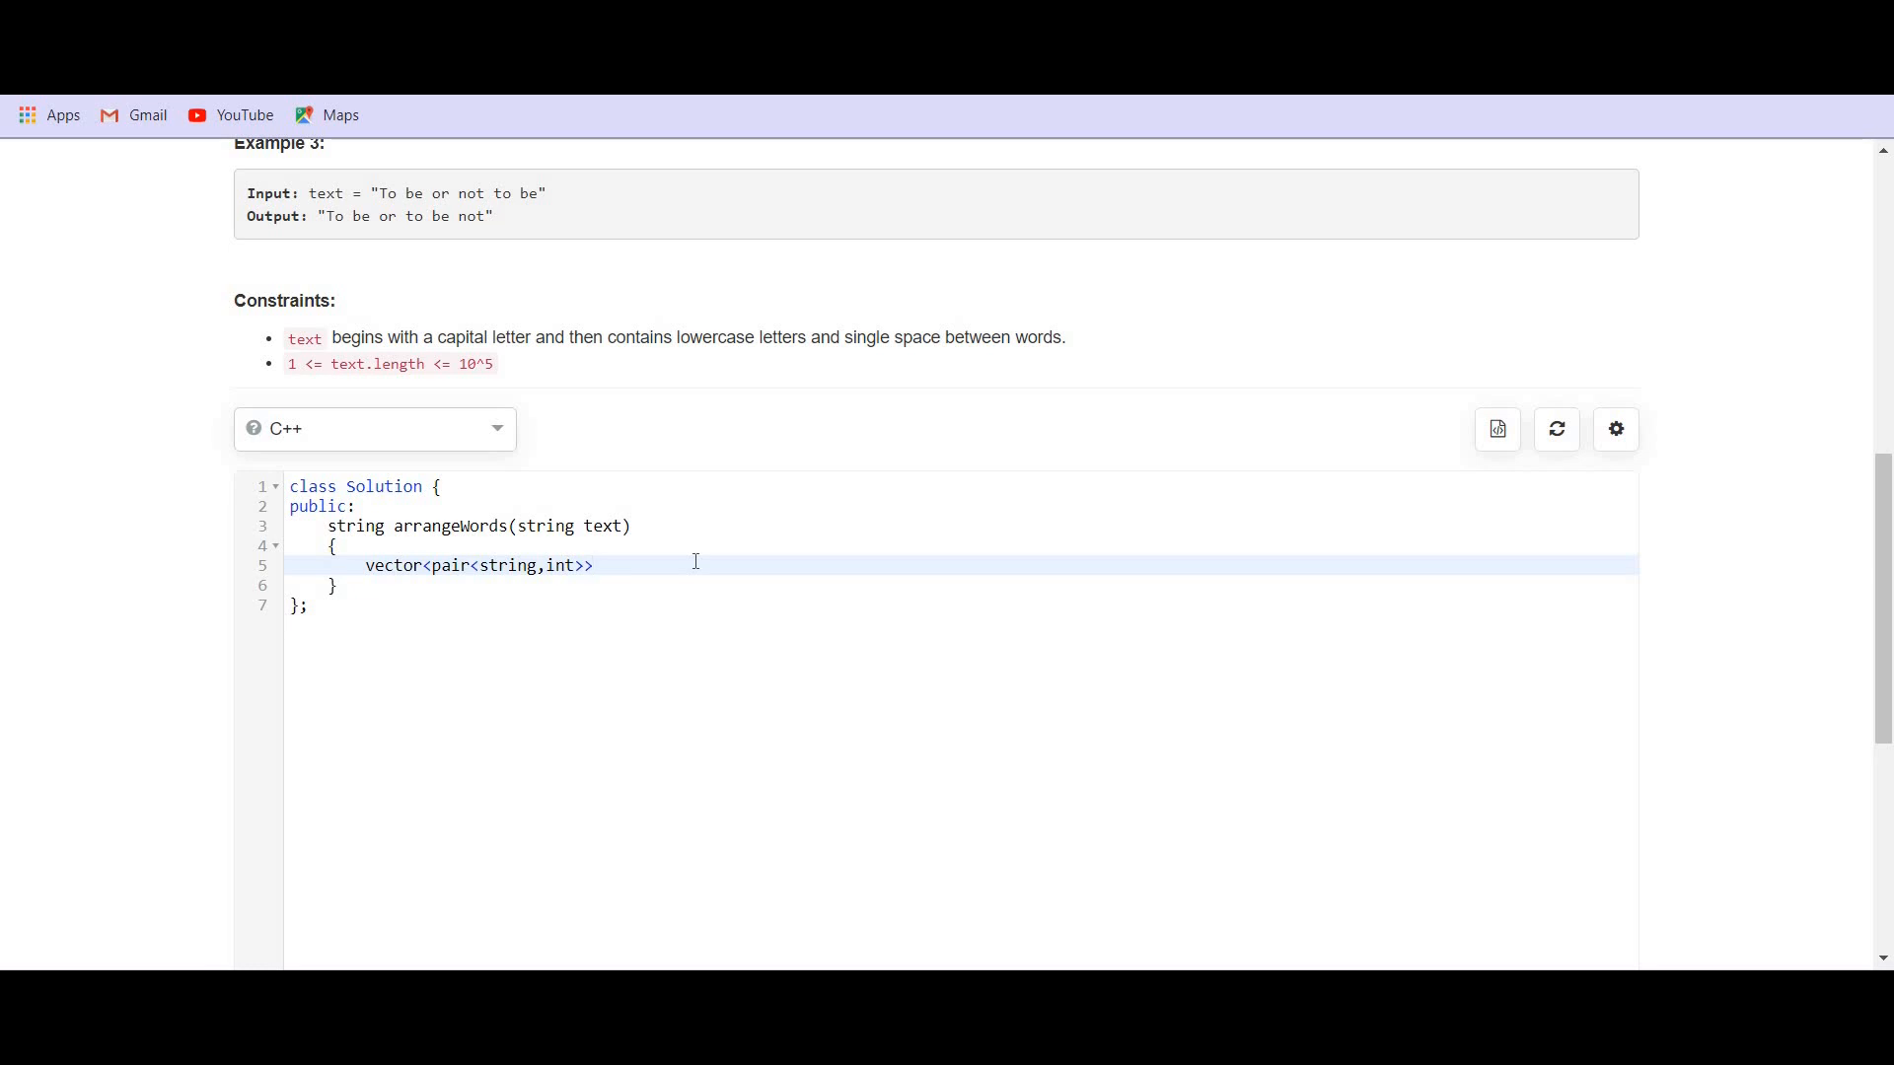
type("v;")
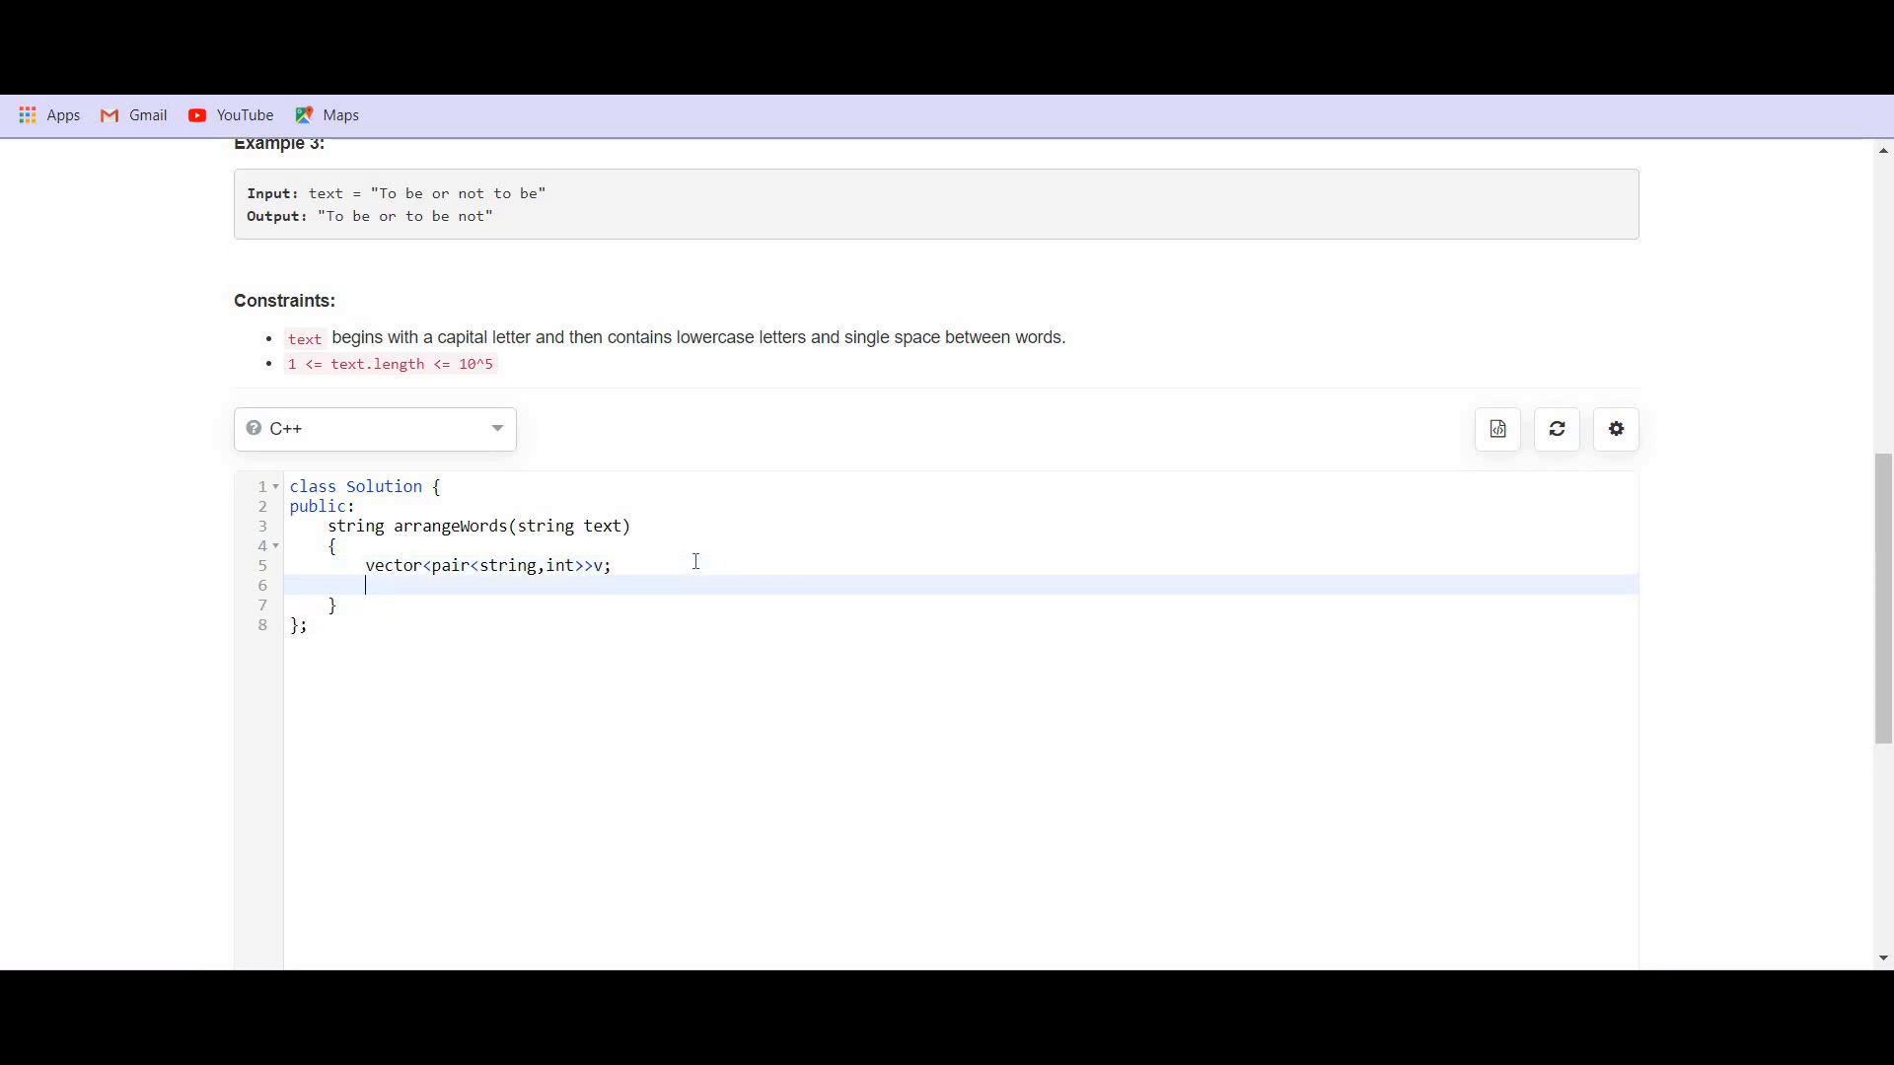
- Declare string temp; and begin a for loop
type("stri")
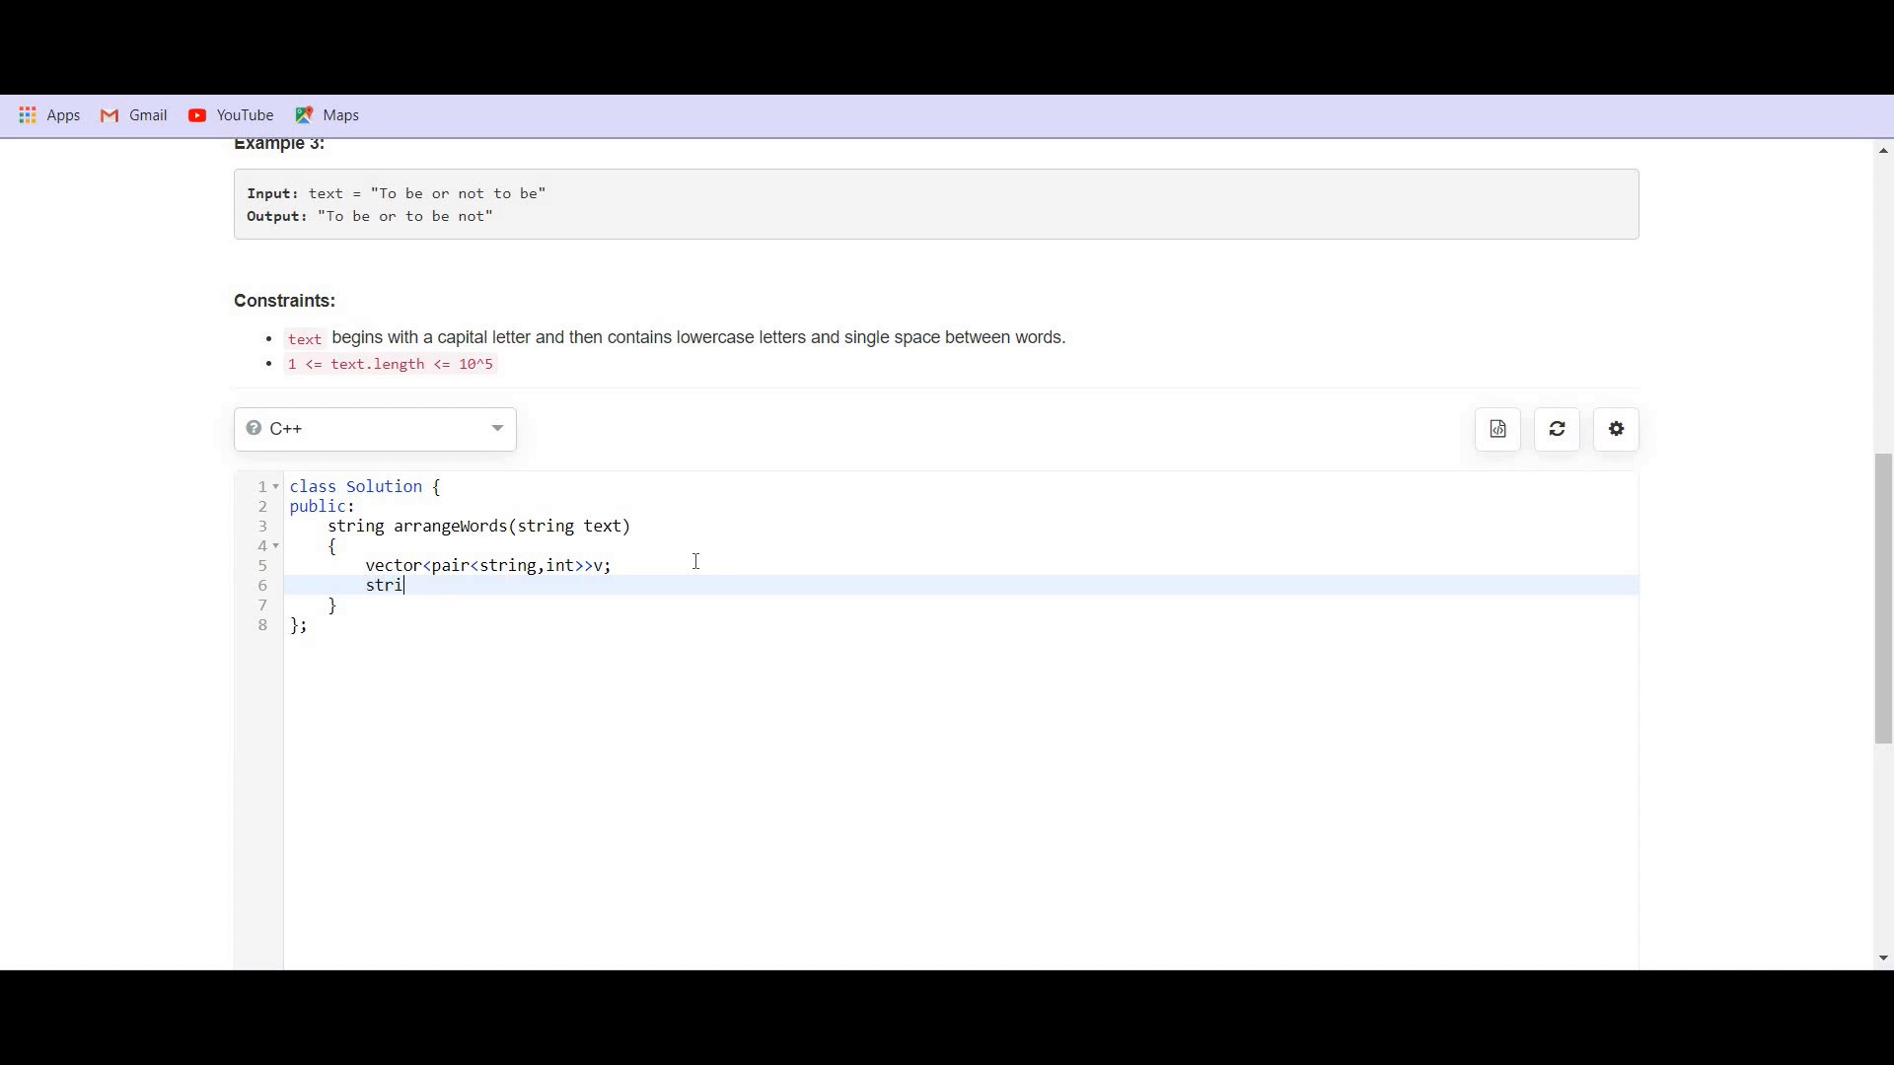
type("ng")
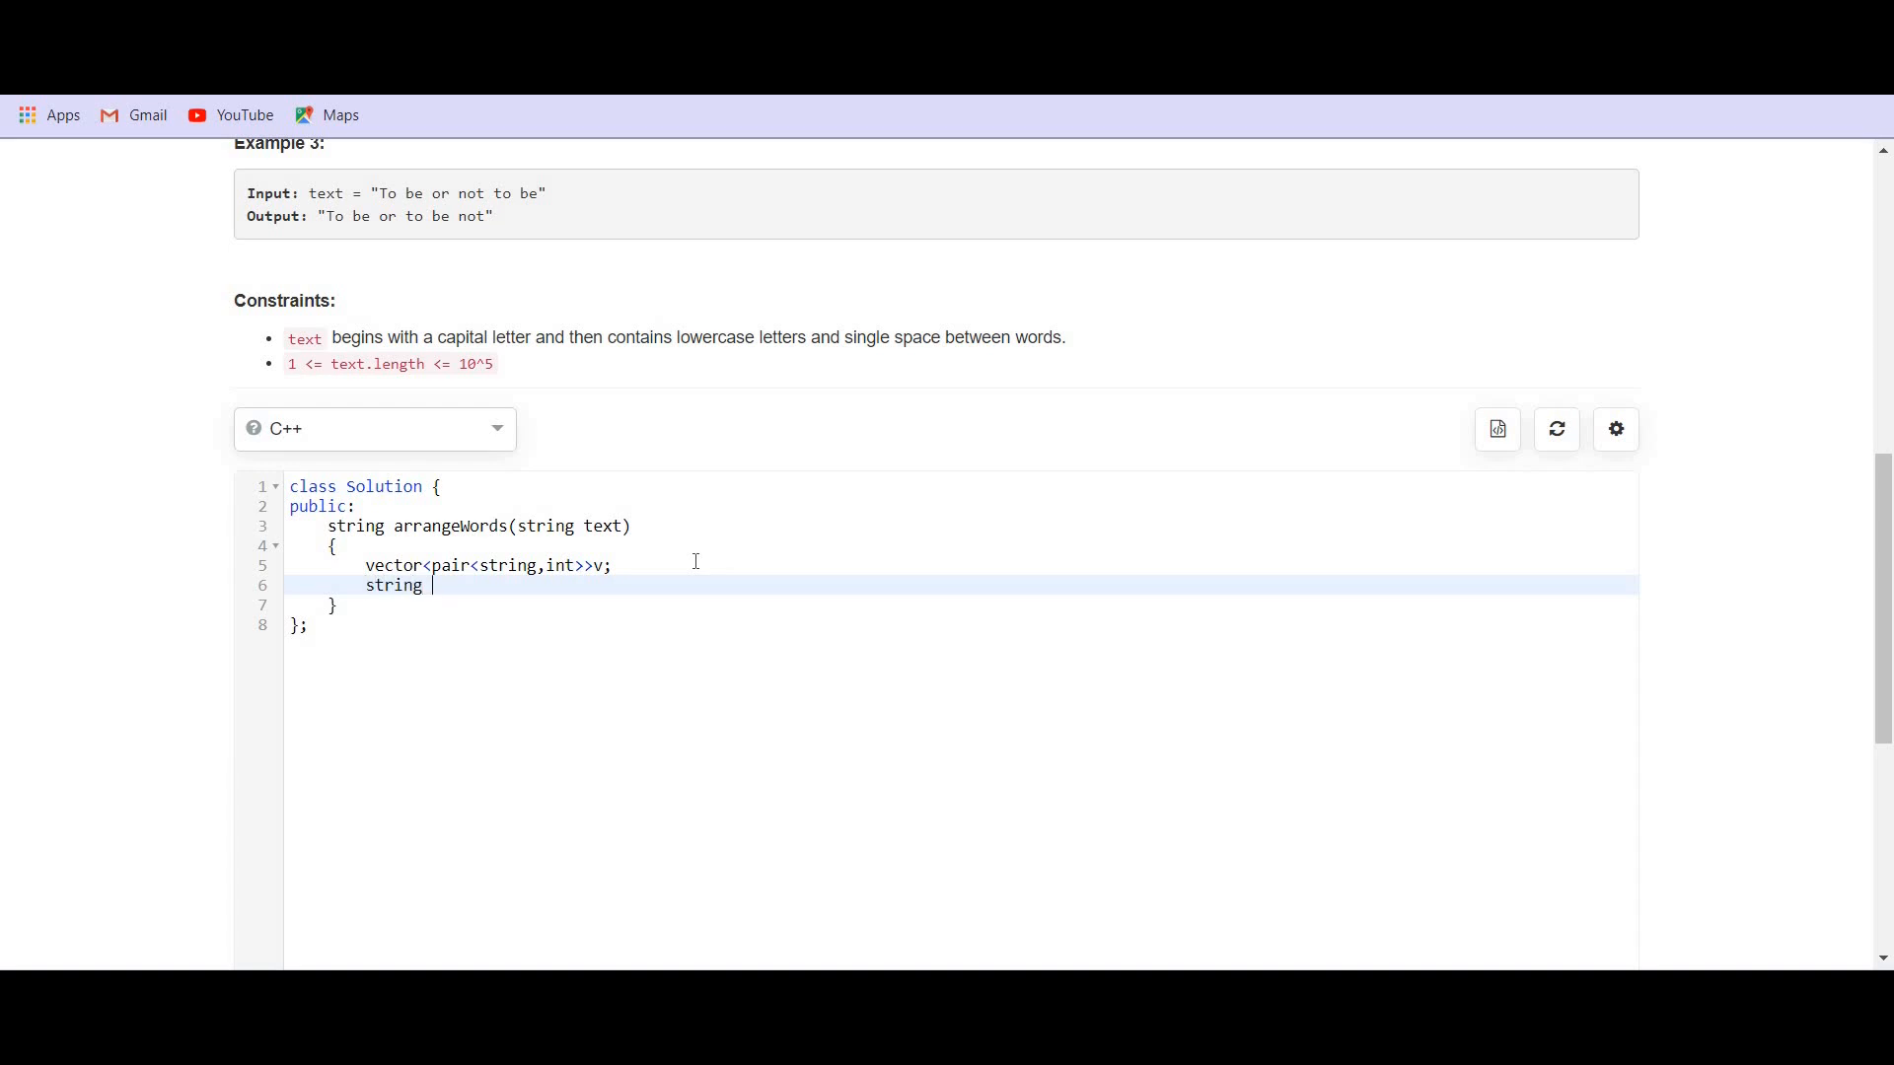
type("temp;")
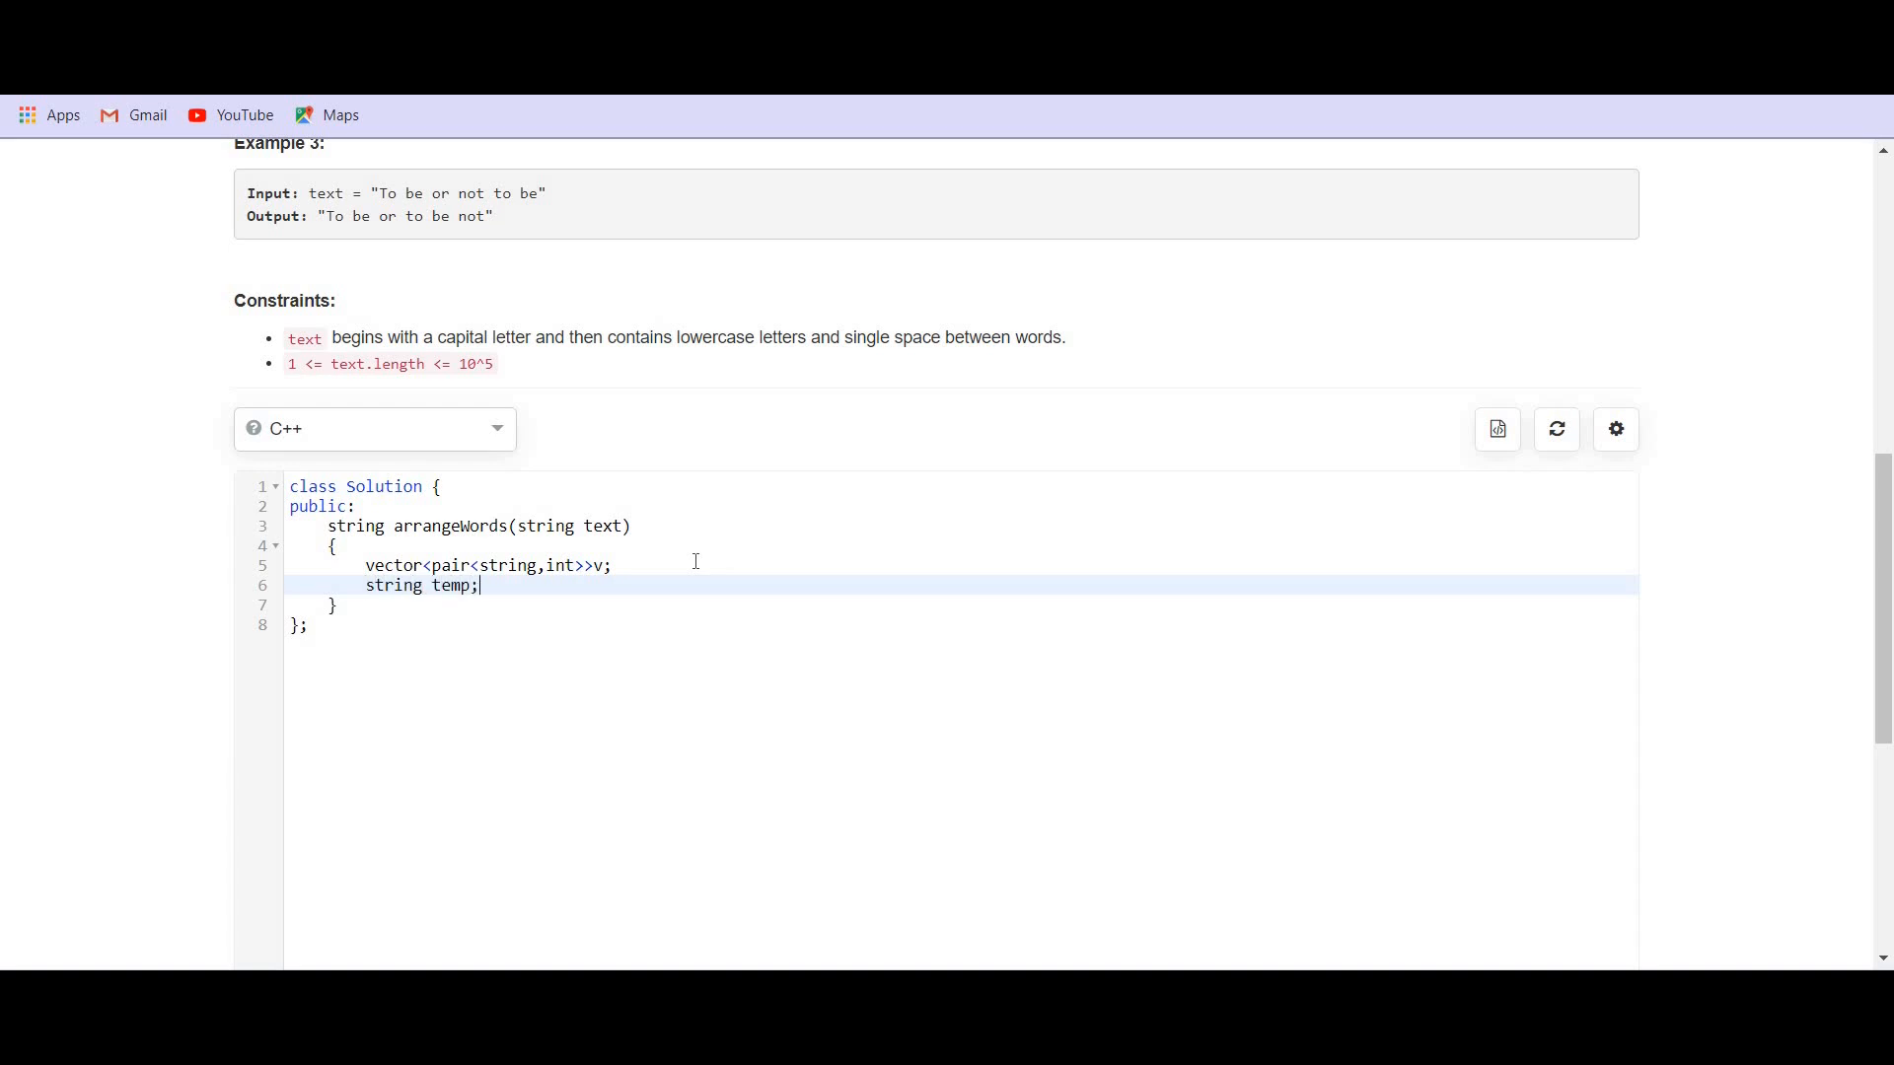
type("for(aito")
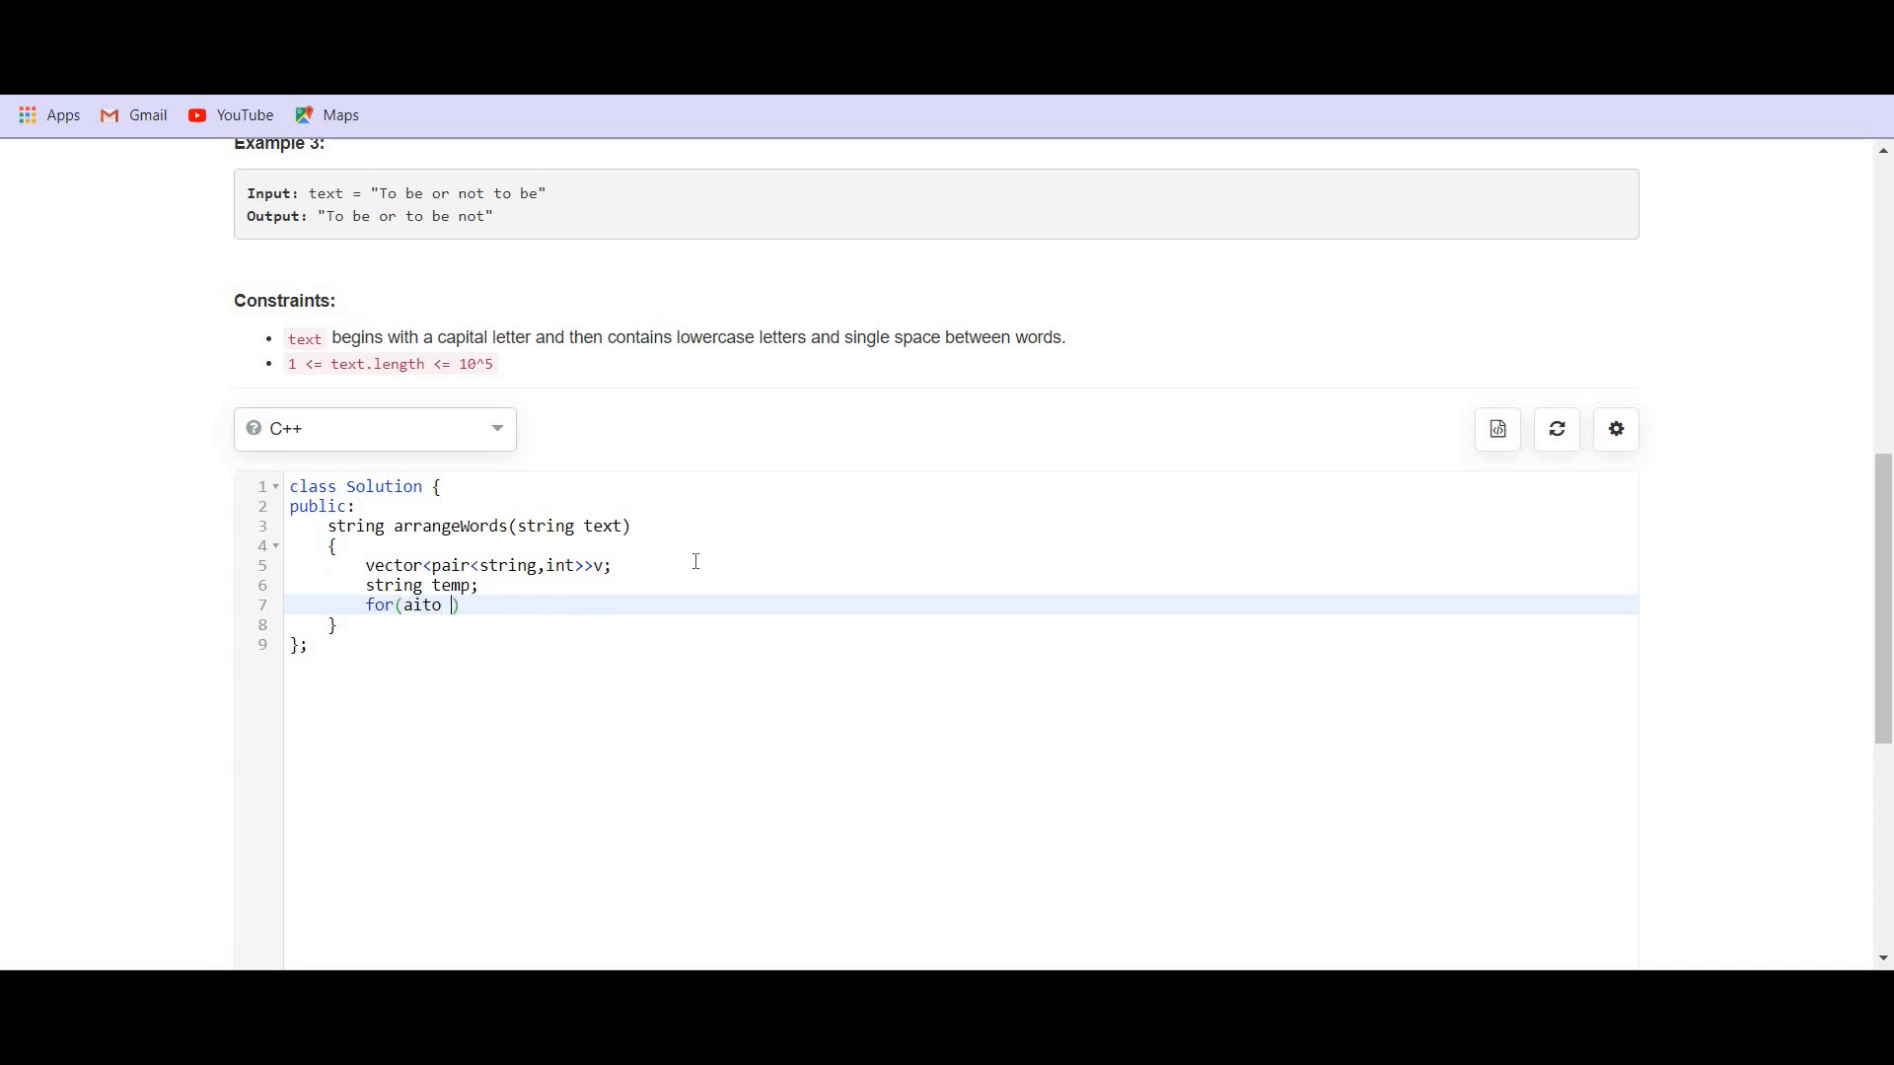
- Replace the range-loop attempt with for(int i=0;i<text.size();i++){
type("auto a")
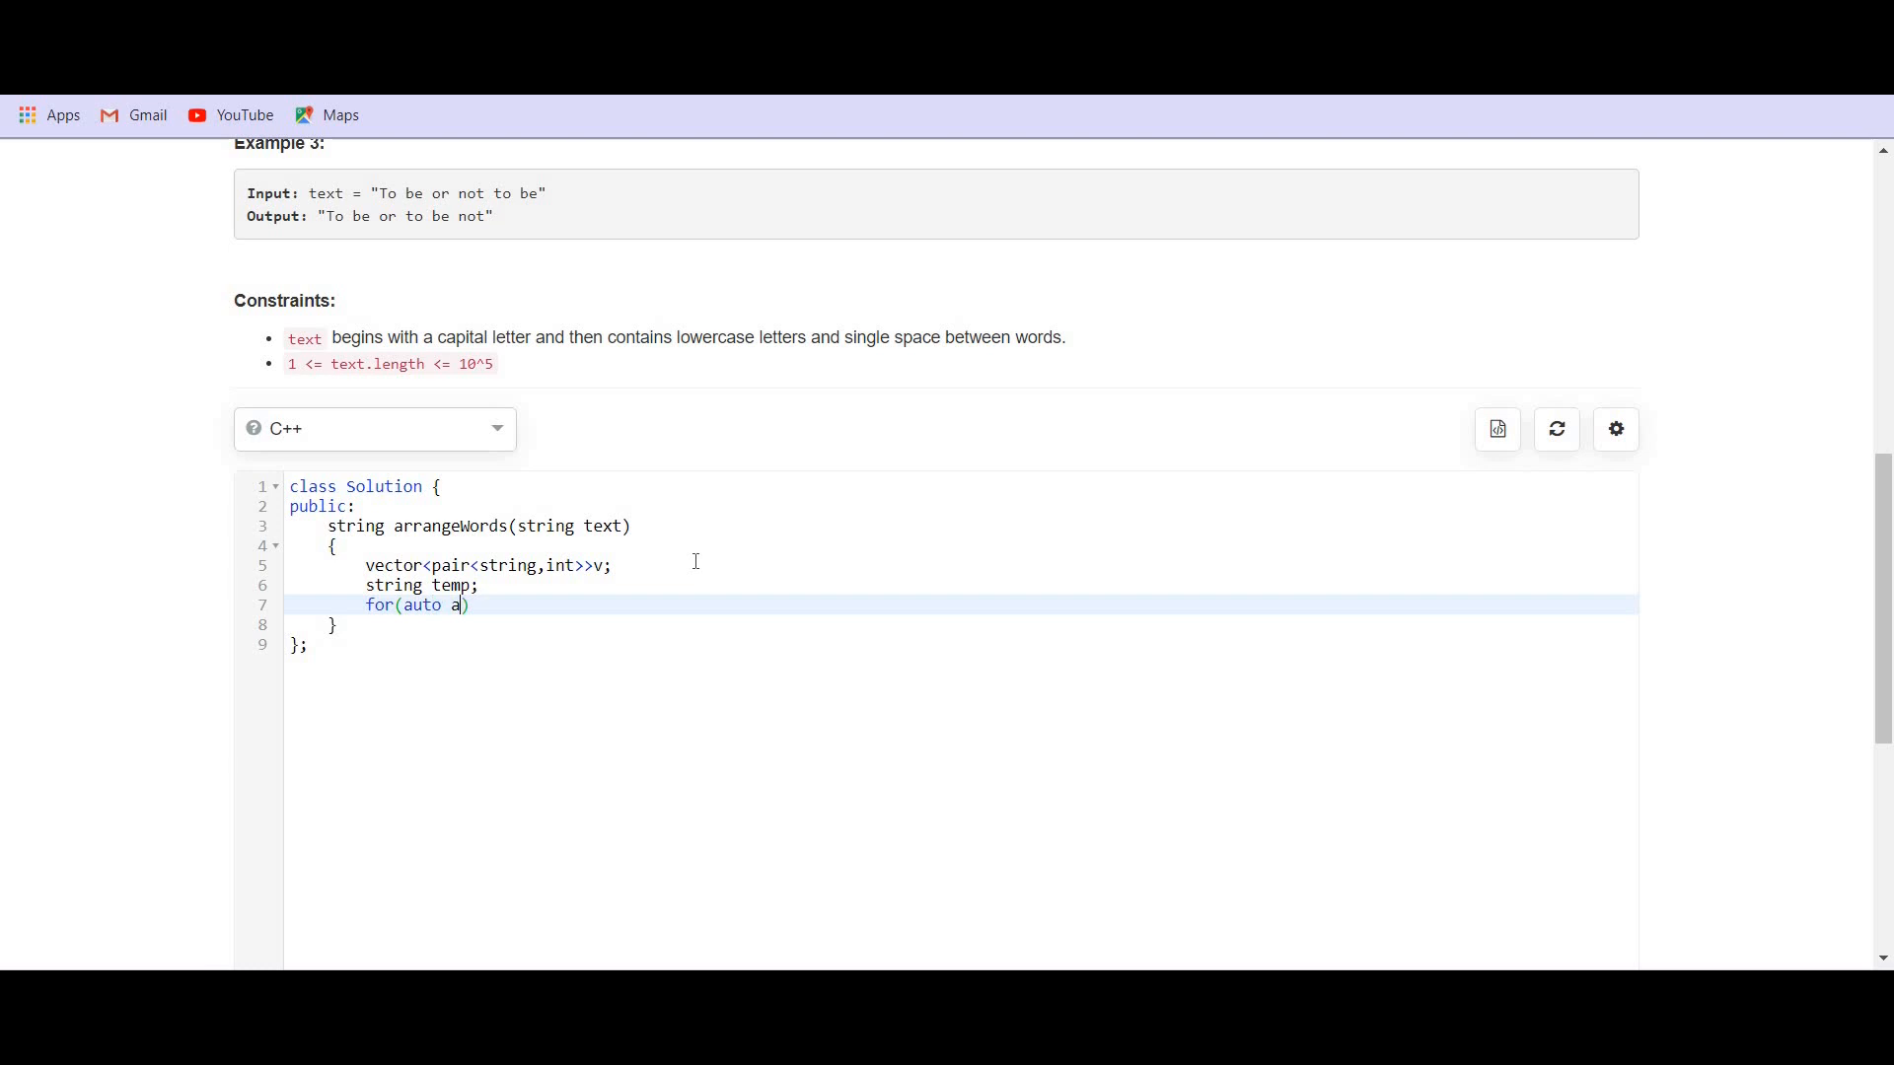
type(":te")
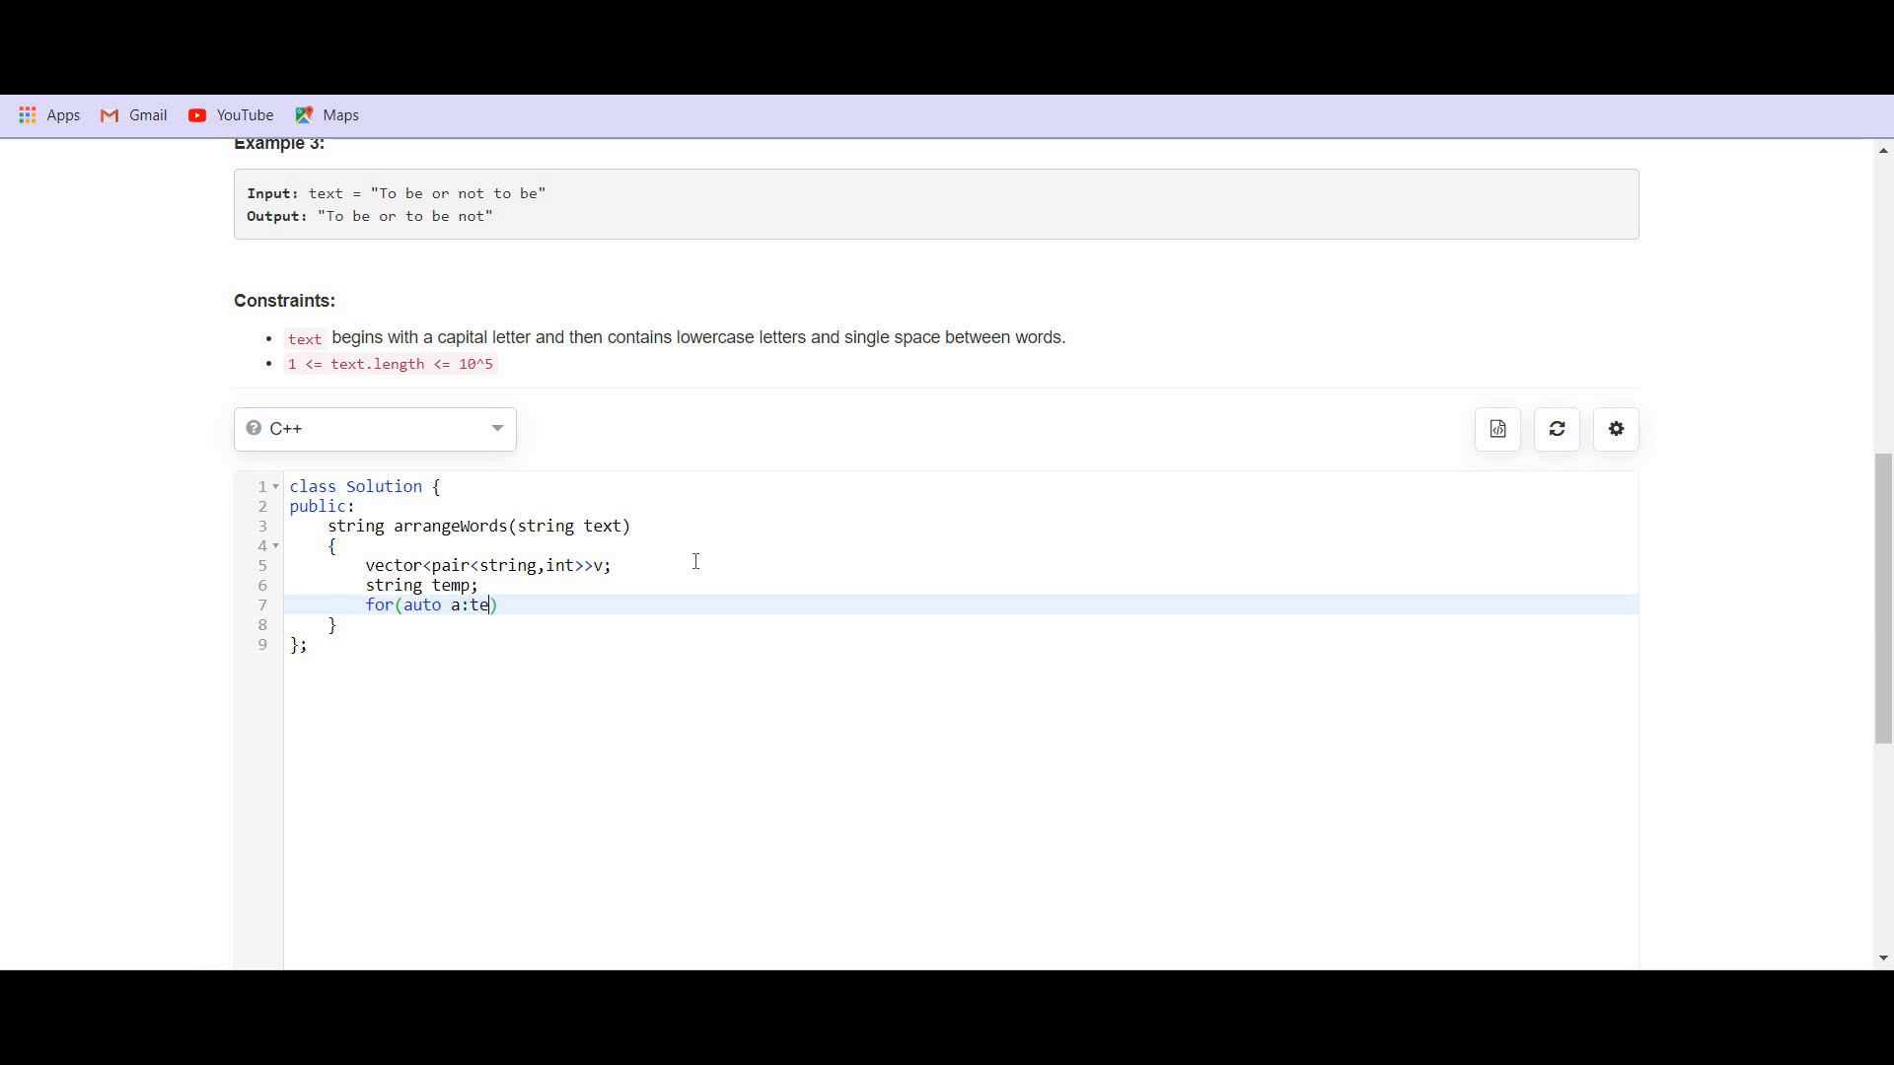
key("Backspace")
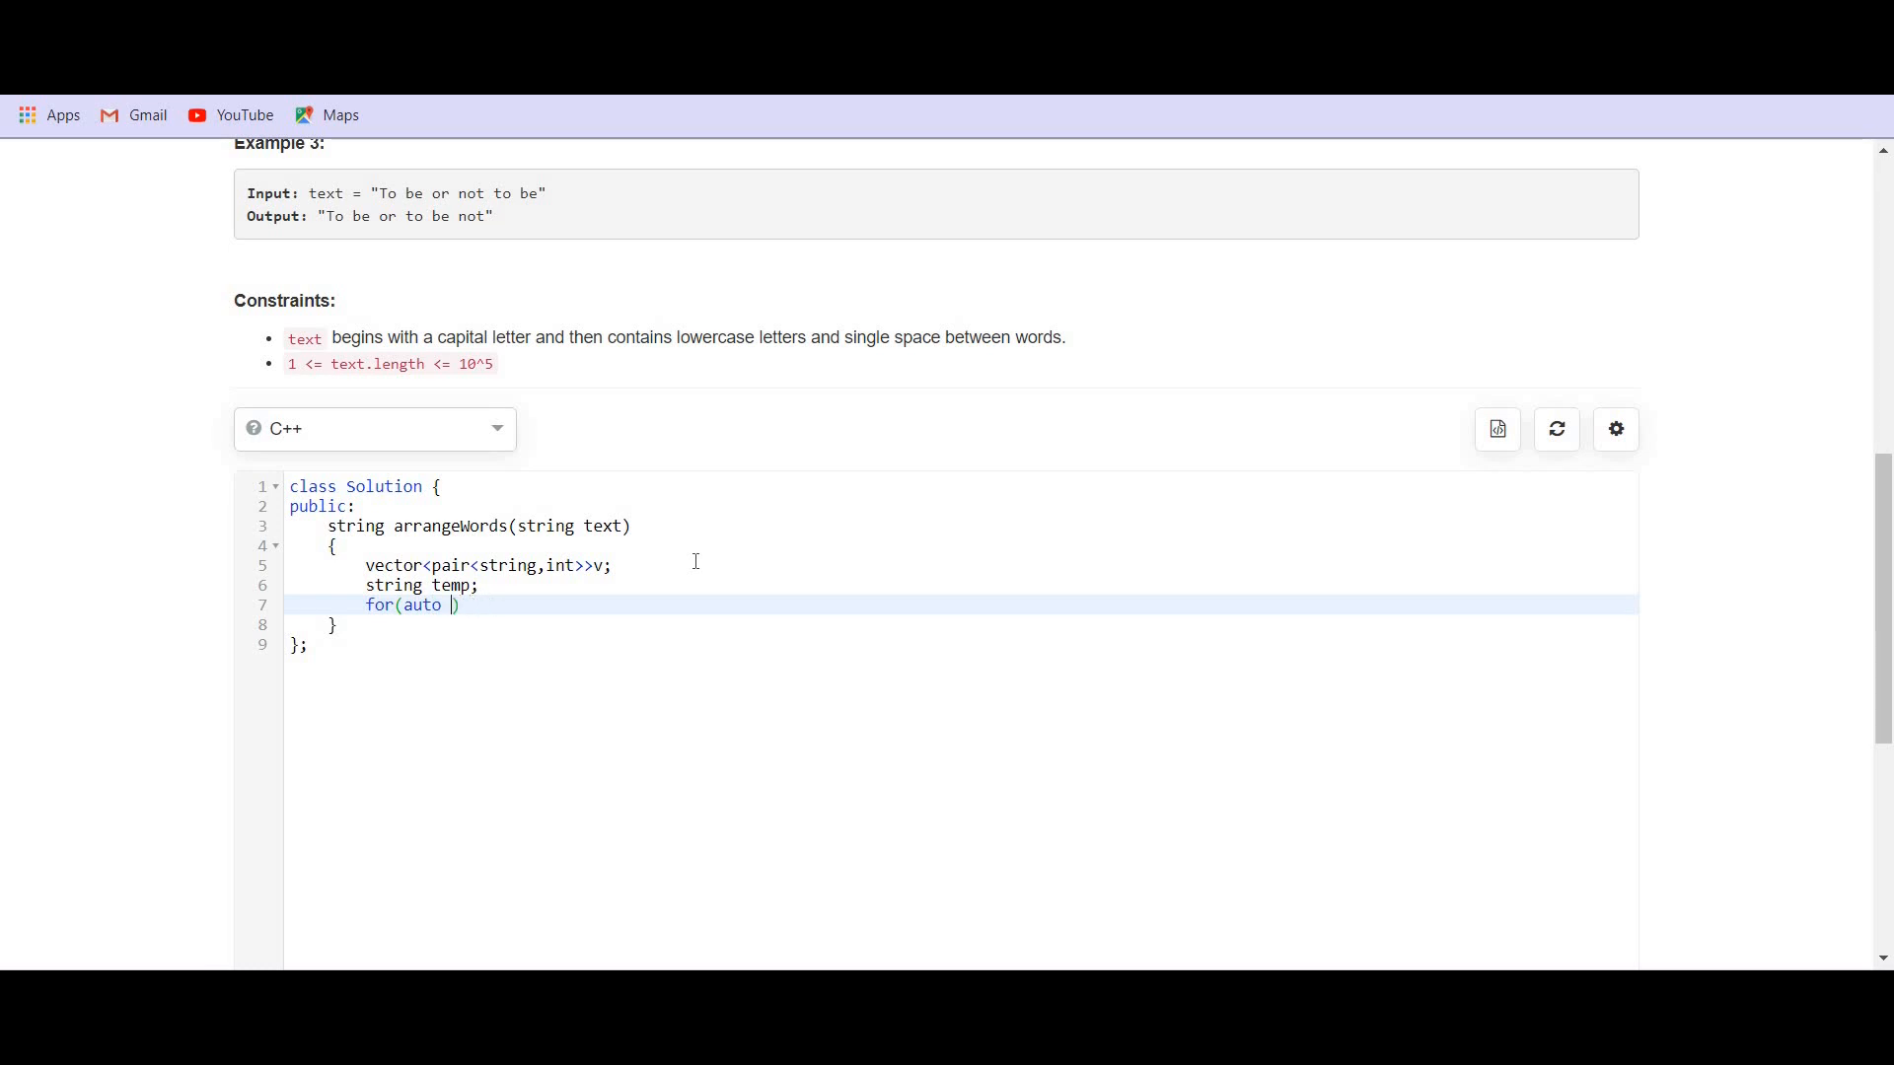
type("int")
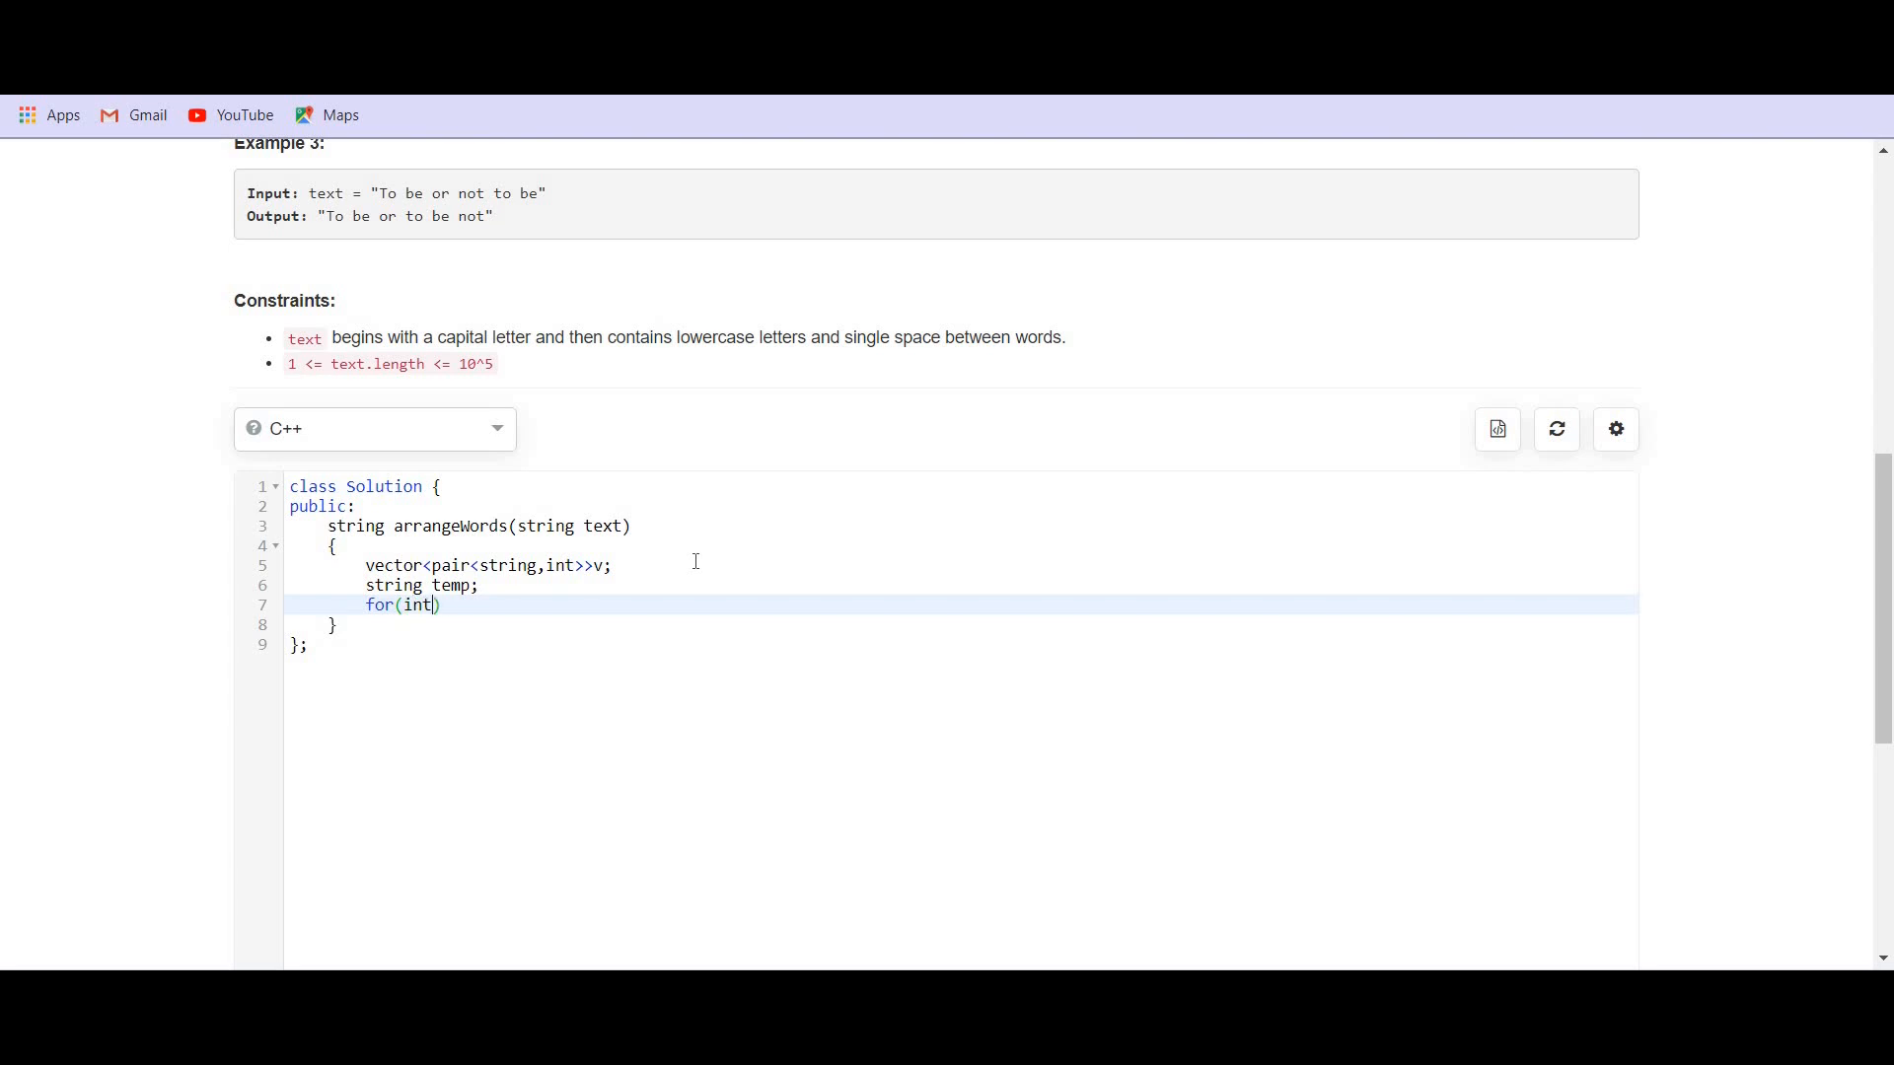
type("i=0;i<")
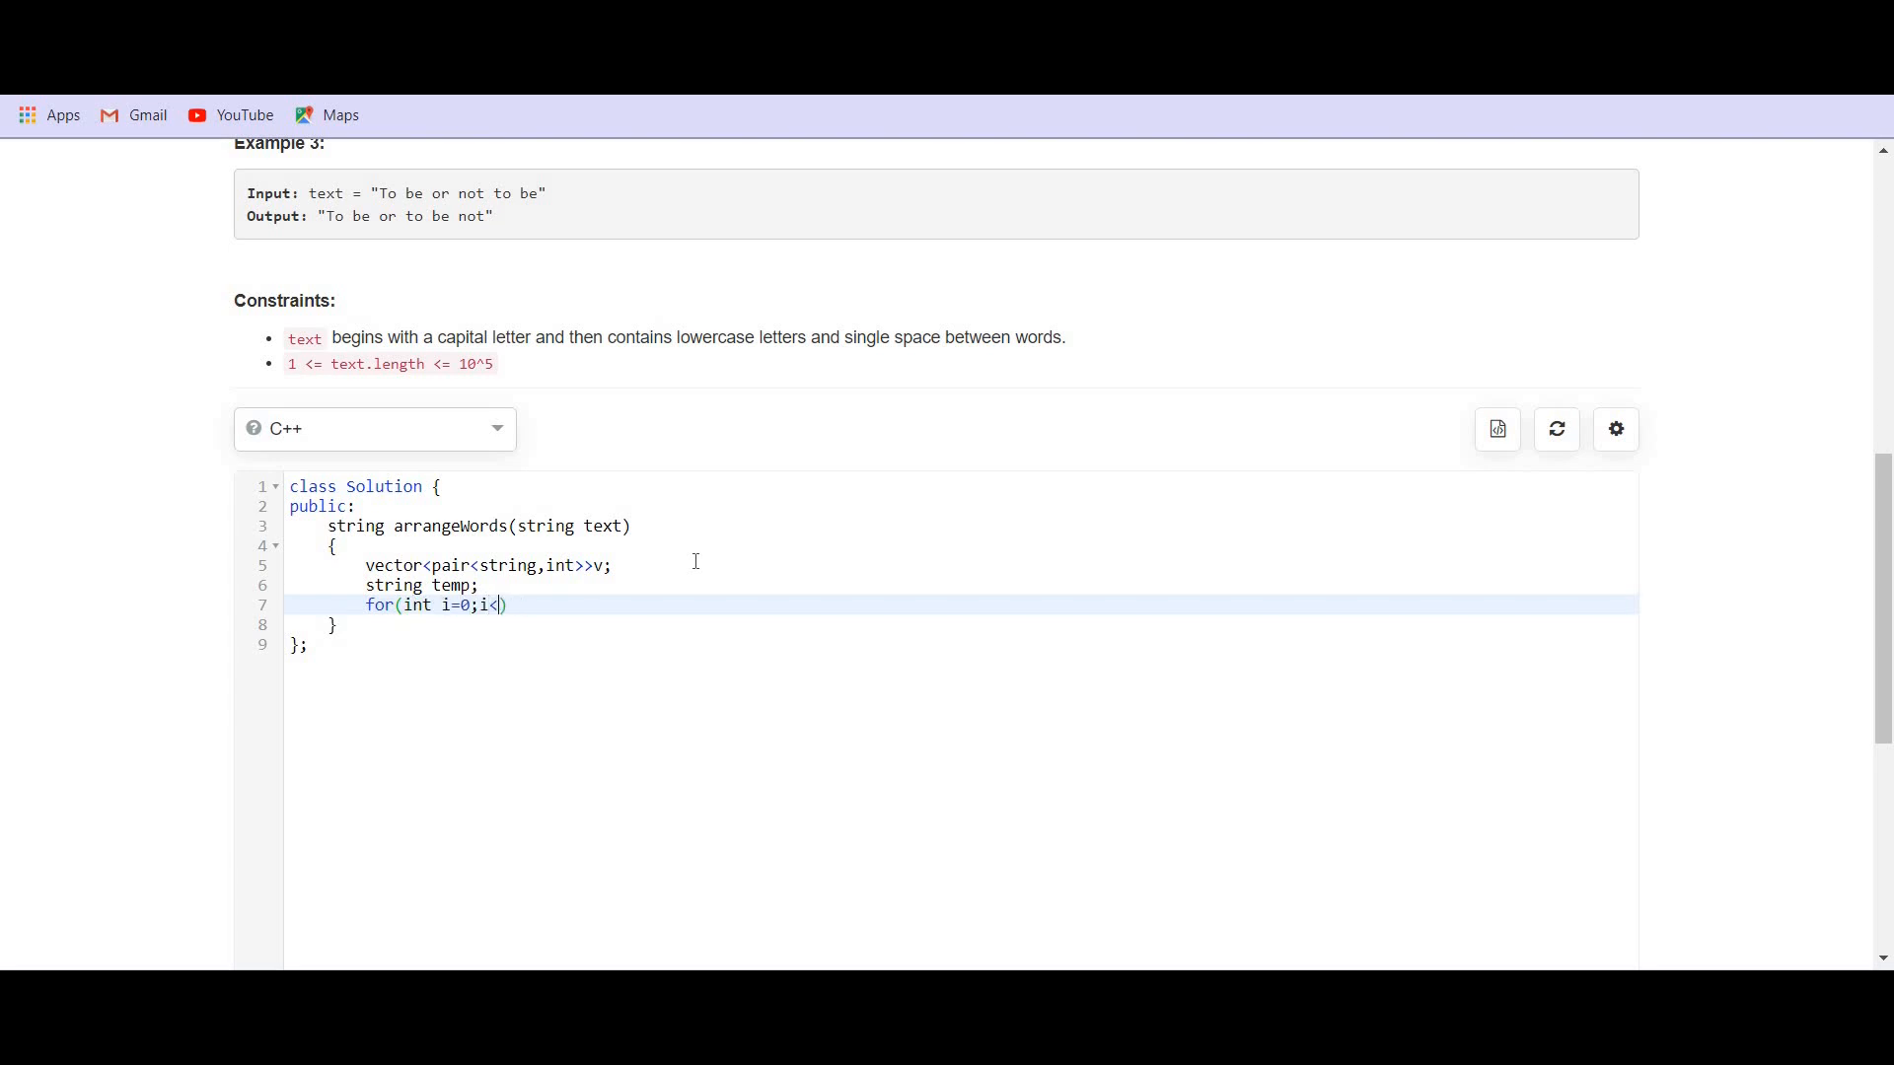
type("text.size")
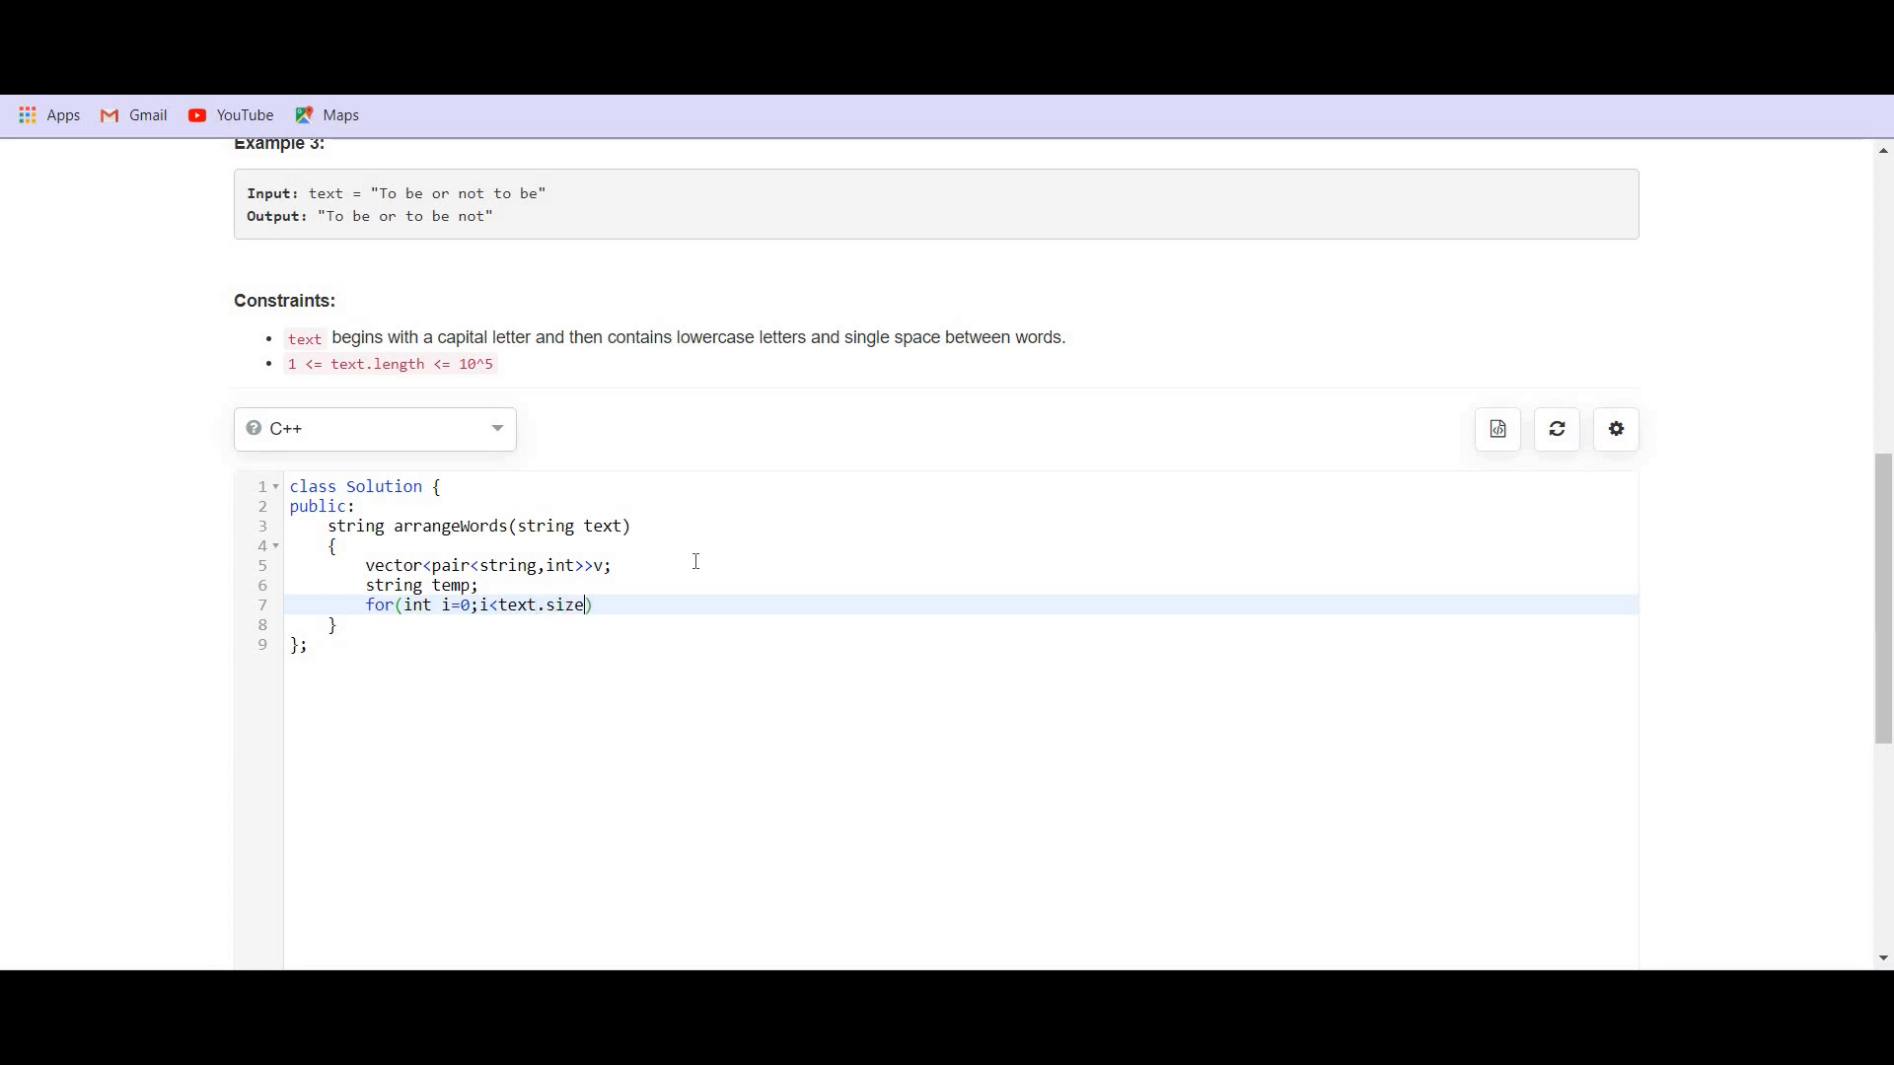
type("();i+)")
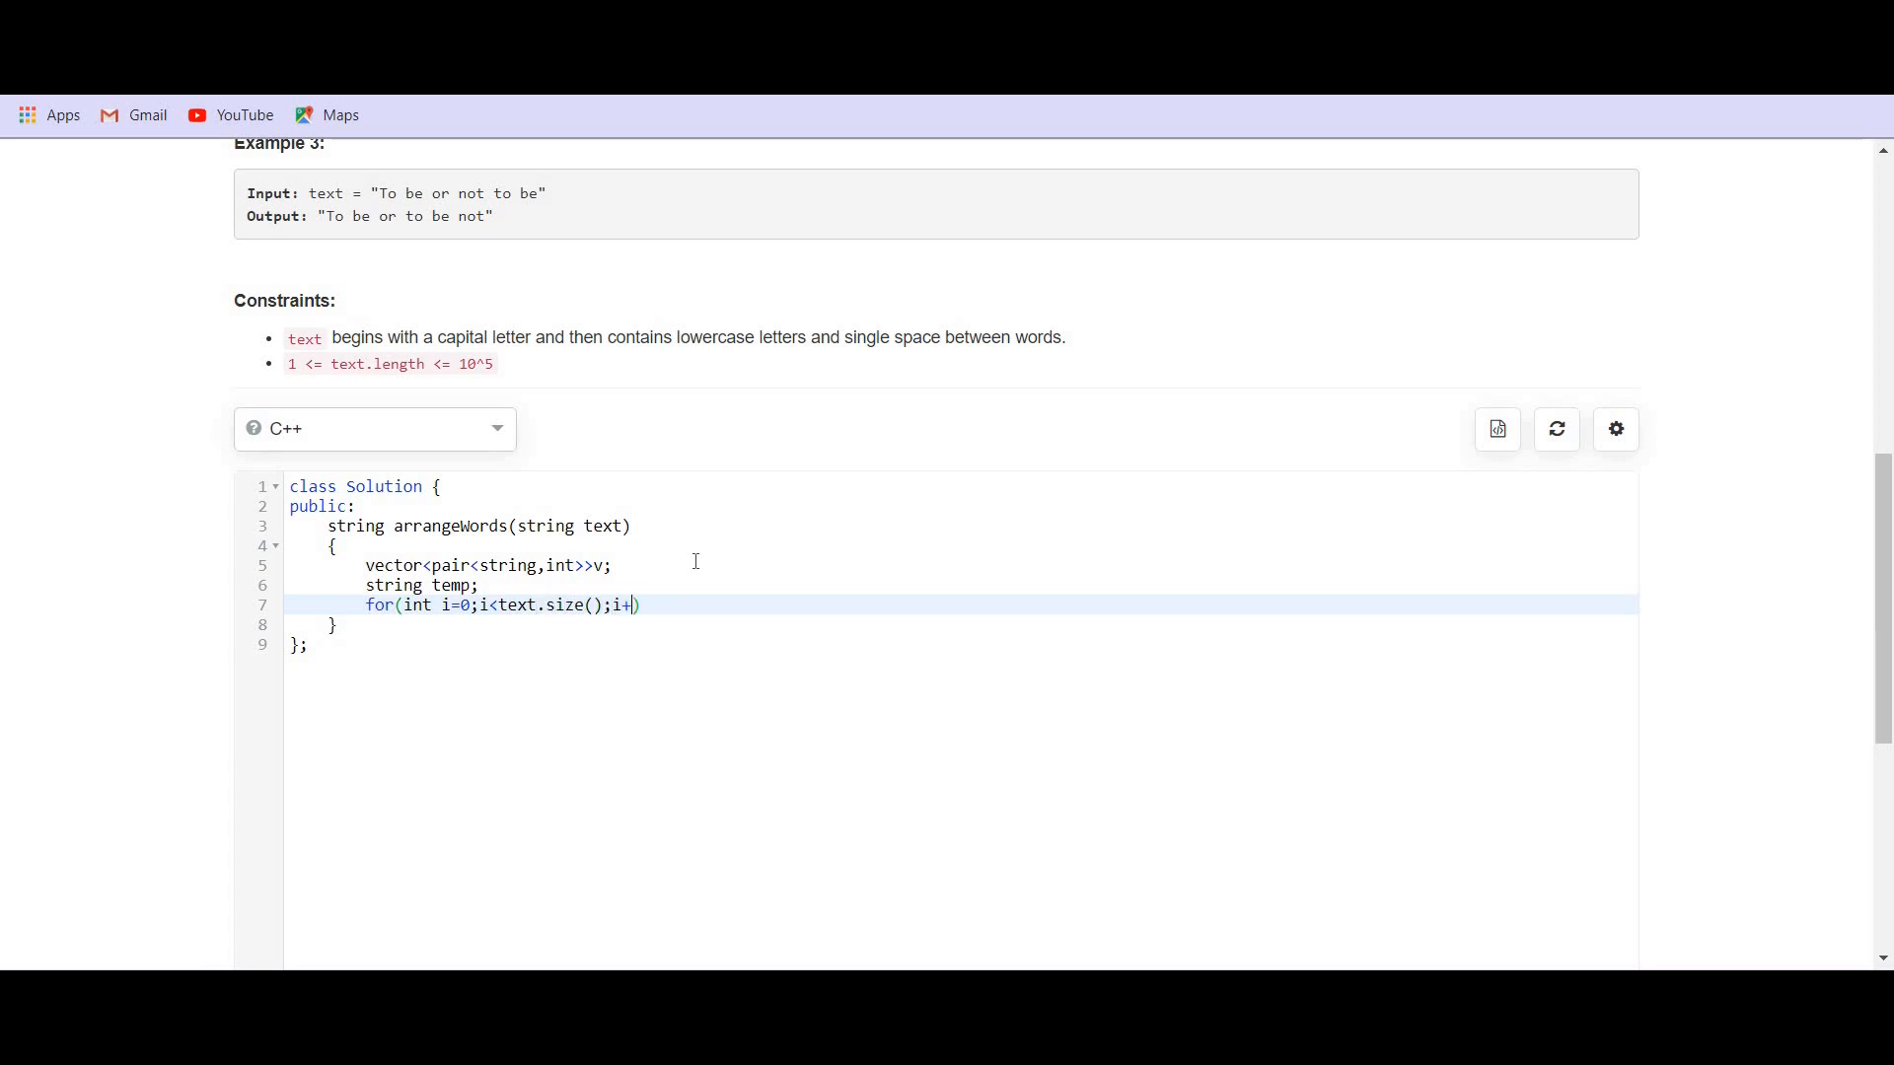
type("+){")
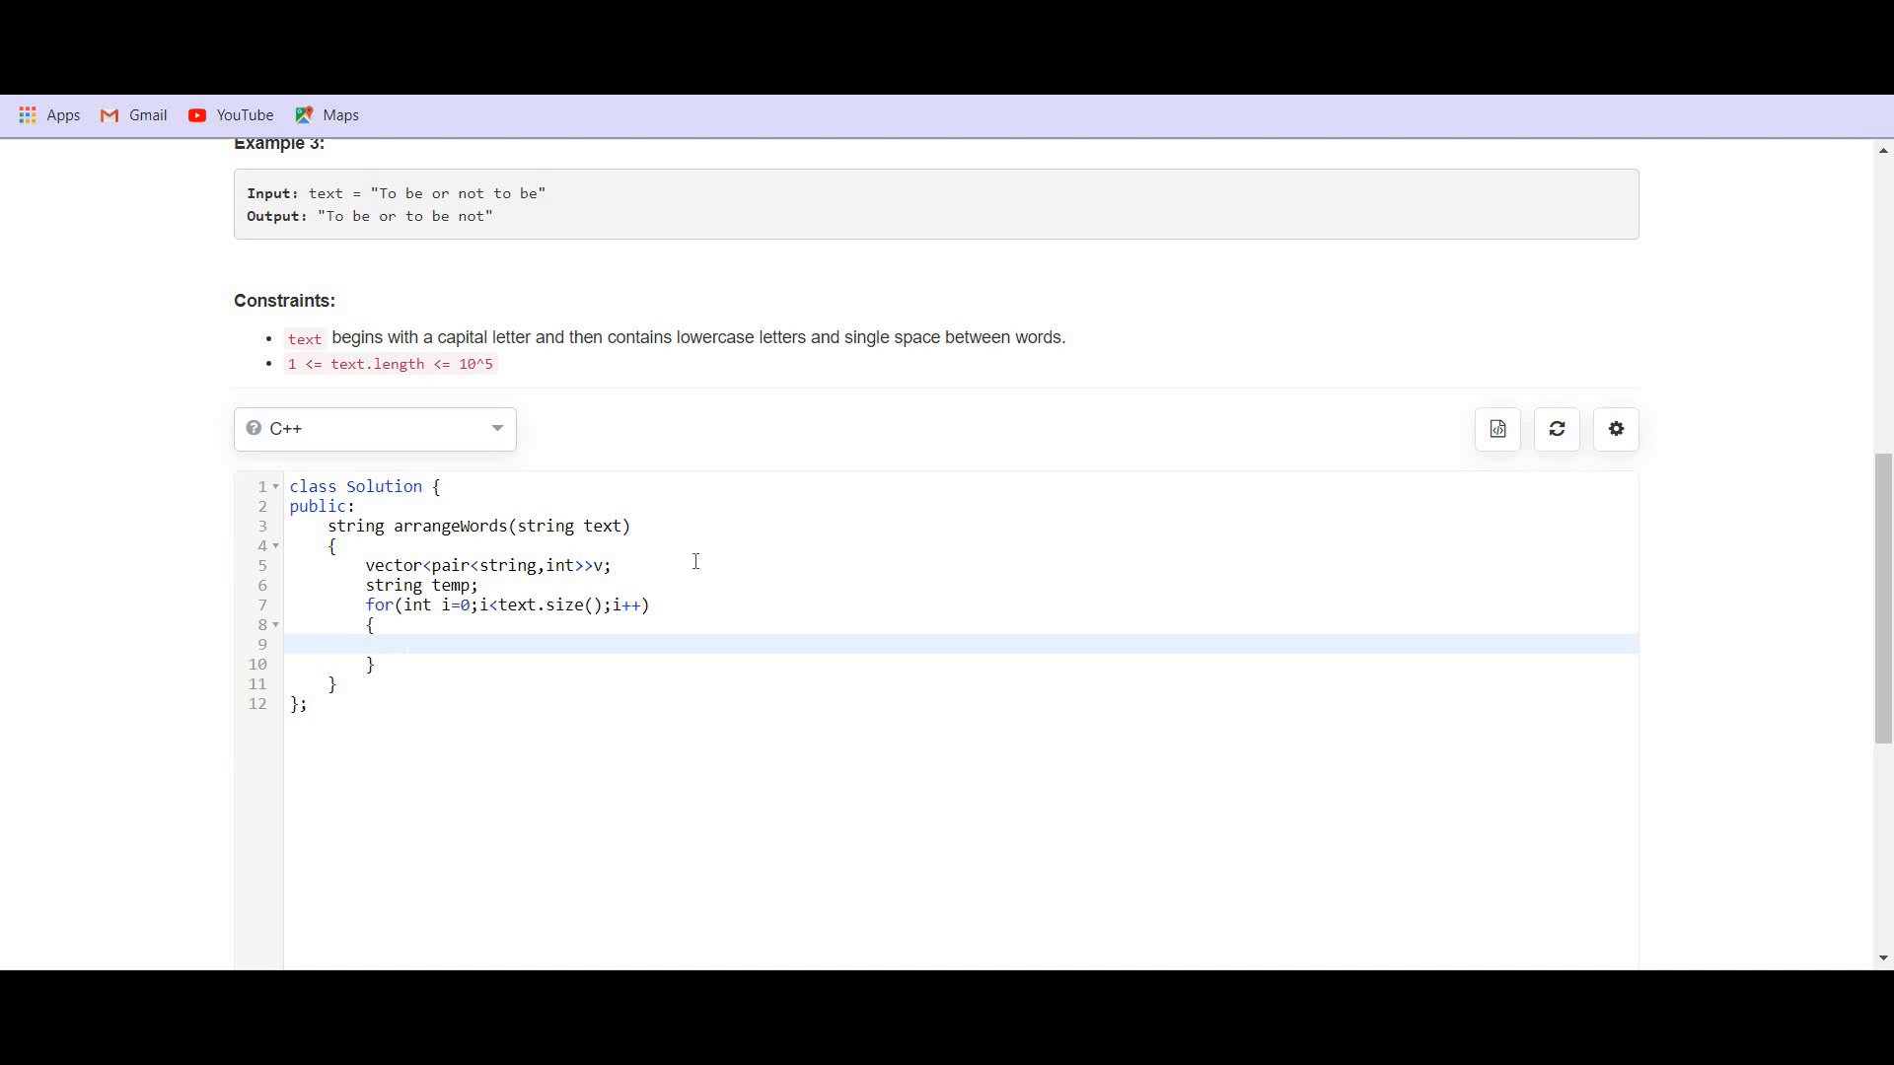
- Start an if checking whether text[i] is a space inside the loop
type("if")
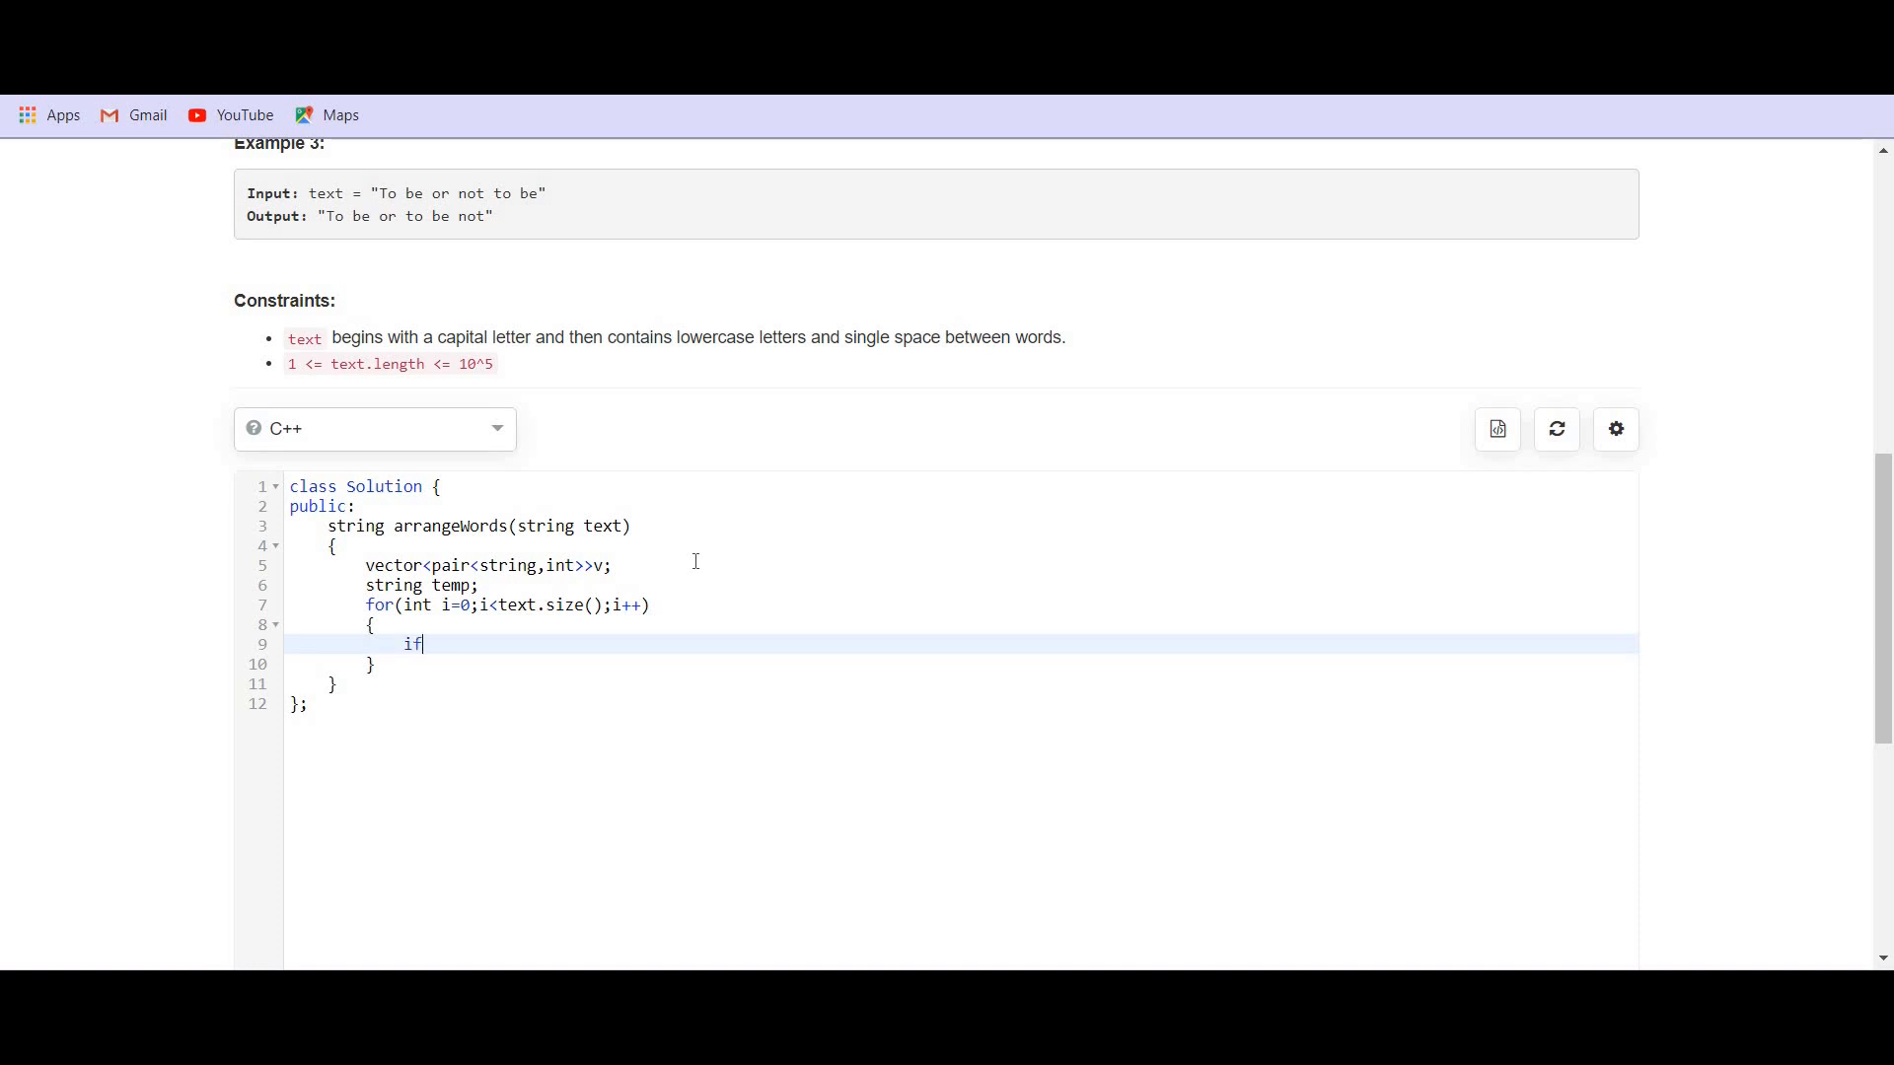
type("(te)")
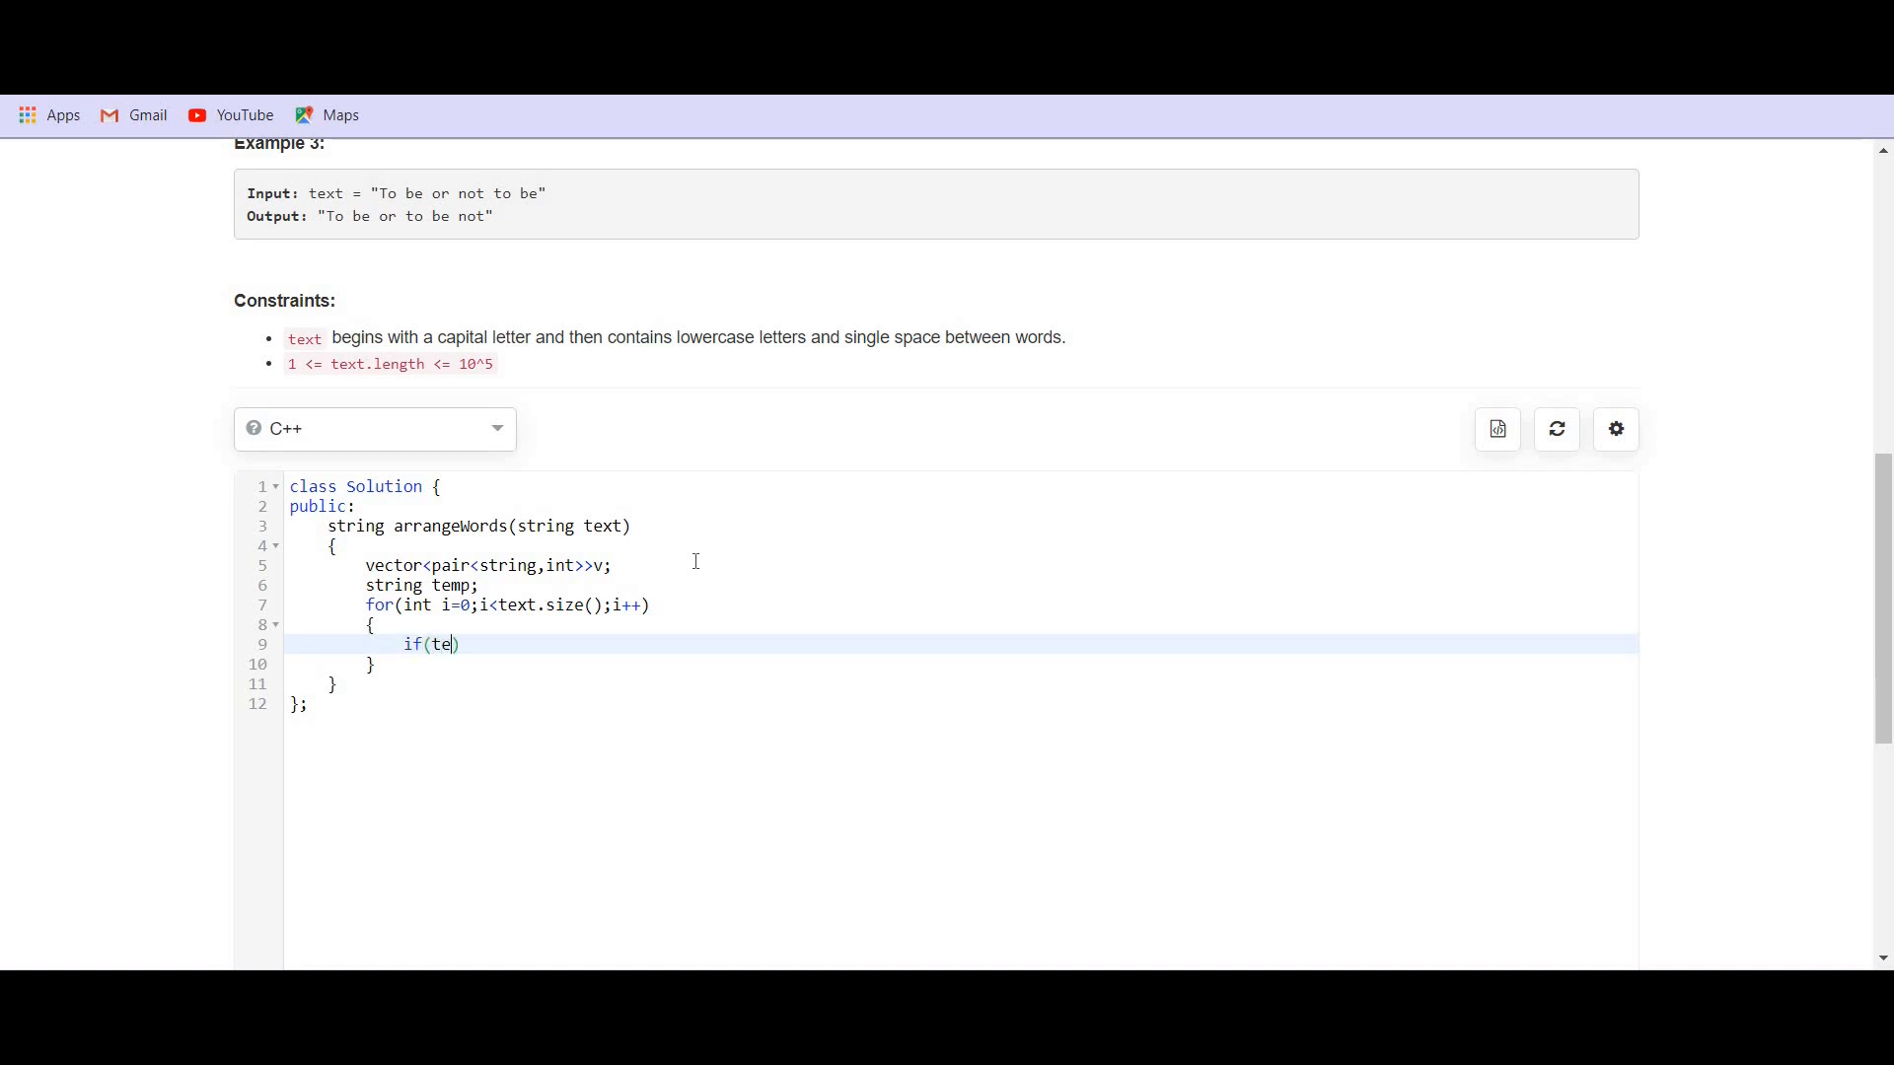
type("xt[i]=='")
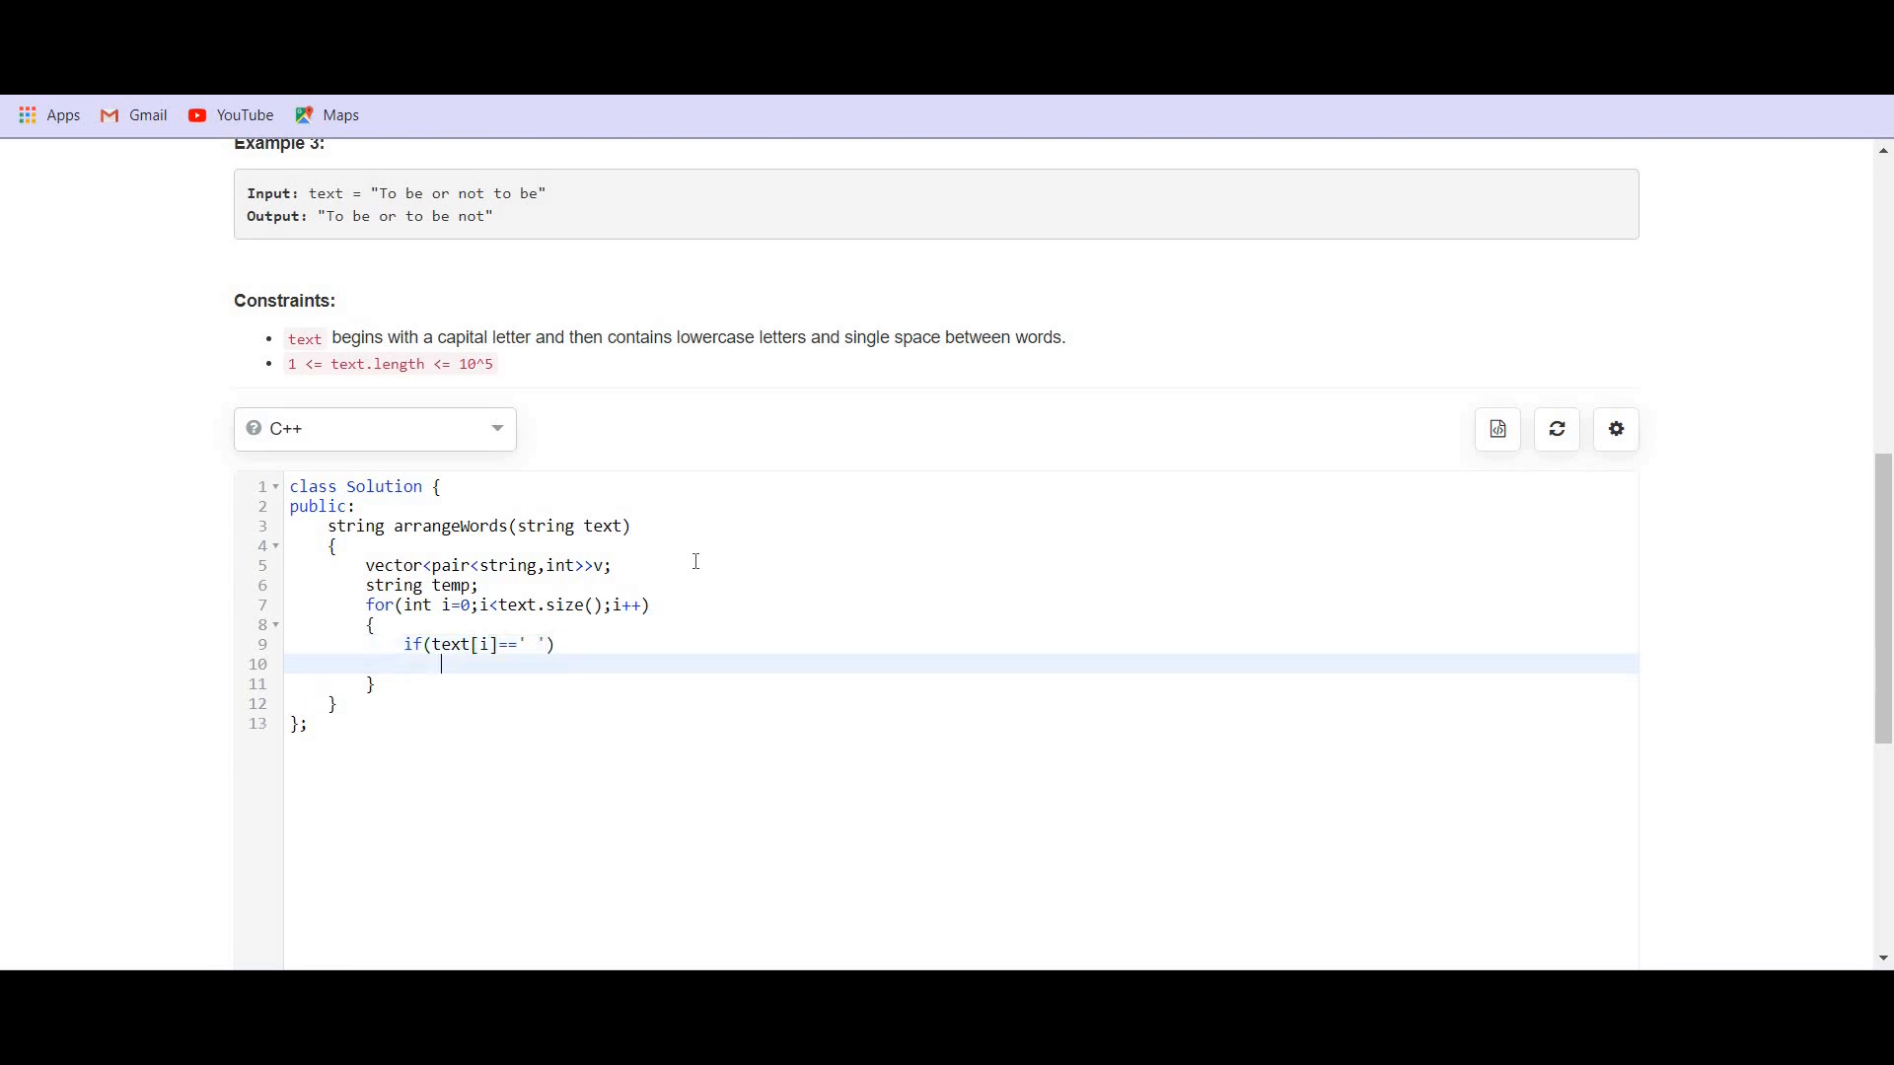
- In the space branch, write v.push_back({temp,i}) to store the word with its index
type("{")
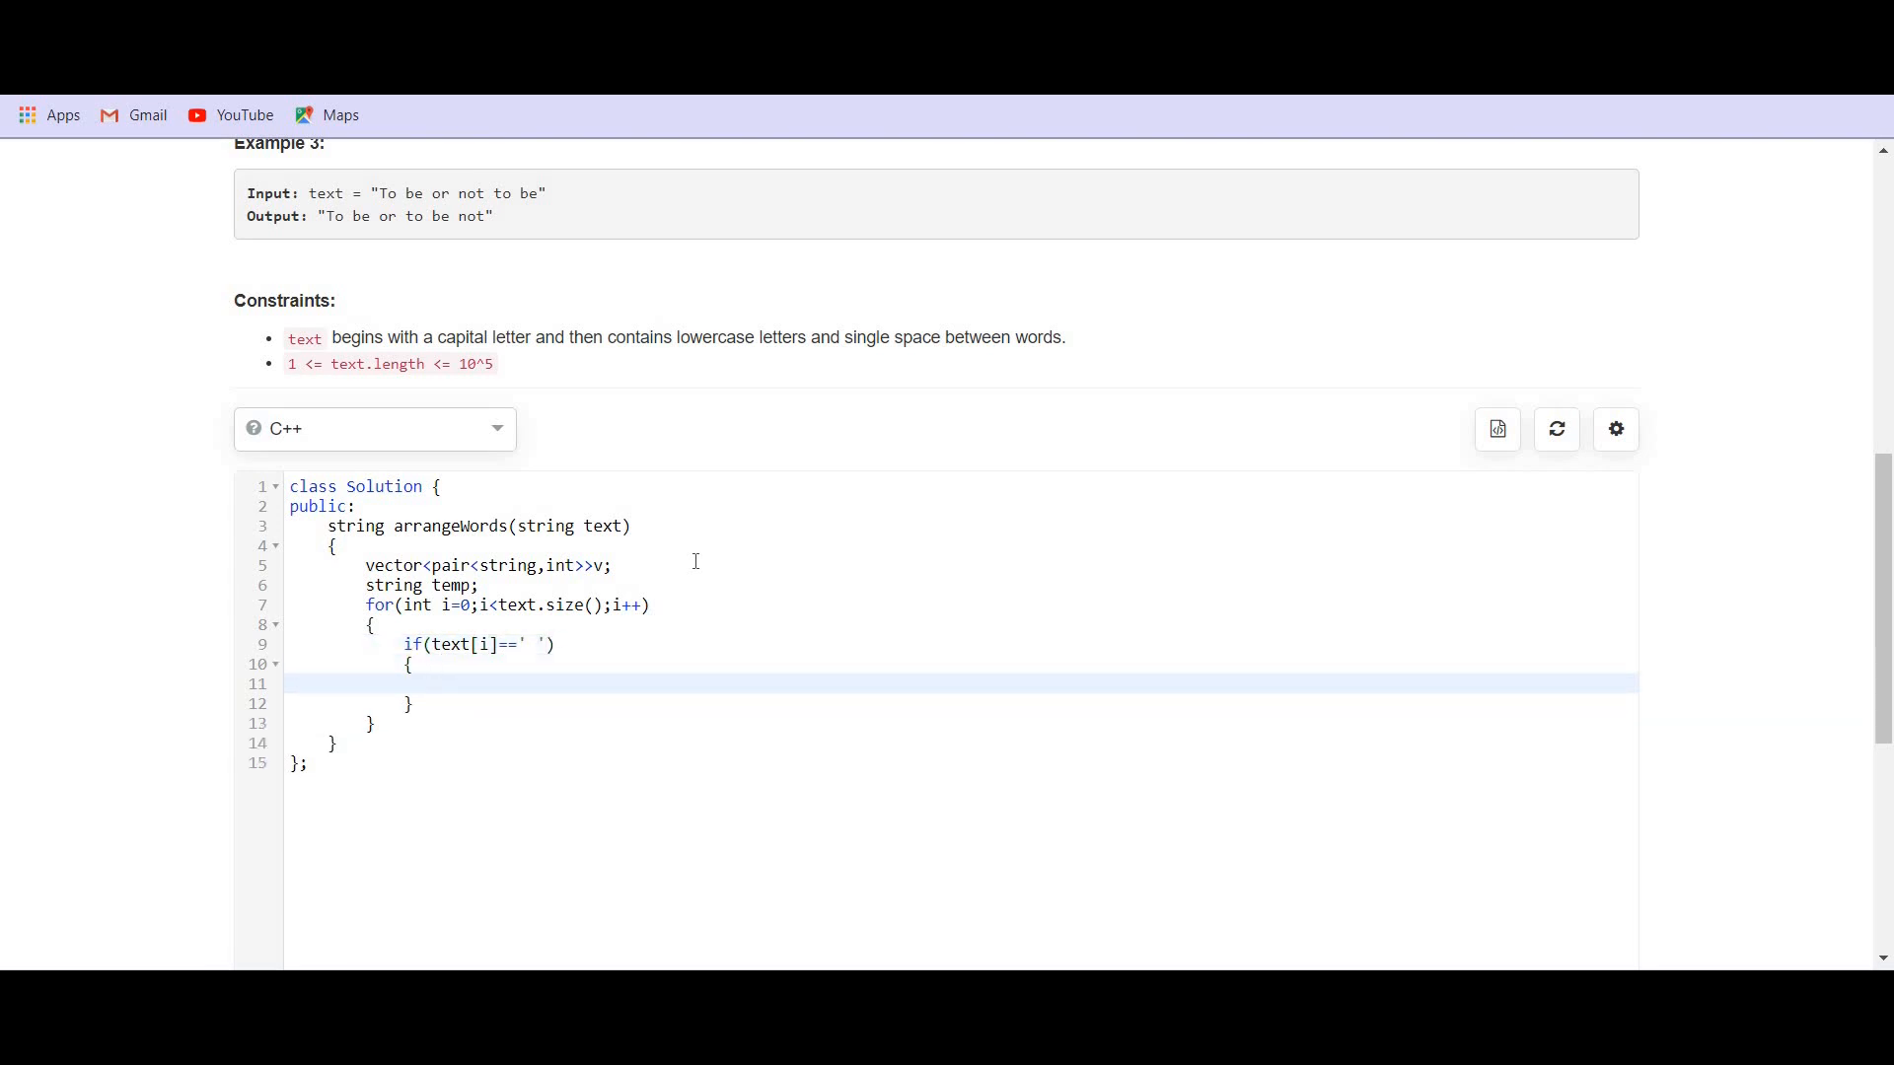
type("temp")
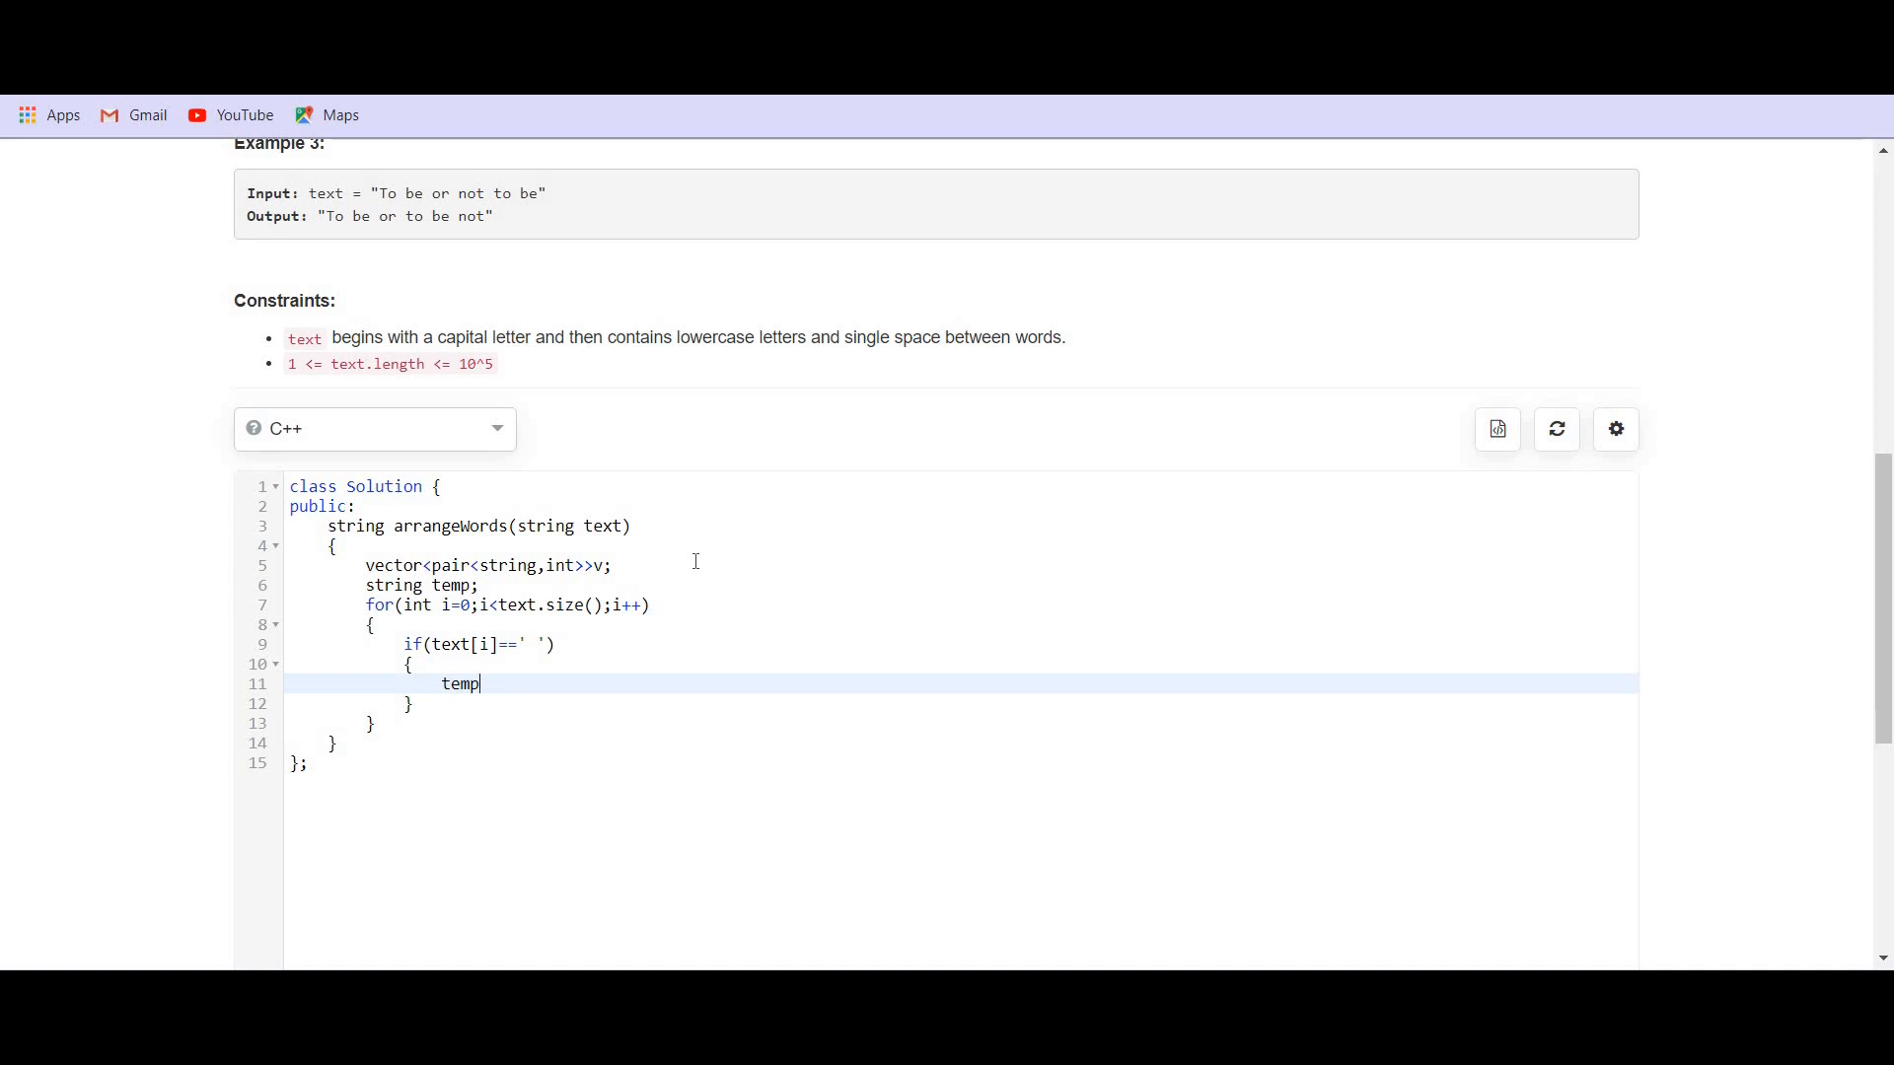
type("b")
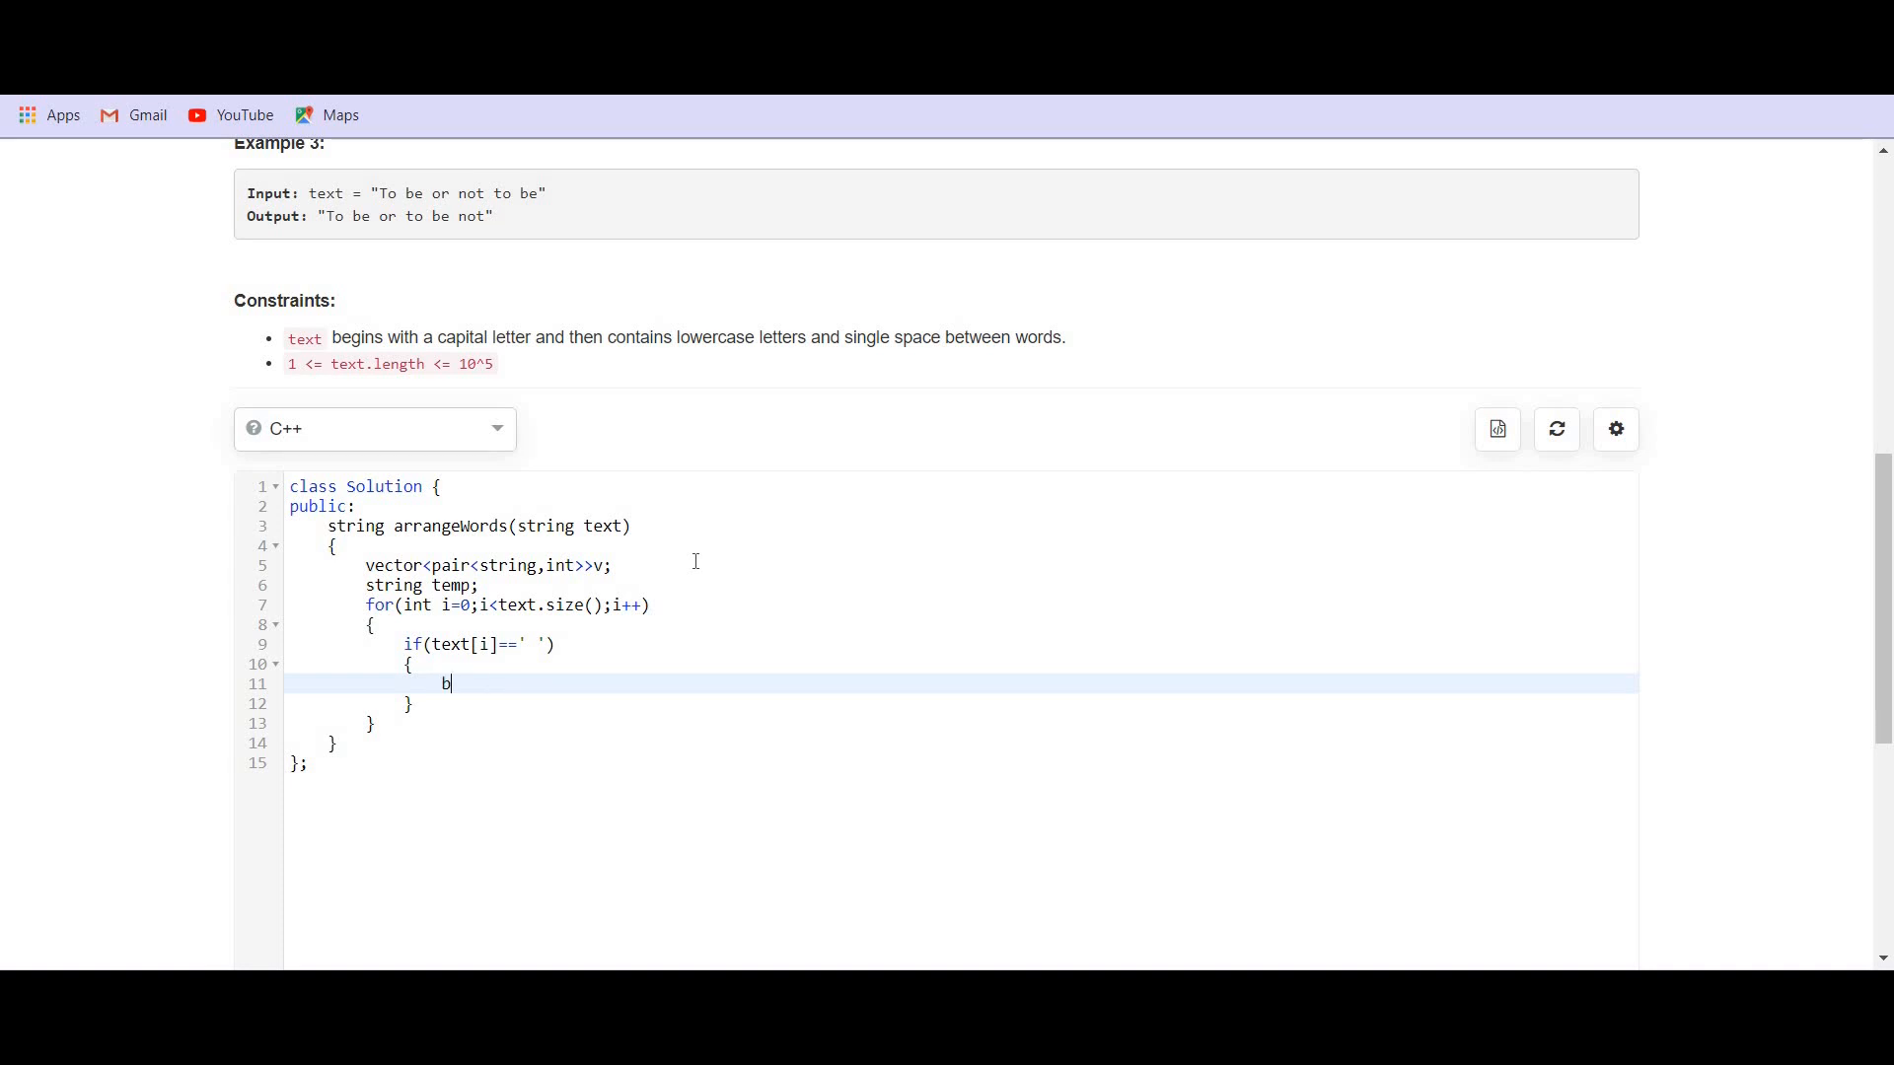
type(".push")
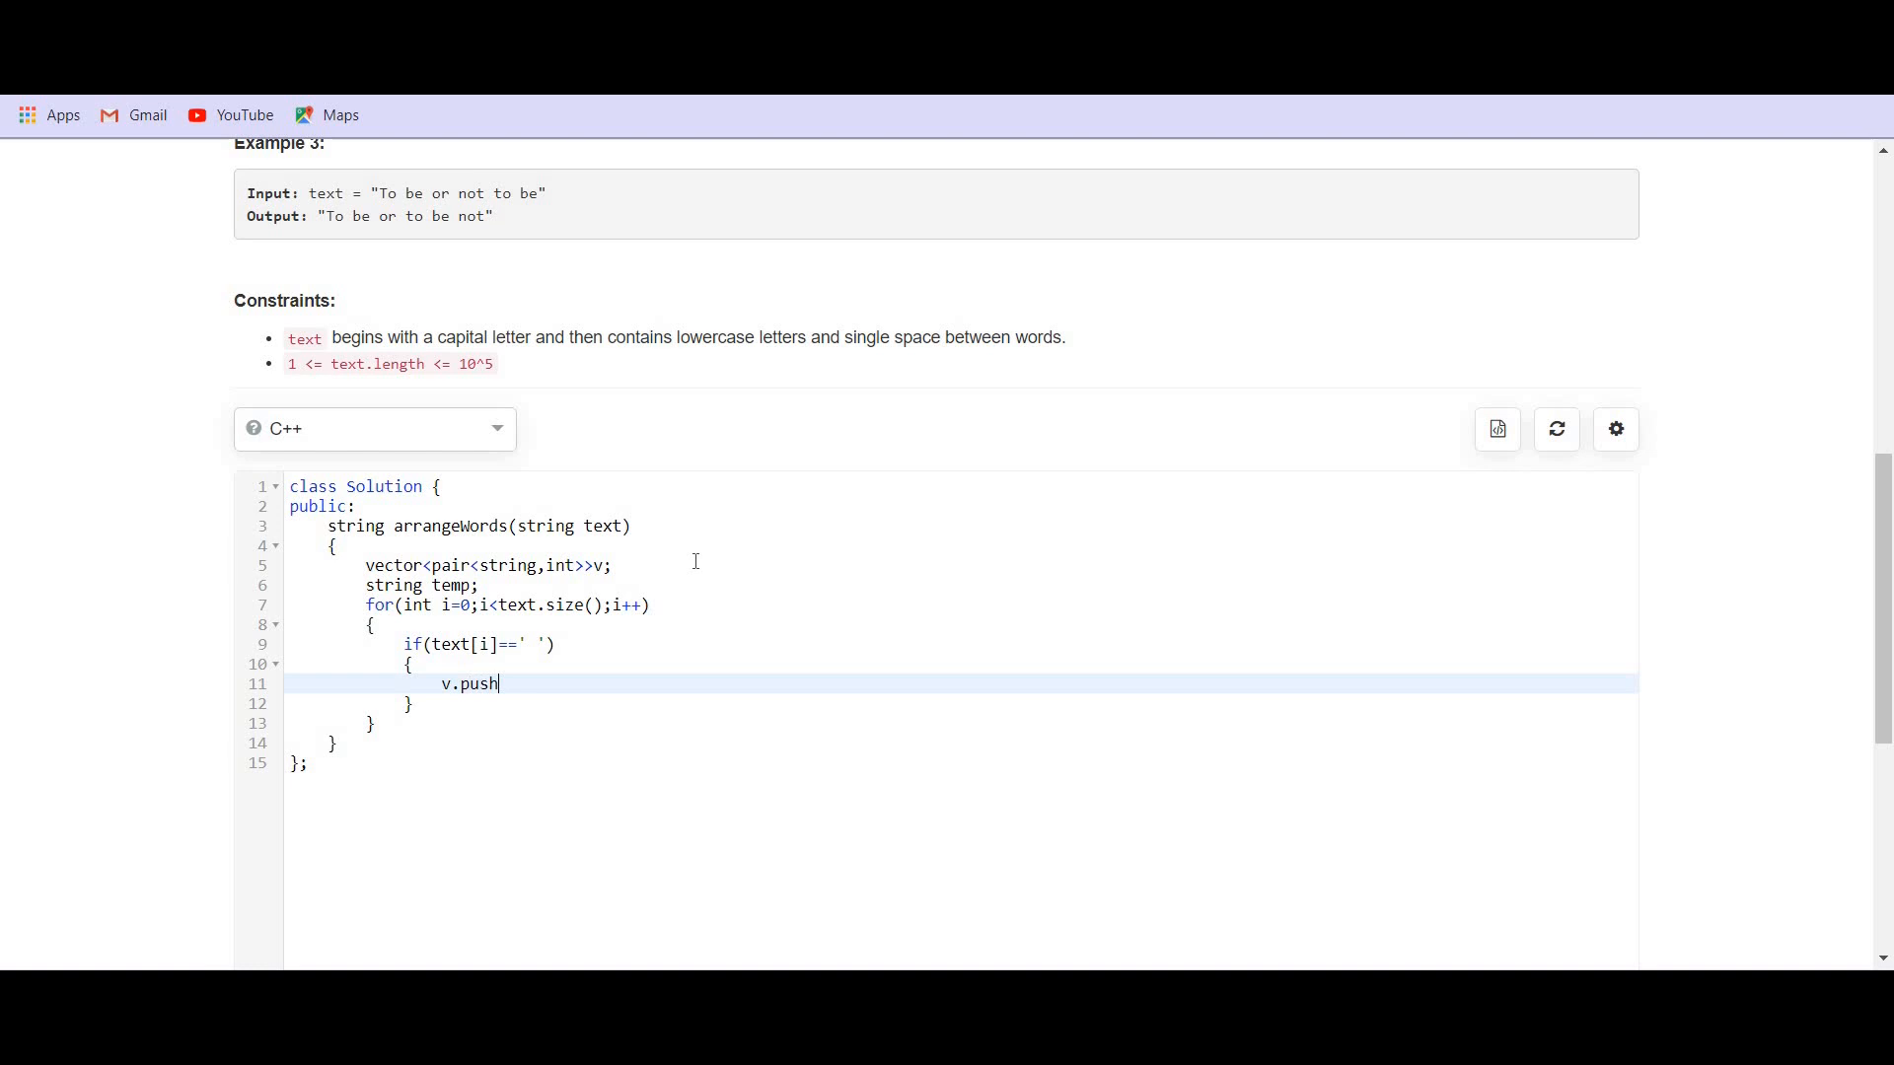
type("_back()")
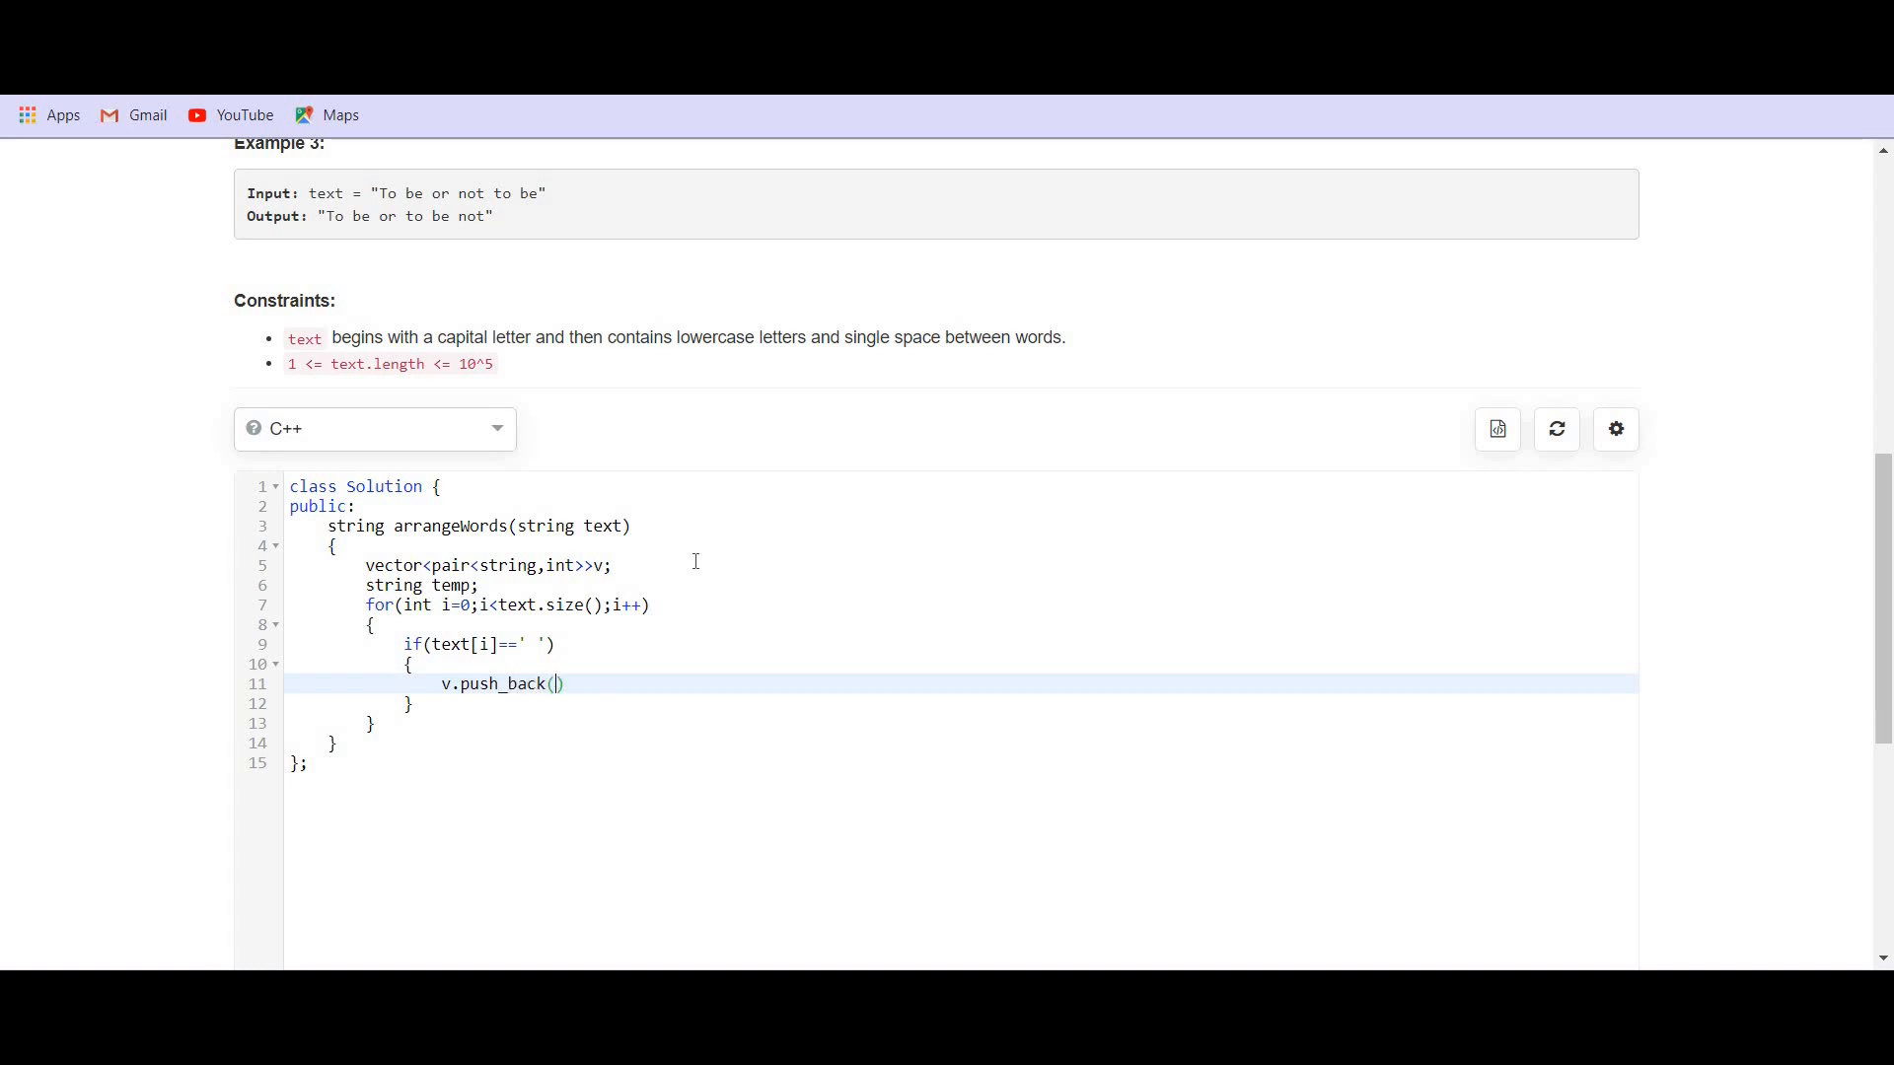
type("{temp}")
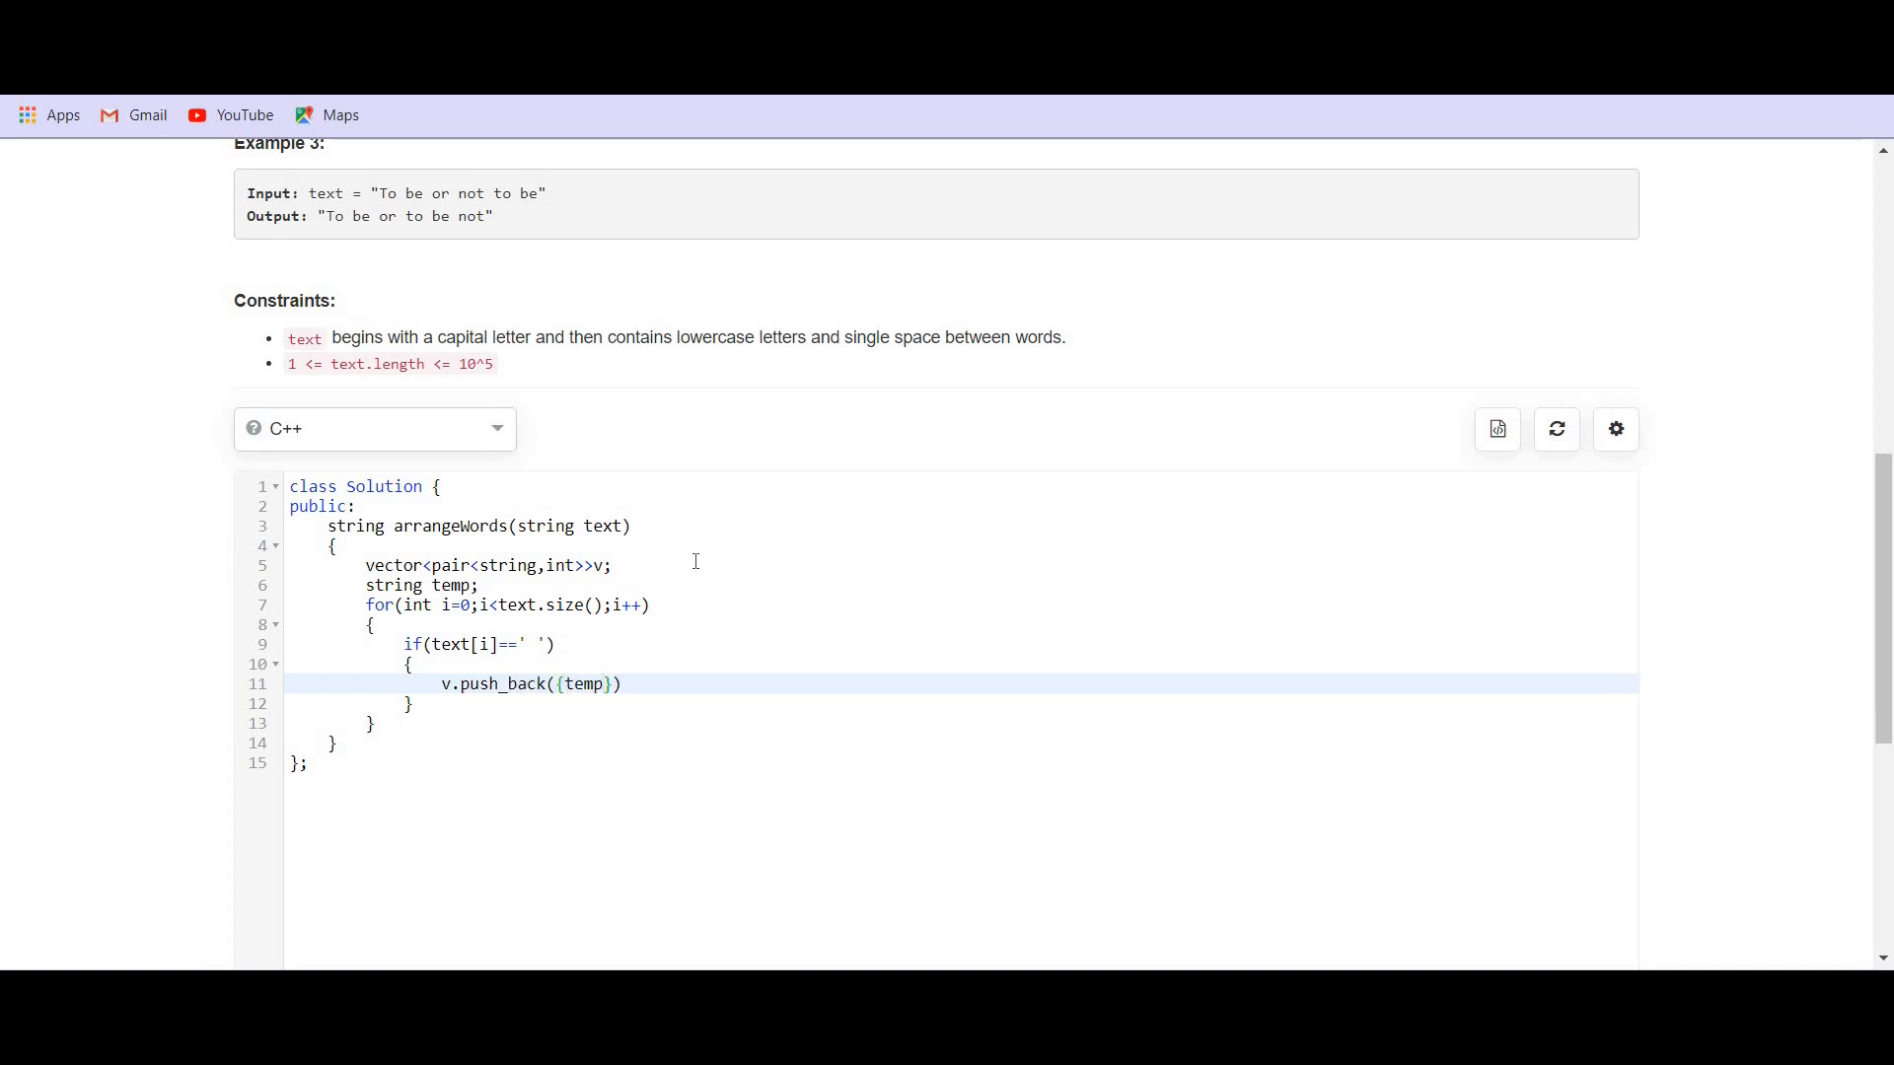
type(",i")
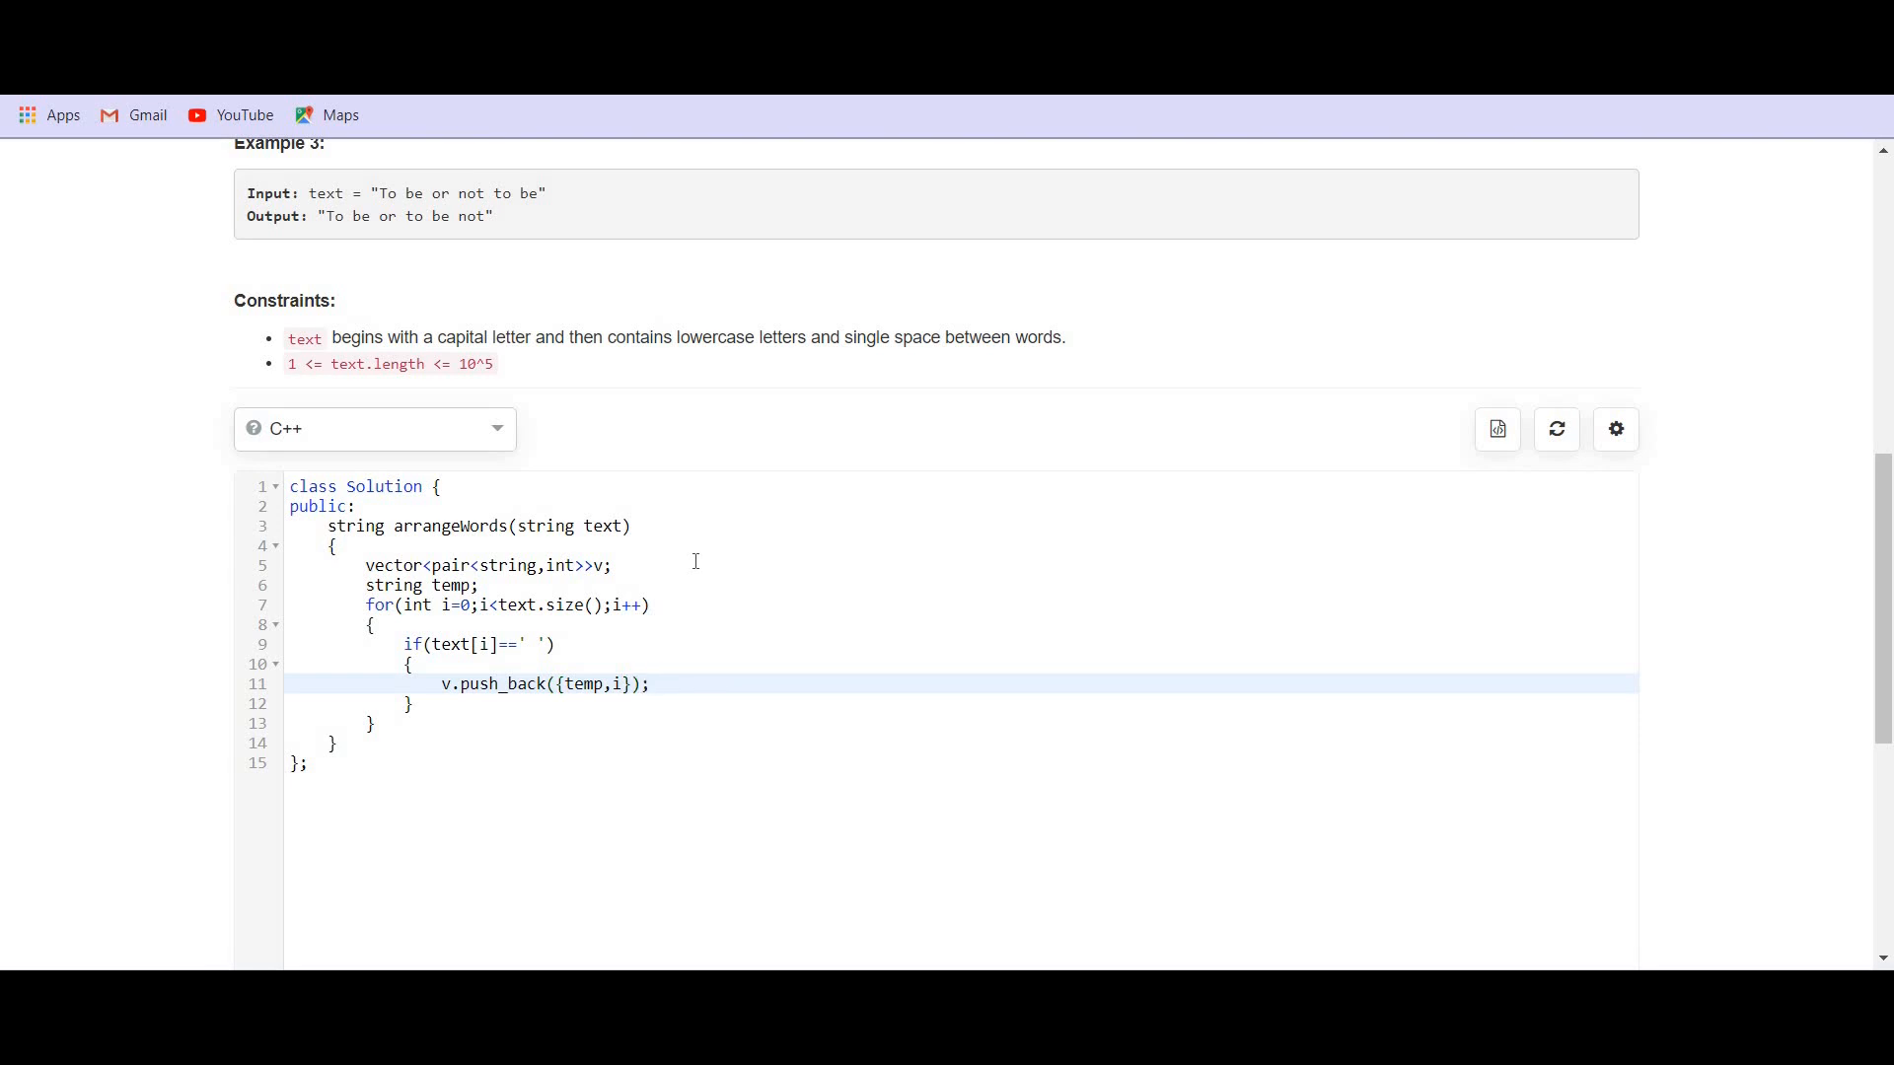
- Add an else branch that appends text[i] to temp
type("else")
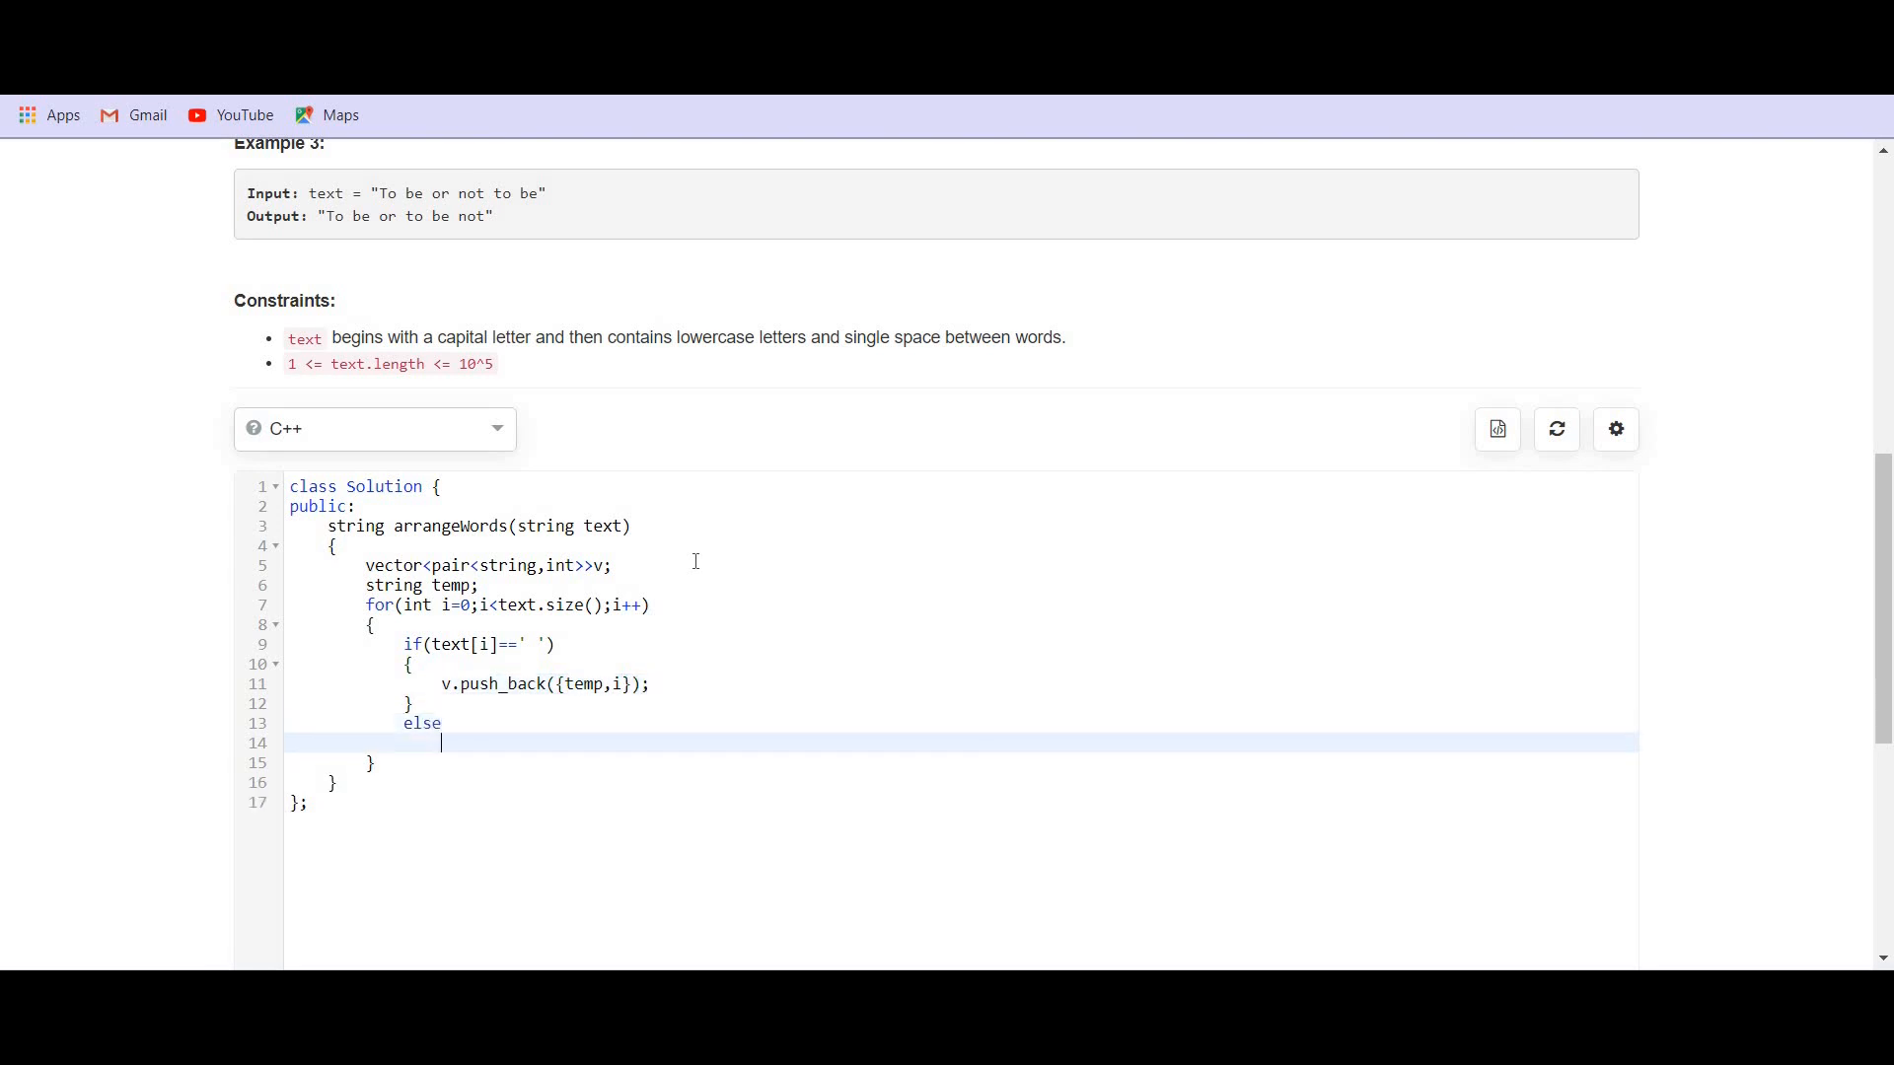
type("{")
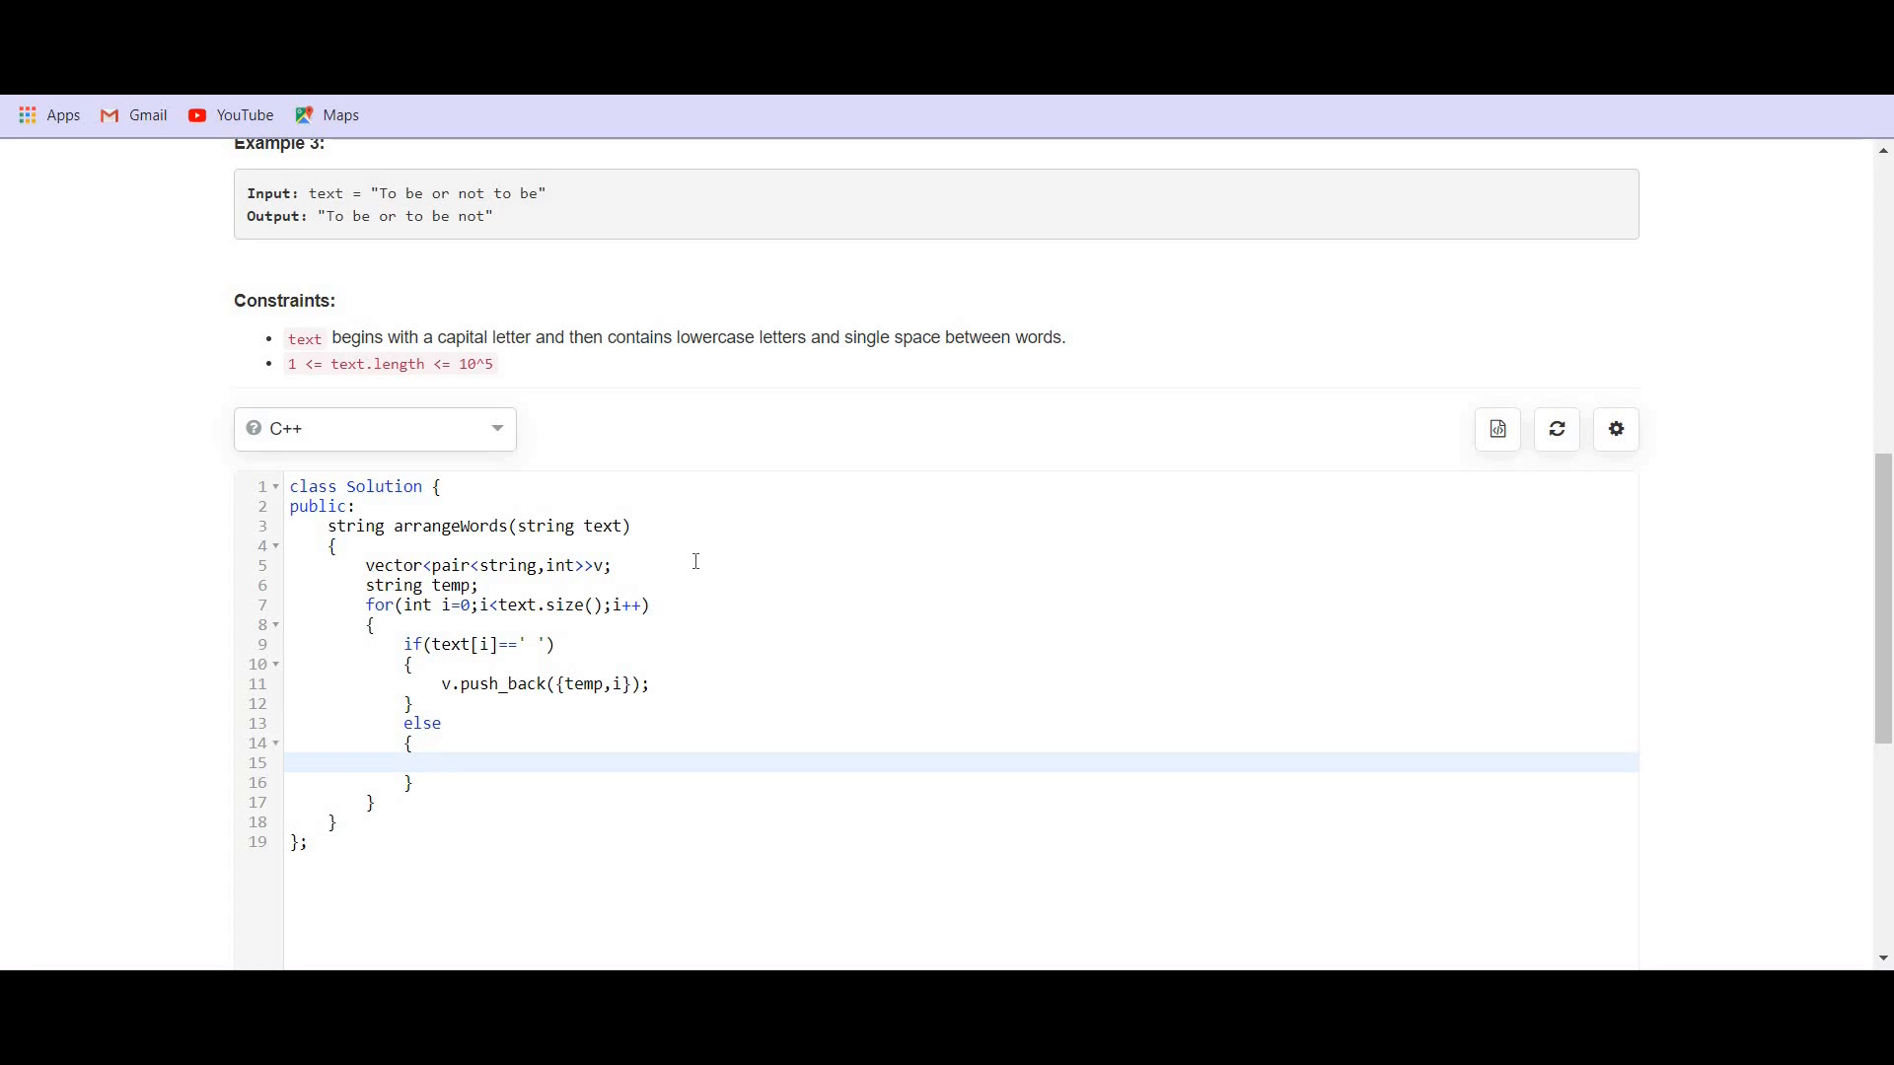
type("temp+")
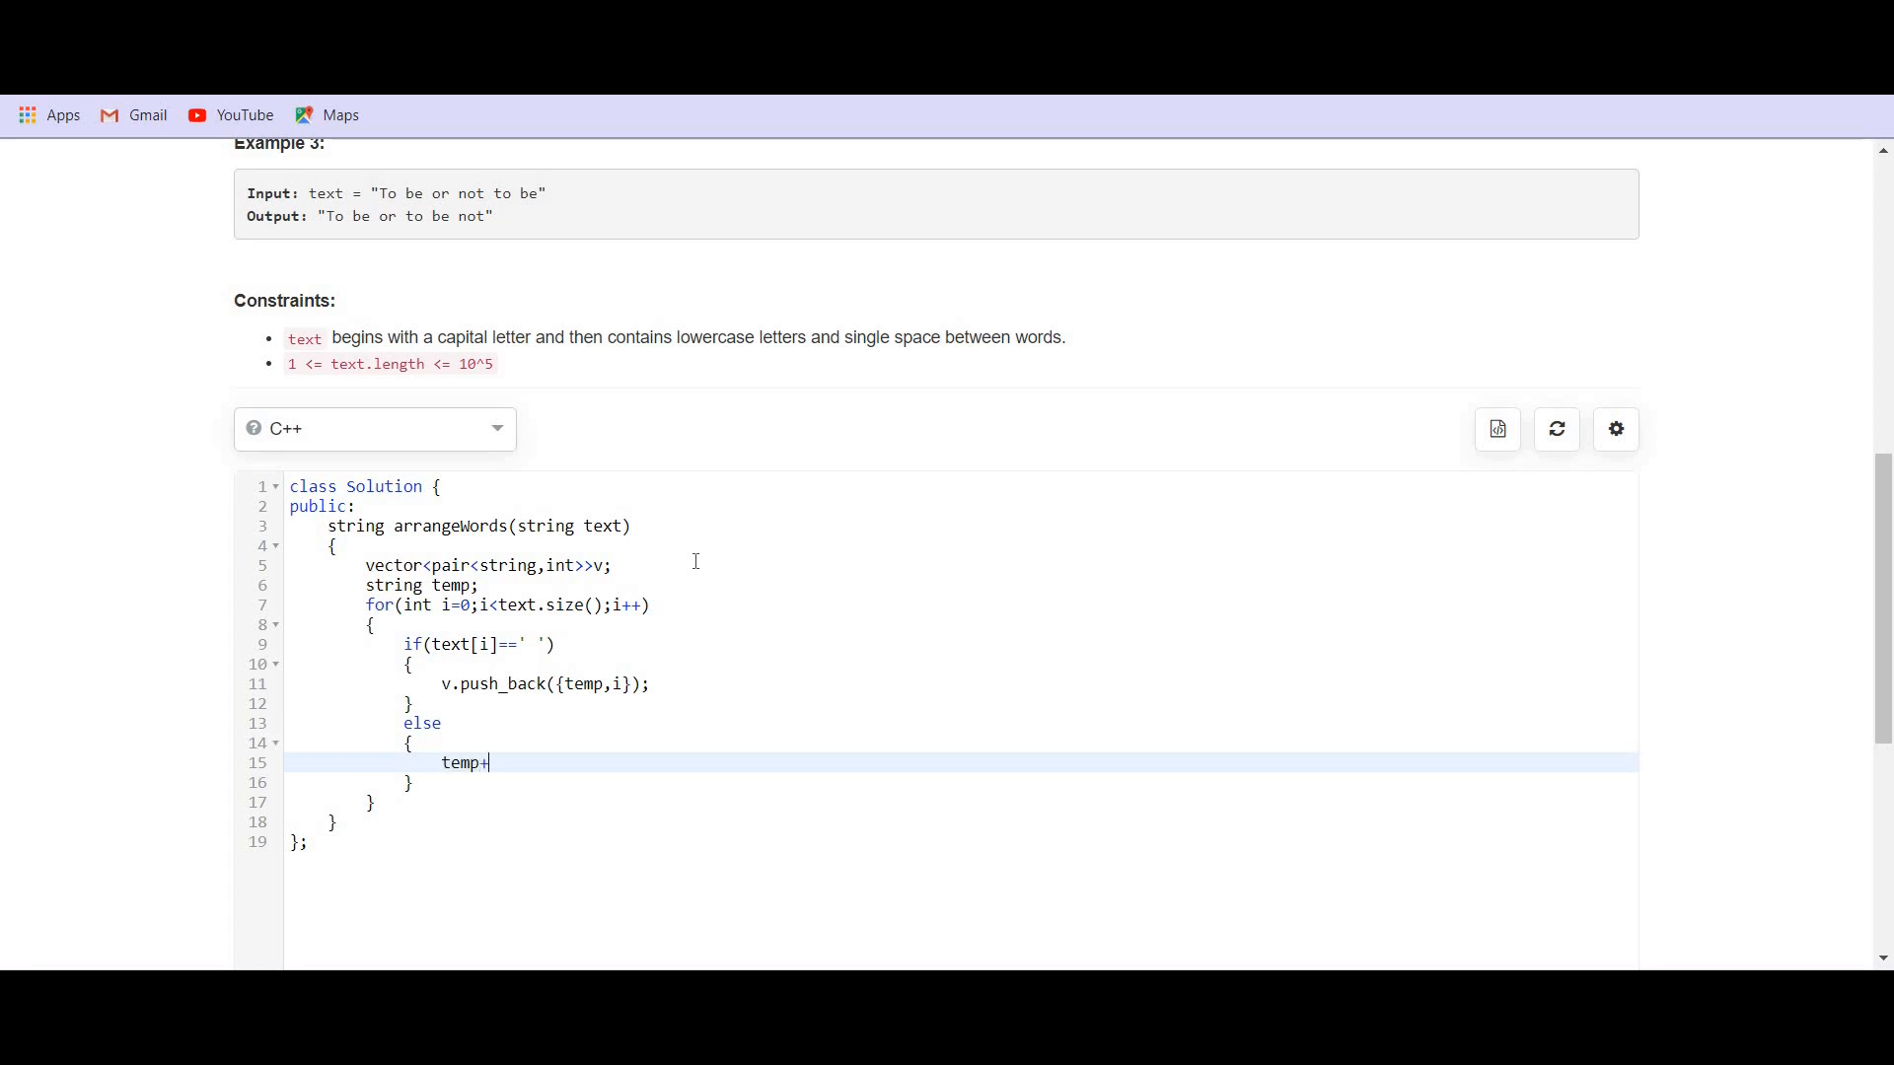
type("text")
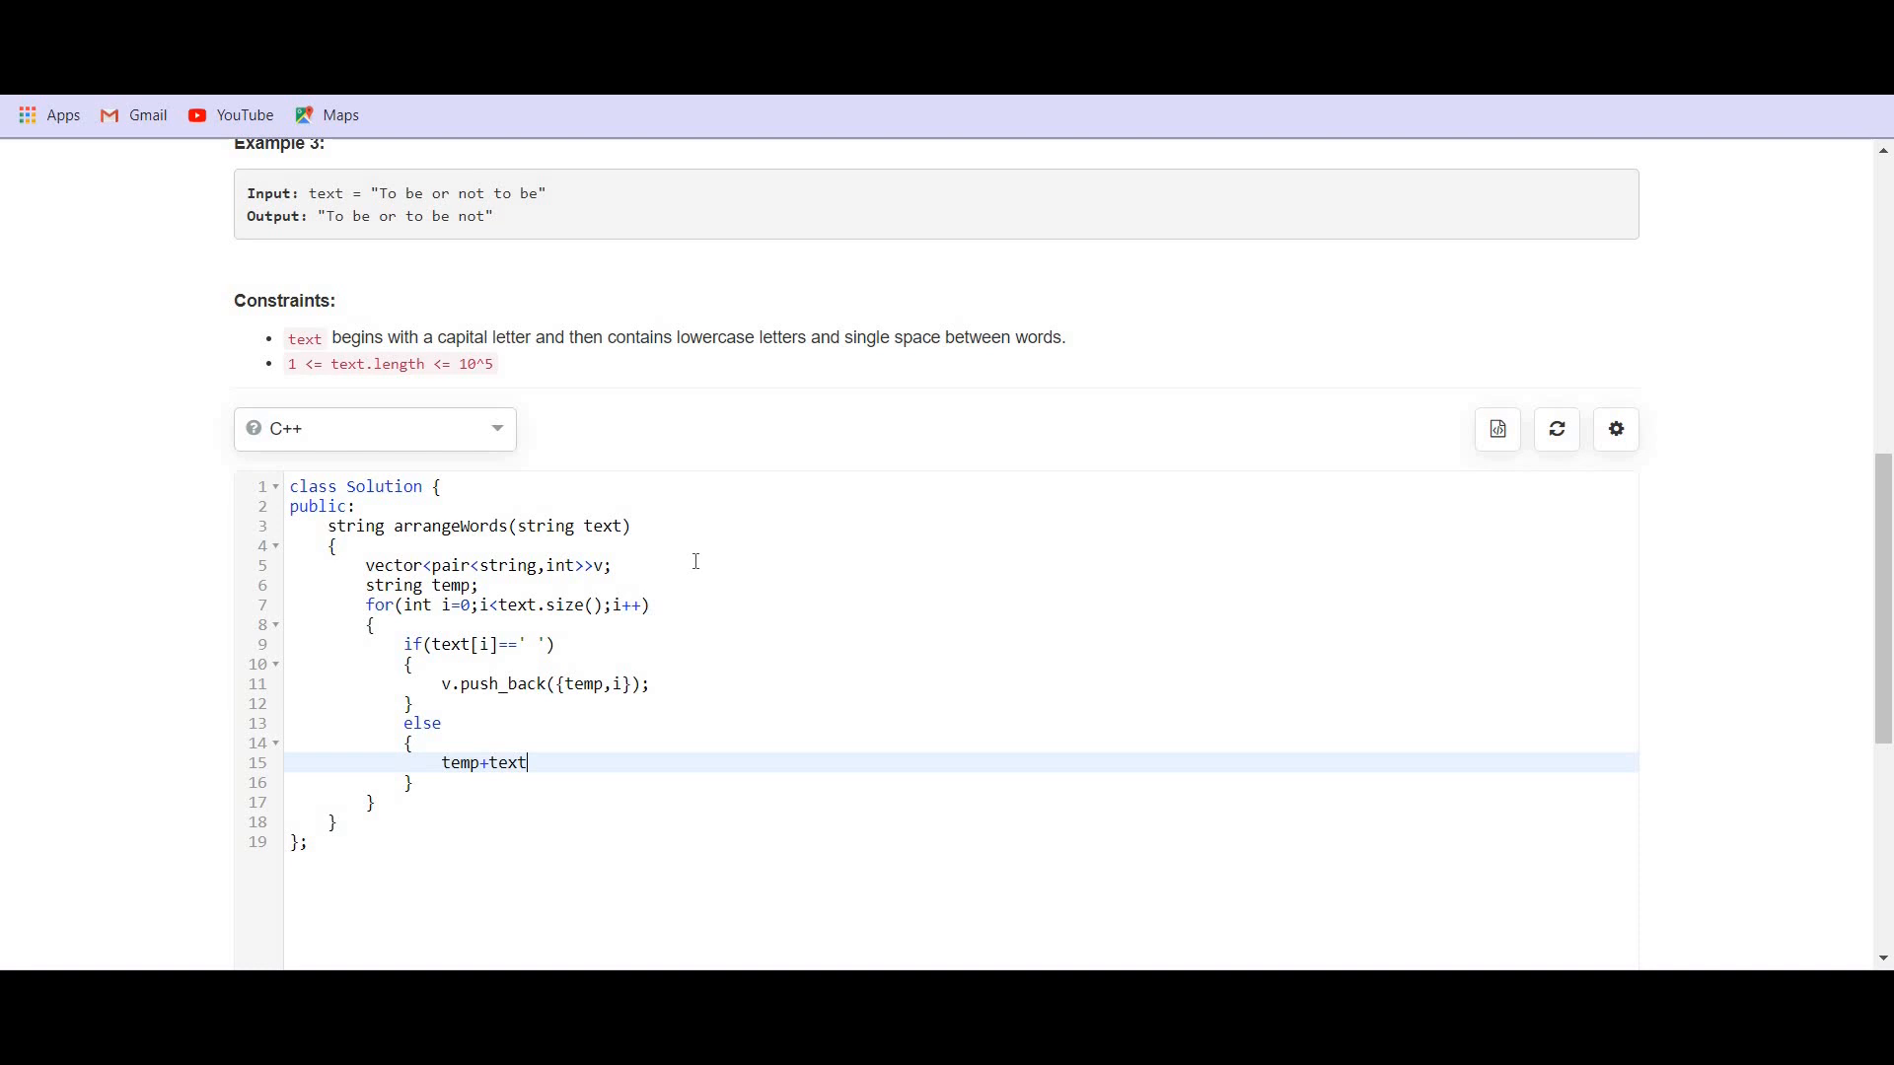
type("[i];")
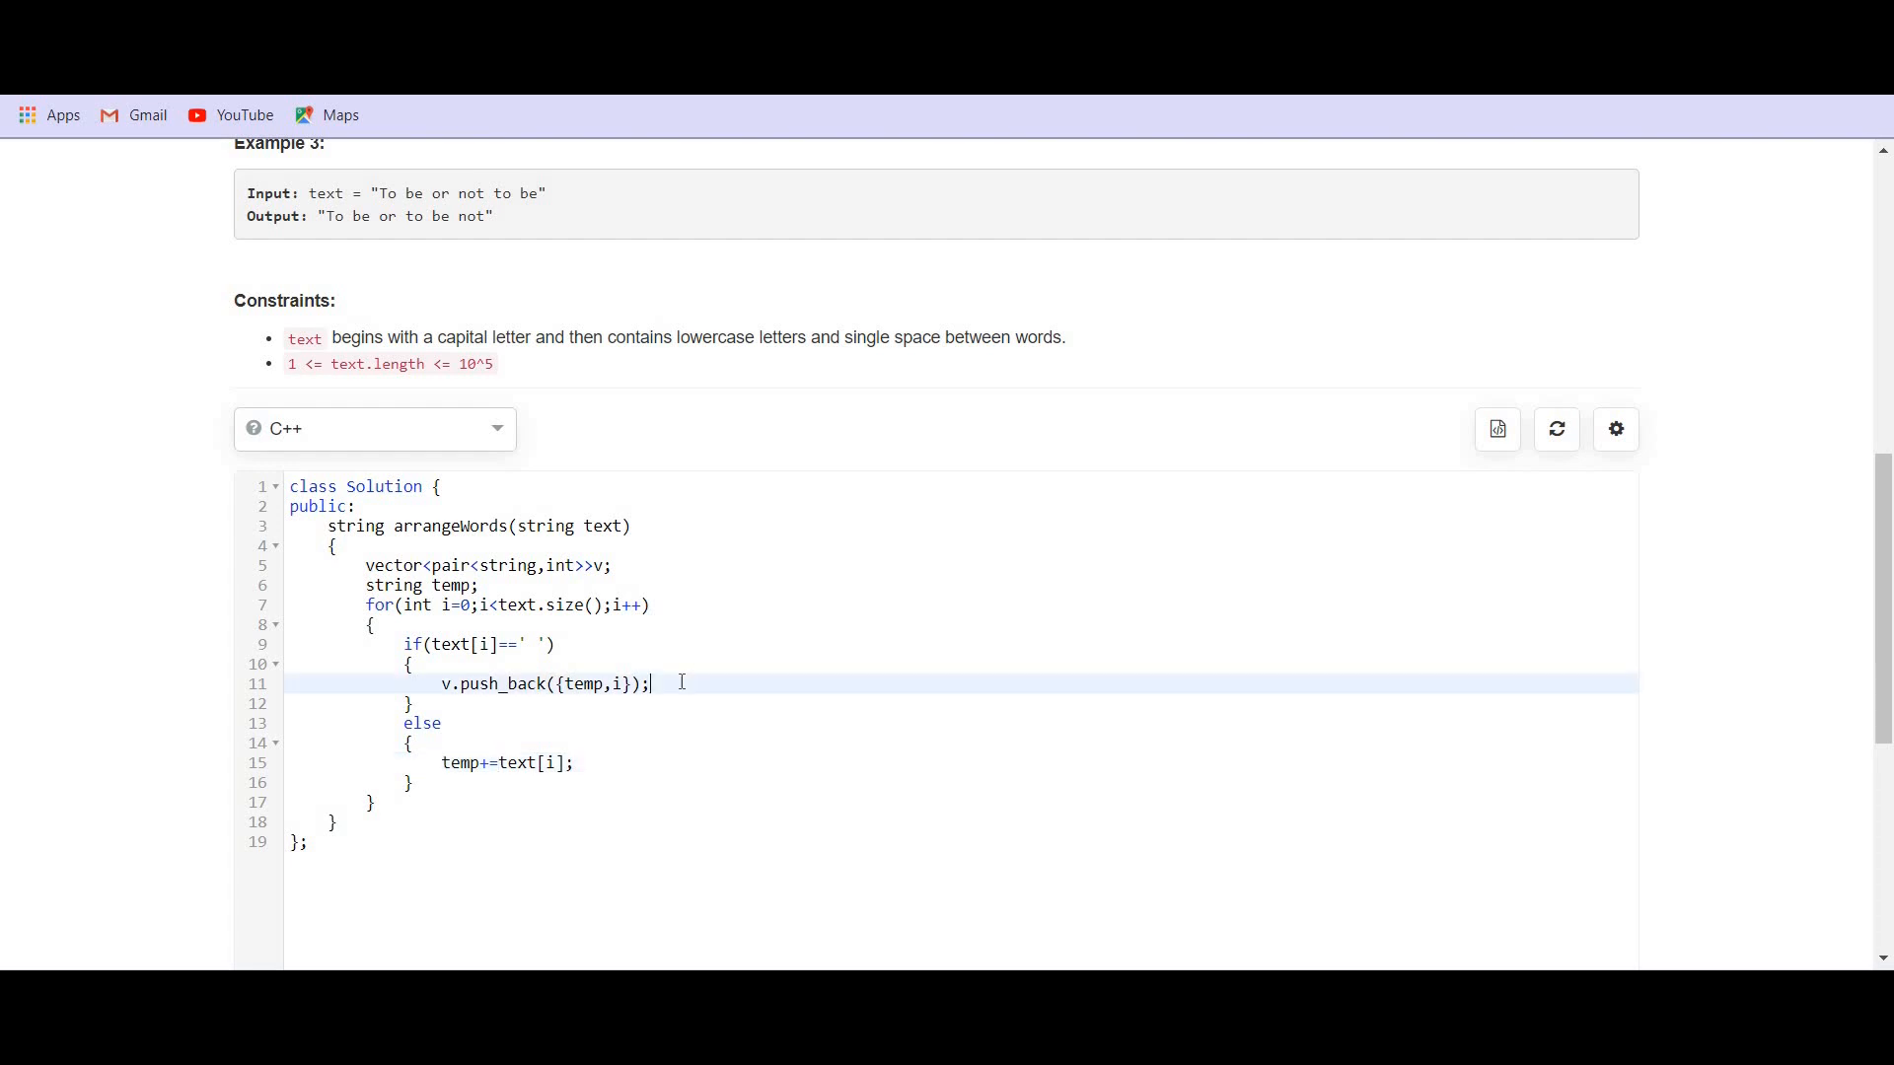
- Reset temp to "" after the push and add an empty line above the loop
type("tem")
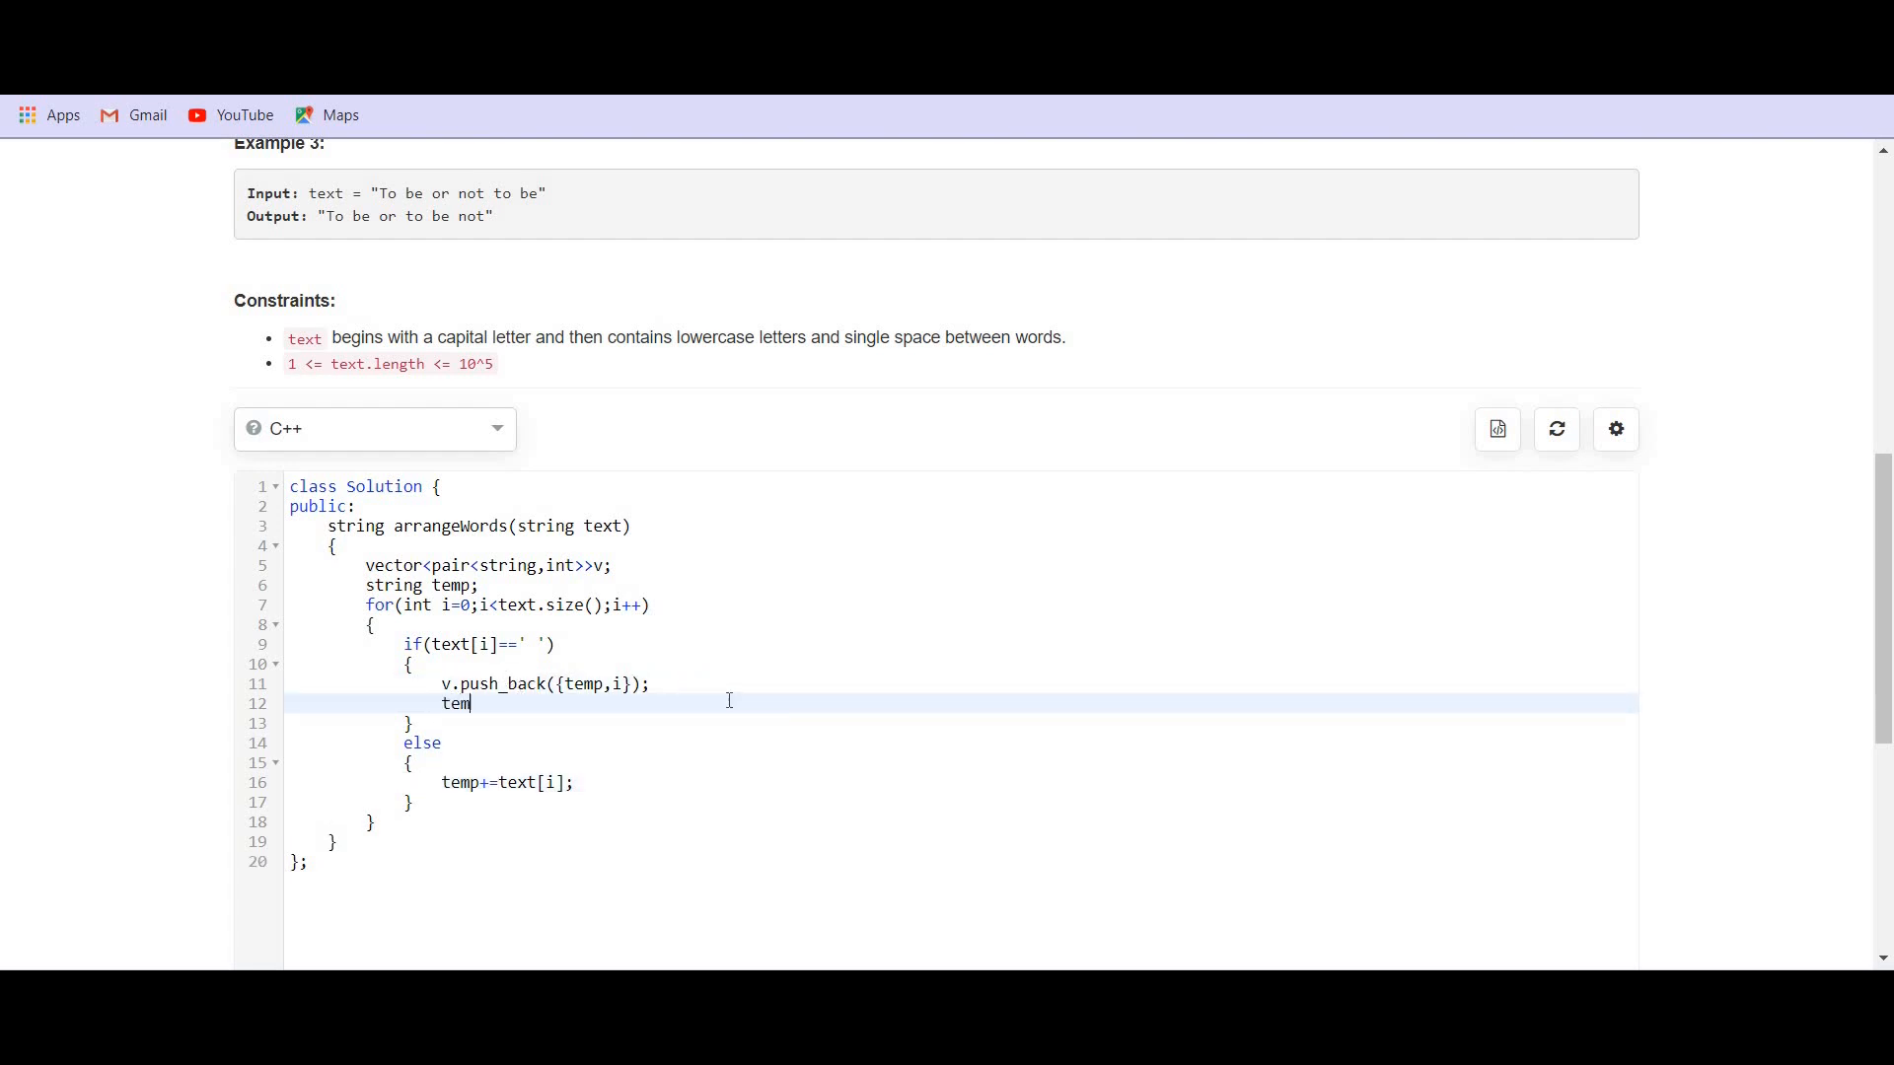
type("=\"\"")
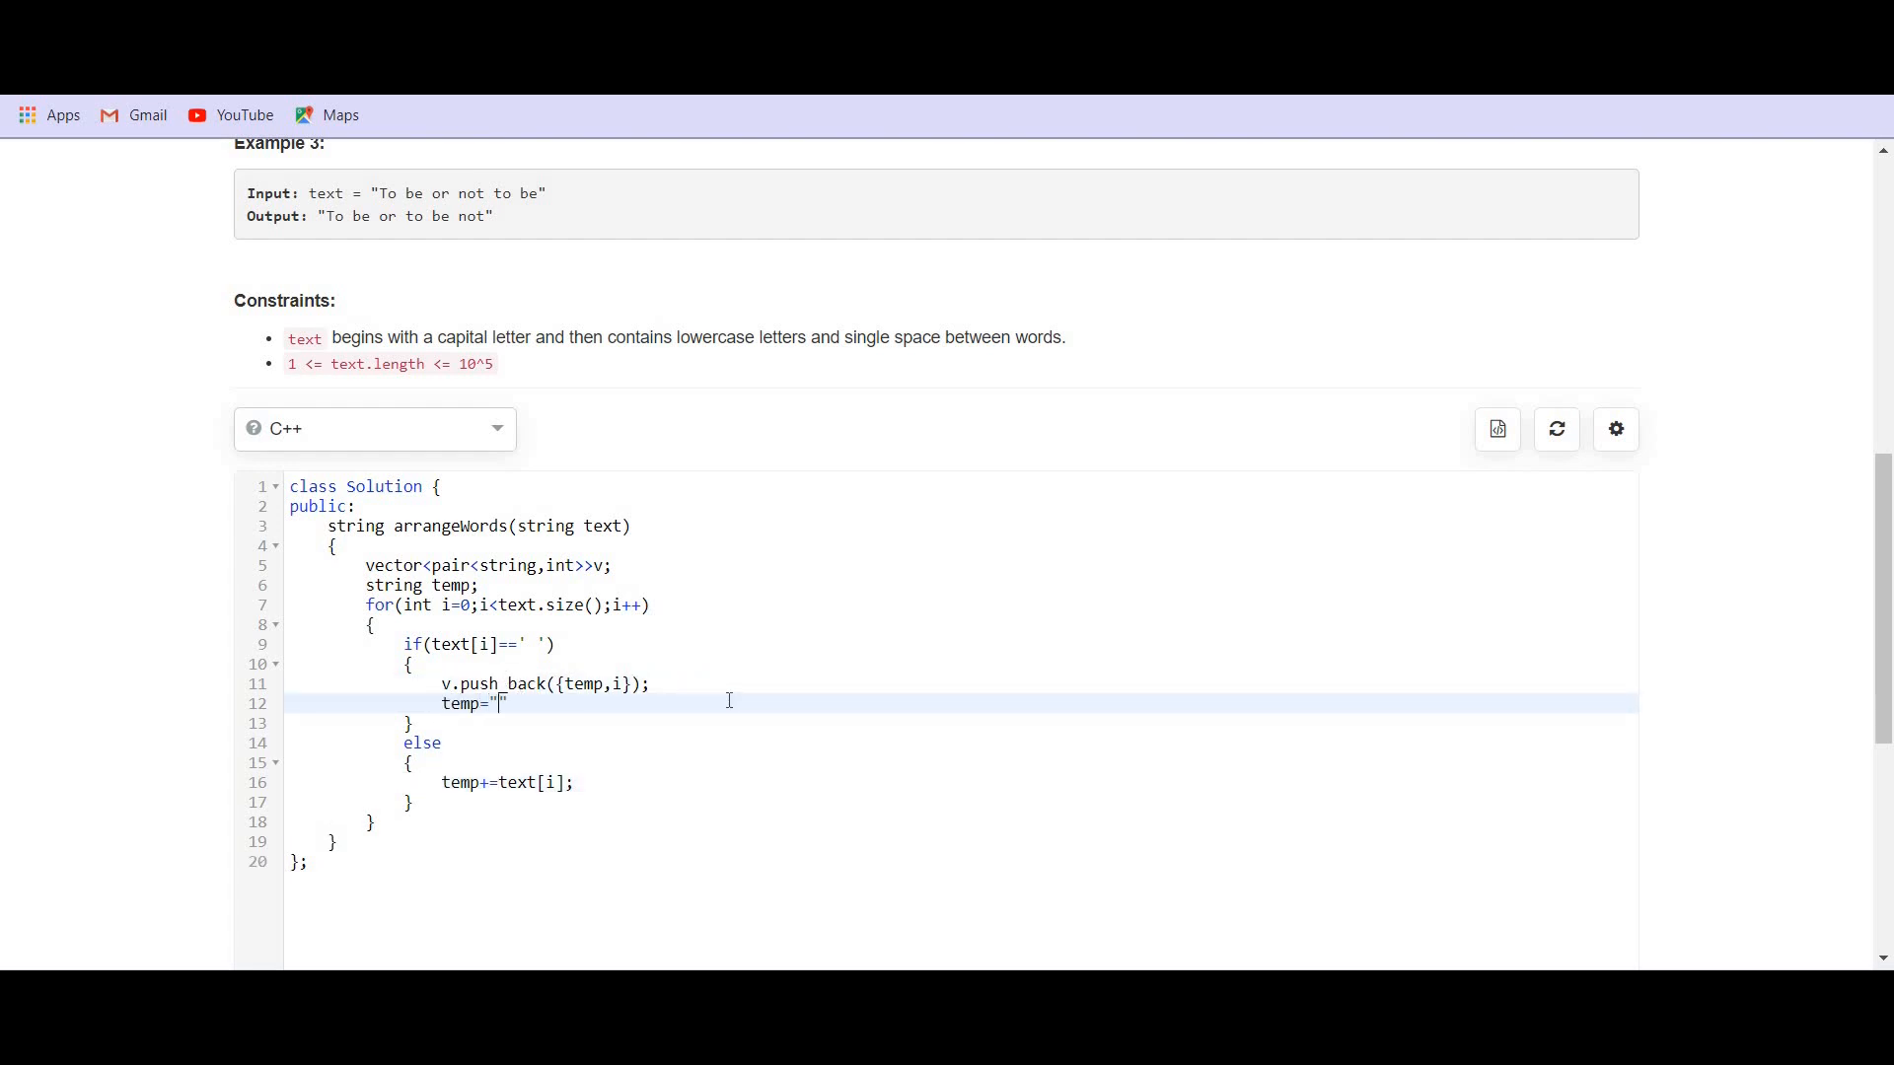
type(";")
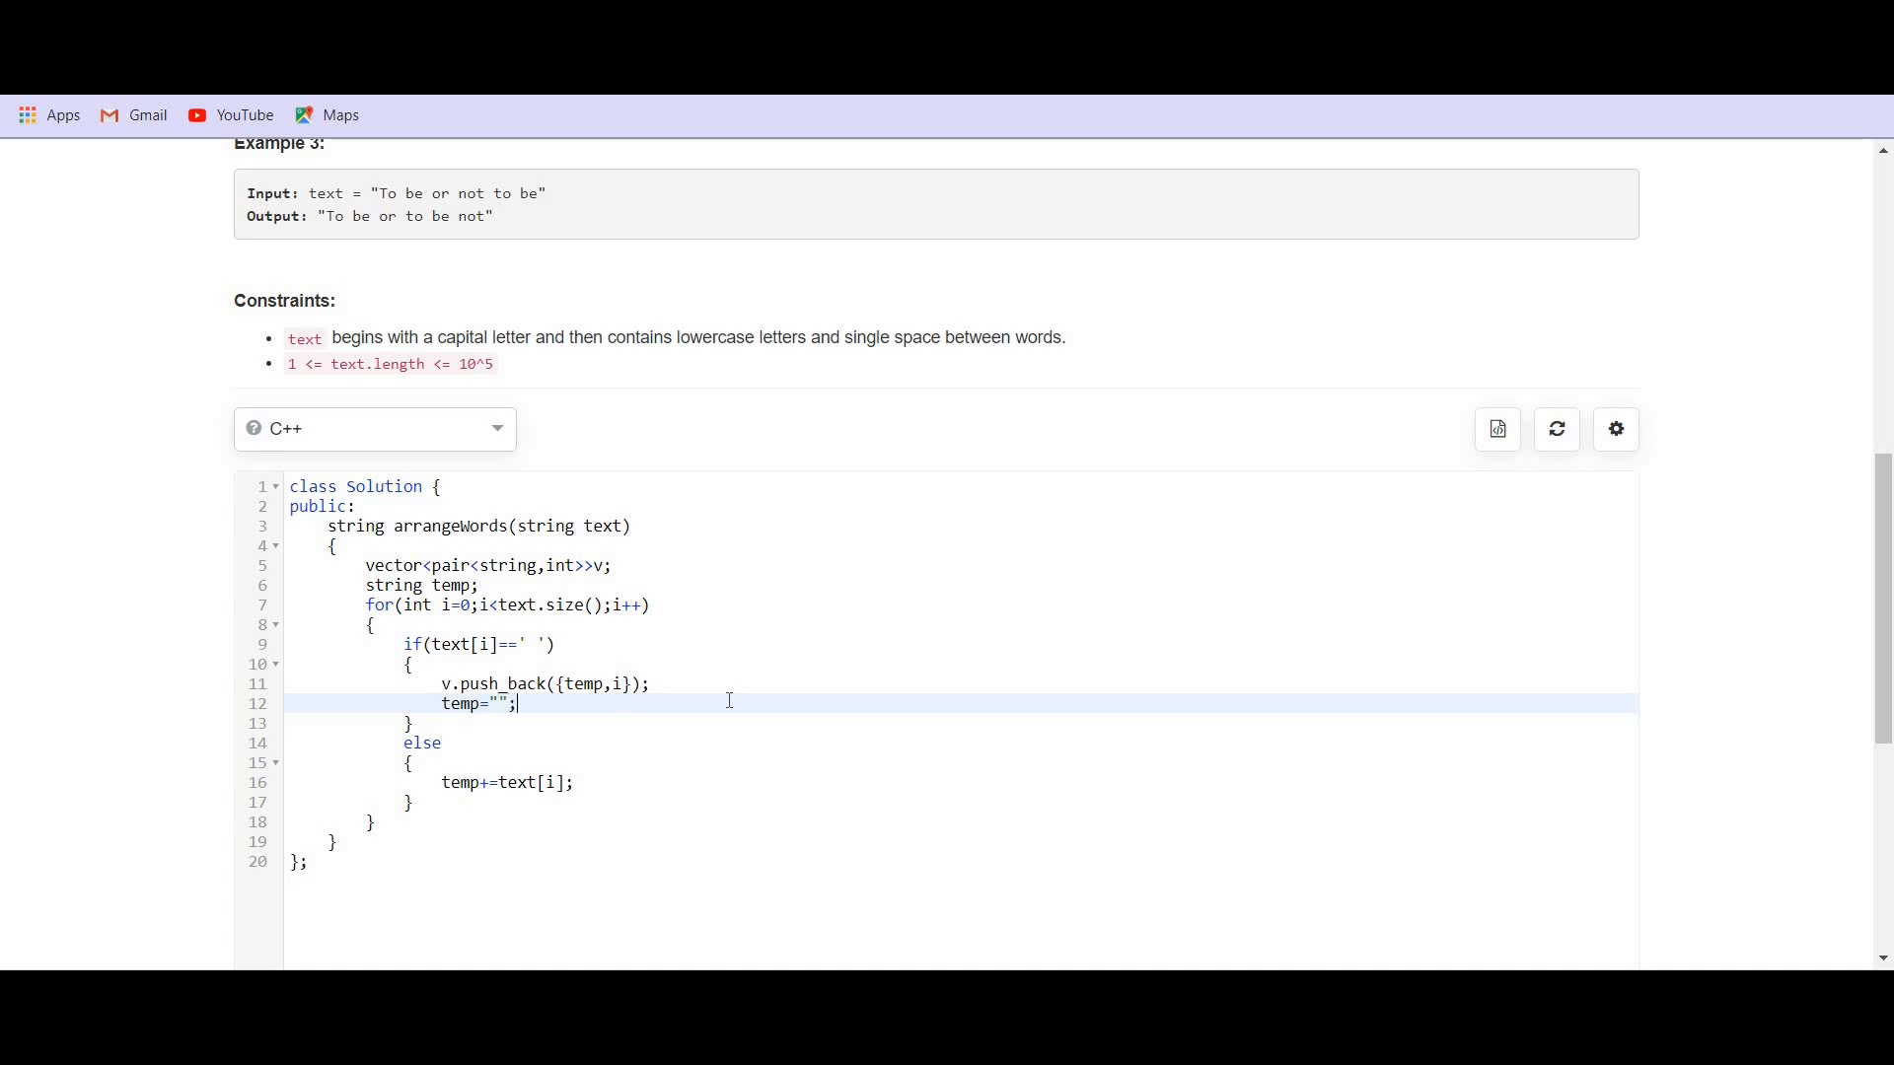
mouse_move(457, 671)
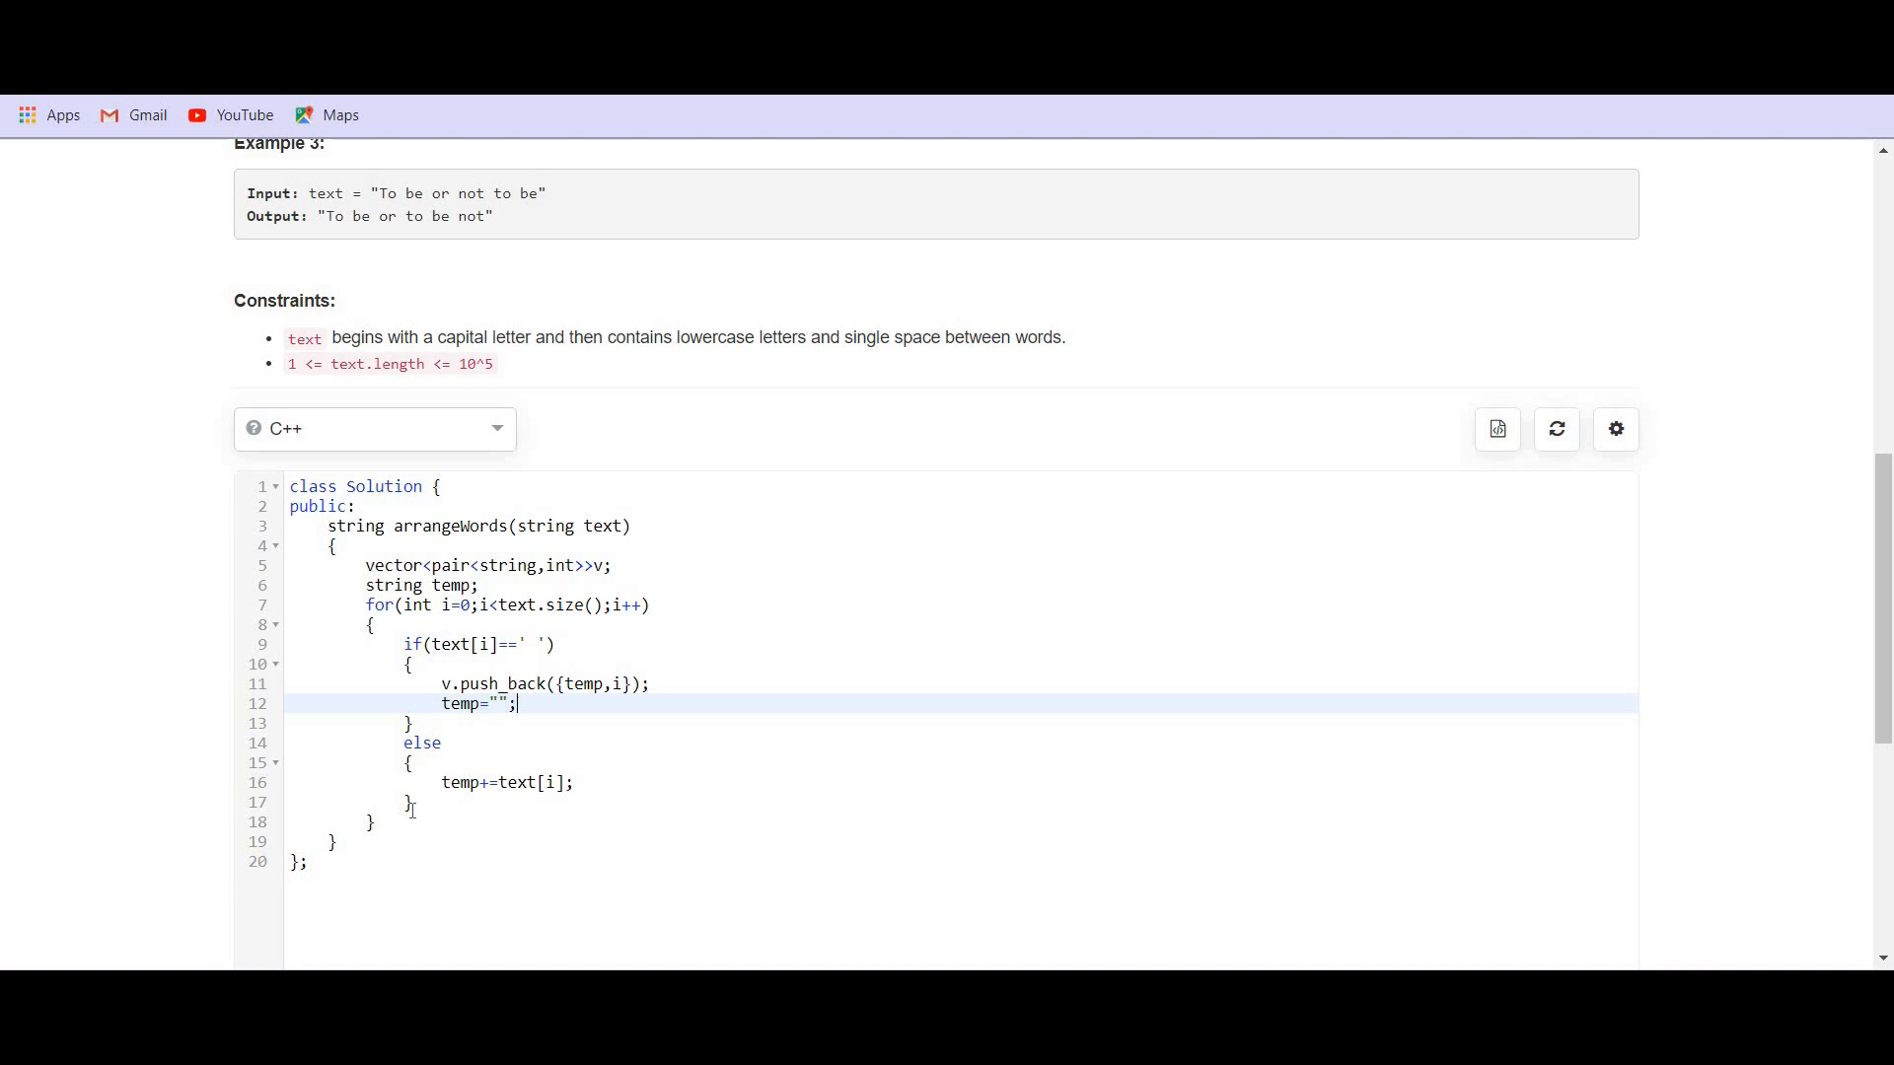
key("Enter")
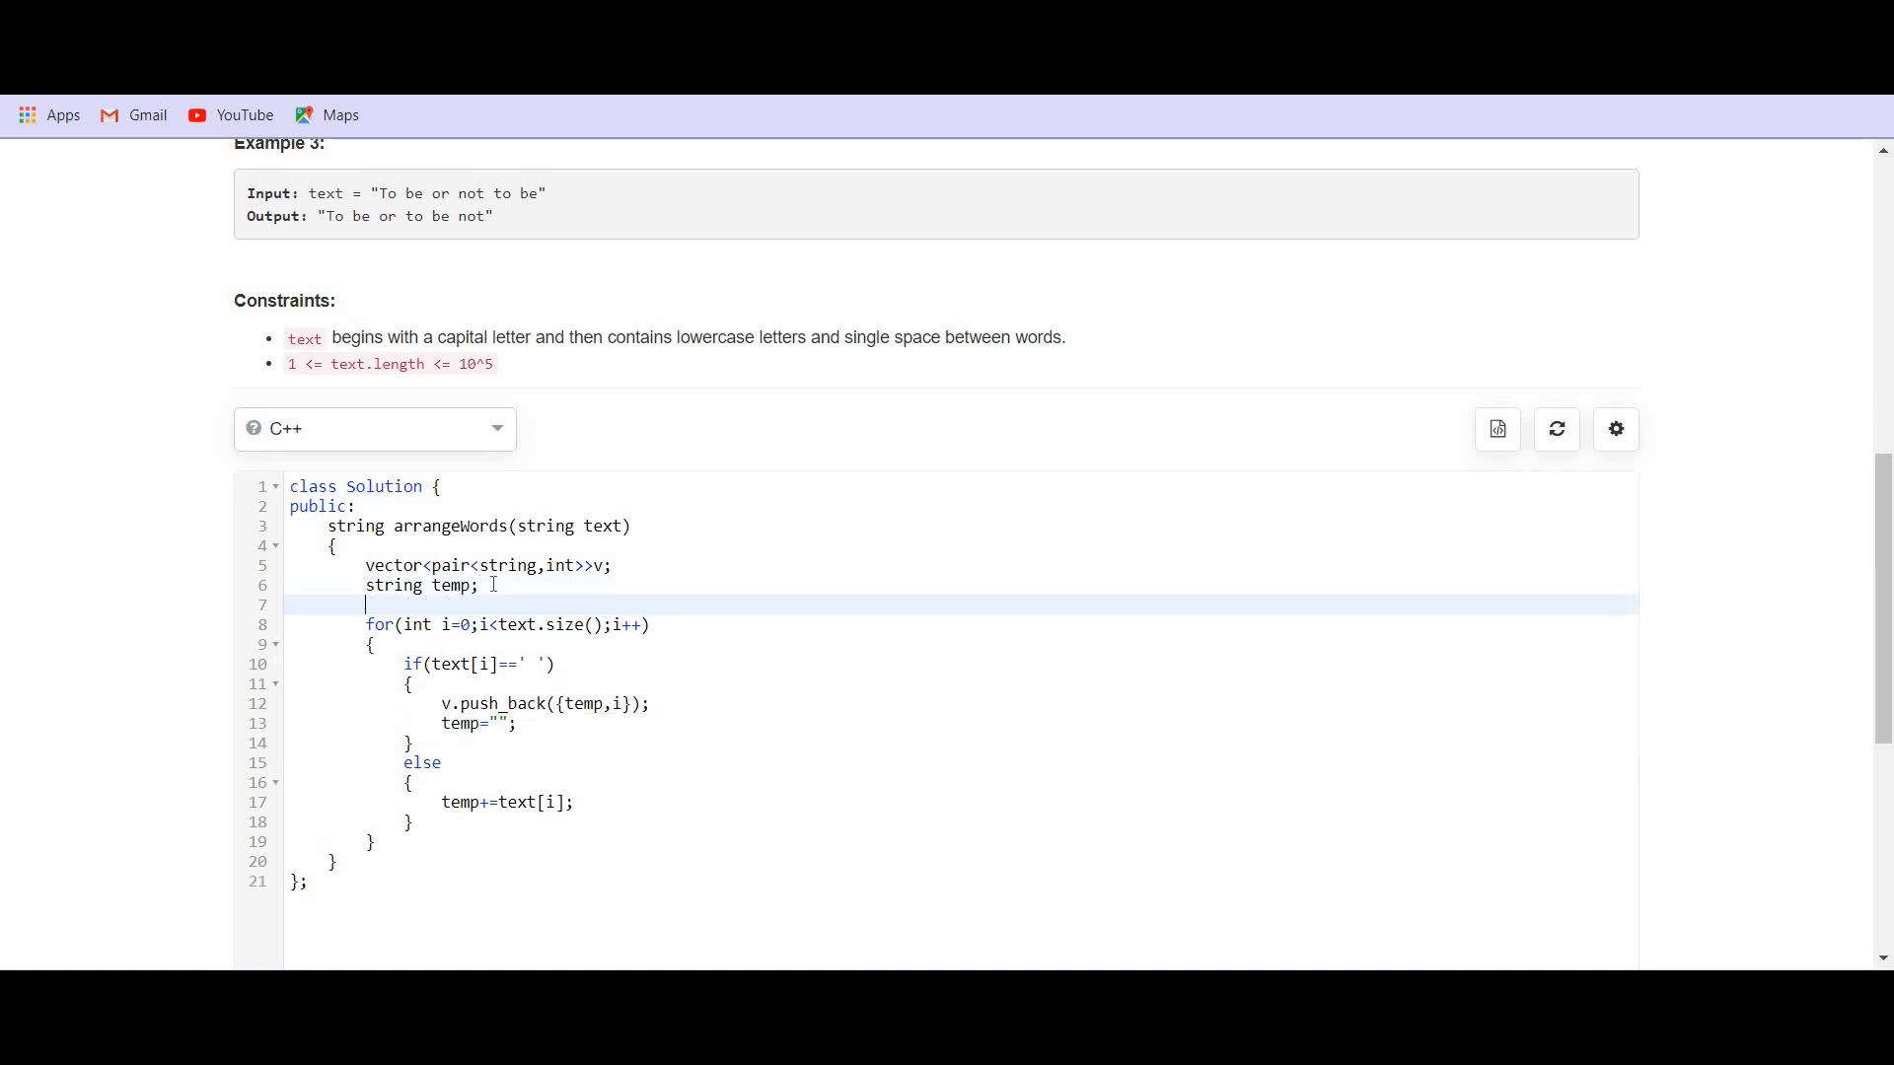
mouse_move(468, 290)
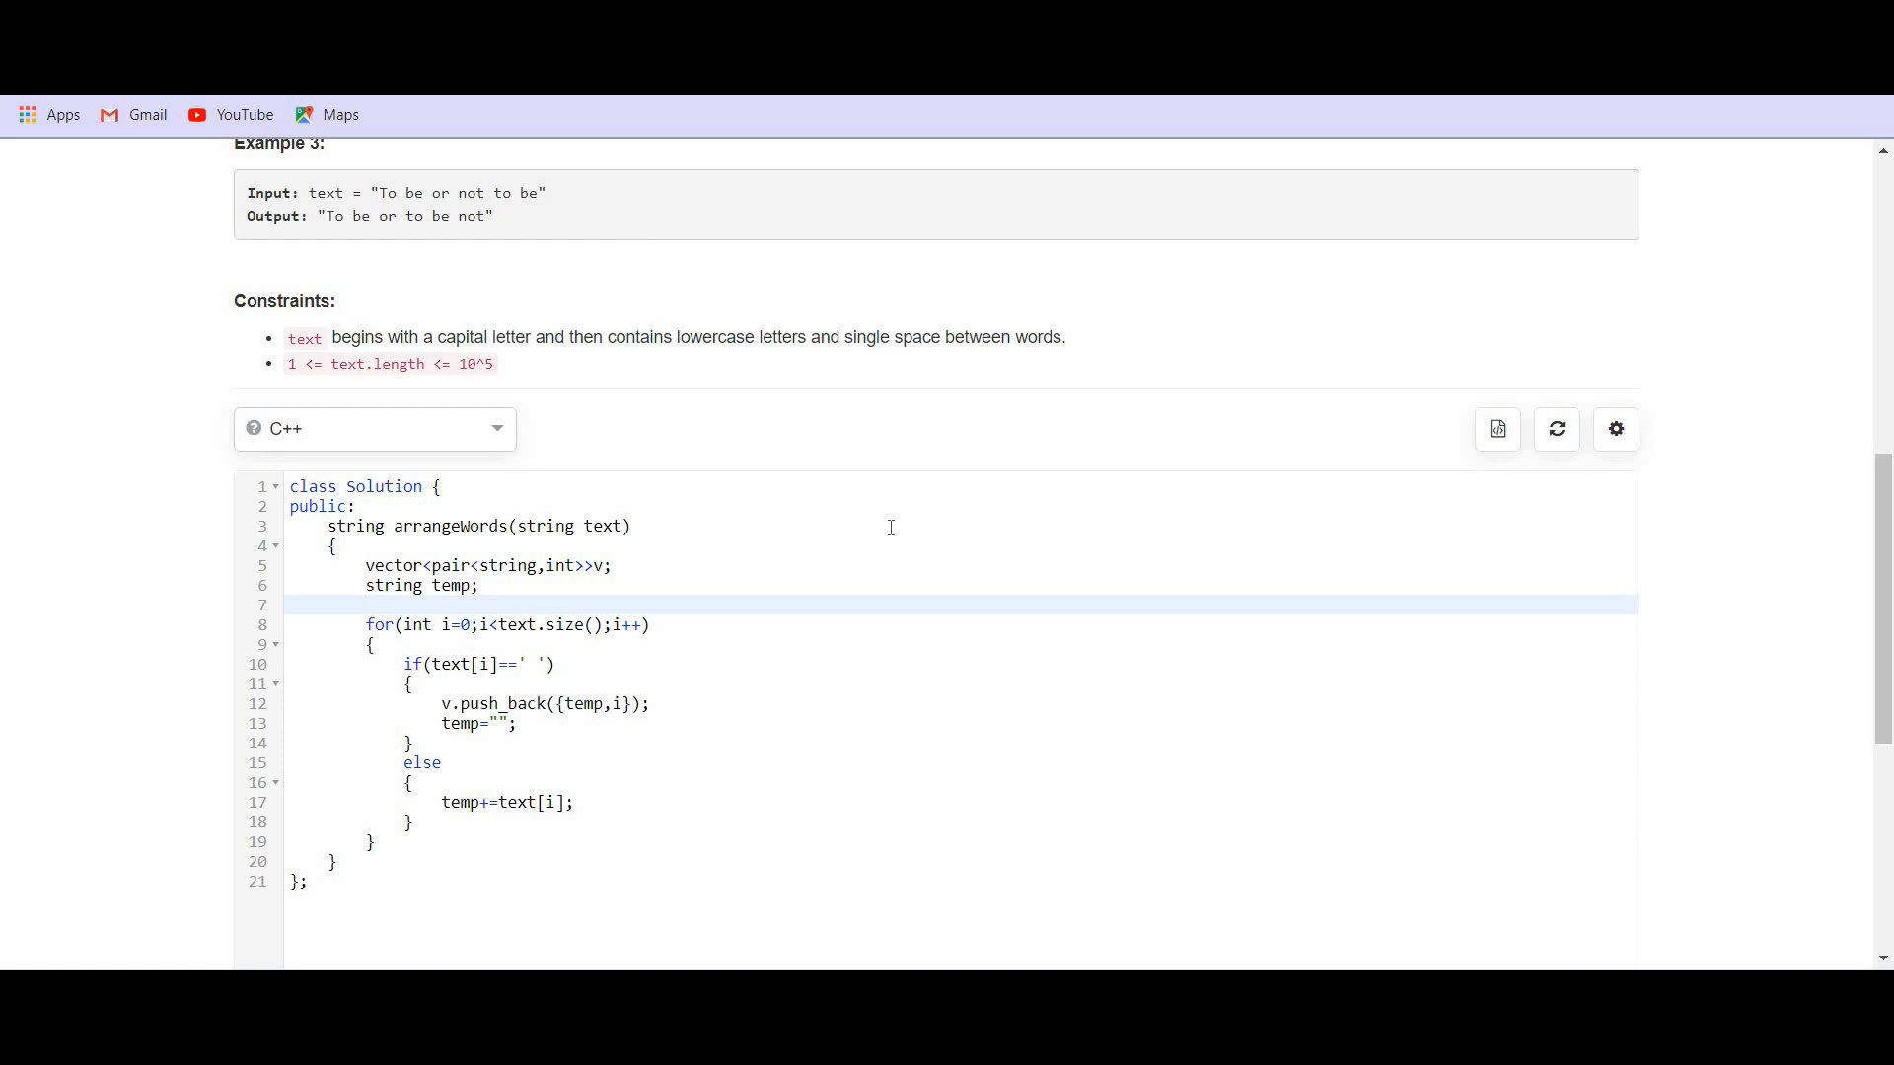
- Before the loop, write text[0]=tolower(text[0]); to lowercase the first letter
type("te")
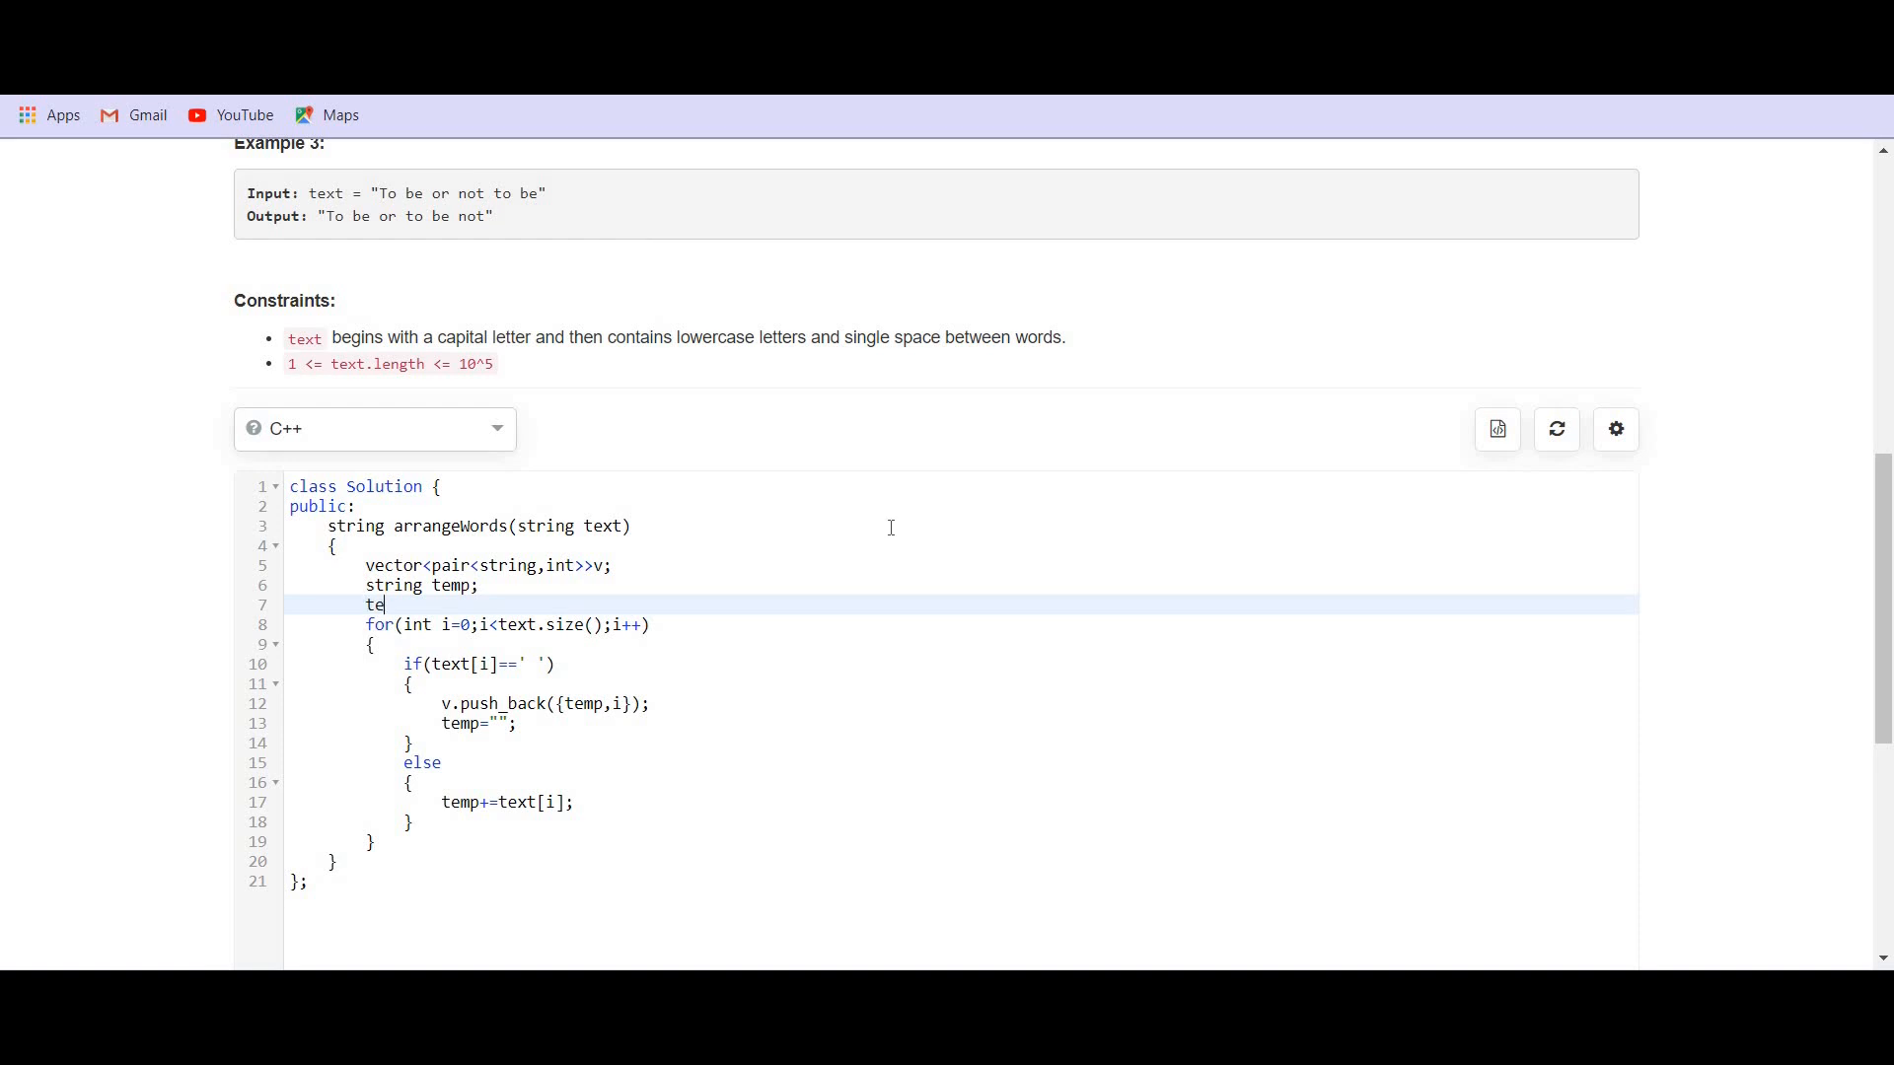
type("xt[0]")
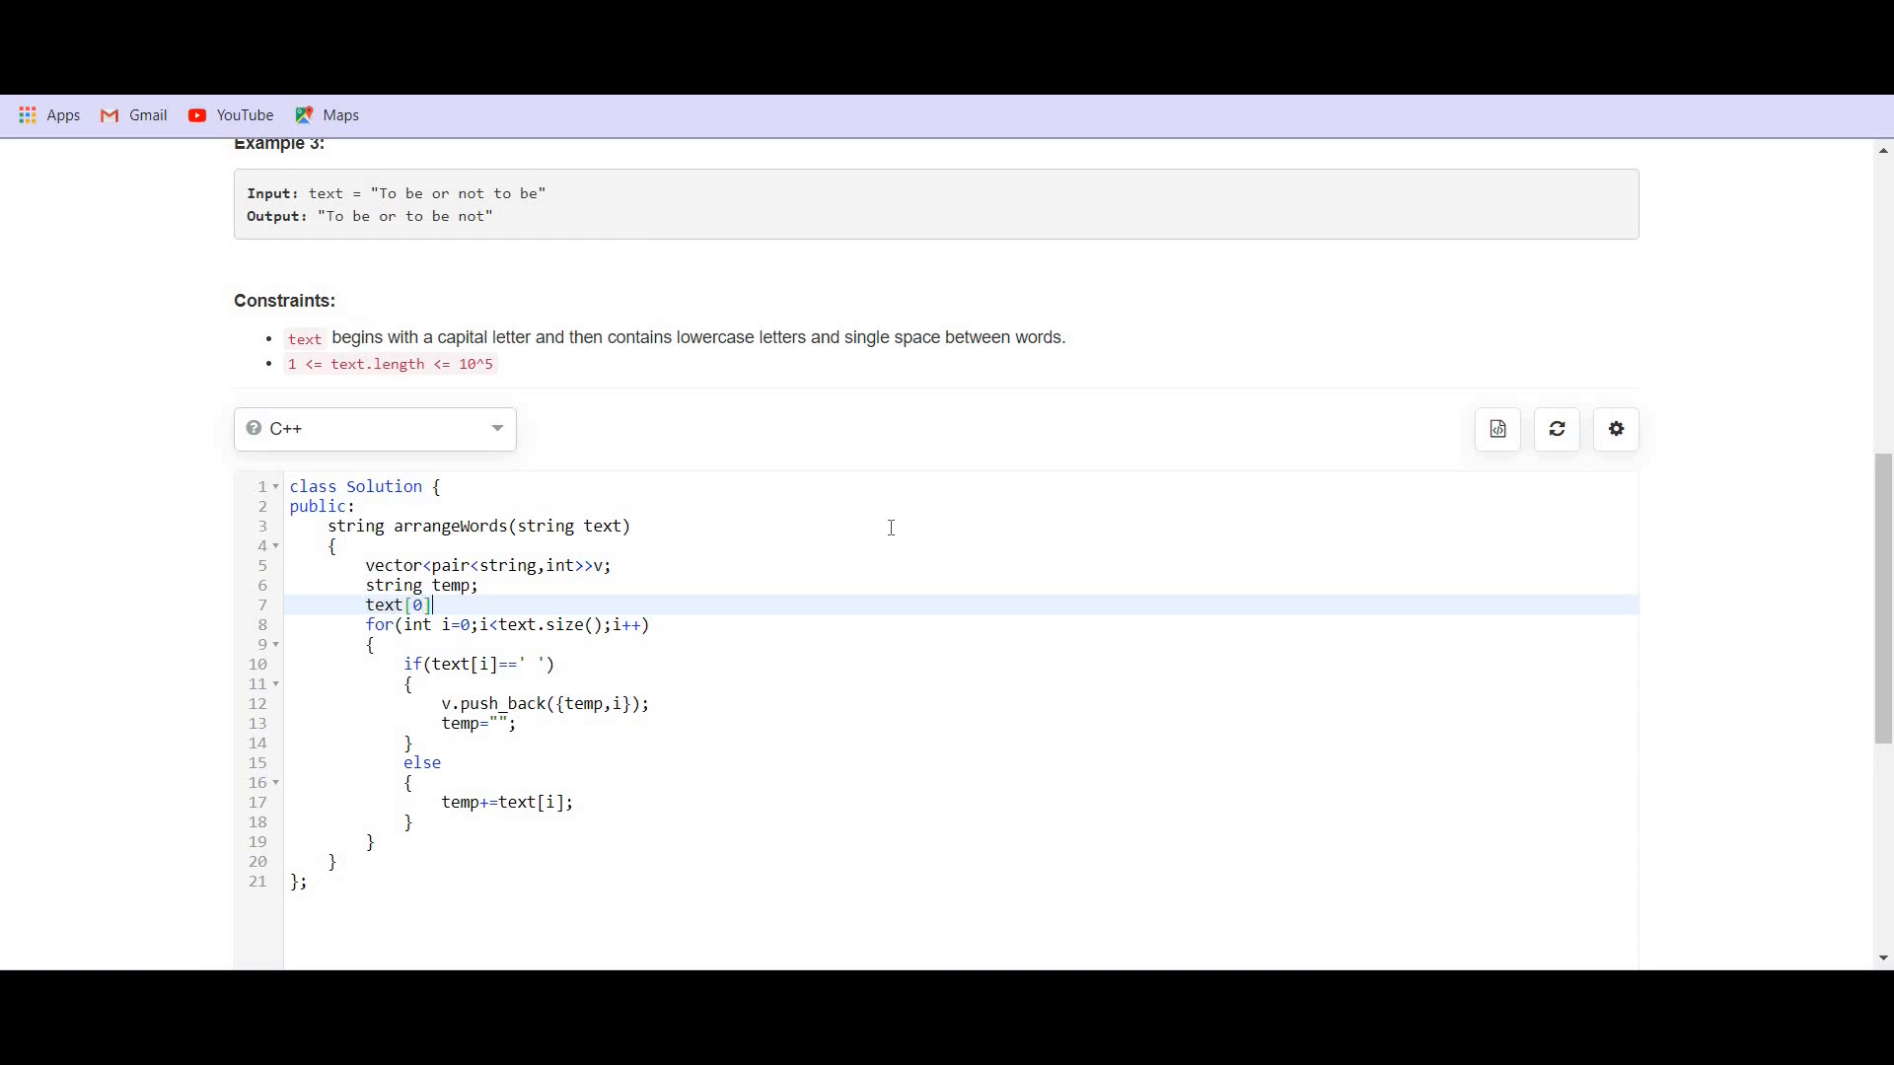
type("=to")
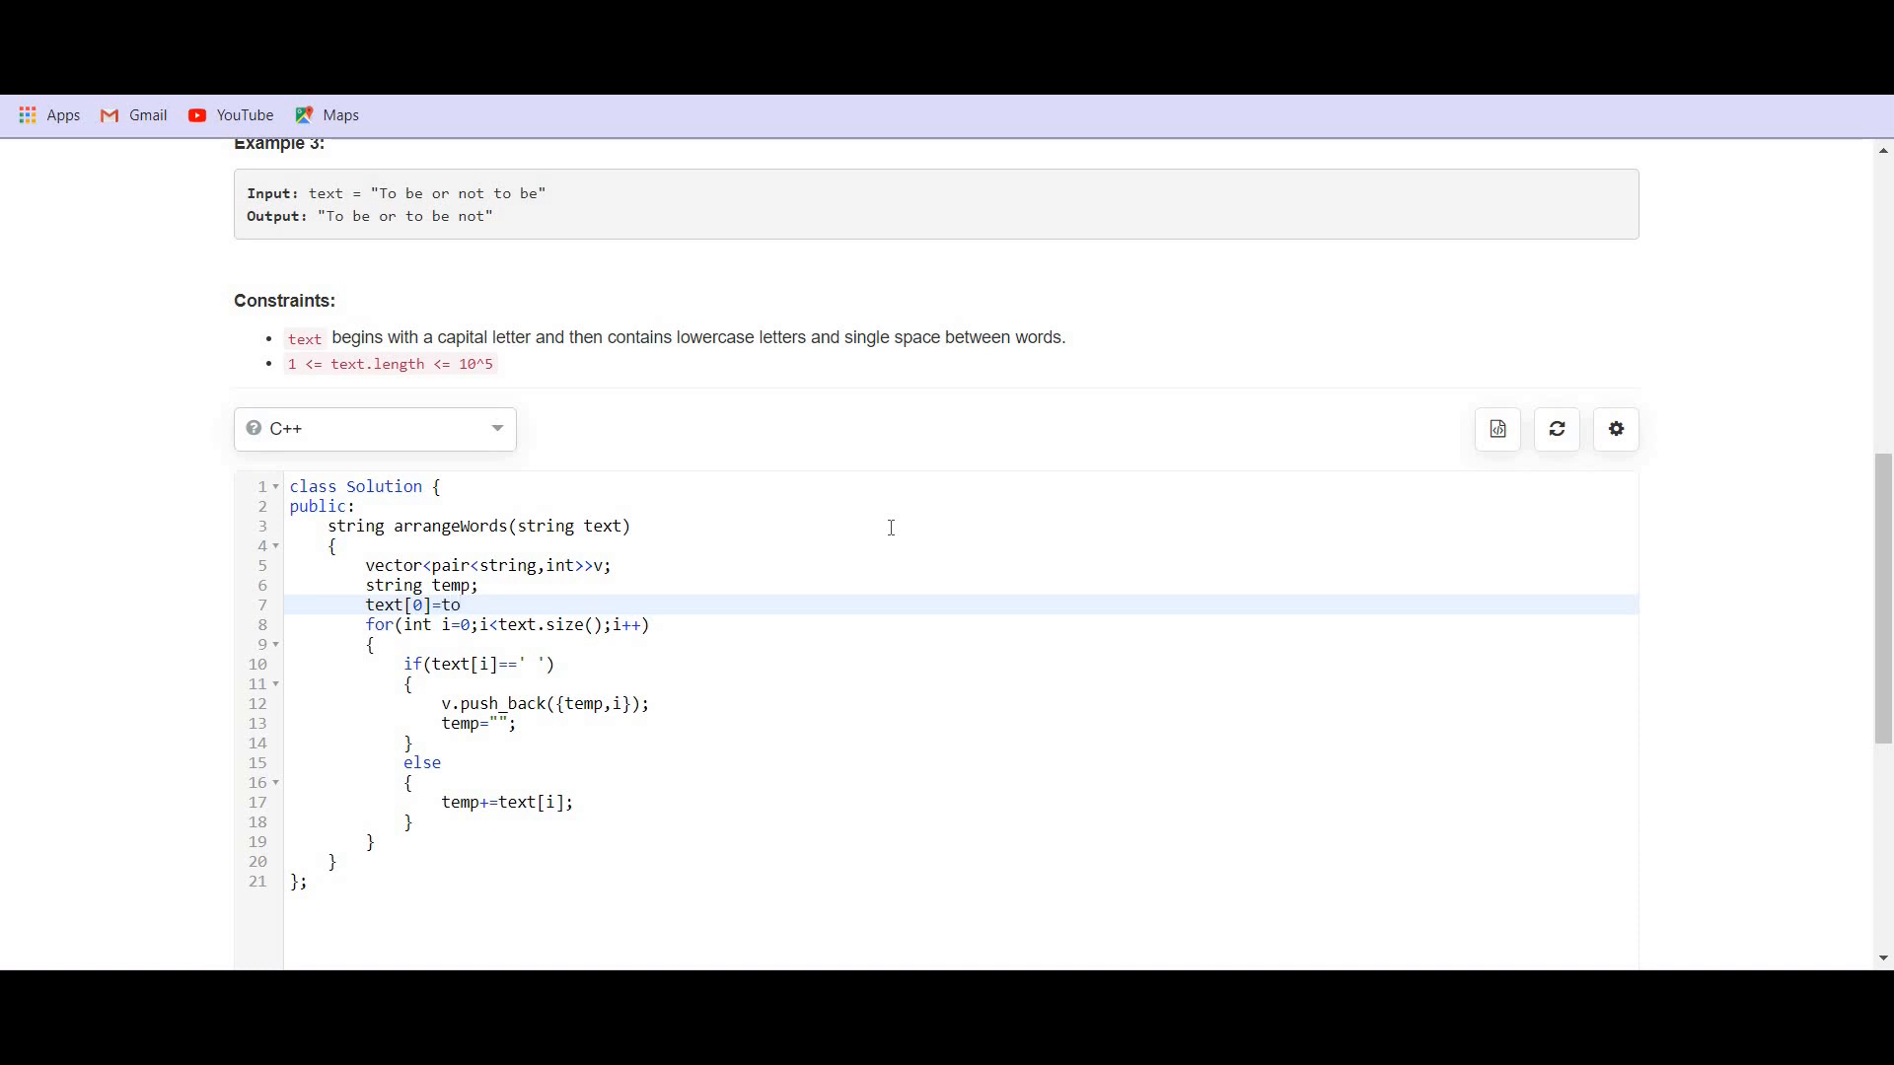
type("lower()")
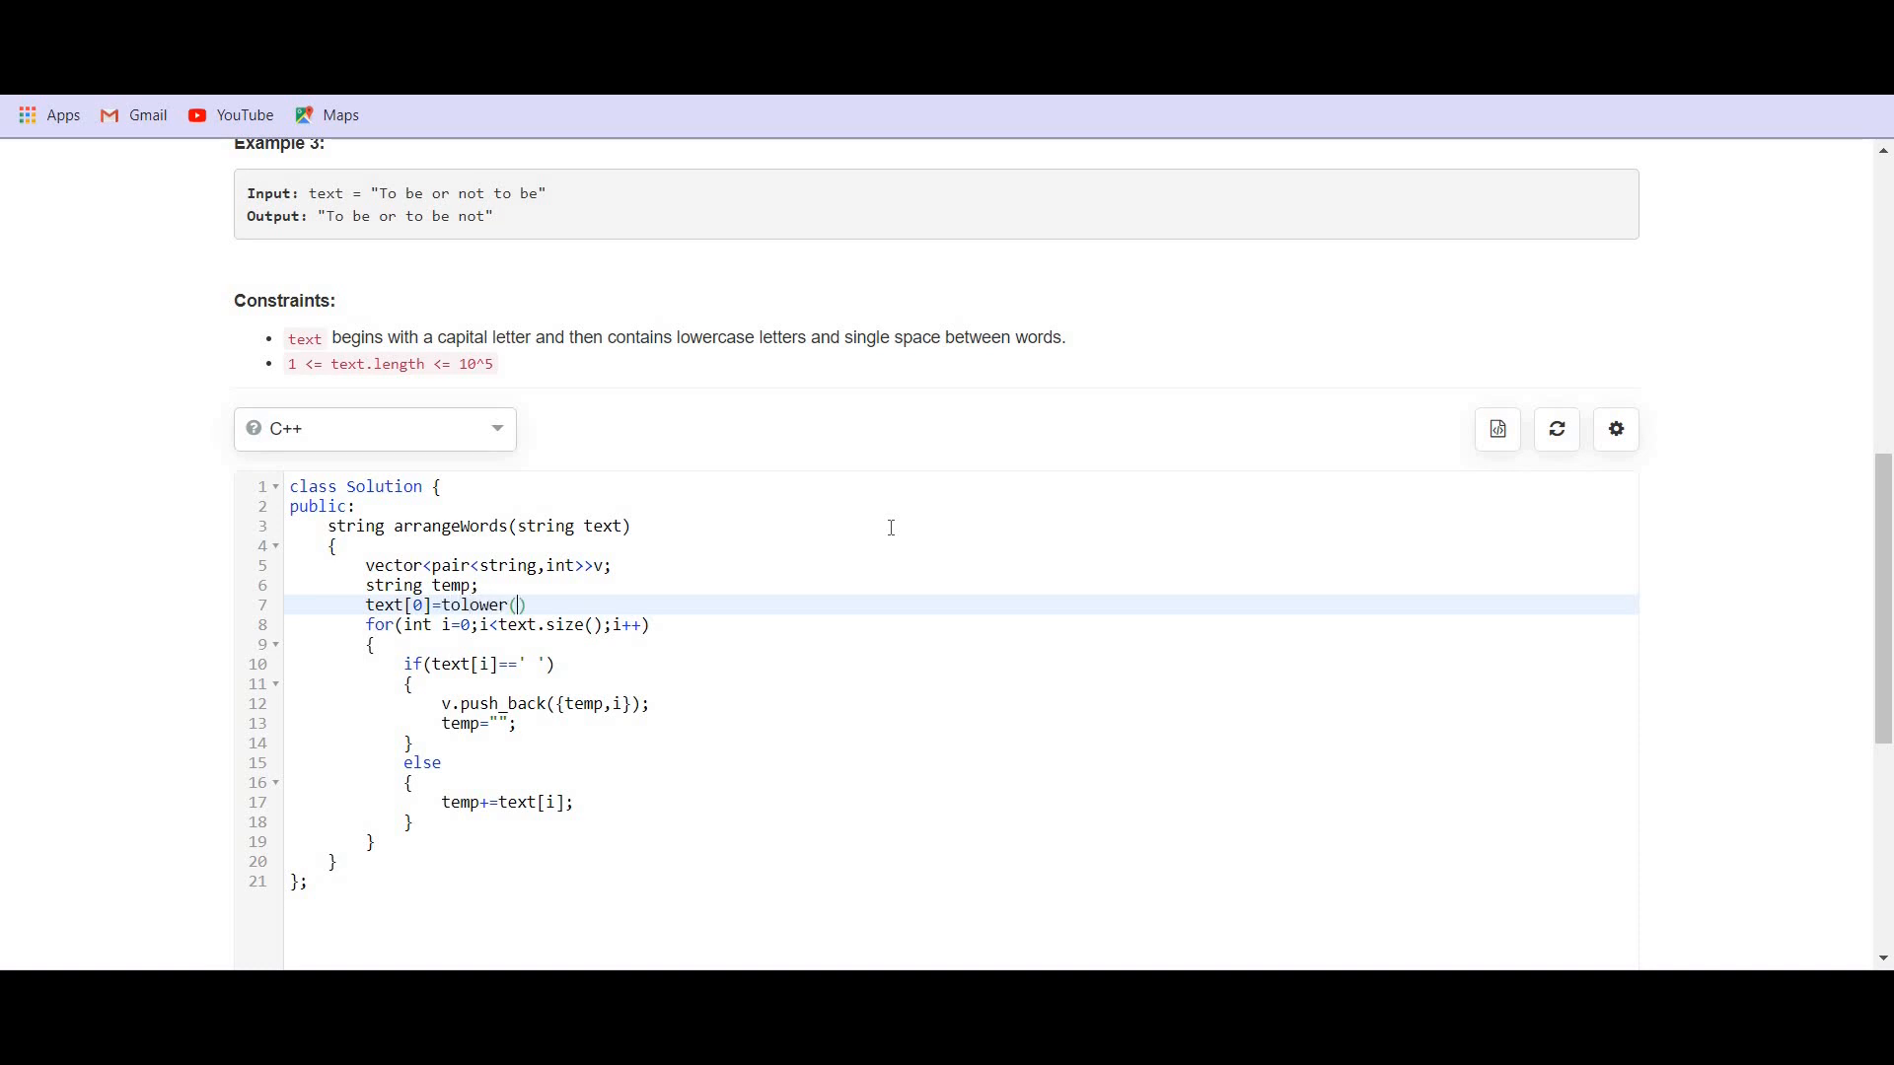
type("text[")
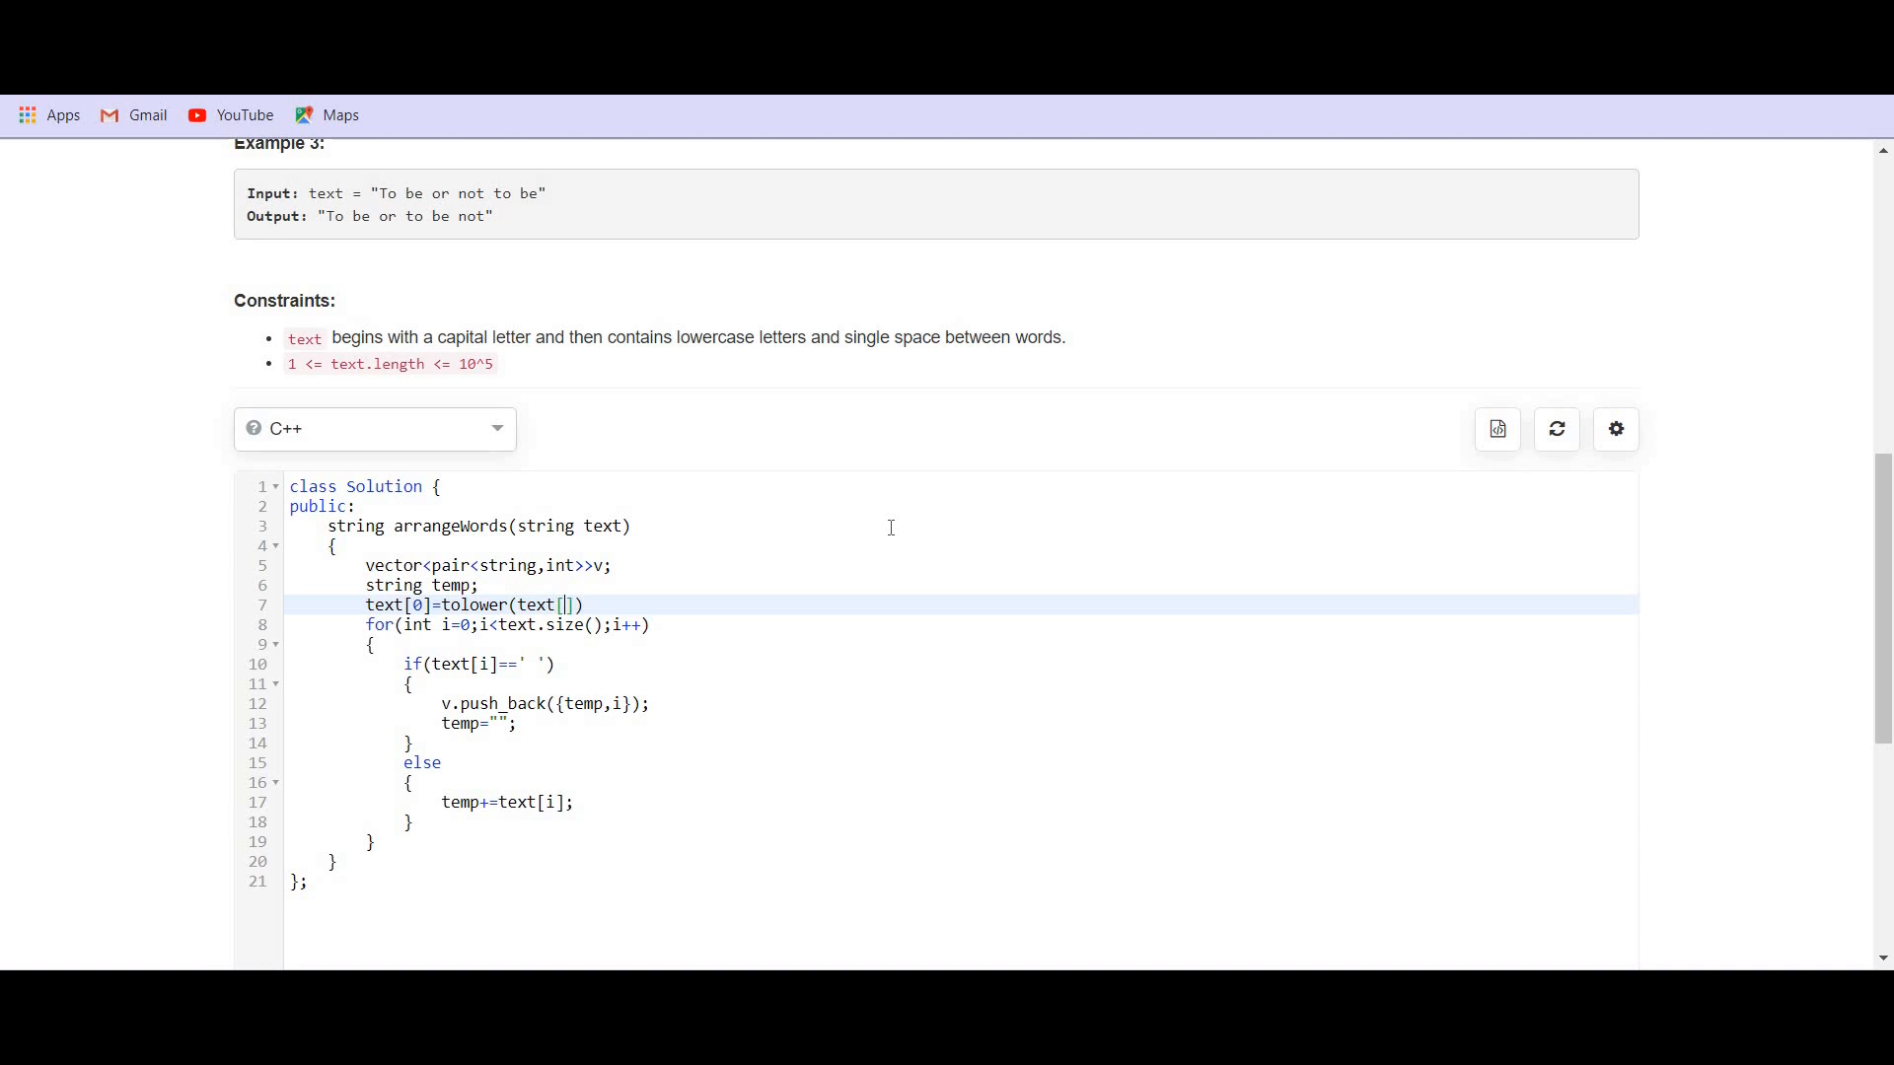
type("0")
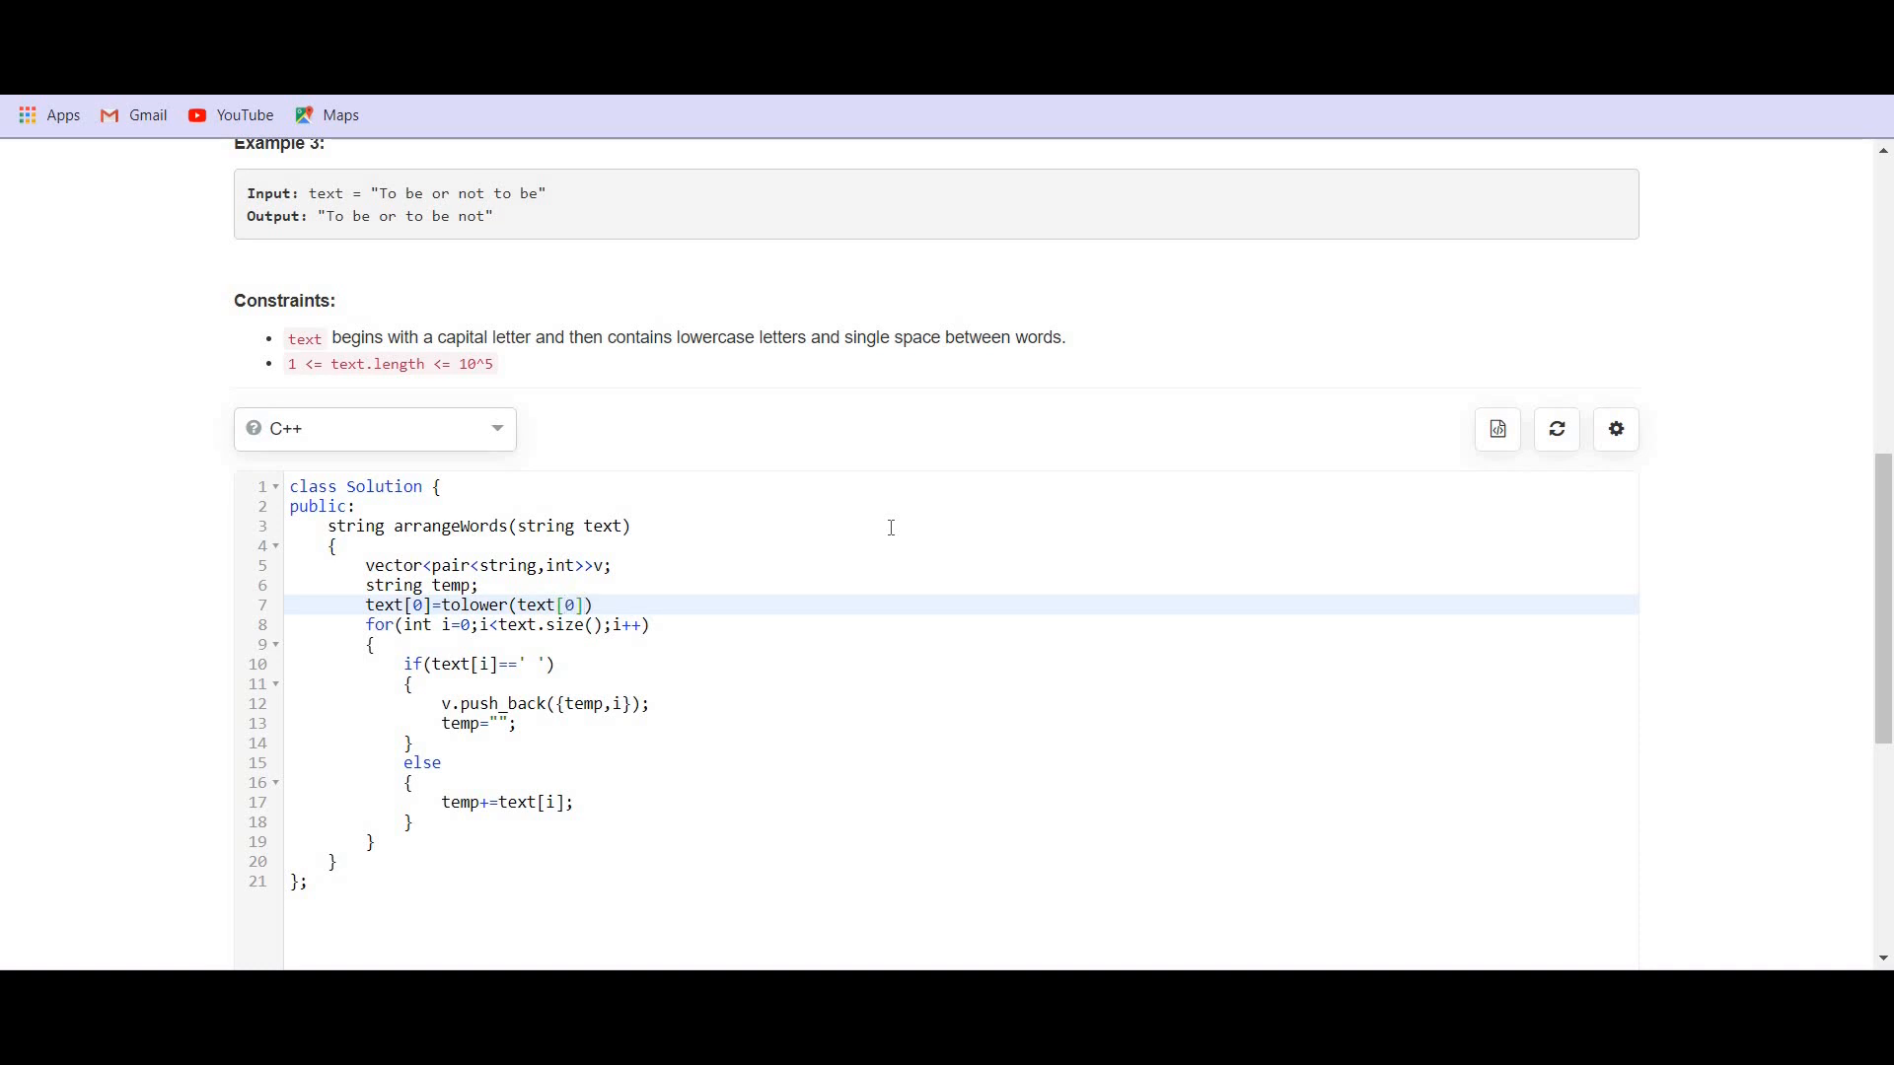
type(";")
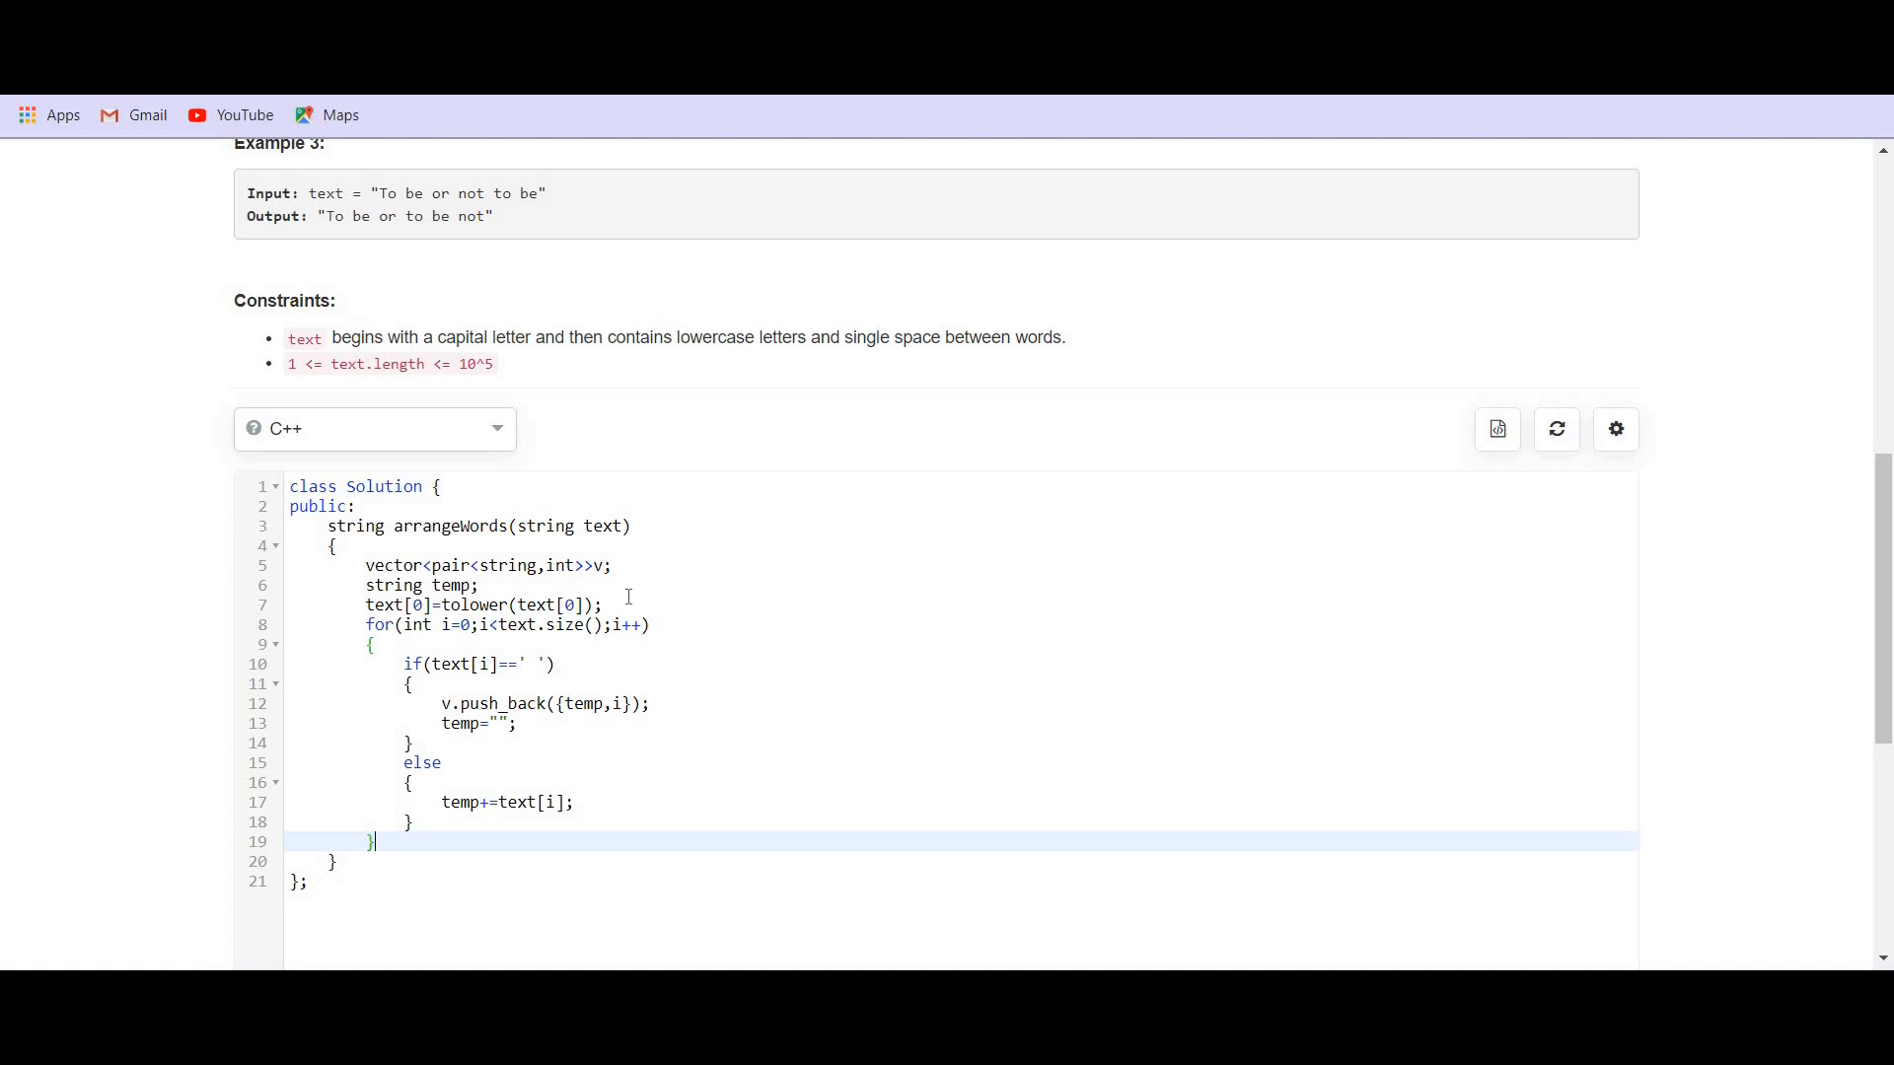
- Append a trailing space with text+=' '; above the for loop
type("tex")
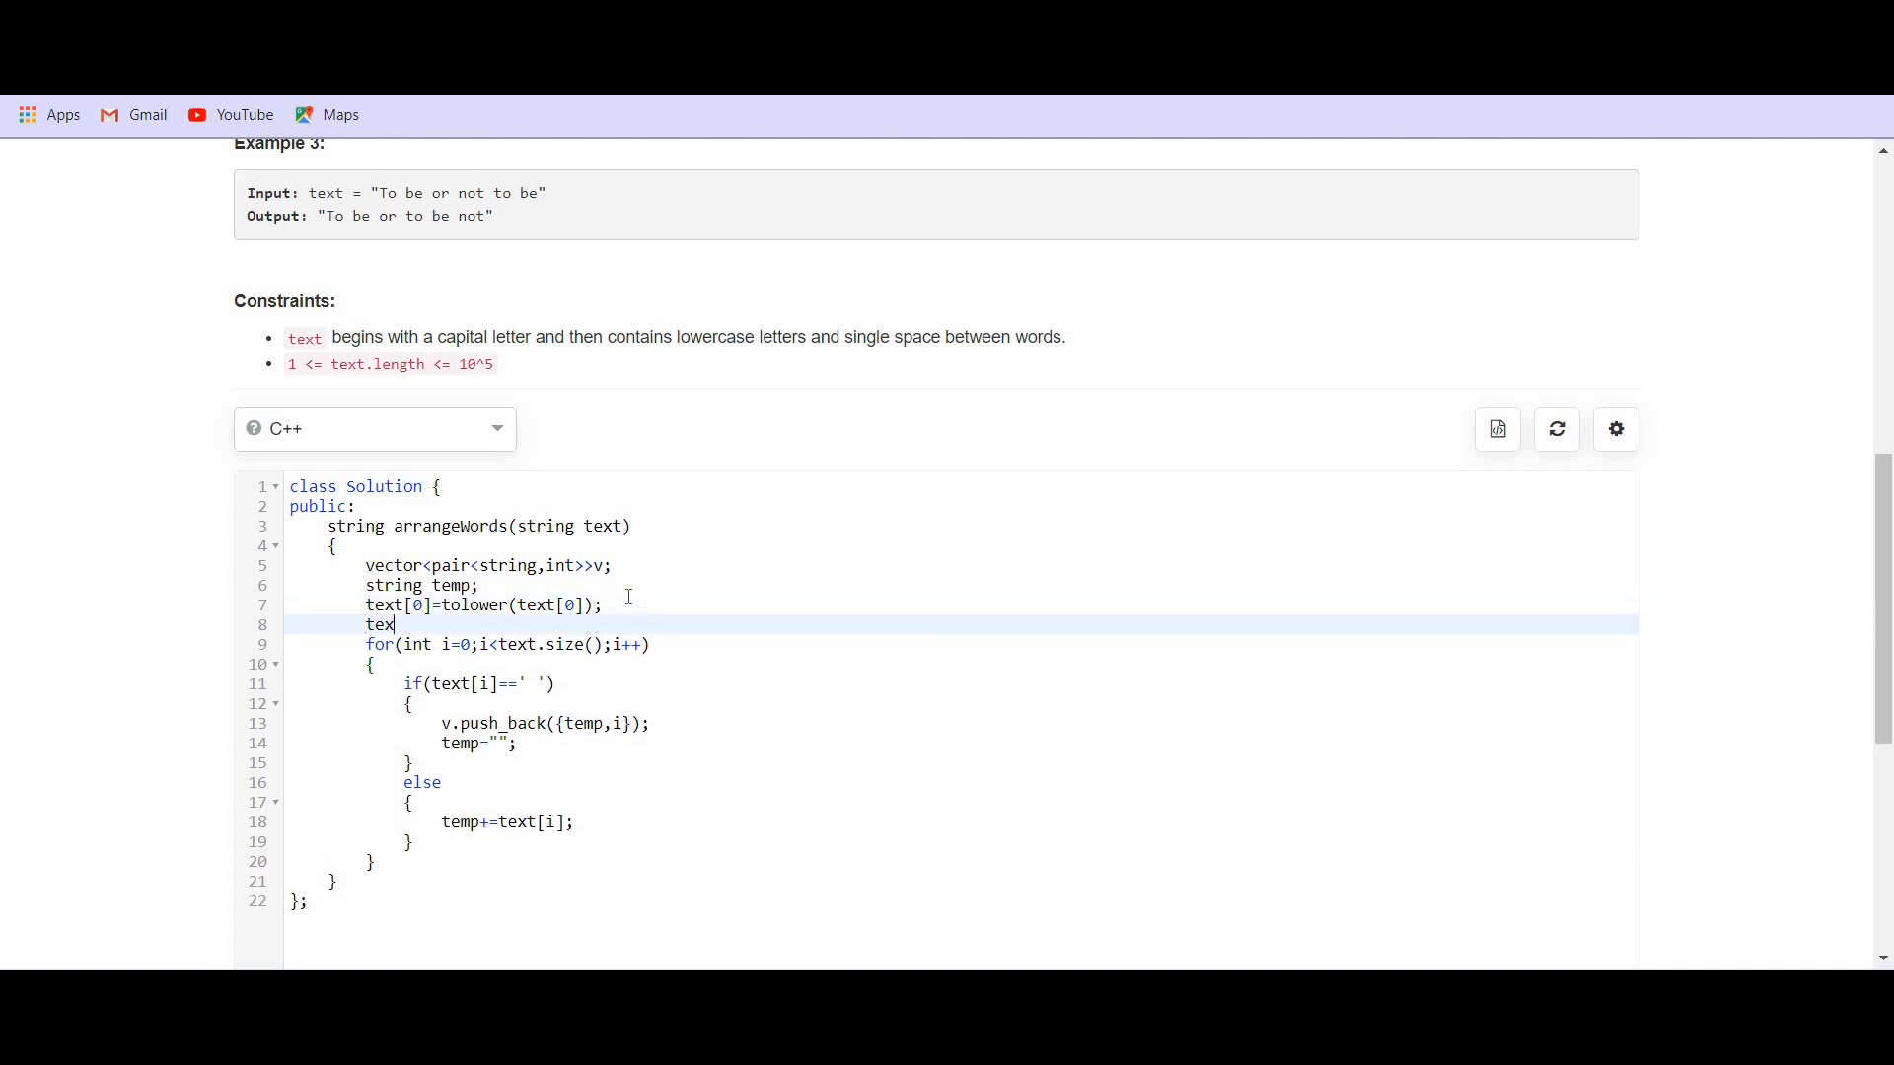
type("+")
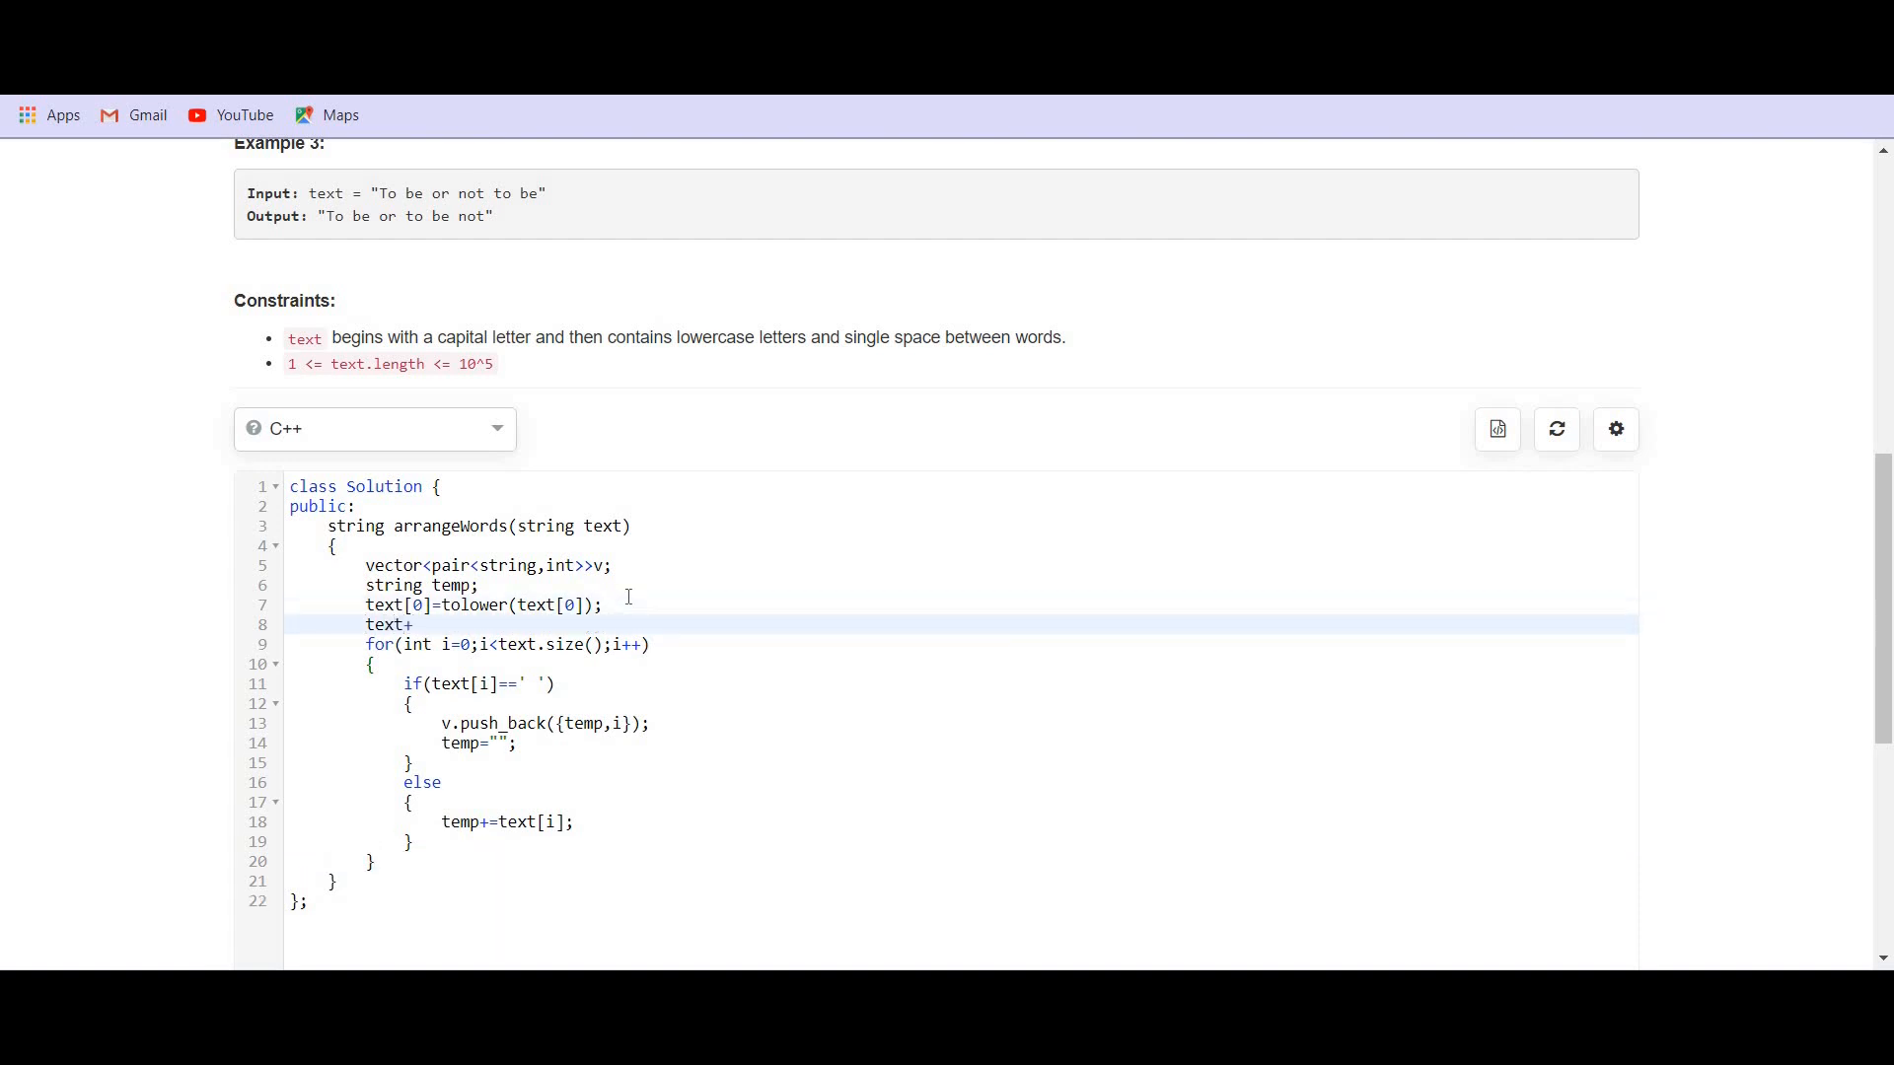
type("=' ';")
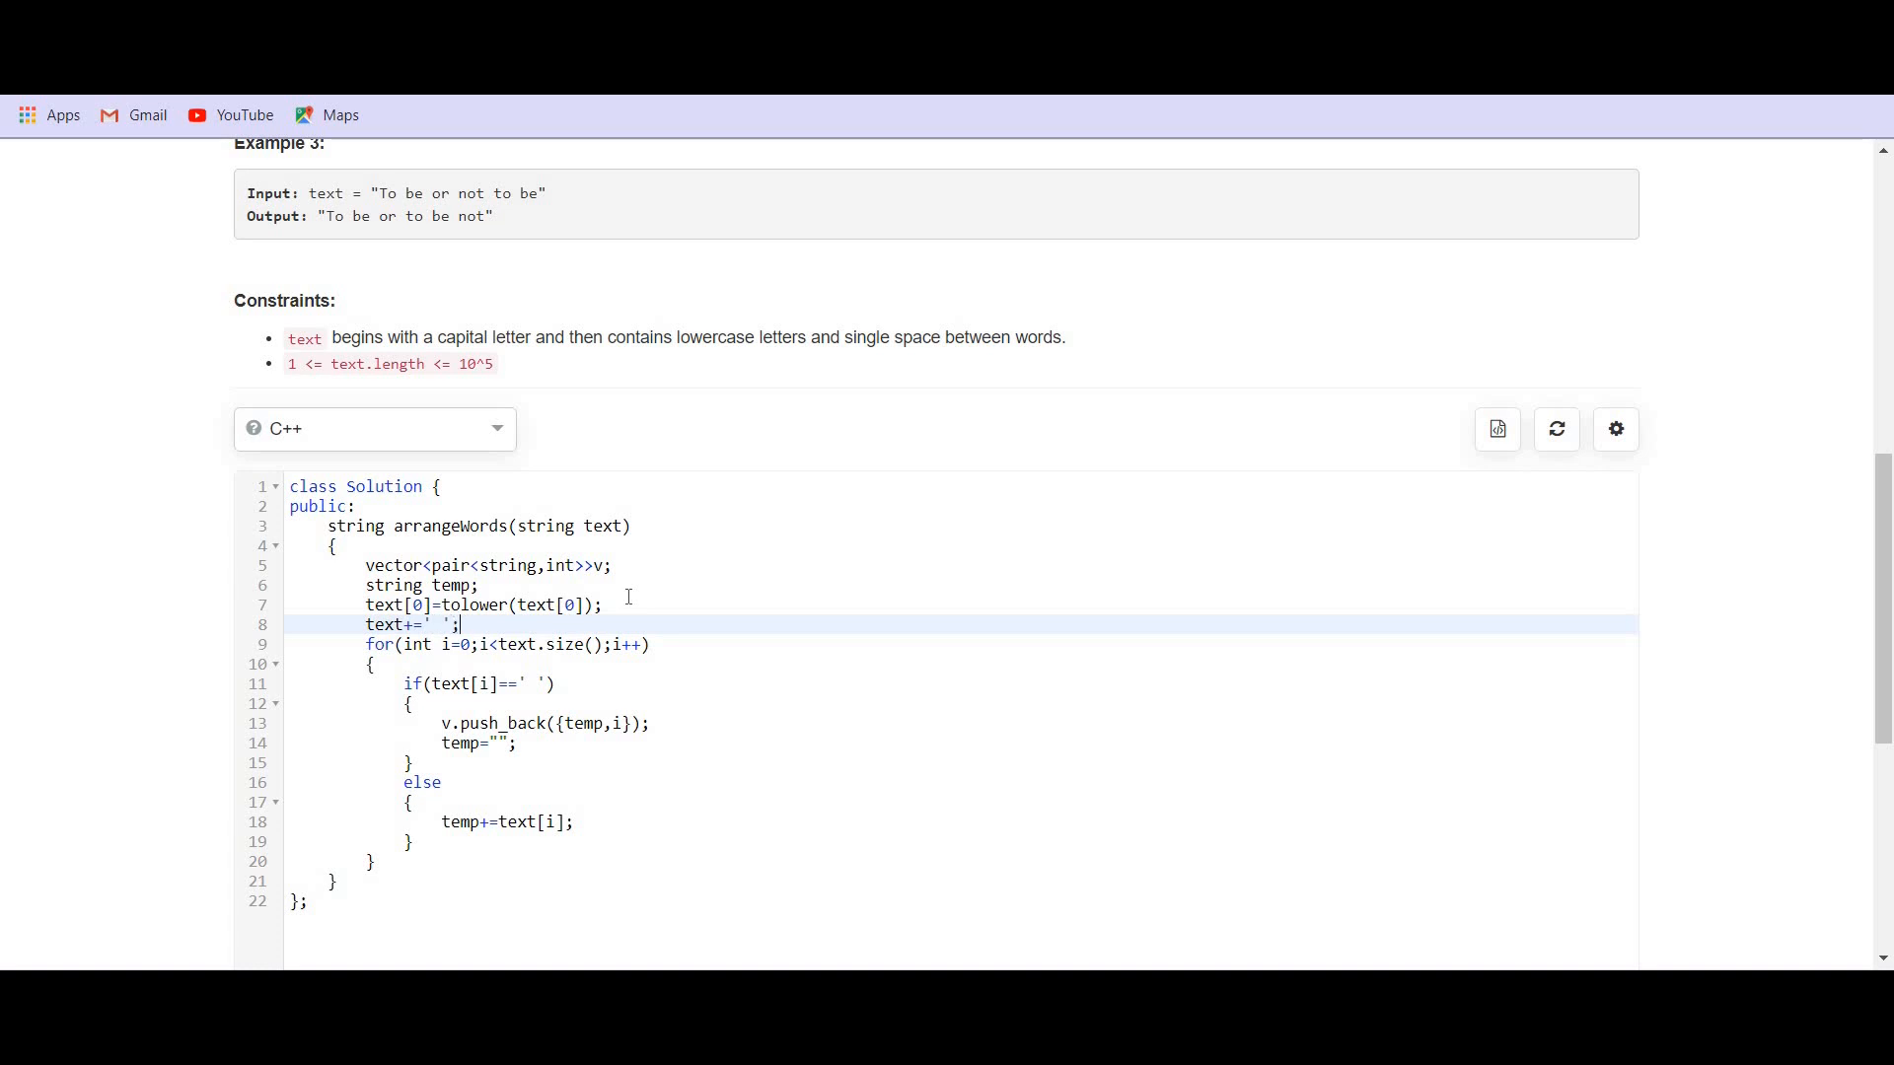
mouse_move(495, 732)
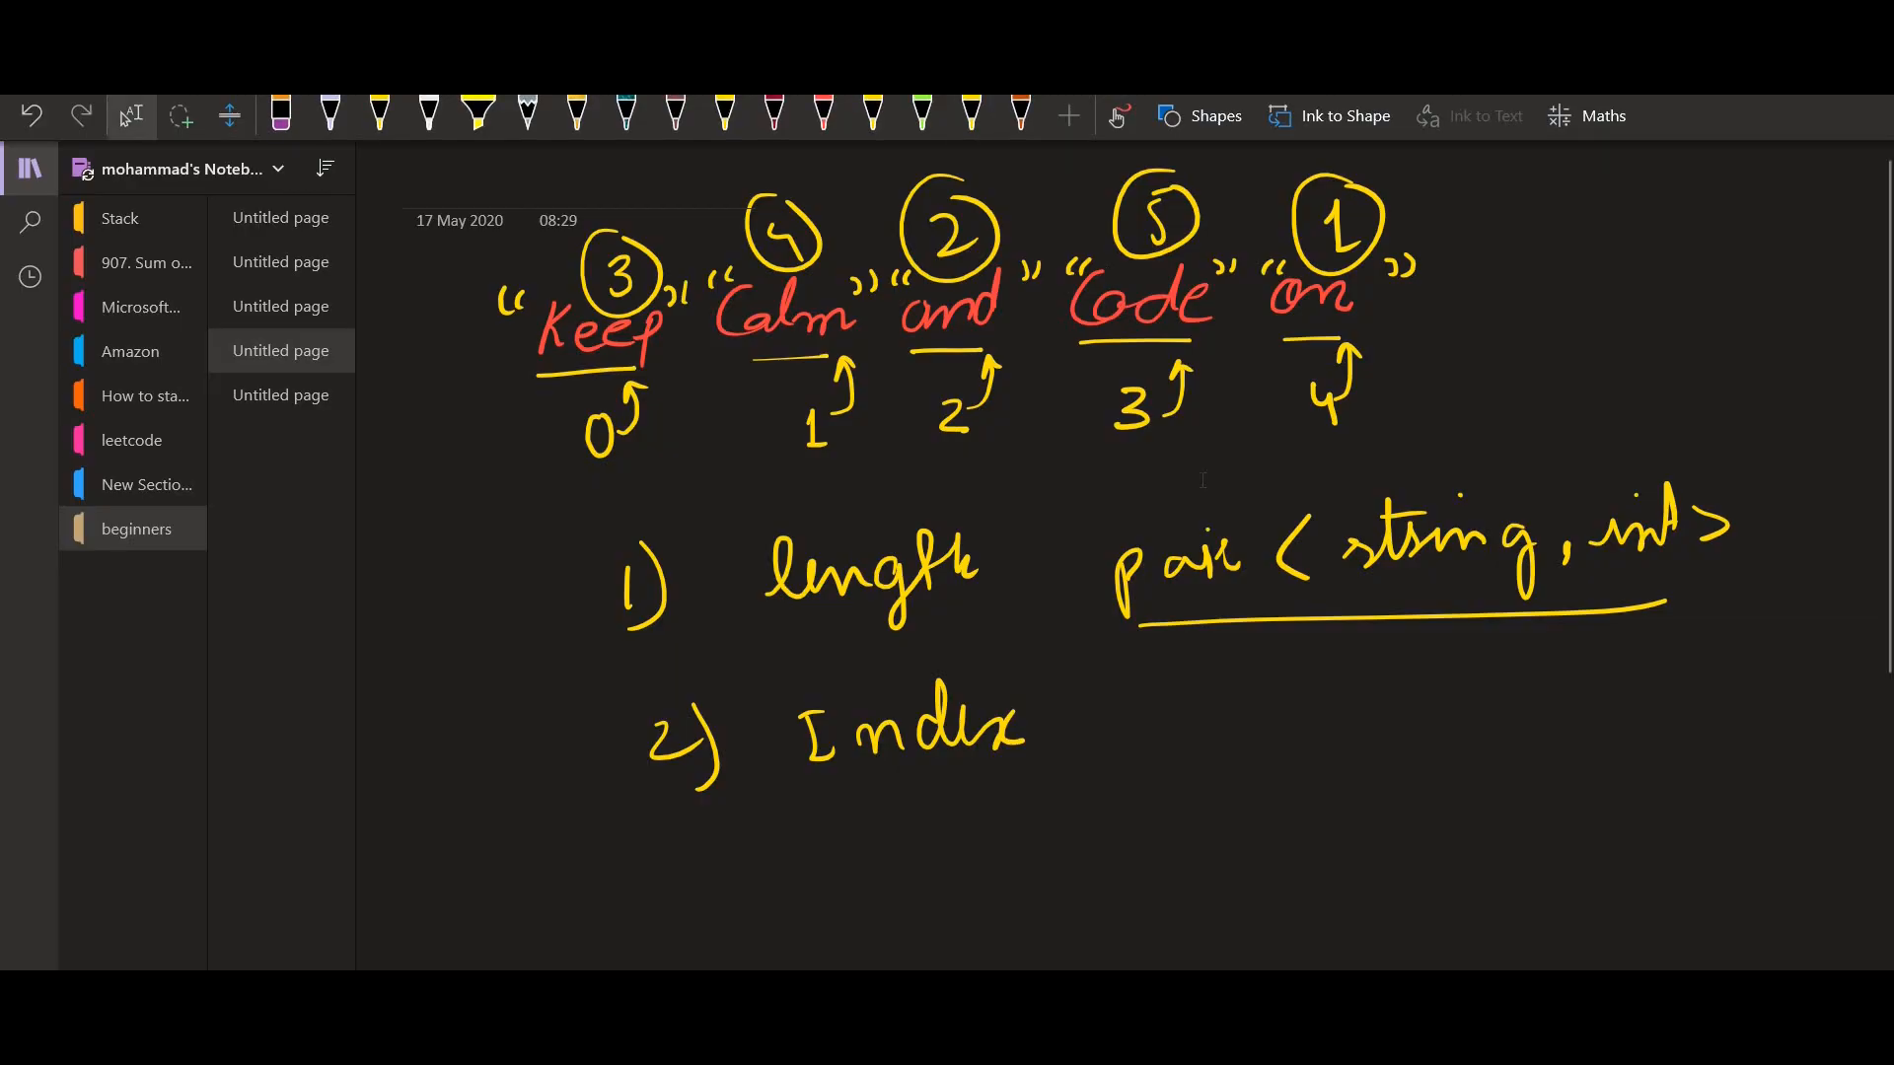
- Draw a short yellow stroke after "on" to mark the appended trailing space
left_click(378, 114)
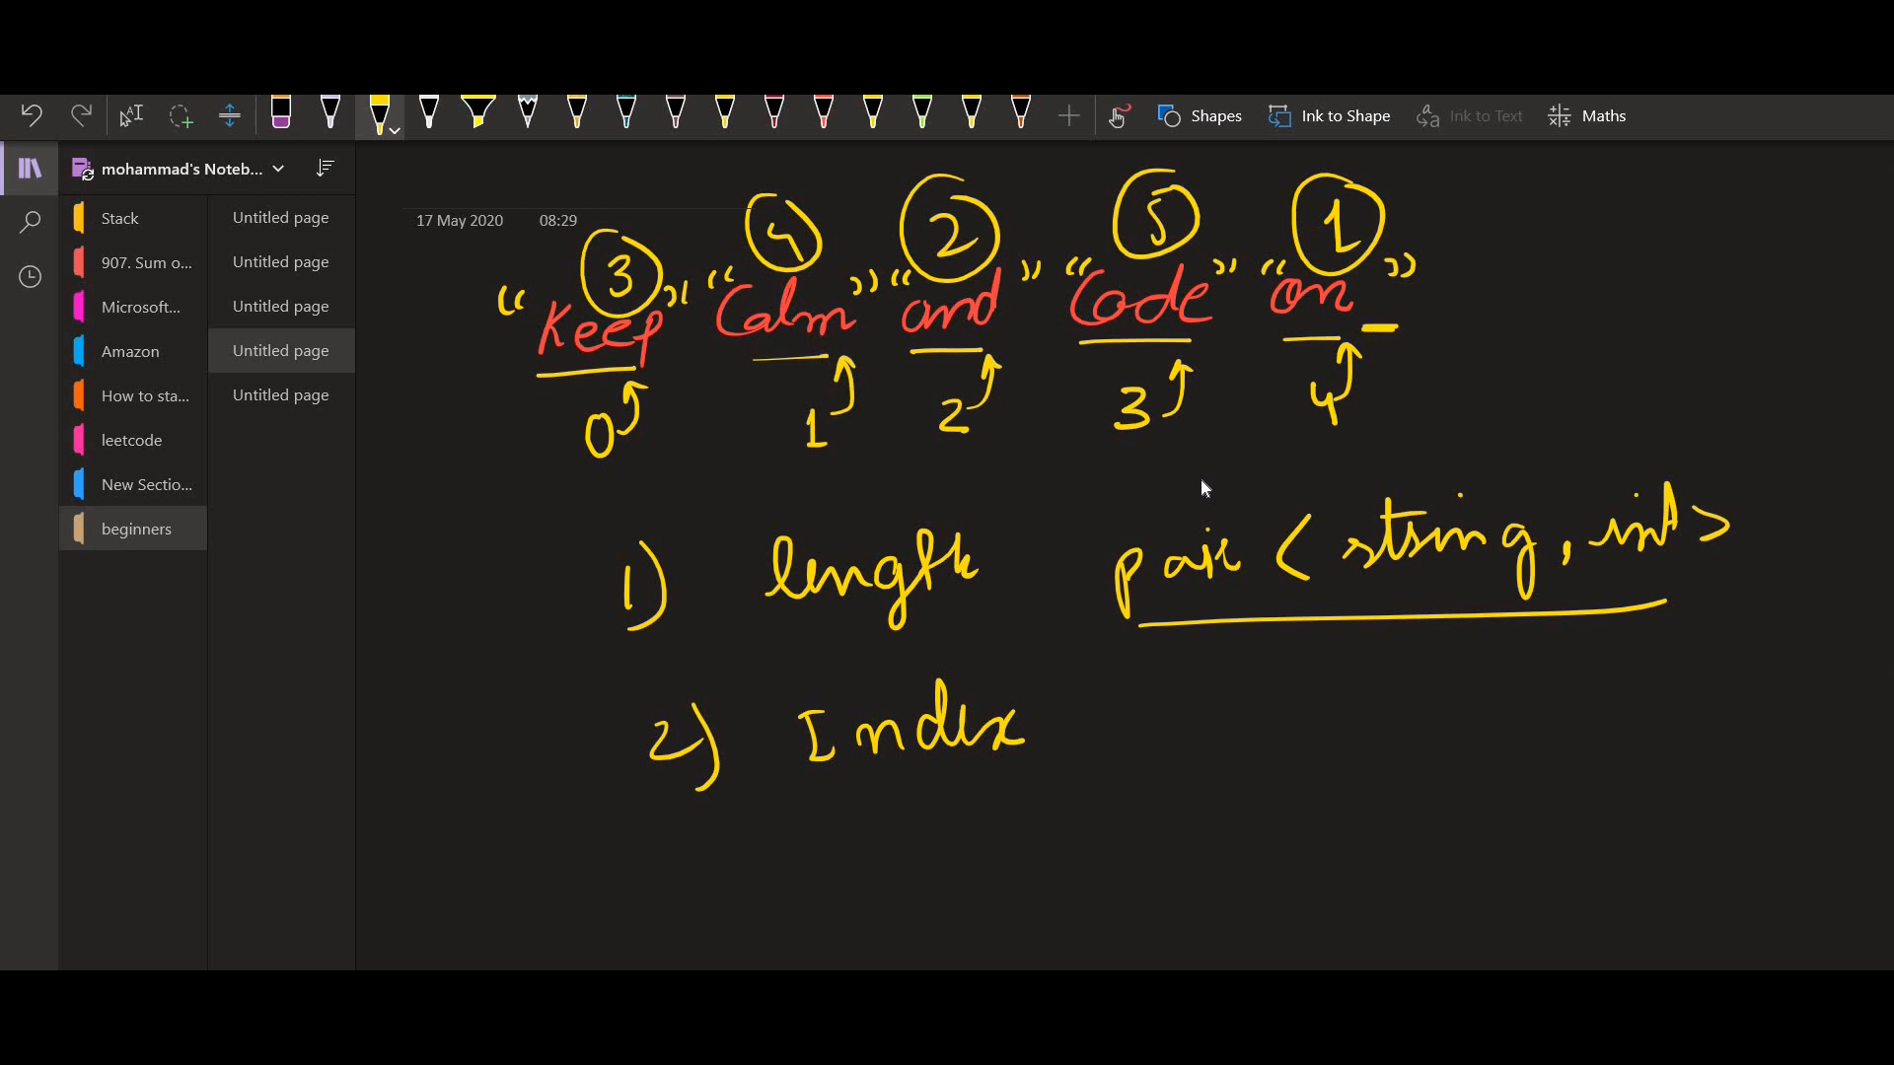
left_click_drag(1387, 285, 1431, 217)
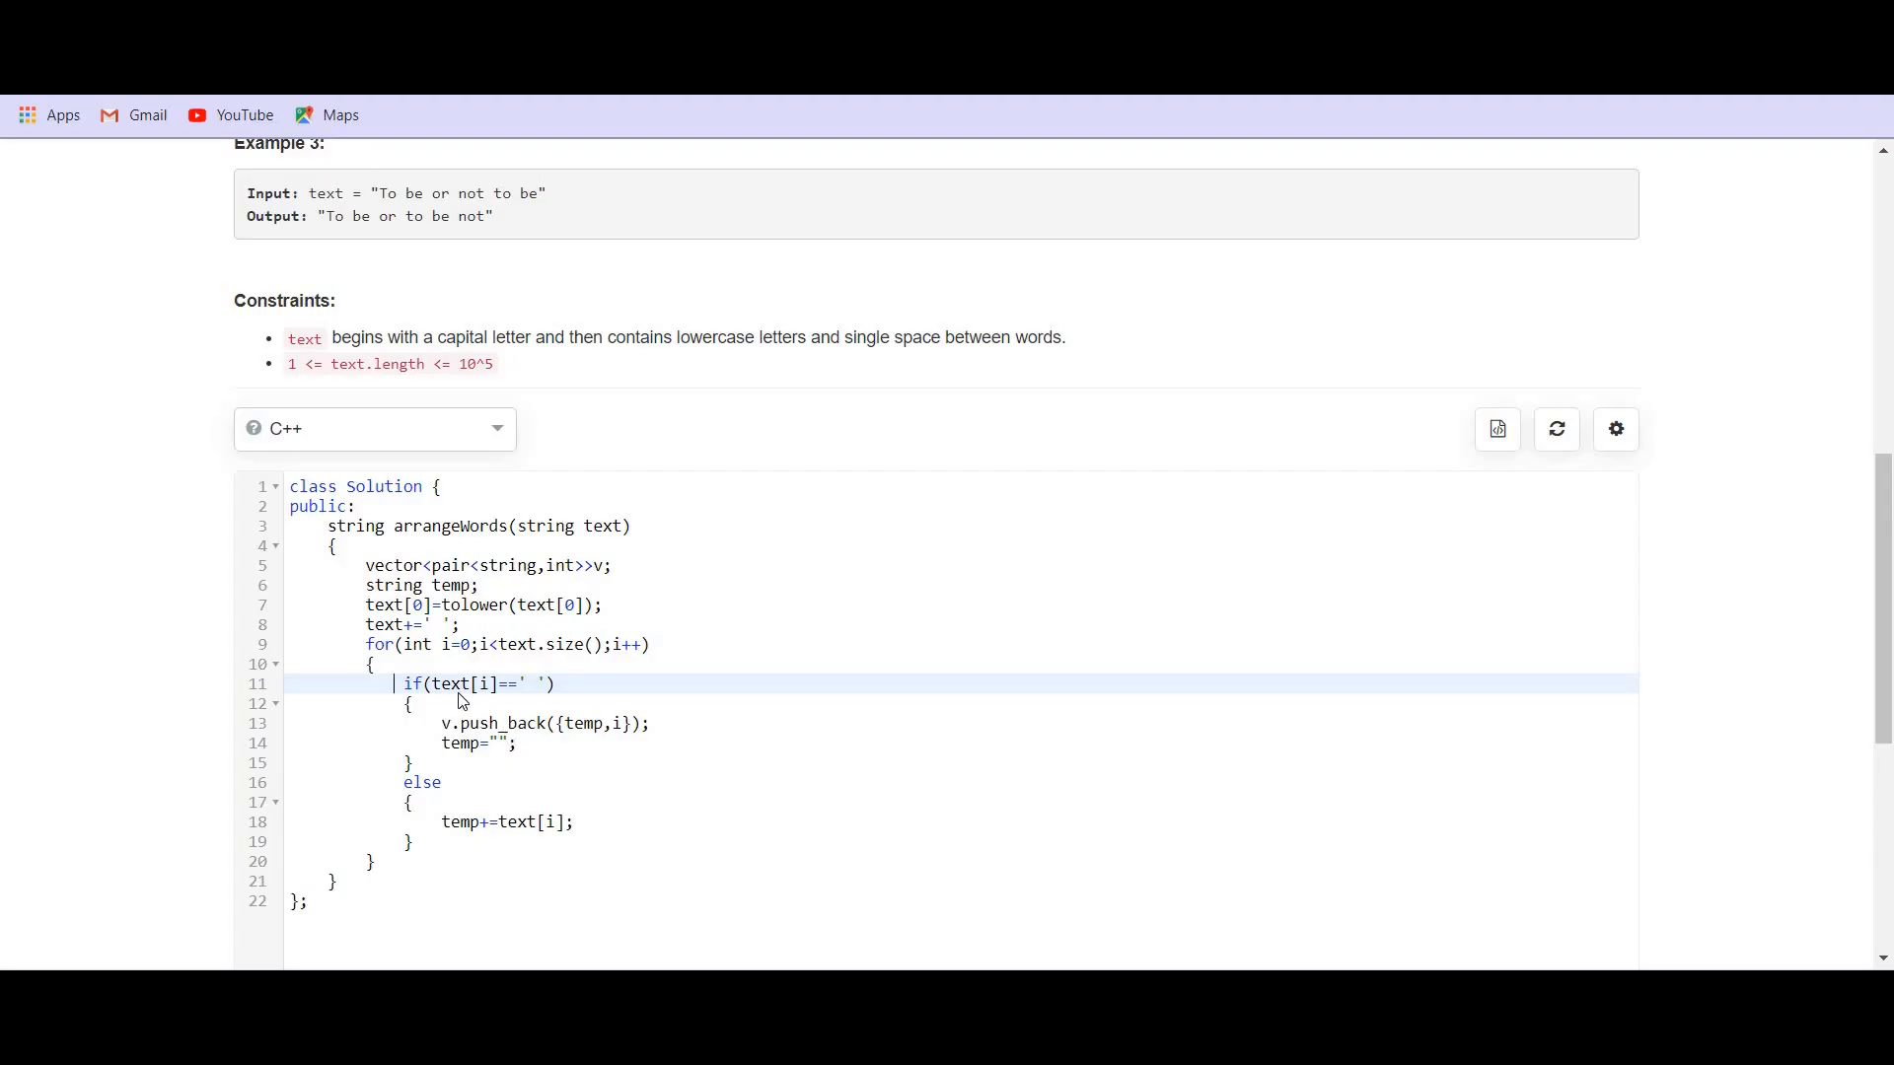
- After the loop, write sort(v.begin(),v.end(),cmp); to sort the word–index pairs
left_click_drag(404, 684, 413, 763)
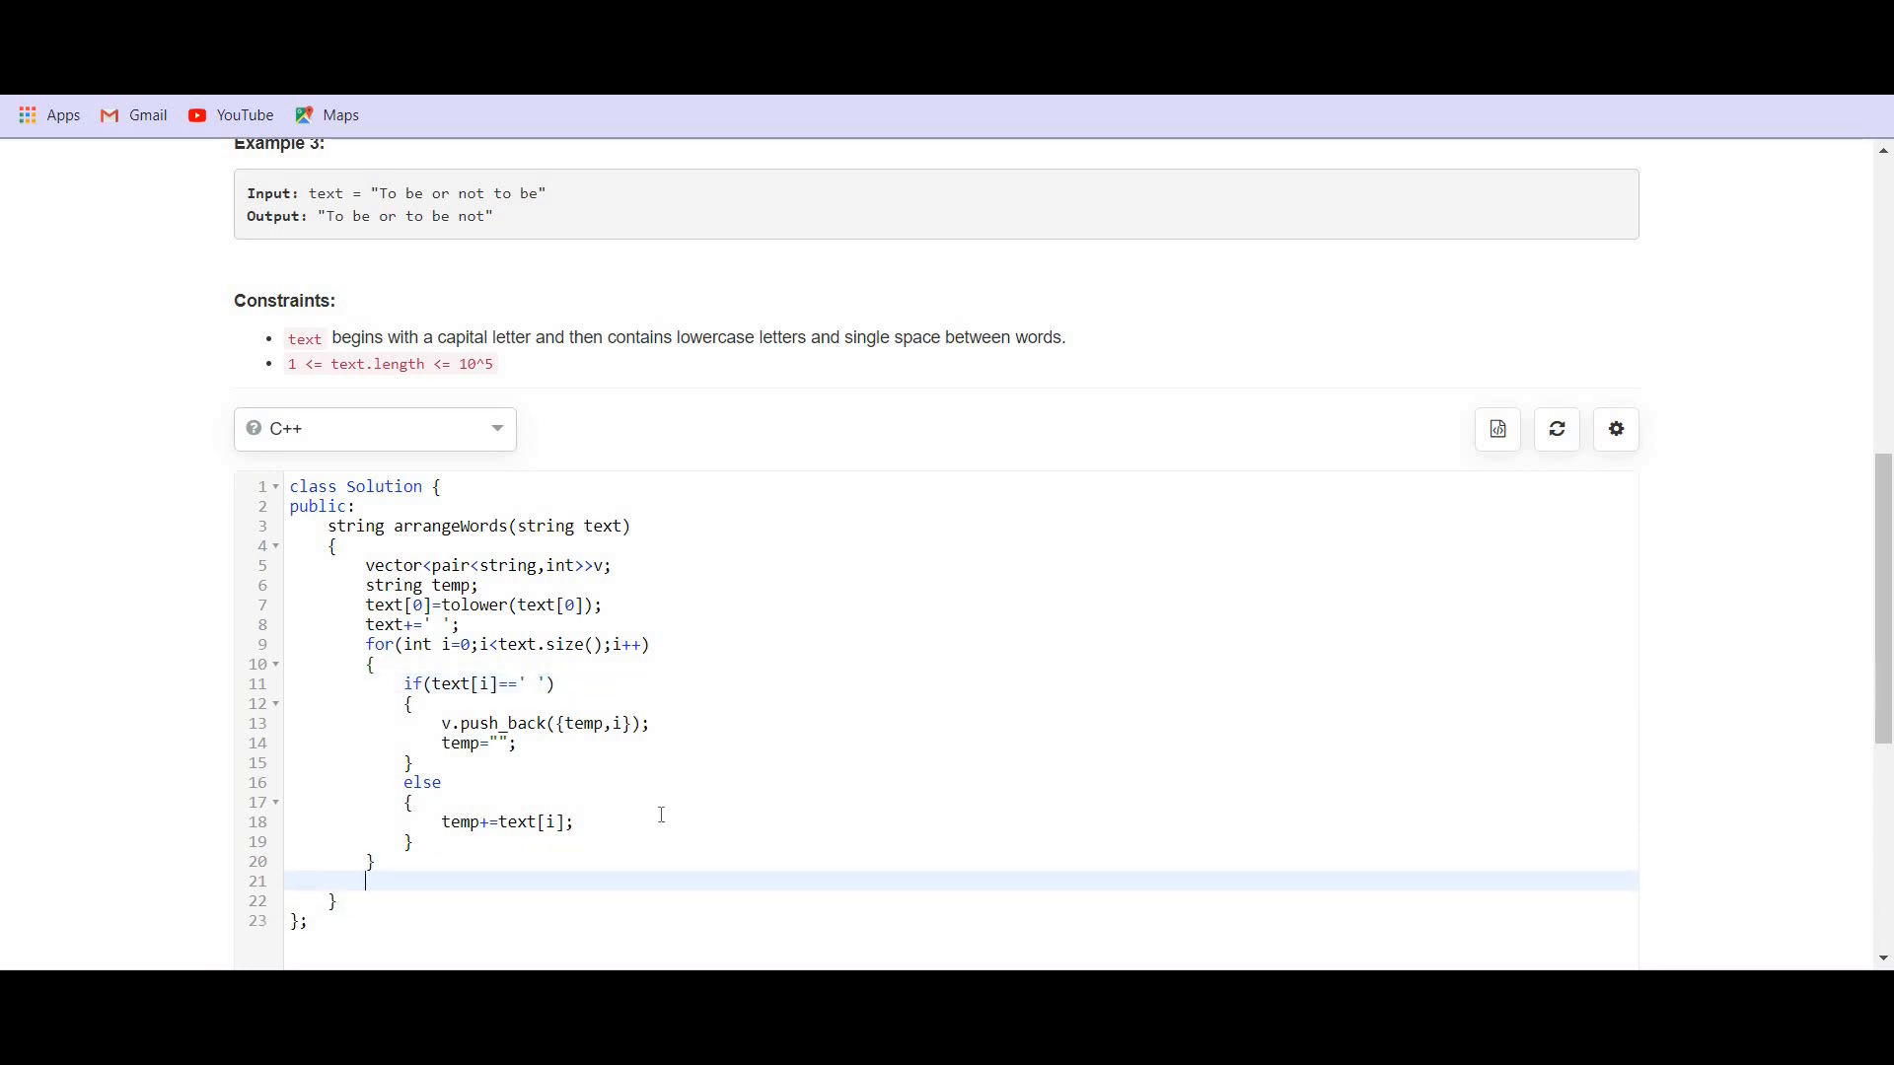
type("sort()")
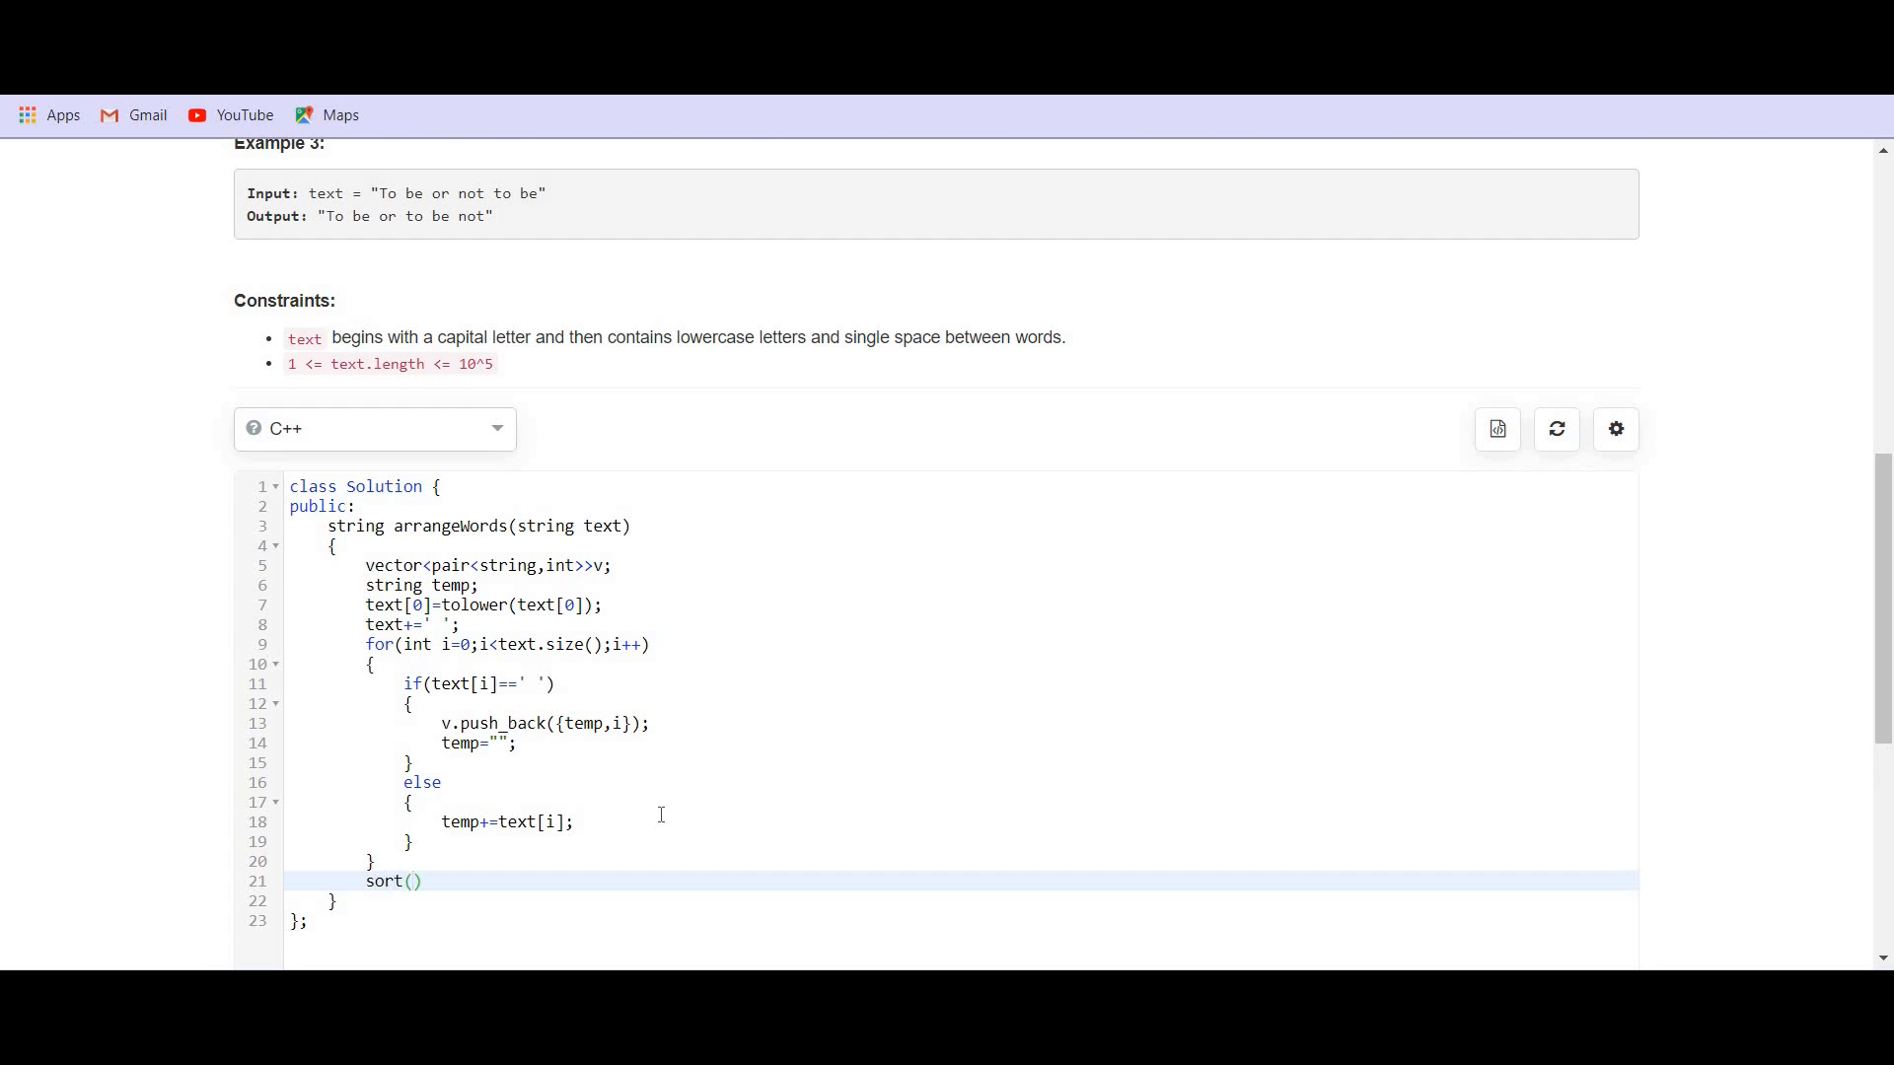
type("v.")
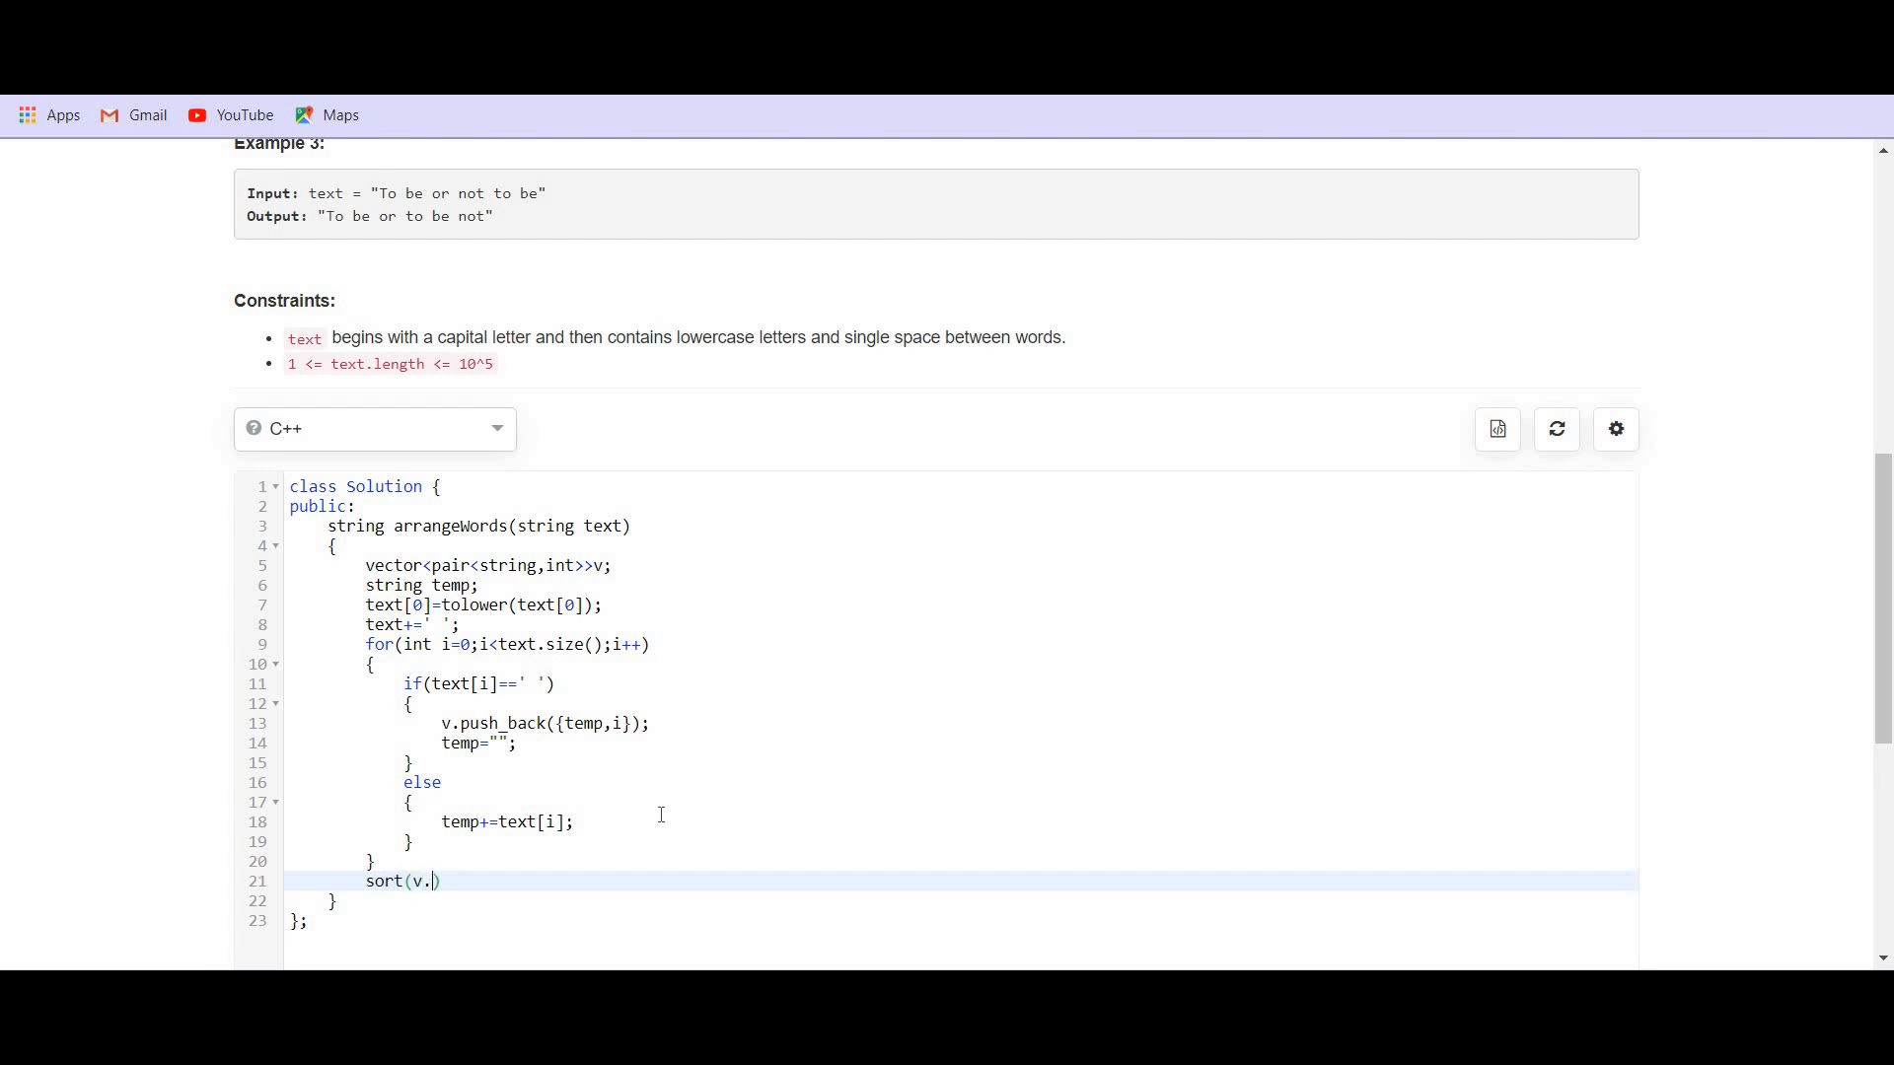
type("begin()")
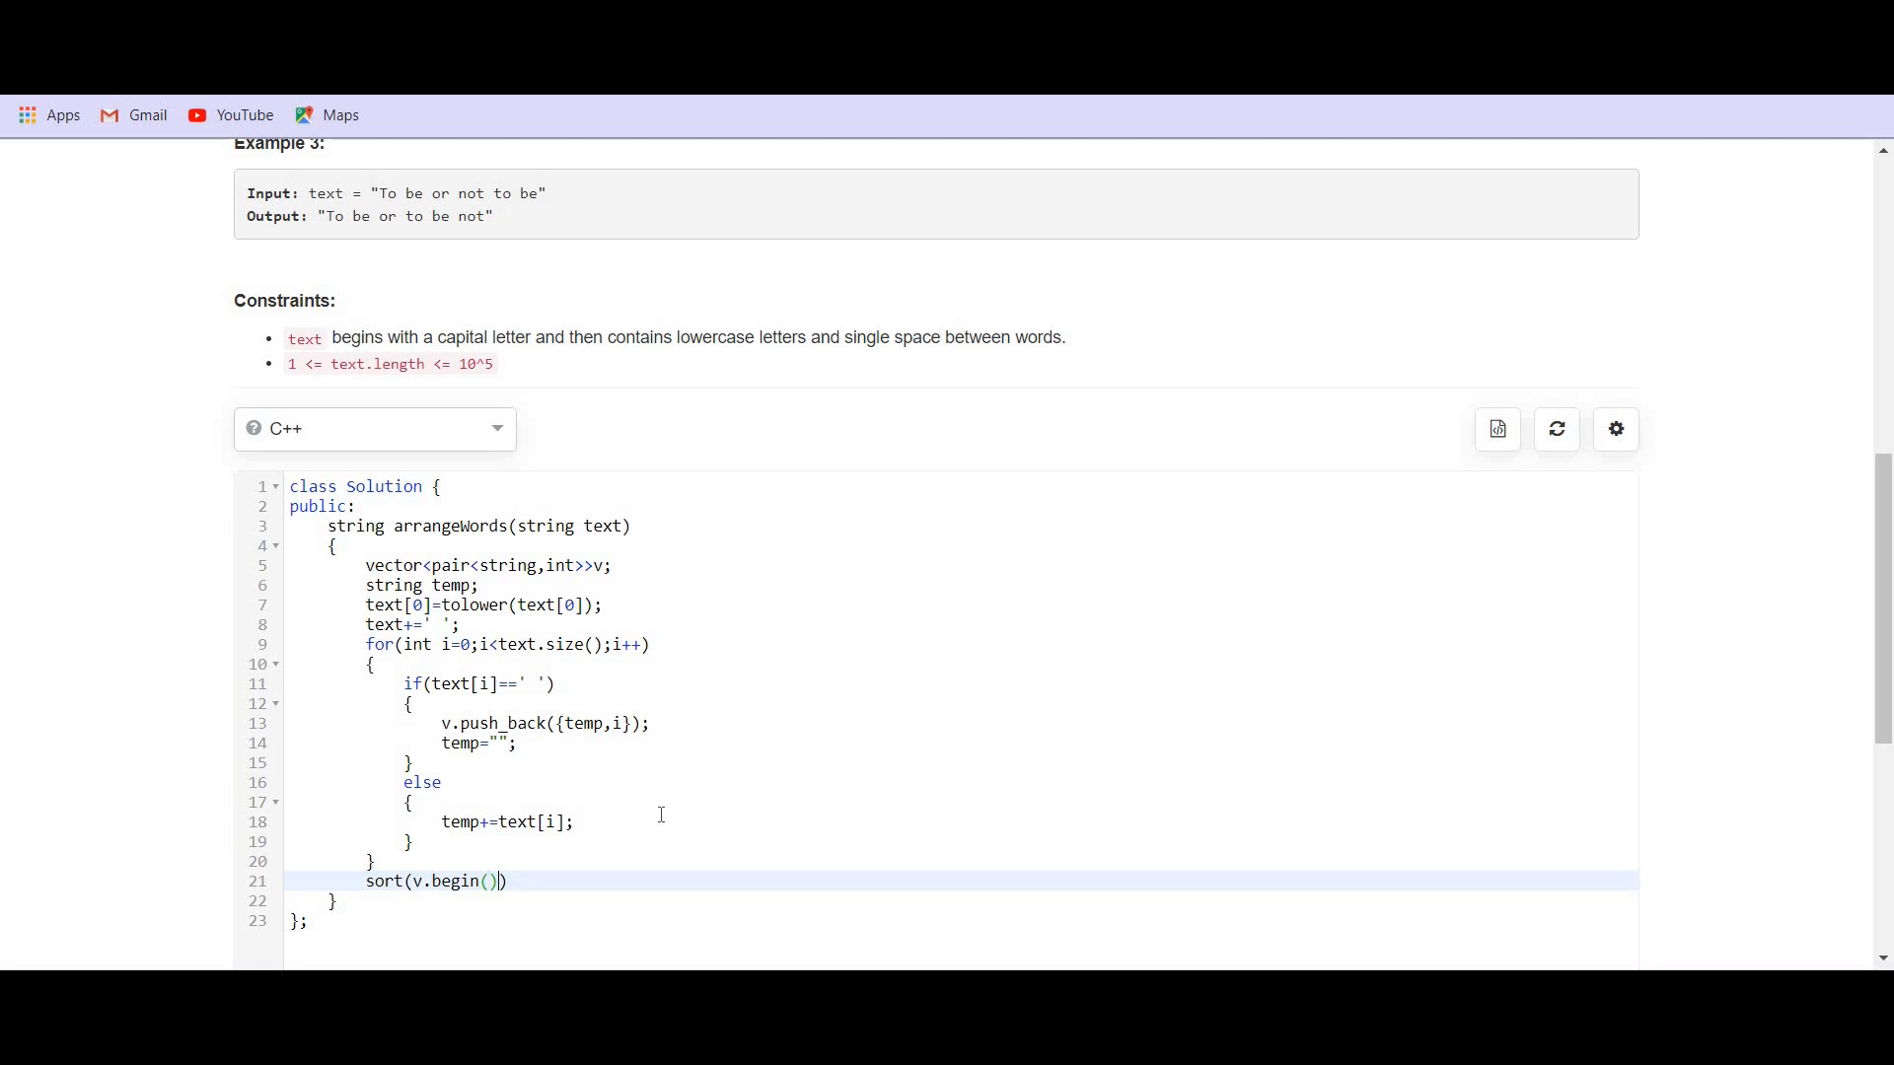
type(",v")
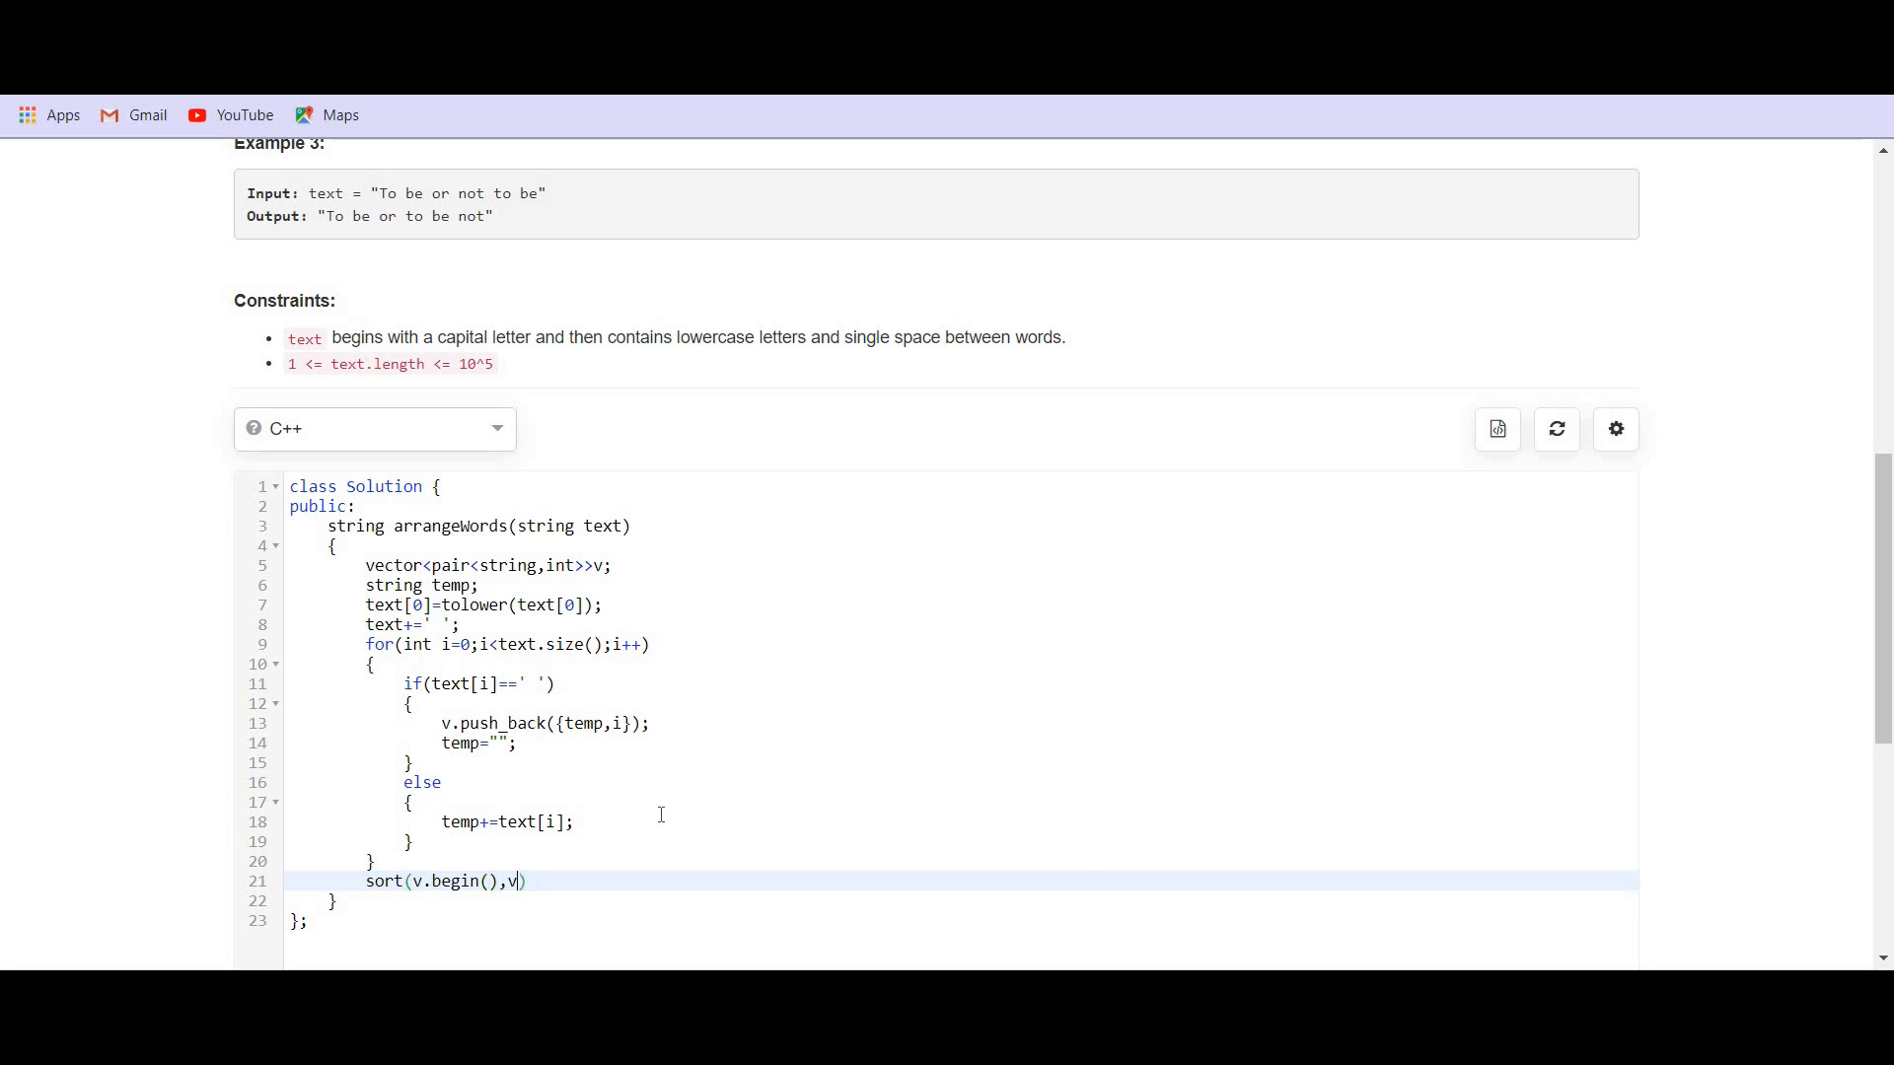
type(".end()")
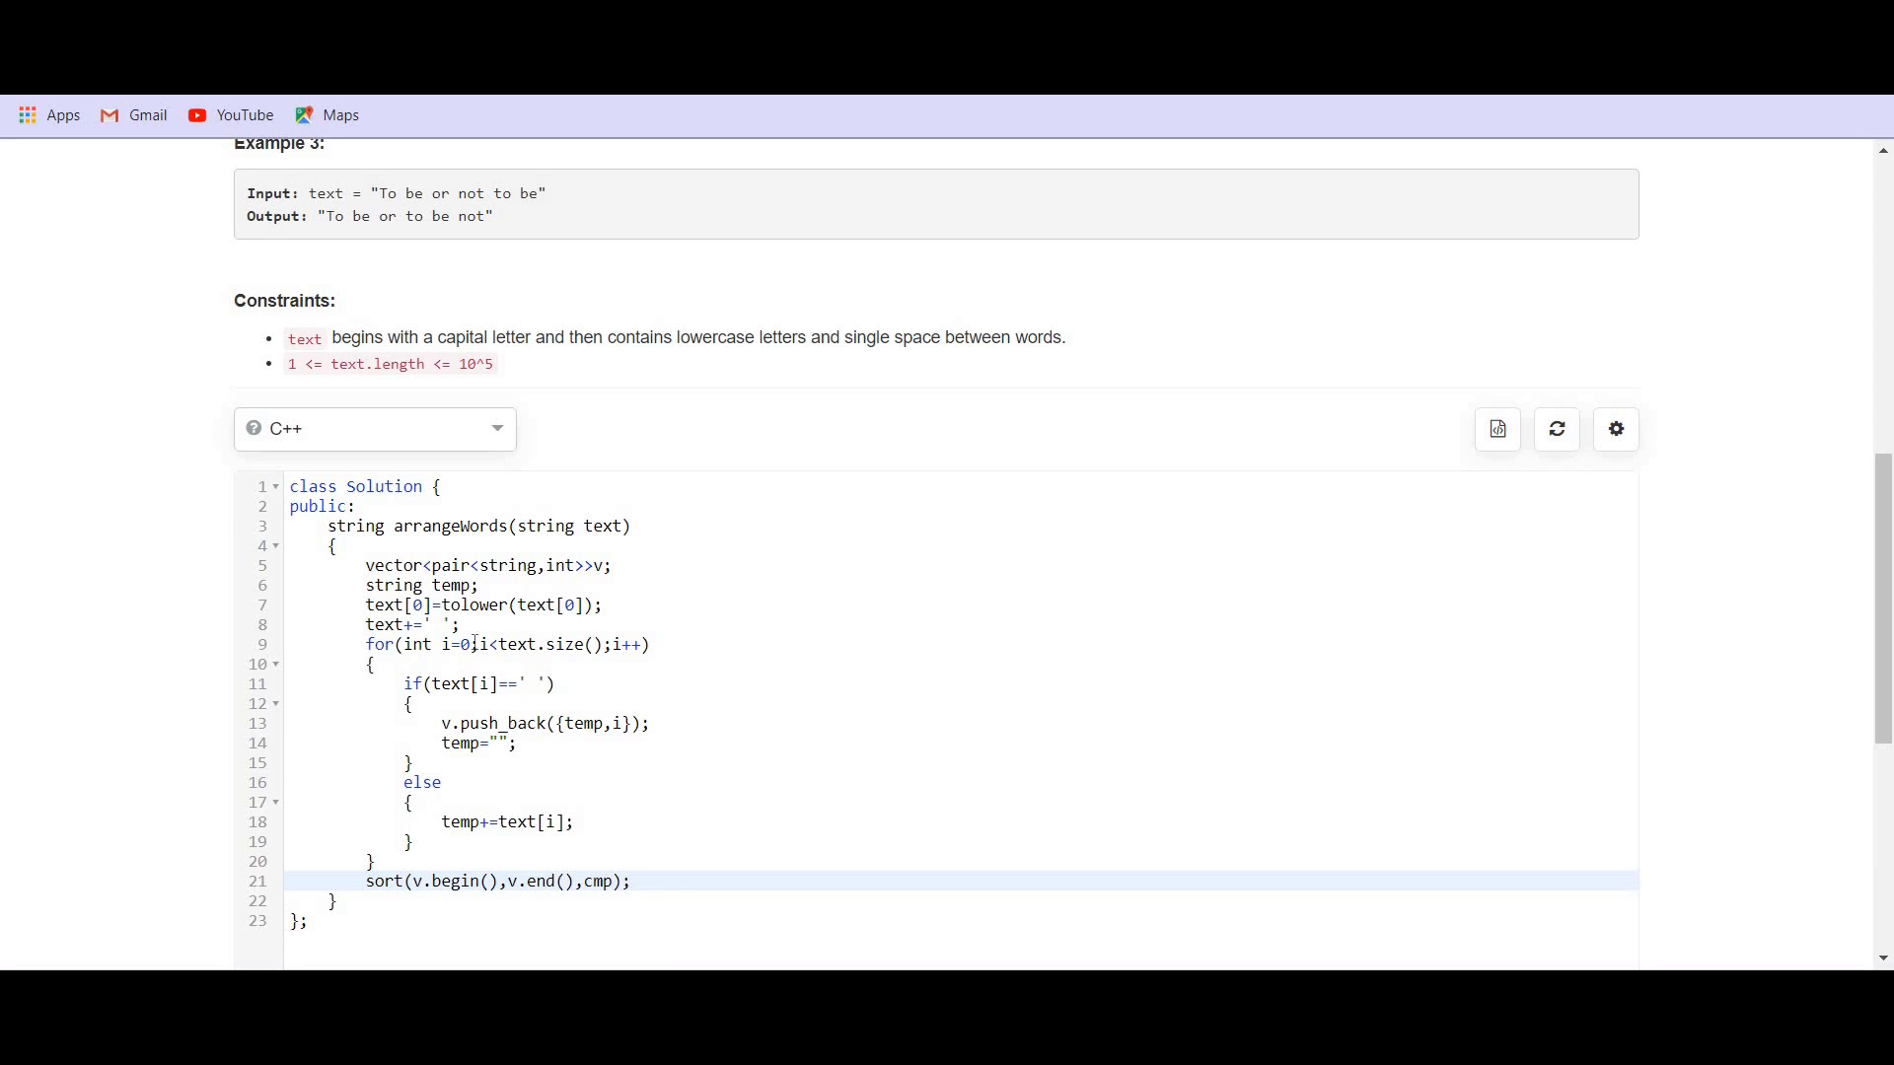
key("enter")
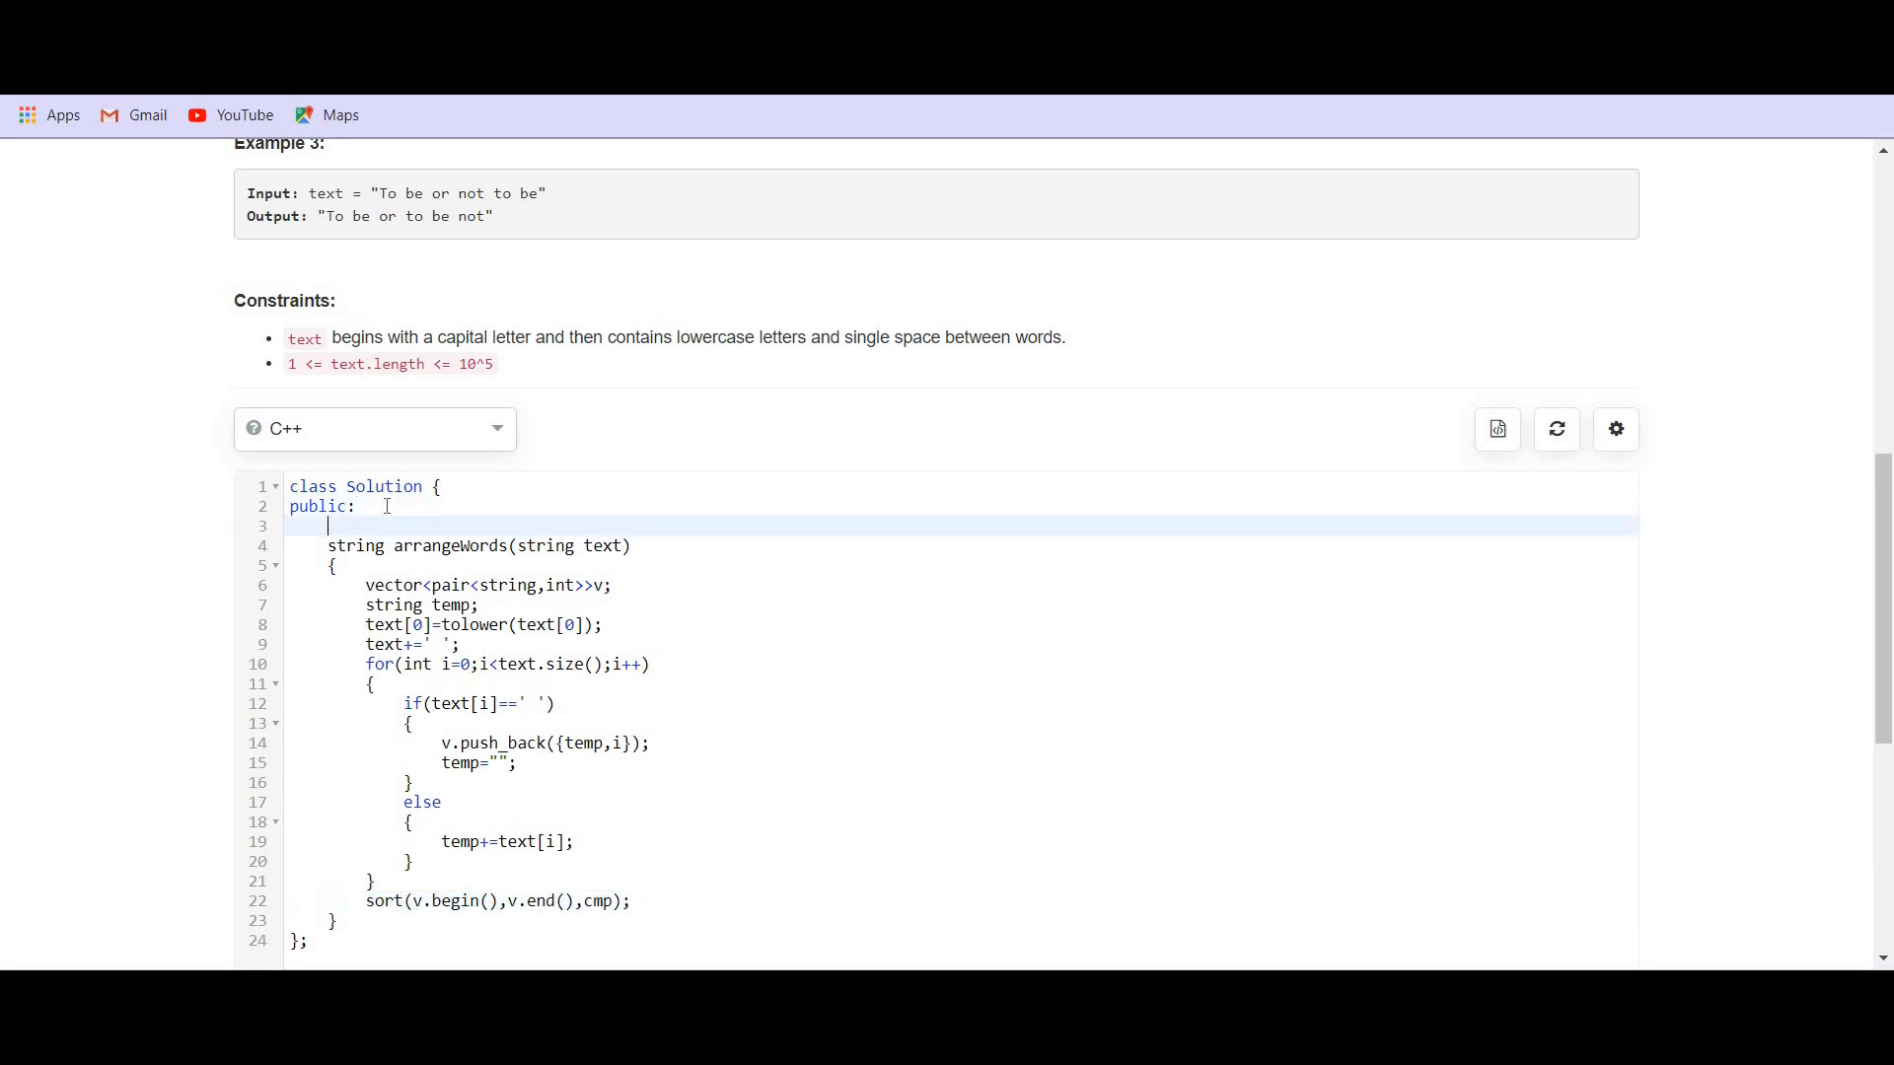
- Begin static bool cmp( with its first parameter pair<string,int>&a
type("static bool c")
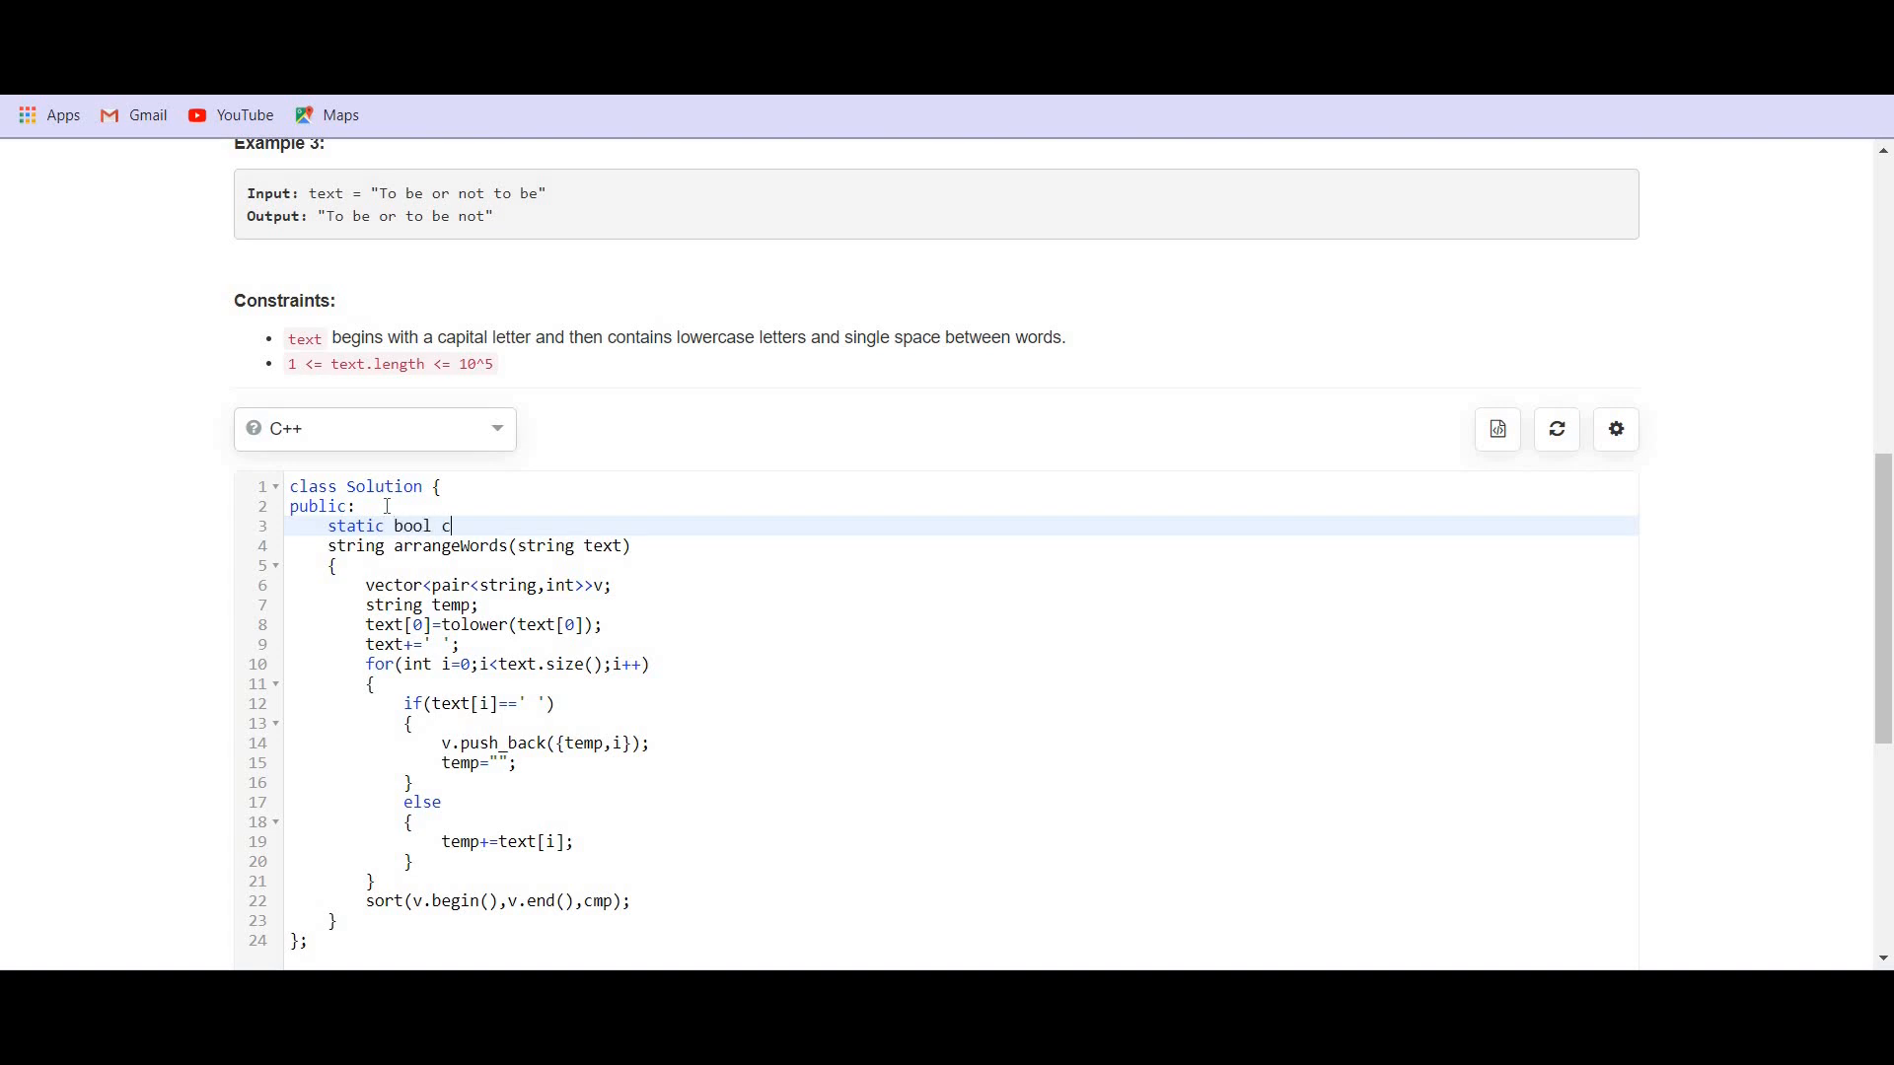
type("mp()")
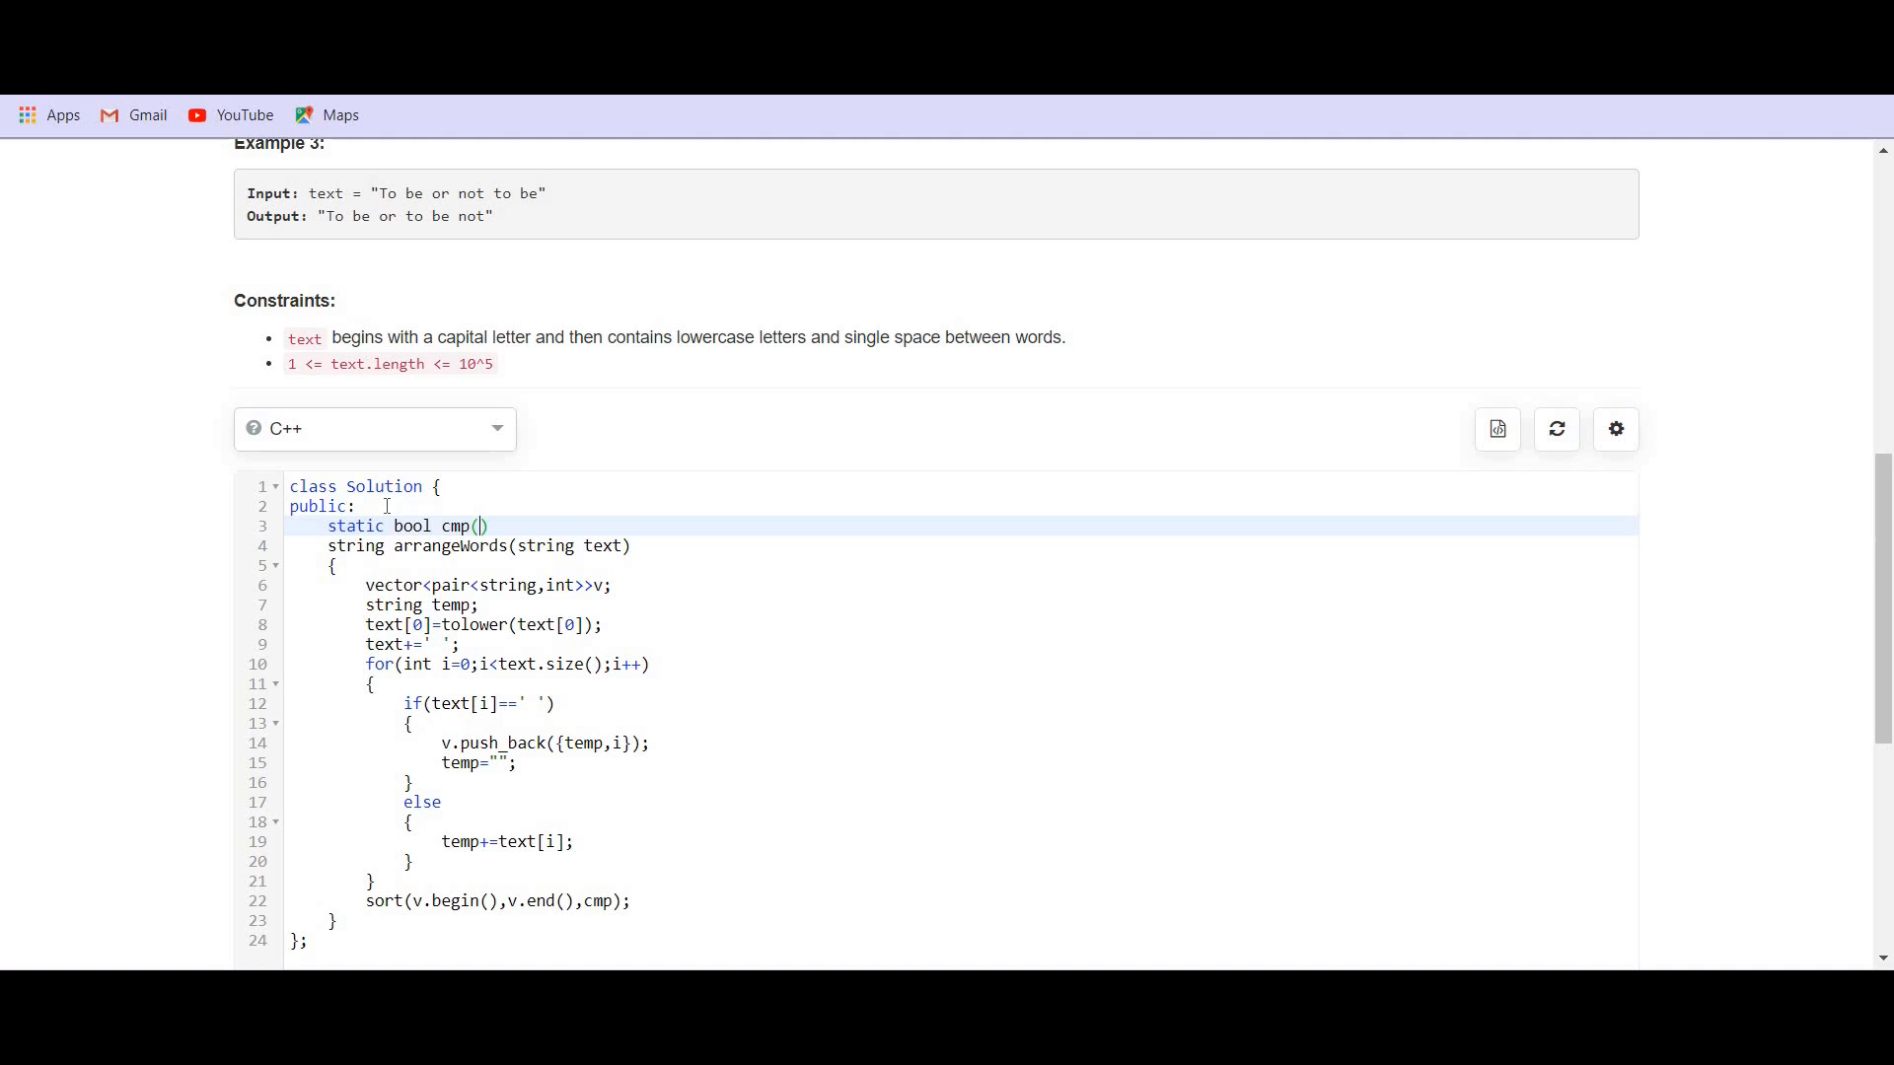
type("pair")
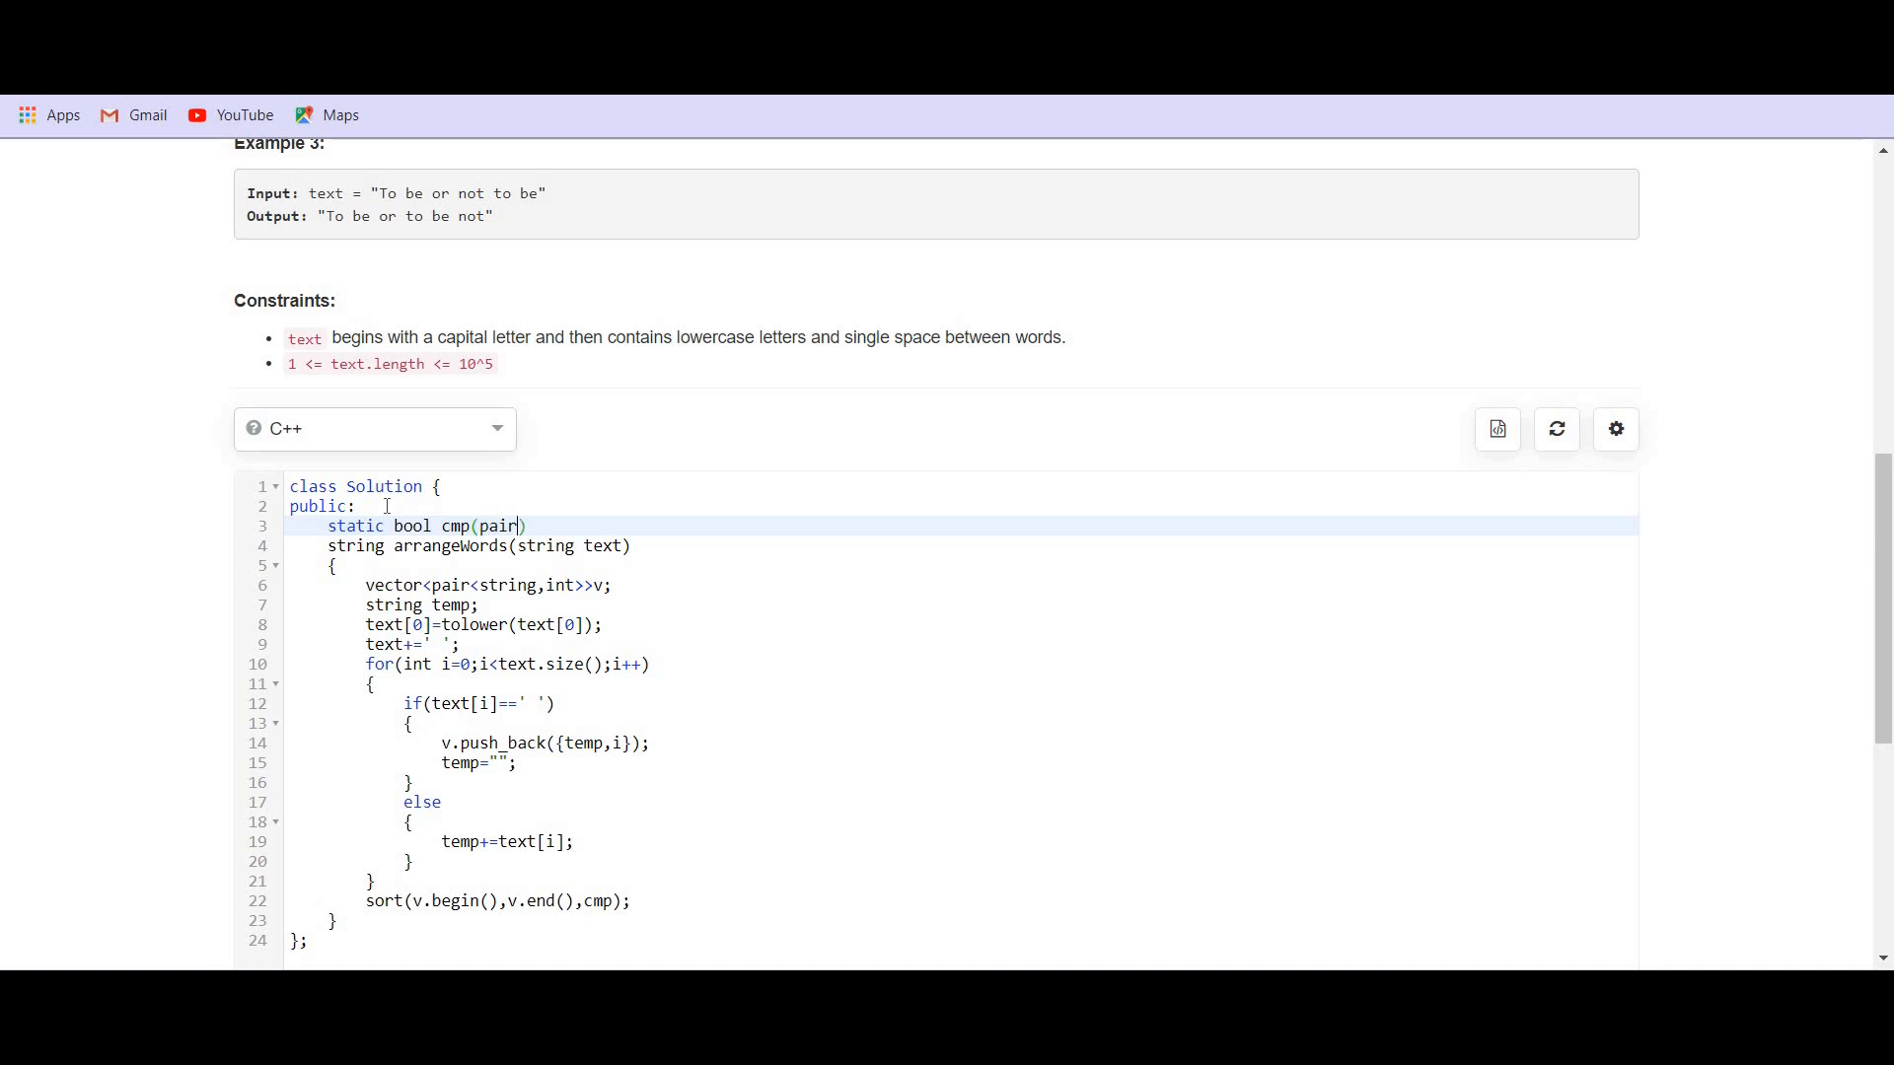
type("<>")
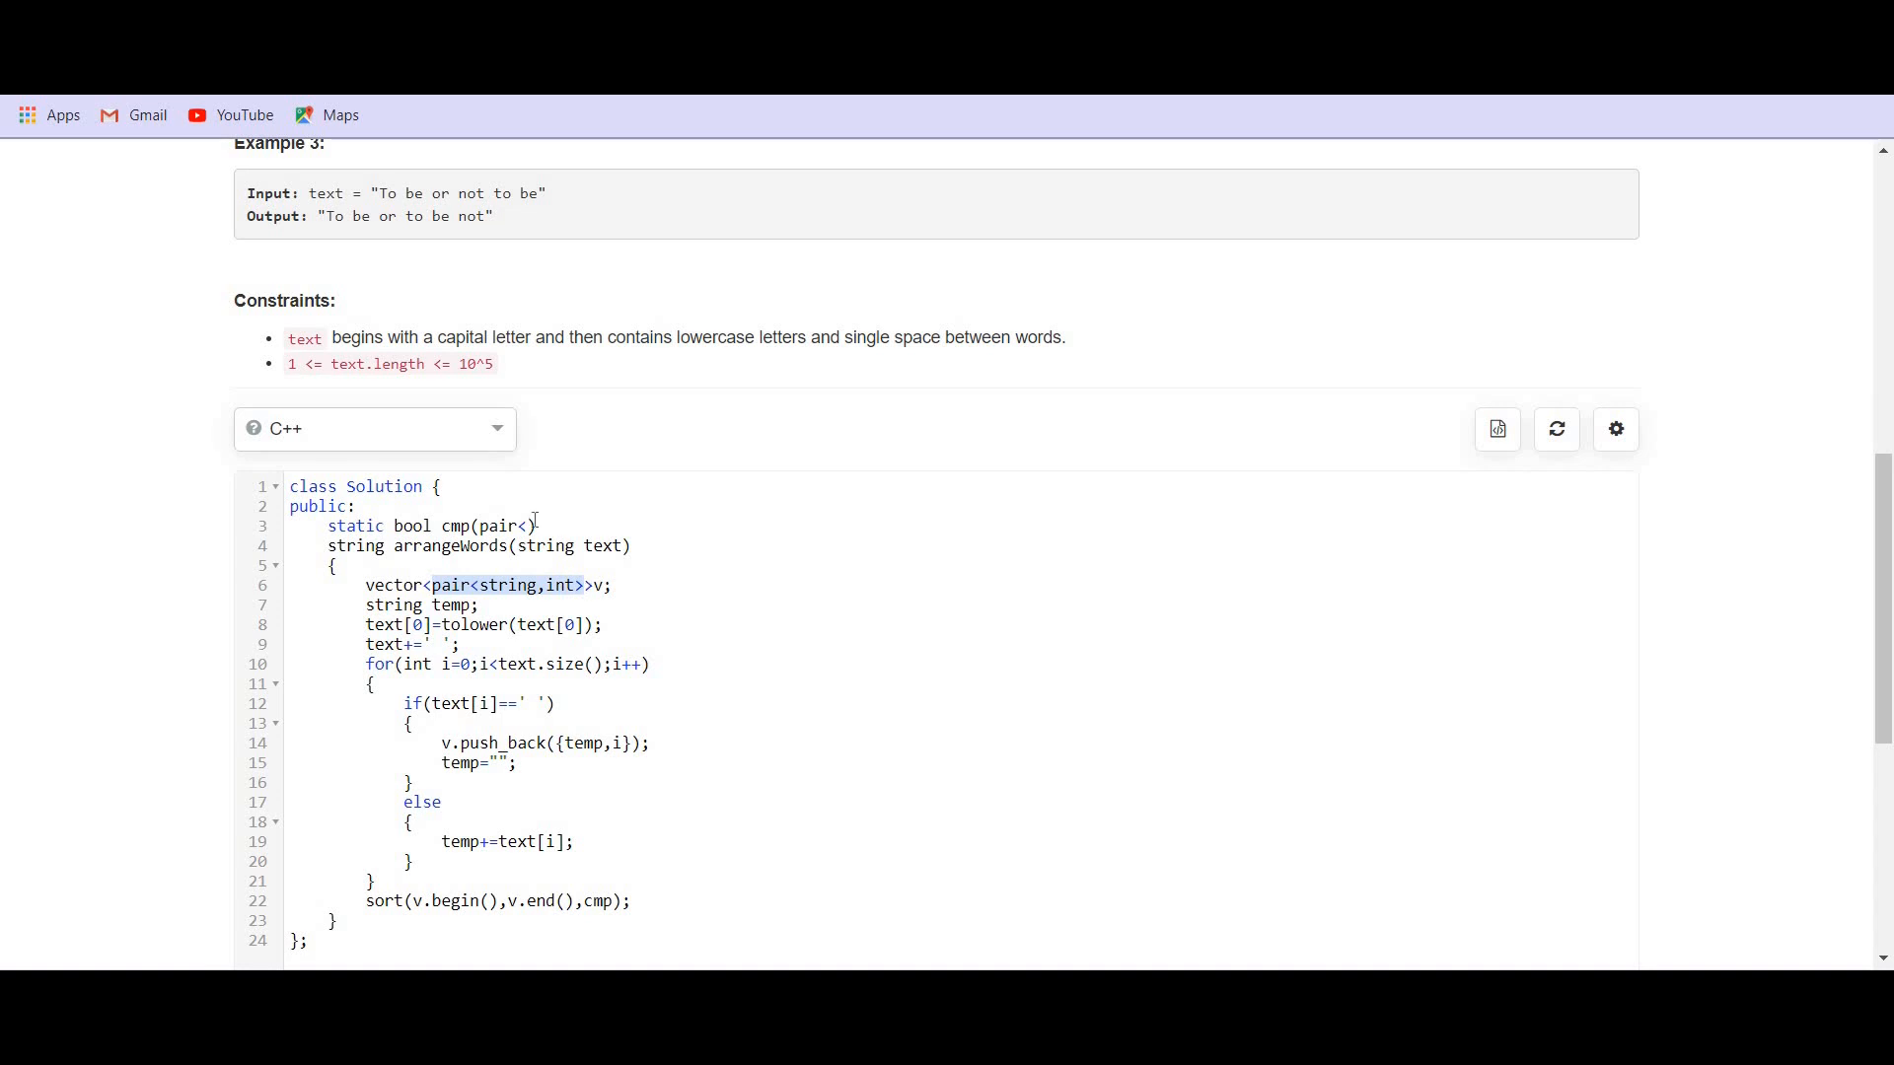
type("string")
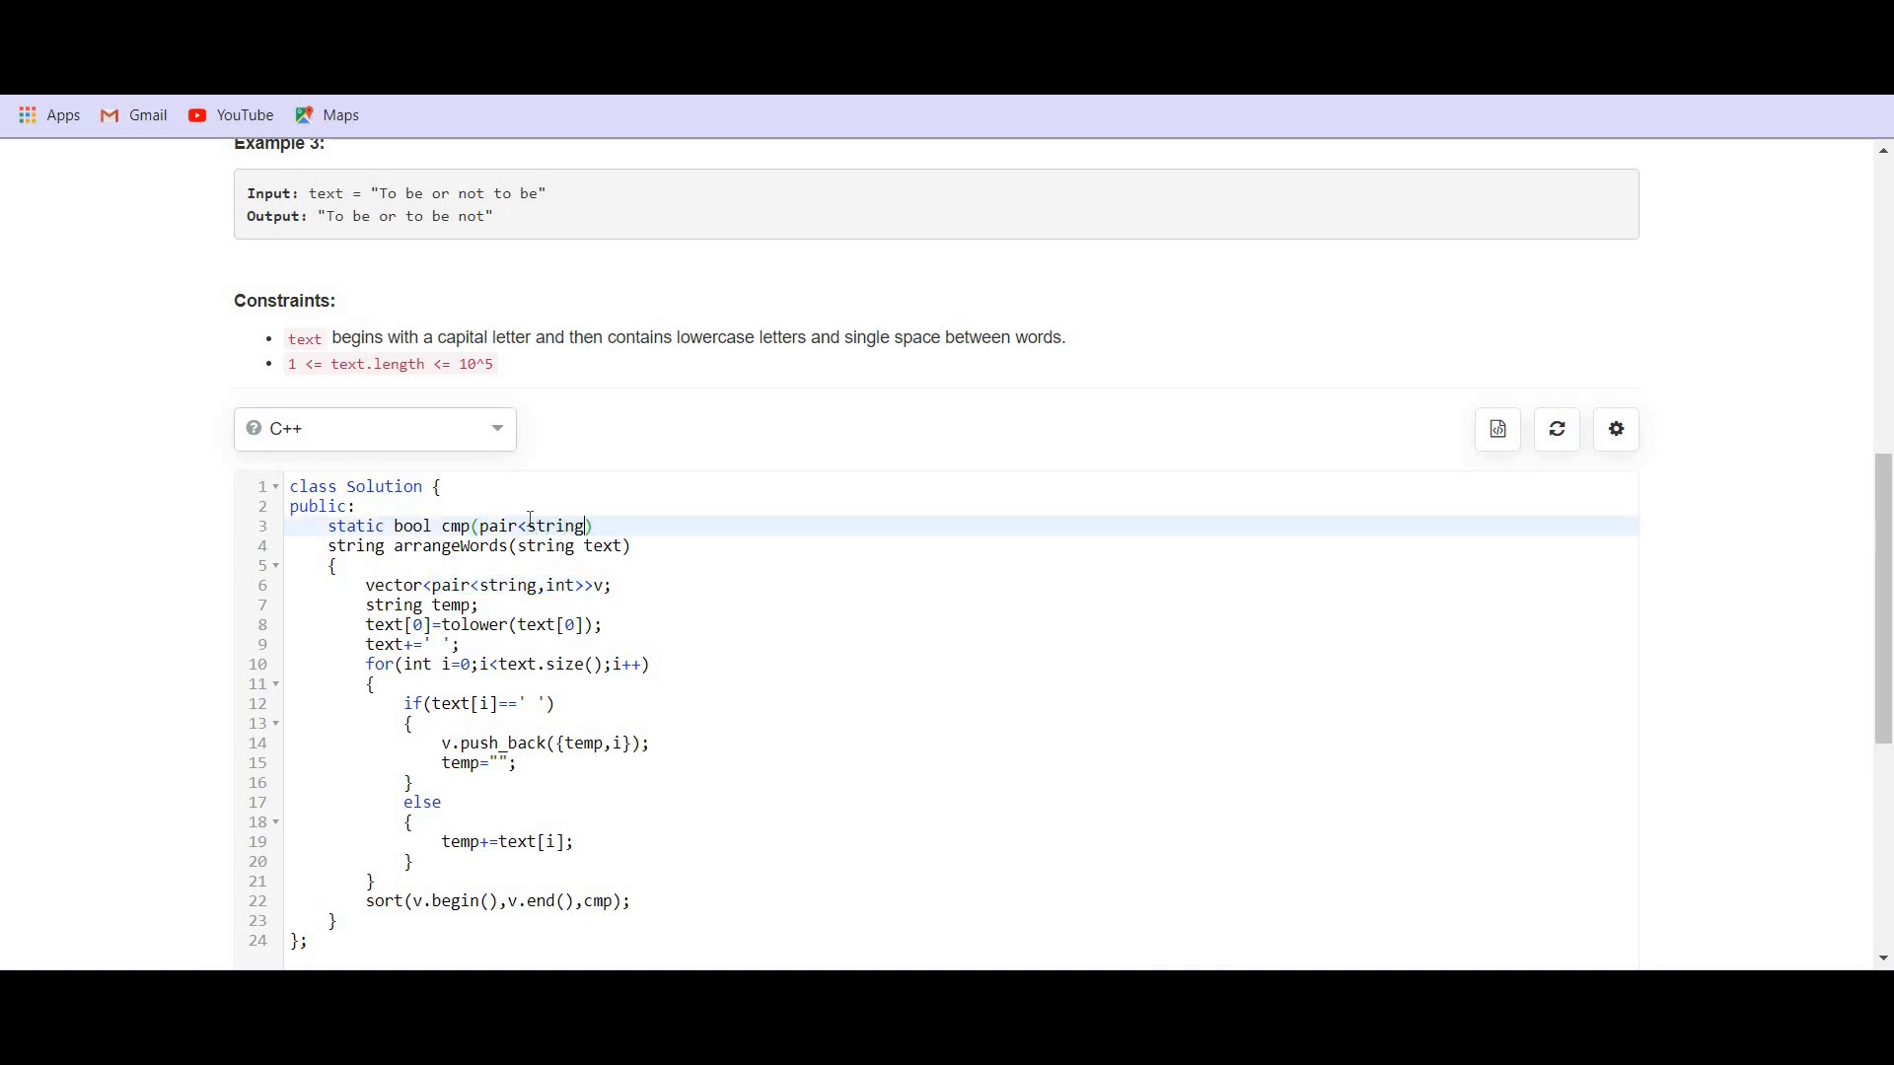
type(",int>")
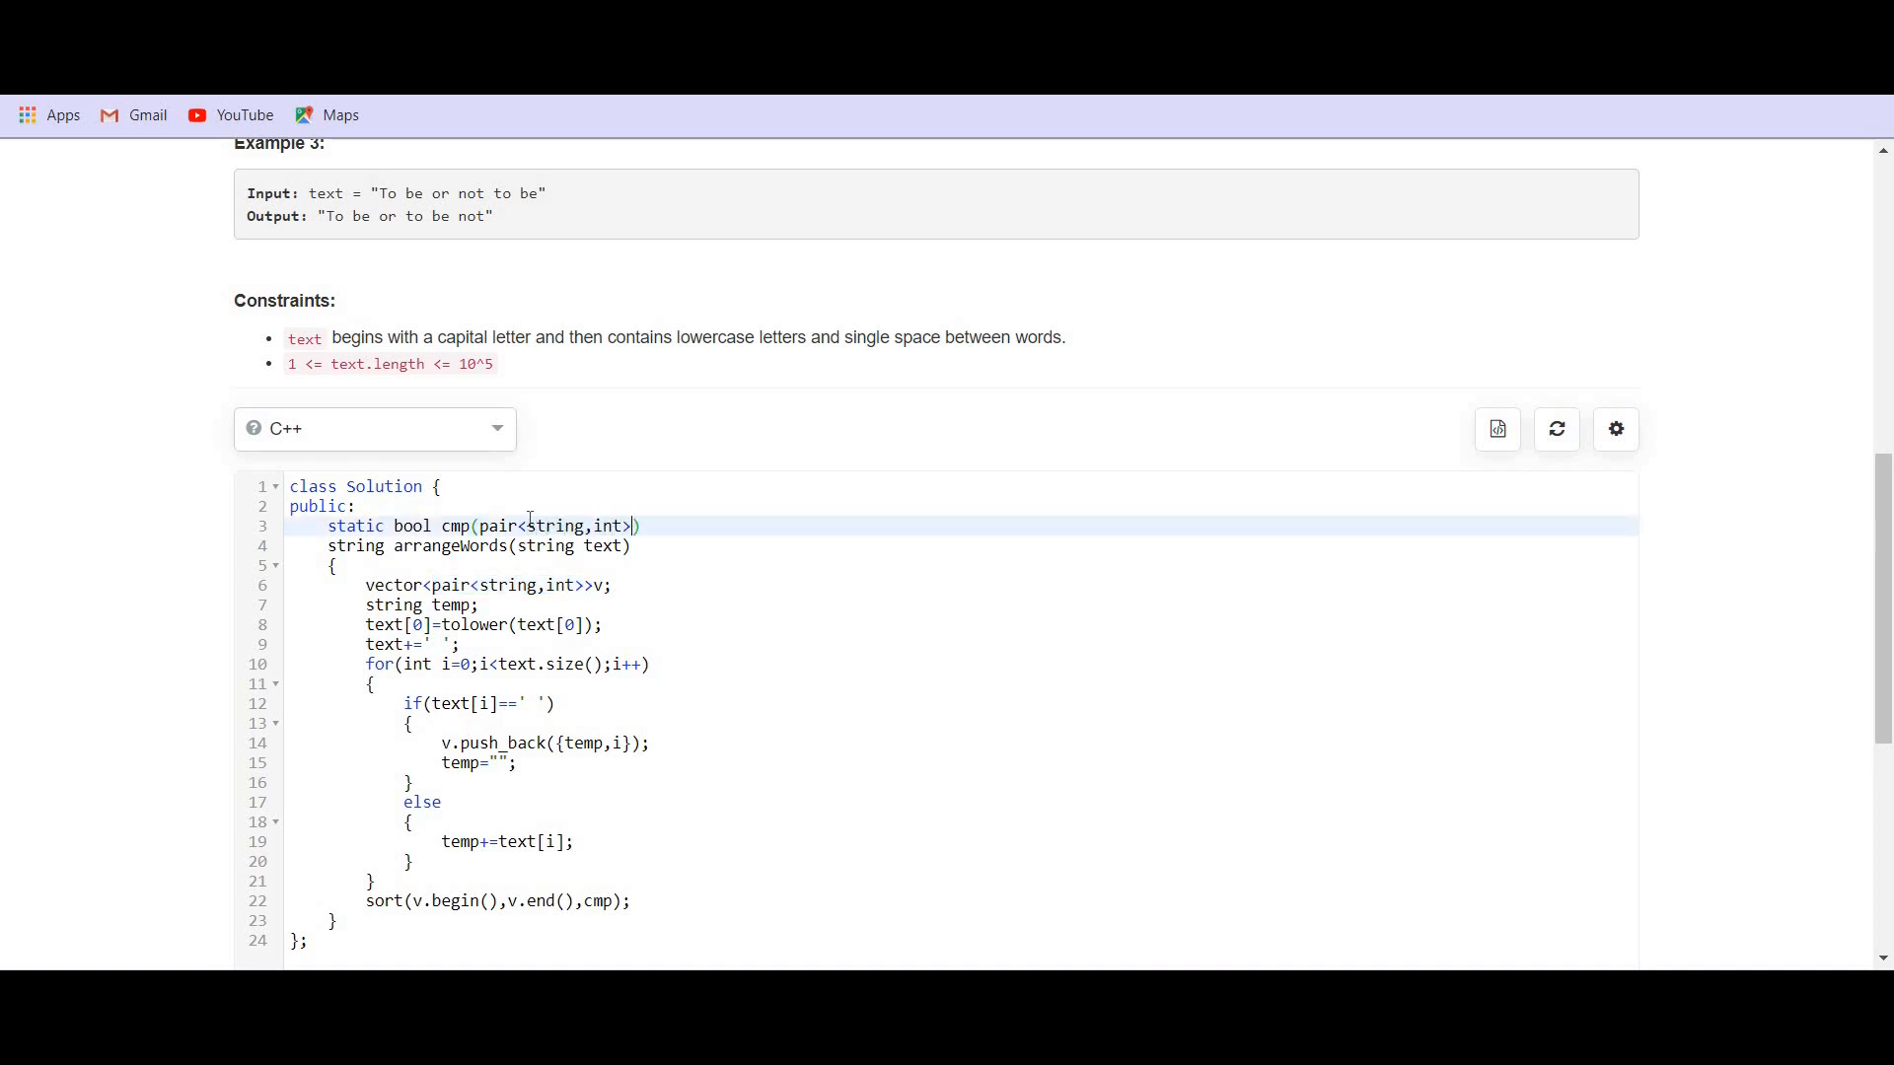
type("&a,")
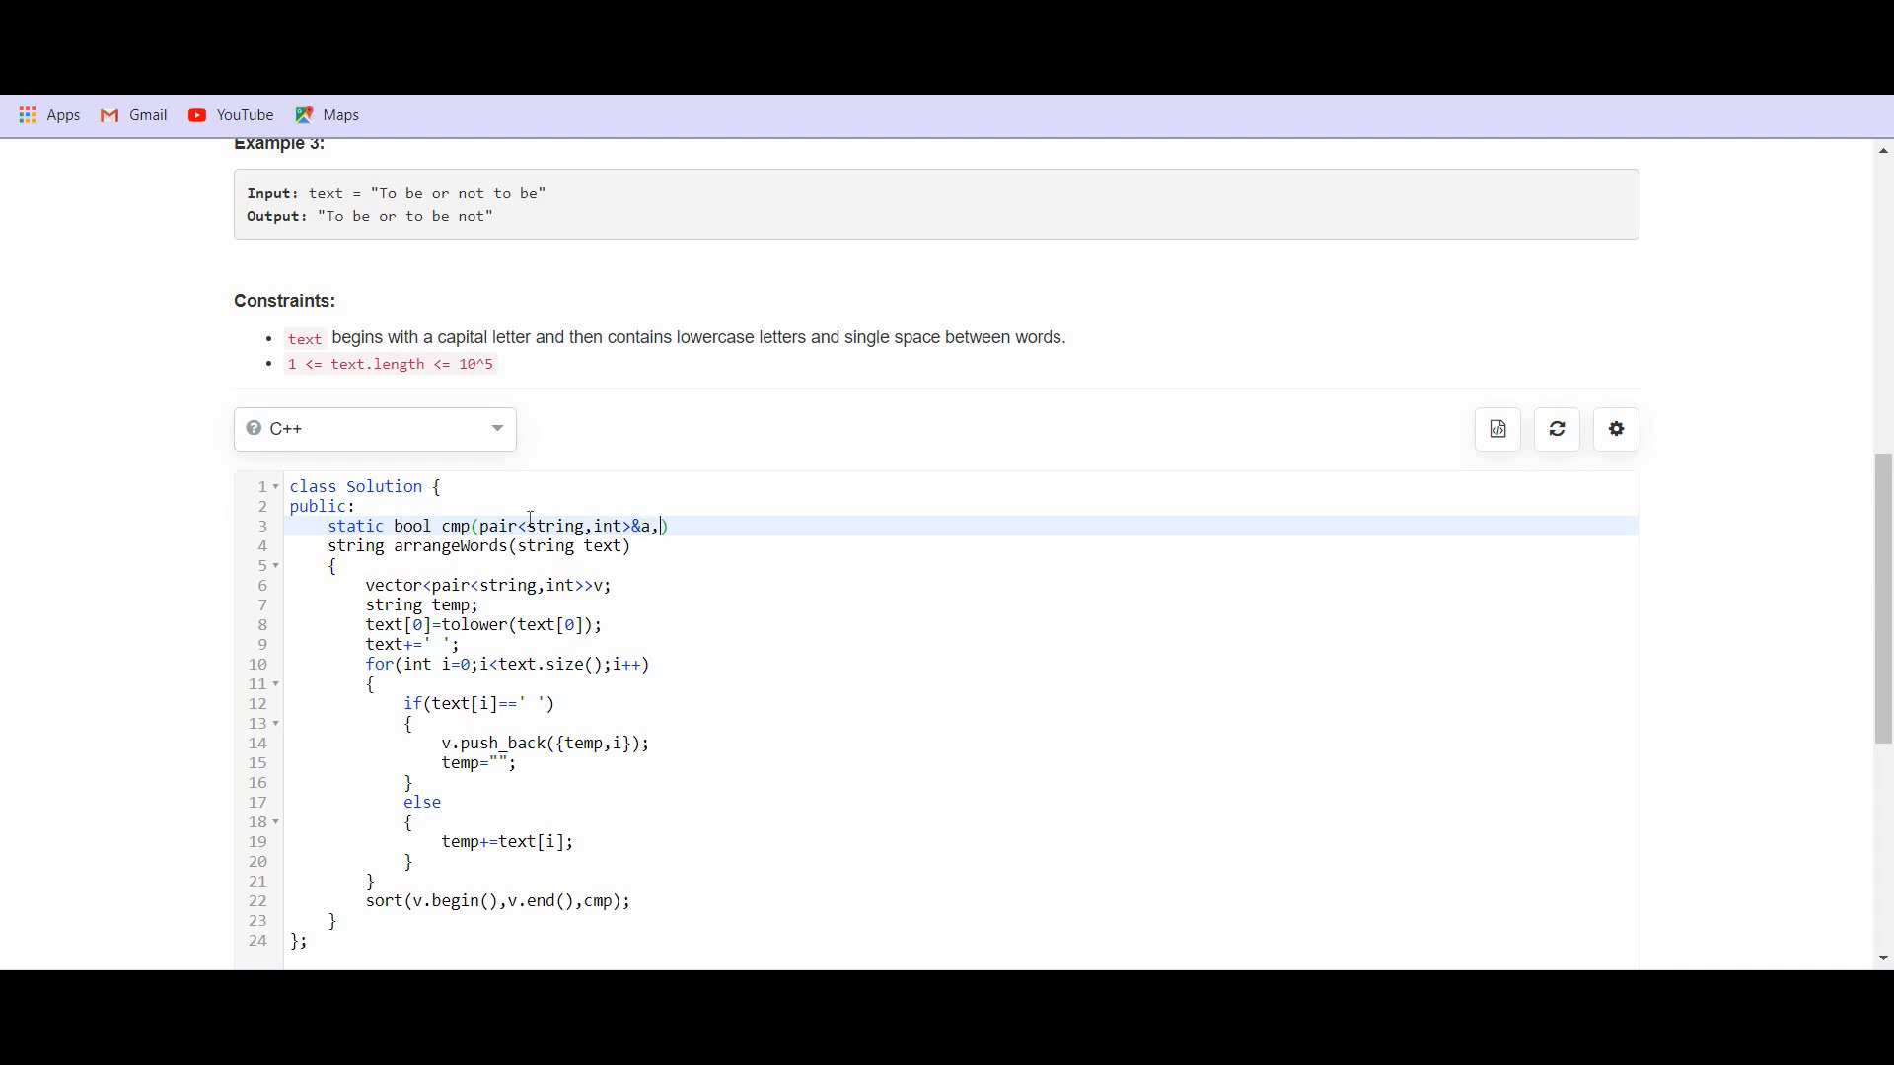
- Add the second parameter pair<string,int>&b to complete the cmp signature
type("pair<")
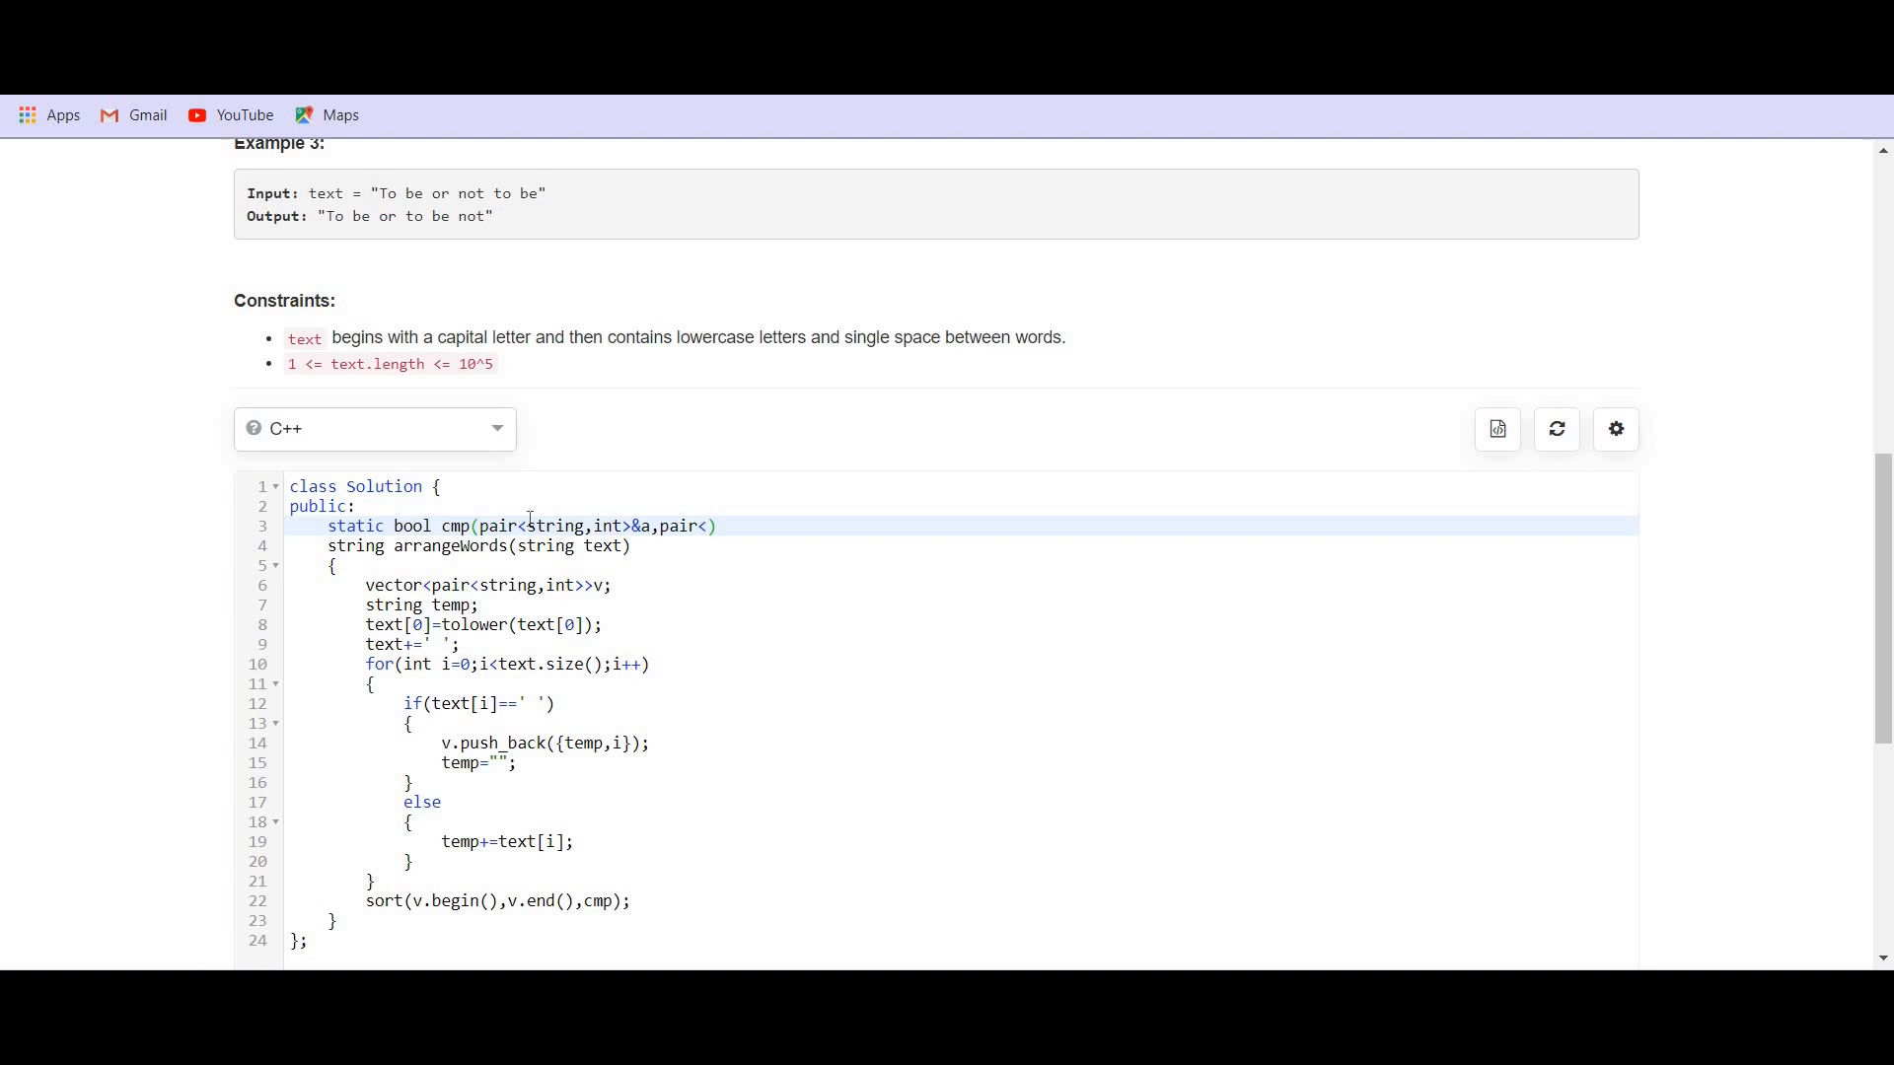
type("string")
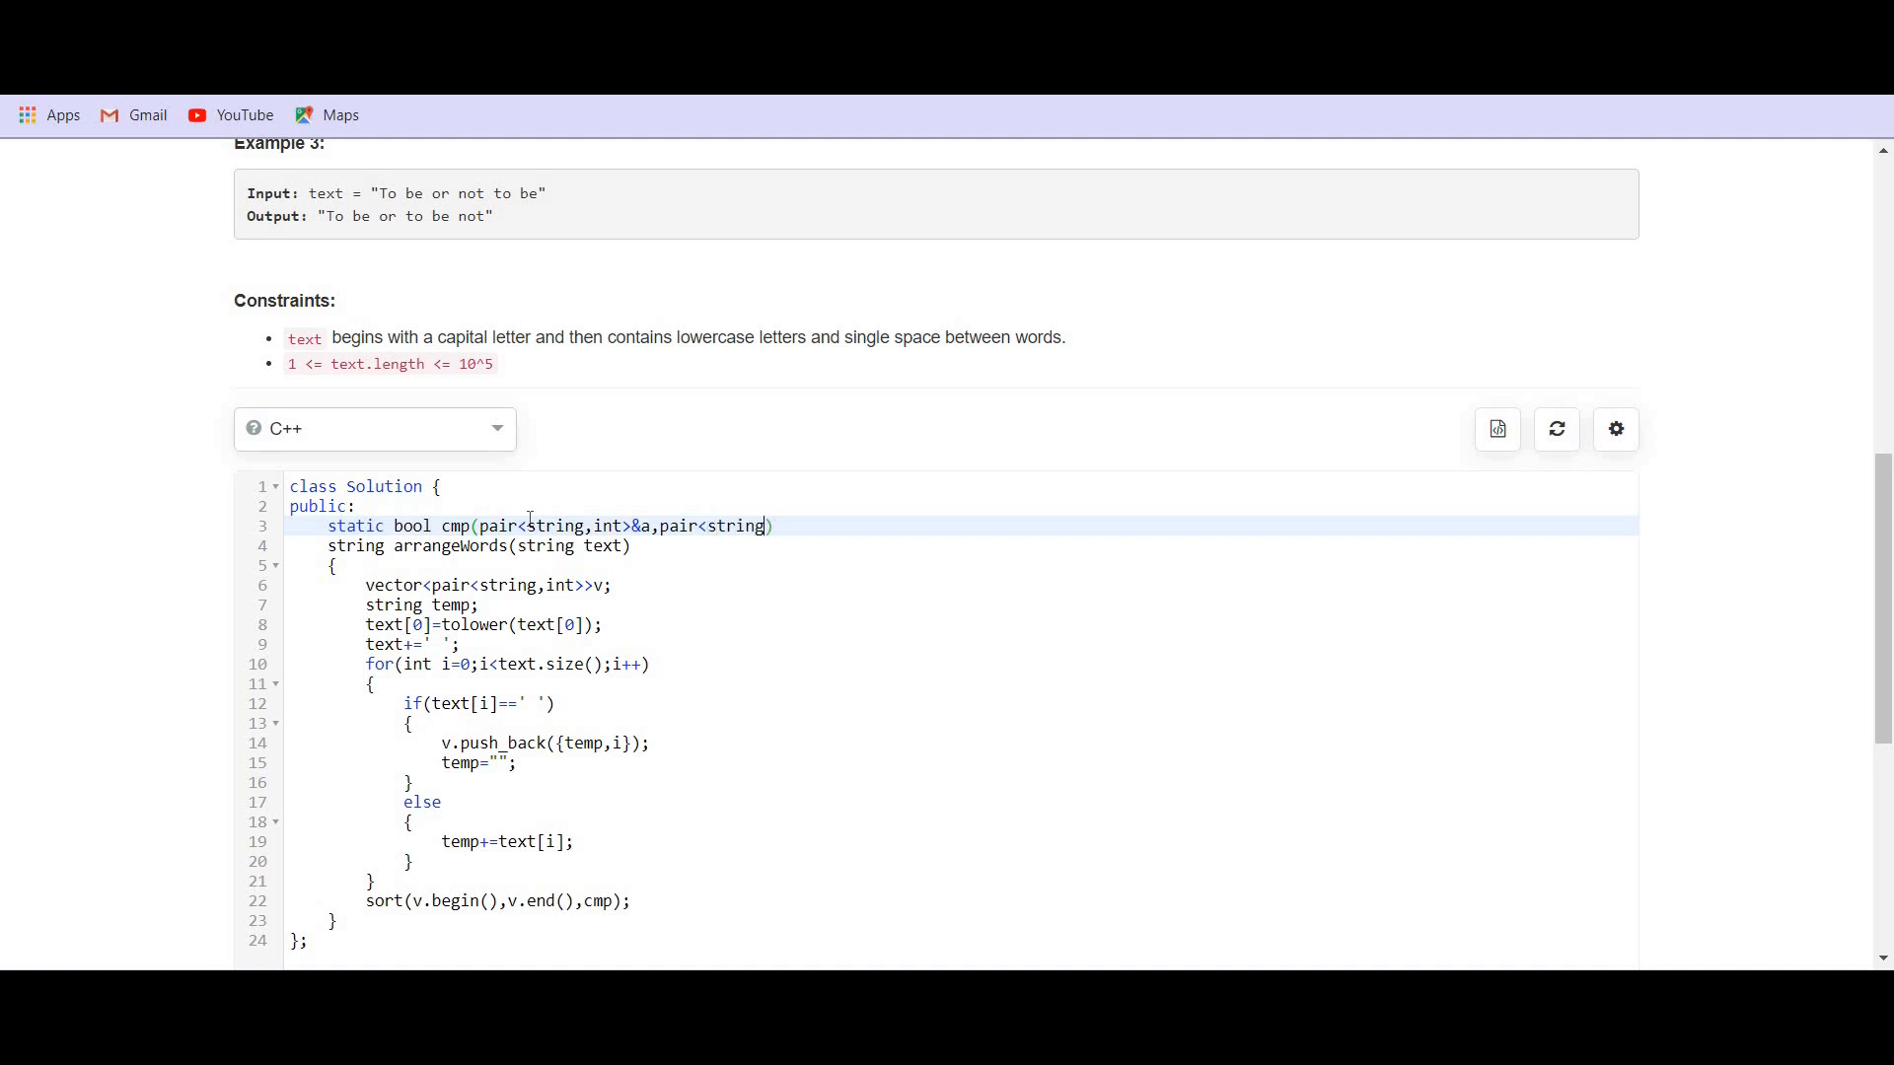
type("int>")
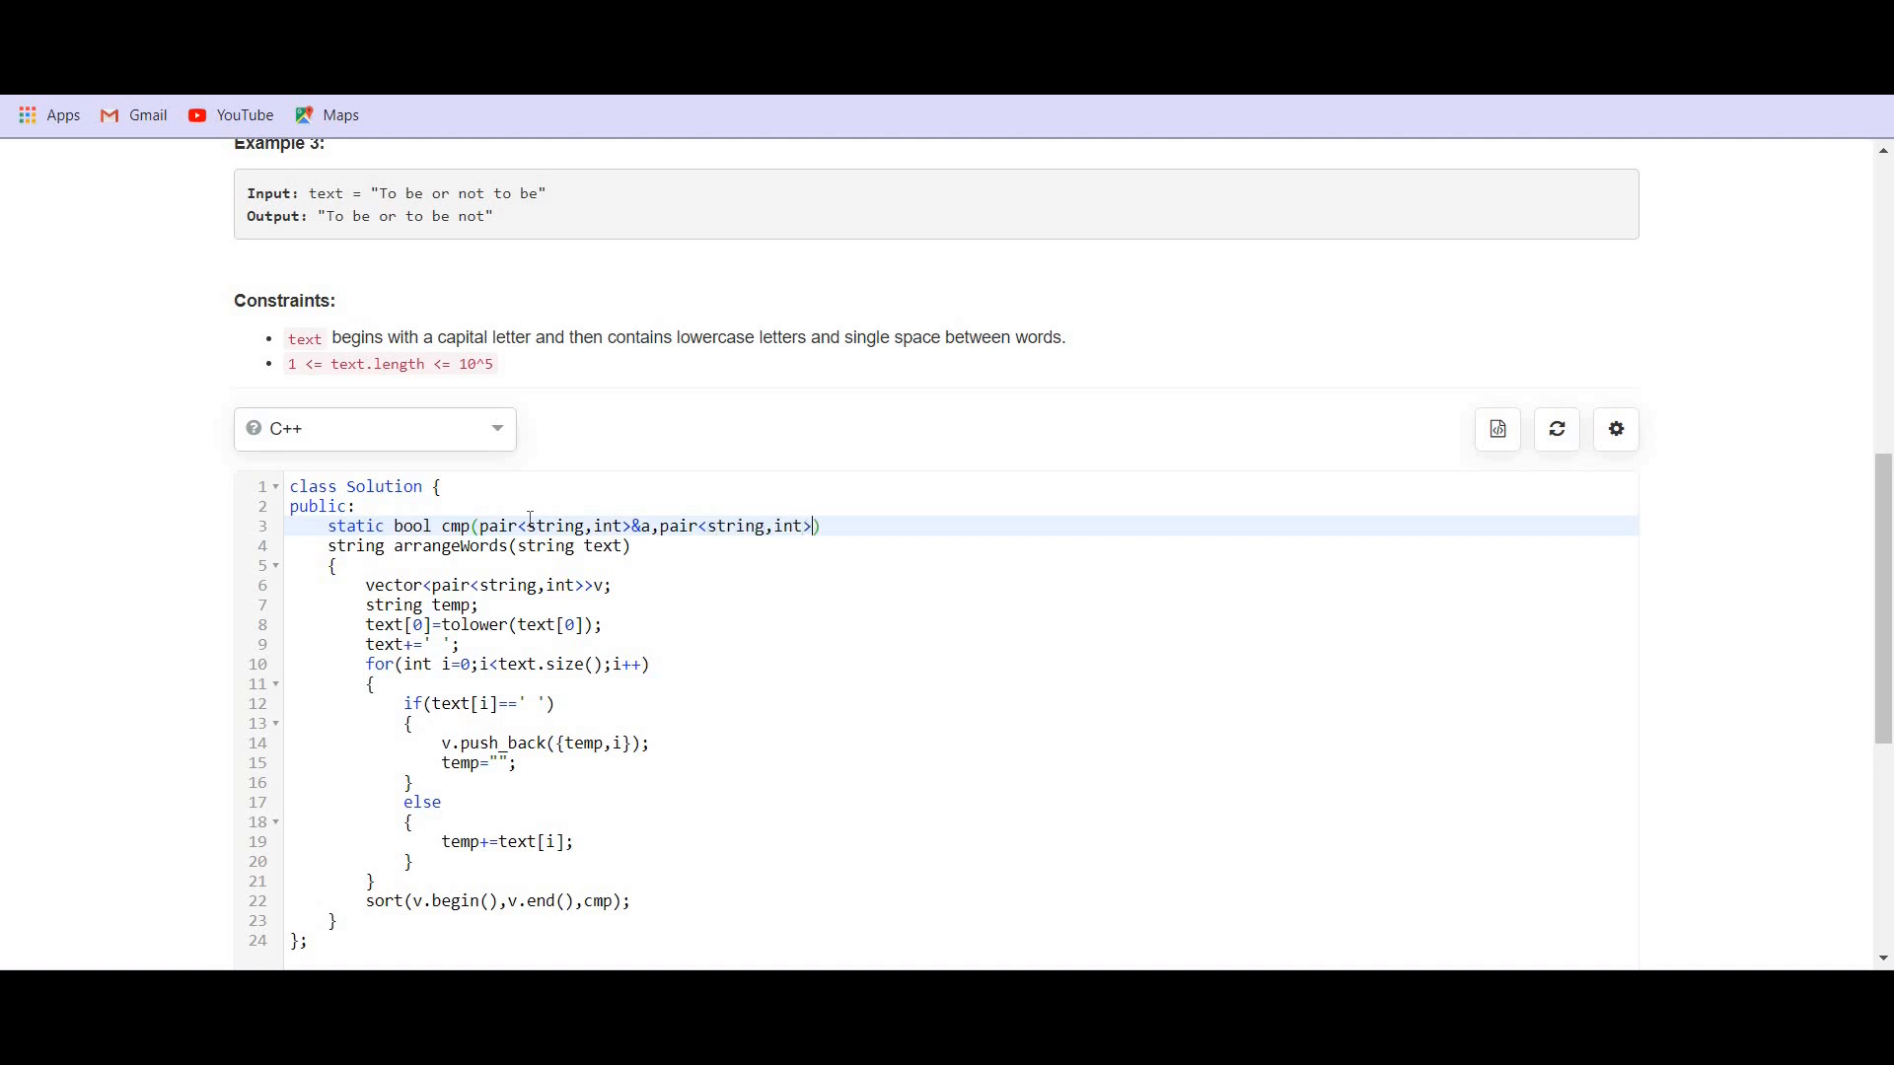
type("&b")
type("{")
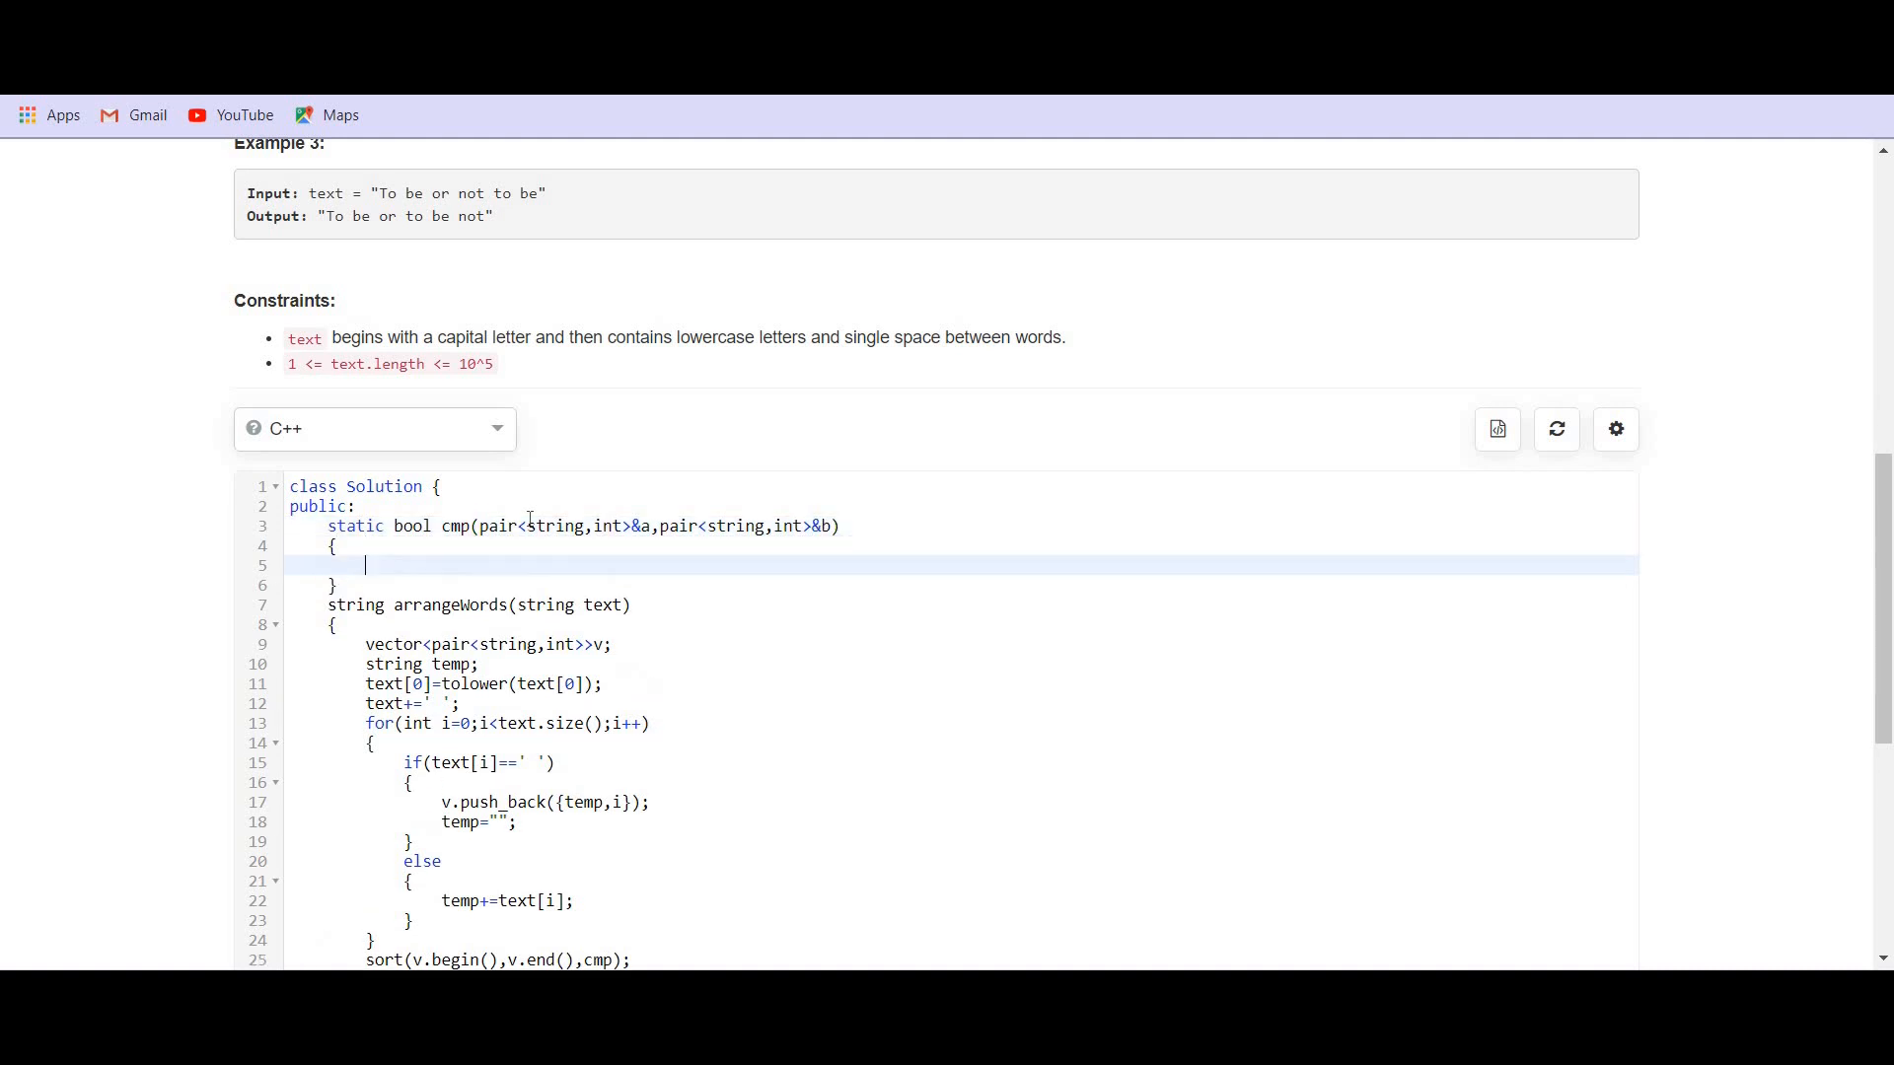
- Write if(a.first.size()==b.first.size()) to detect equal-length words
type("if(")
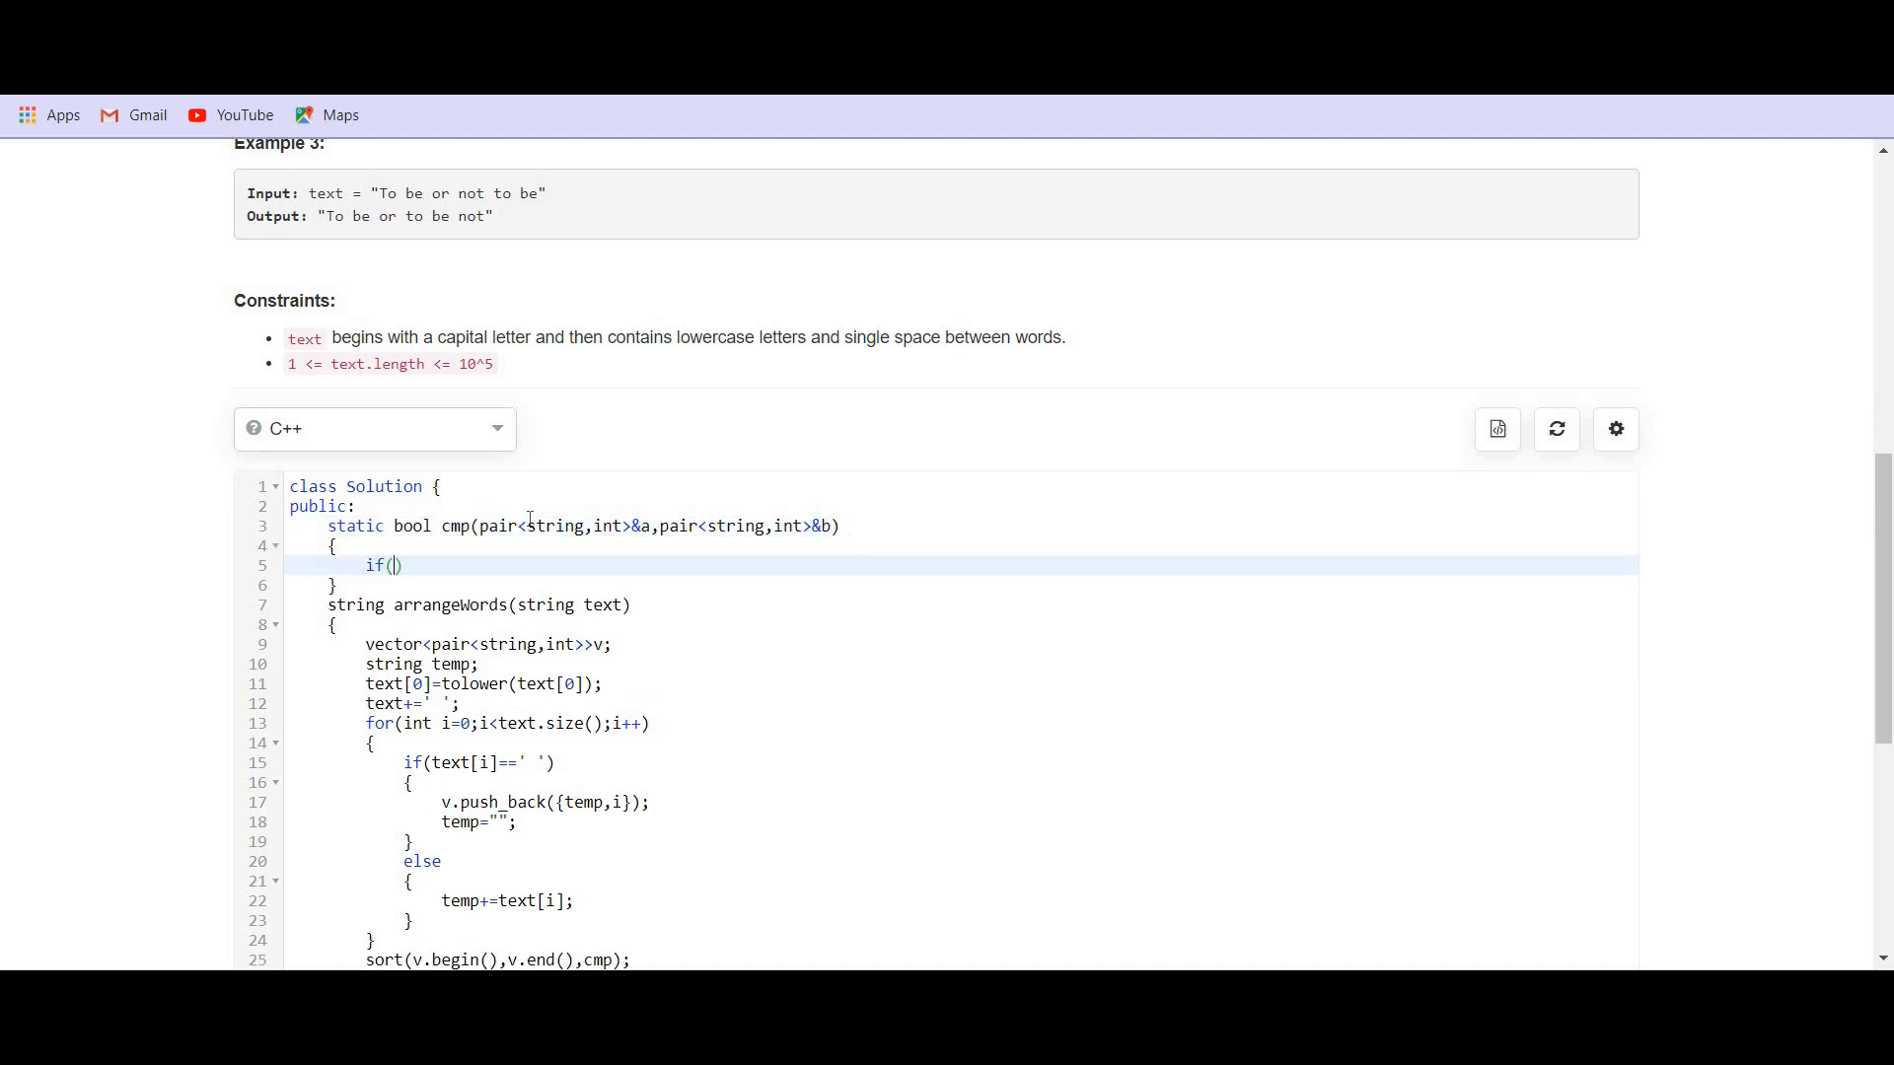
type("a.firs")
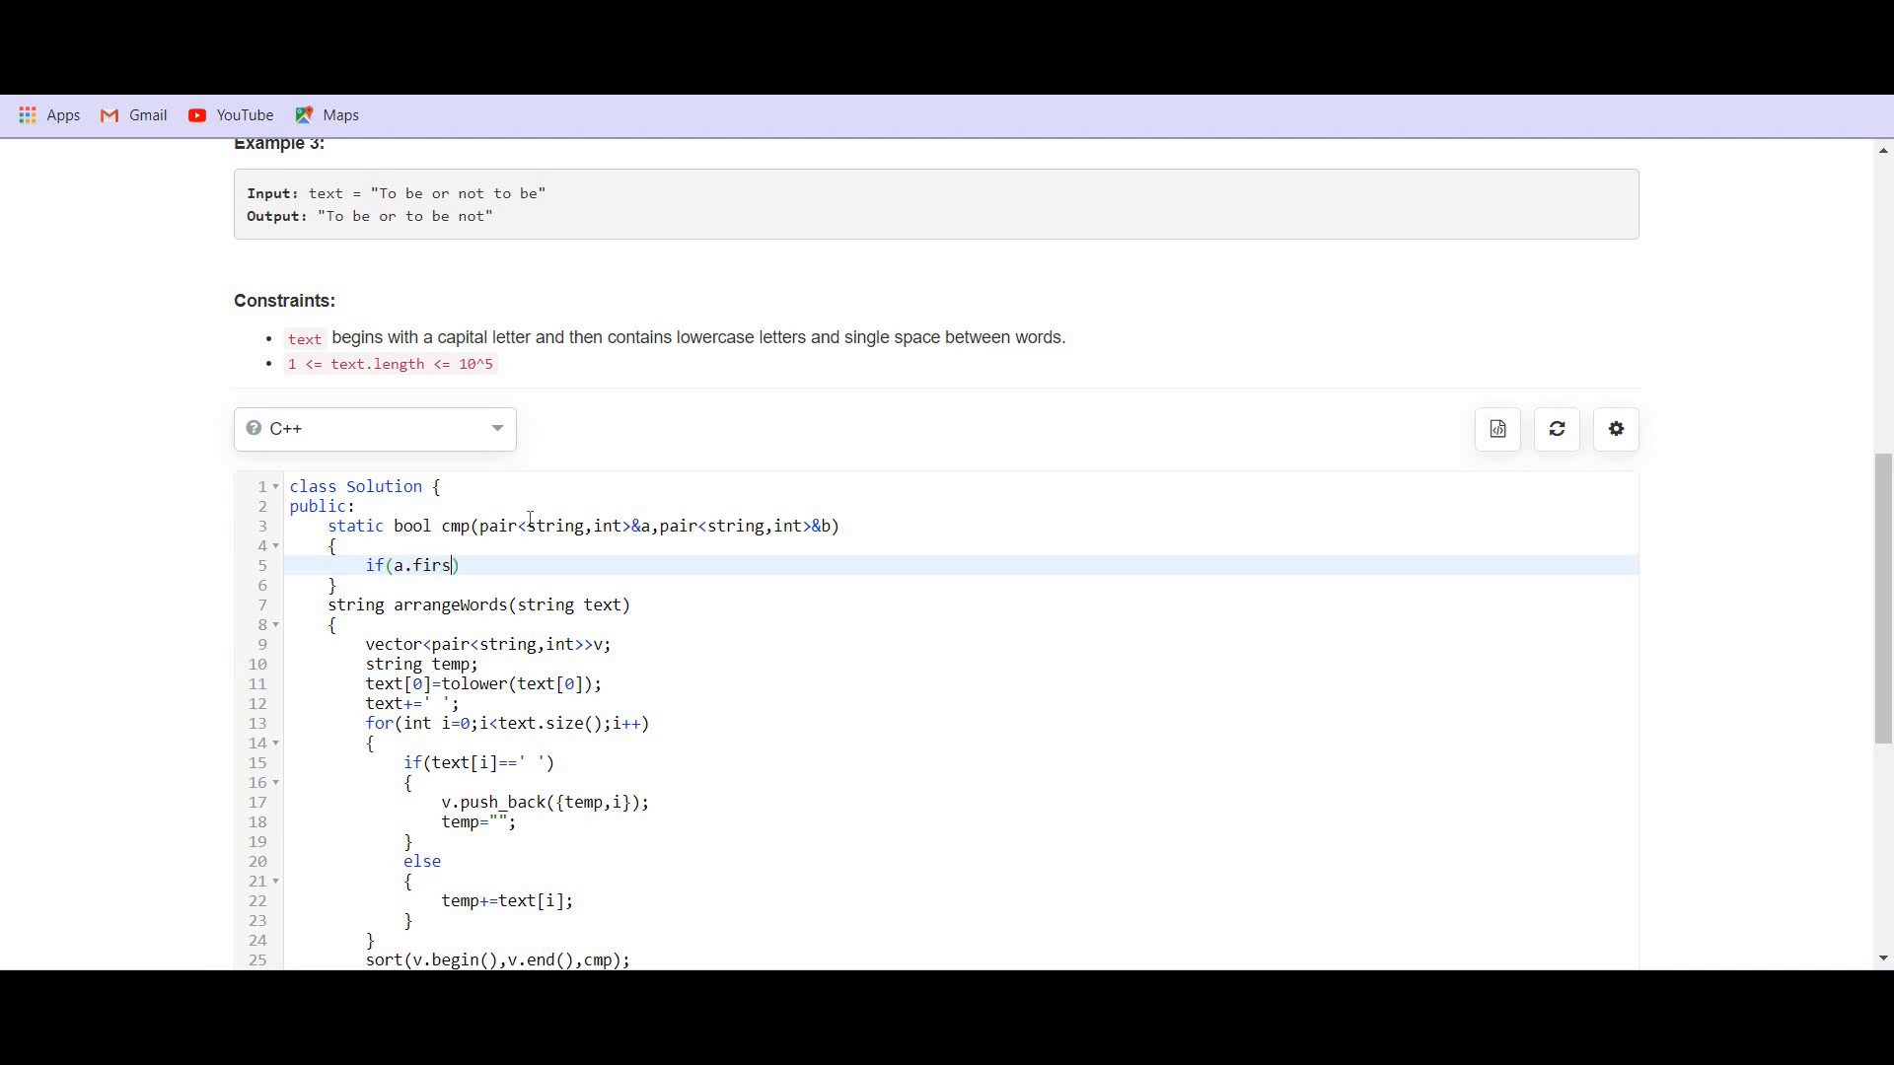
type("t.size()")
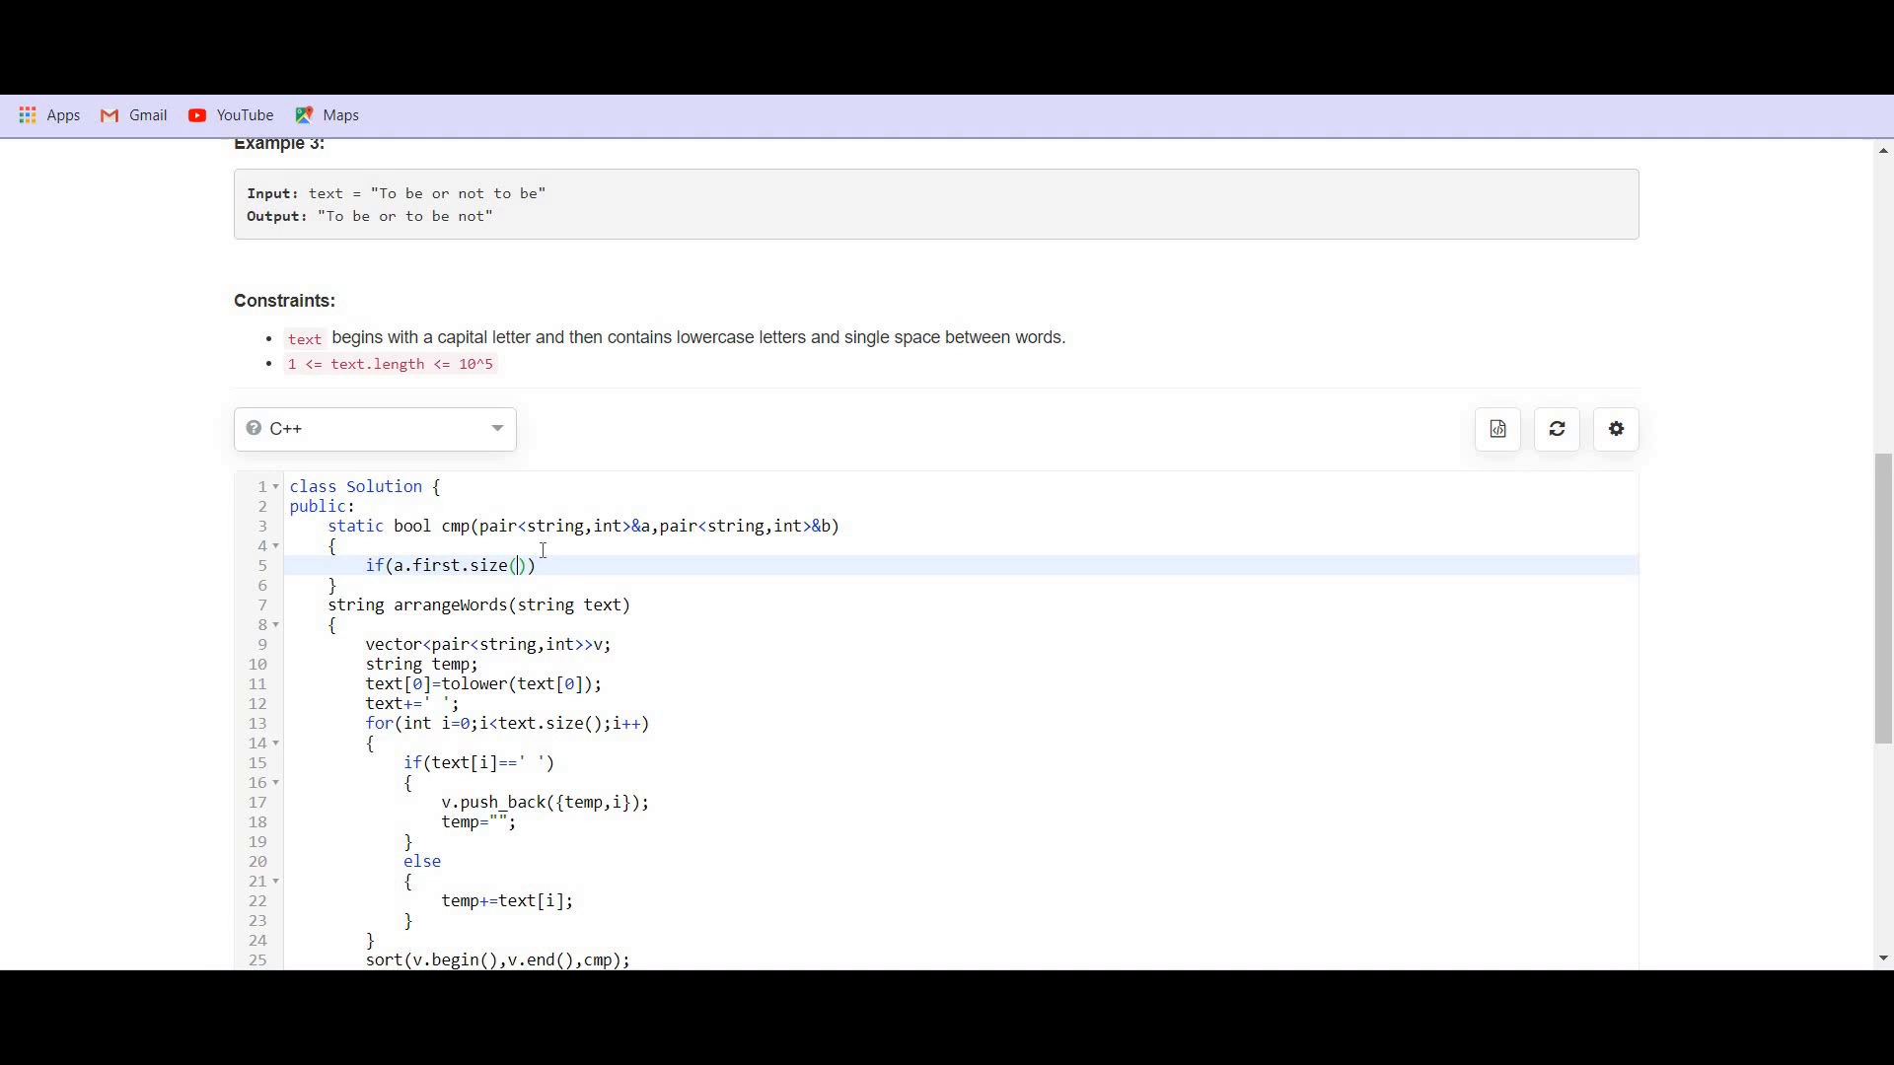
type("==")
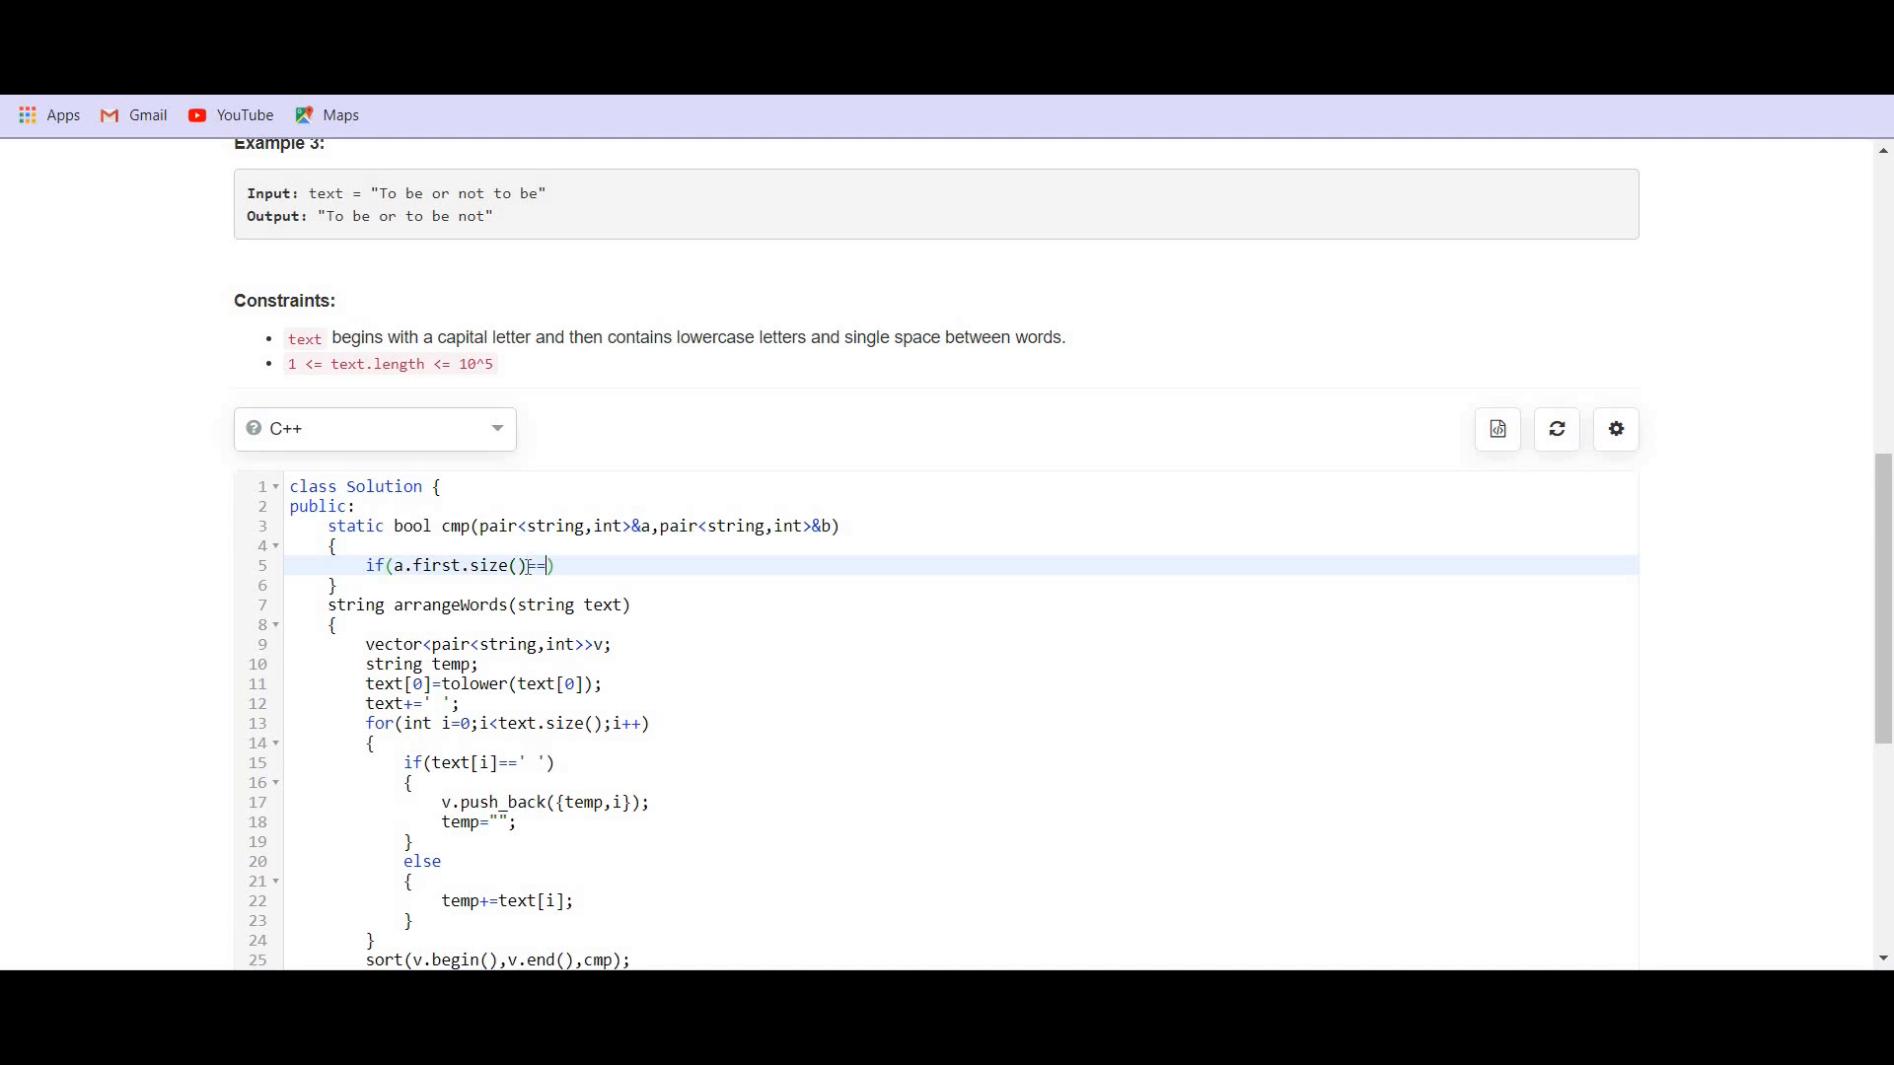
type("b.for")
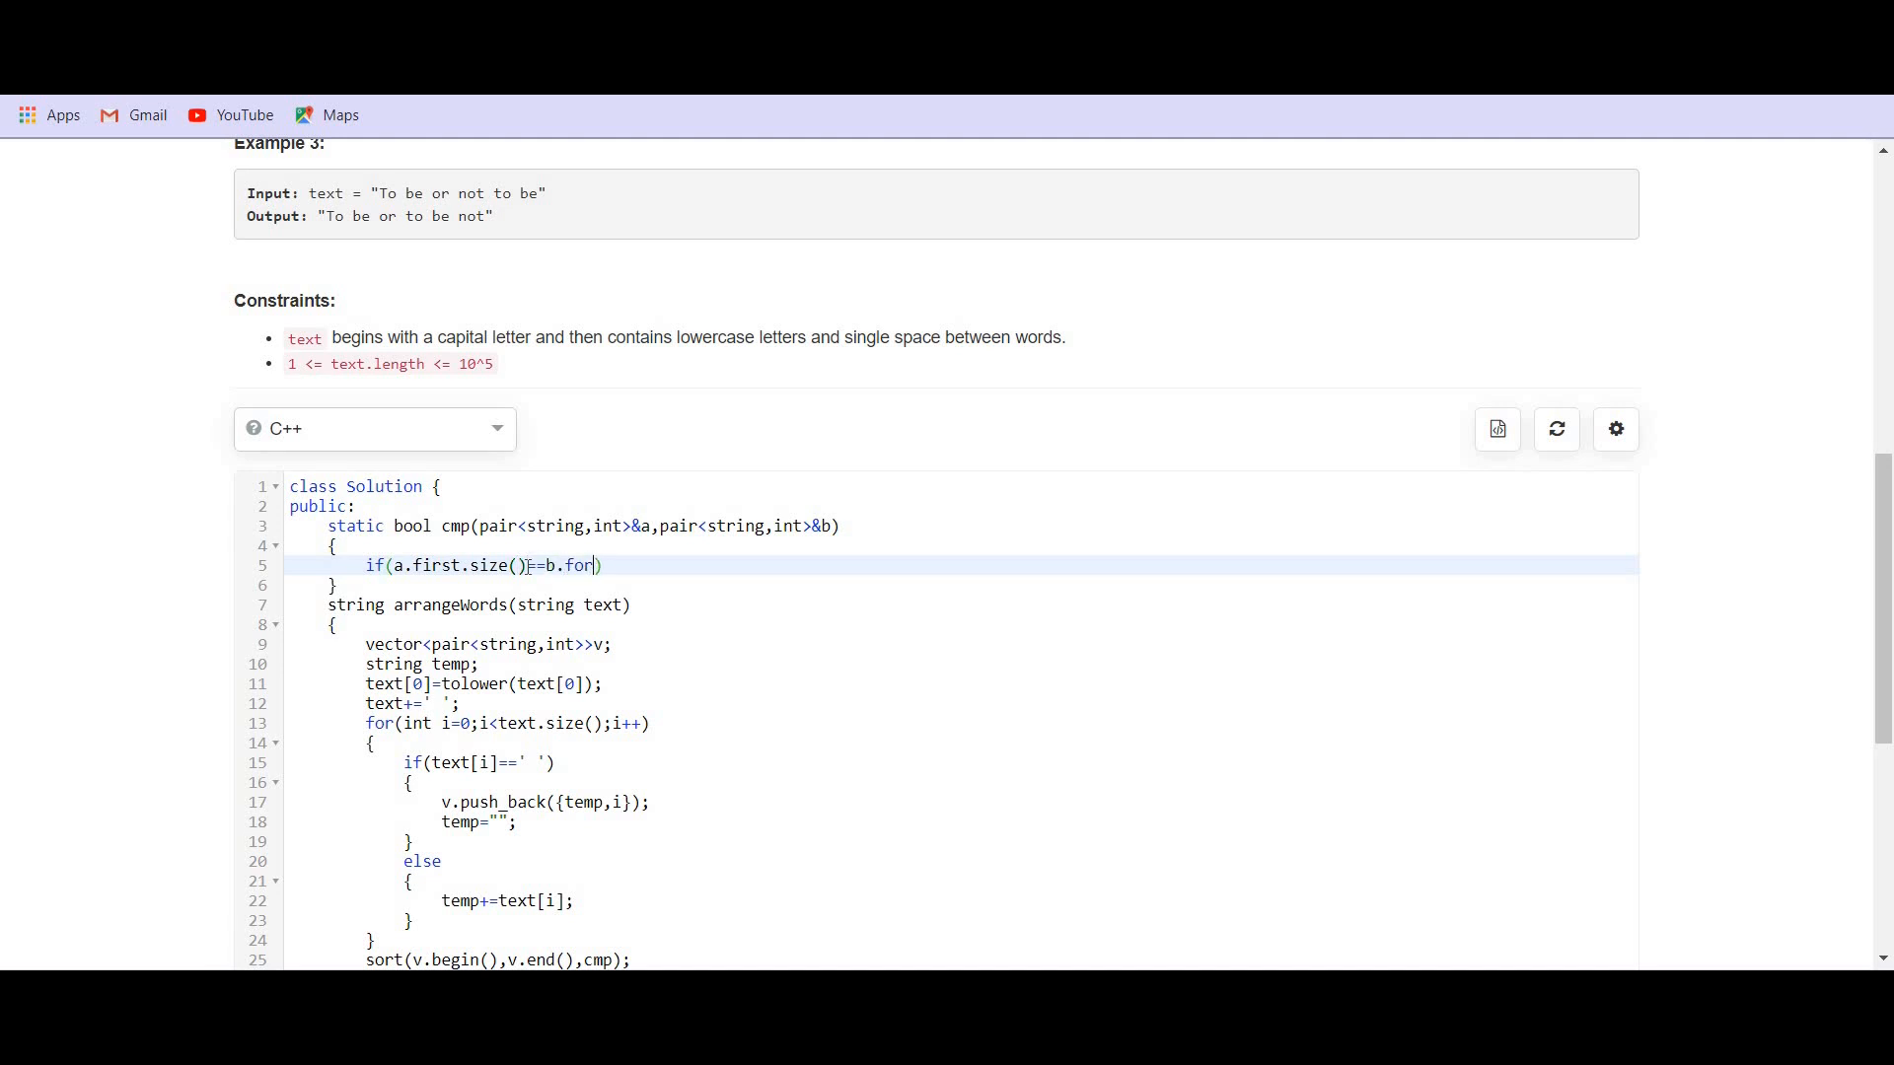
type("irst.s")
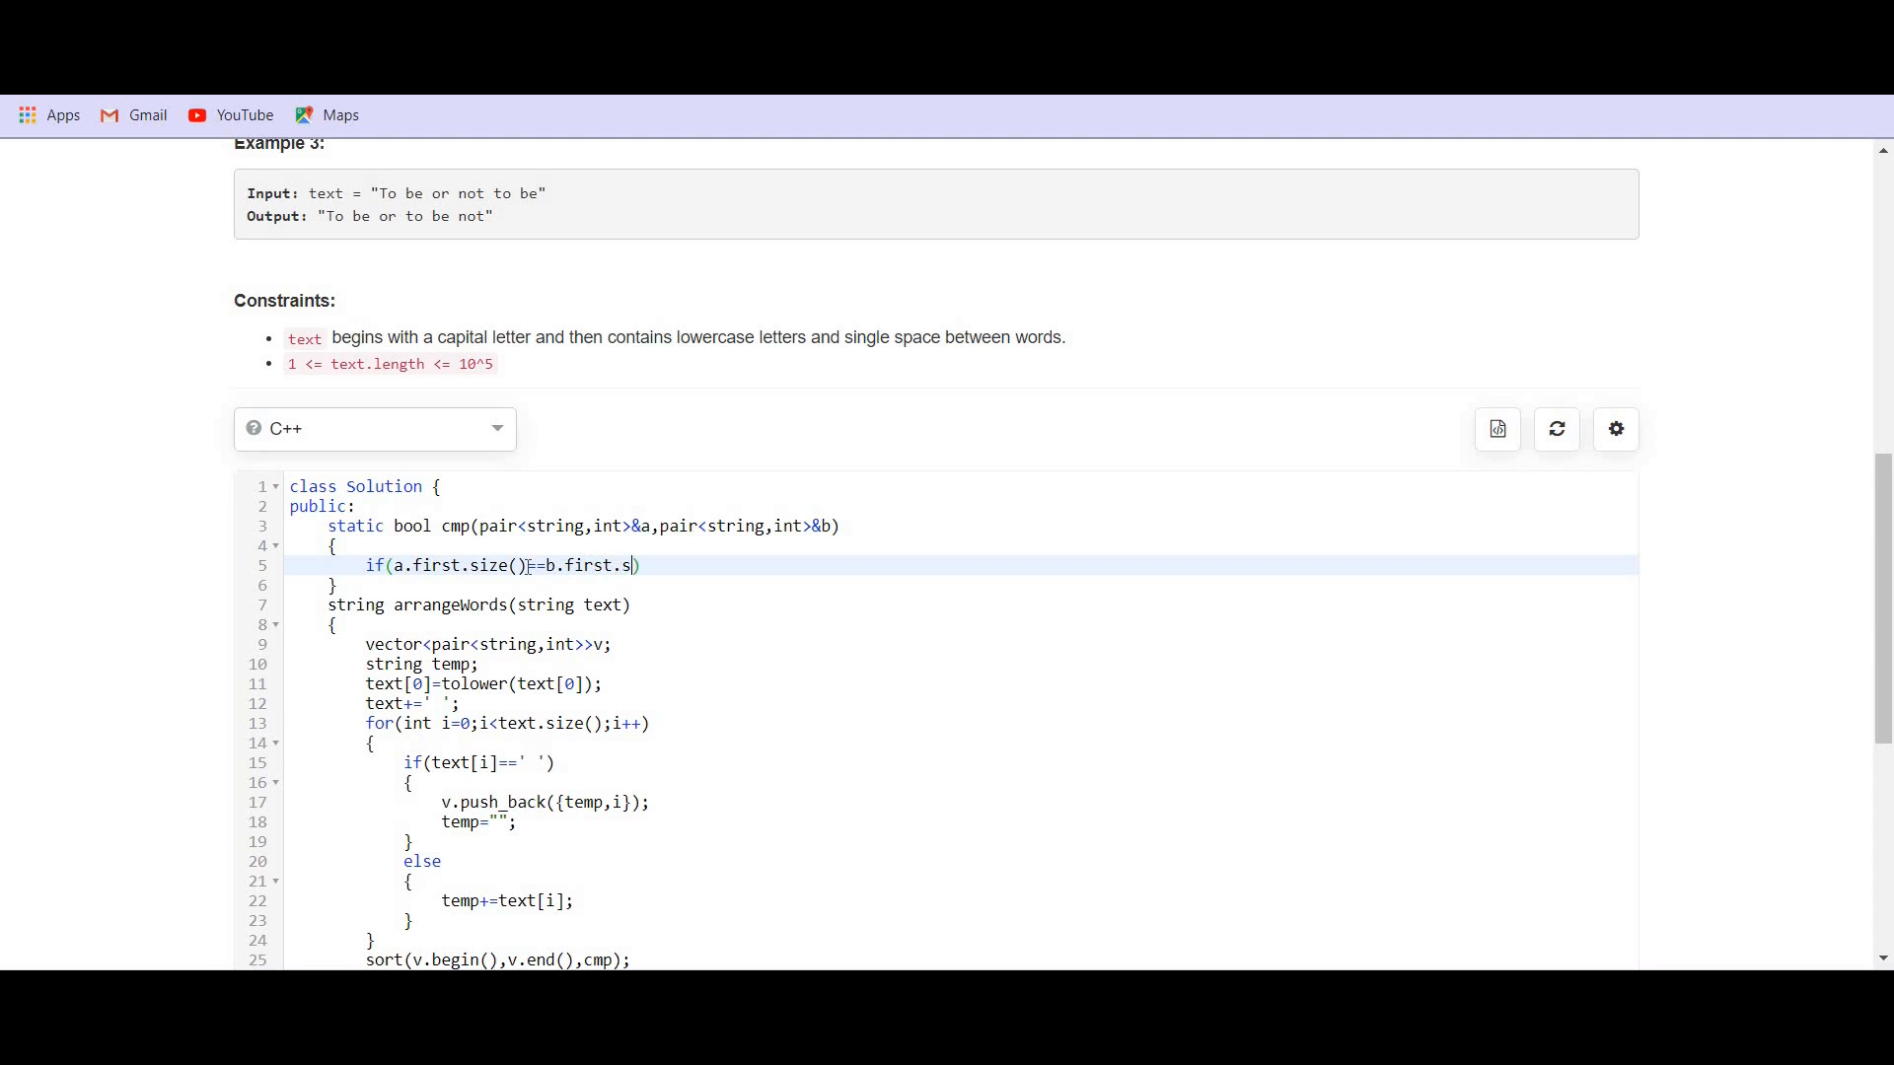
type("ize())")
type("{")
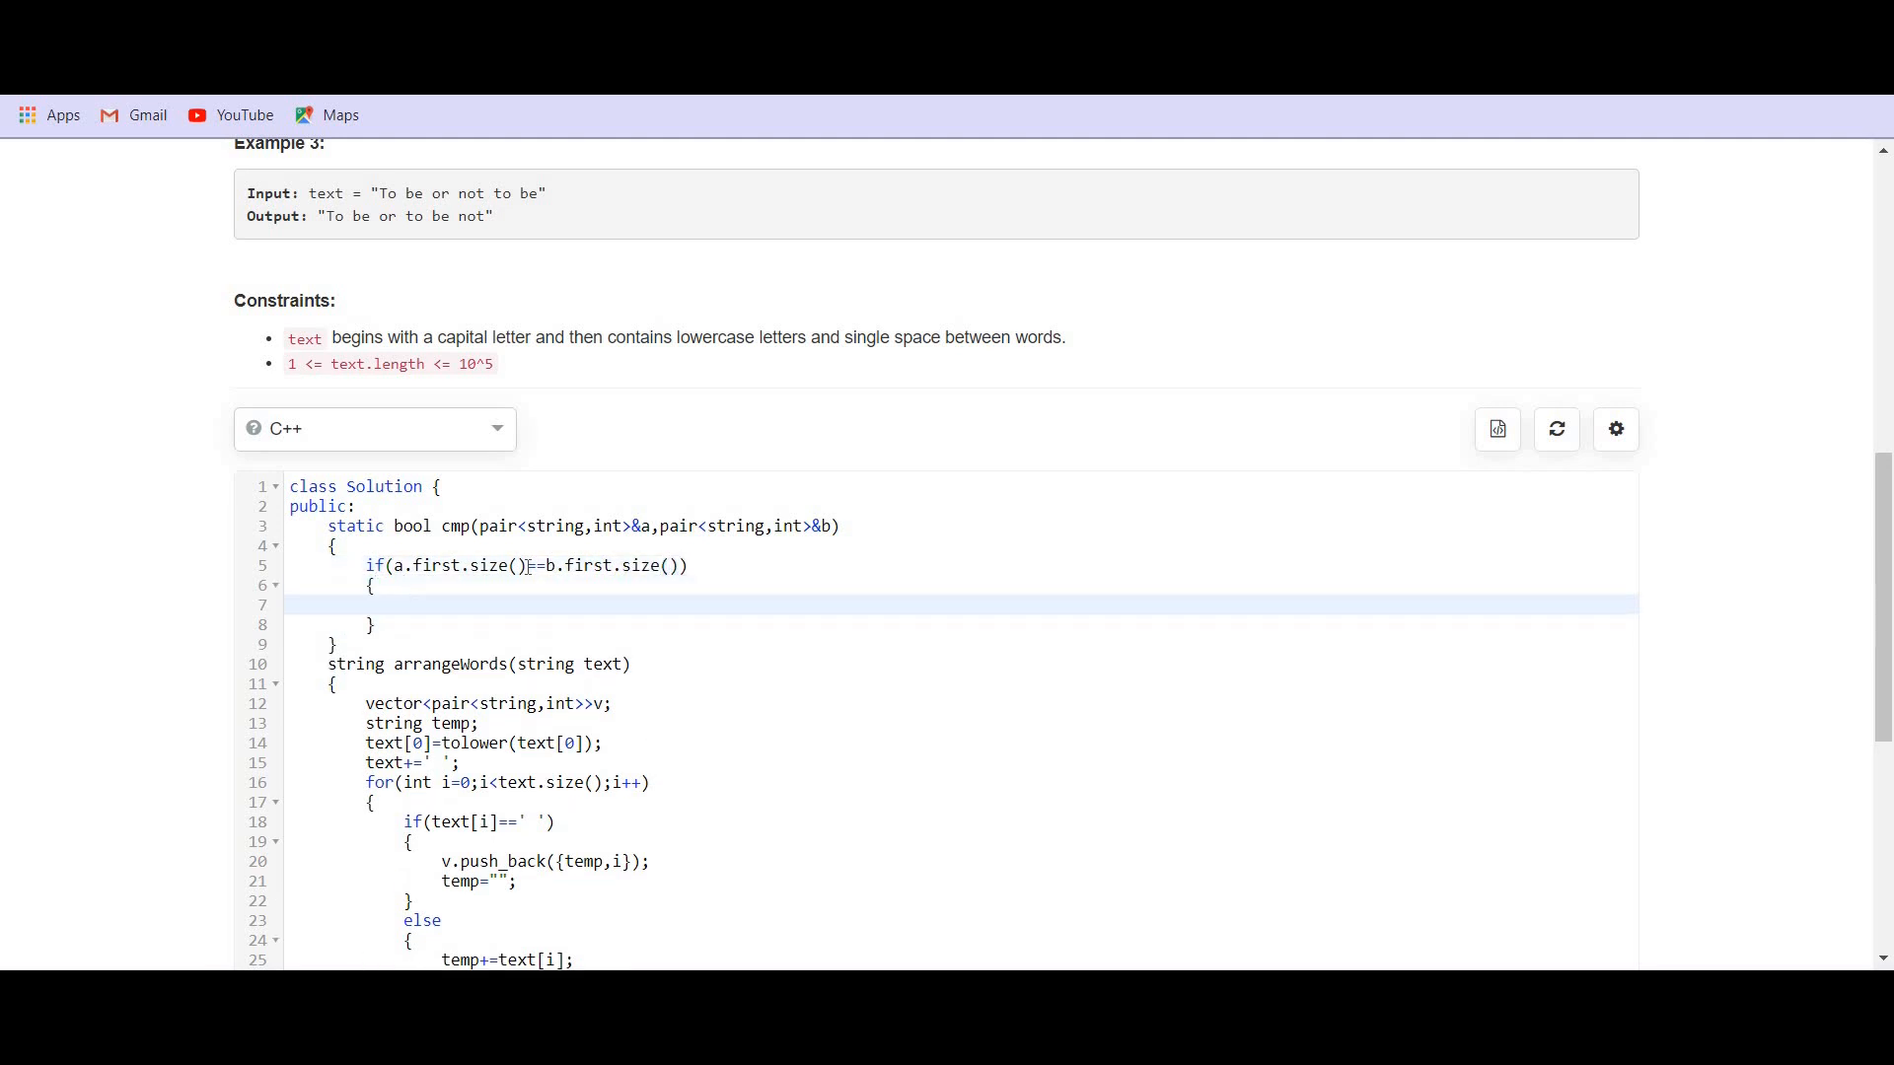
- Inside the if, return a.second<b.second to keep original order
type("return a.se")
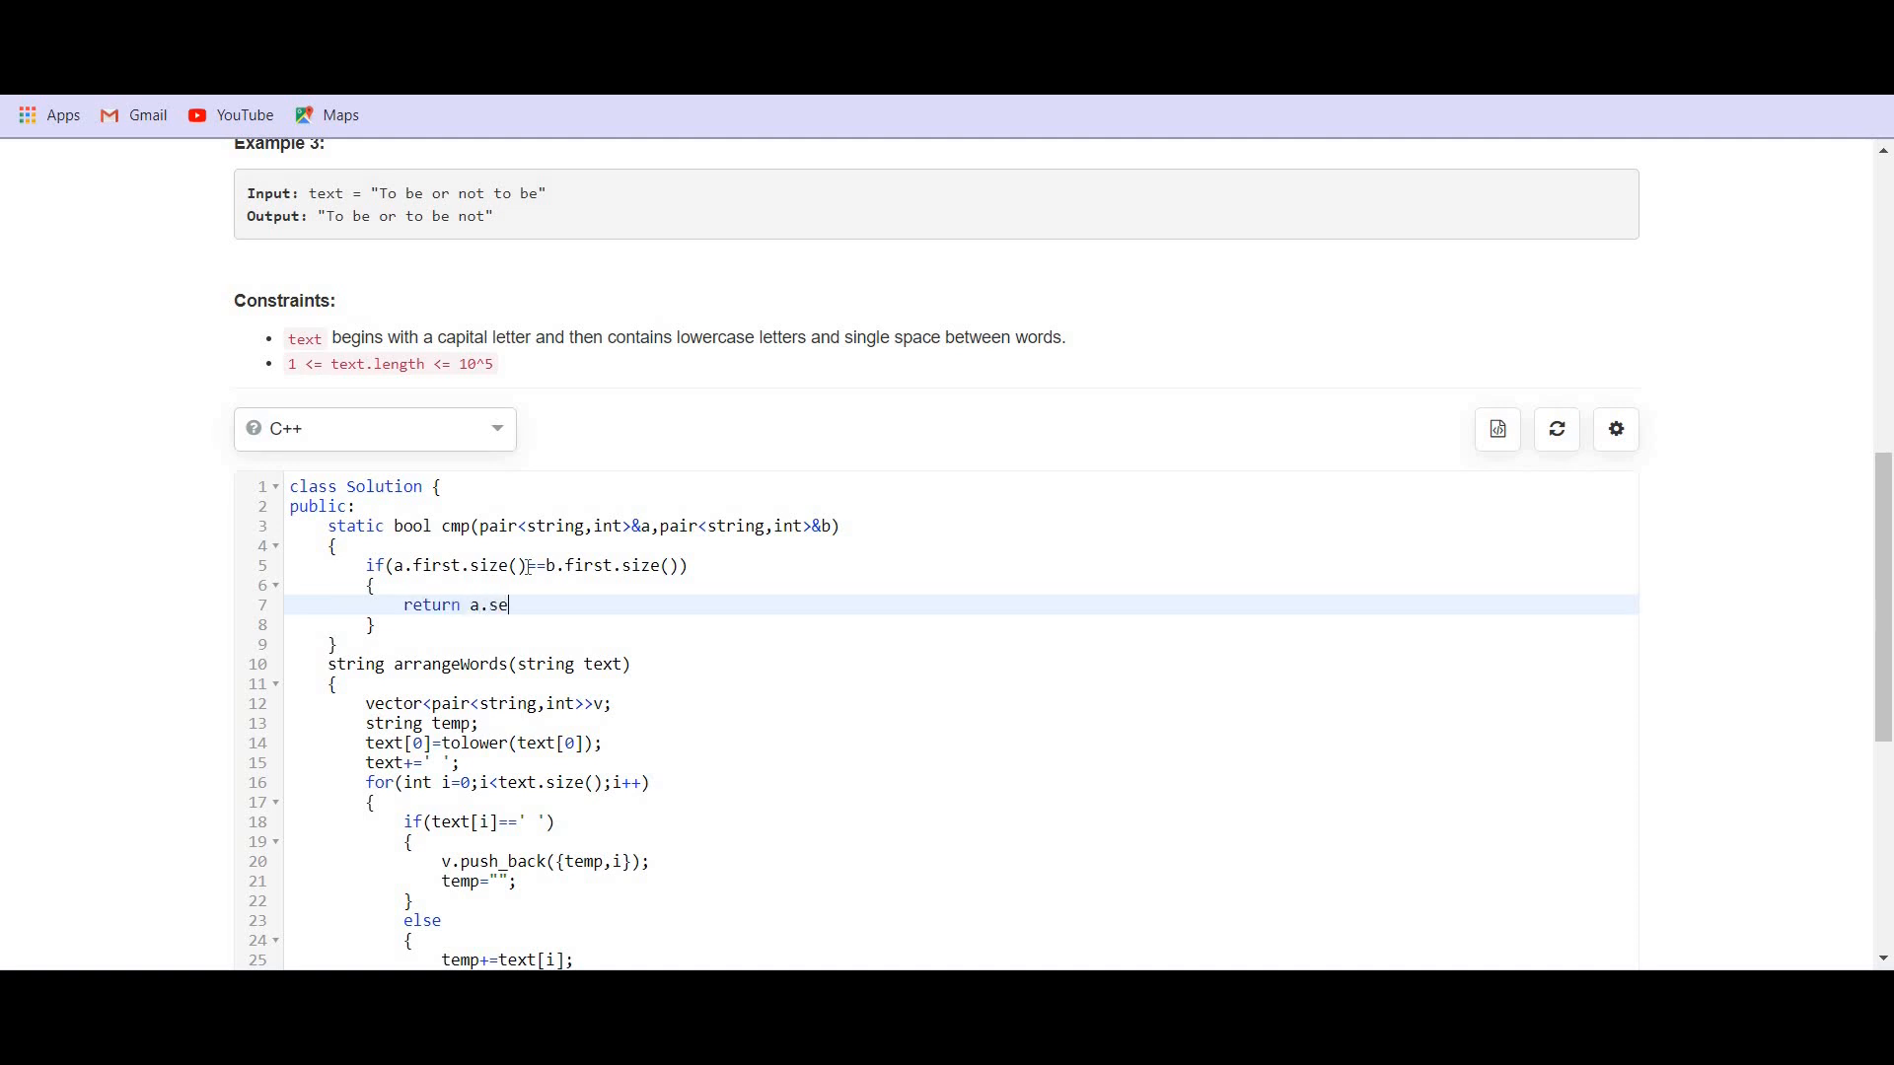
type("cond")
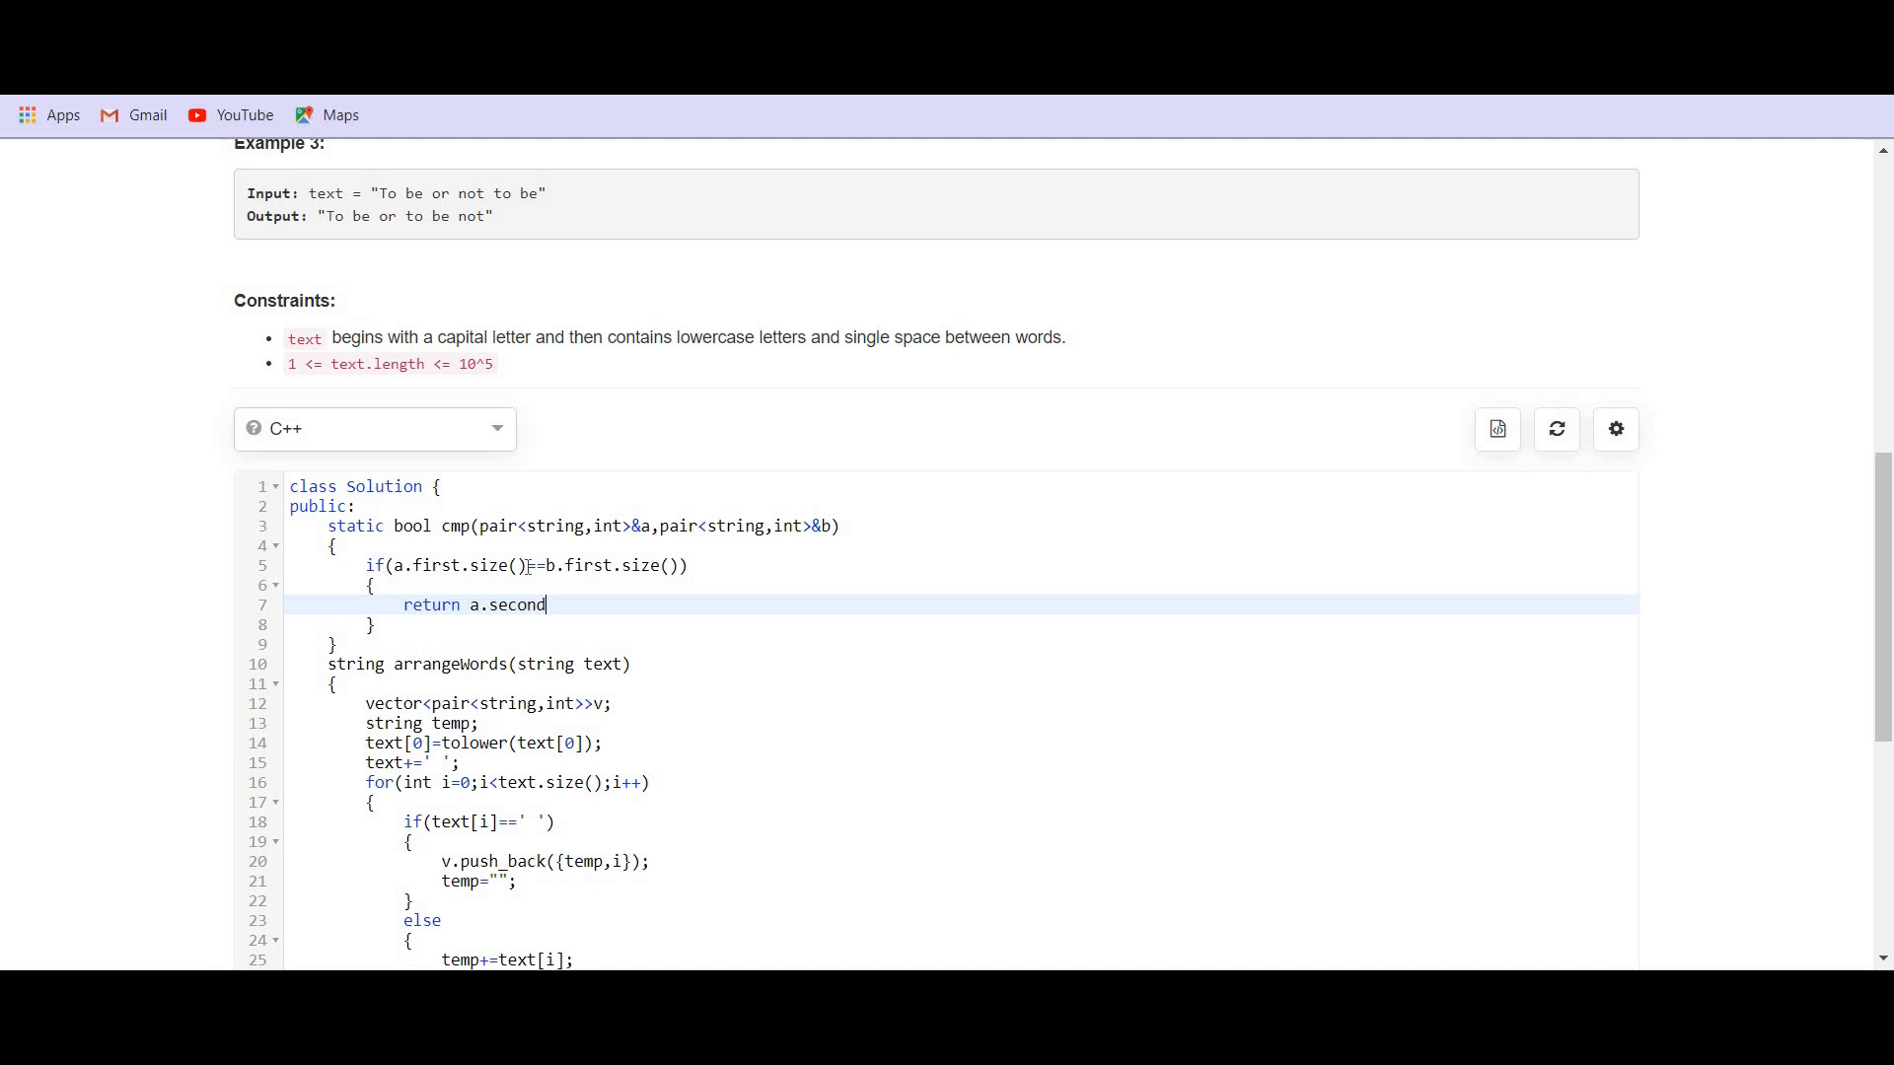
type("<b.")
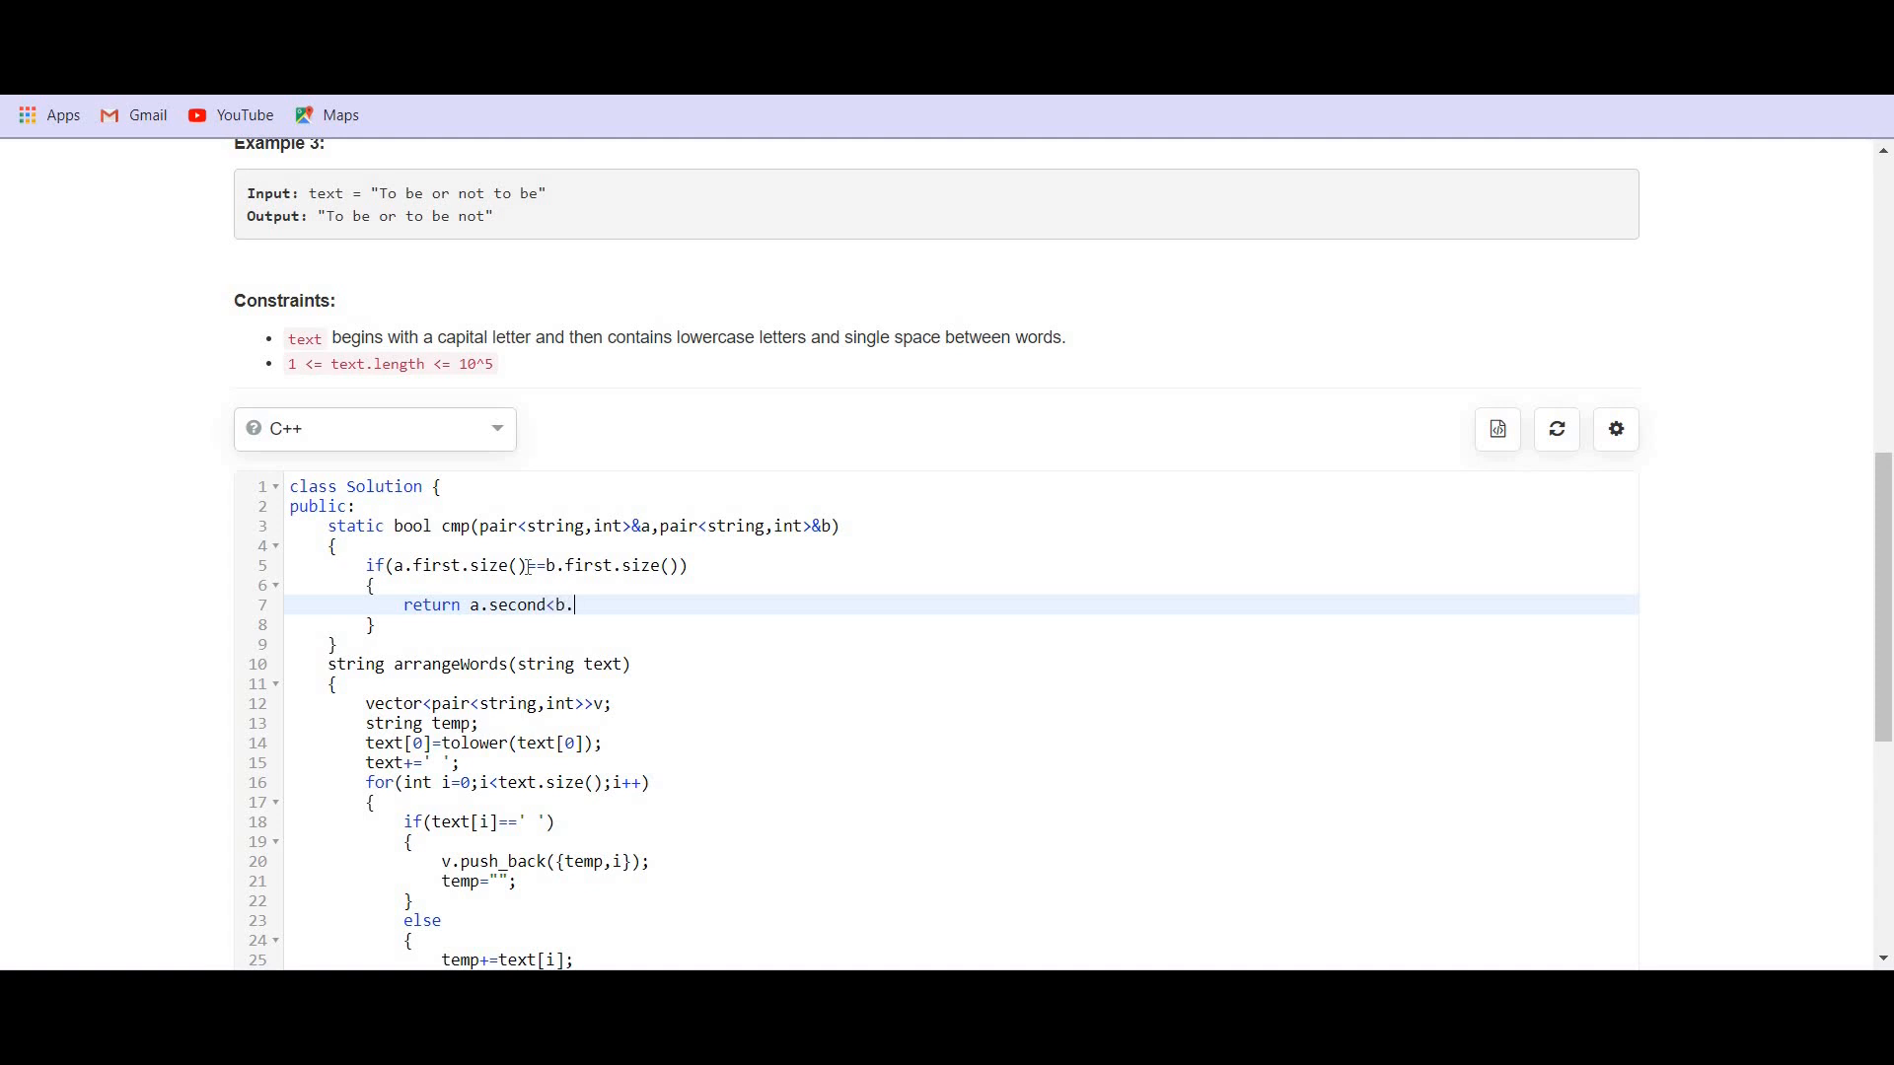
type("second")
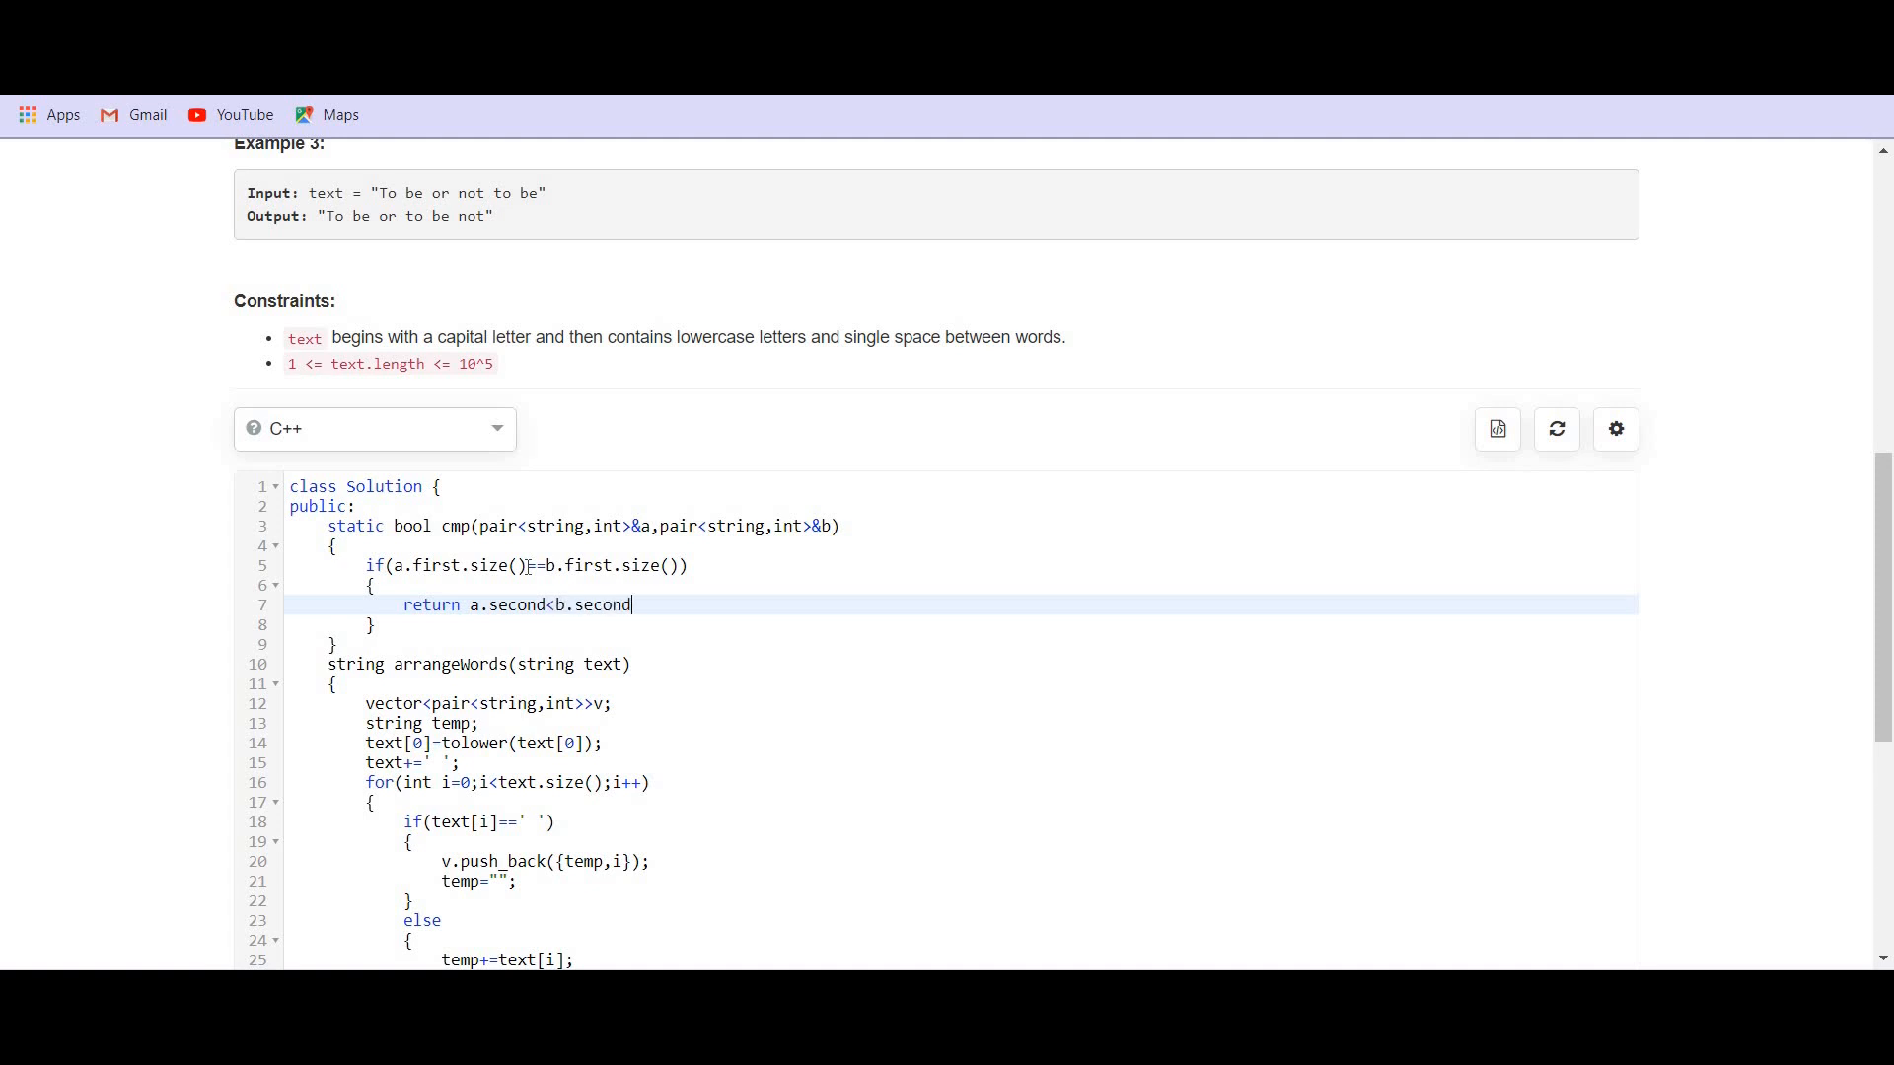
type(";")
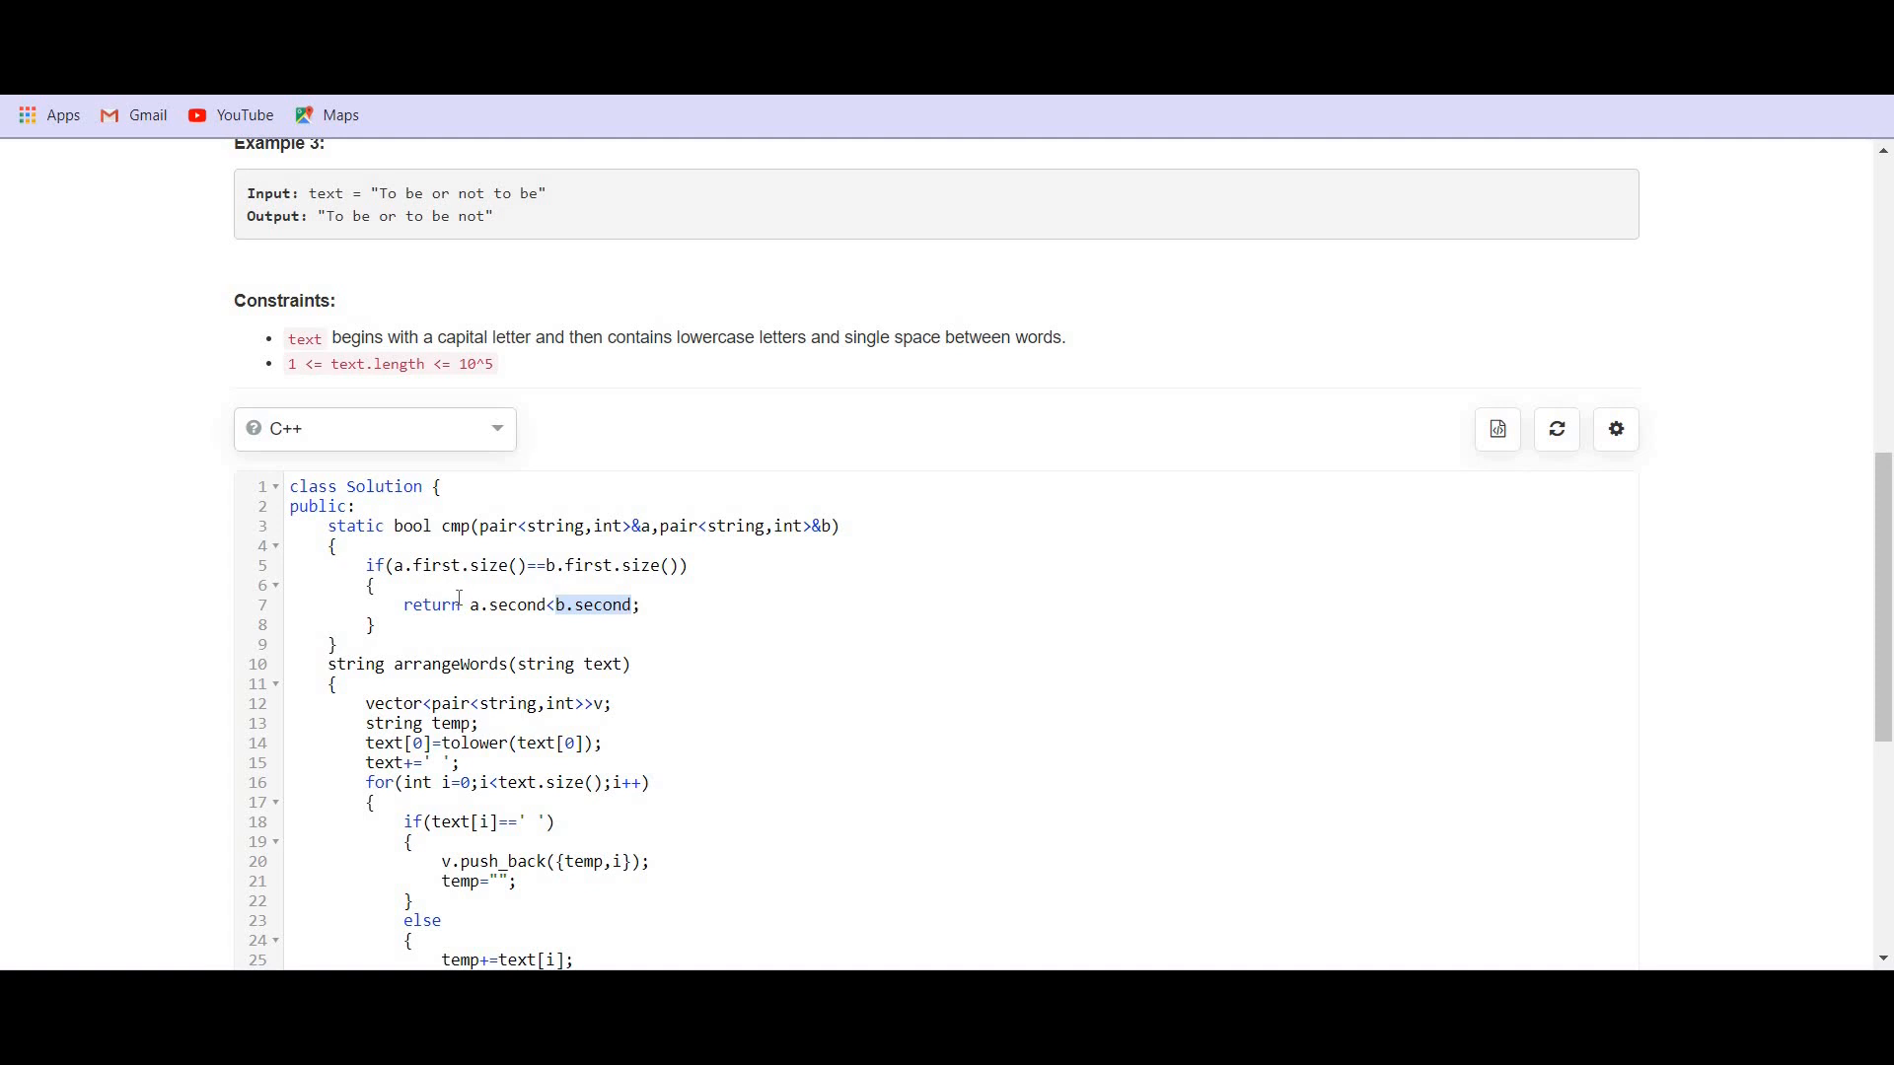
mouse_move(469, 610)
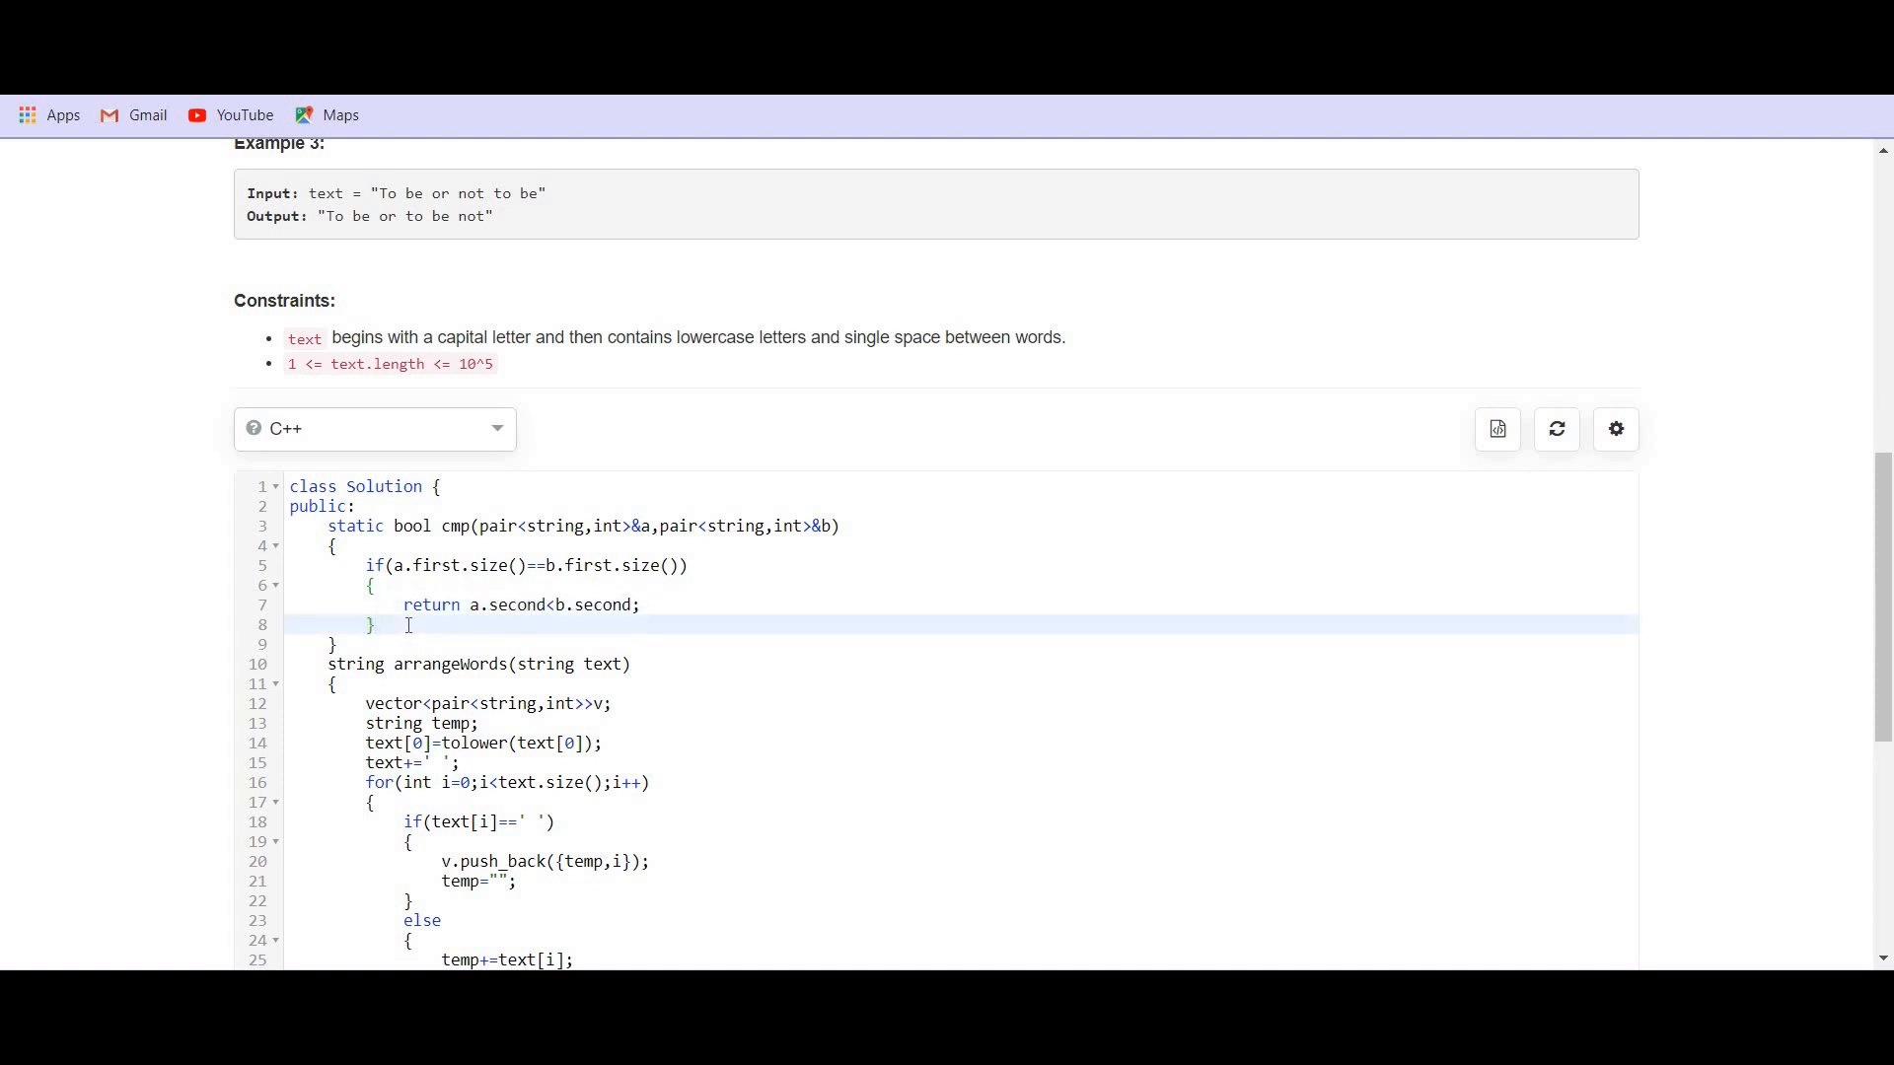
- Otherwise return a.first.size()<b.second.size() so shorter words sort first
type("e")
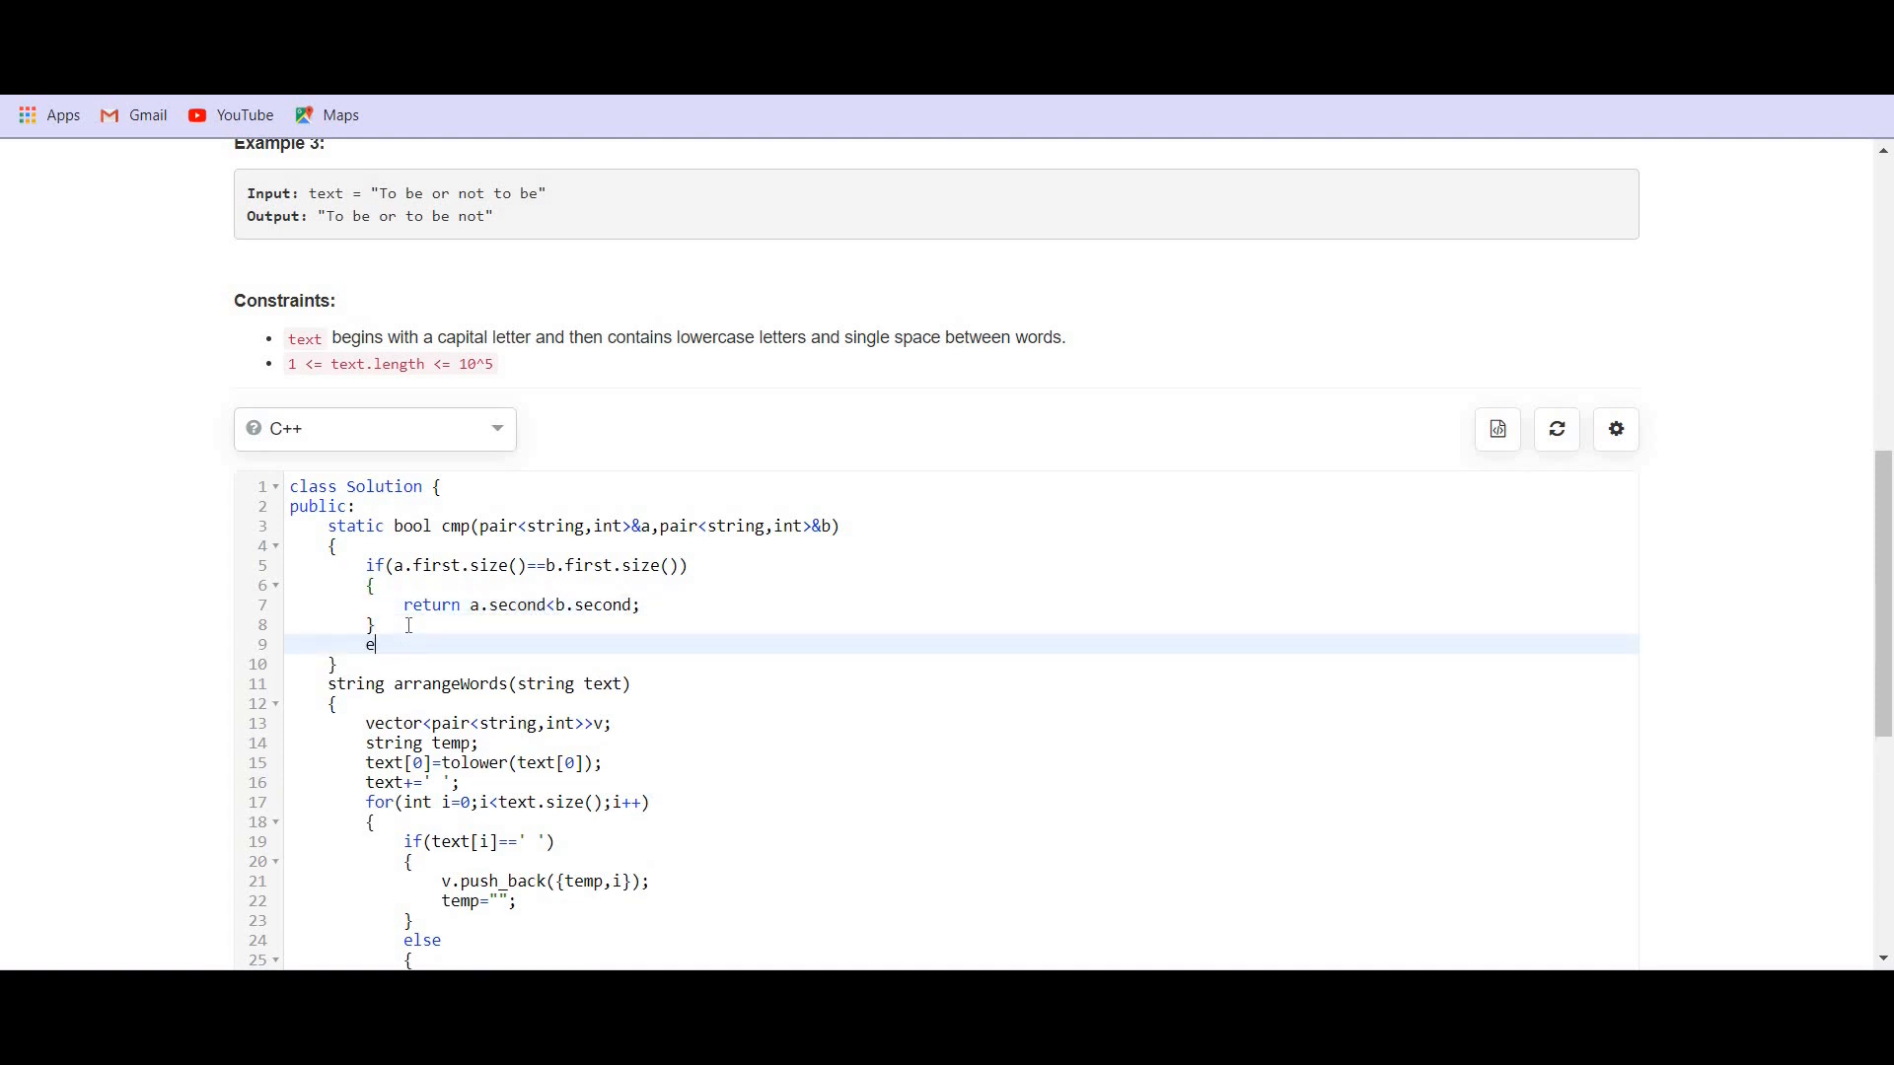
key("Backspace")
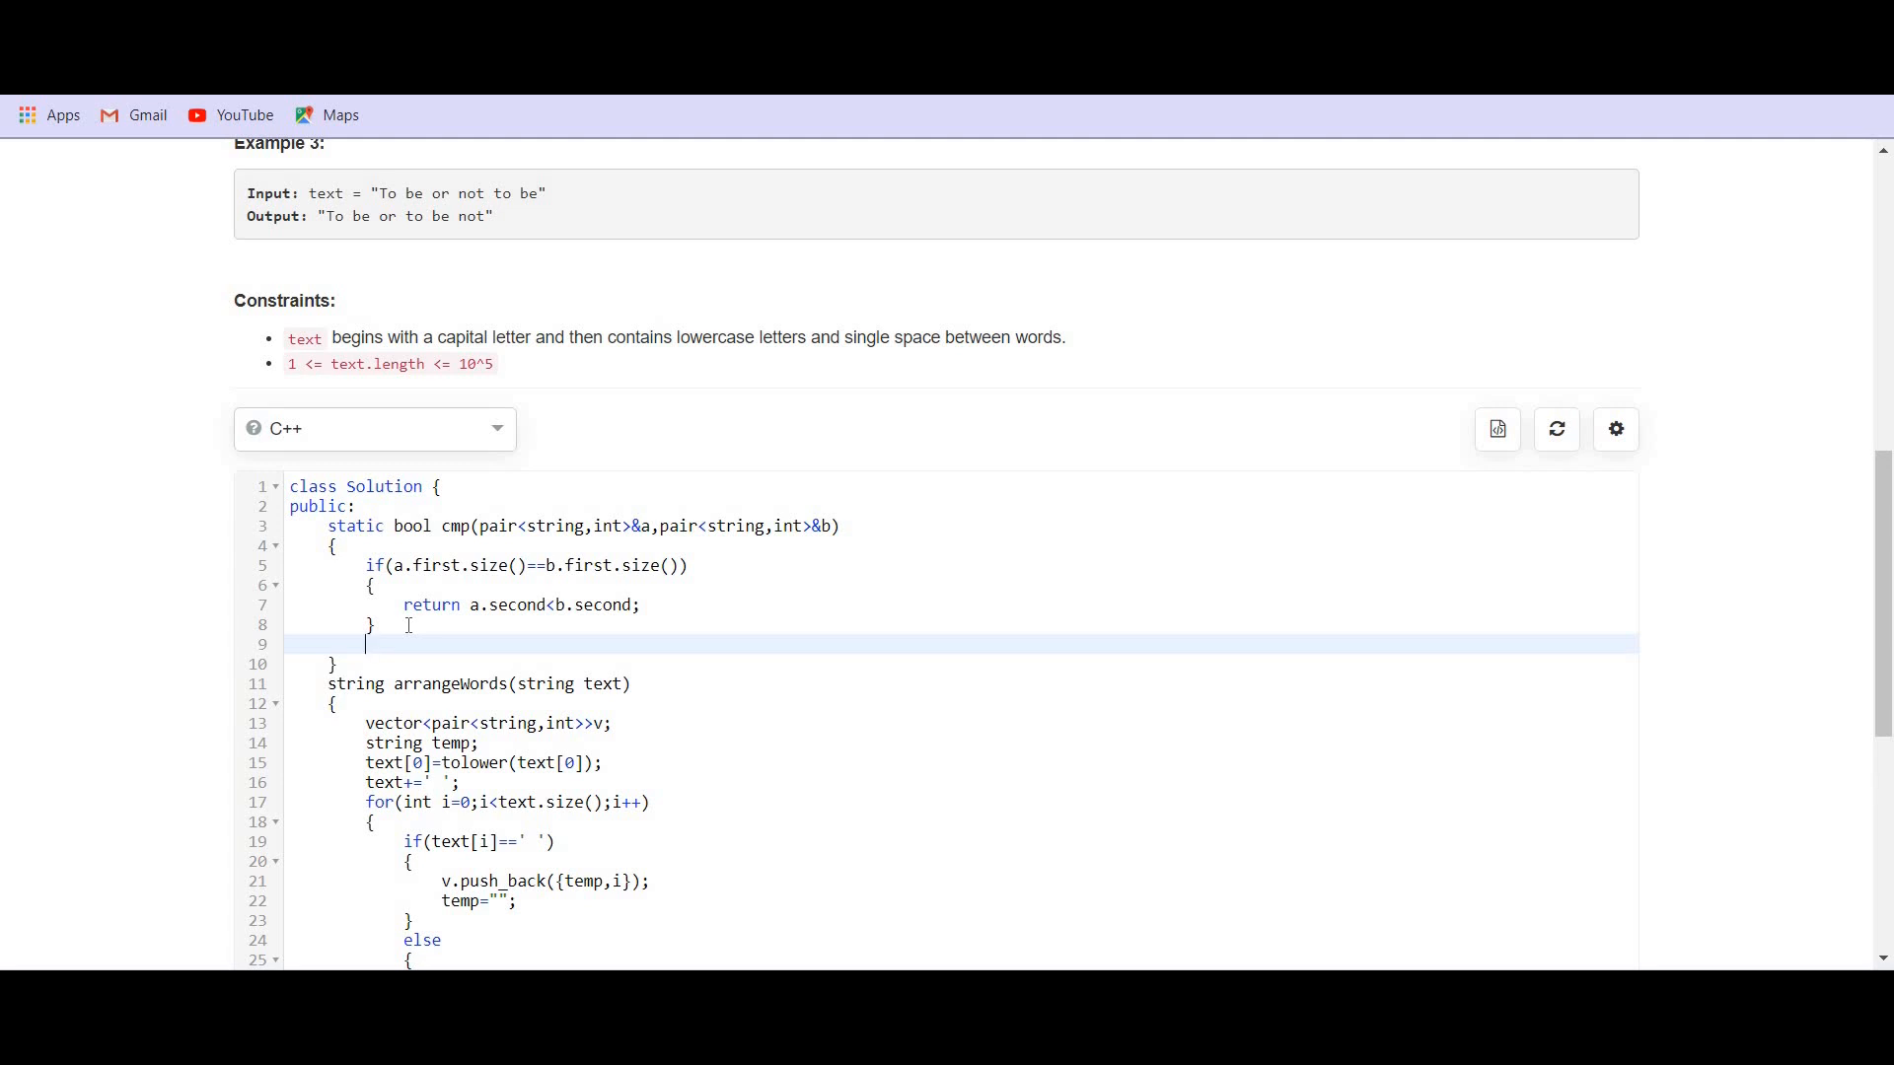
type("return a.fi")
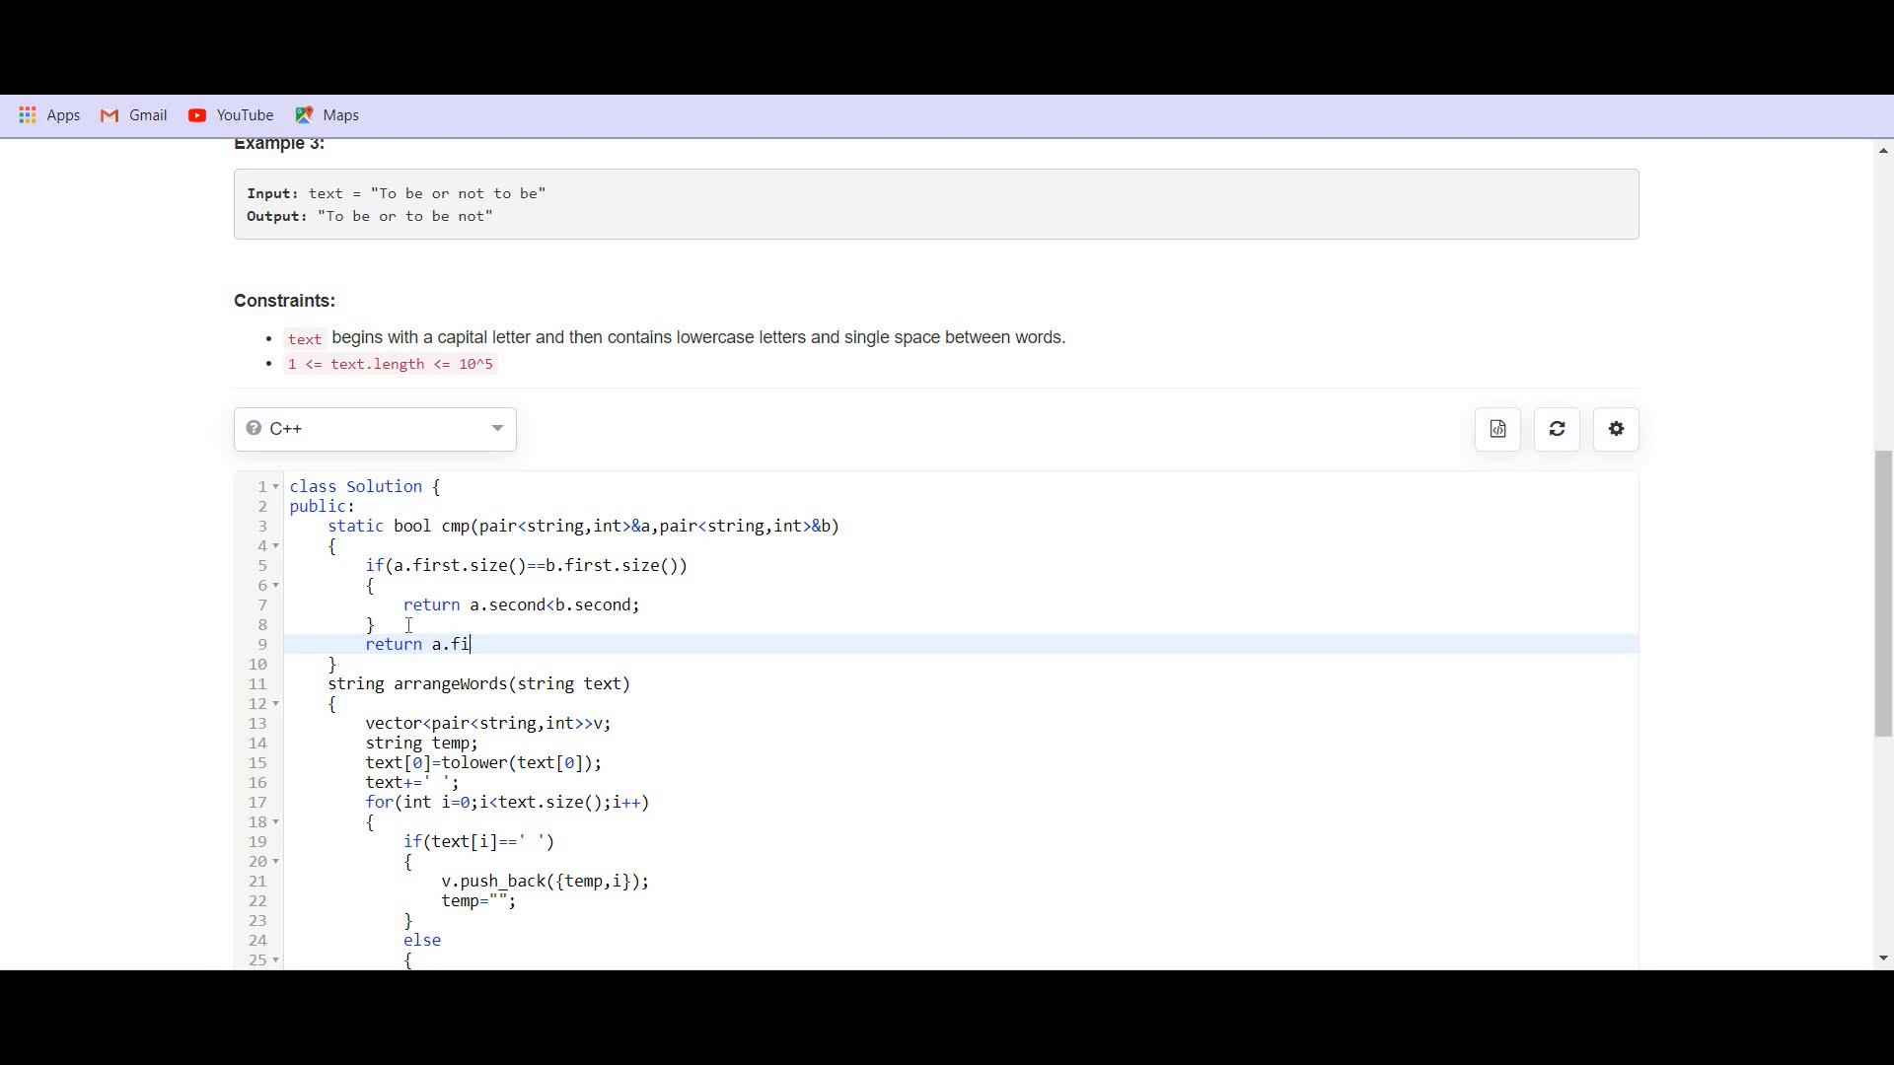
type("rst.sie")
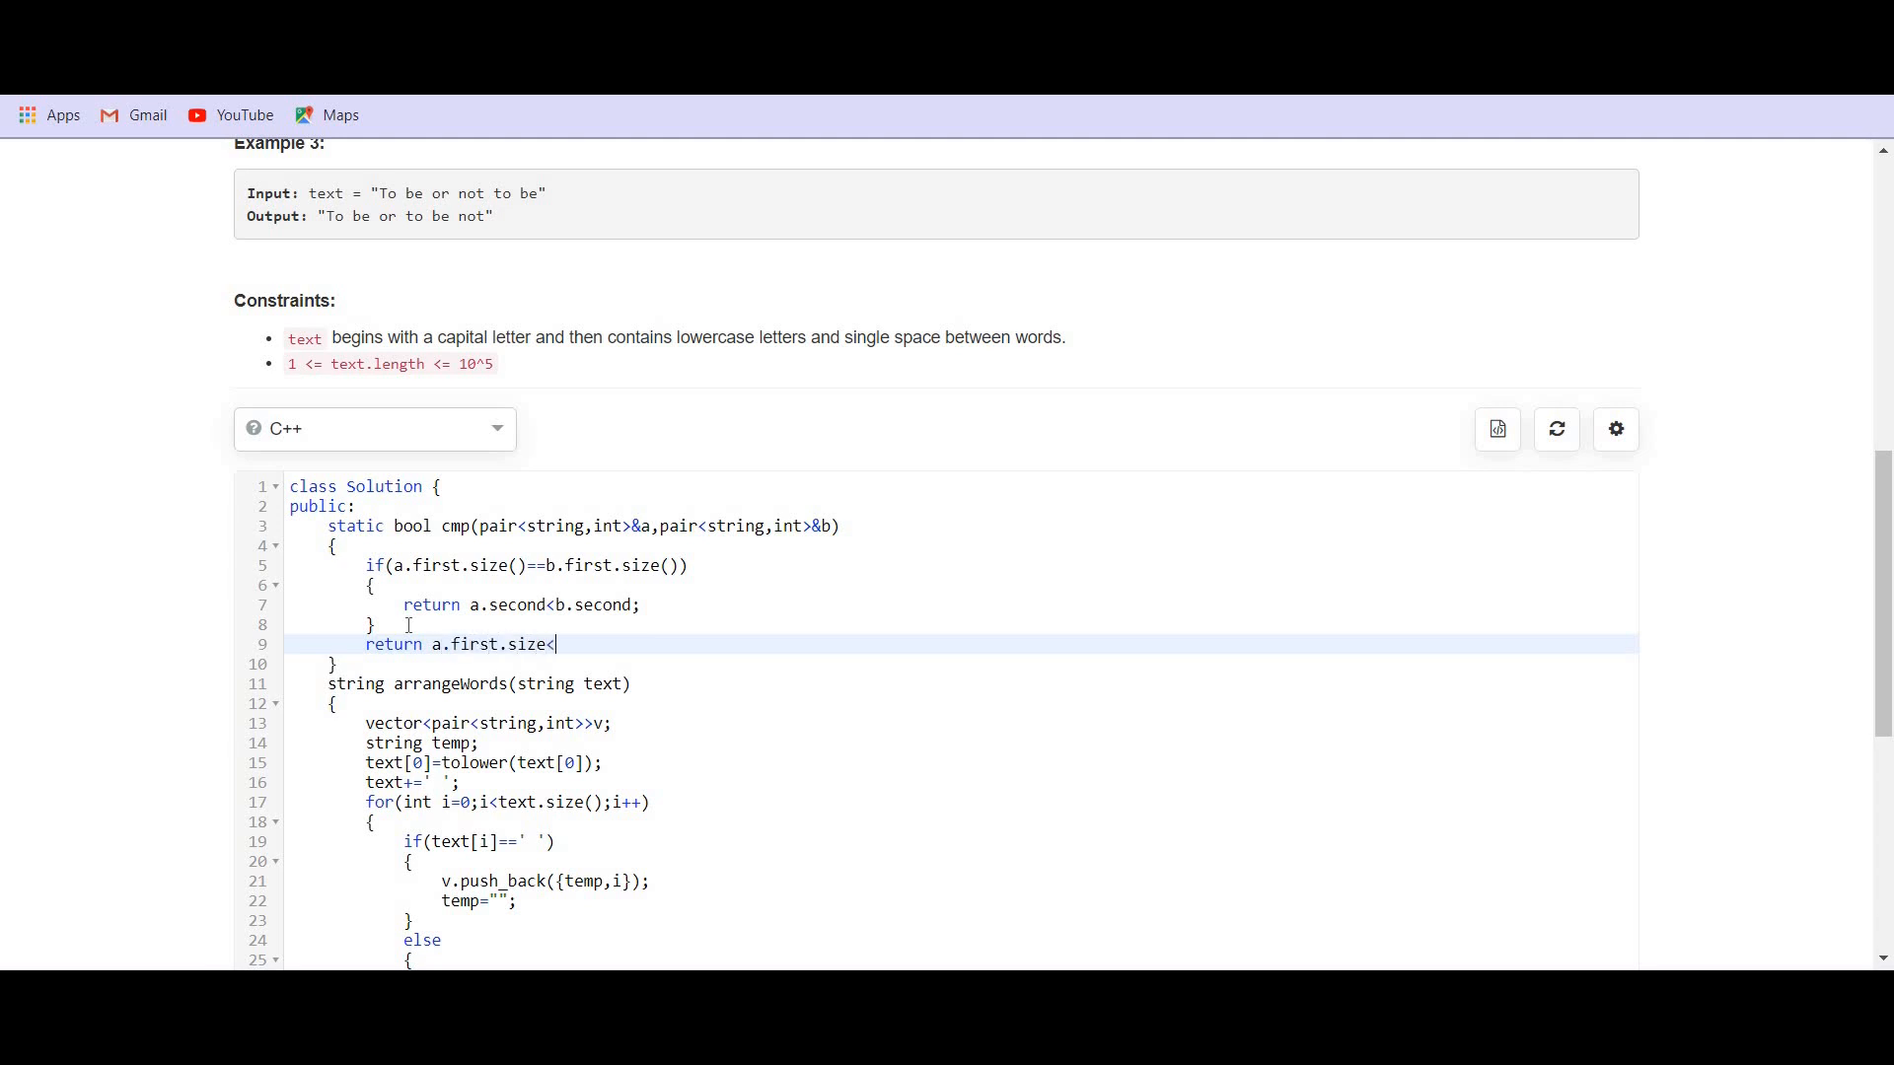
type("()")
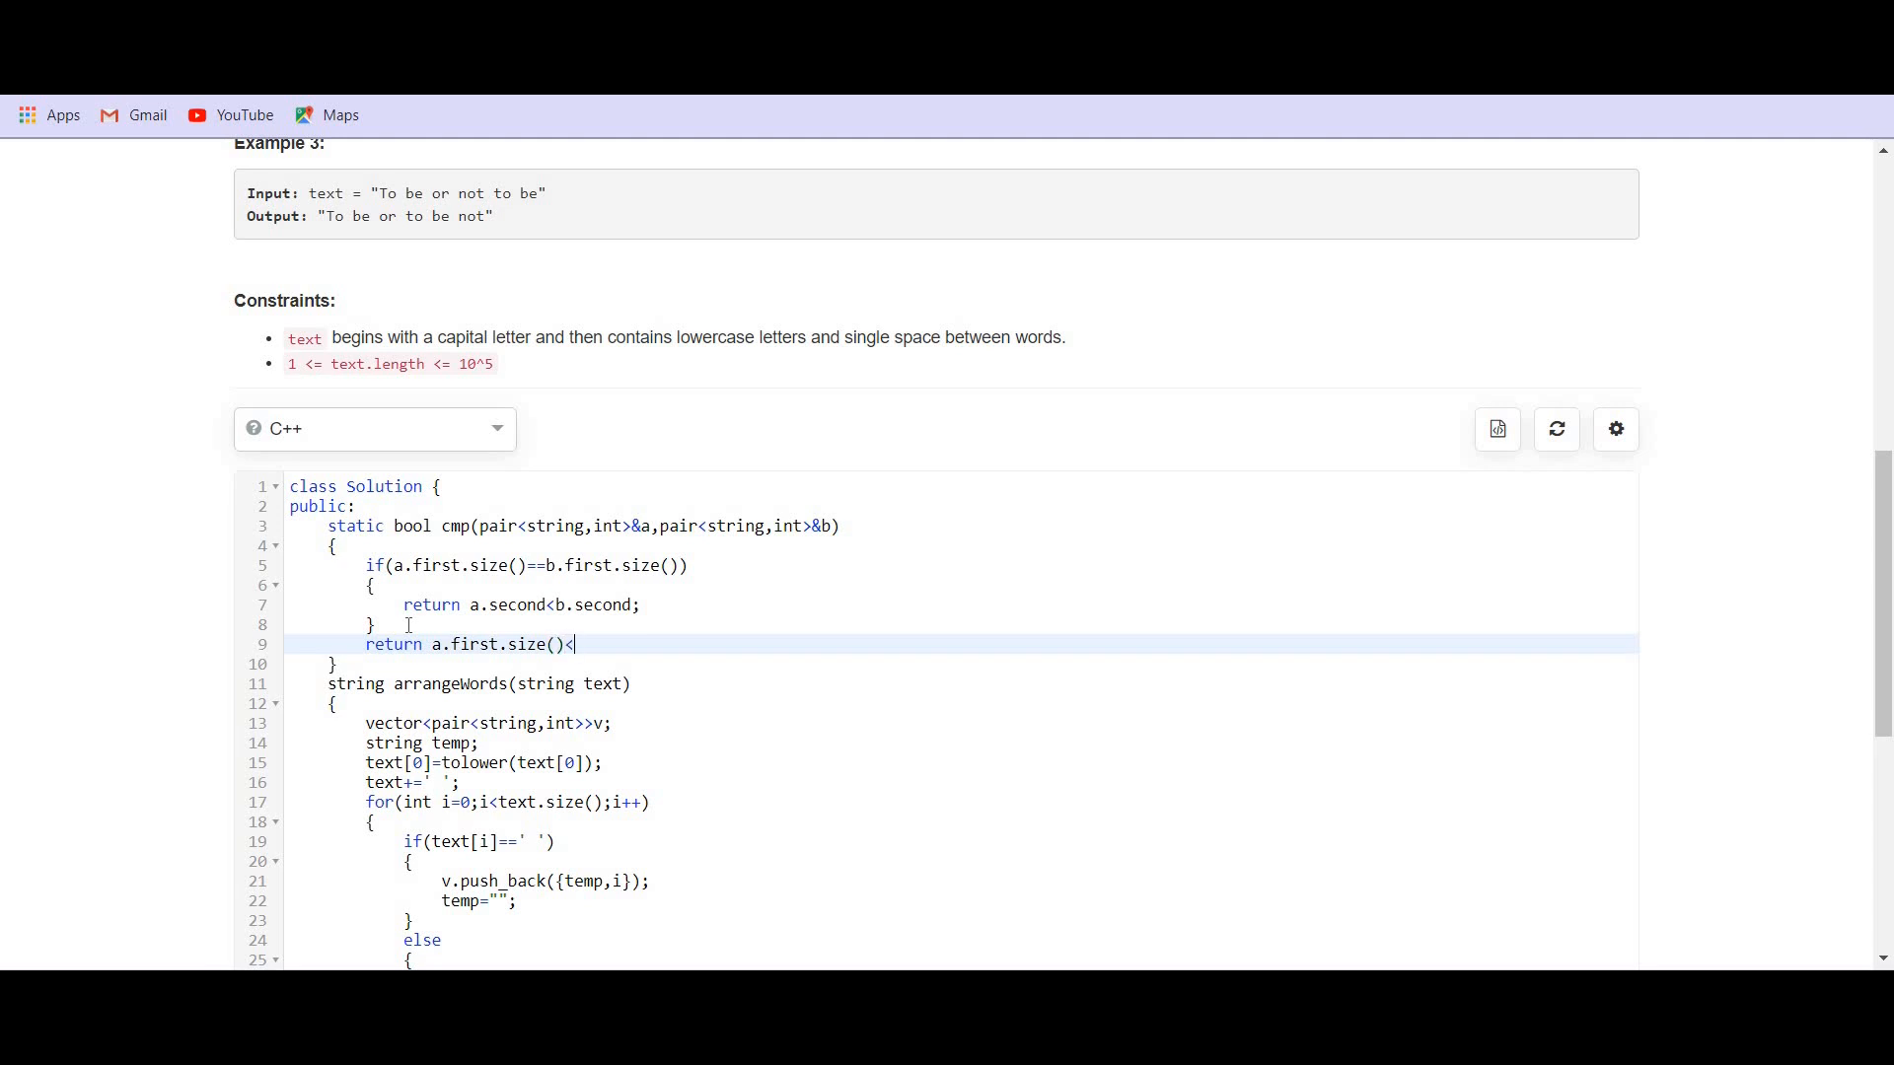
type("b")
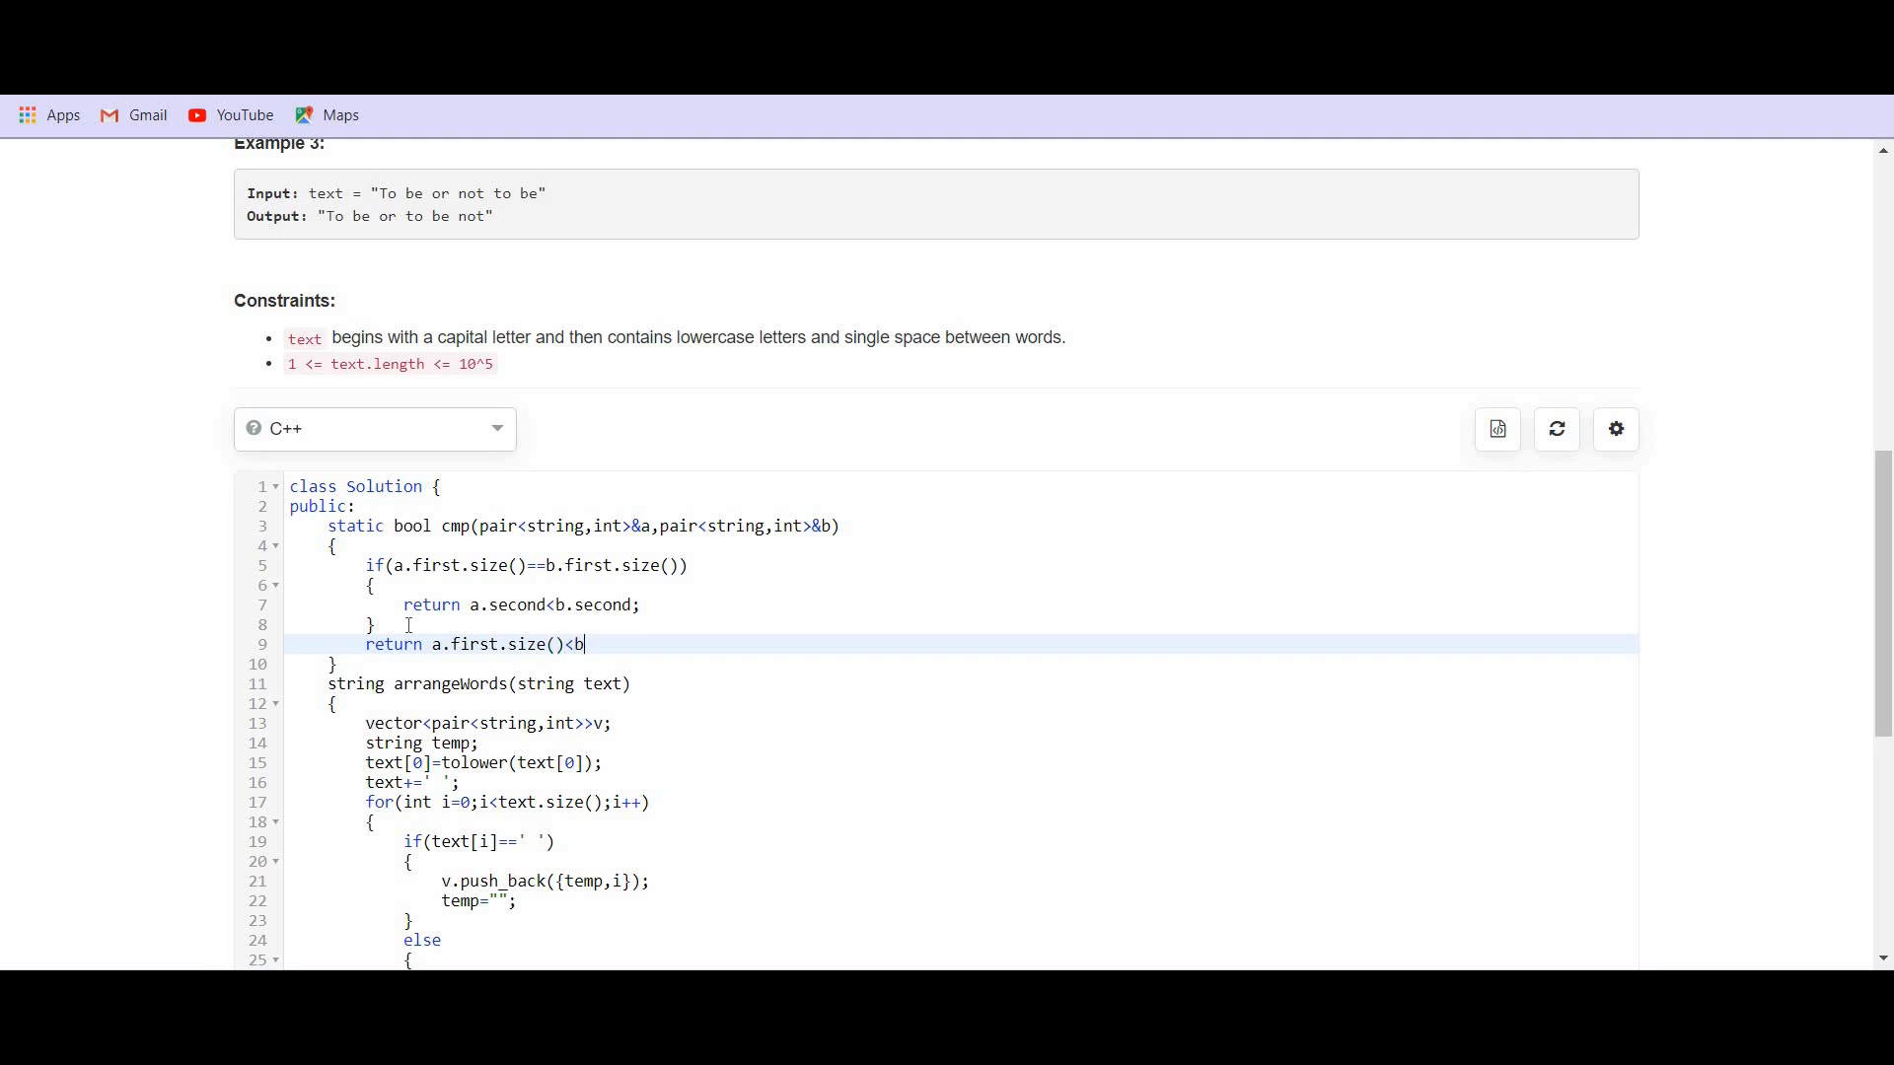
type(".second.size")
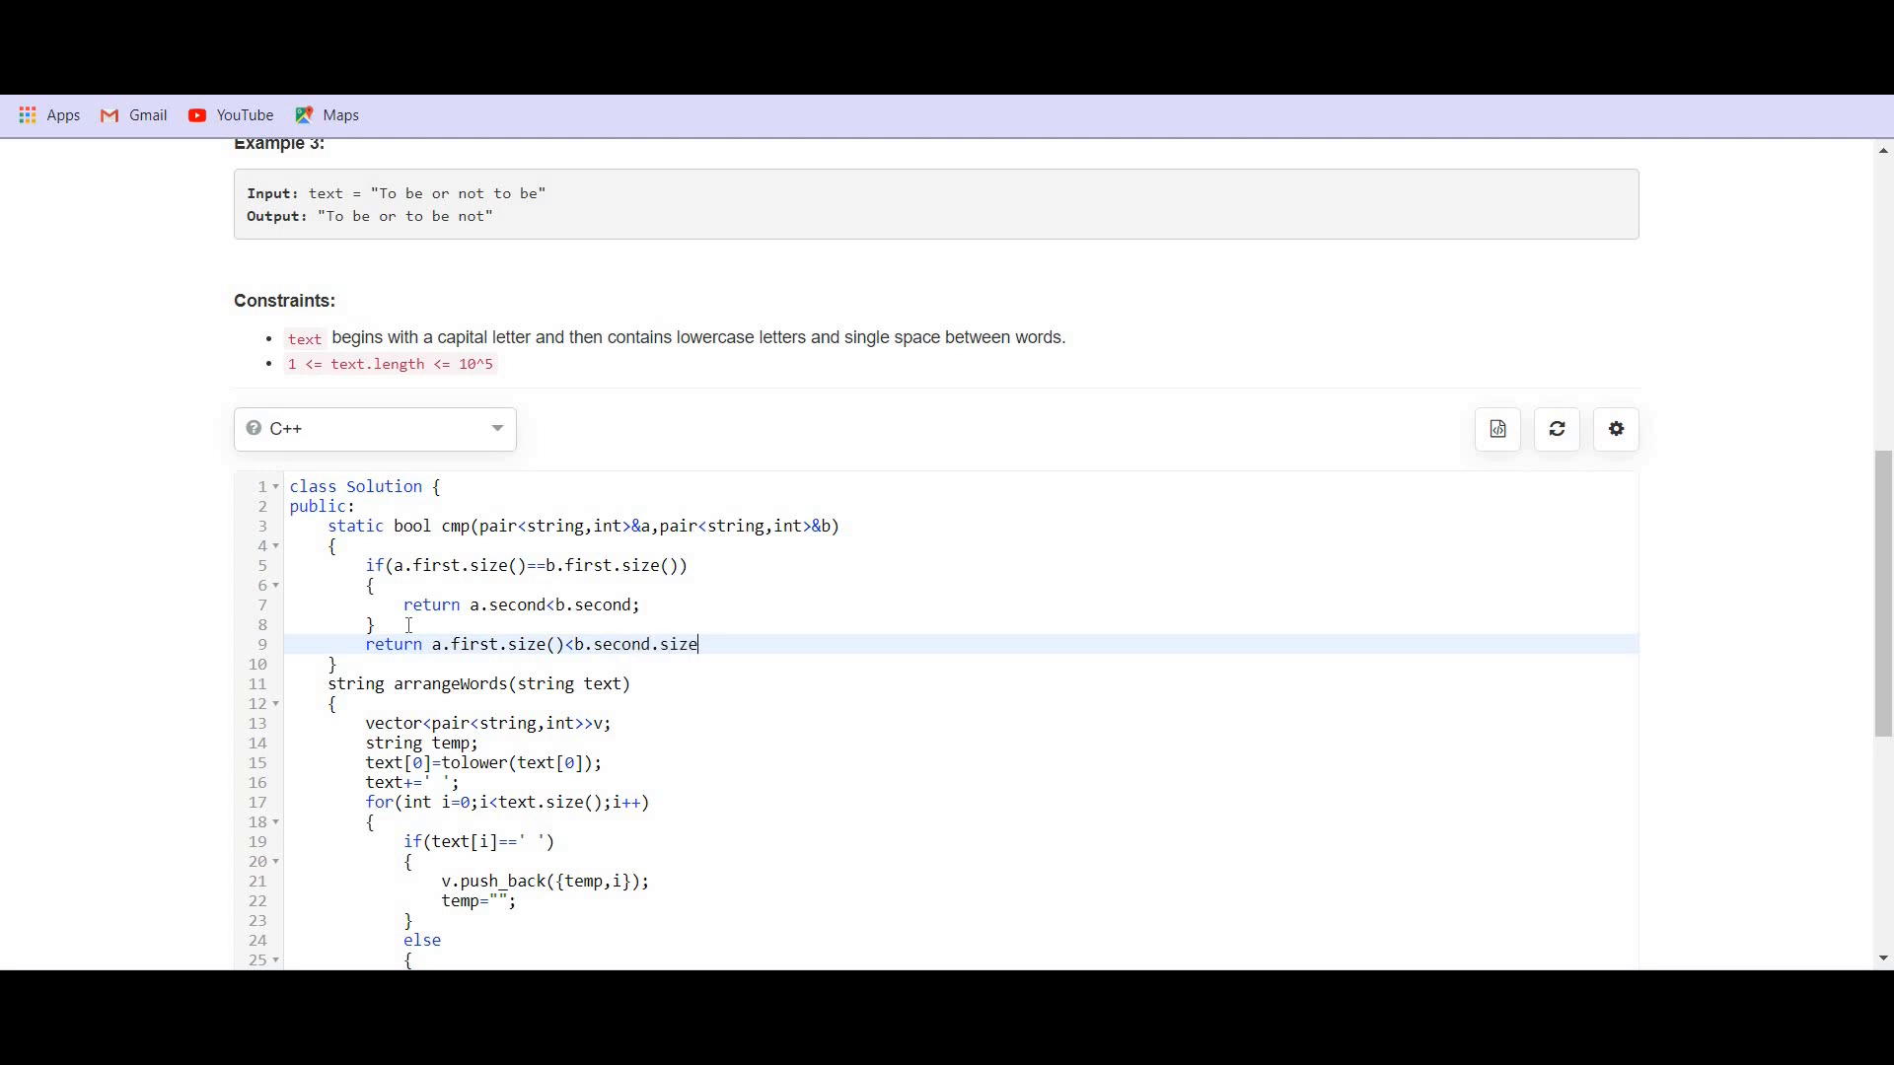
type("();")
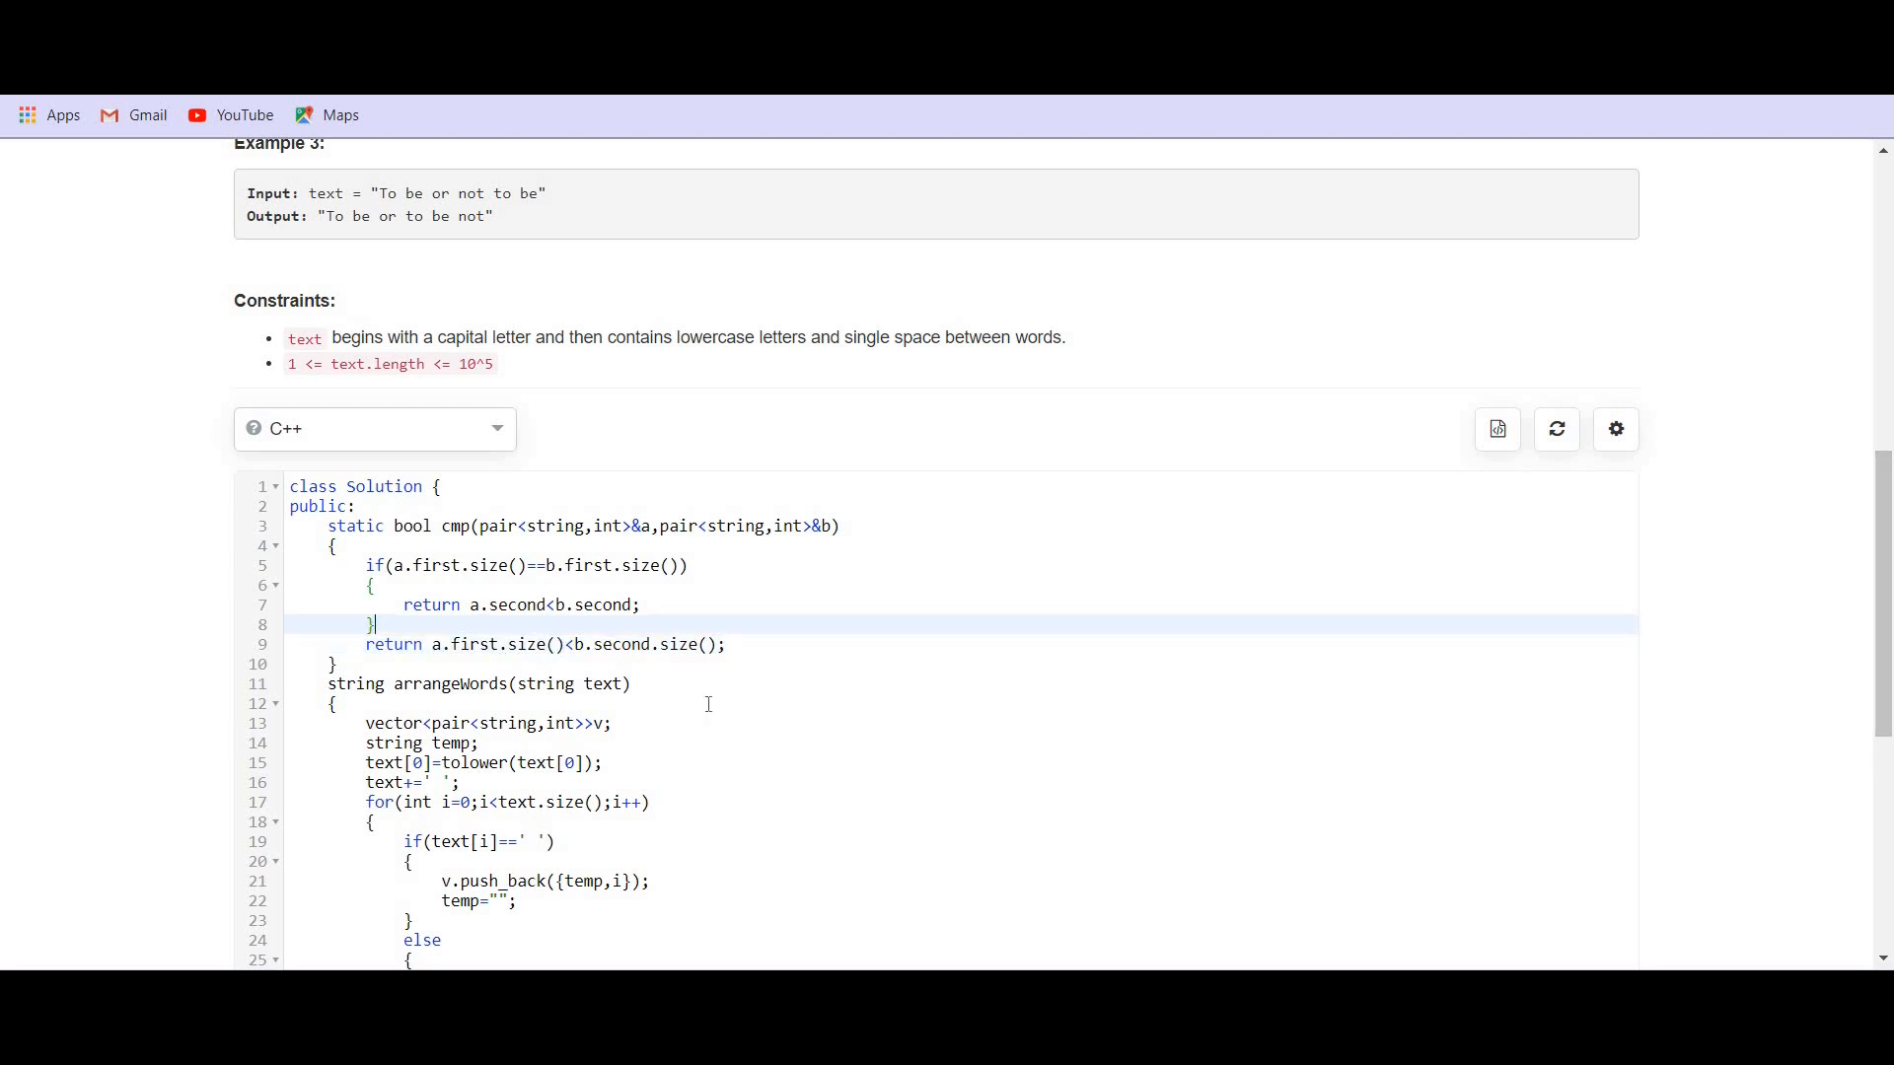
mouse_move(587, 663)
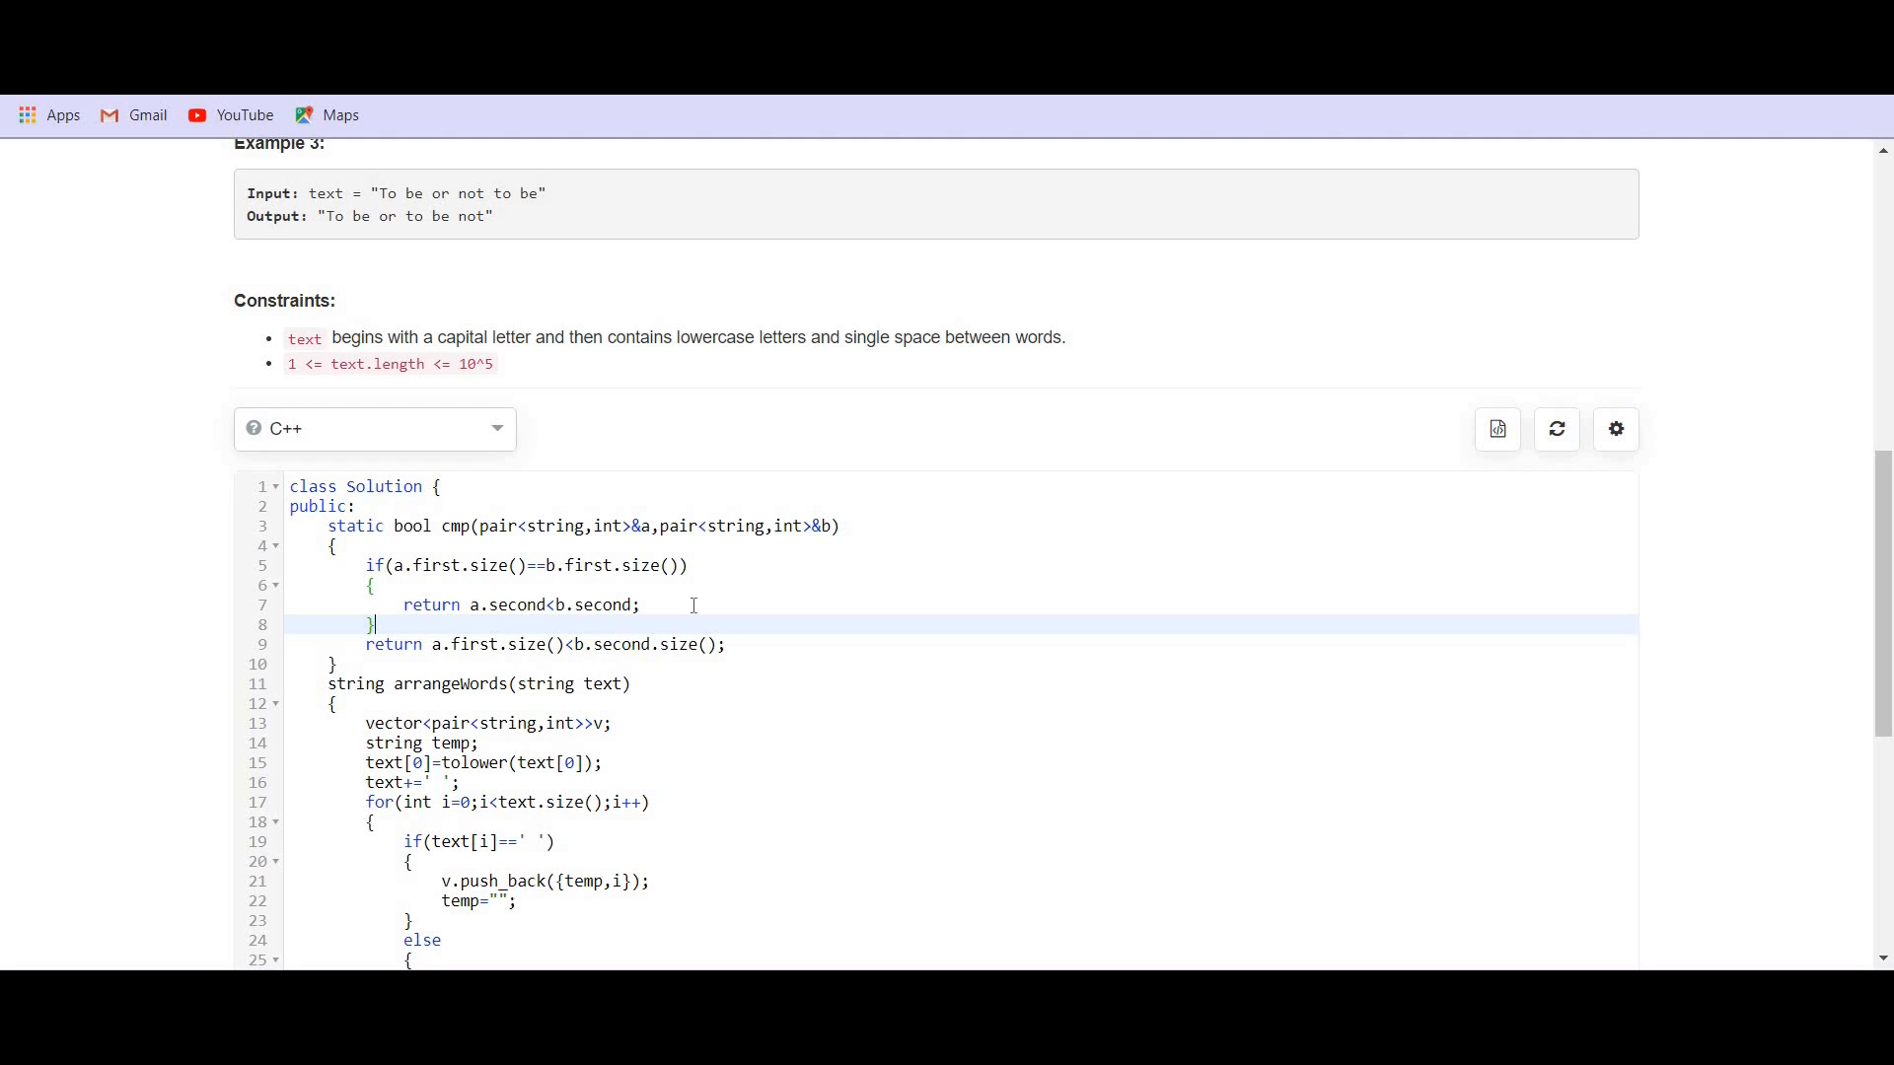
- Reset temp with temp= and start a for(auto a: loop over the sorted pairs
scroll("down", 3)
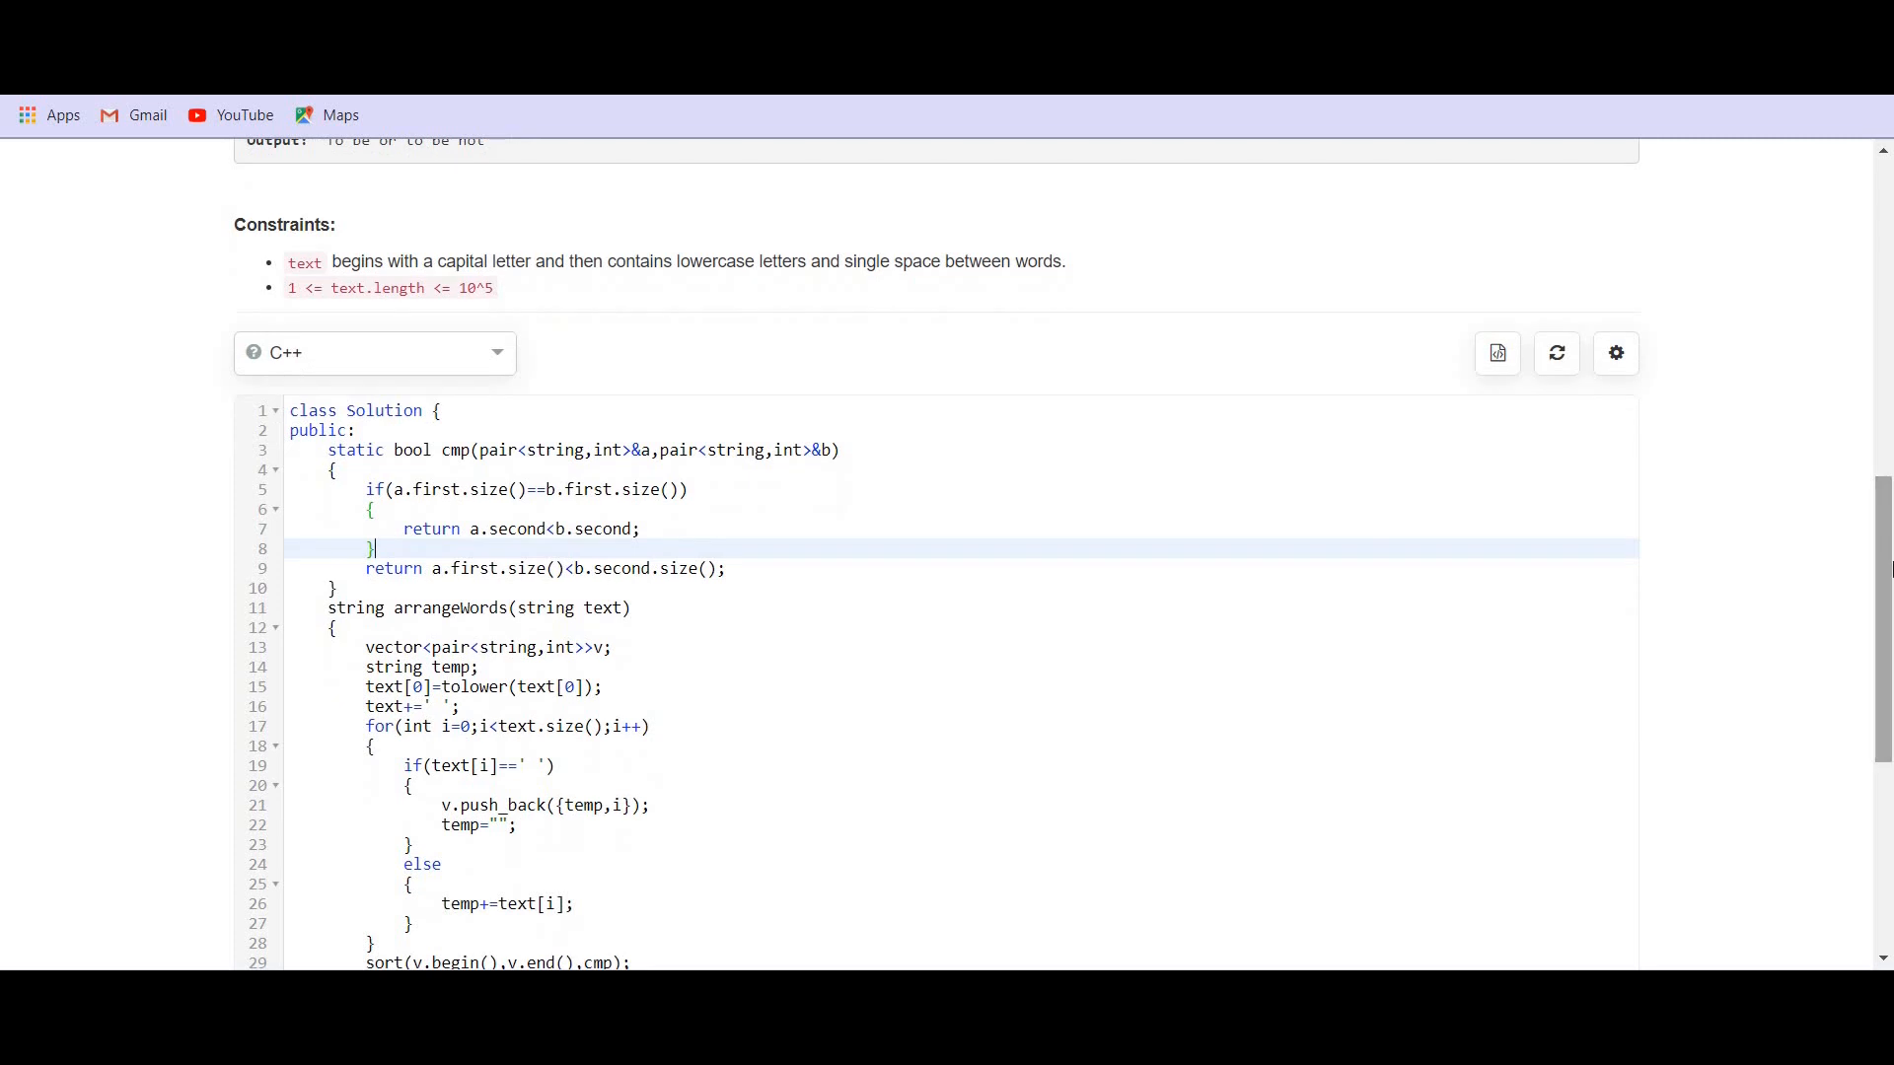
scroll("down", 3)
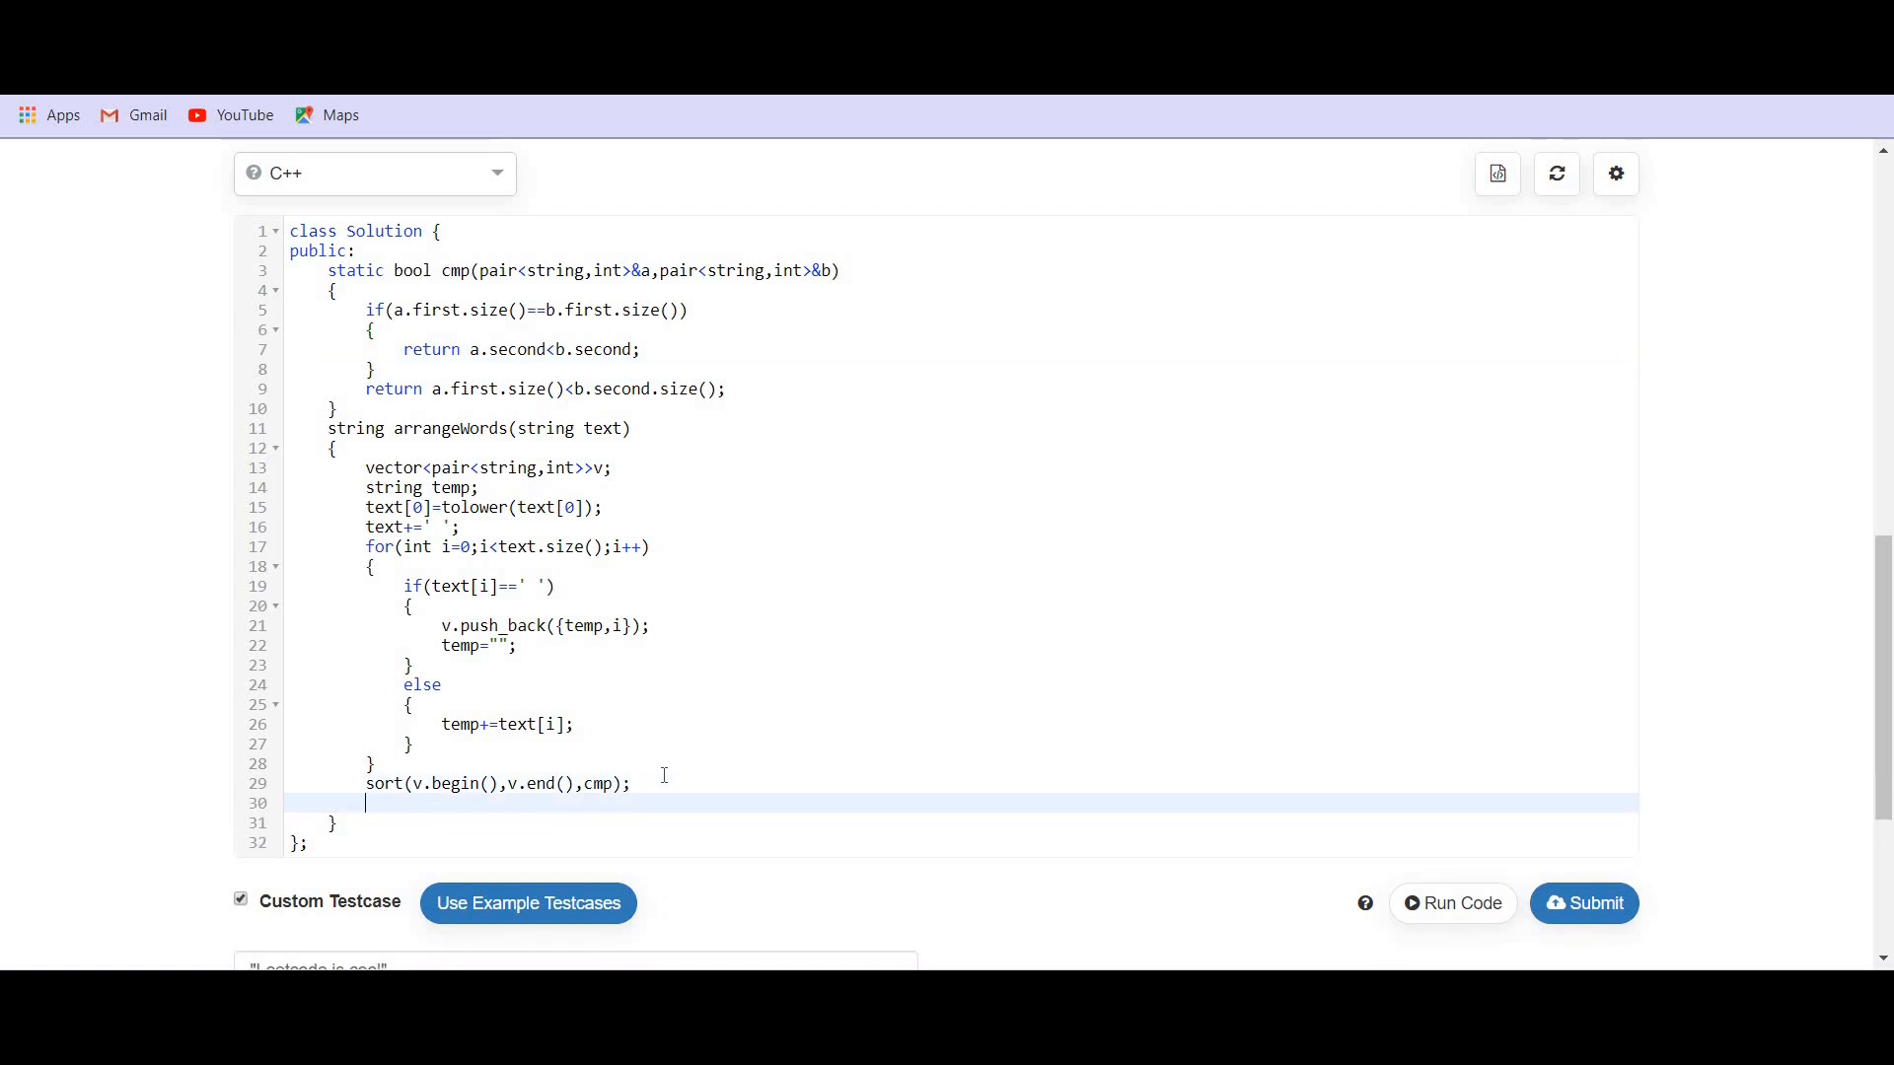
type("te")
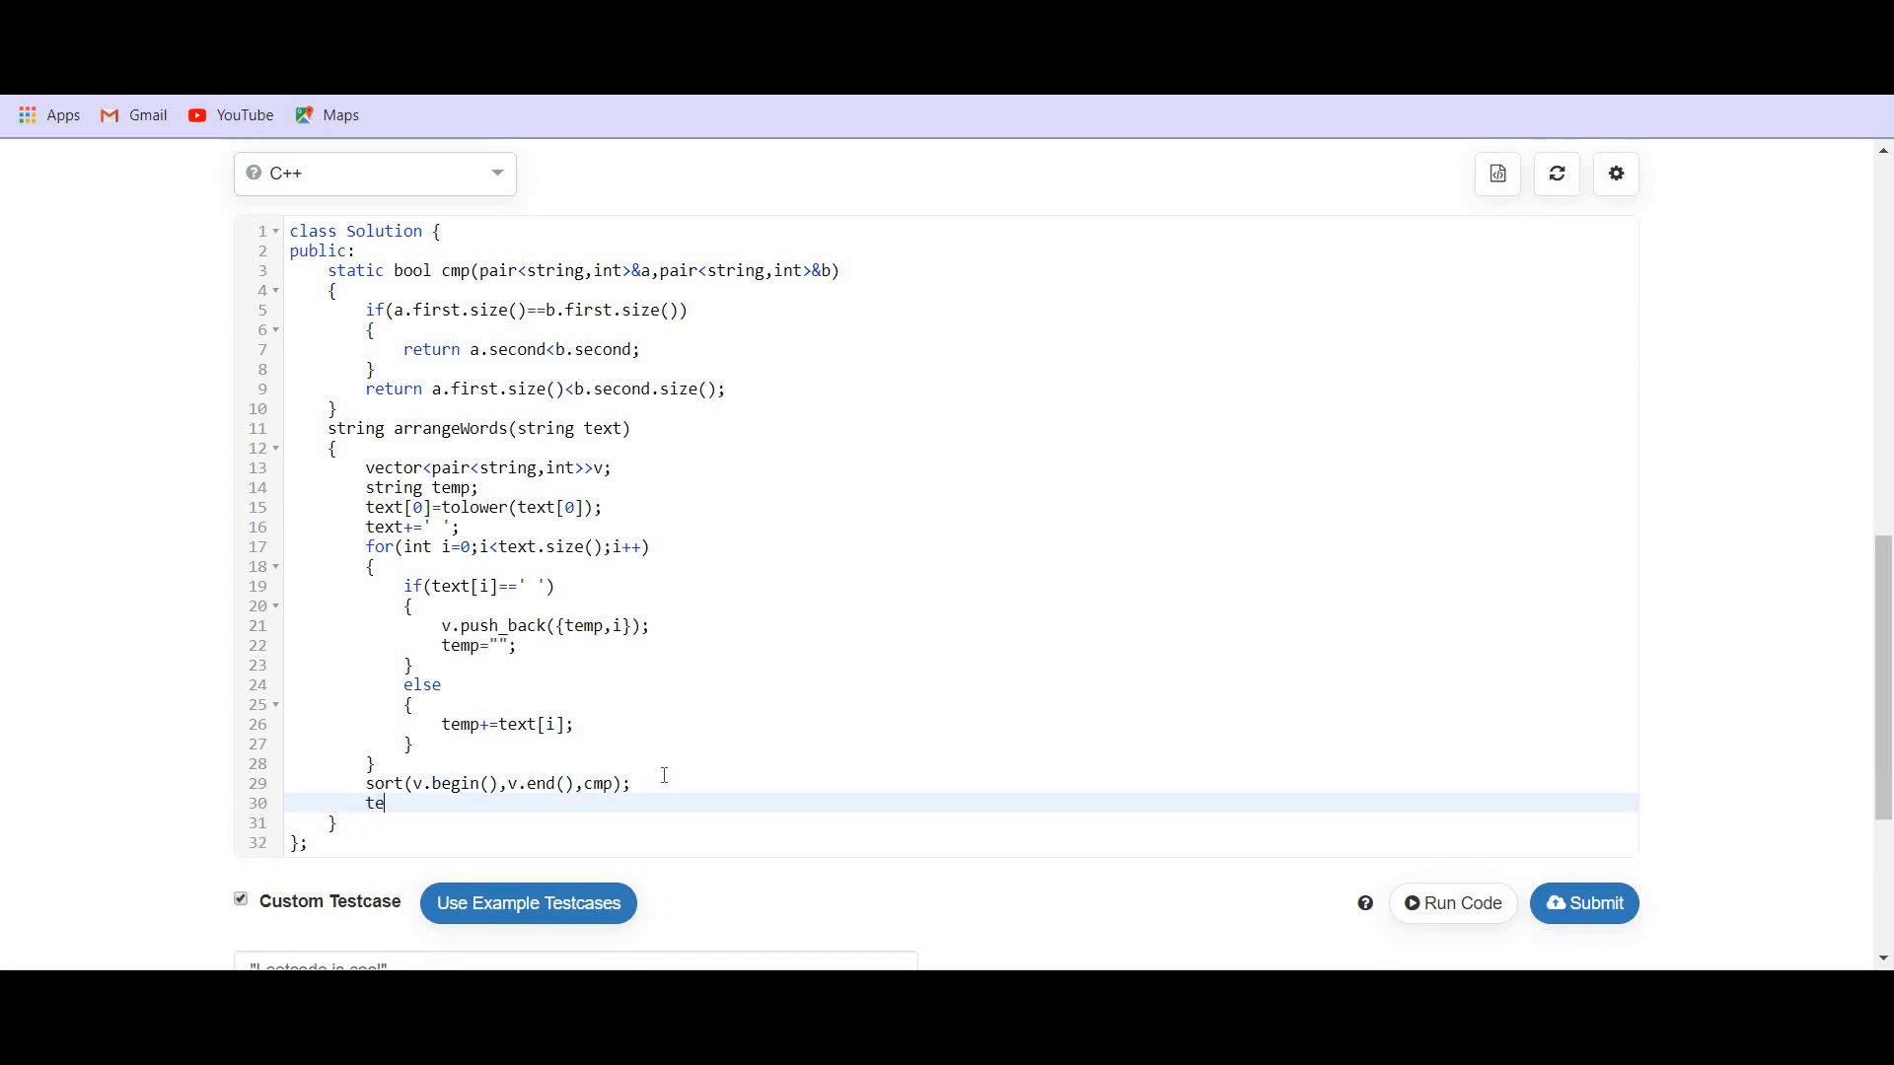
type("mp")
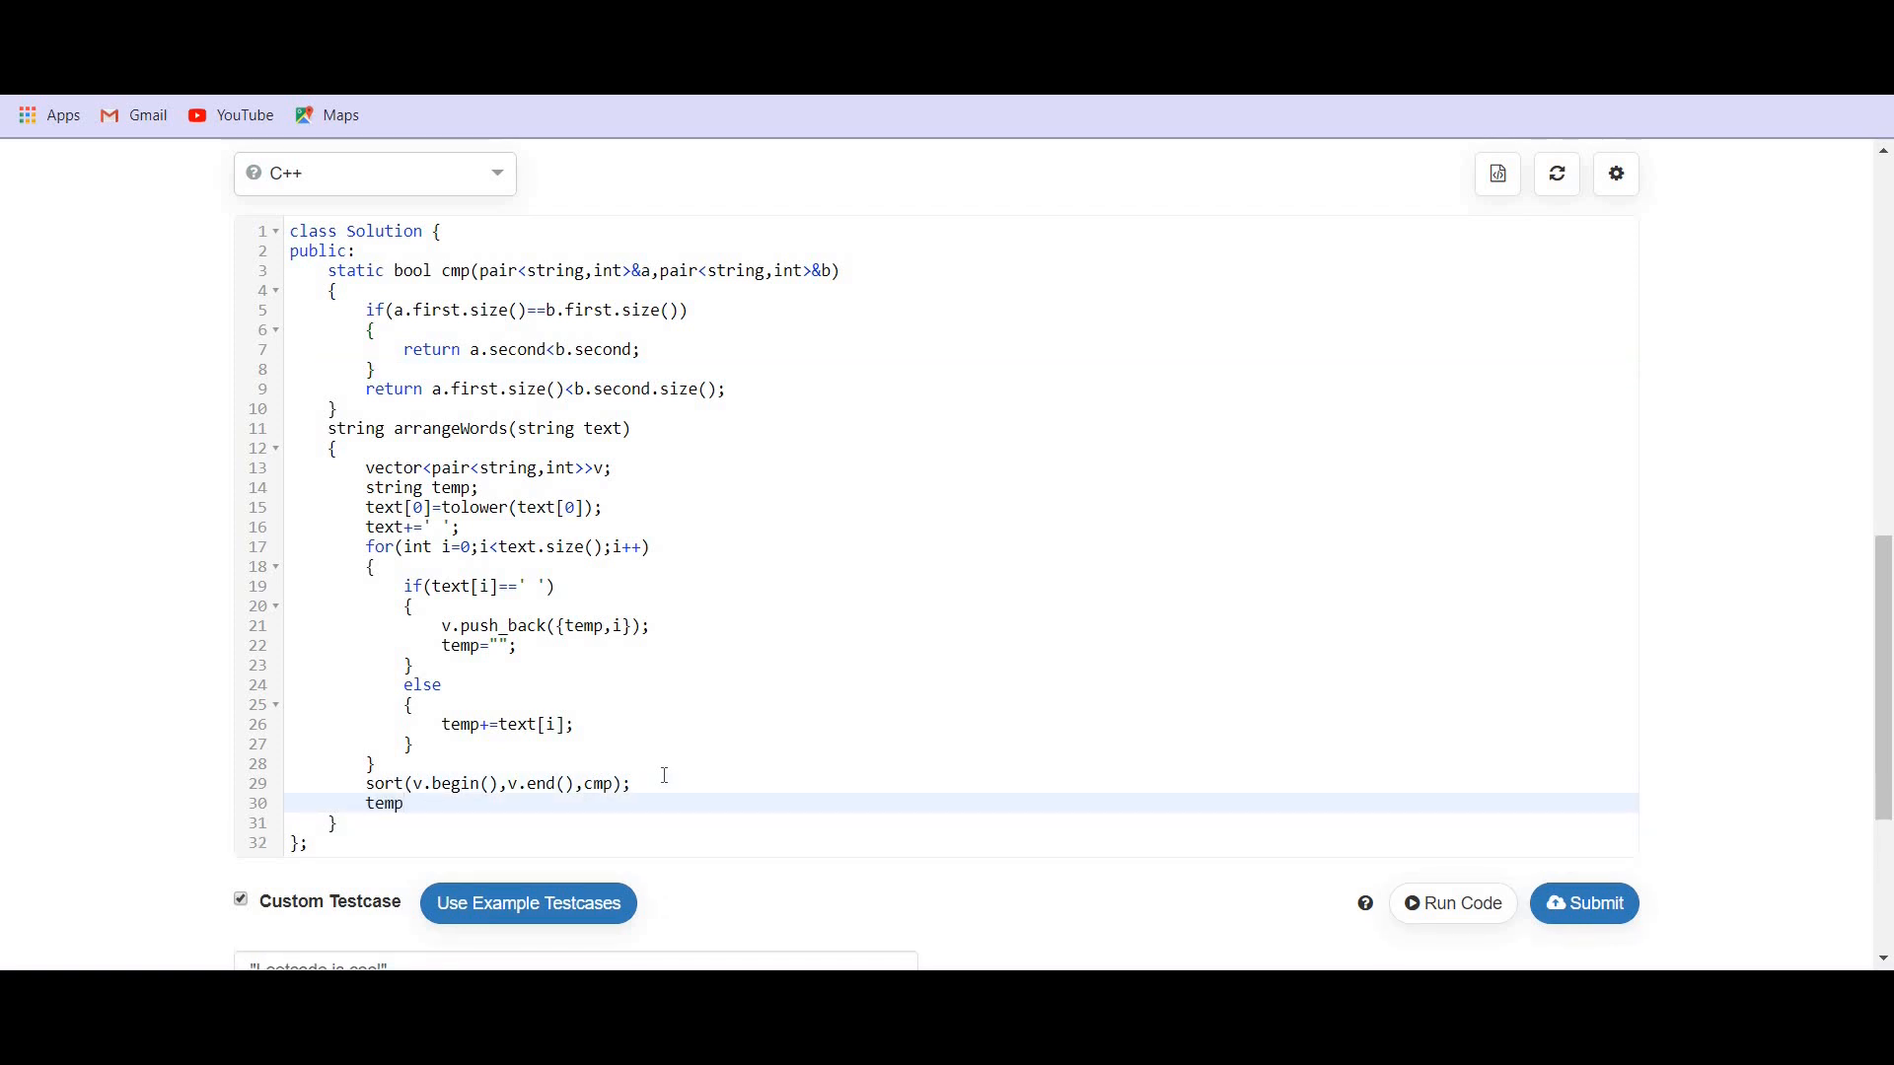
type("=\"\";")
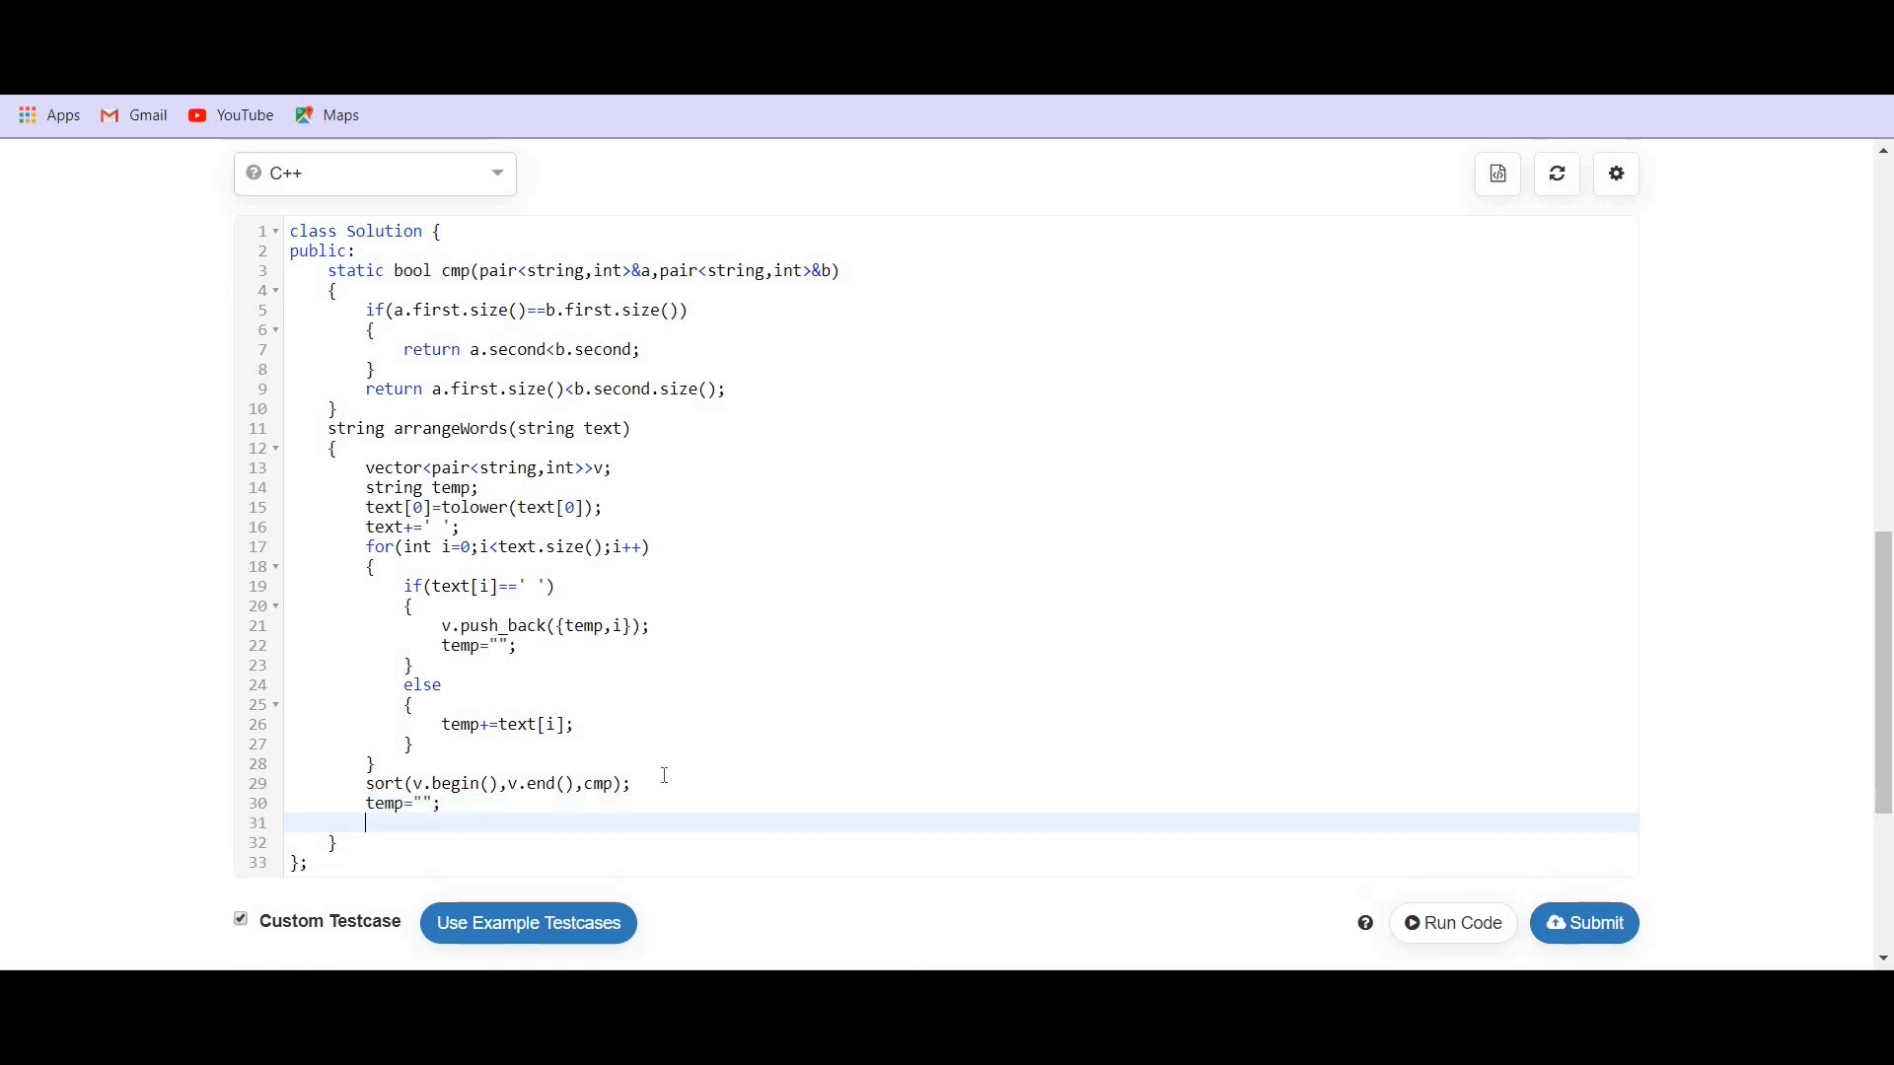
left_click(1583, 923)
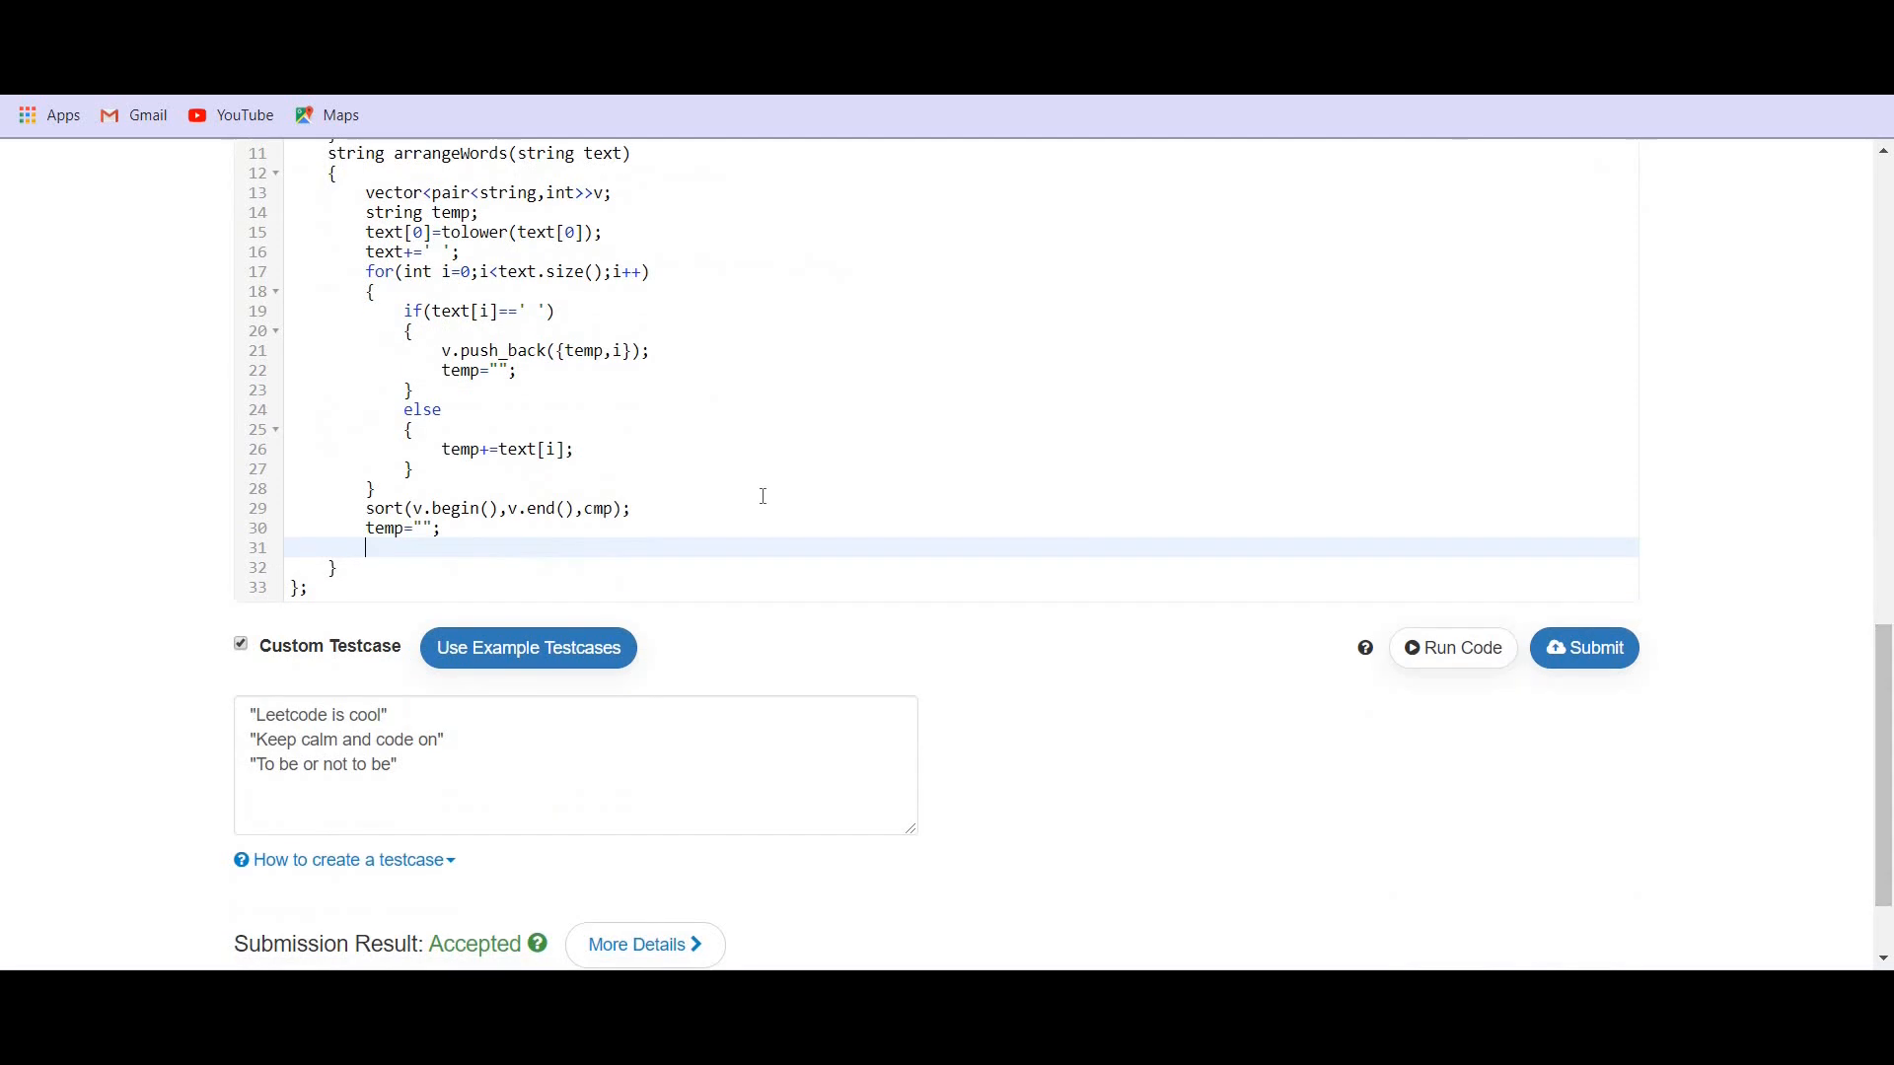
mouse_move(457, 528)
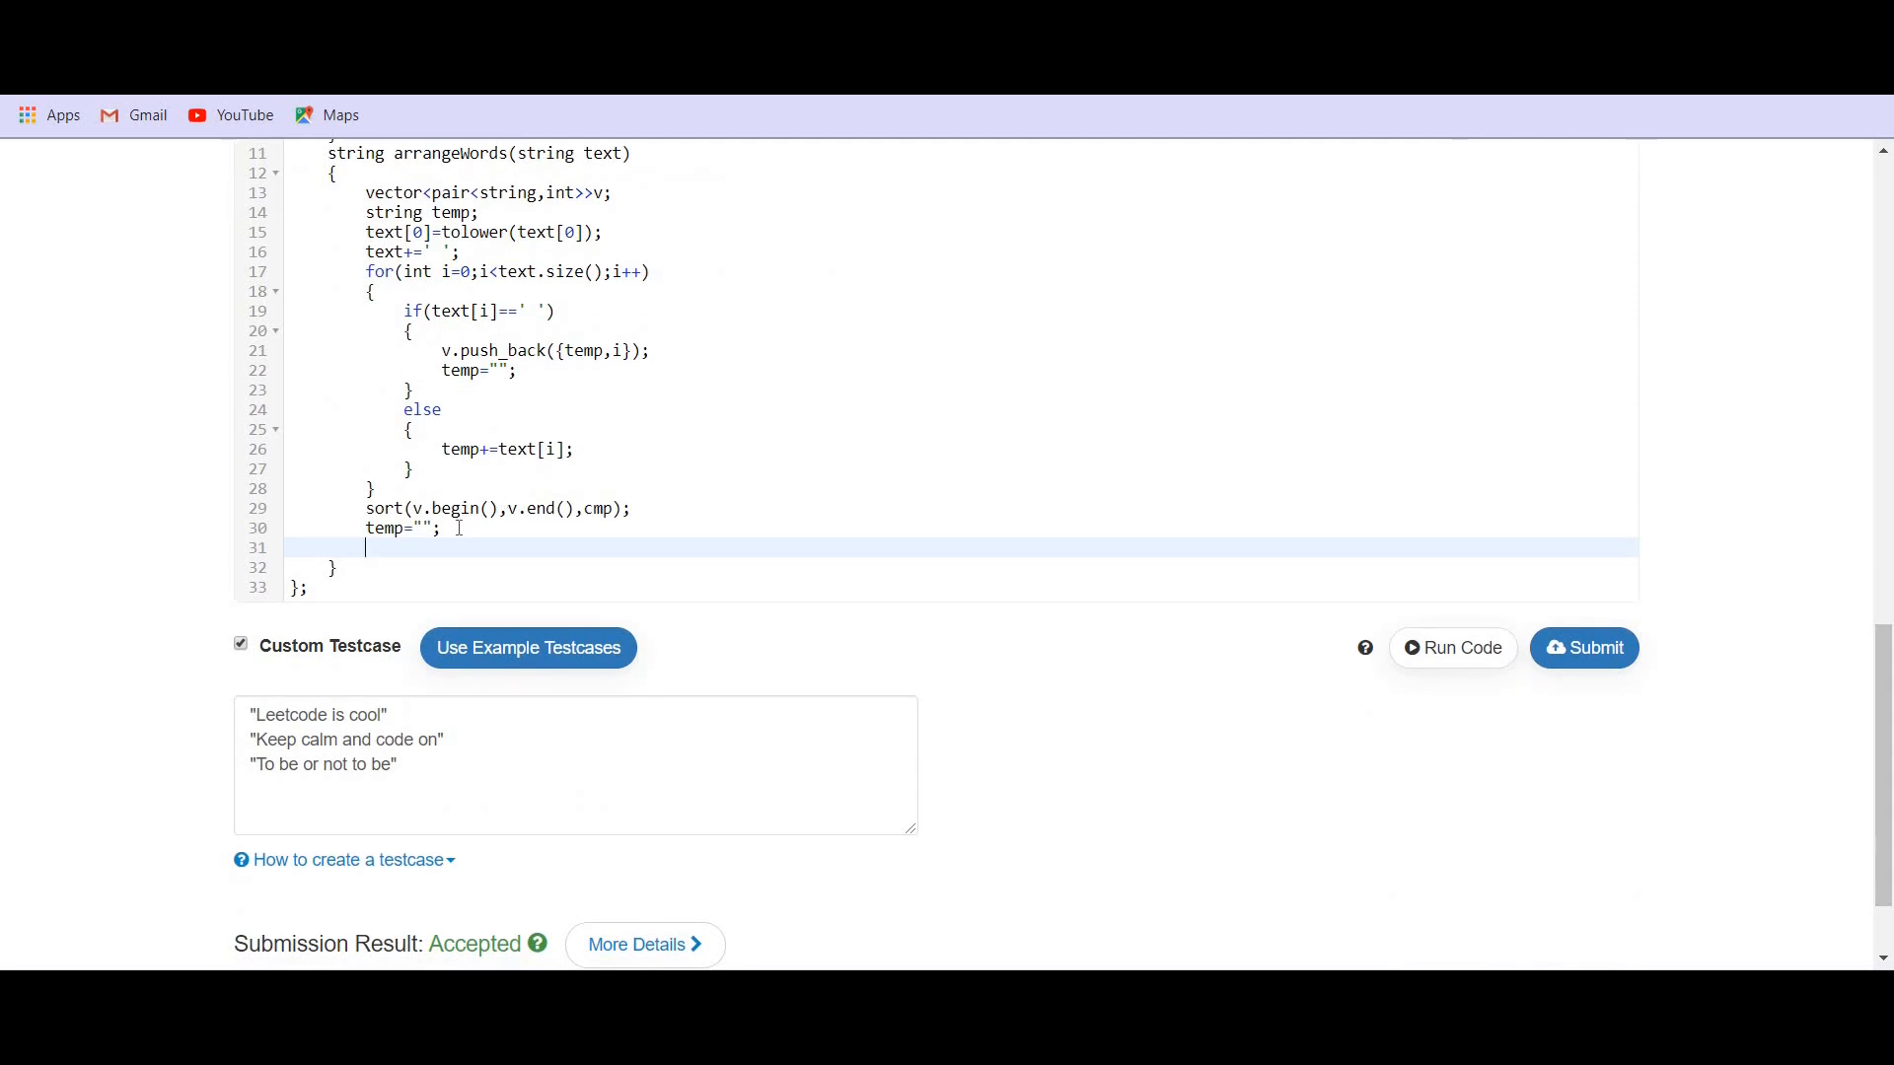
type("for(")
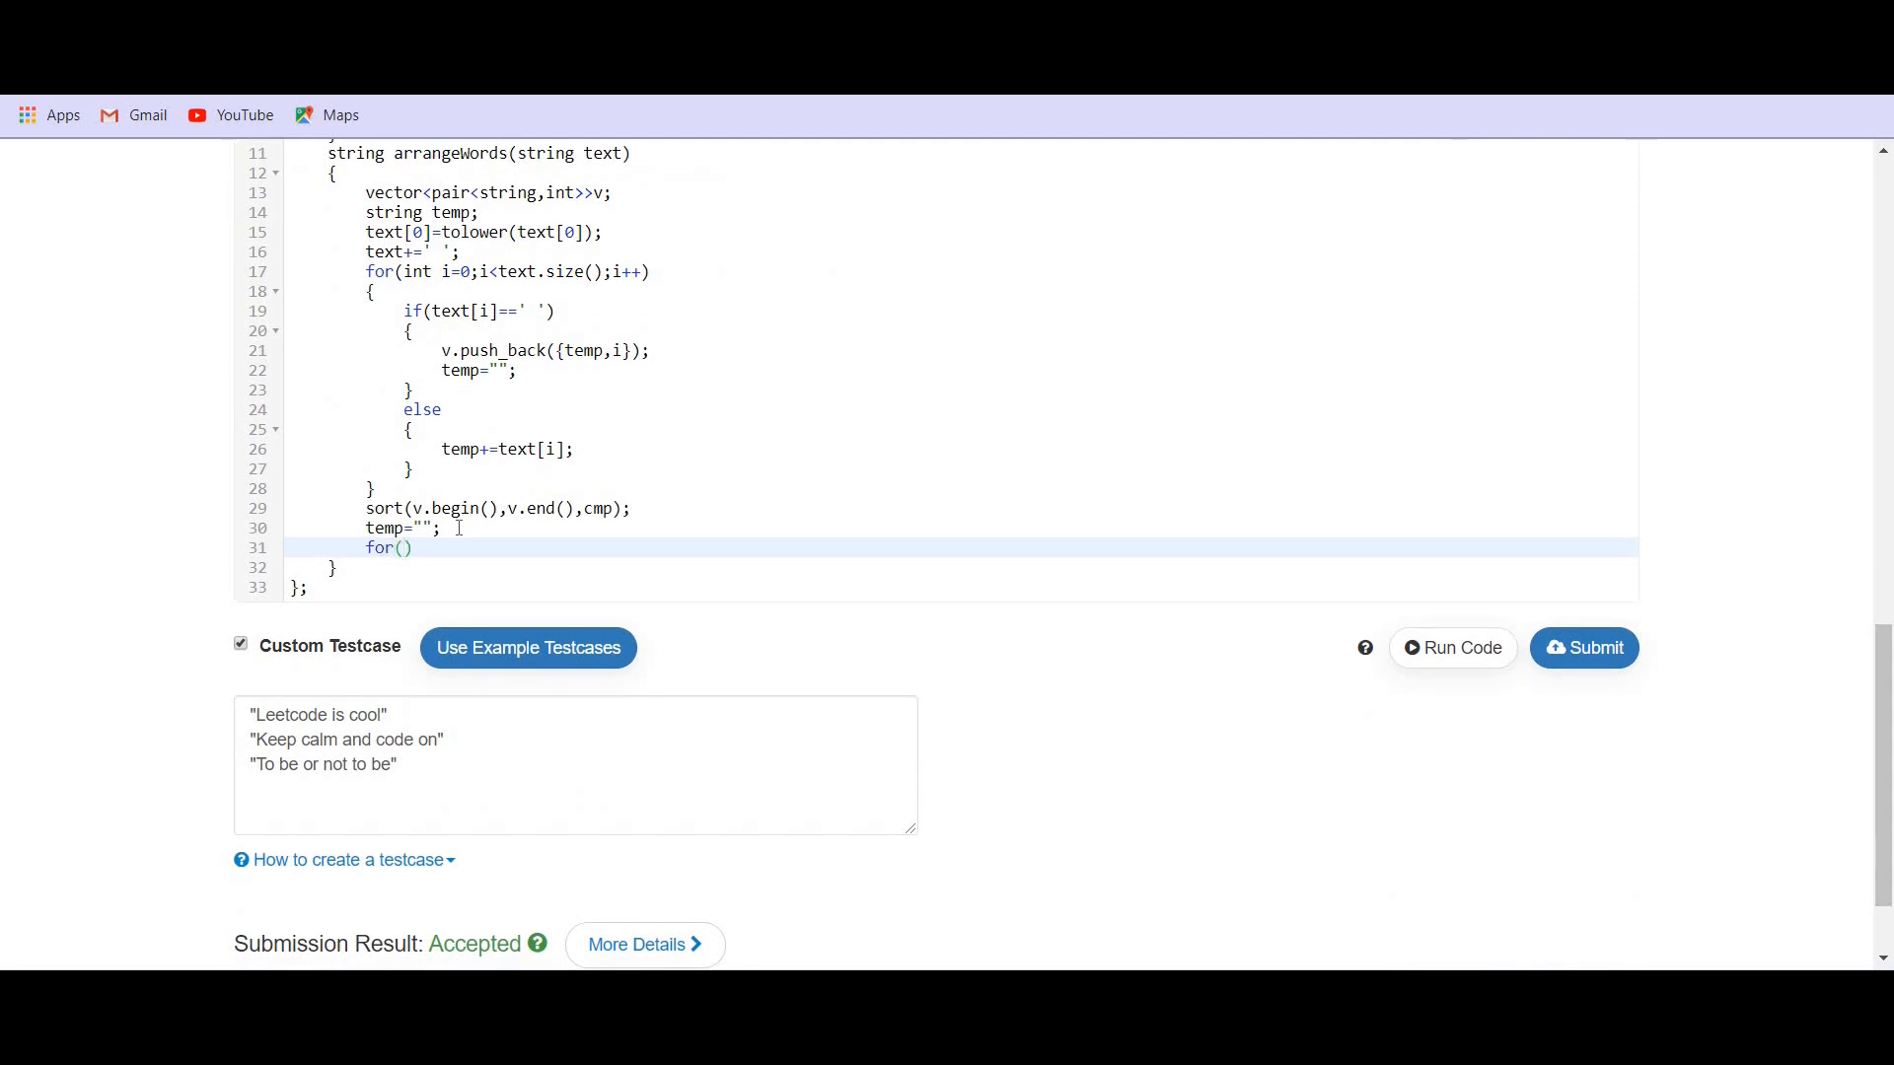
type("auto")
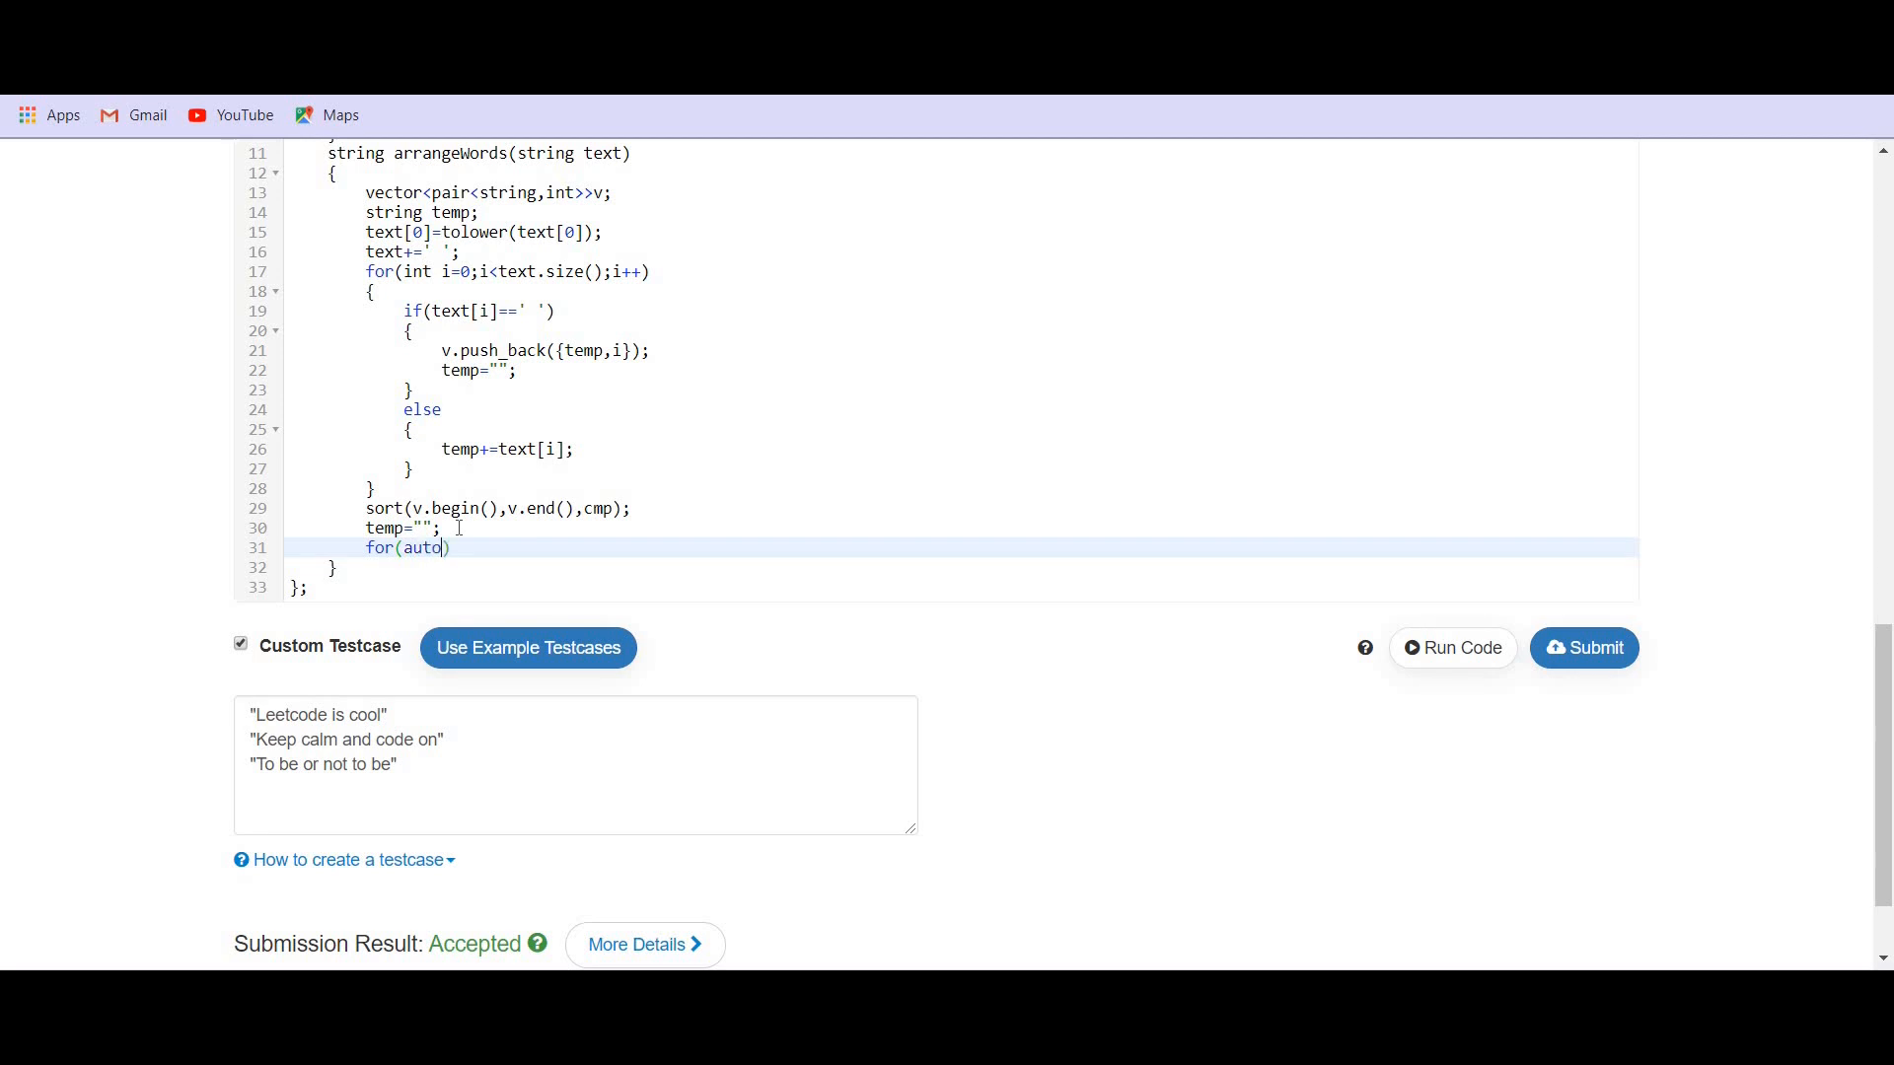
type("a:v")
type("t")
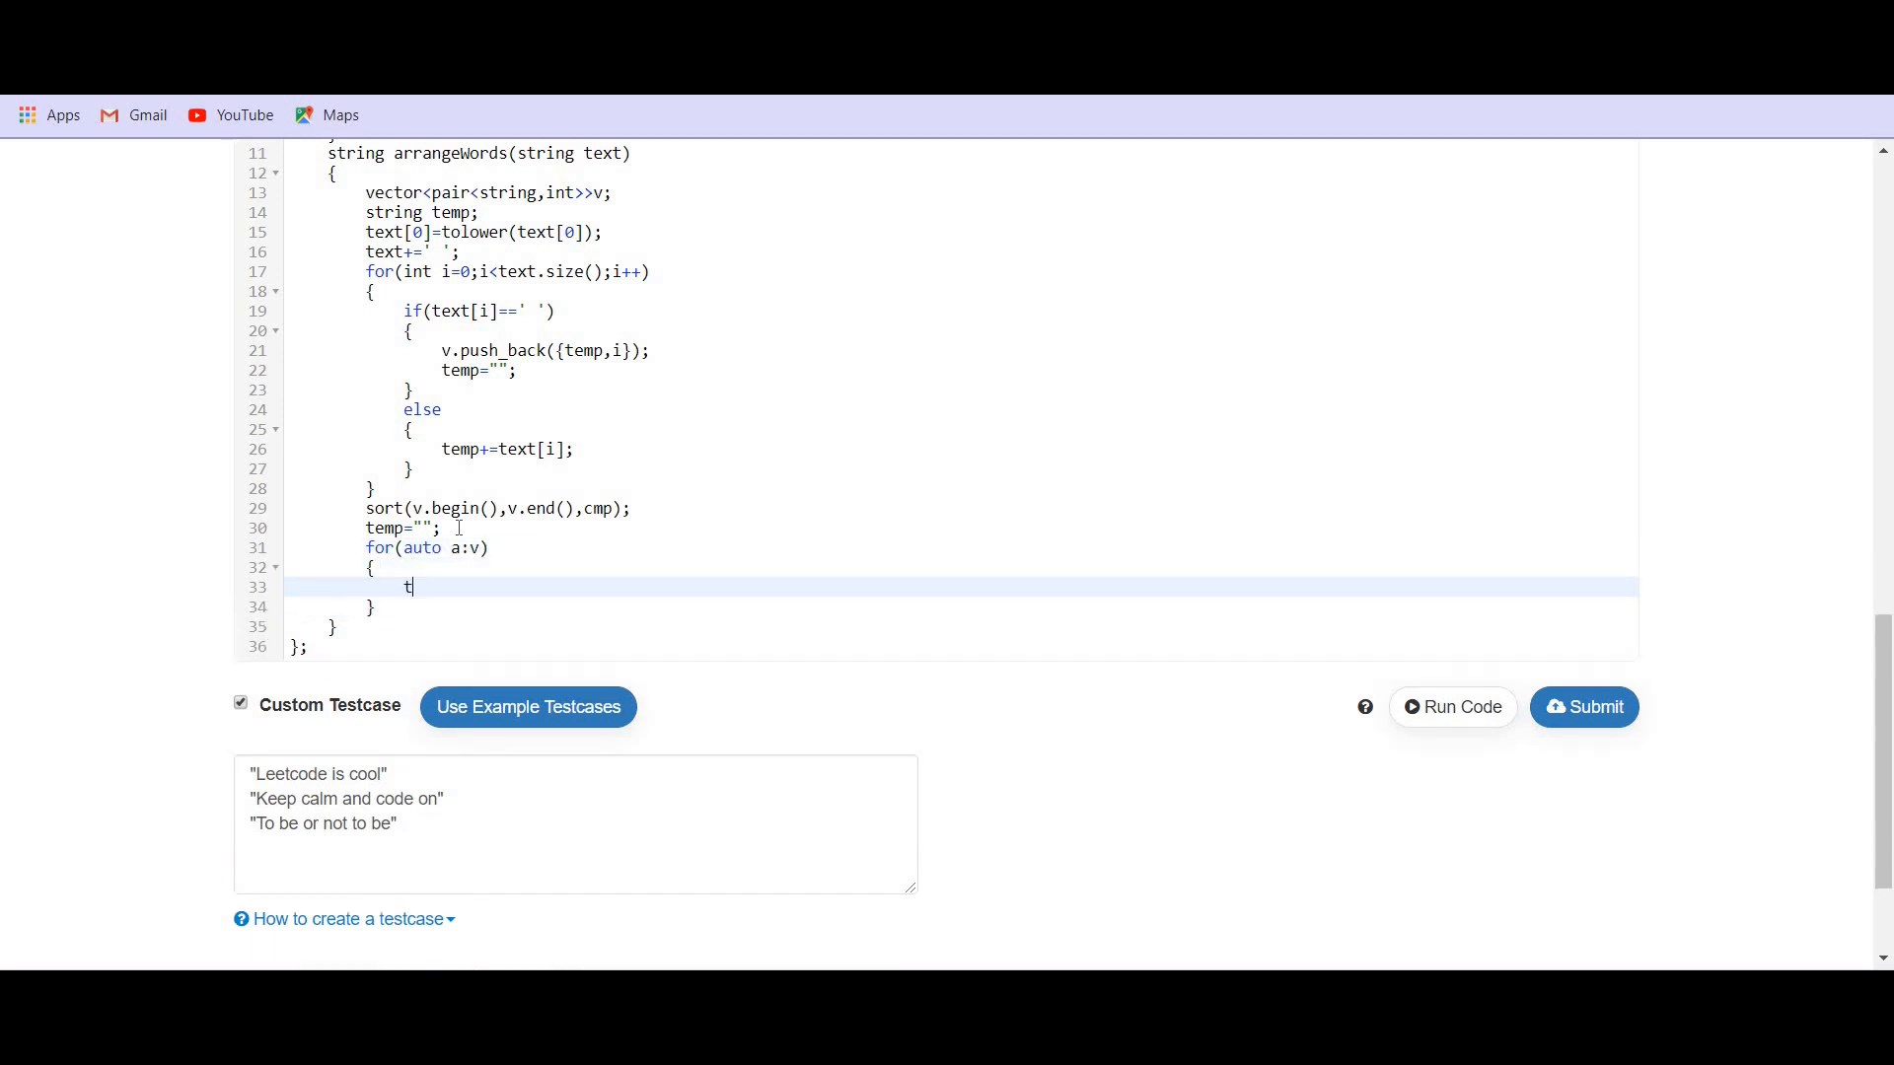
- Append each word and a space inside the loop with temp+=a.first; temp+=' '; then start temp[]
type("emp+")
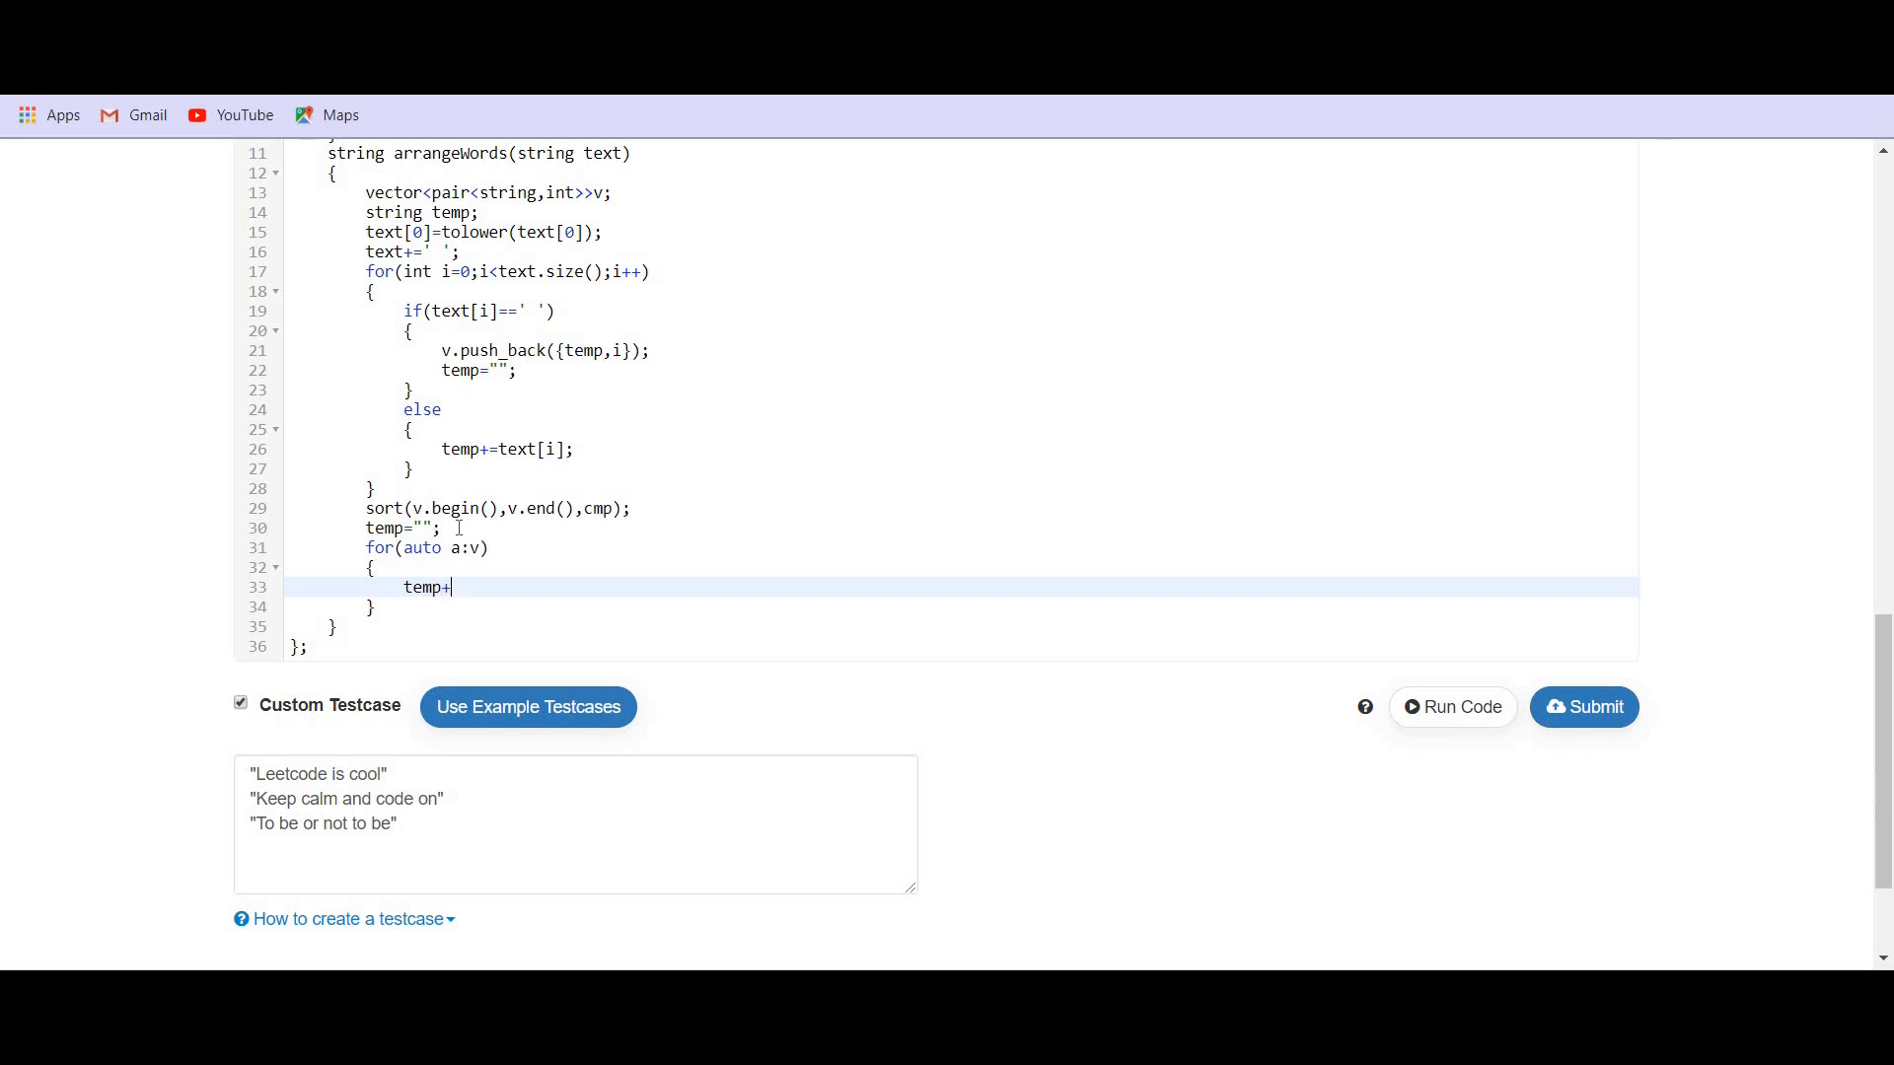
type("=a")
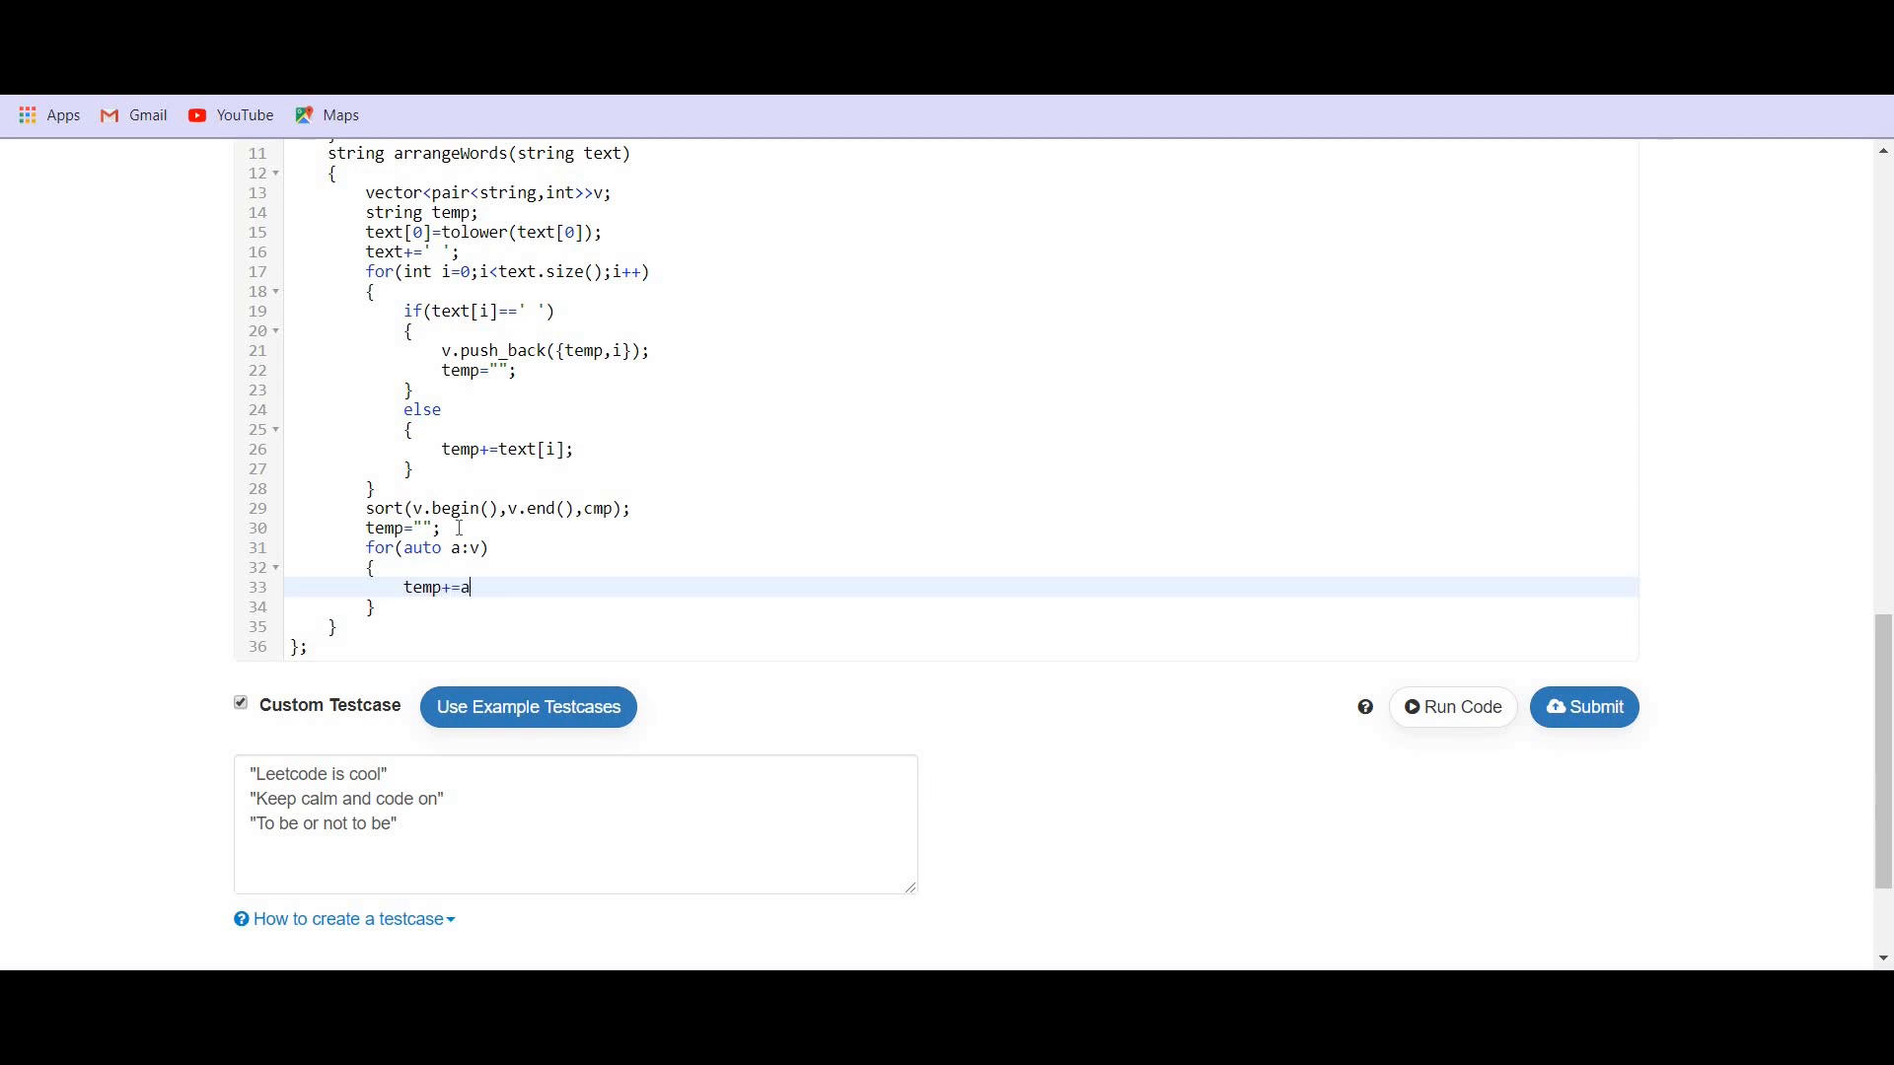
type(".first;")
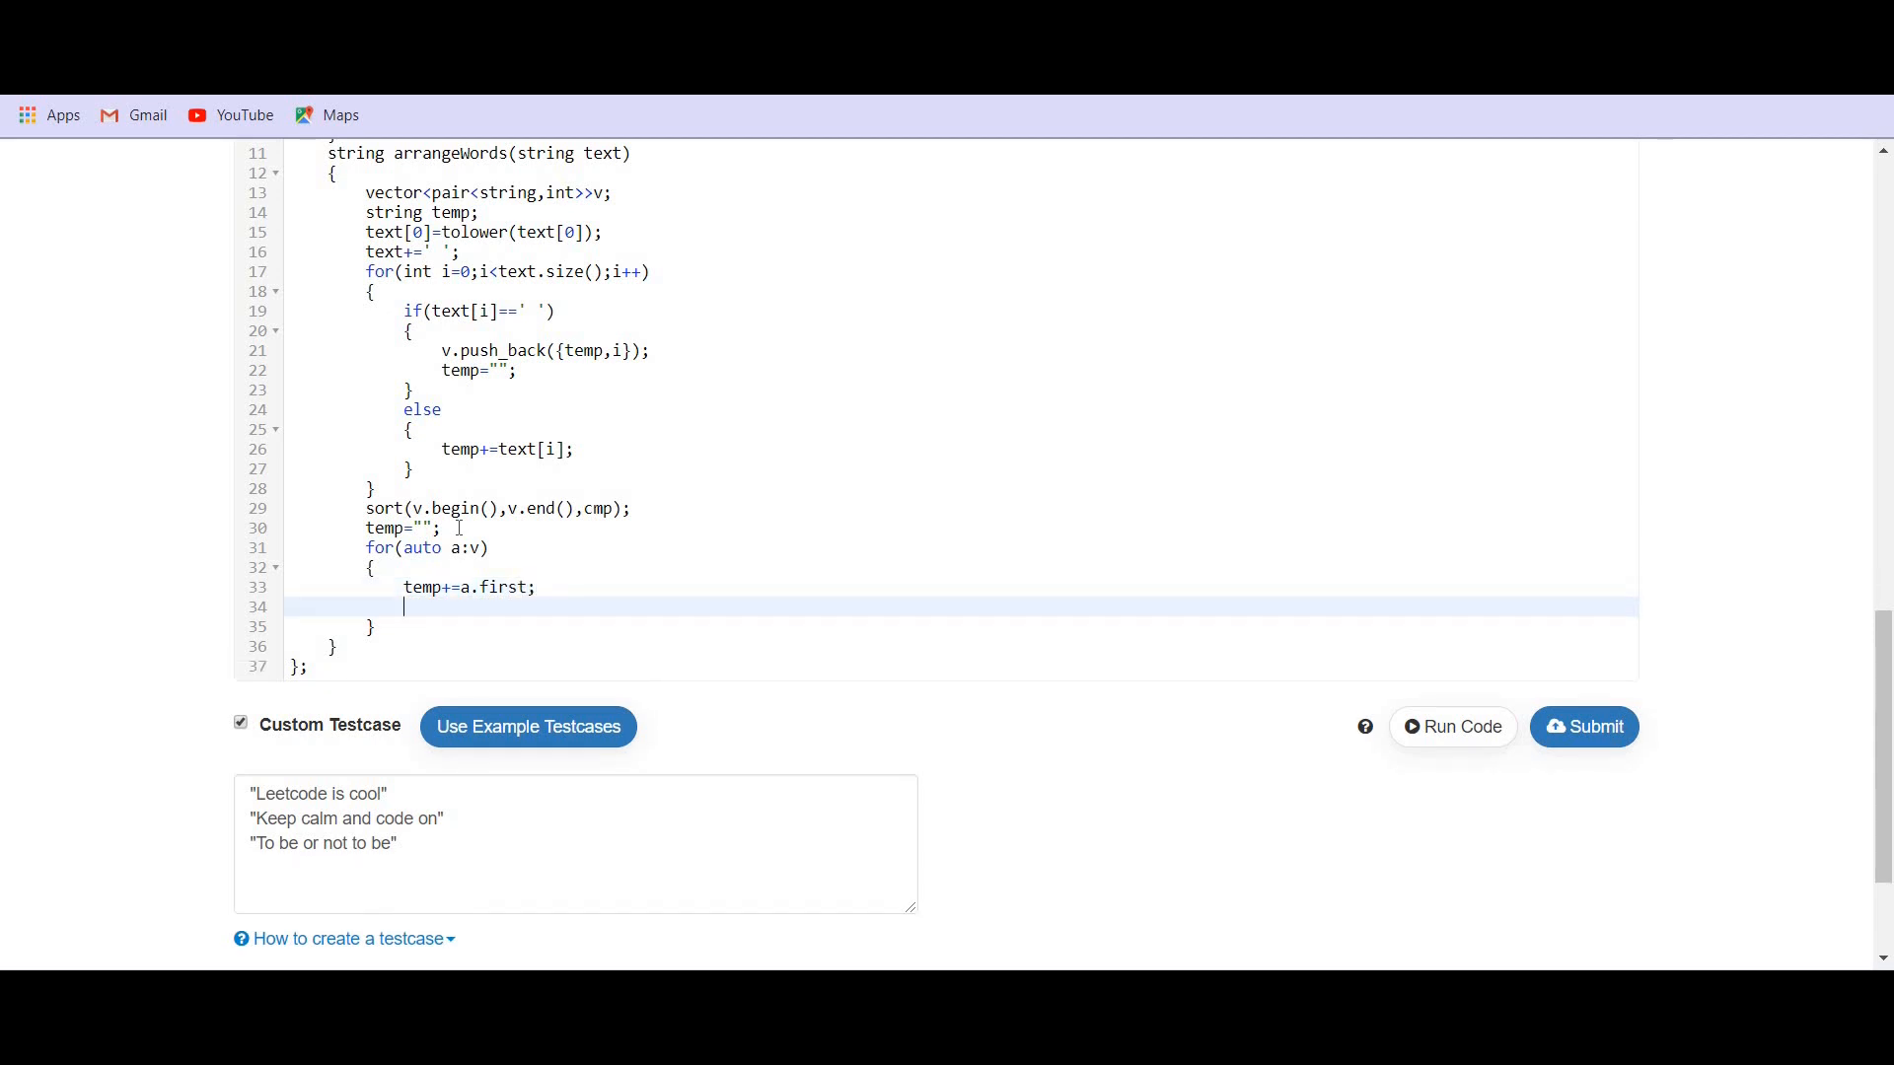
type("temp+")
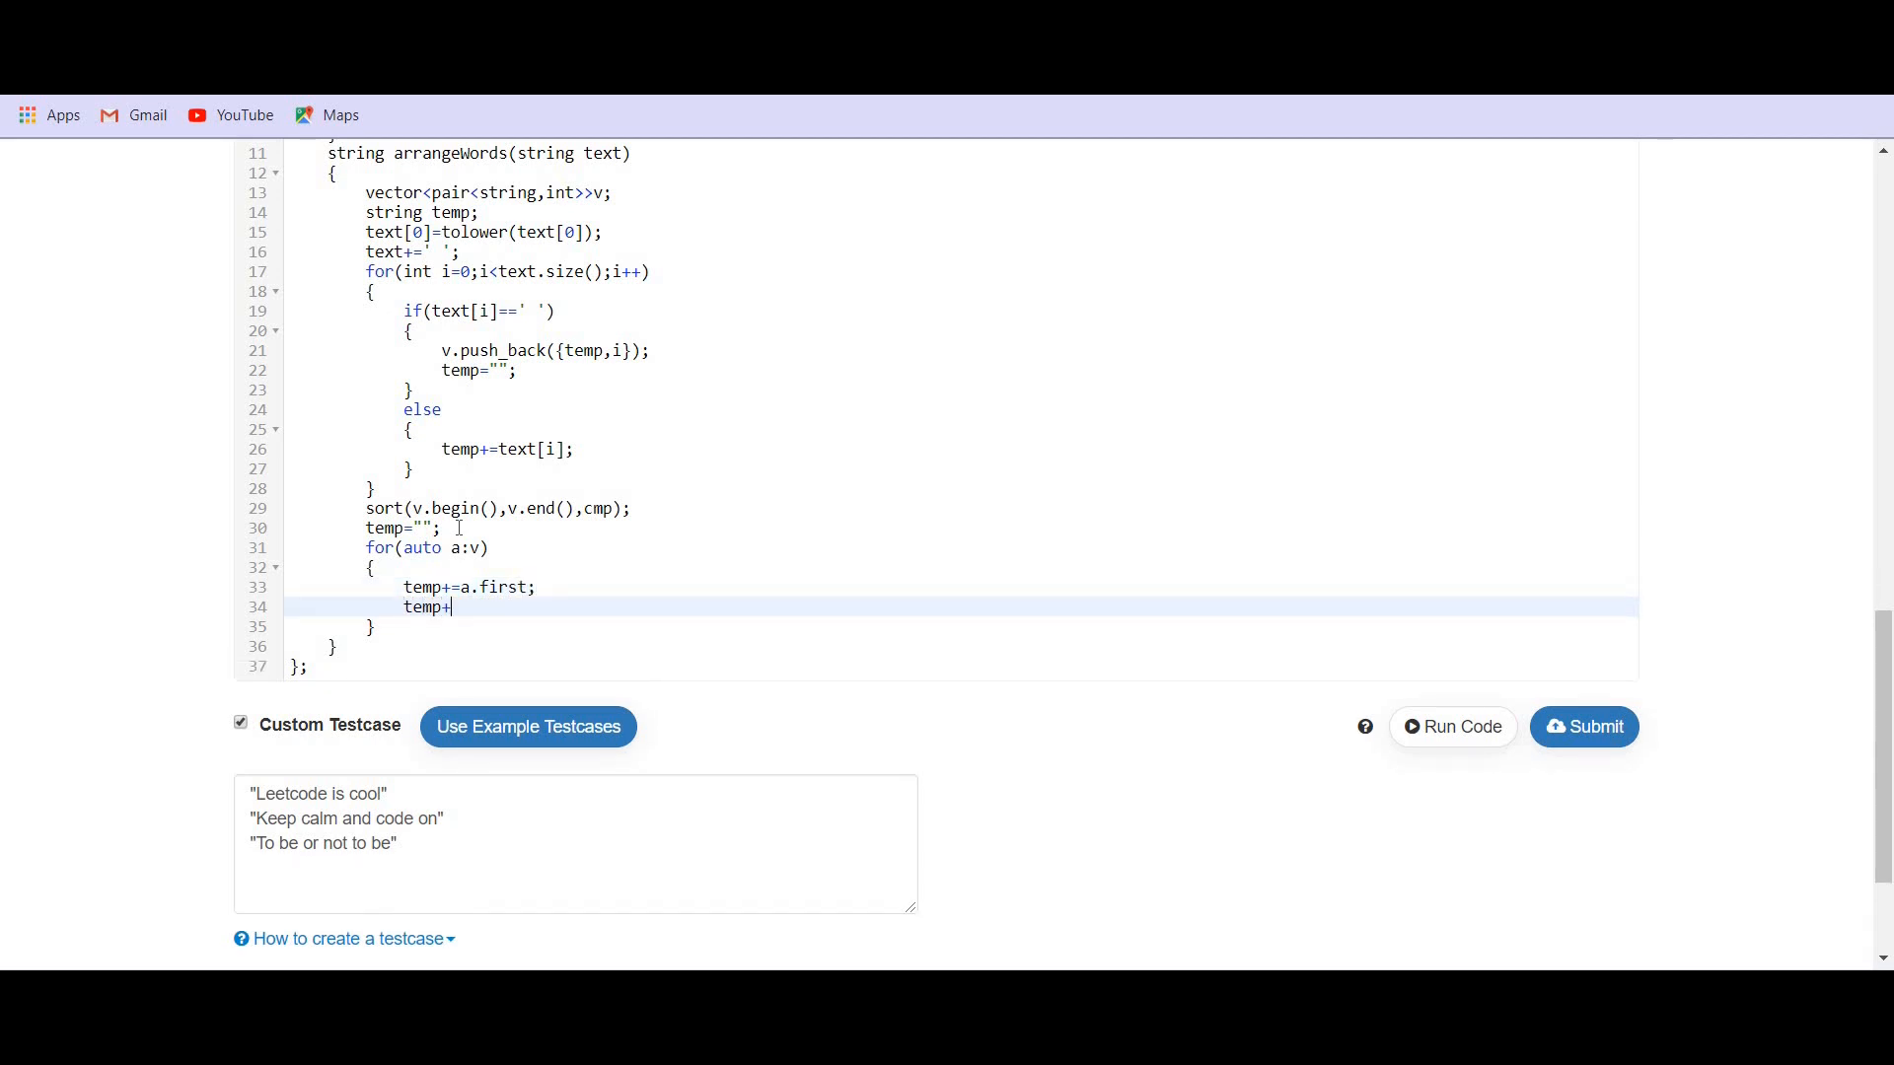
type("=")
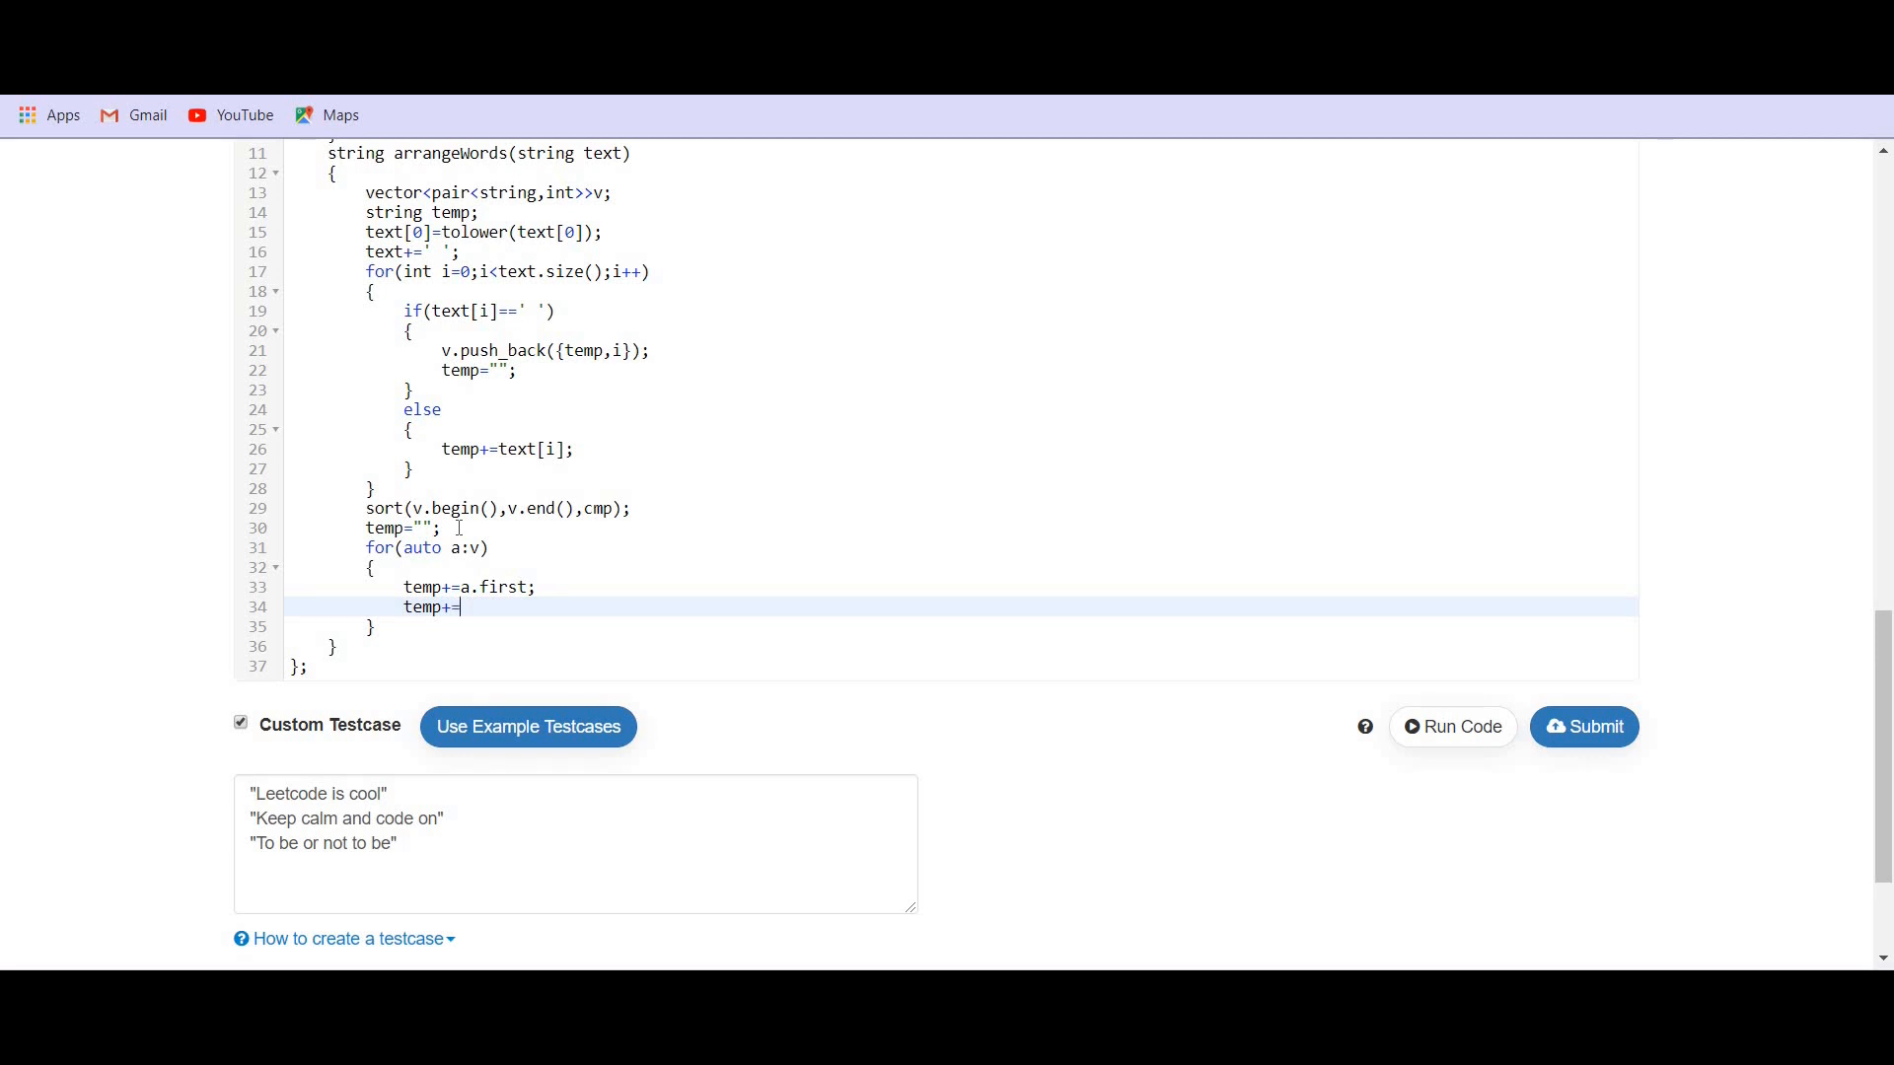
type("' ';")
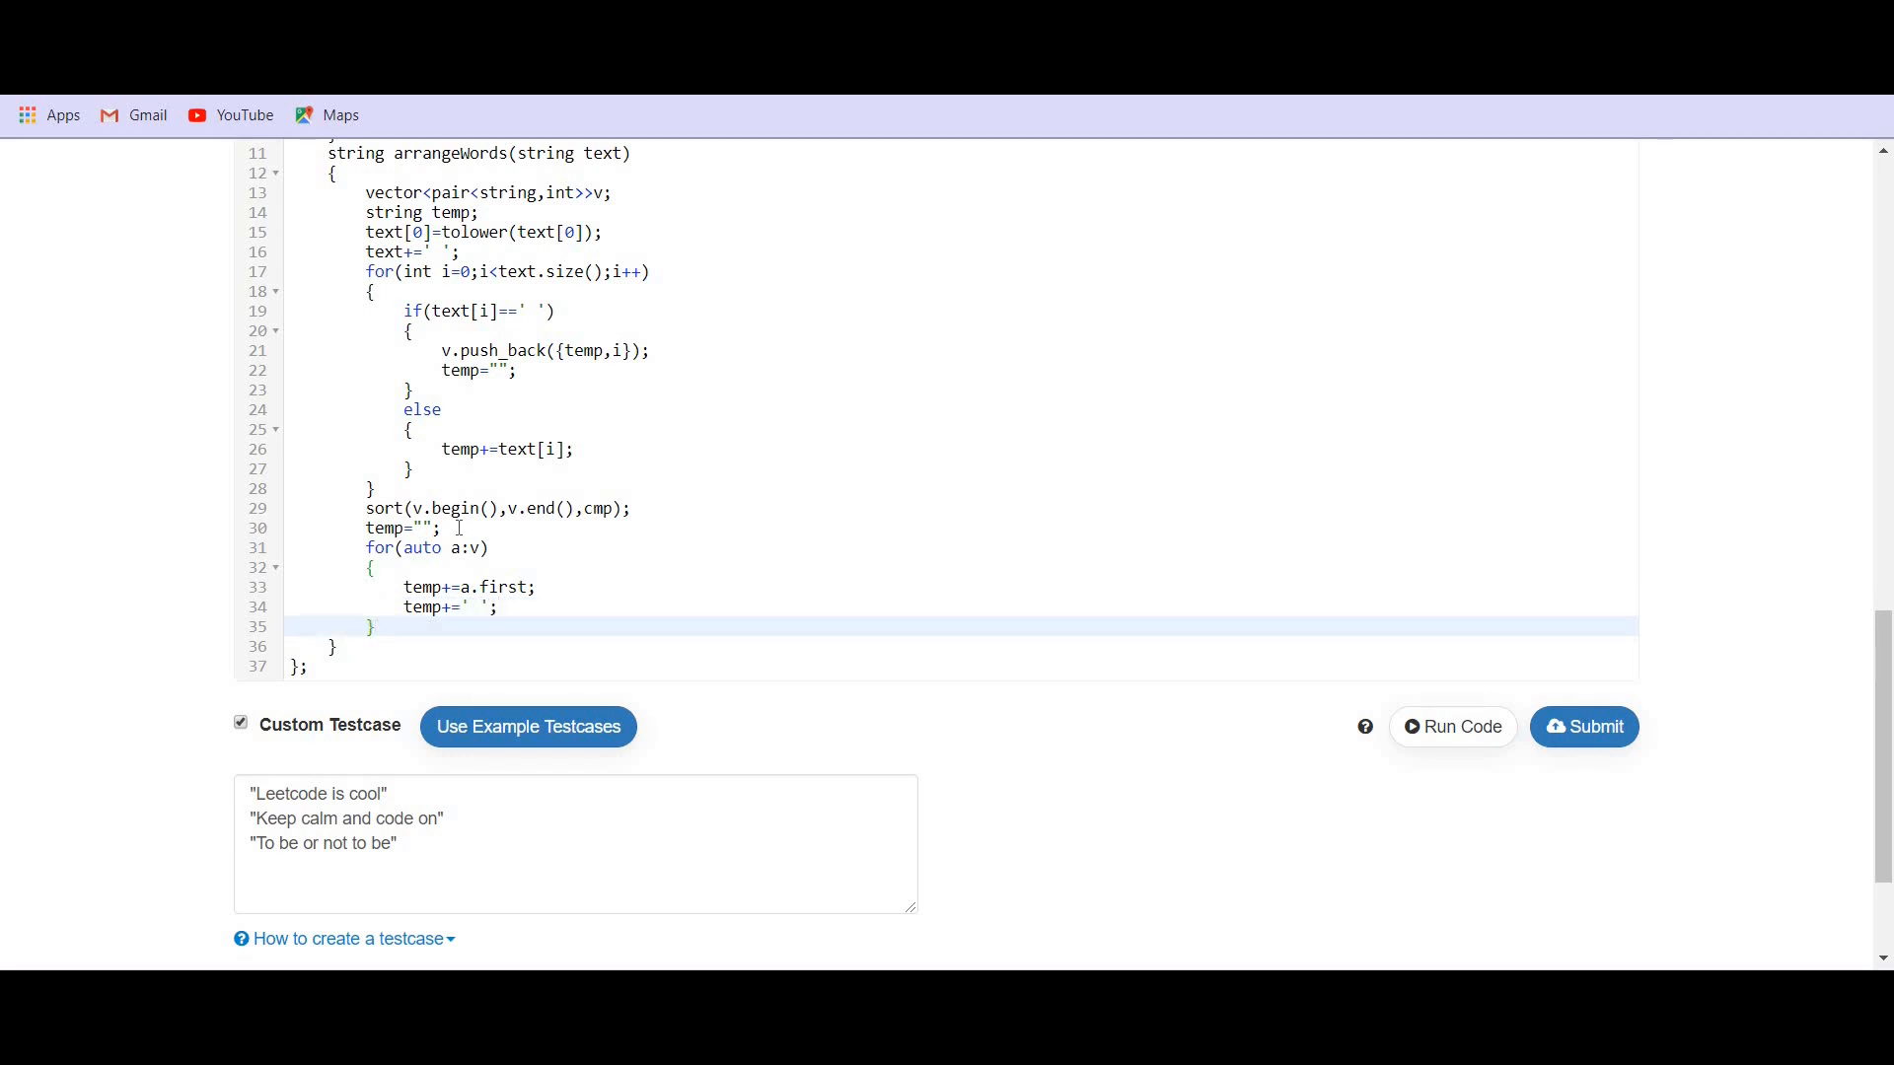
type("temp[]")
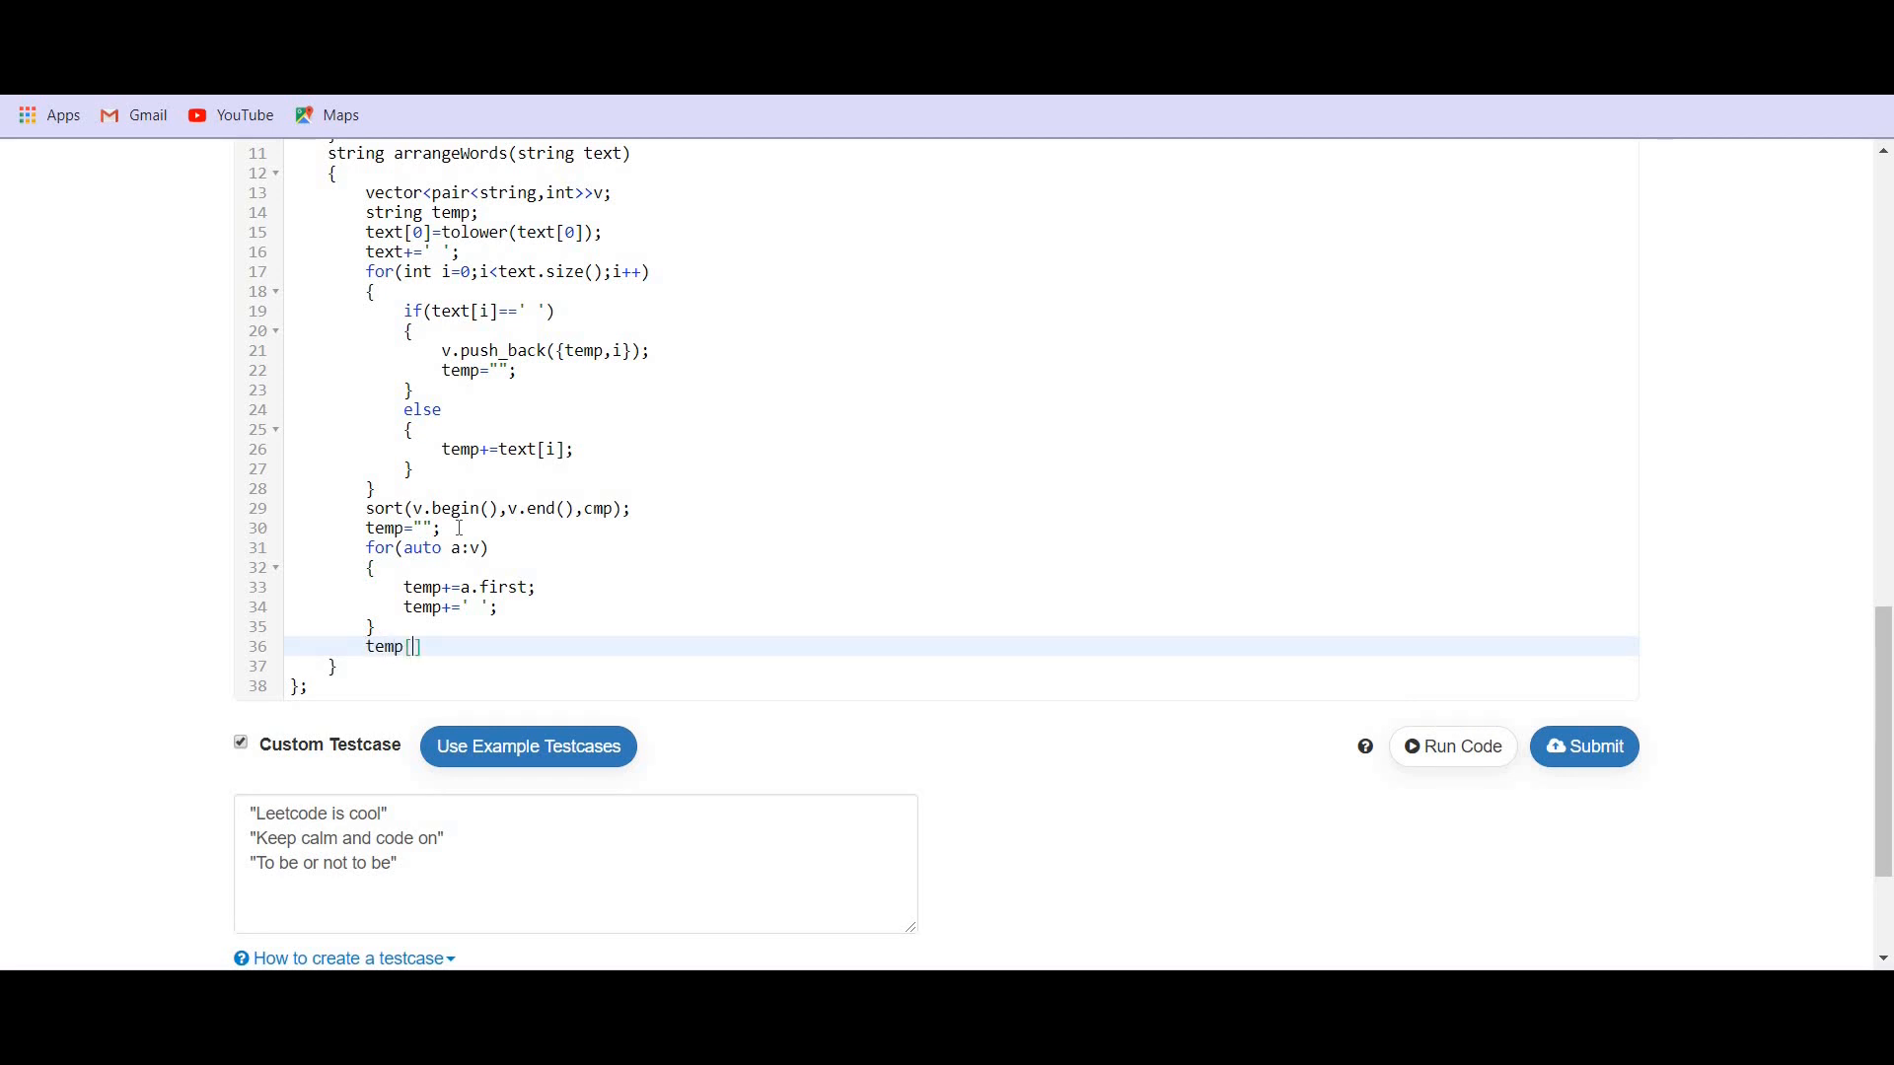
- Capitalise the first letter with temp[0]=toupper(temp[0]);
type("0")
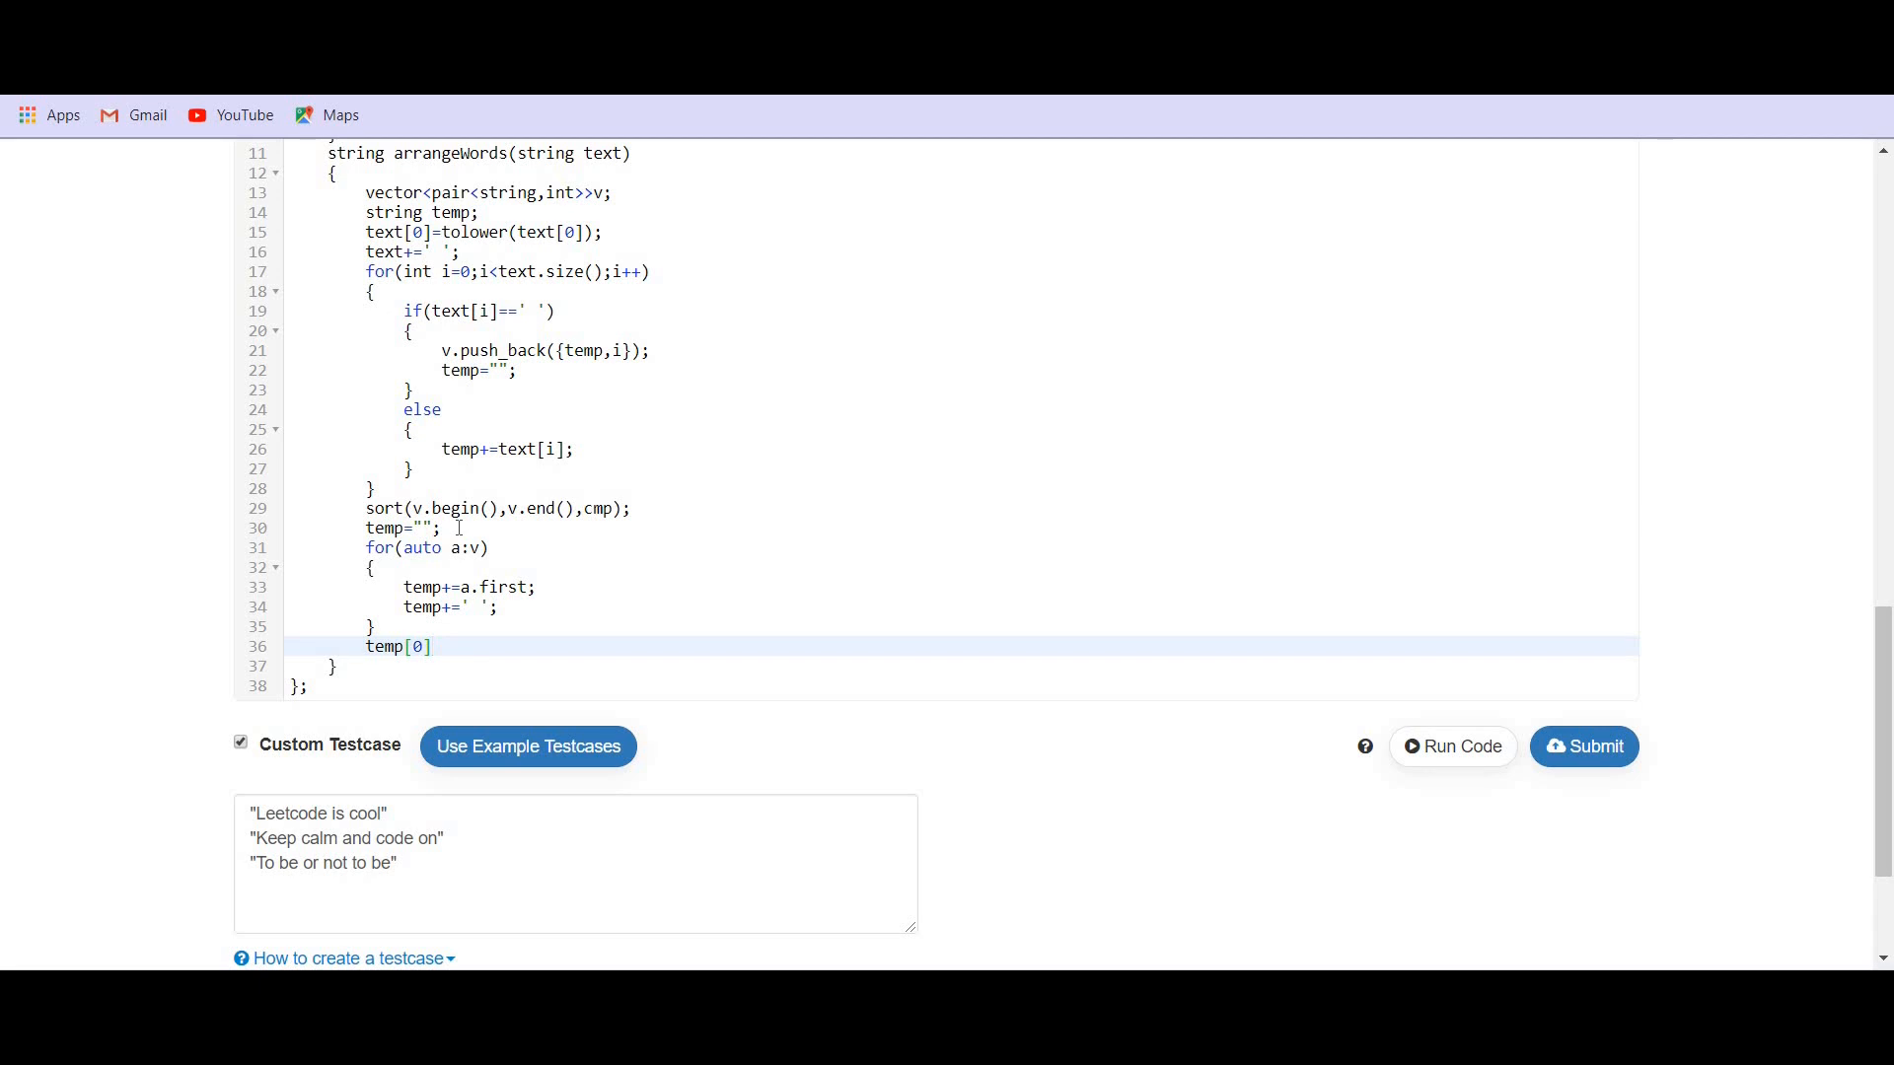
type("=toupper")
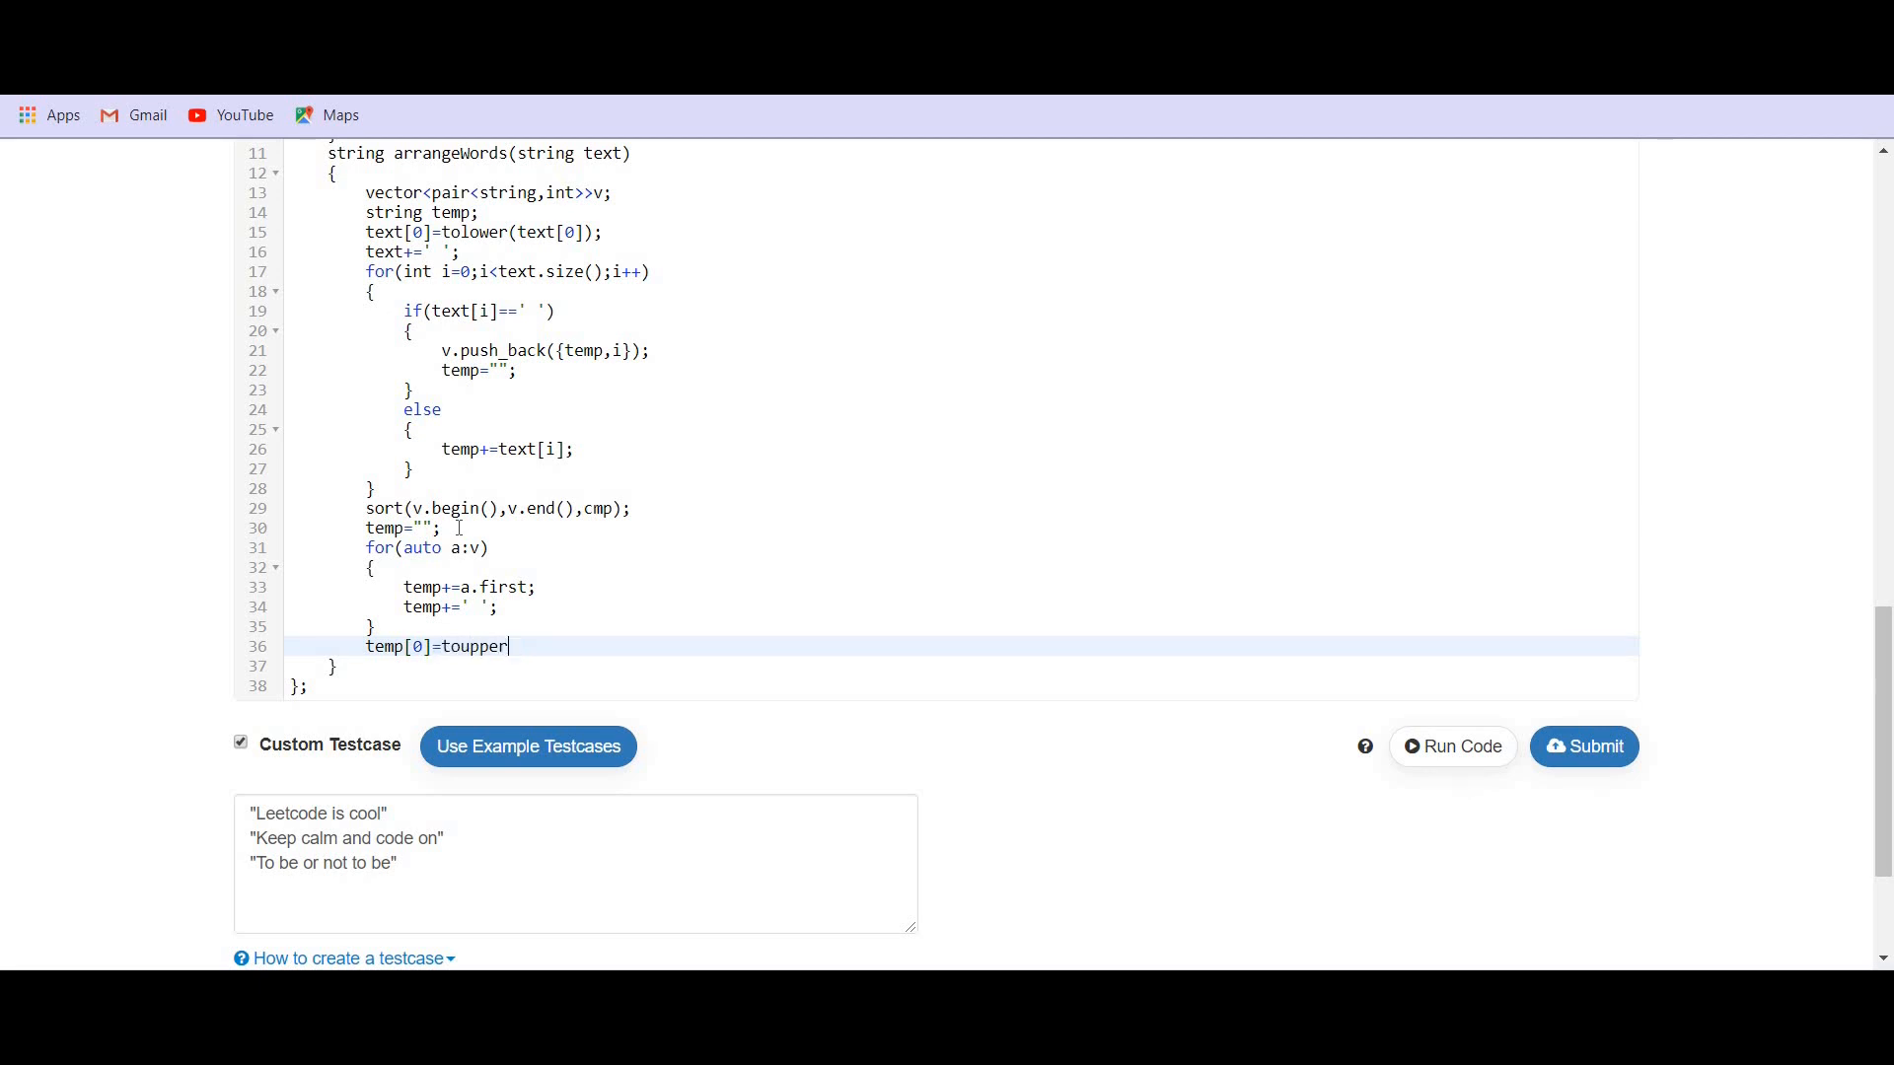
type("(temp)")
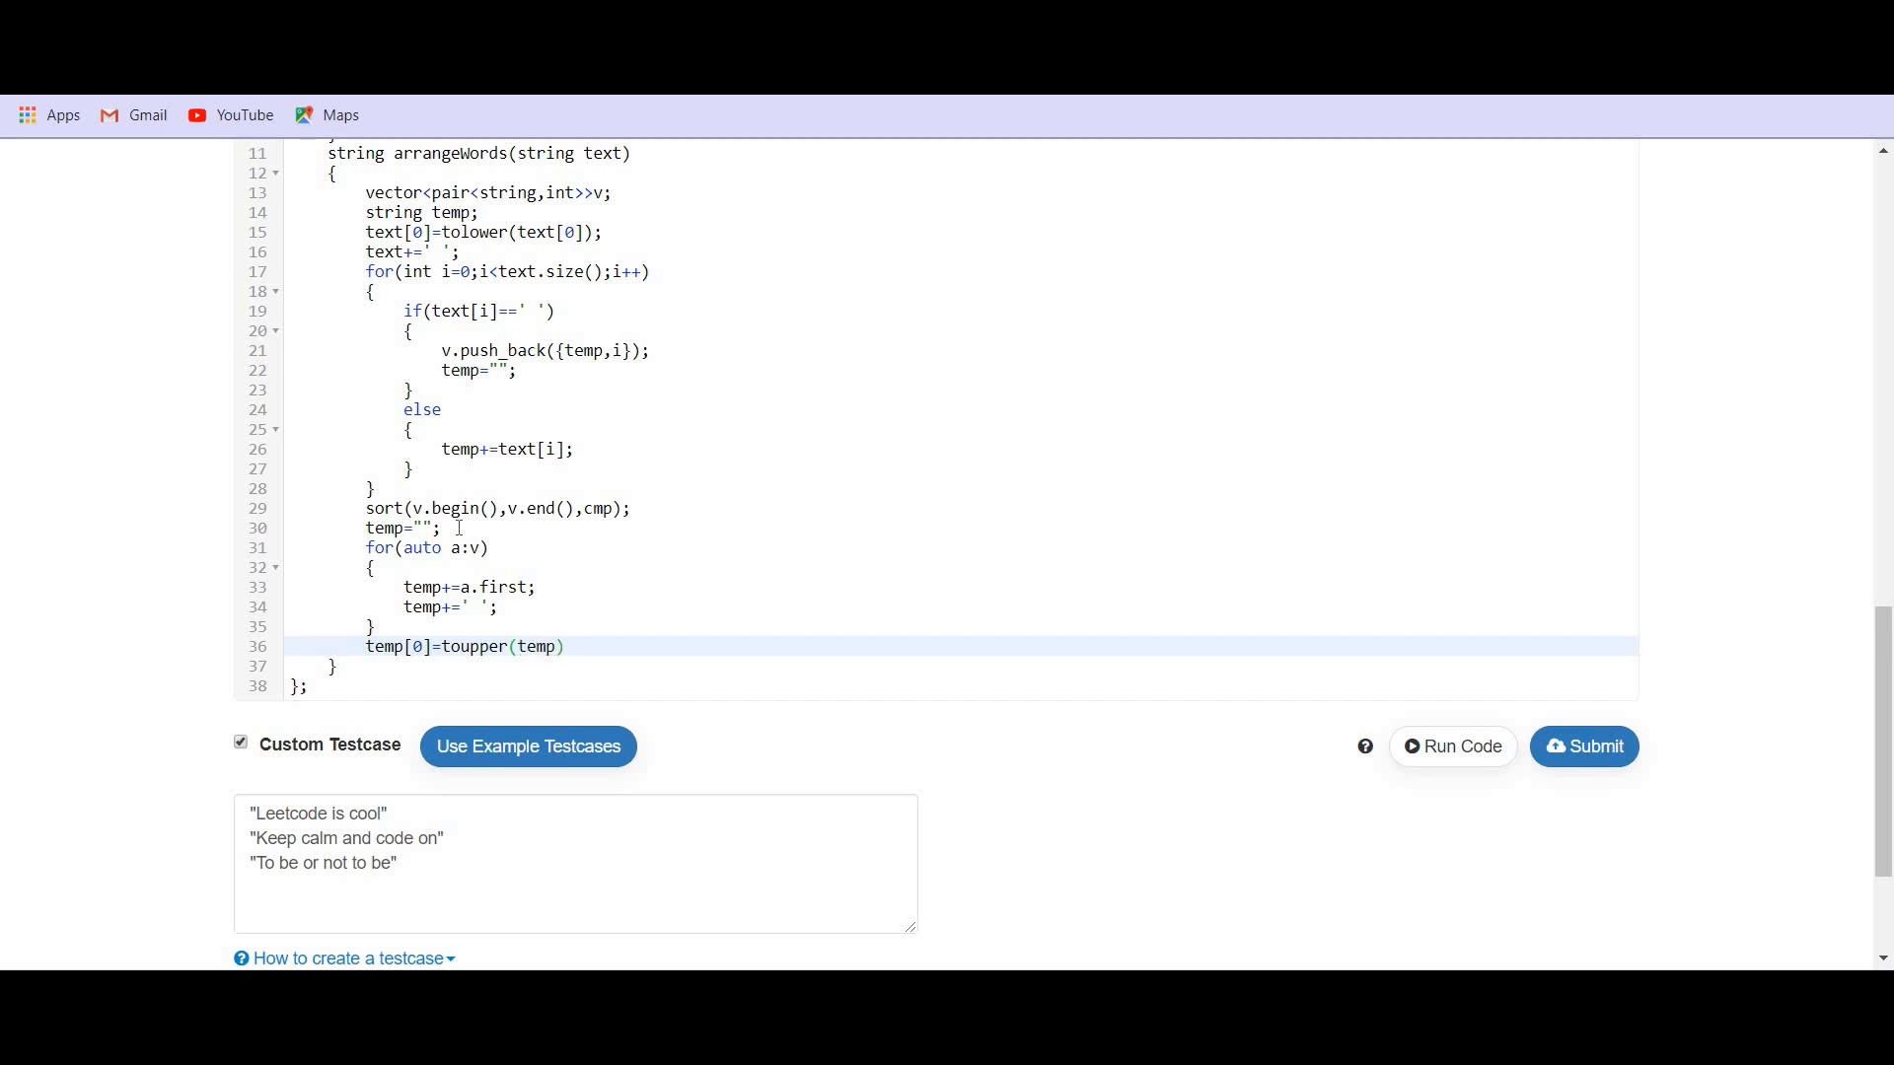
type("[0]")
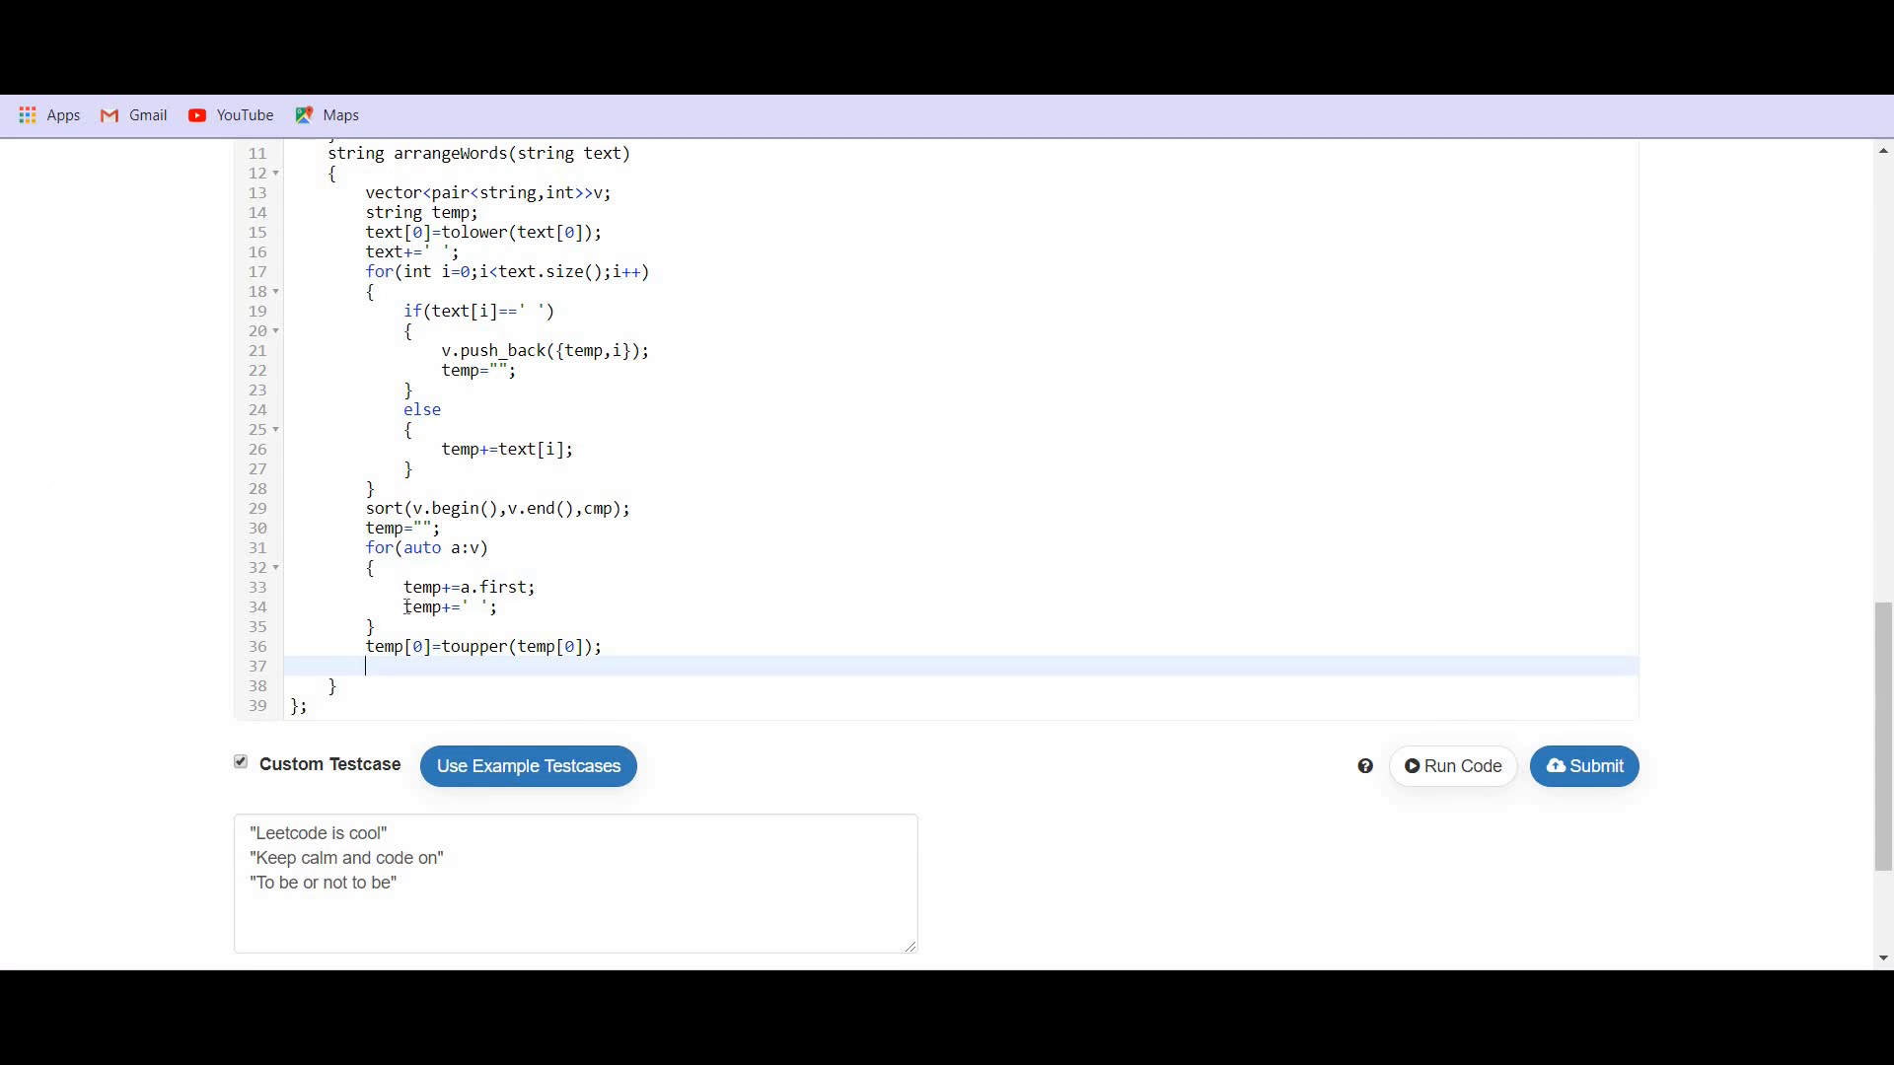
- Return the sentence without its trailing space: return temp.substr(0,temp.size()-1);
double_click(420, 606)
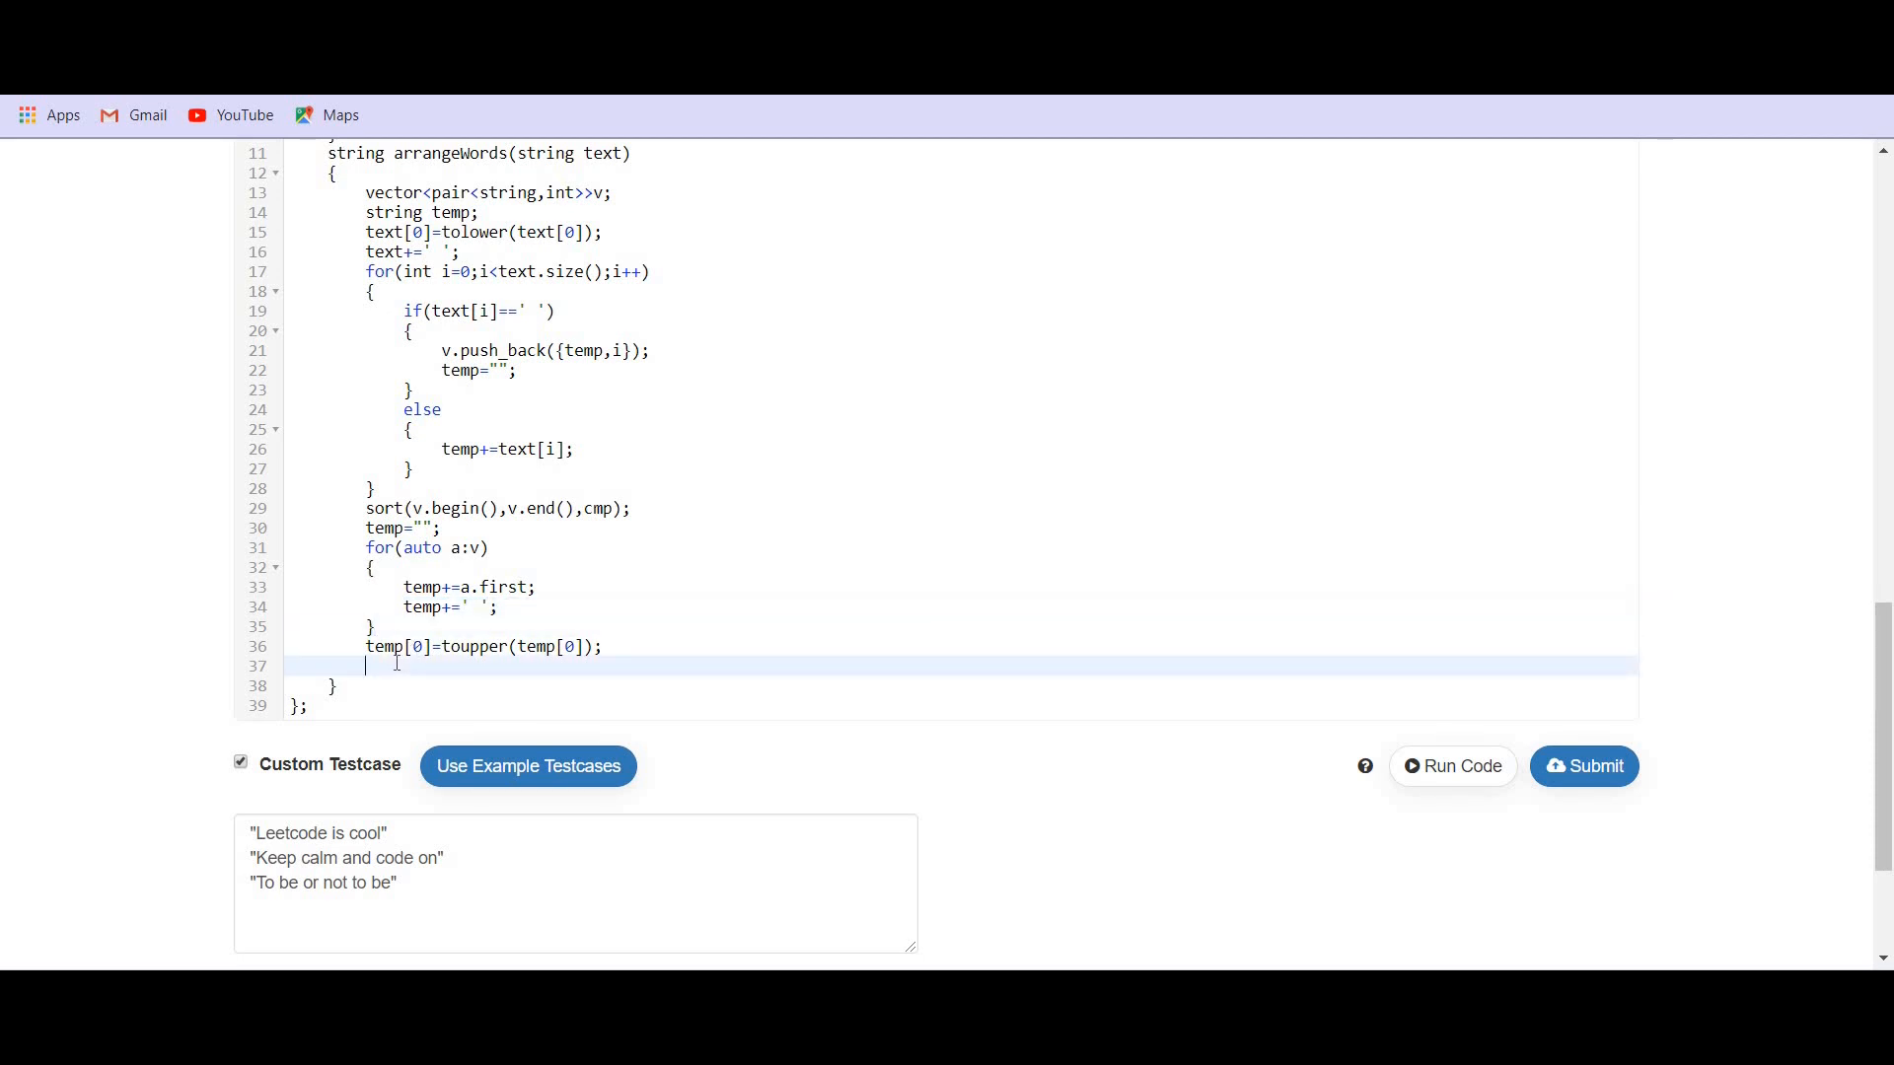
type("return temp")
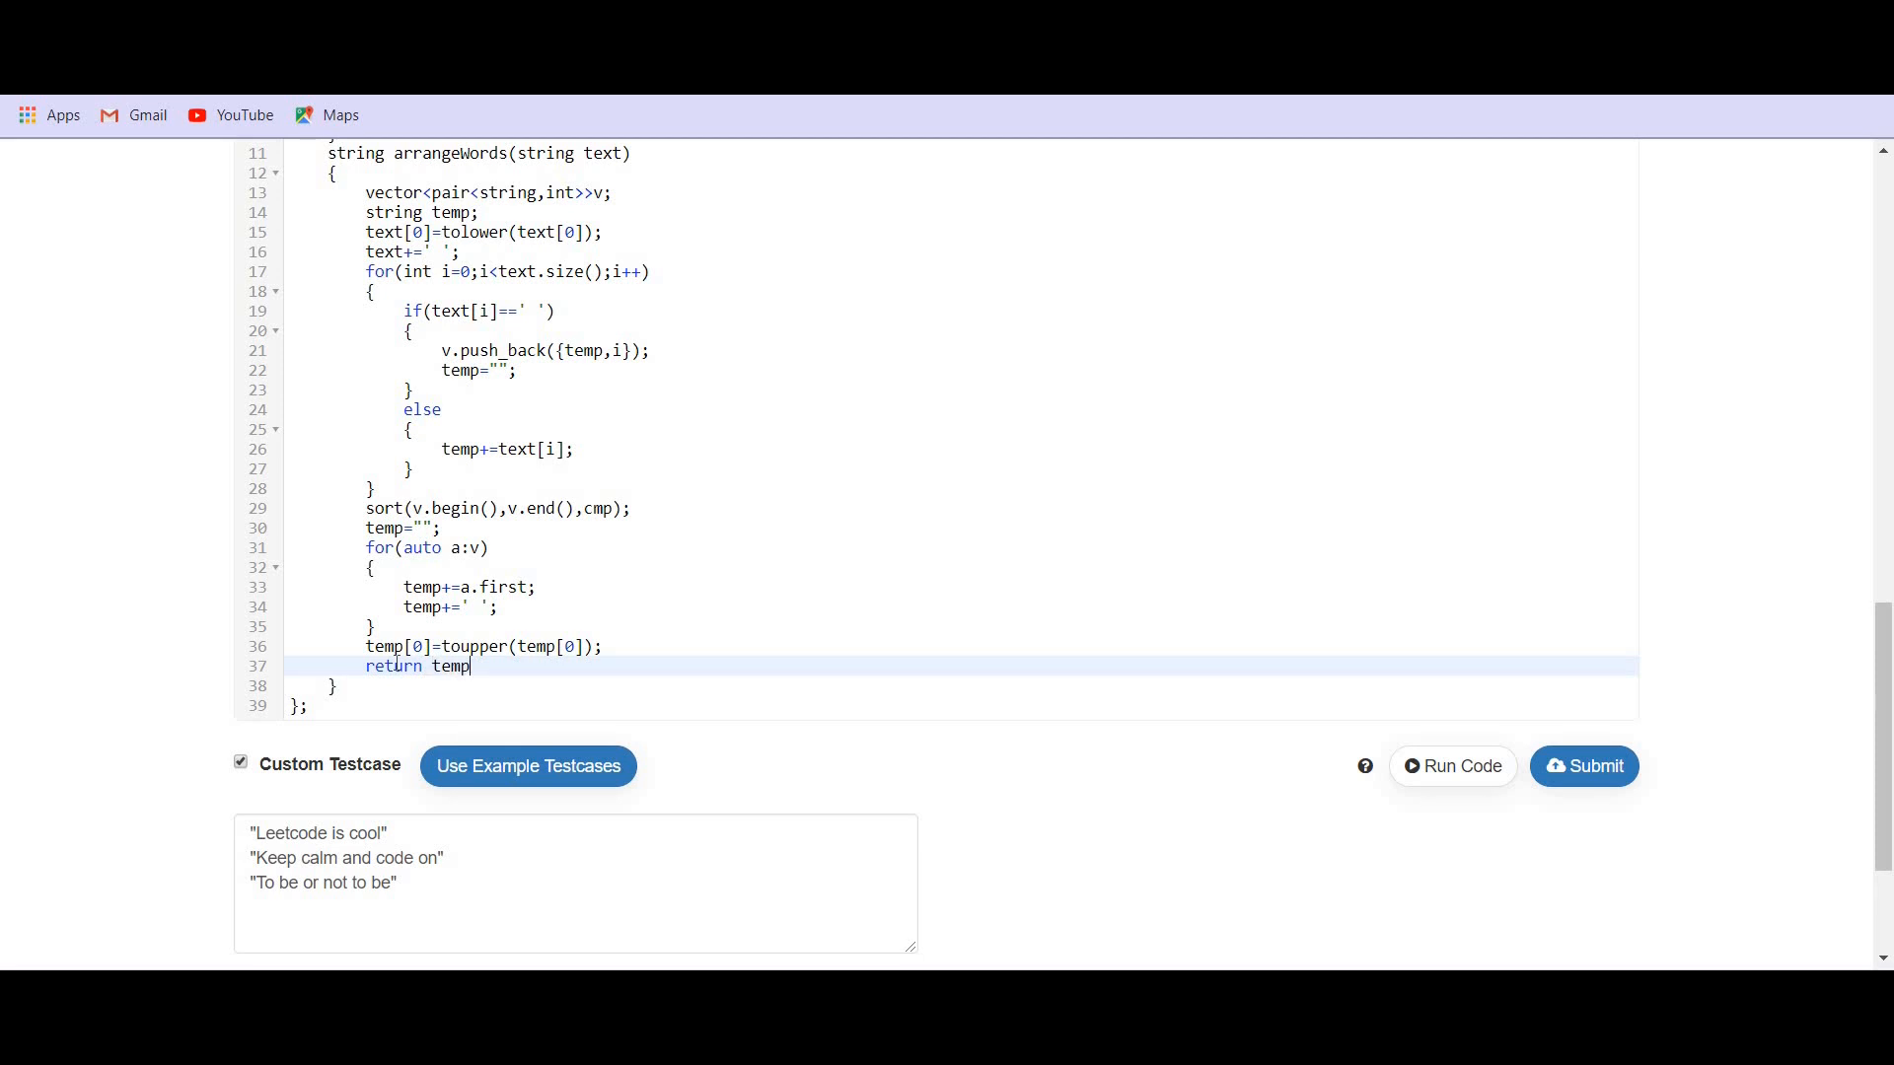
type(".")
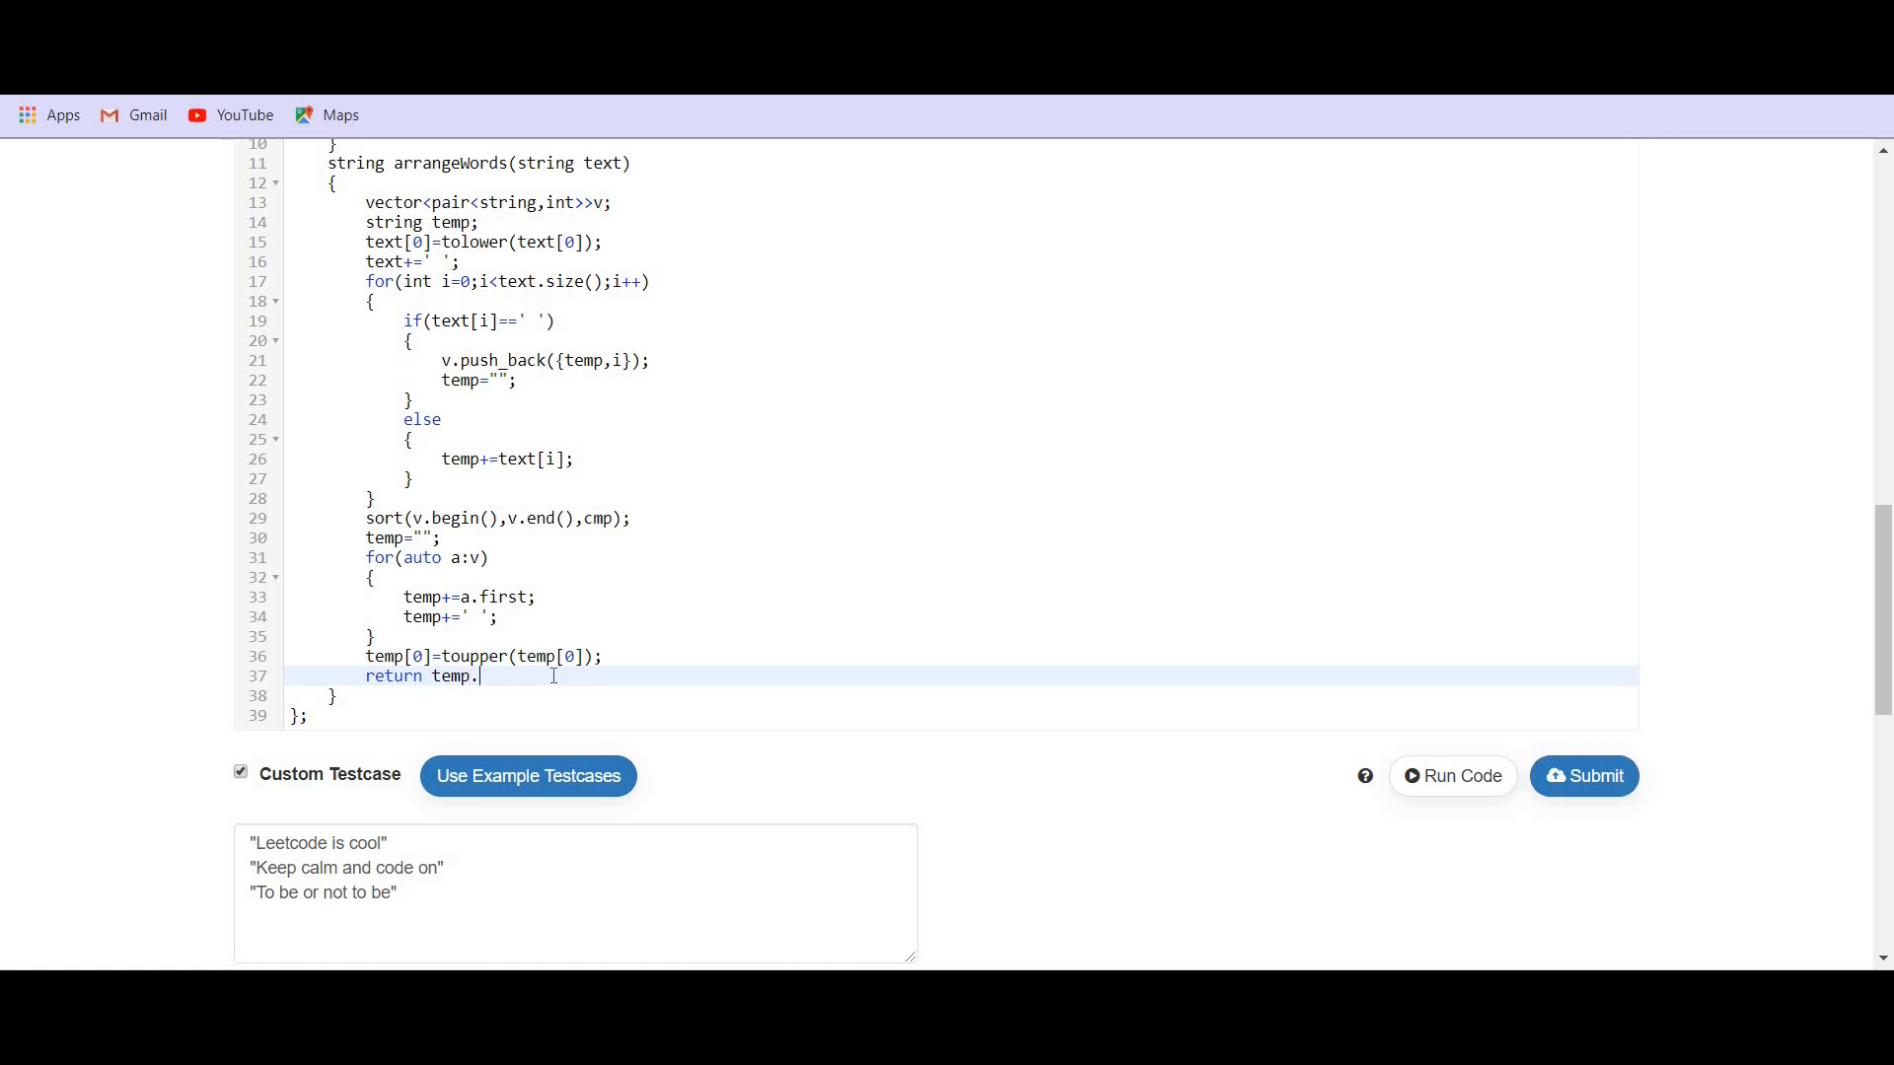
type("subst")
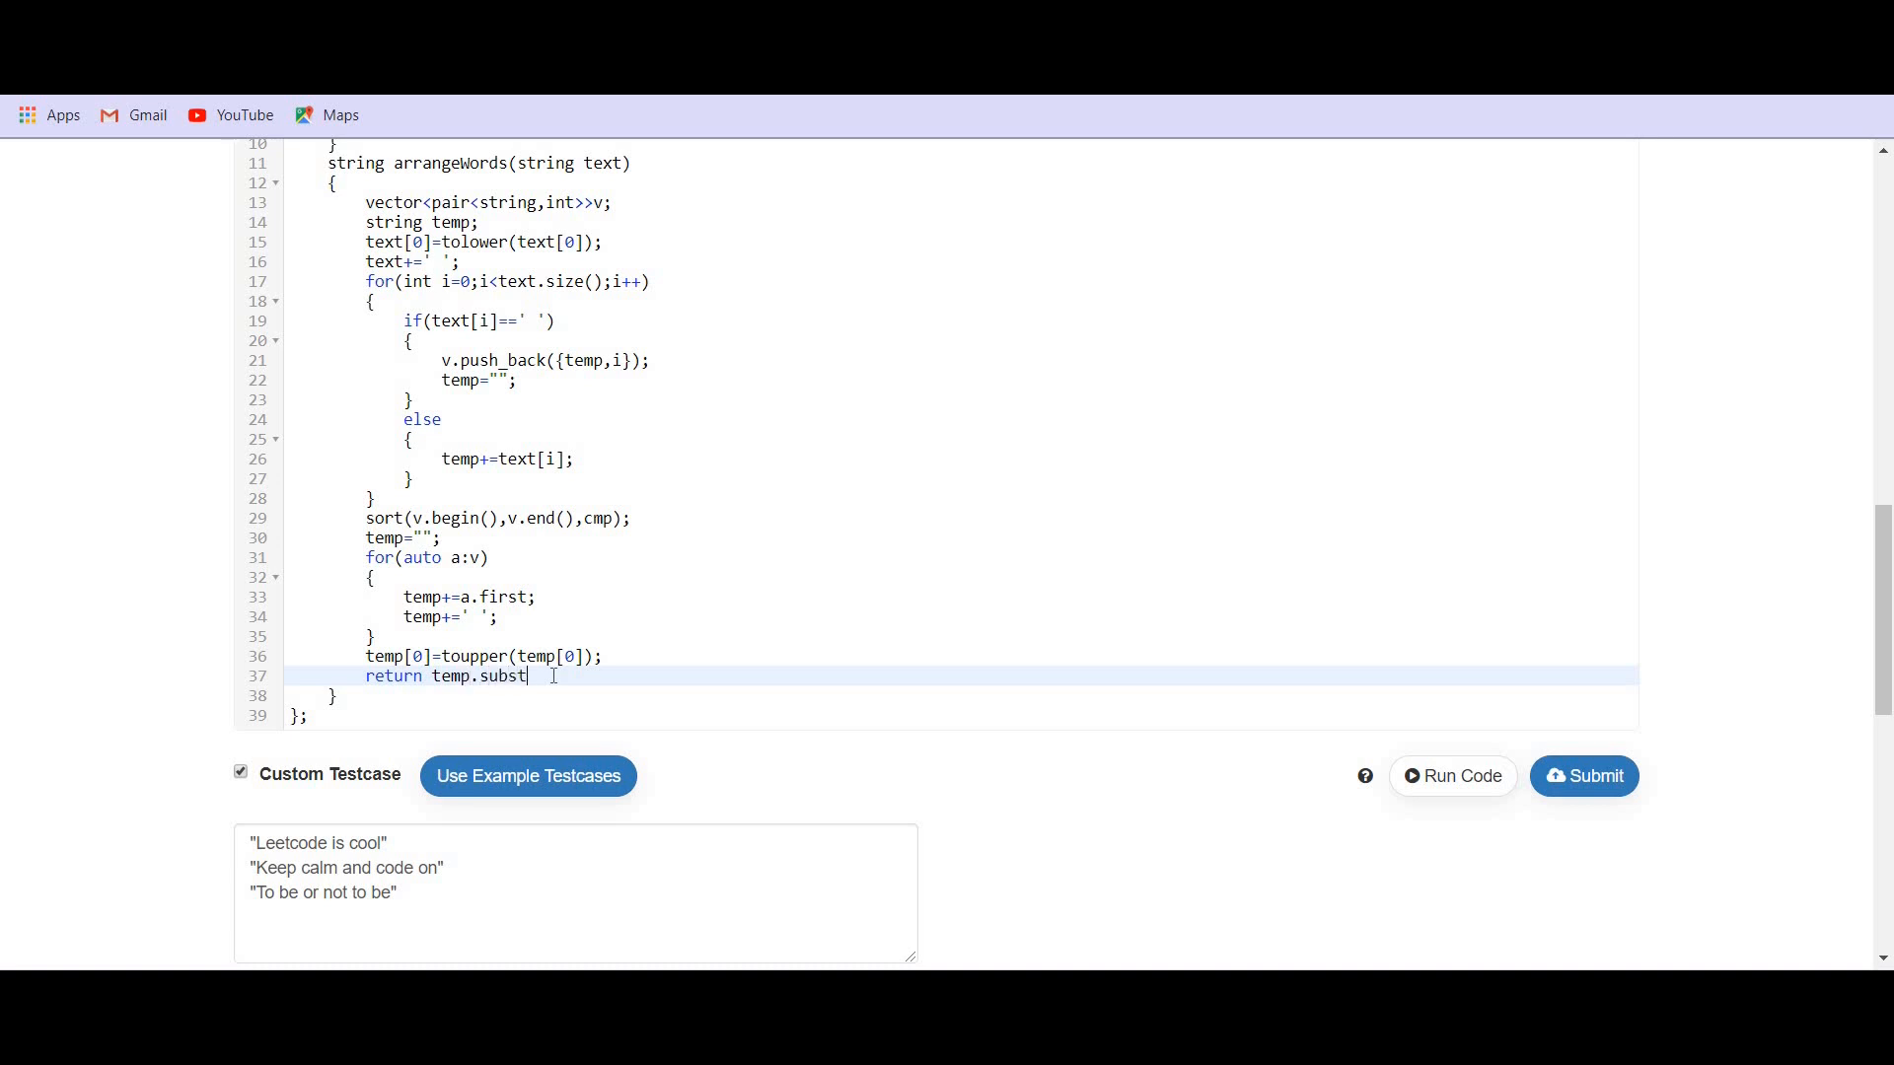
type("(")
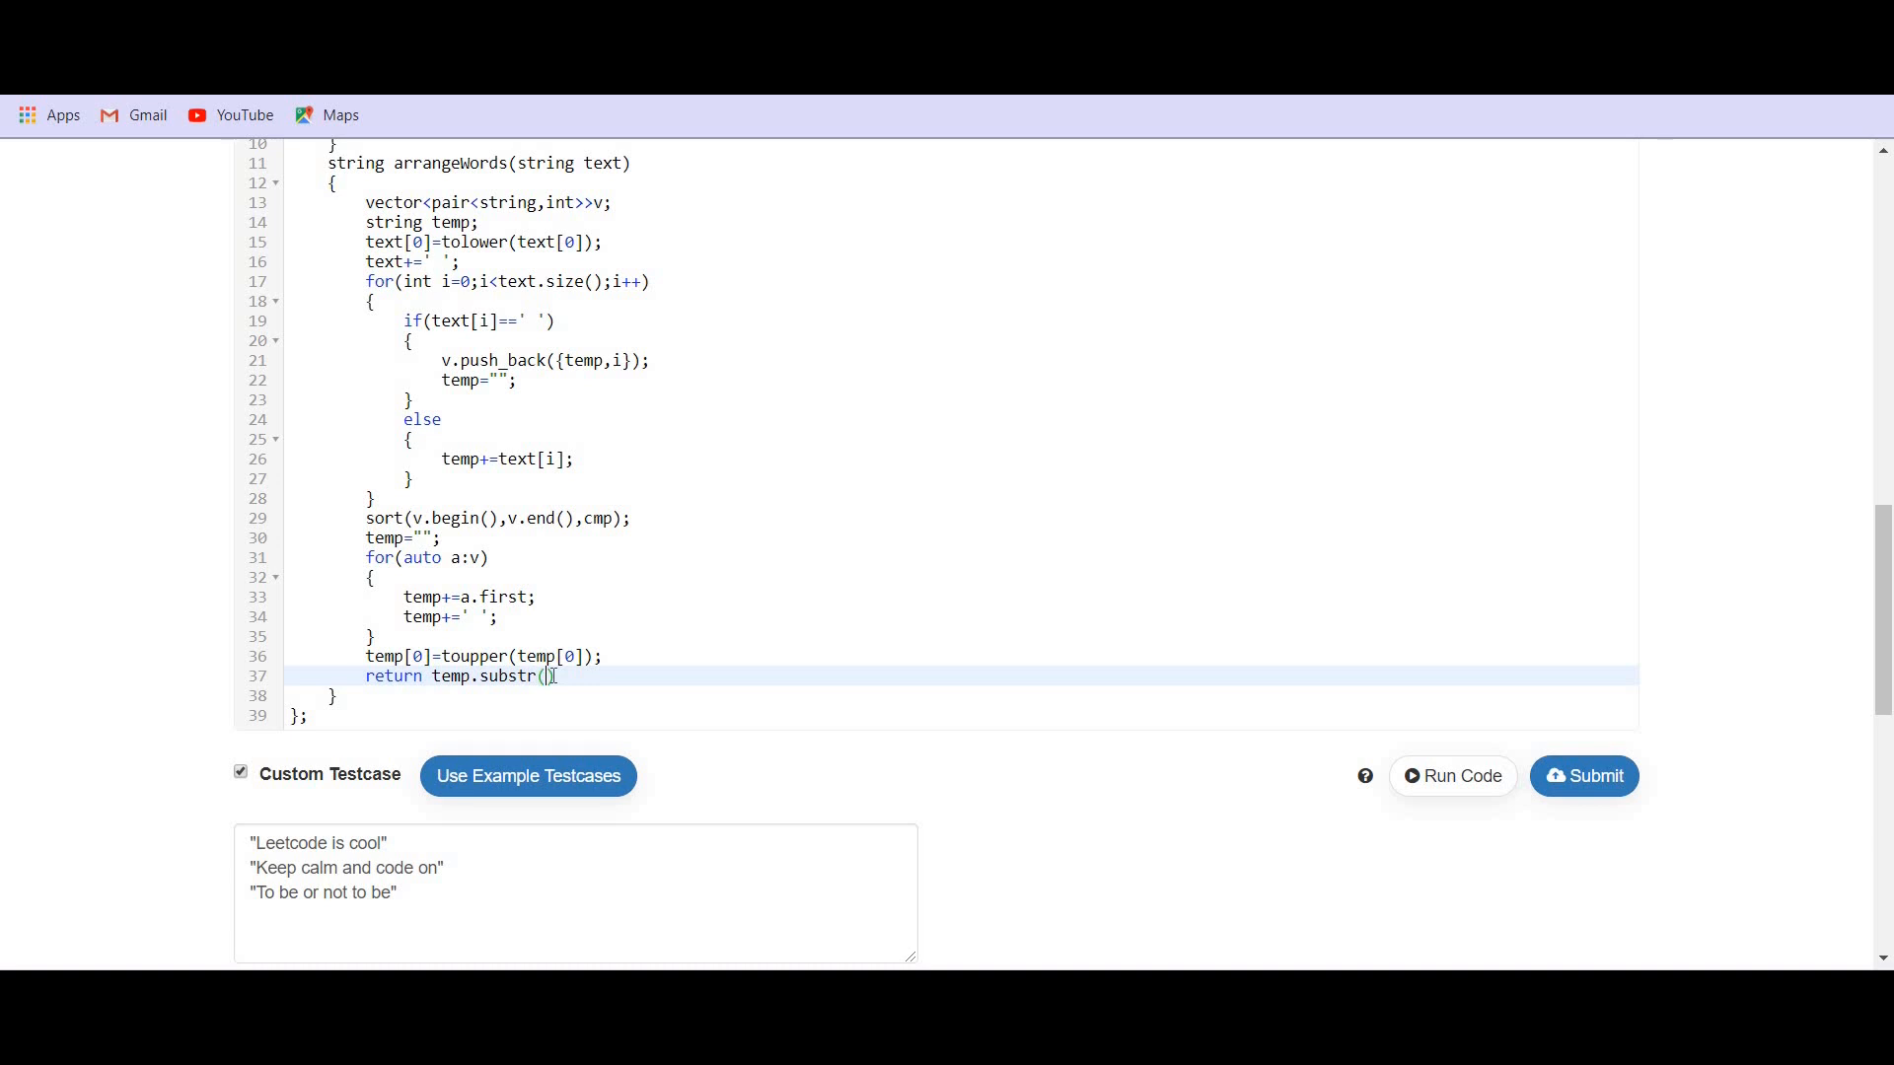
type("0,")
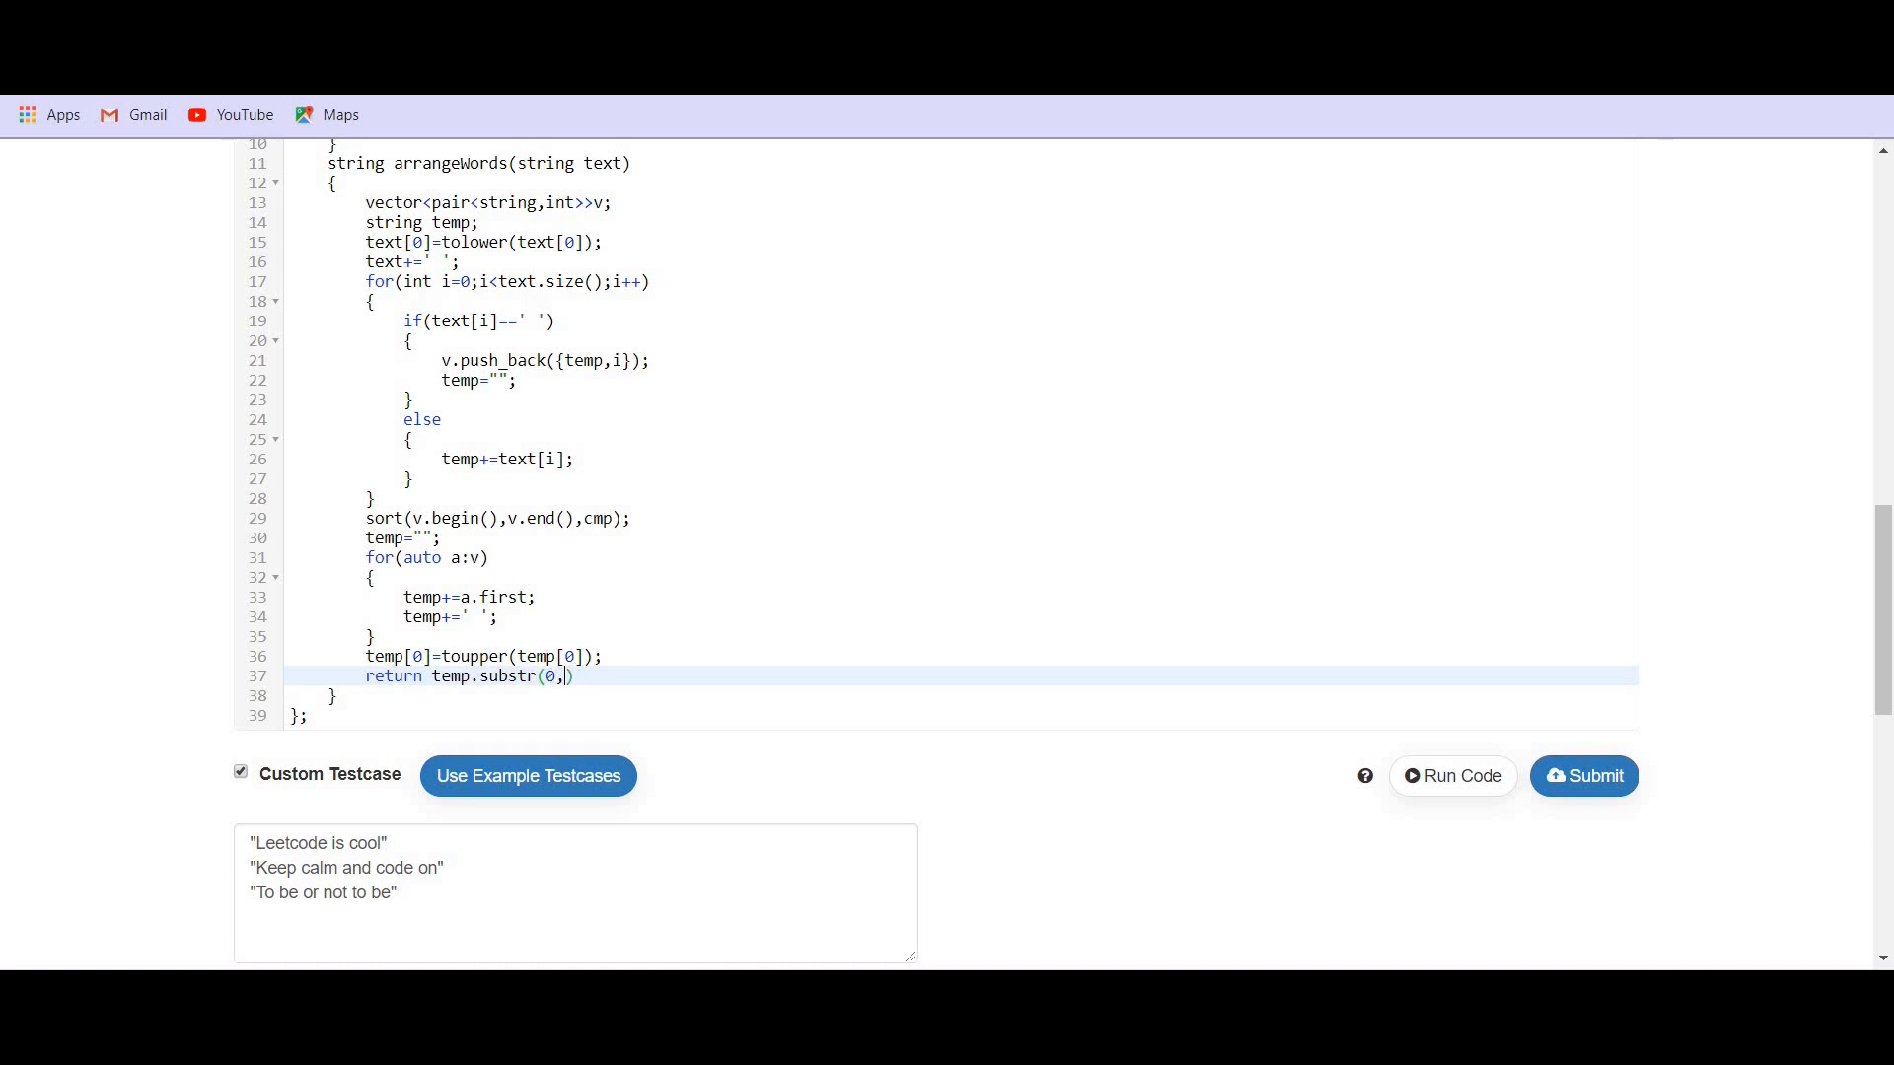
type("temp.size()")
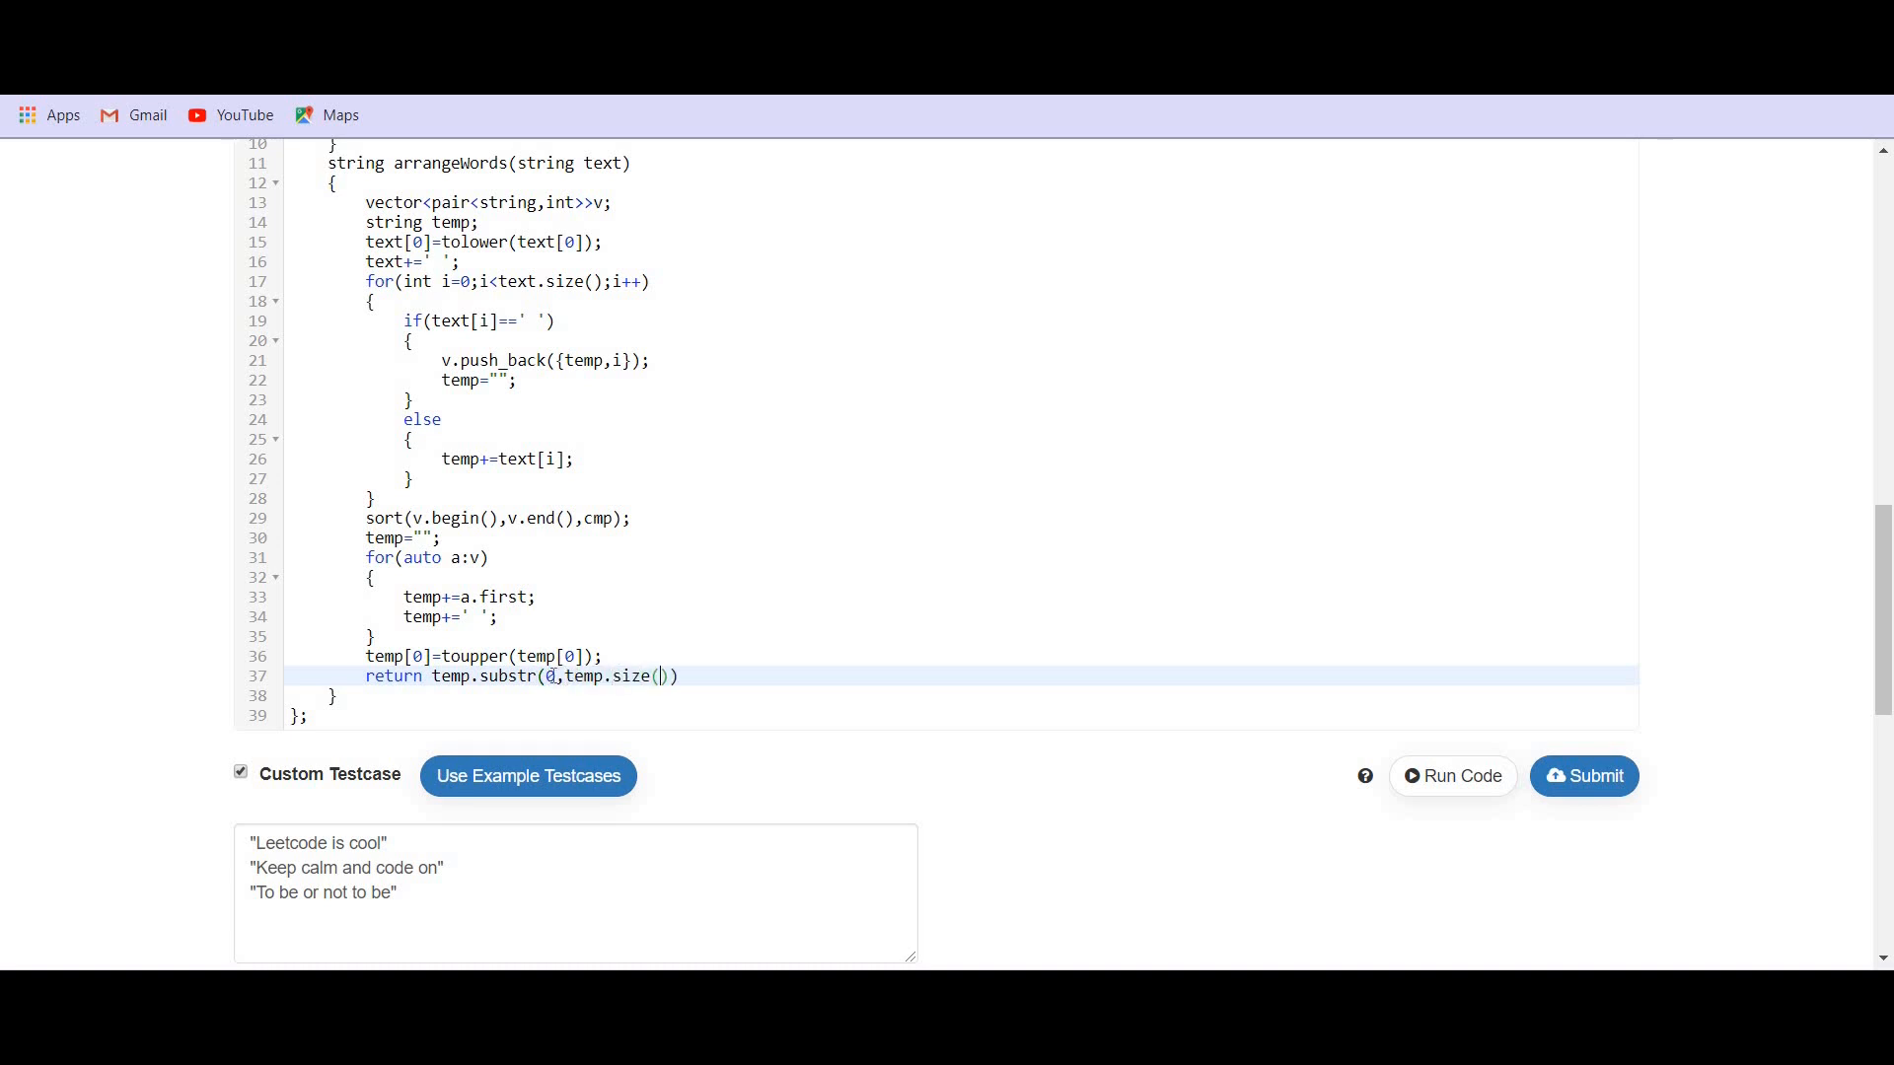
type("-1);")
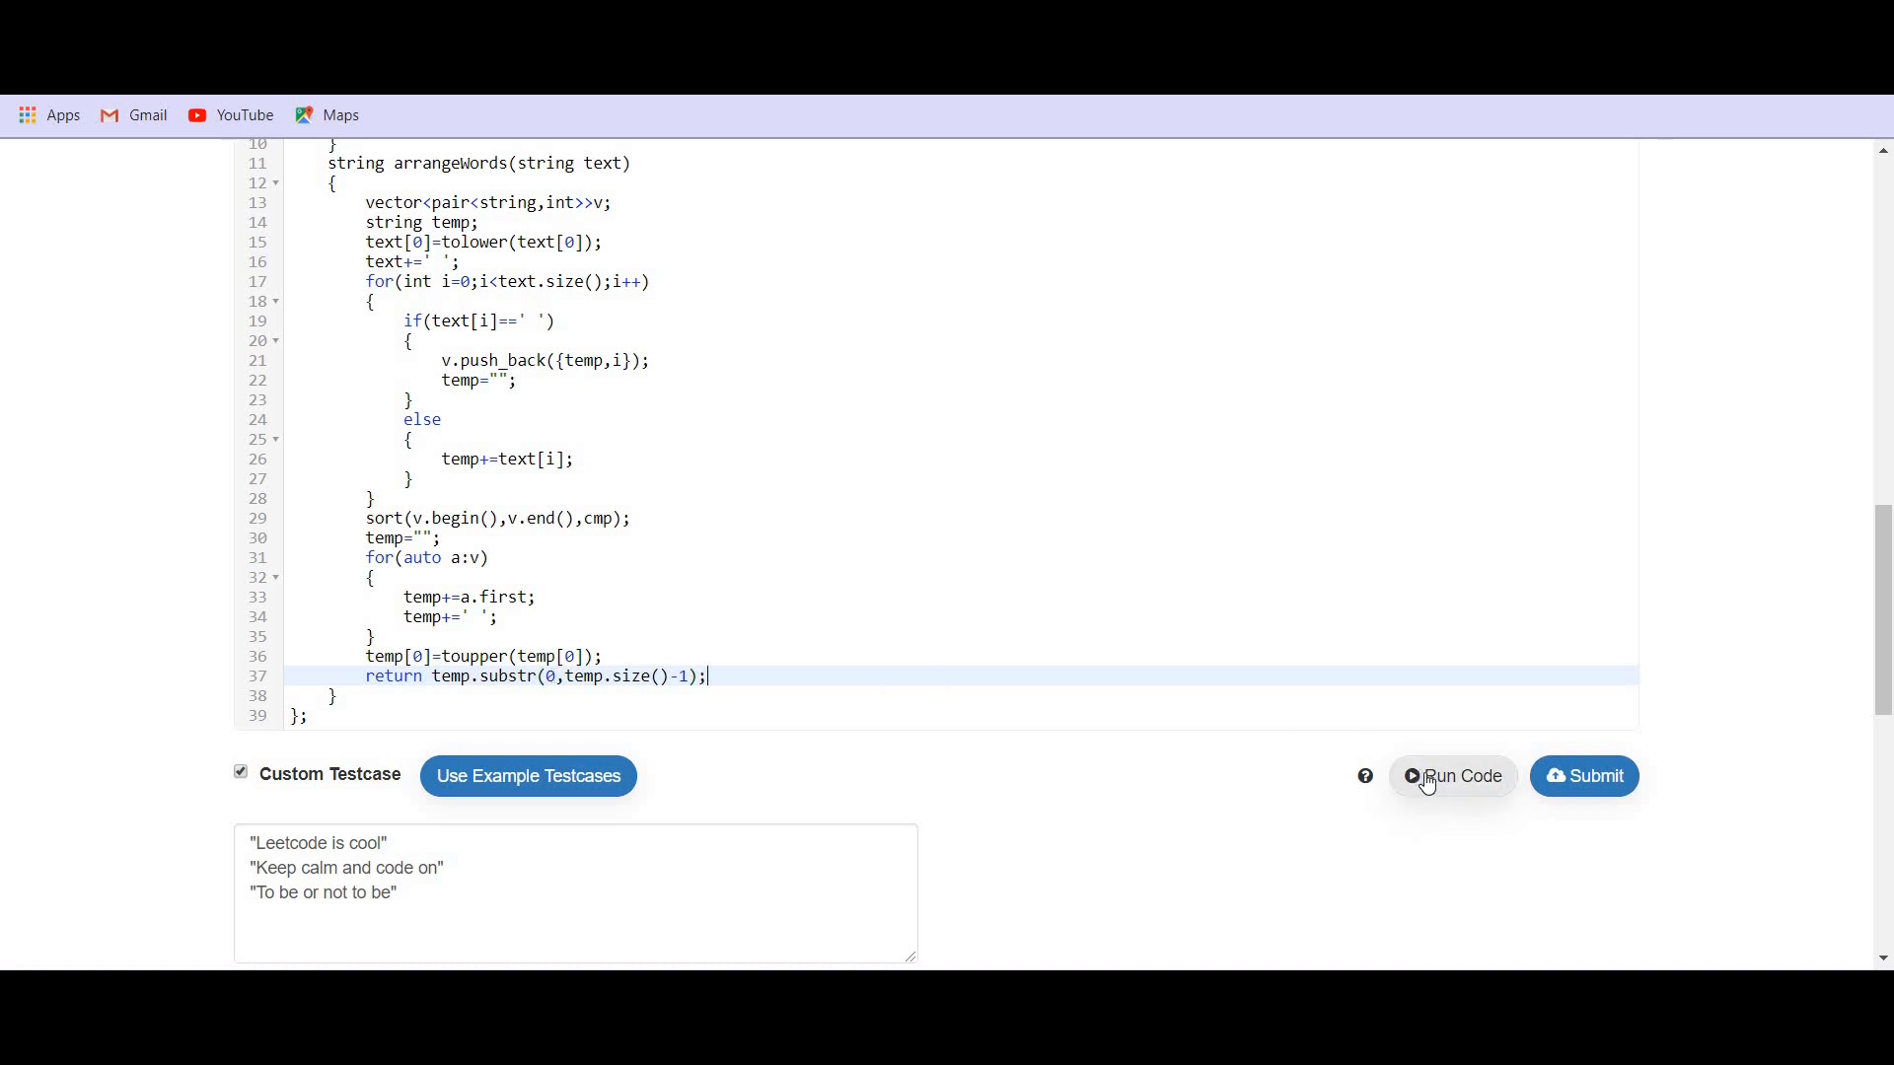
- Run the code, correct b.second.size() to b.first.size() in the comparator, and rerun successfully
left_click(1452, 775)
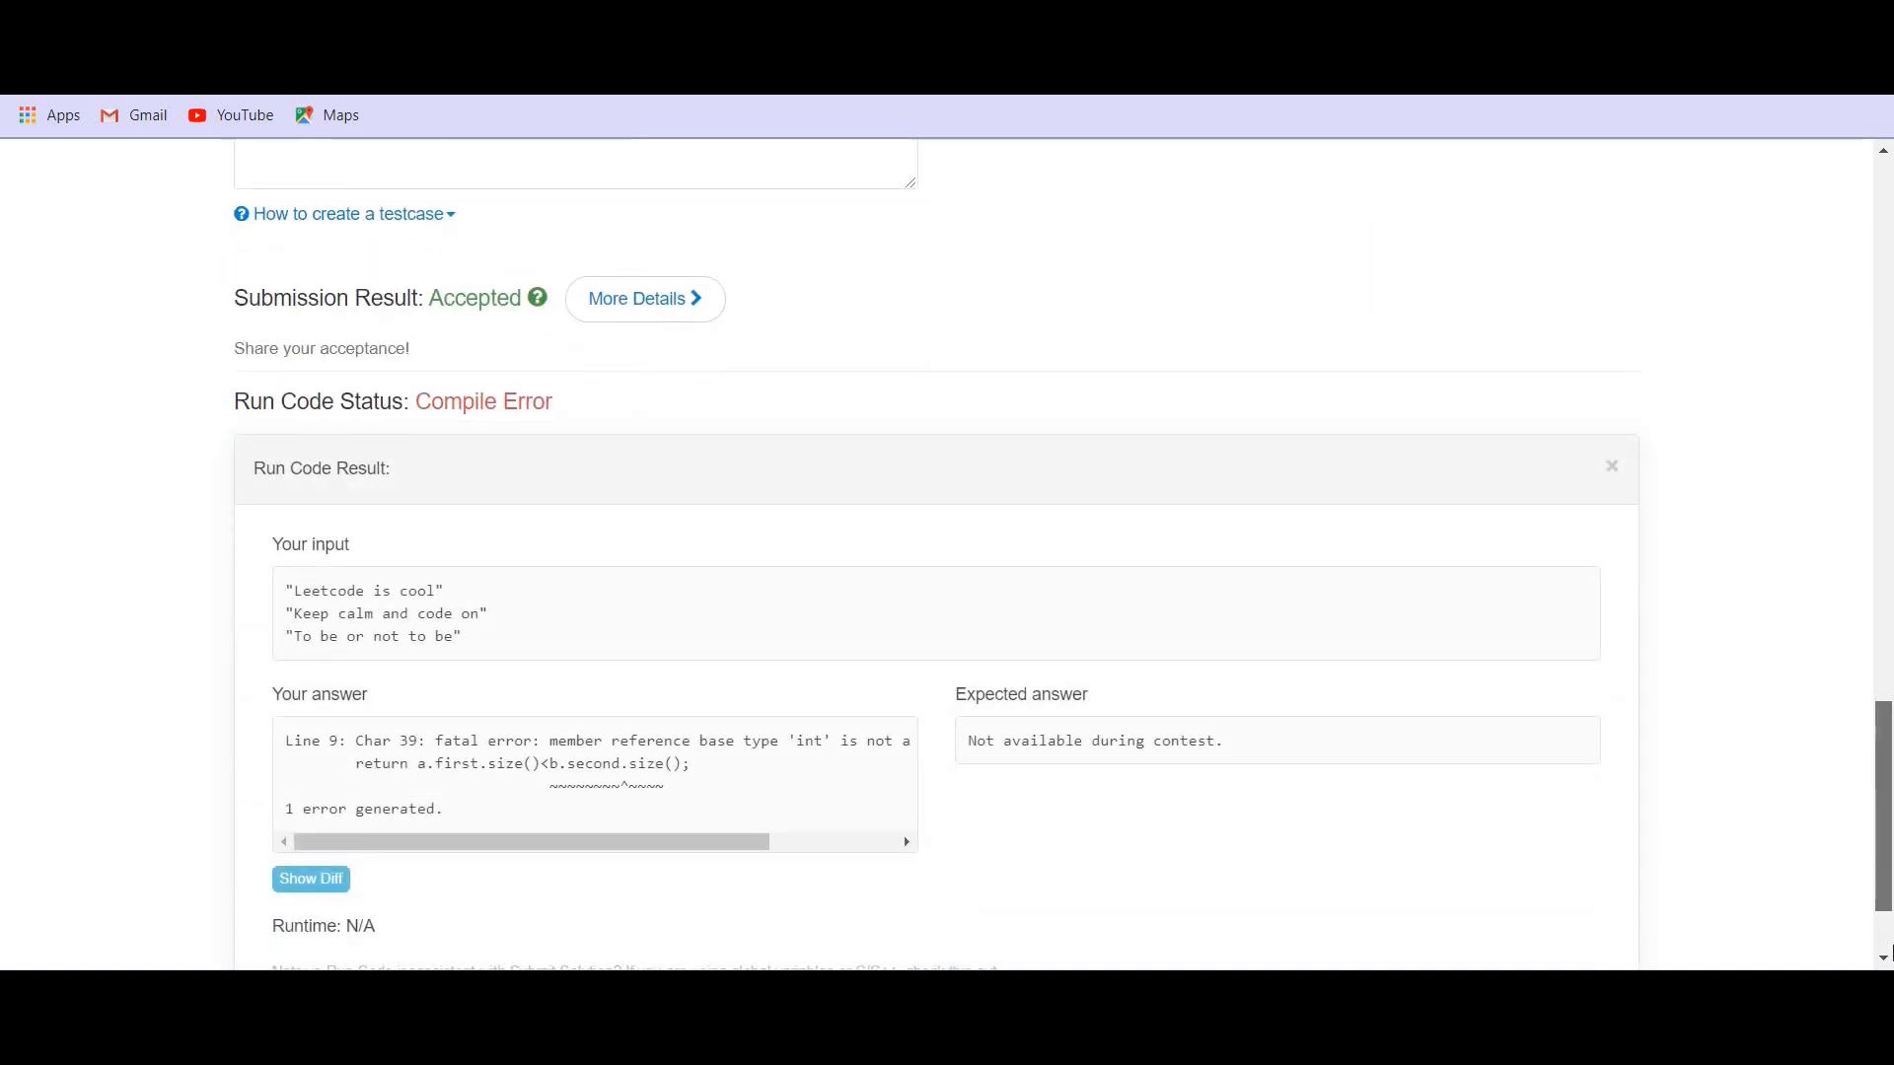
scroll("down", 3)
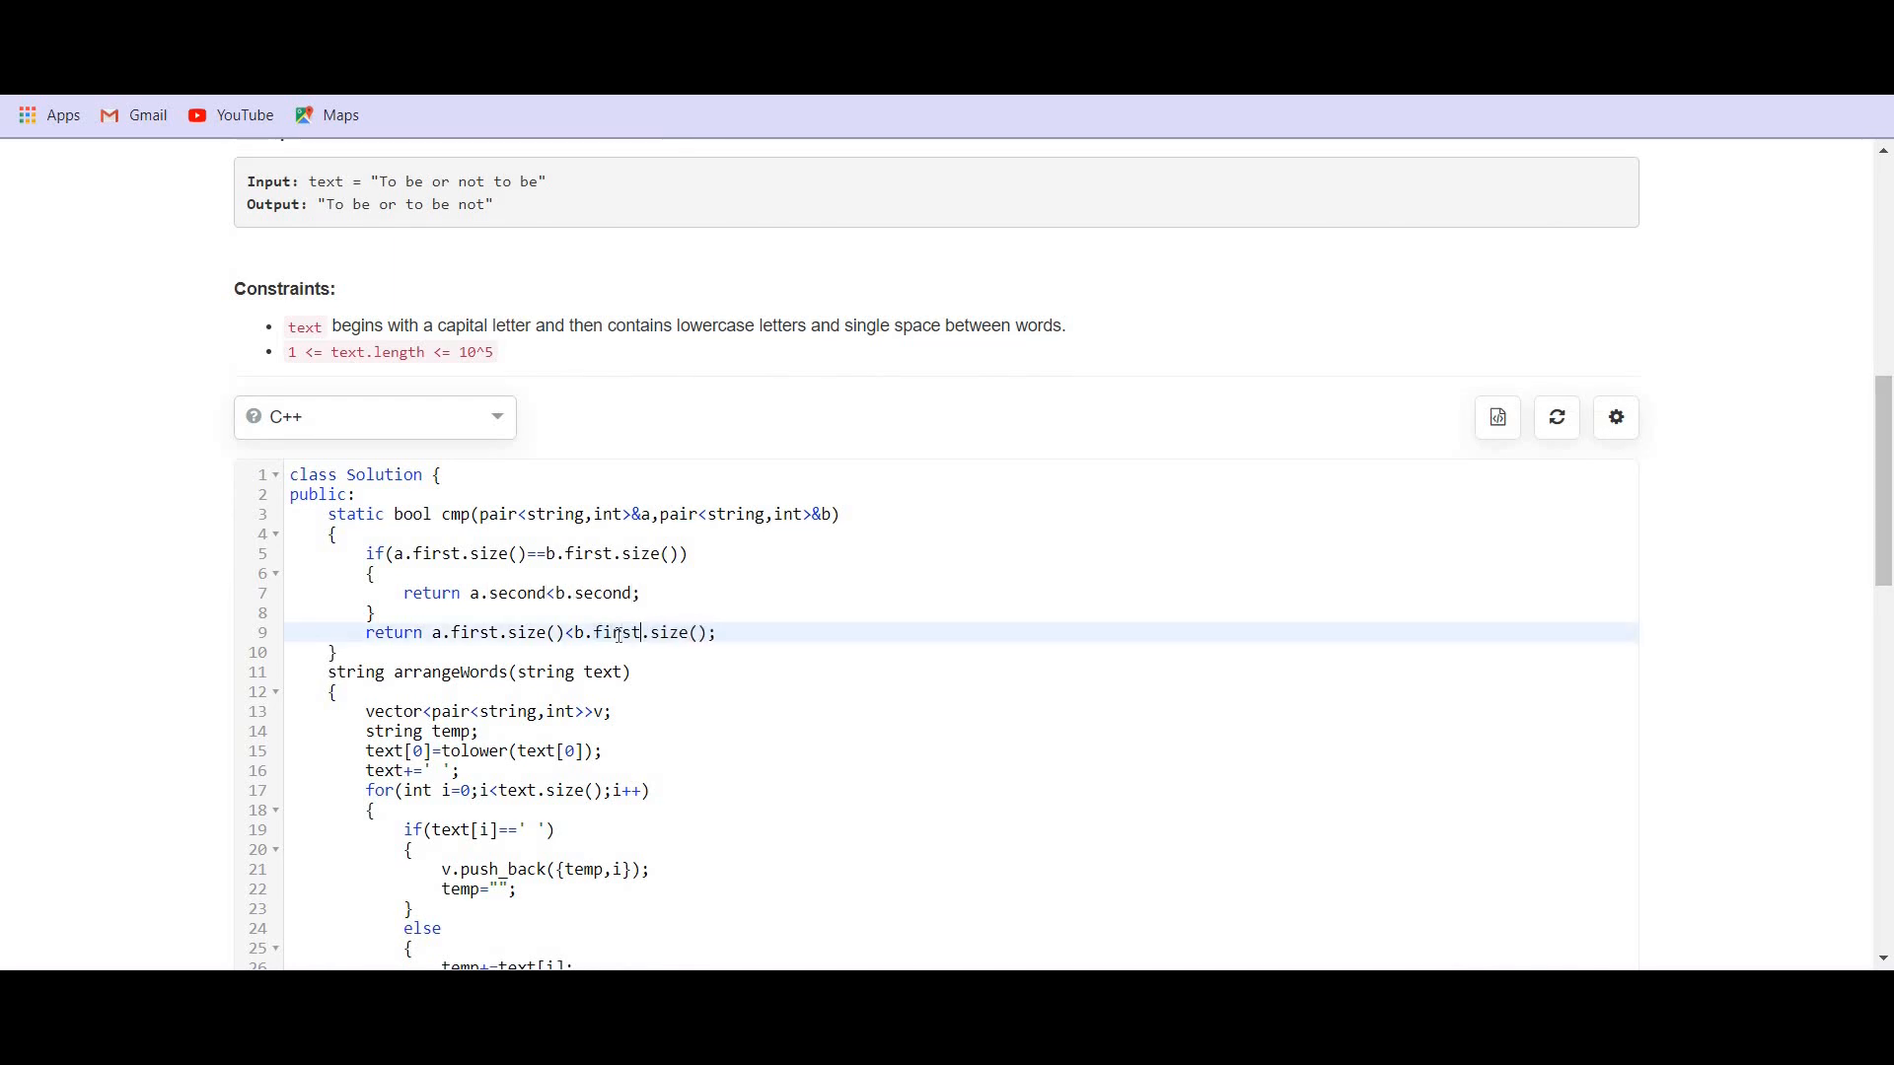
left_click(1453, 153)
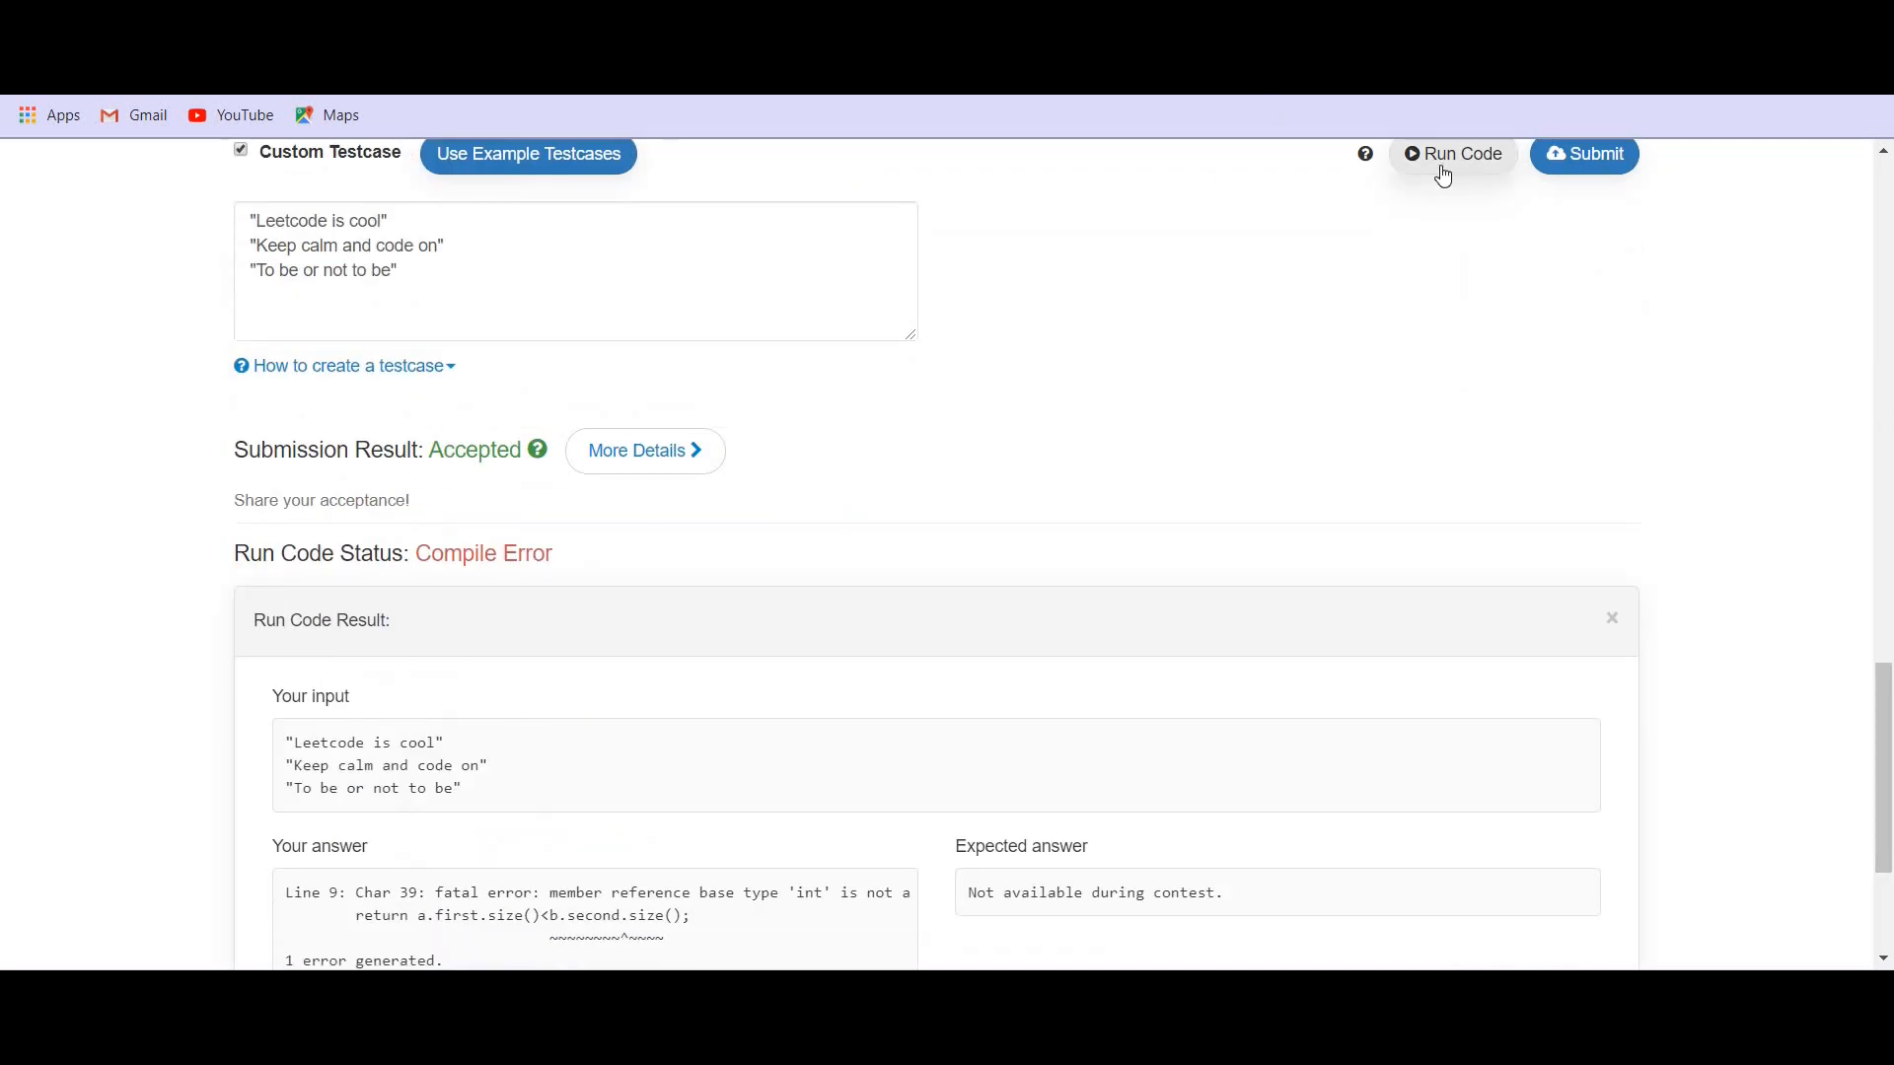
left_click(1452, 154)
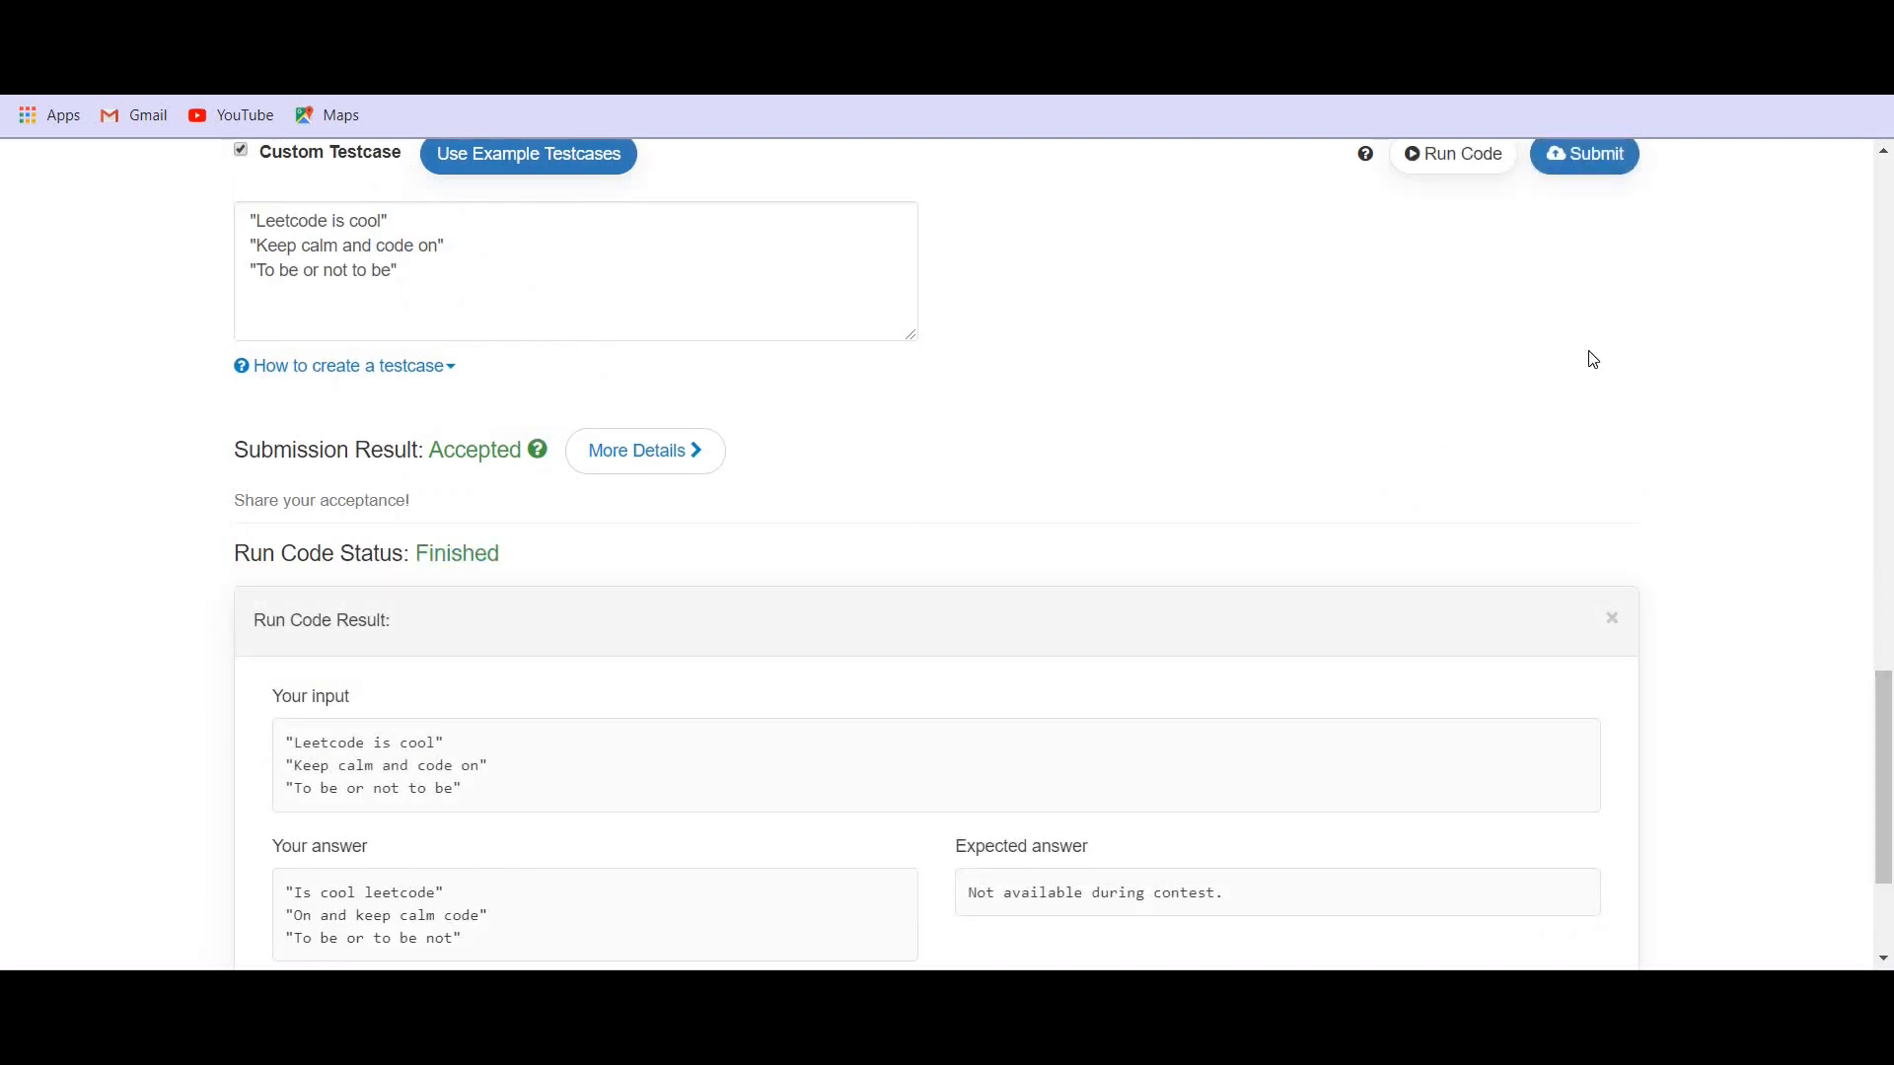
mouse_move(1589, 362)
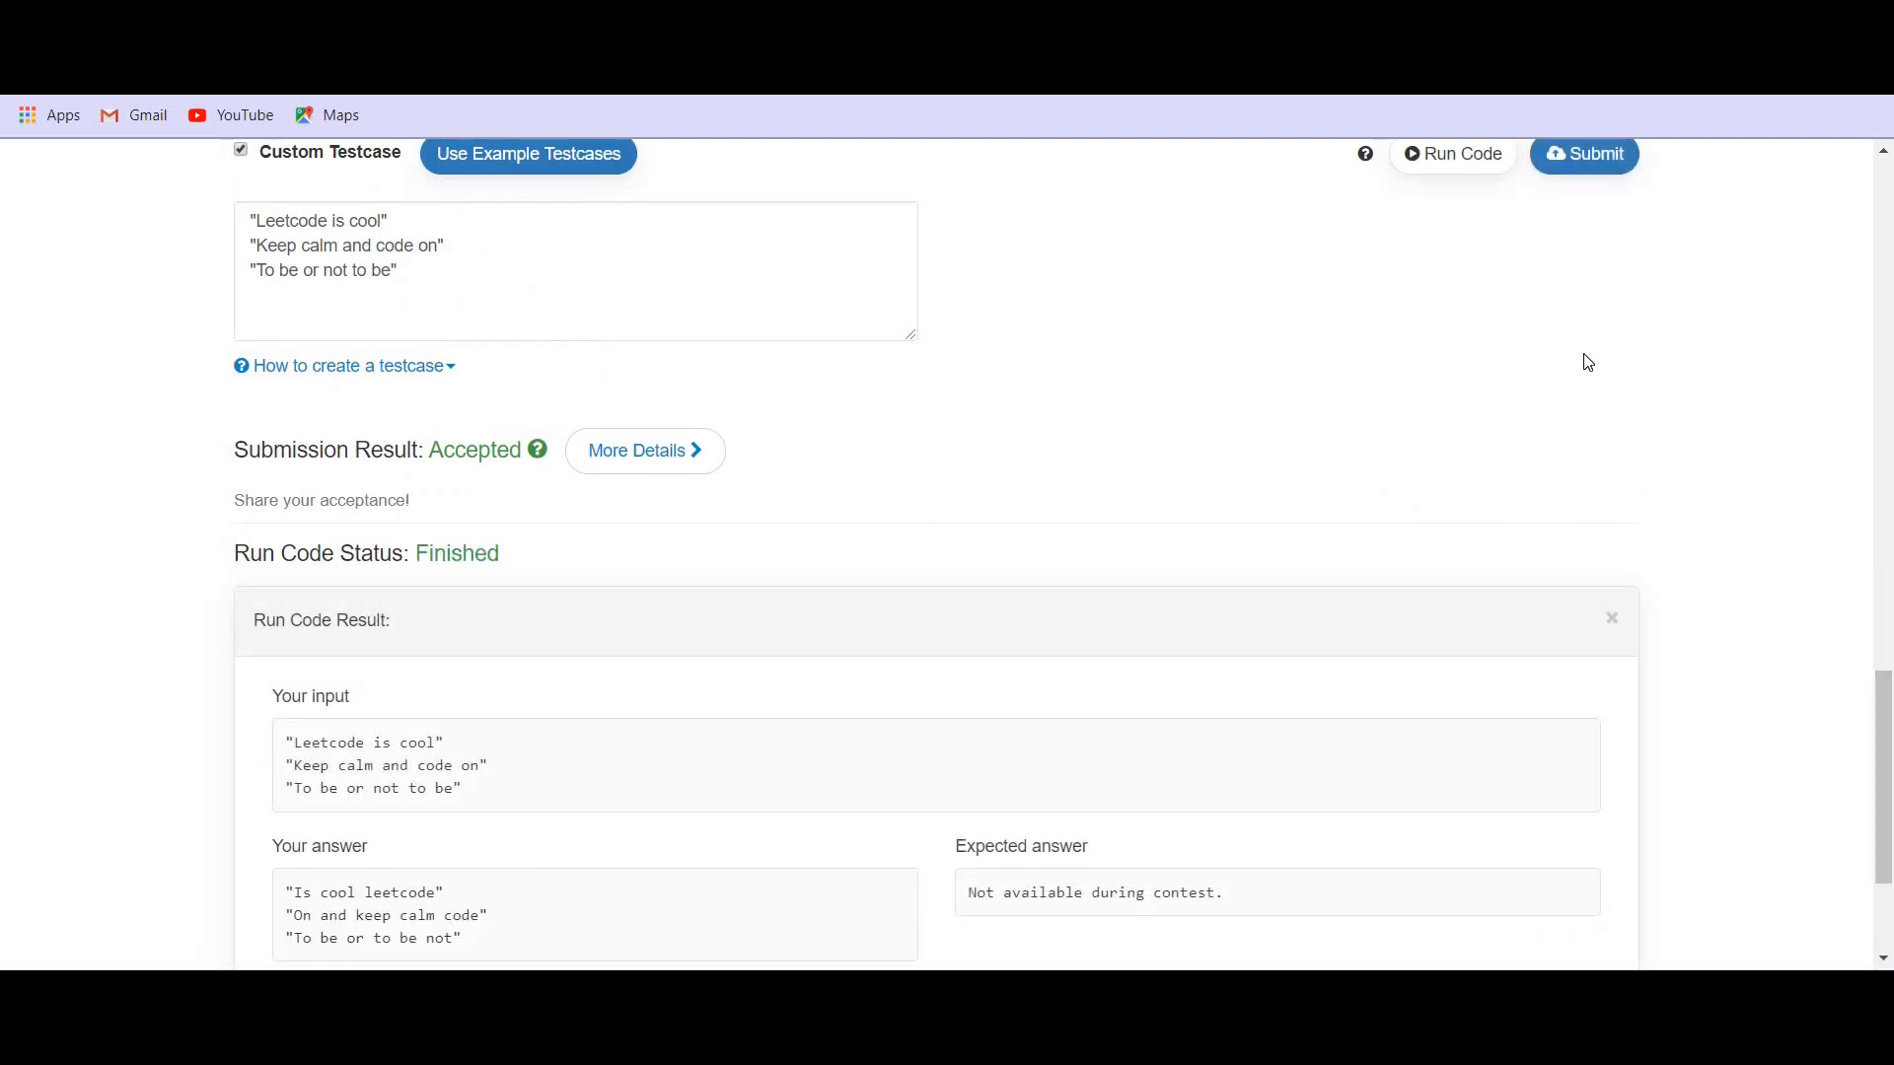
left_click(1583, 154)
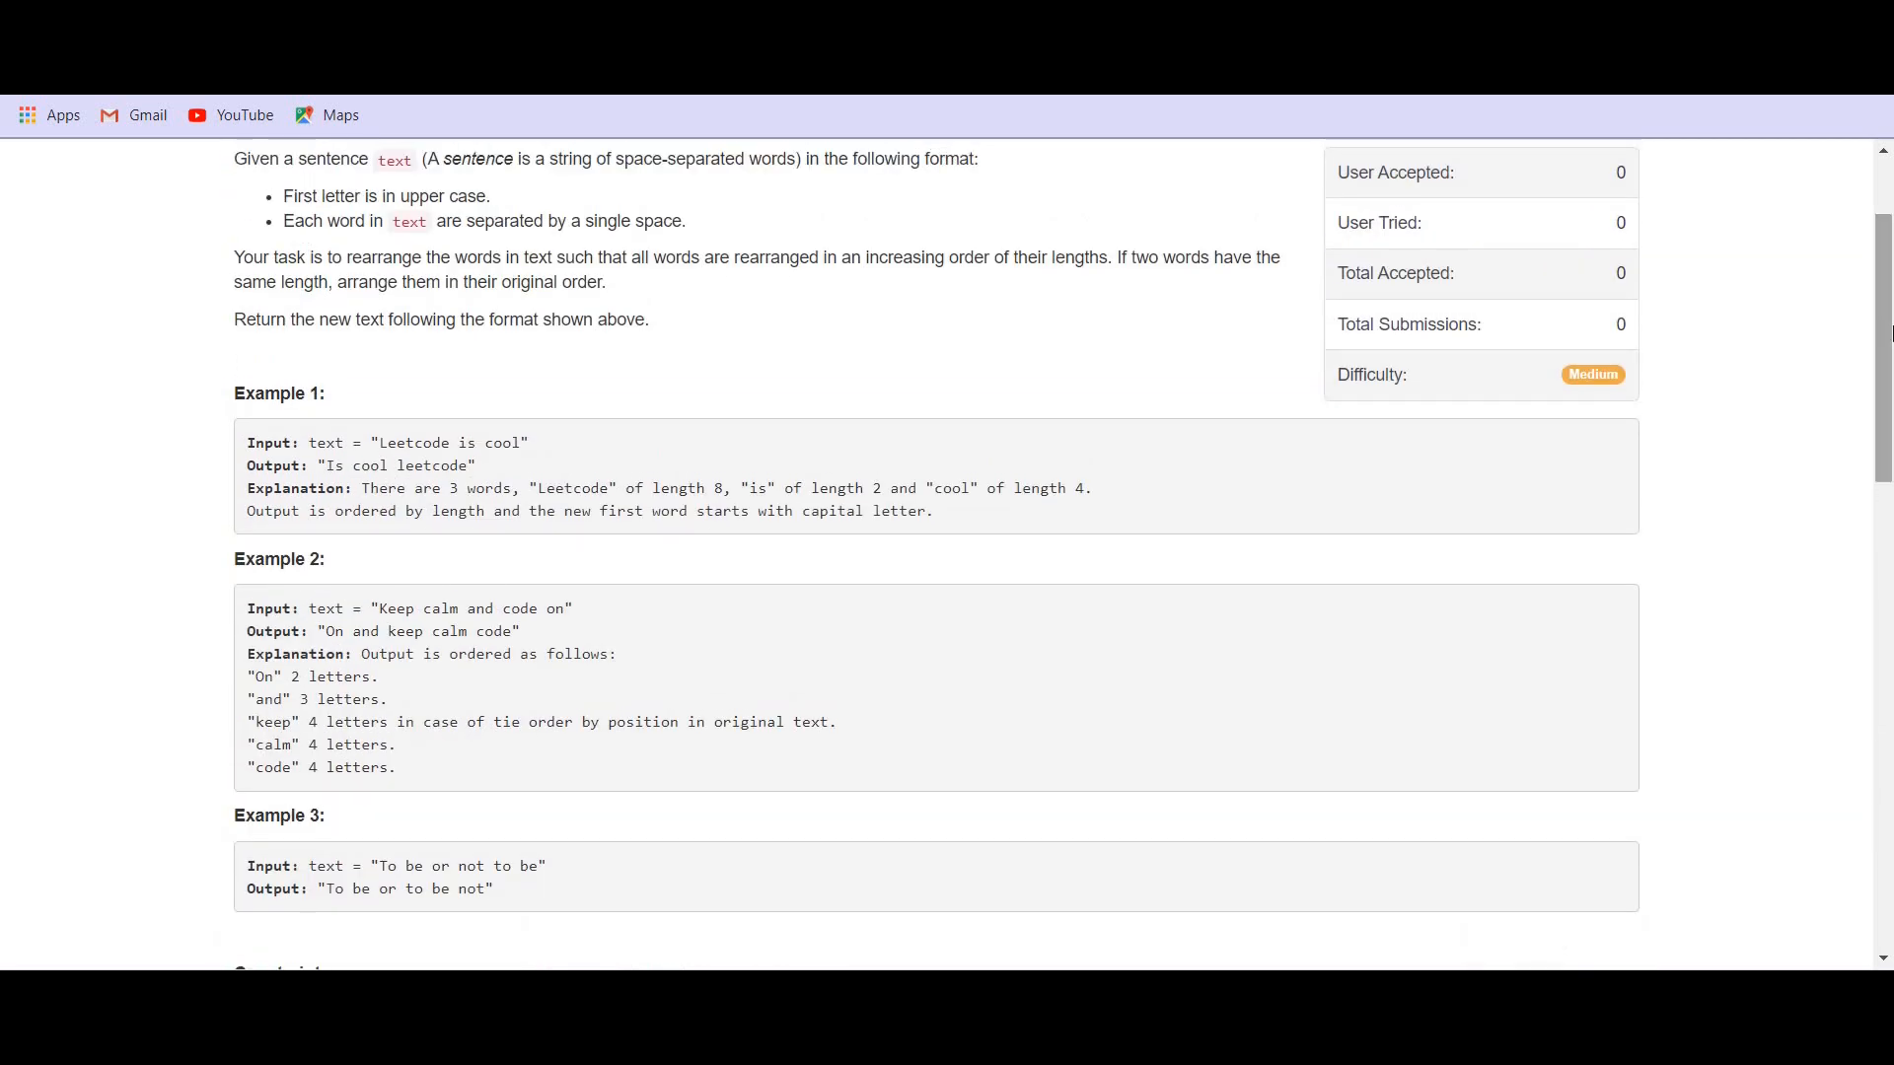
scroll("down", 3)
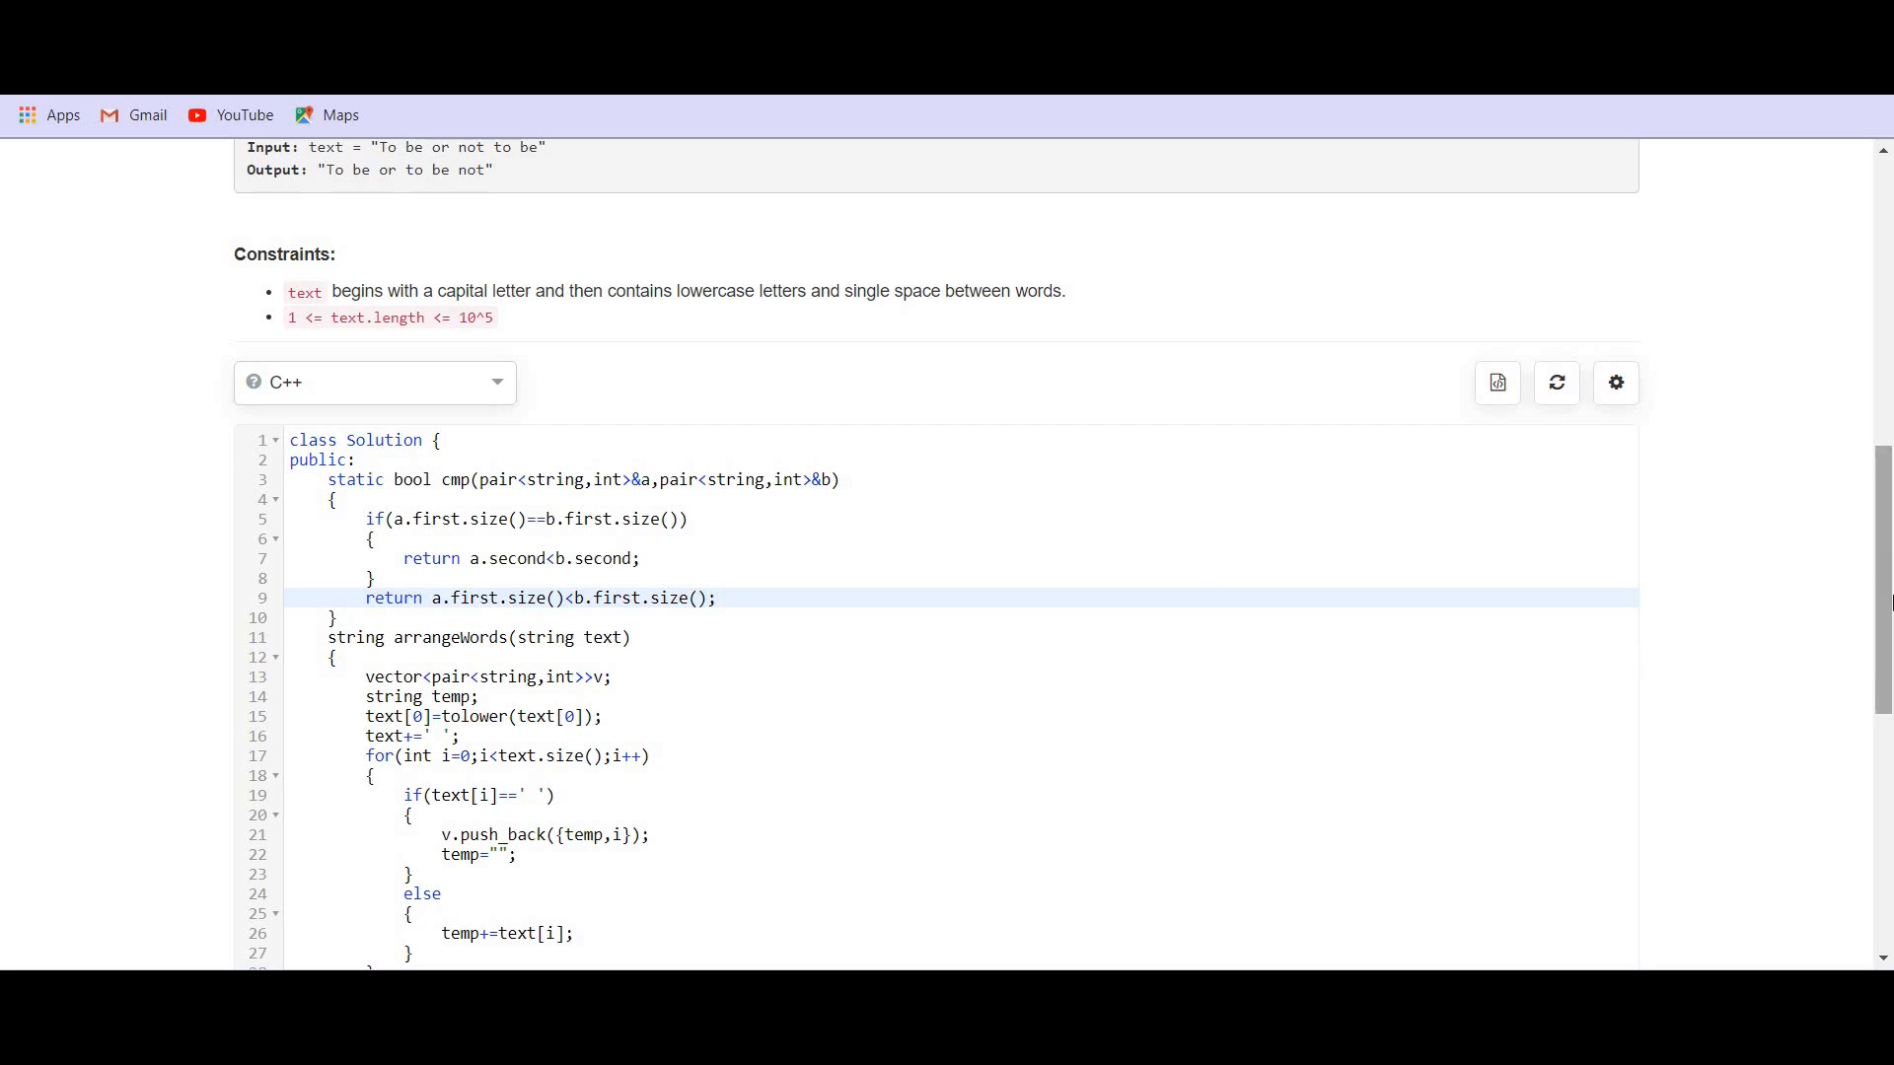
scroll("down", 3)
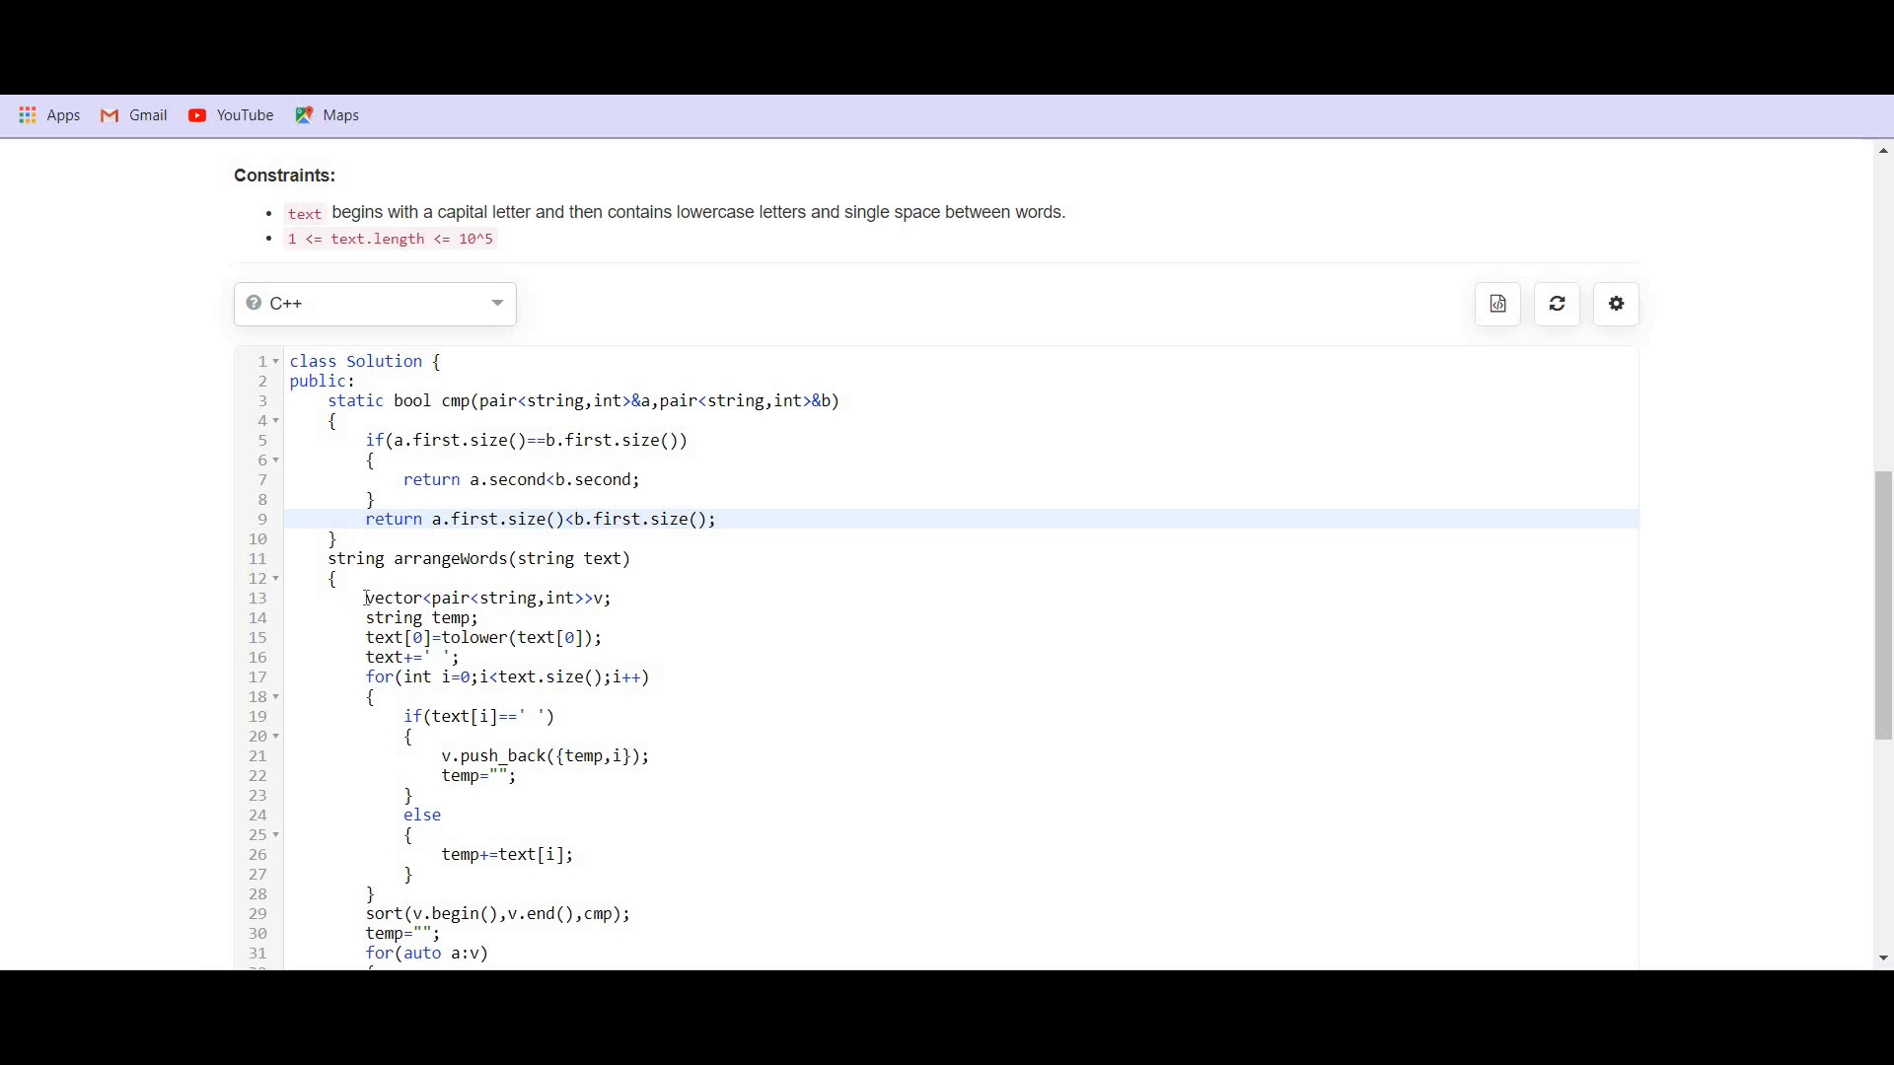